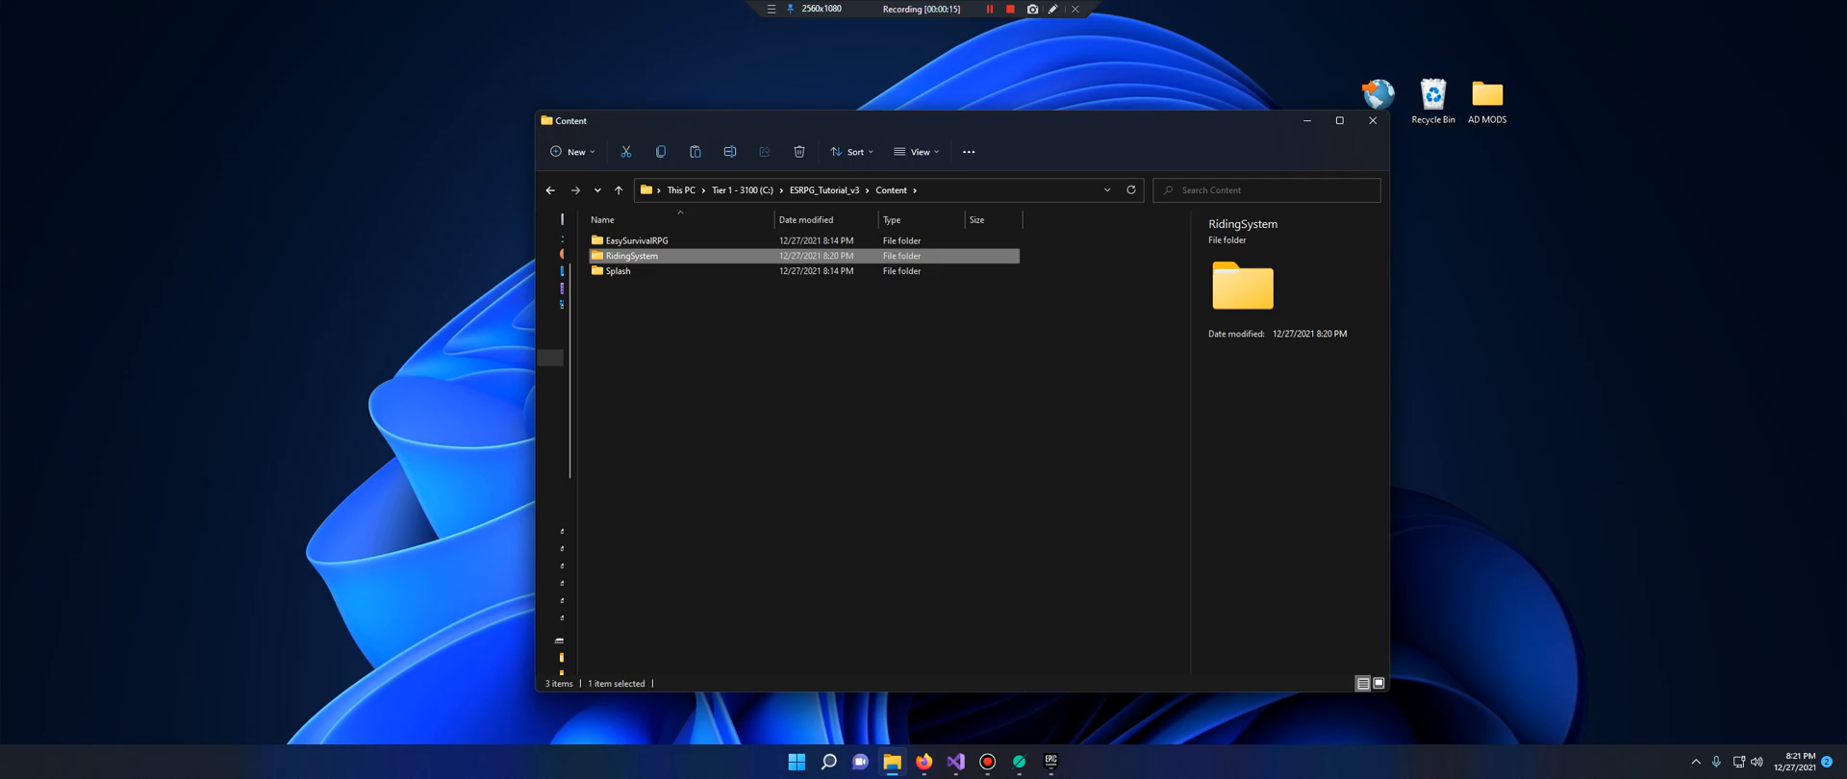
mouse_move(828, 232)
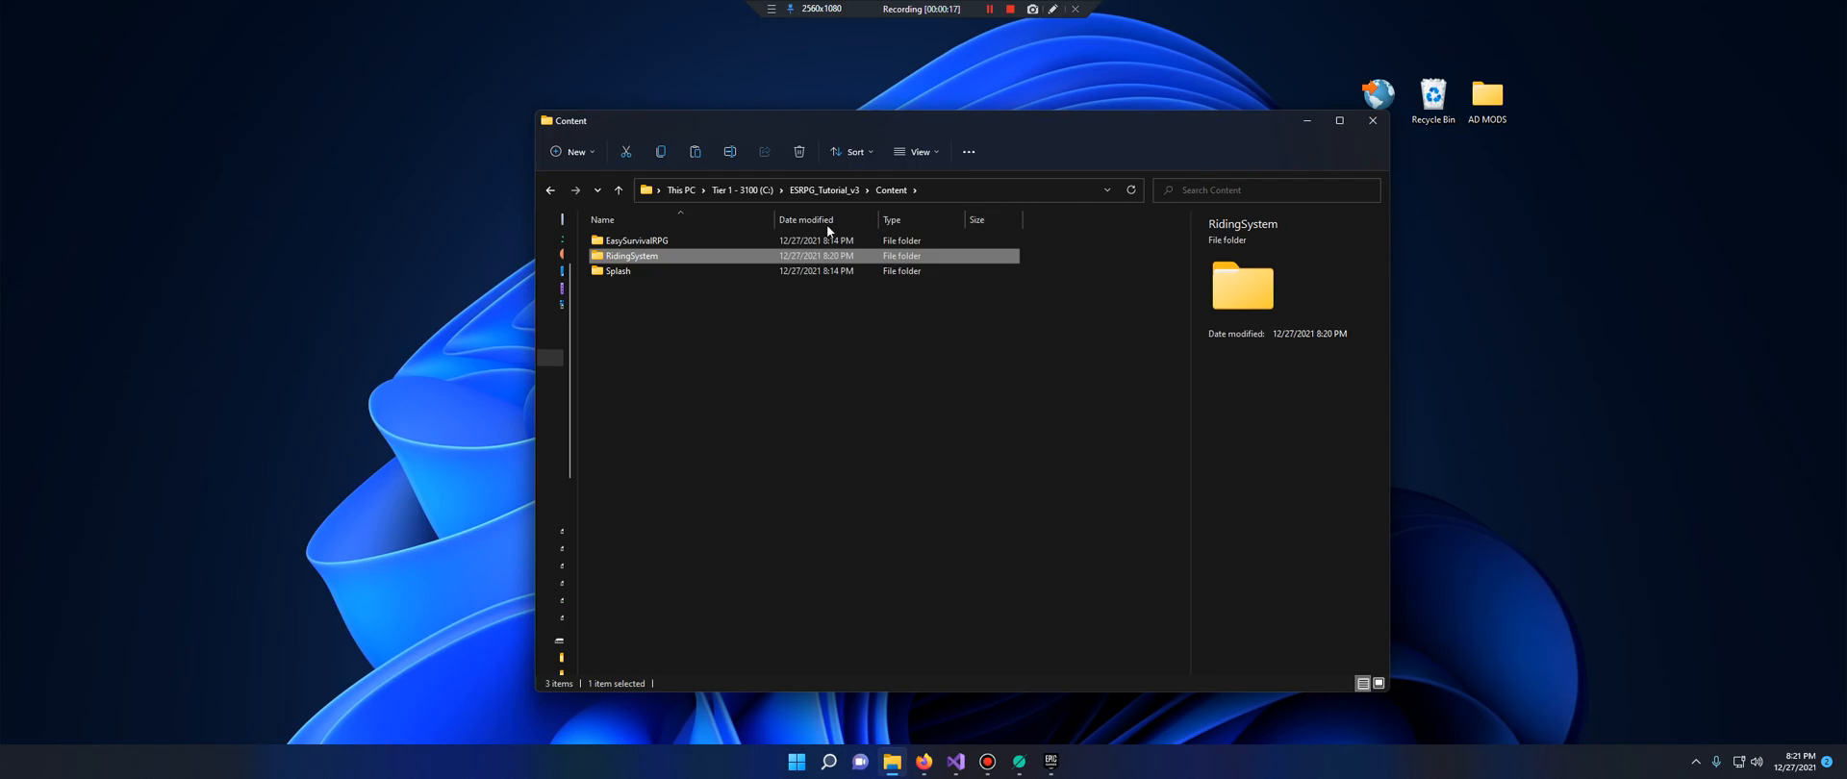
Go back to the ESRPG_Tutorial_v3 folder and launch ESRPG_Tutorial_v3.uproject in Unreal Engine
click(618, 190)
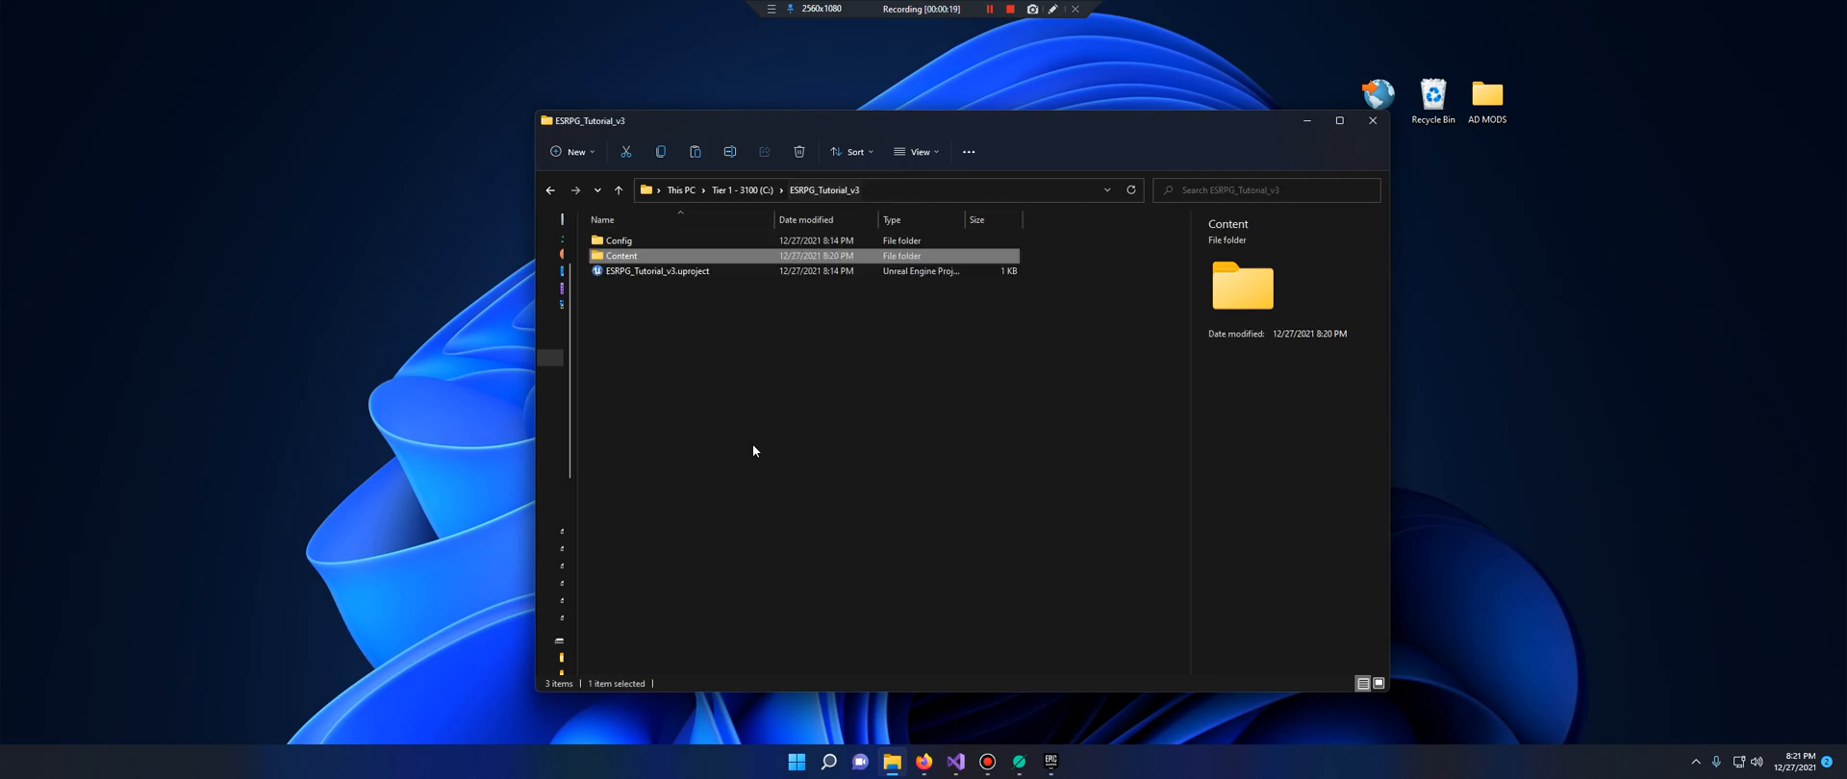
click(657, 270)
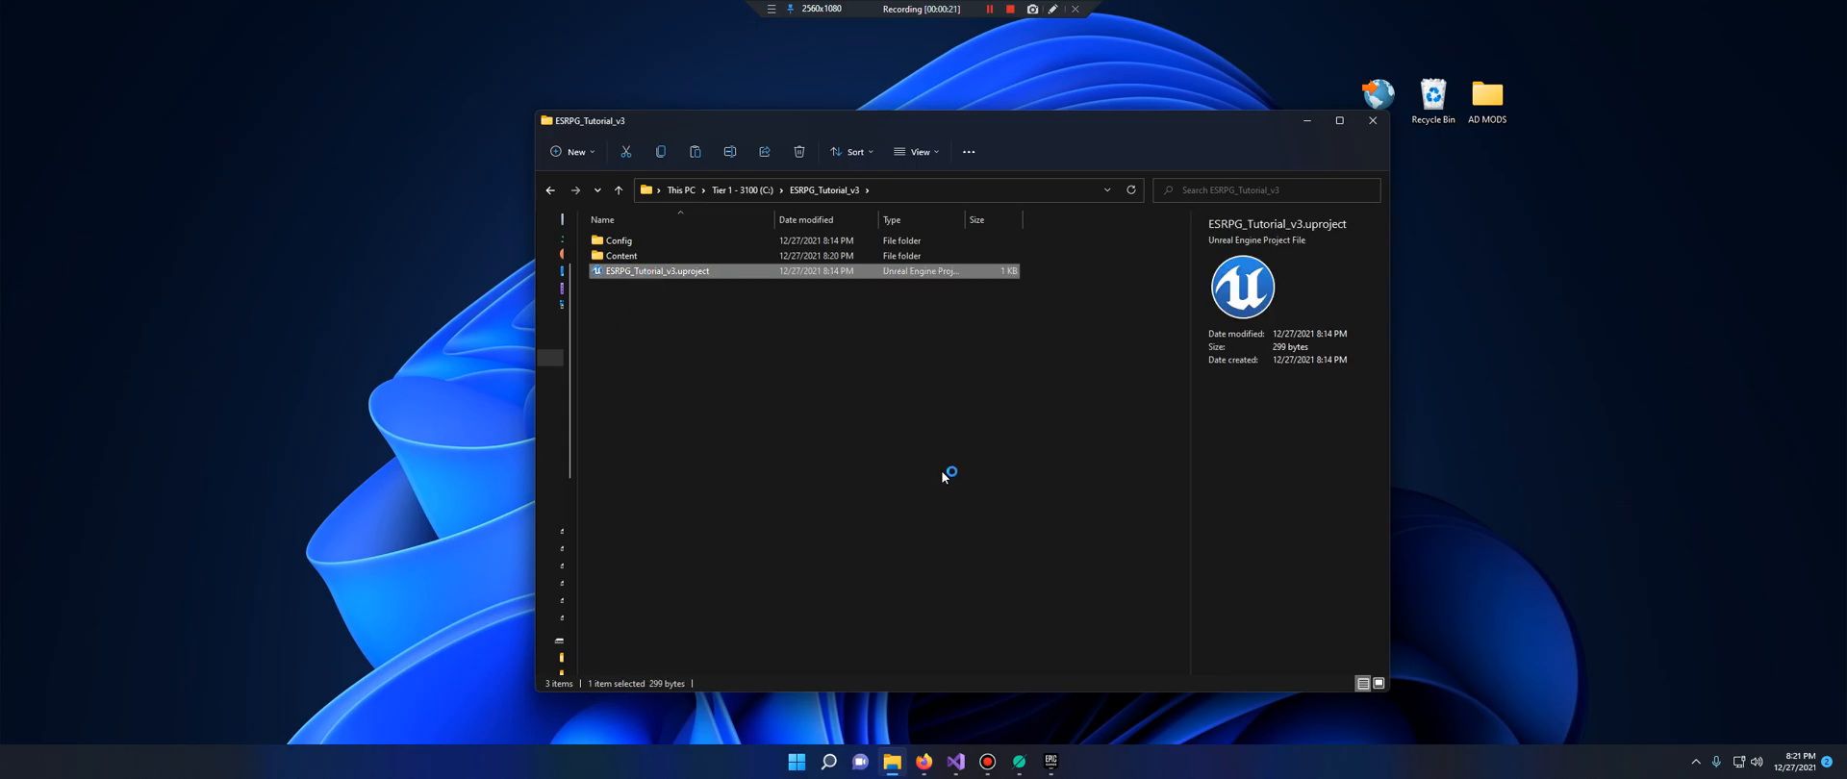
double_click(656, 270)
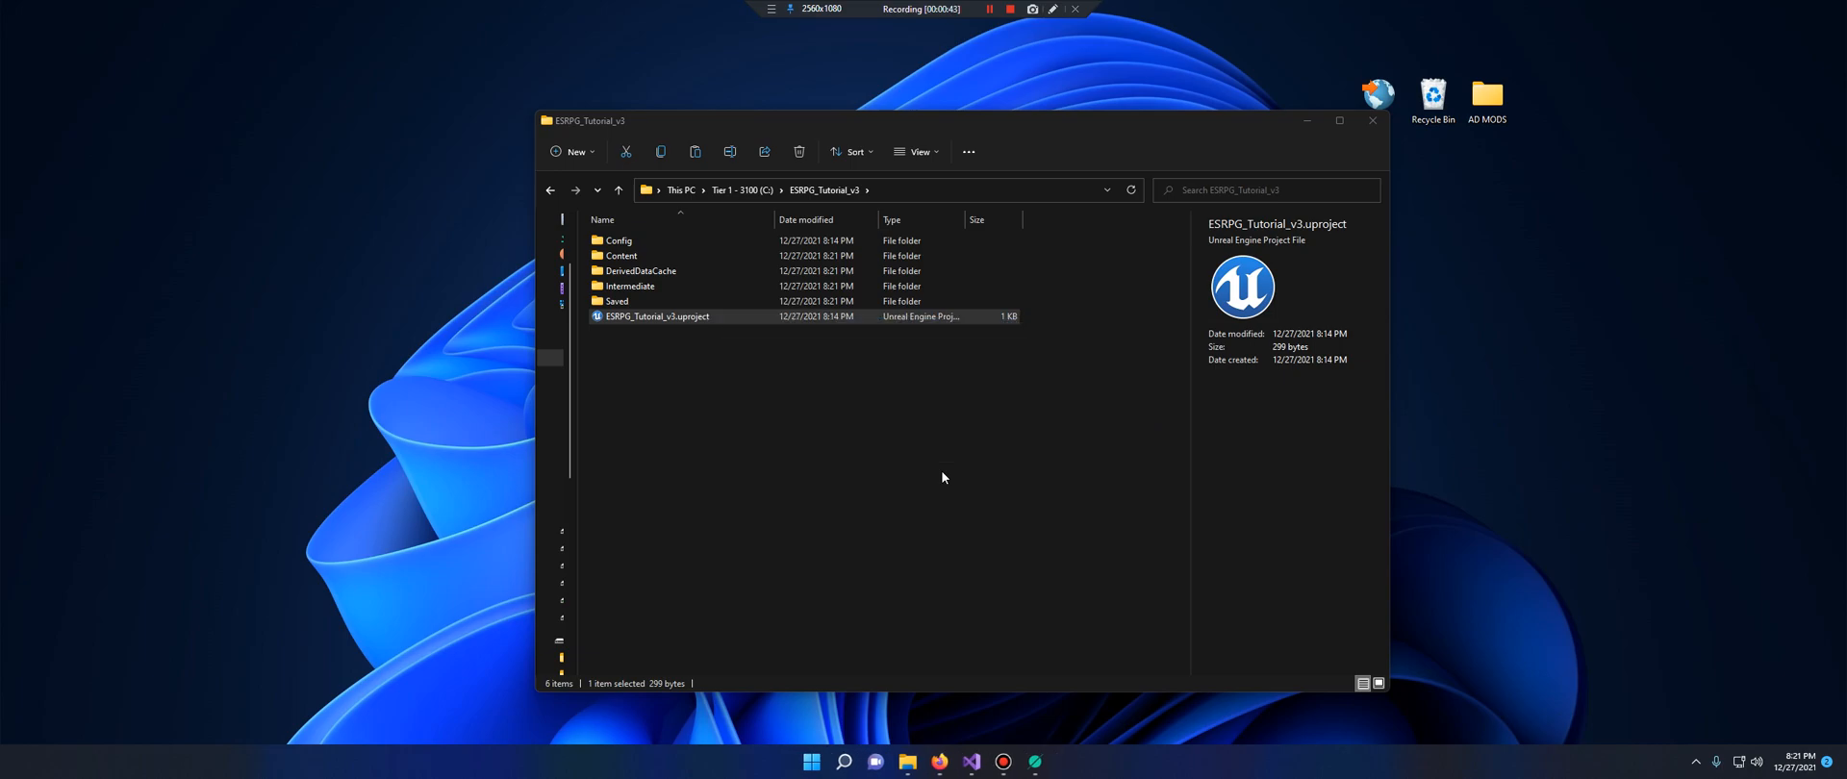
Browse to EasySurvivalRPG > Blueprints > Characters > Base and open BP_Character_Player
double_click(656, 315)
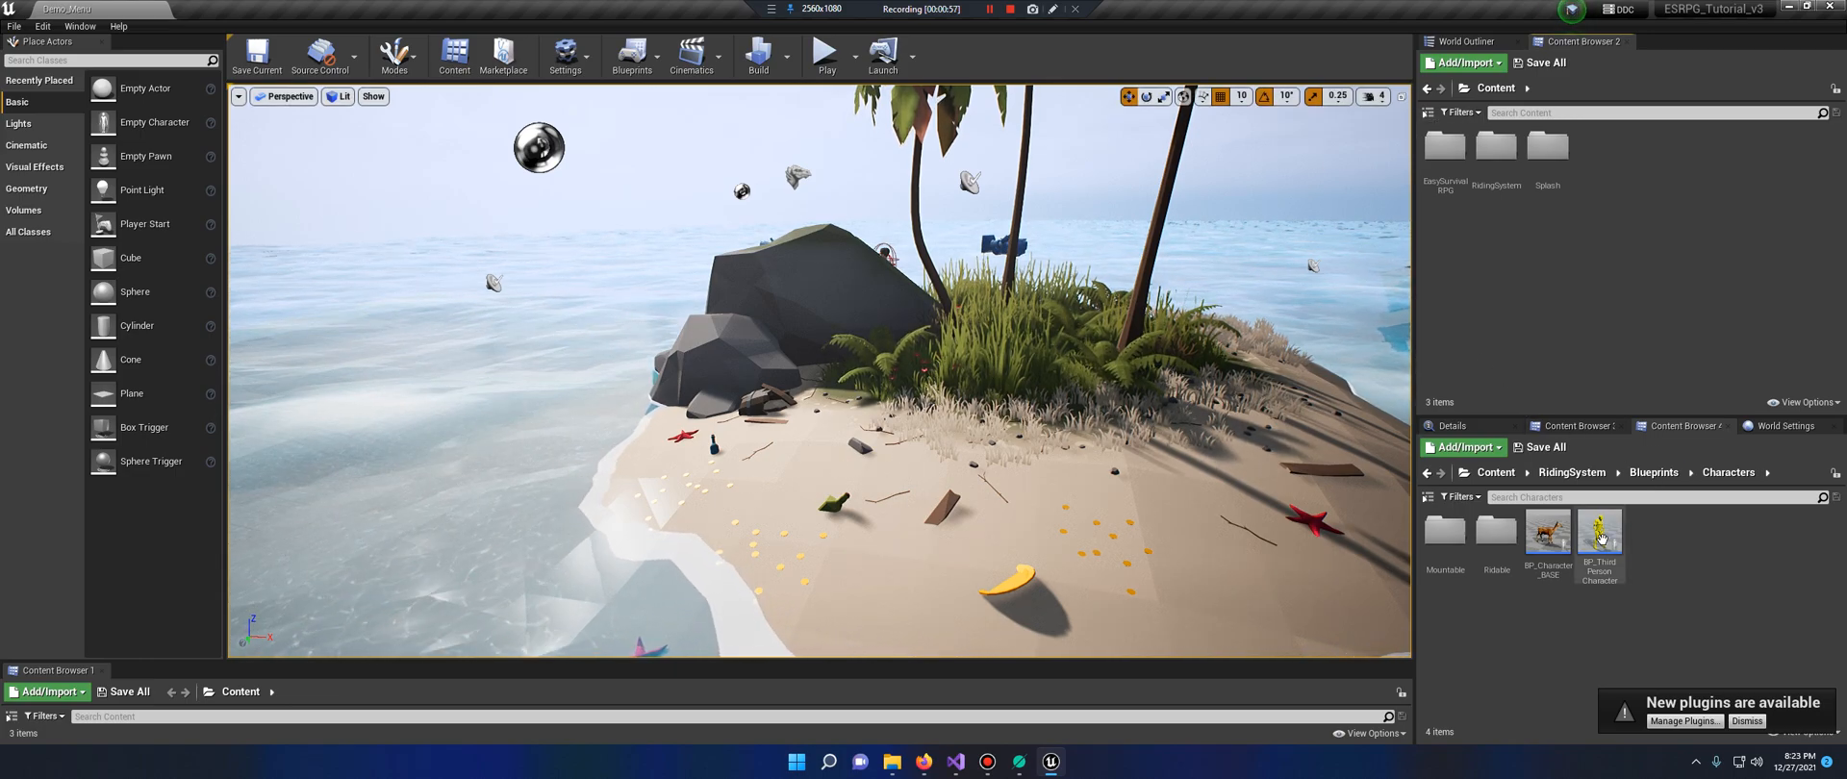
click(1599, 531)
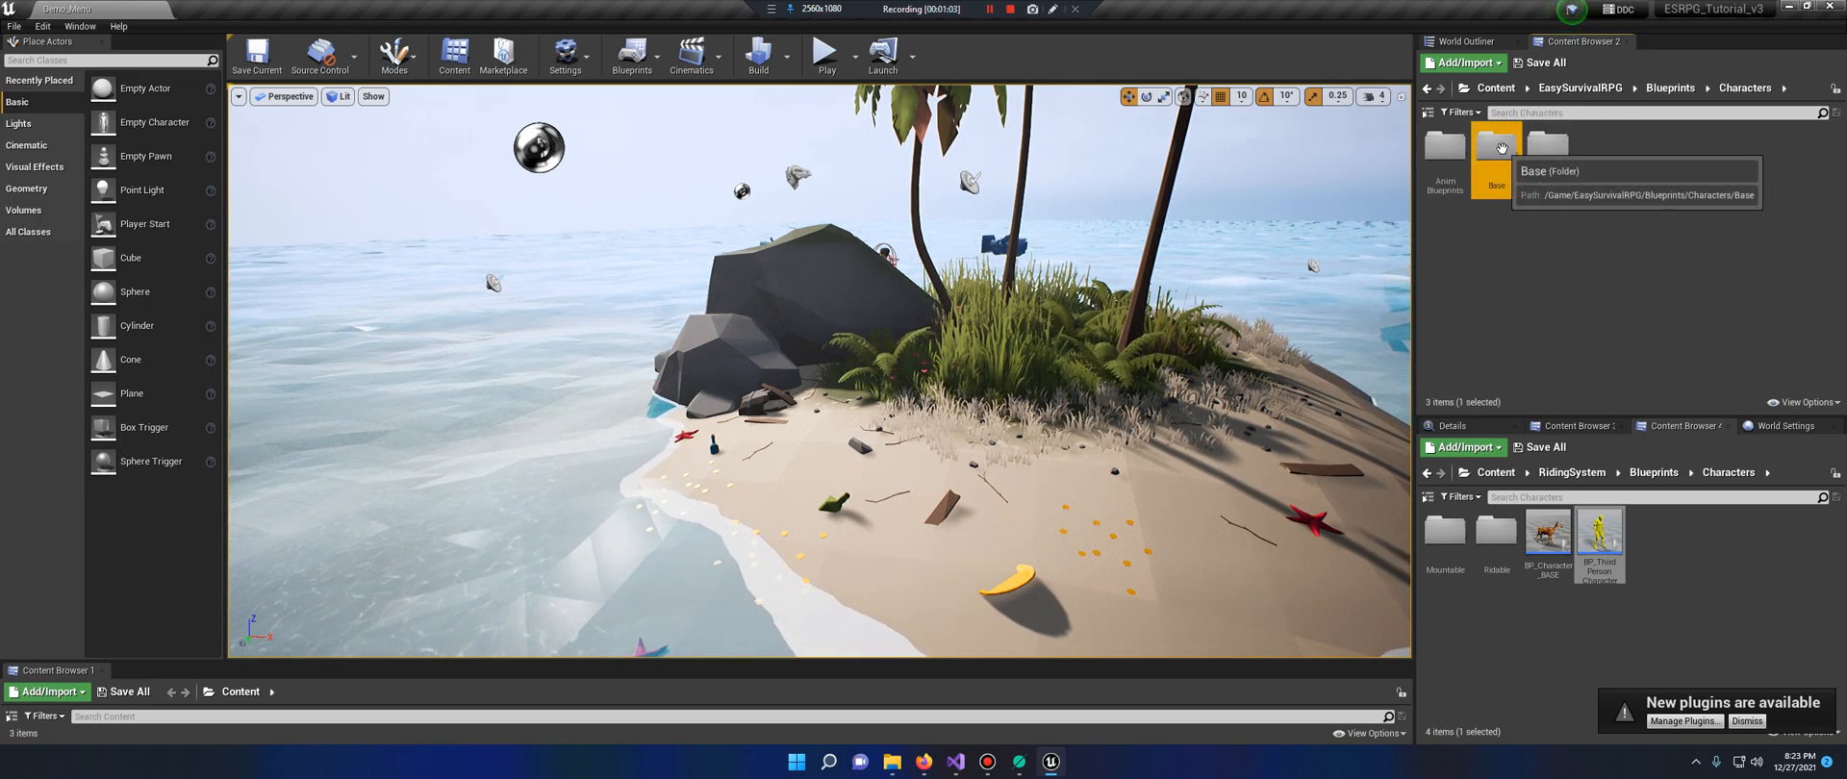
double_click(1496, 144)
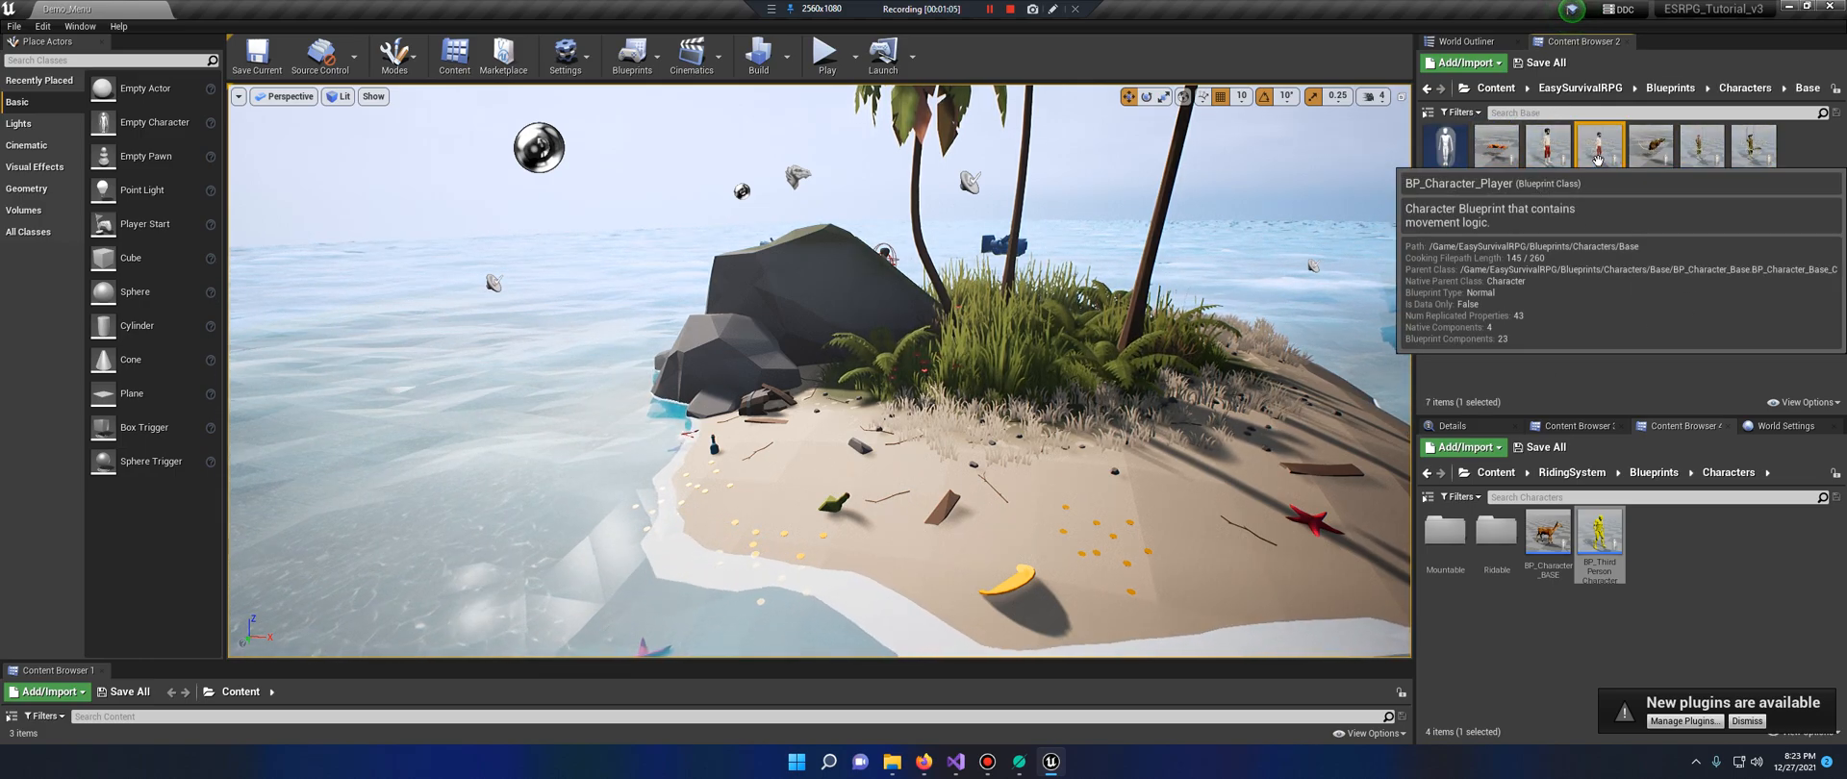
double_click(1597, 144)
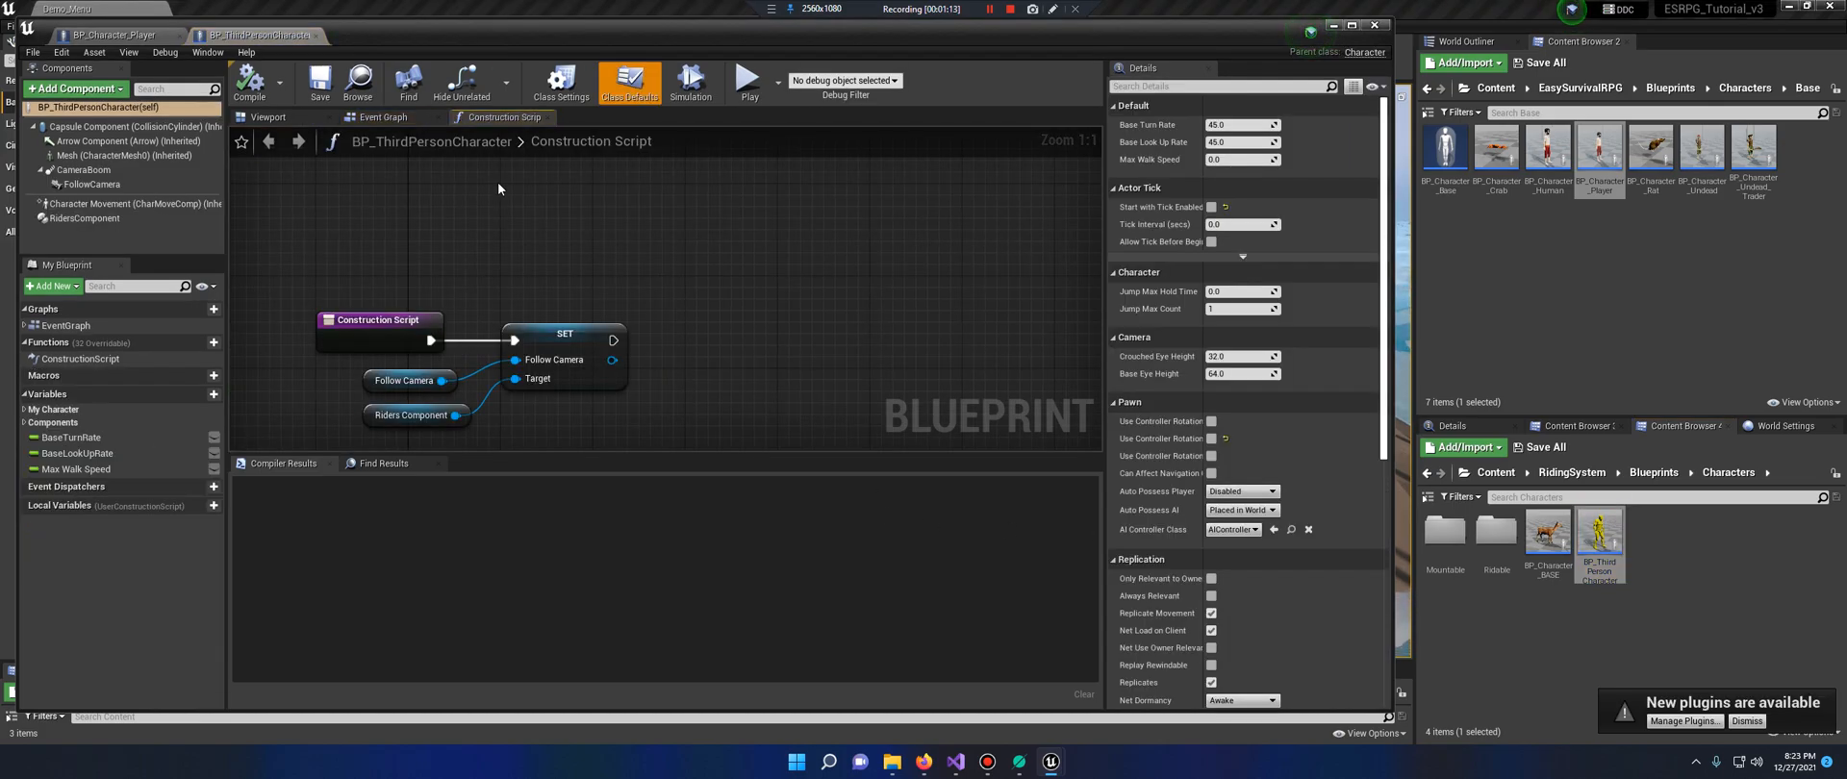
Inspect the Mesh and RidersComponent Rider Animations (Mount_Anim assets), then return to BP_ThirdPersonCharacter
click(268, 117)
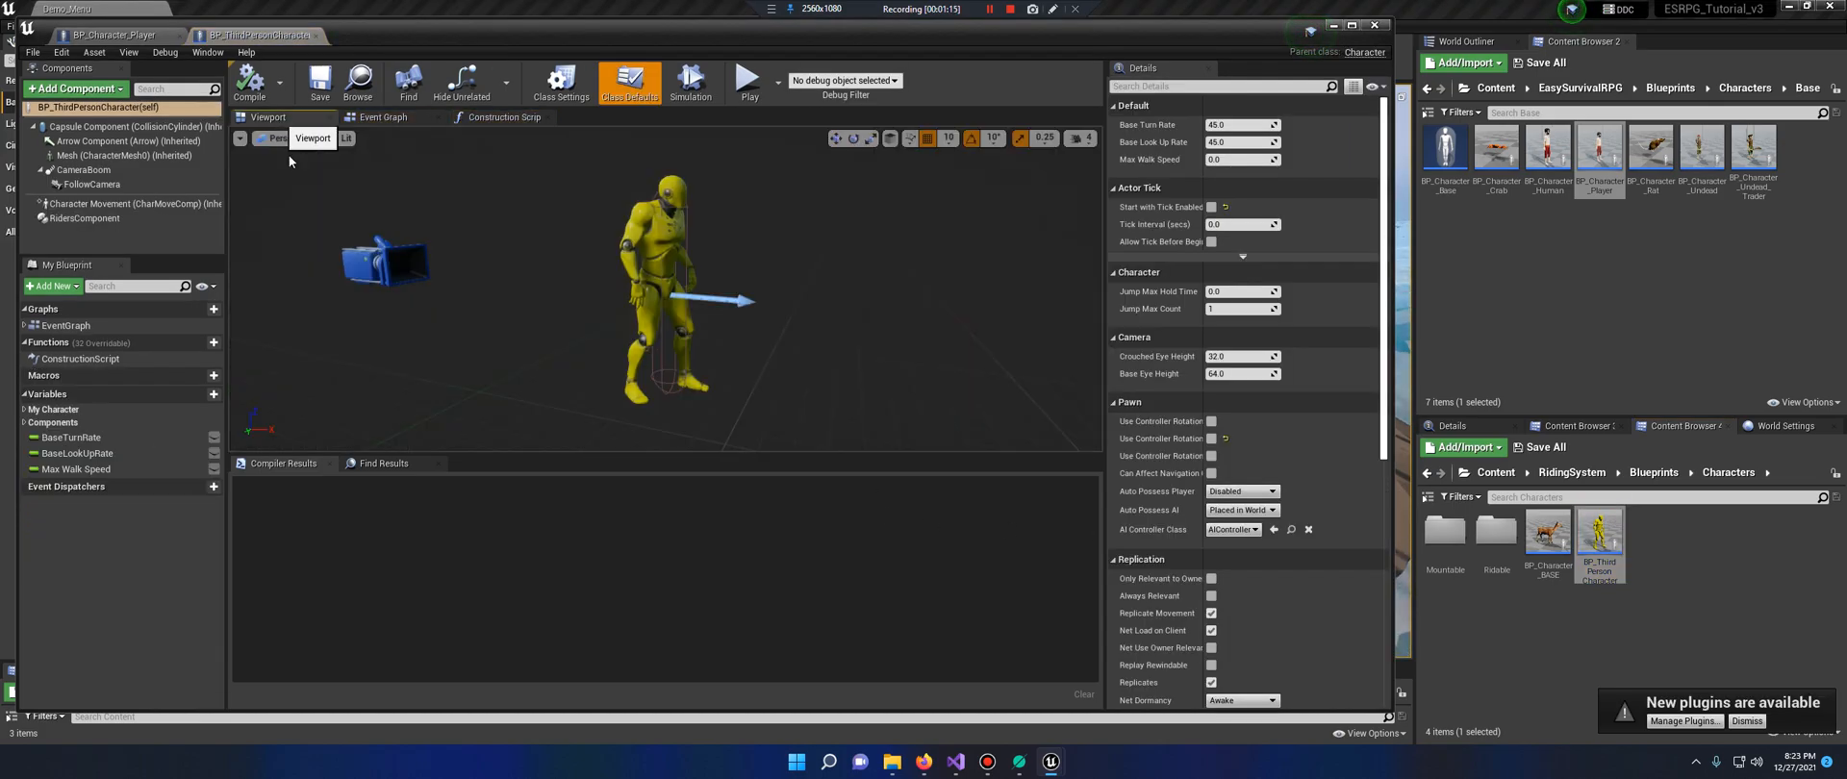
click(79, 154)
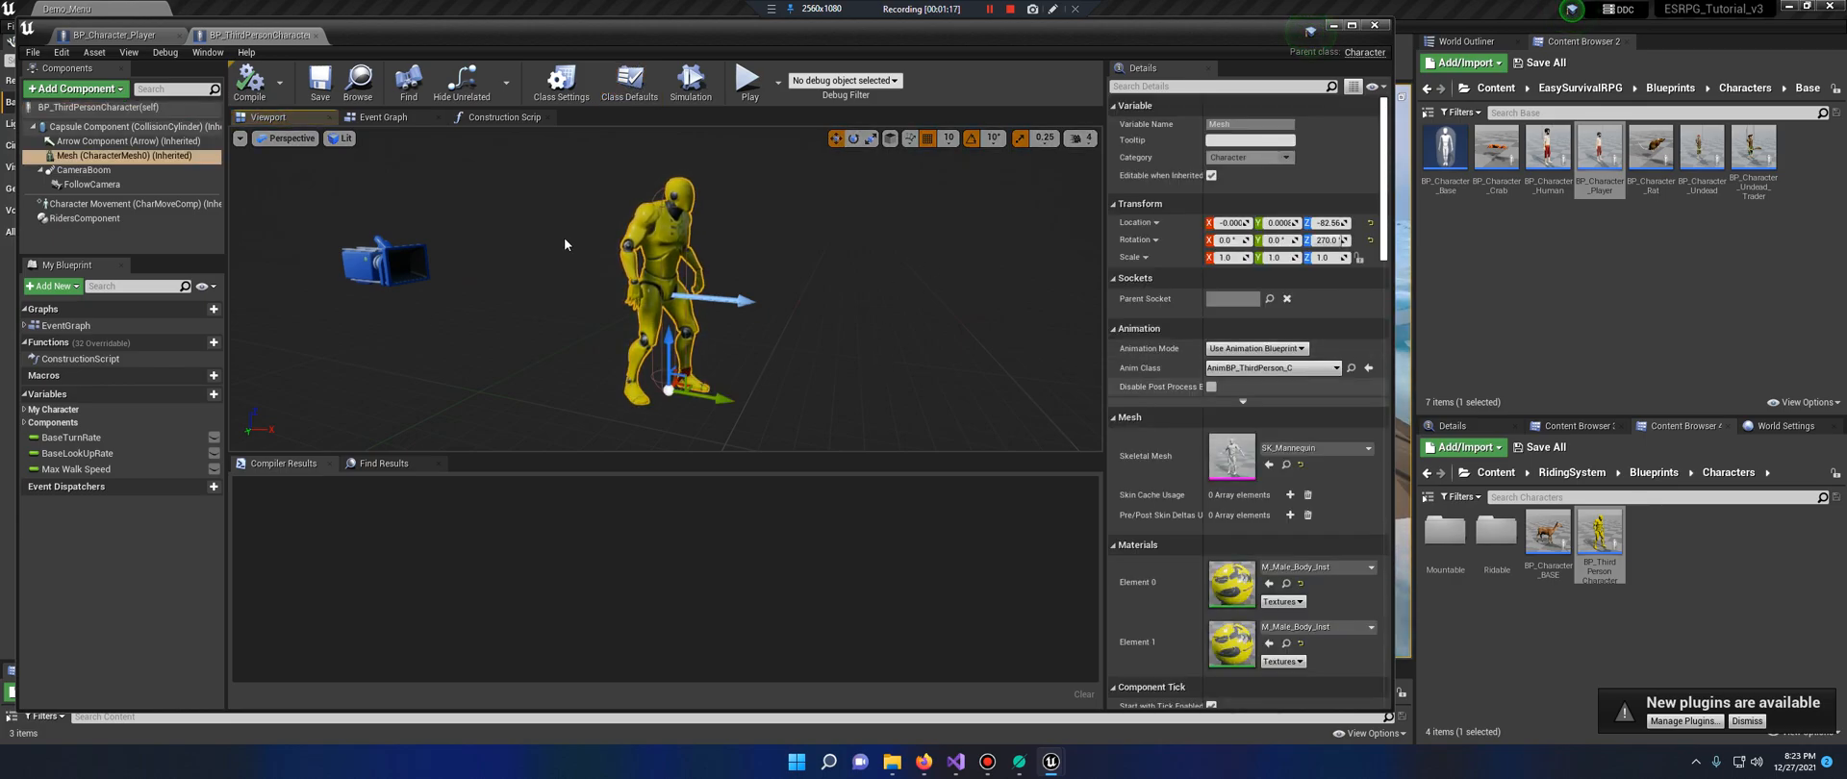
click(85, 220)
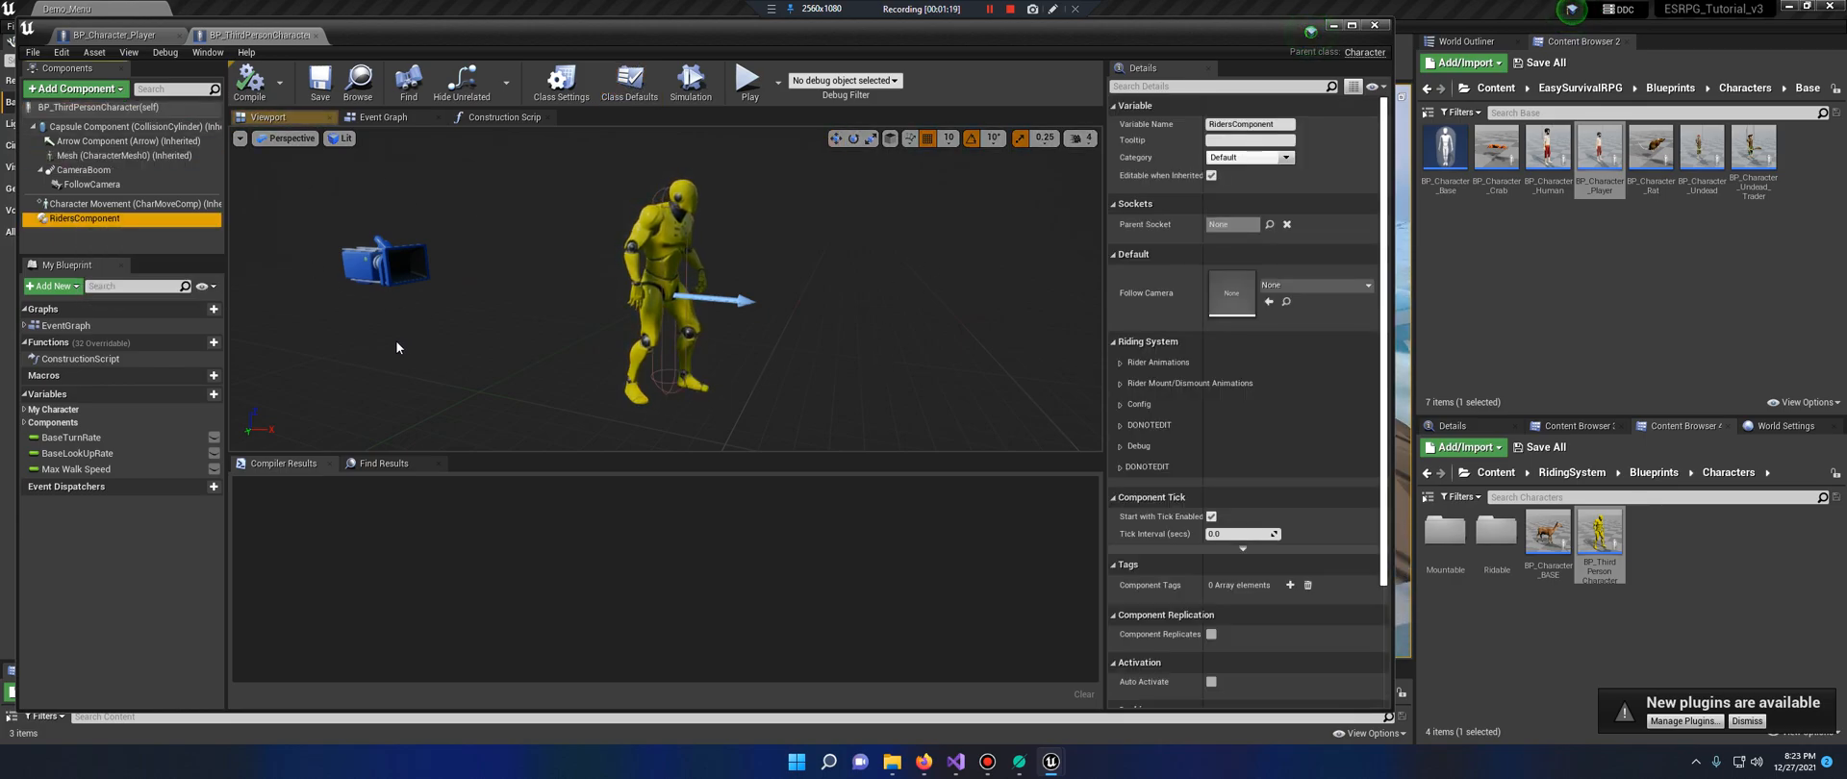
mouse_move(112, 36)
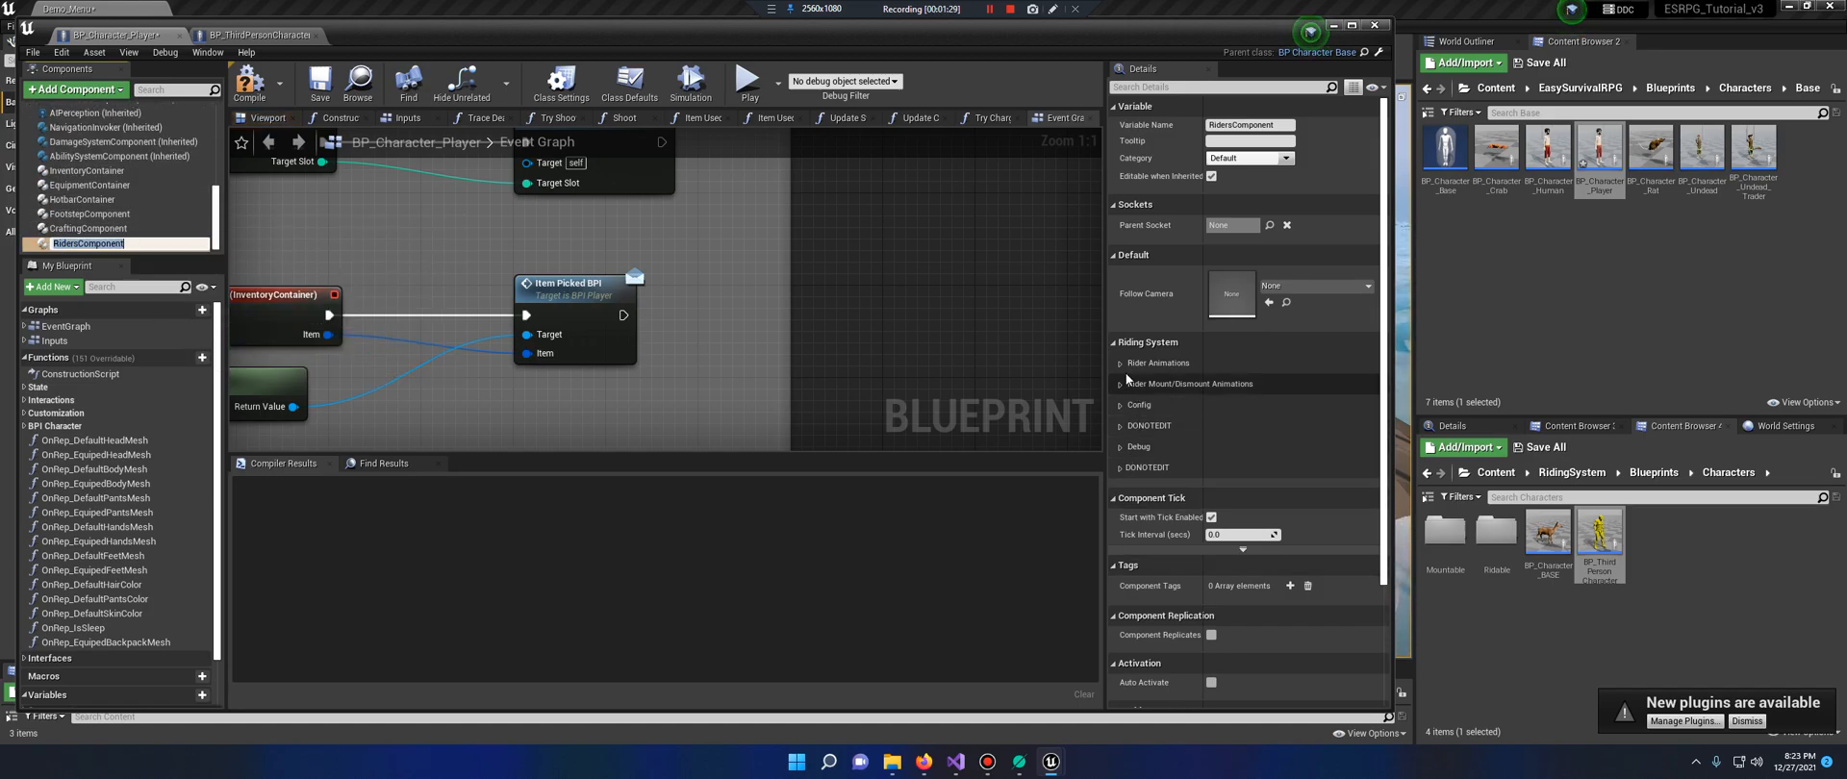
click(1118, 363)
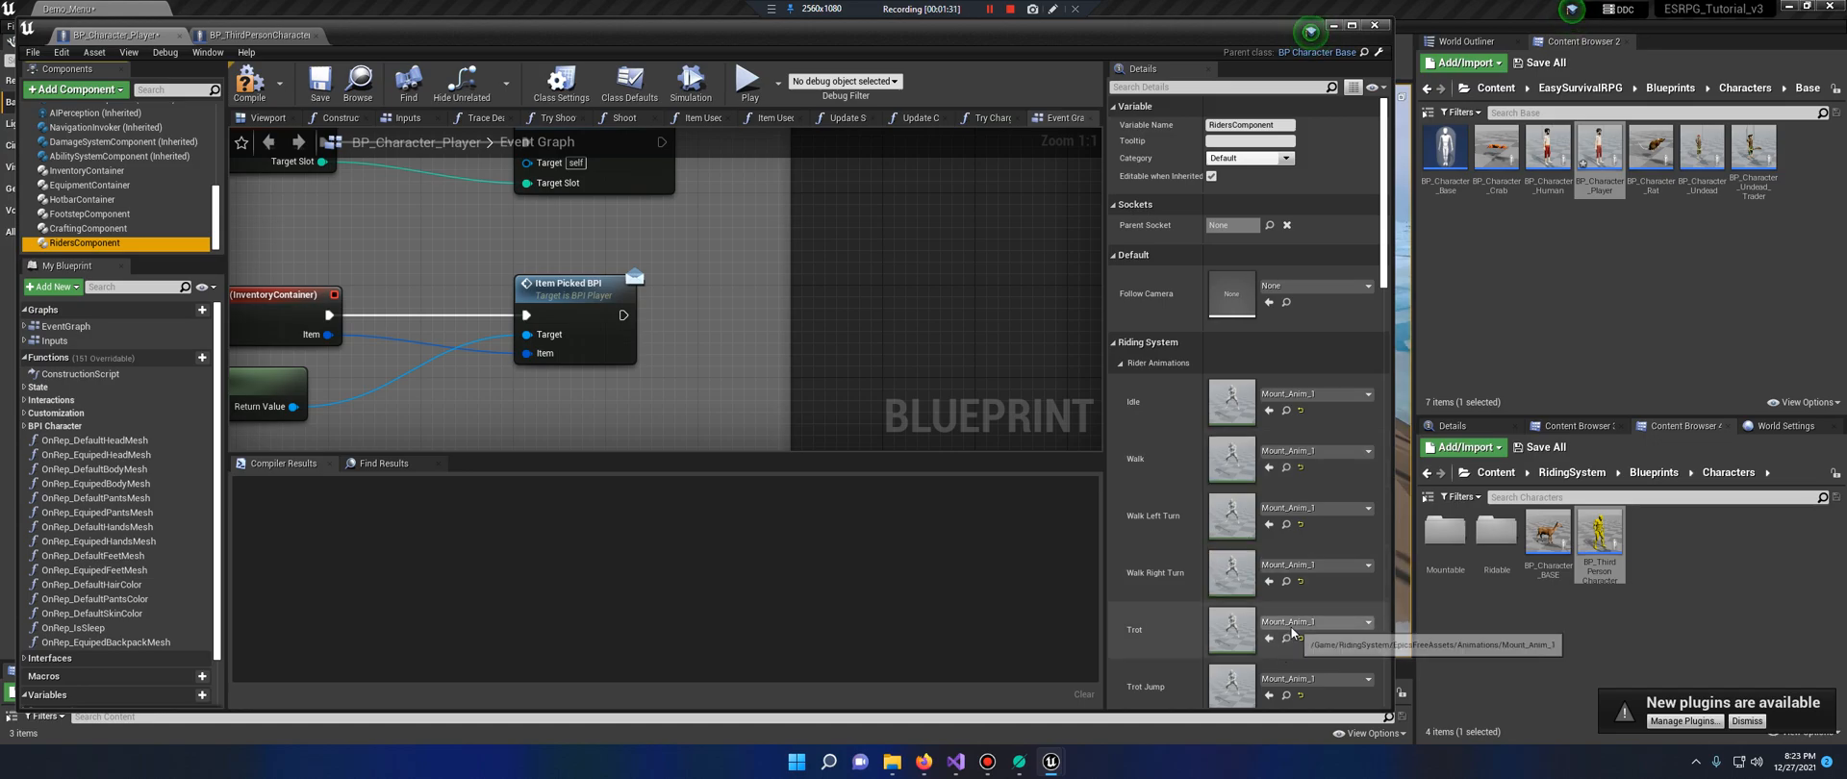
mouse_move(1214, 411)
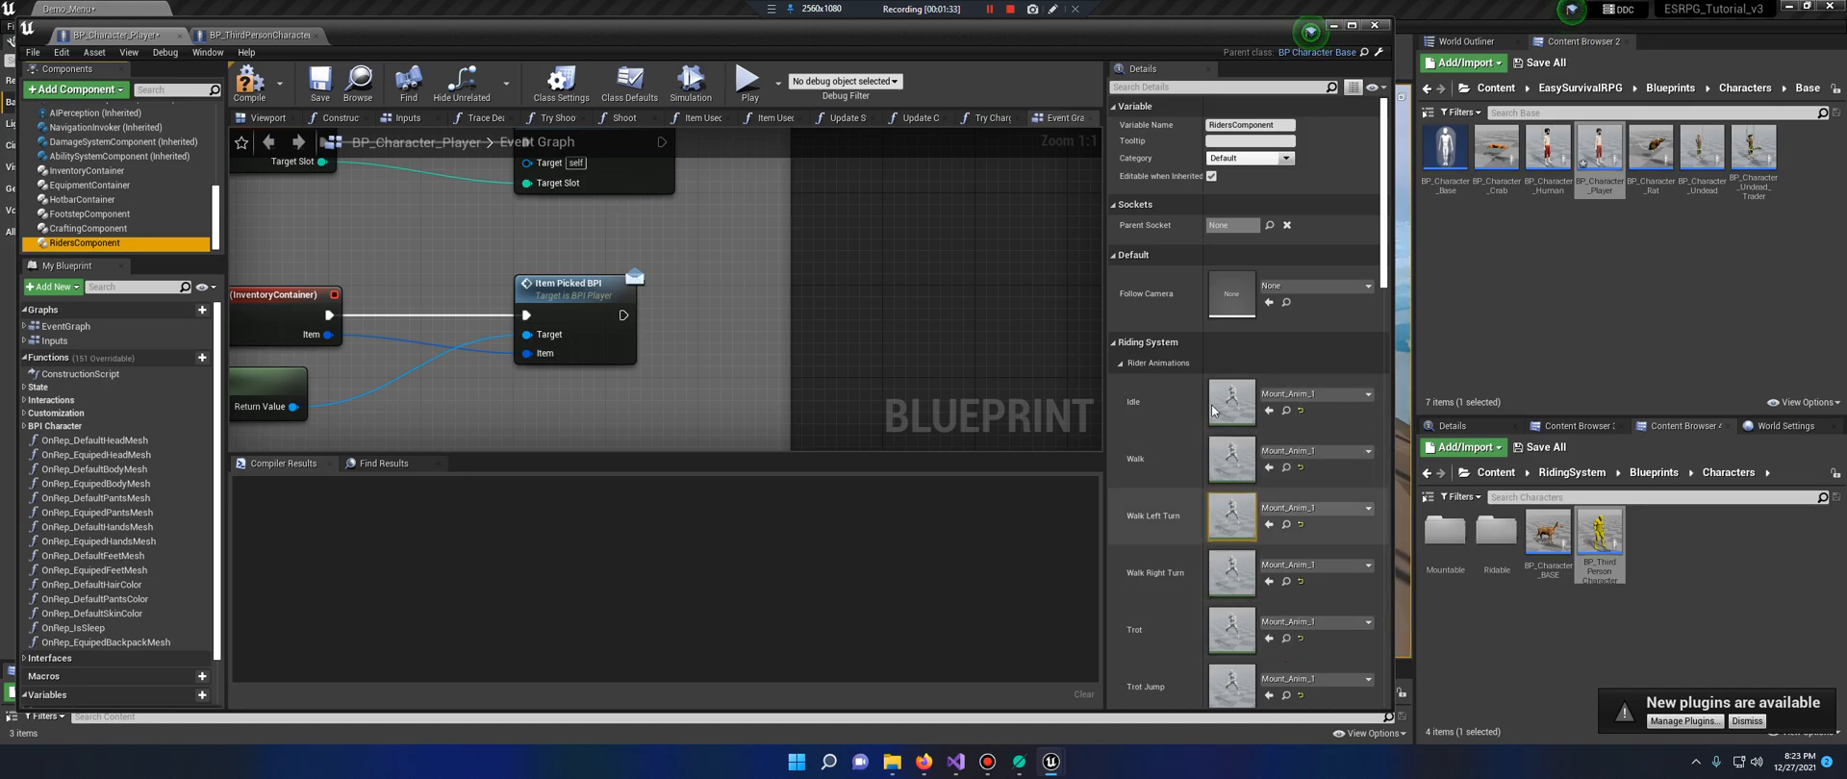
click(269, 117)
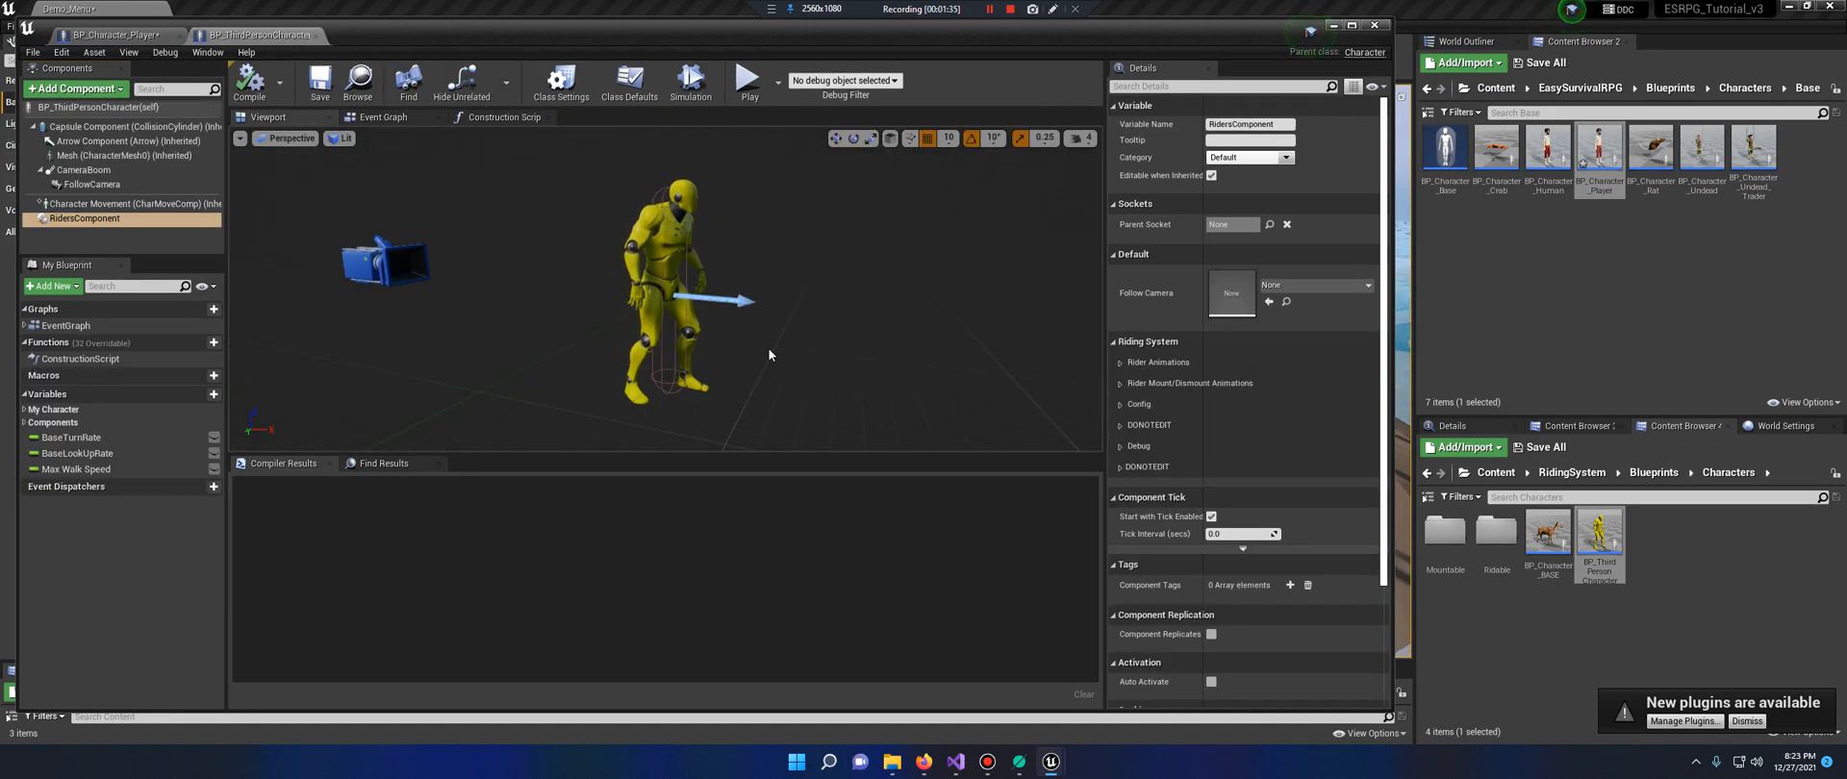
mouse_move(505, 117)
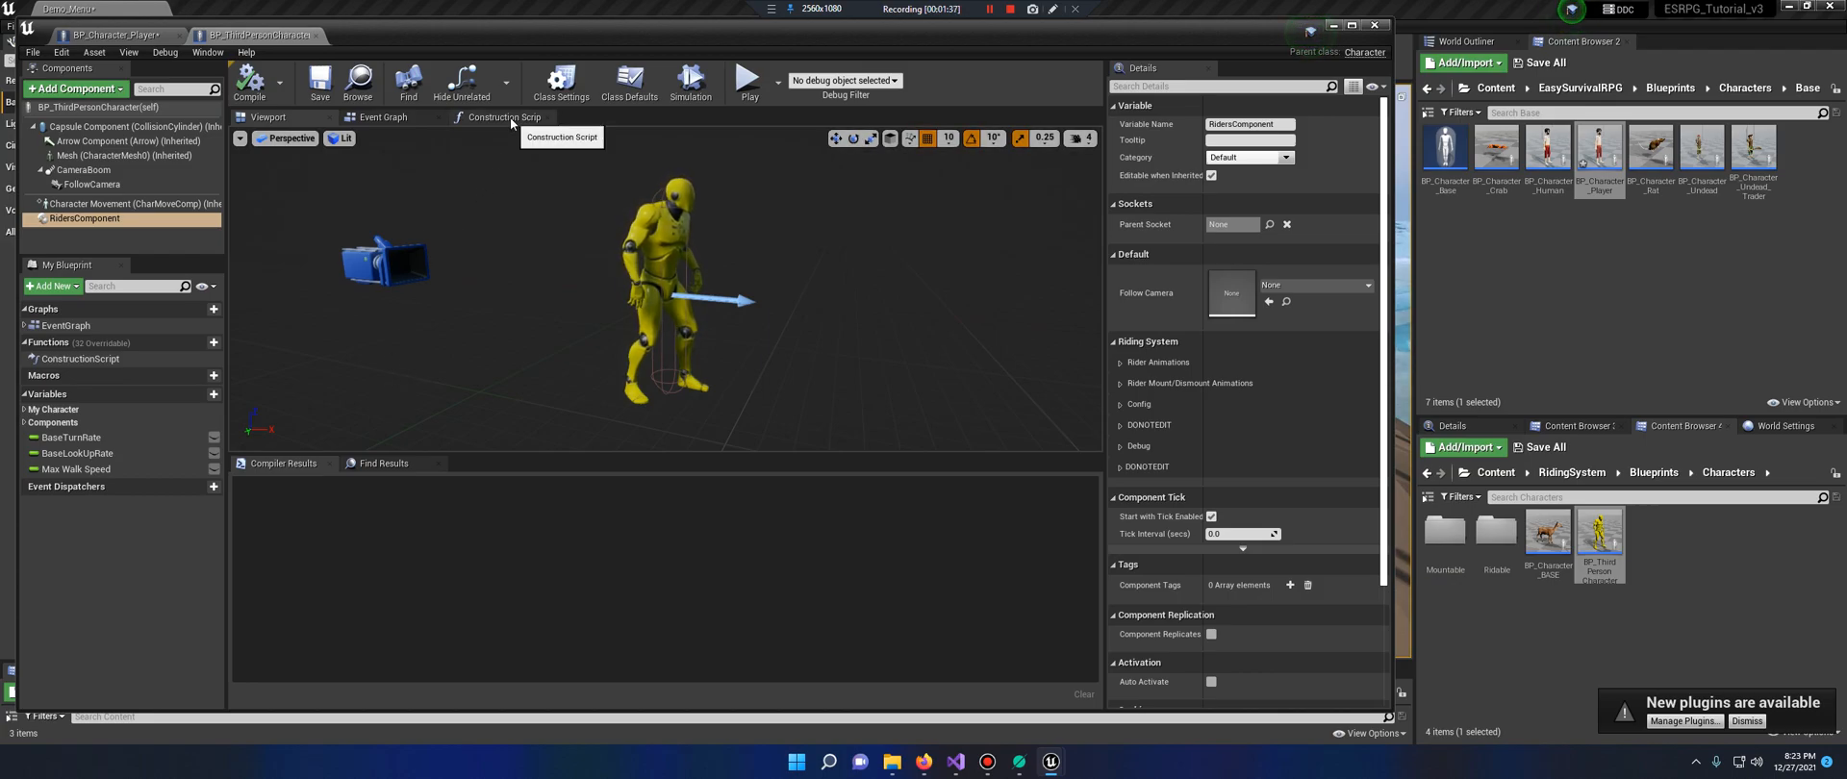
Copy the SET Follow Camera nodes into BP_Character_Player's Construction Script and compile it
click(504, 116)
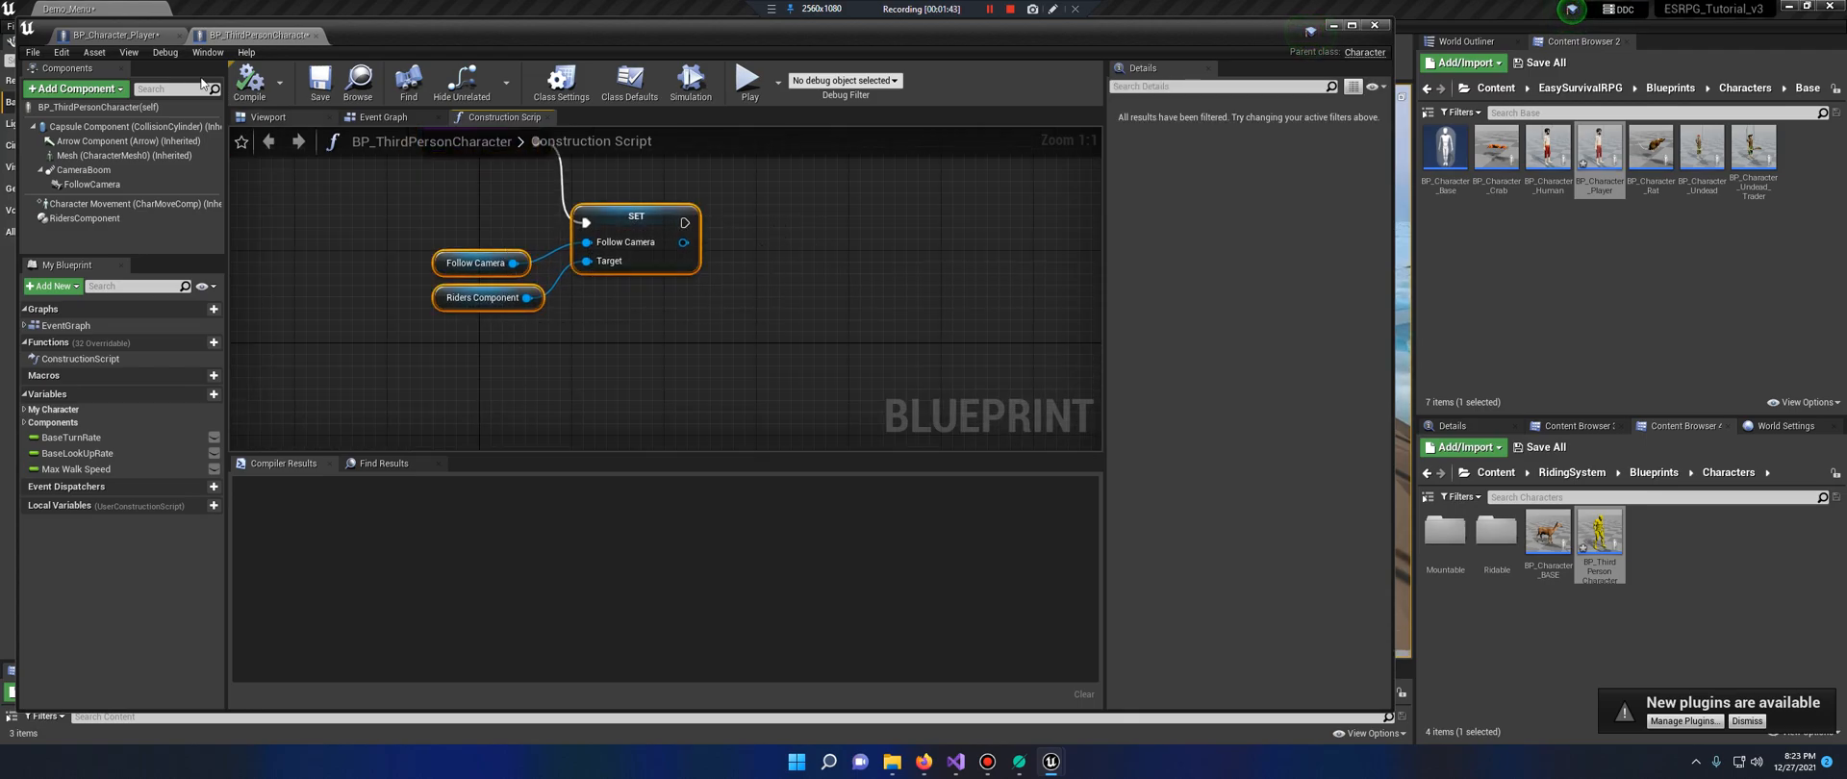
click(112, 36)
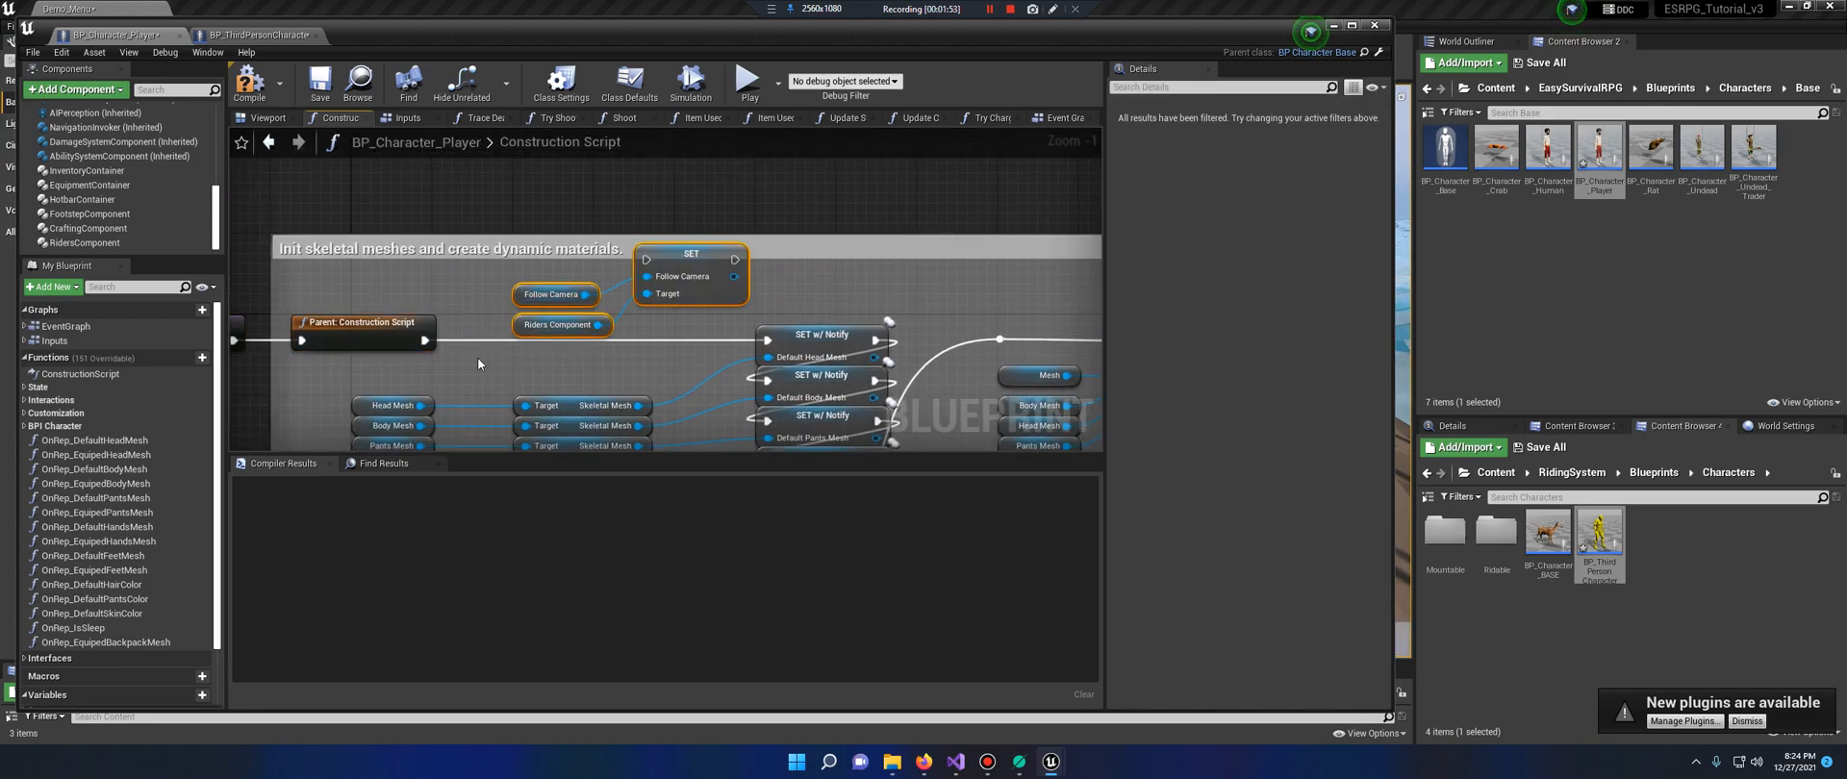
mouse_move(736, 273)
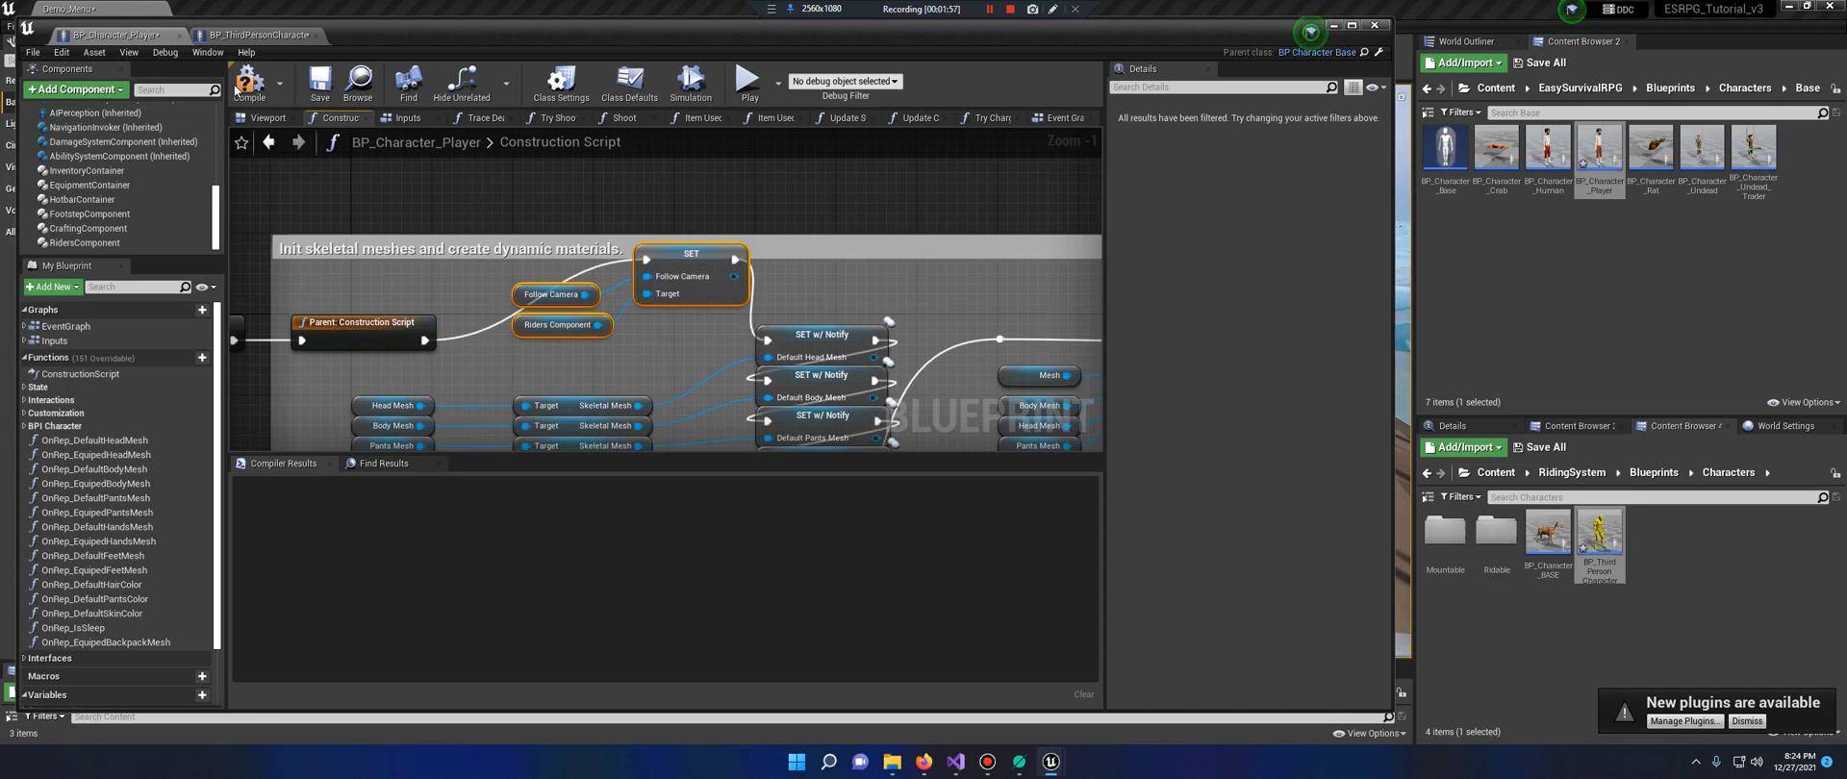
click(319, 83)
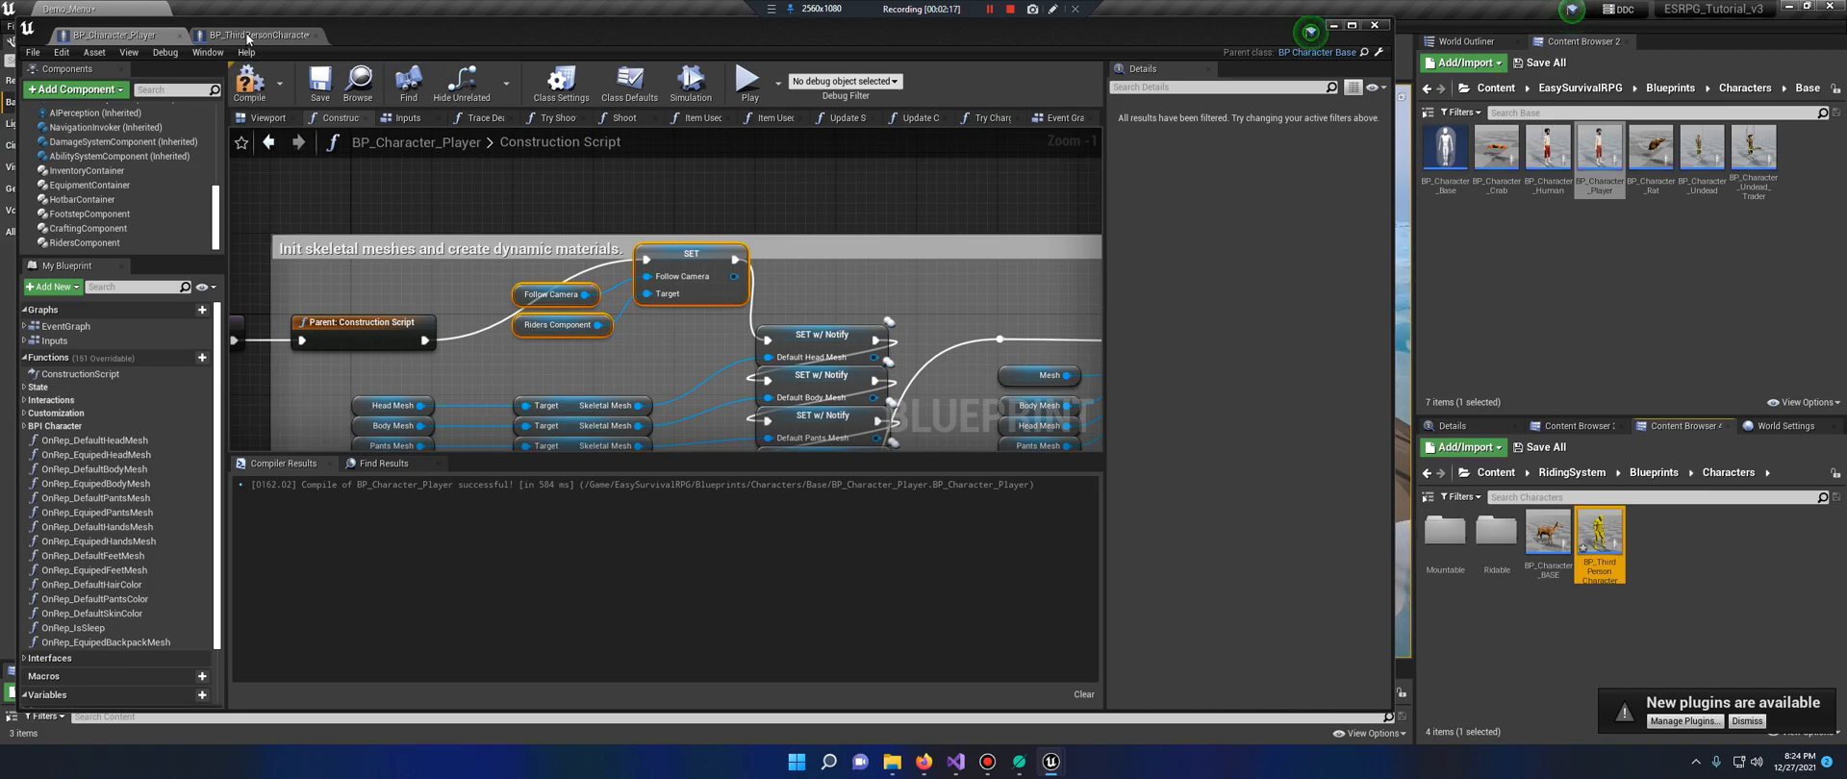
Copy the Mount/Dismount event nodes into BP_Character_Player's Event Graph and recompile
click(256, 36)
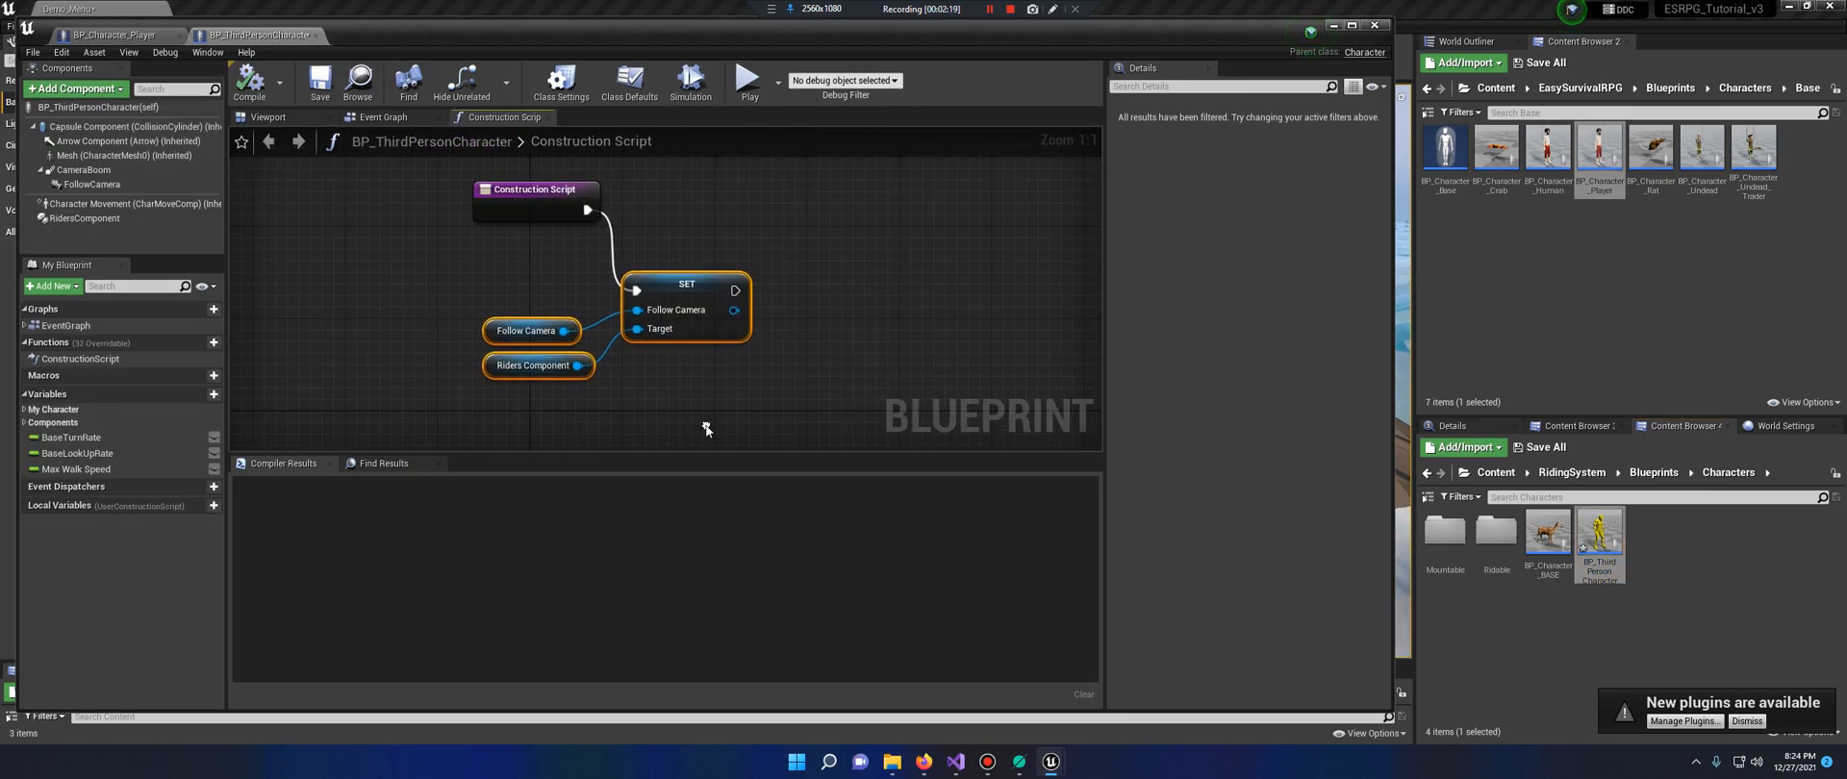
scroll(down, 3)
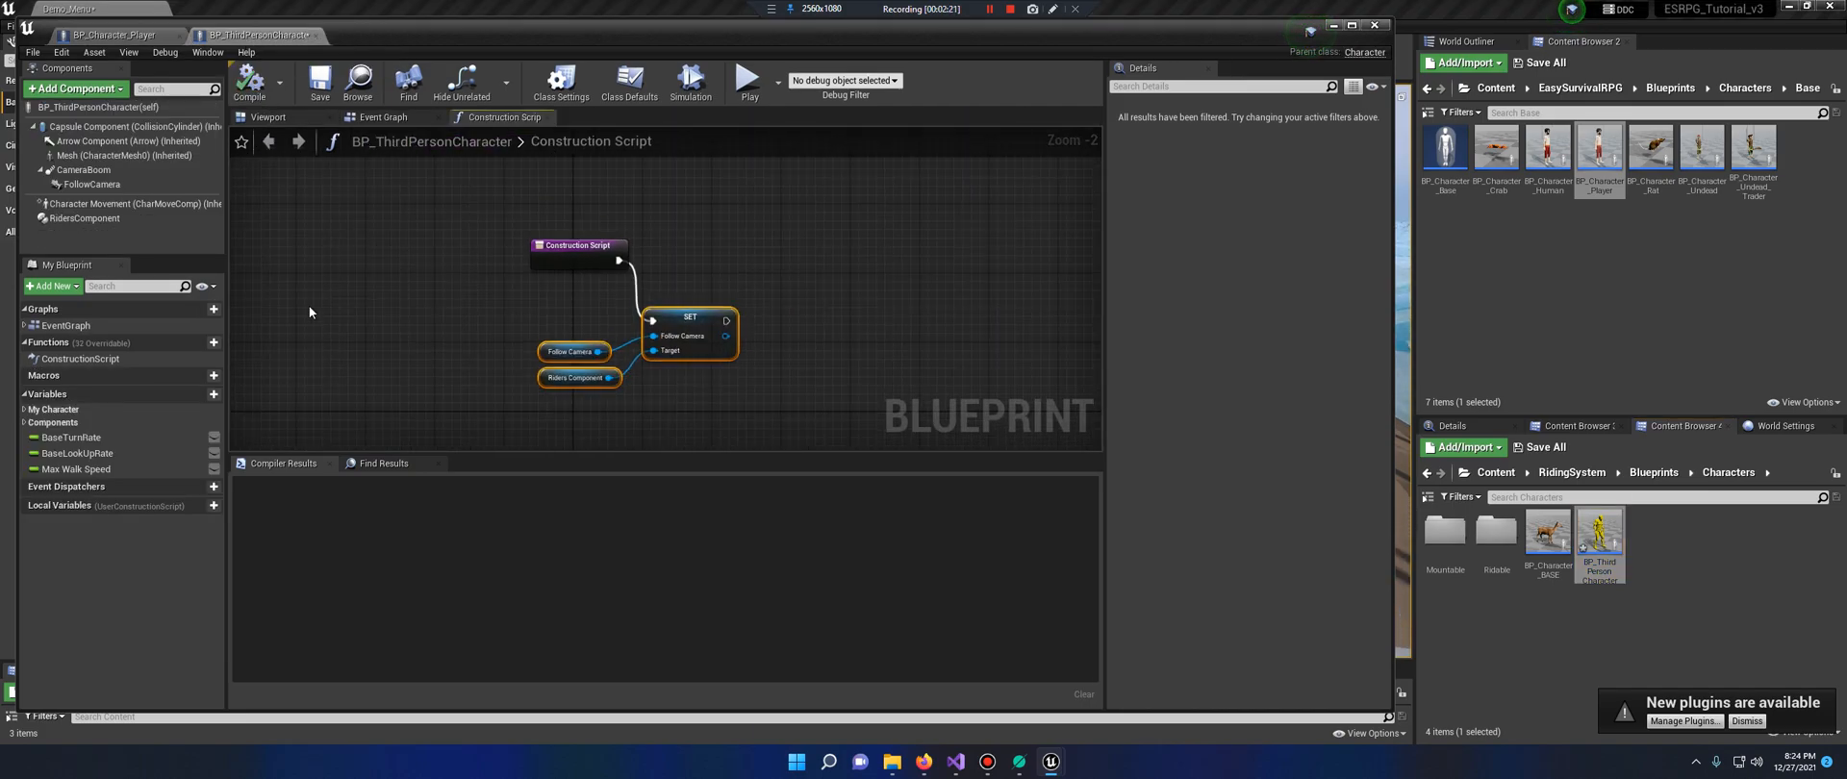
click(382, 116)
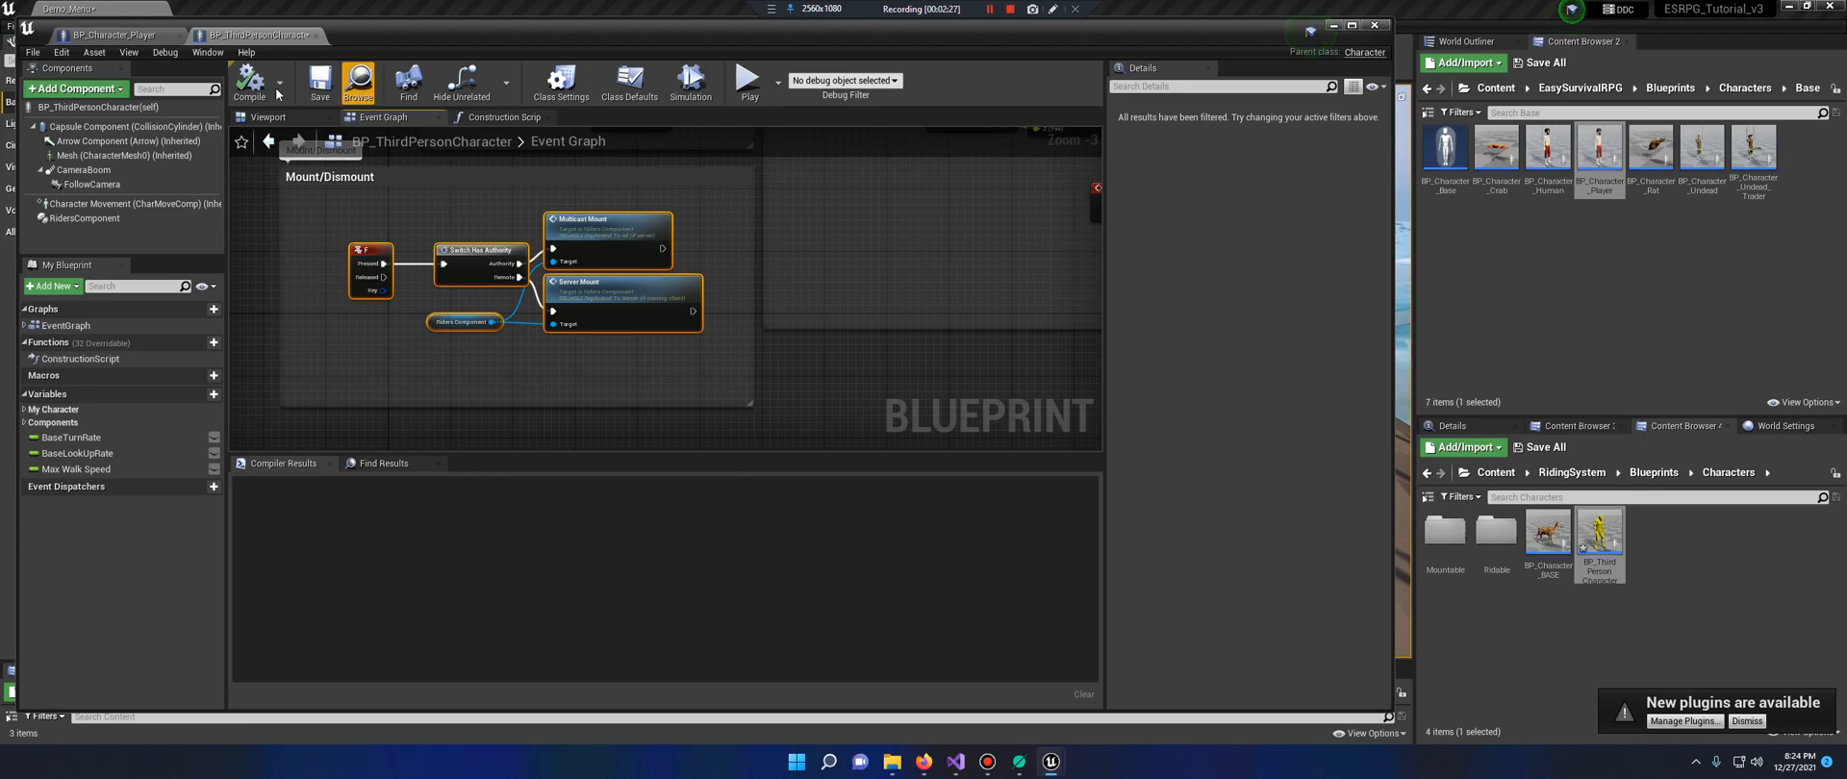
click(111, 36)
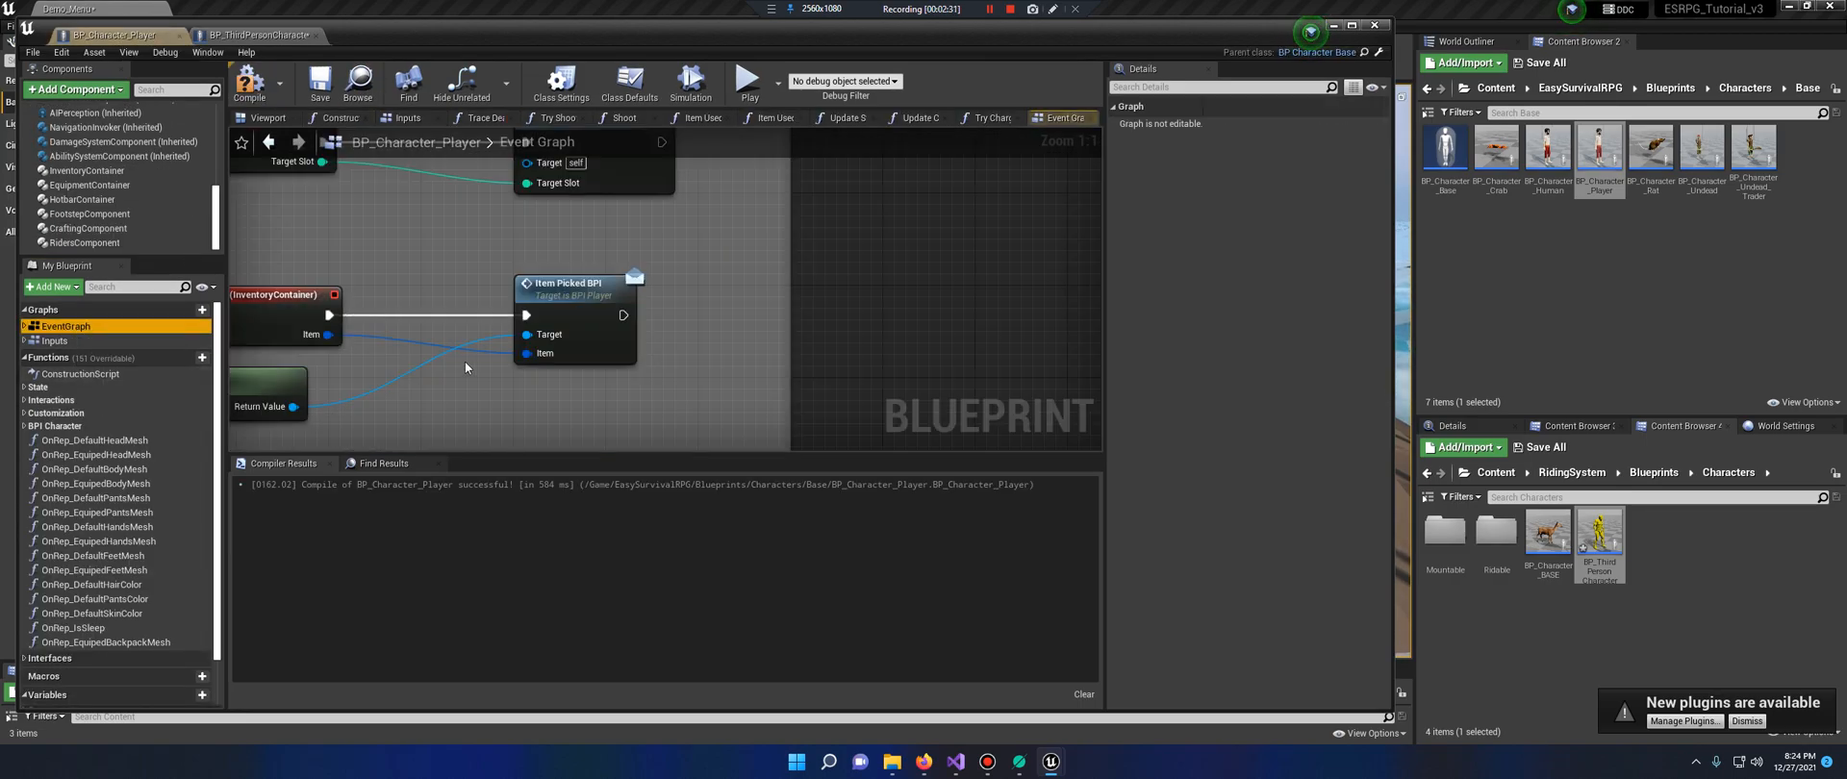
scroll(down, 3)
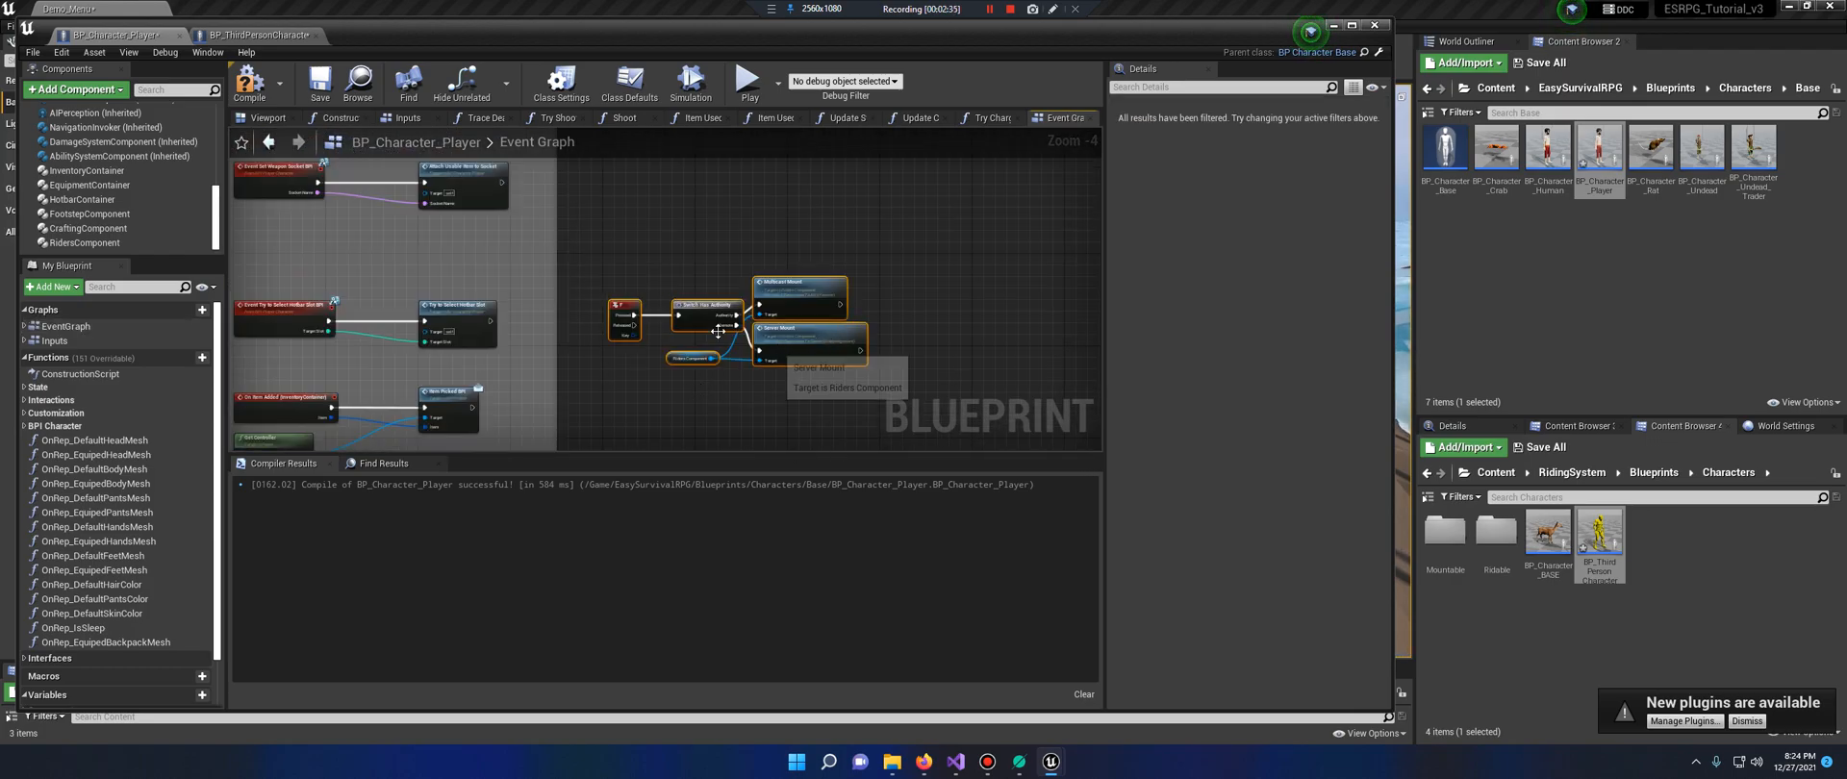
mouse_move(248, 83)
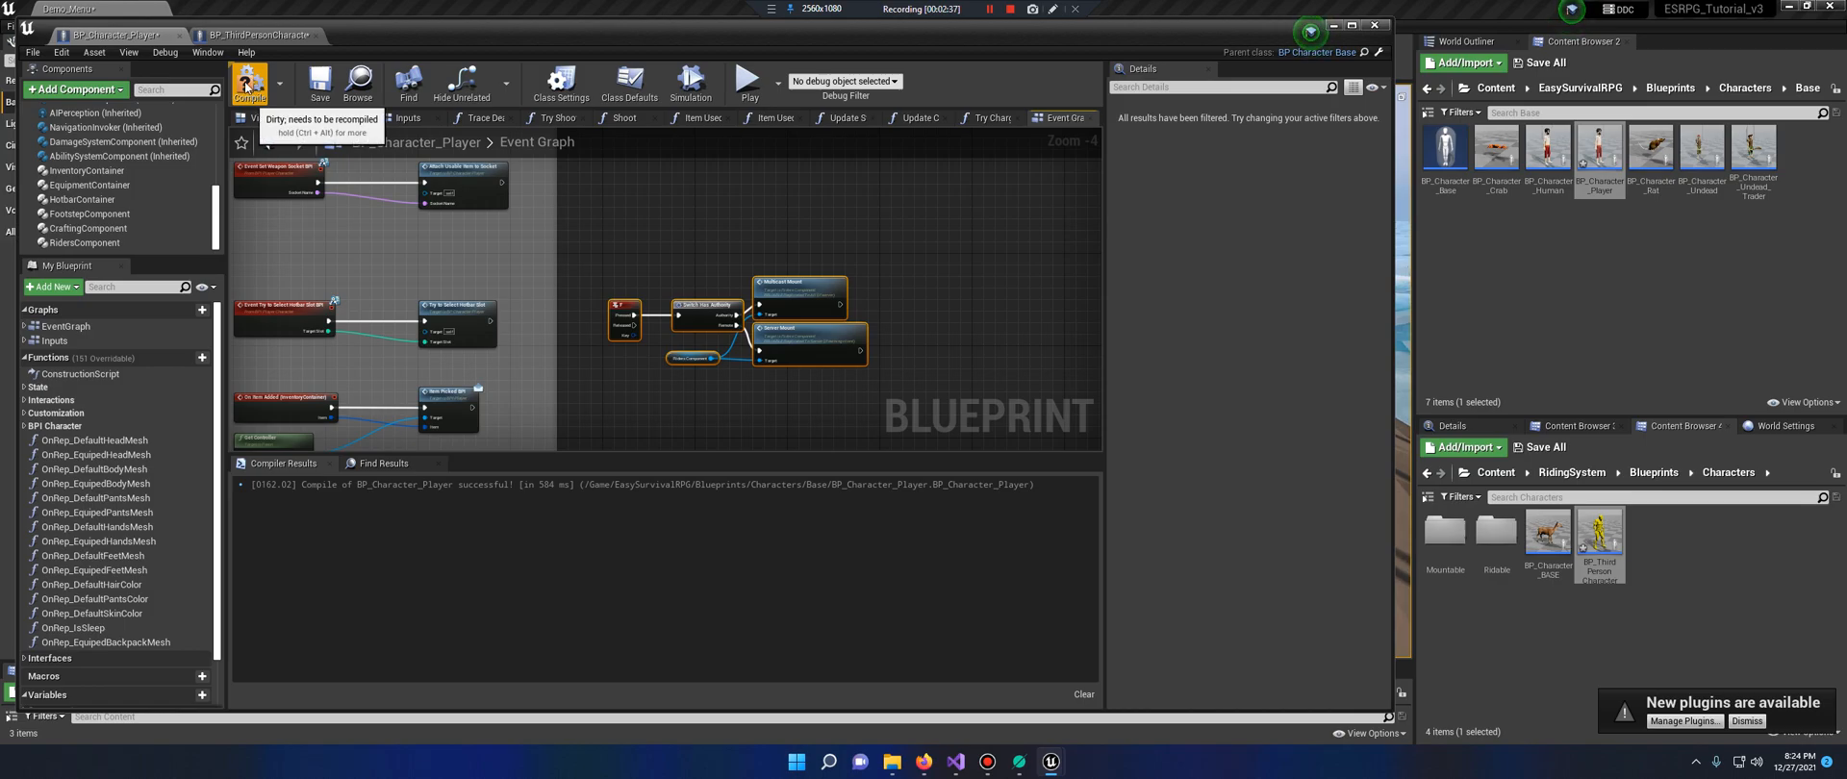
click(319, 83)
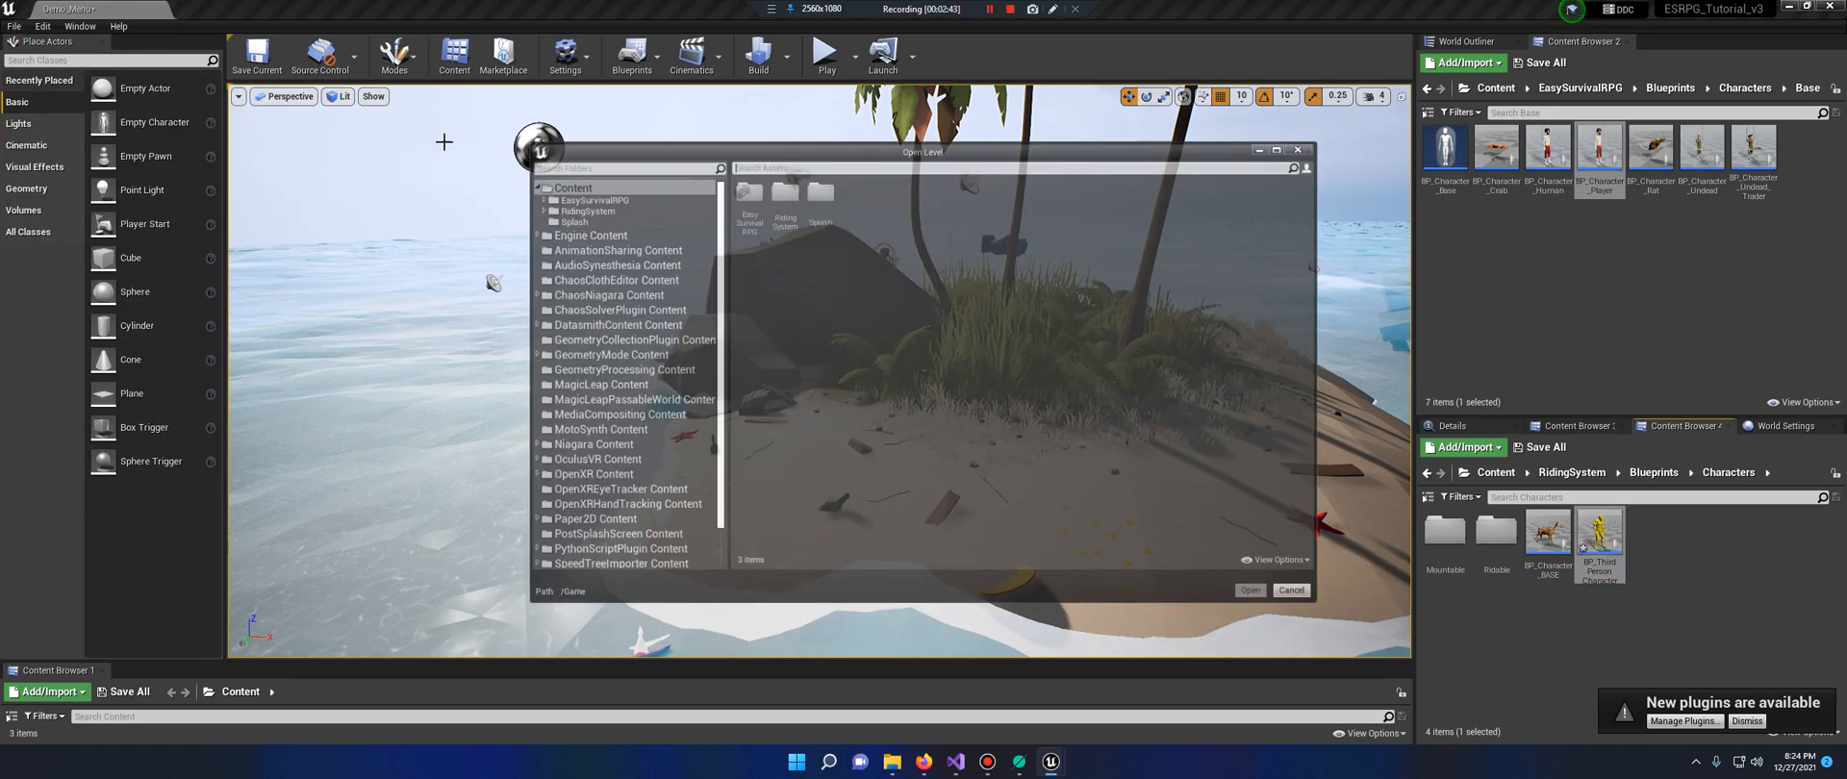
click(579, 201)
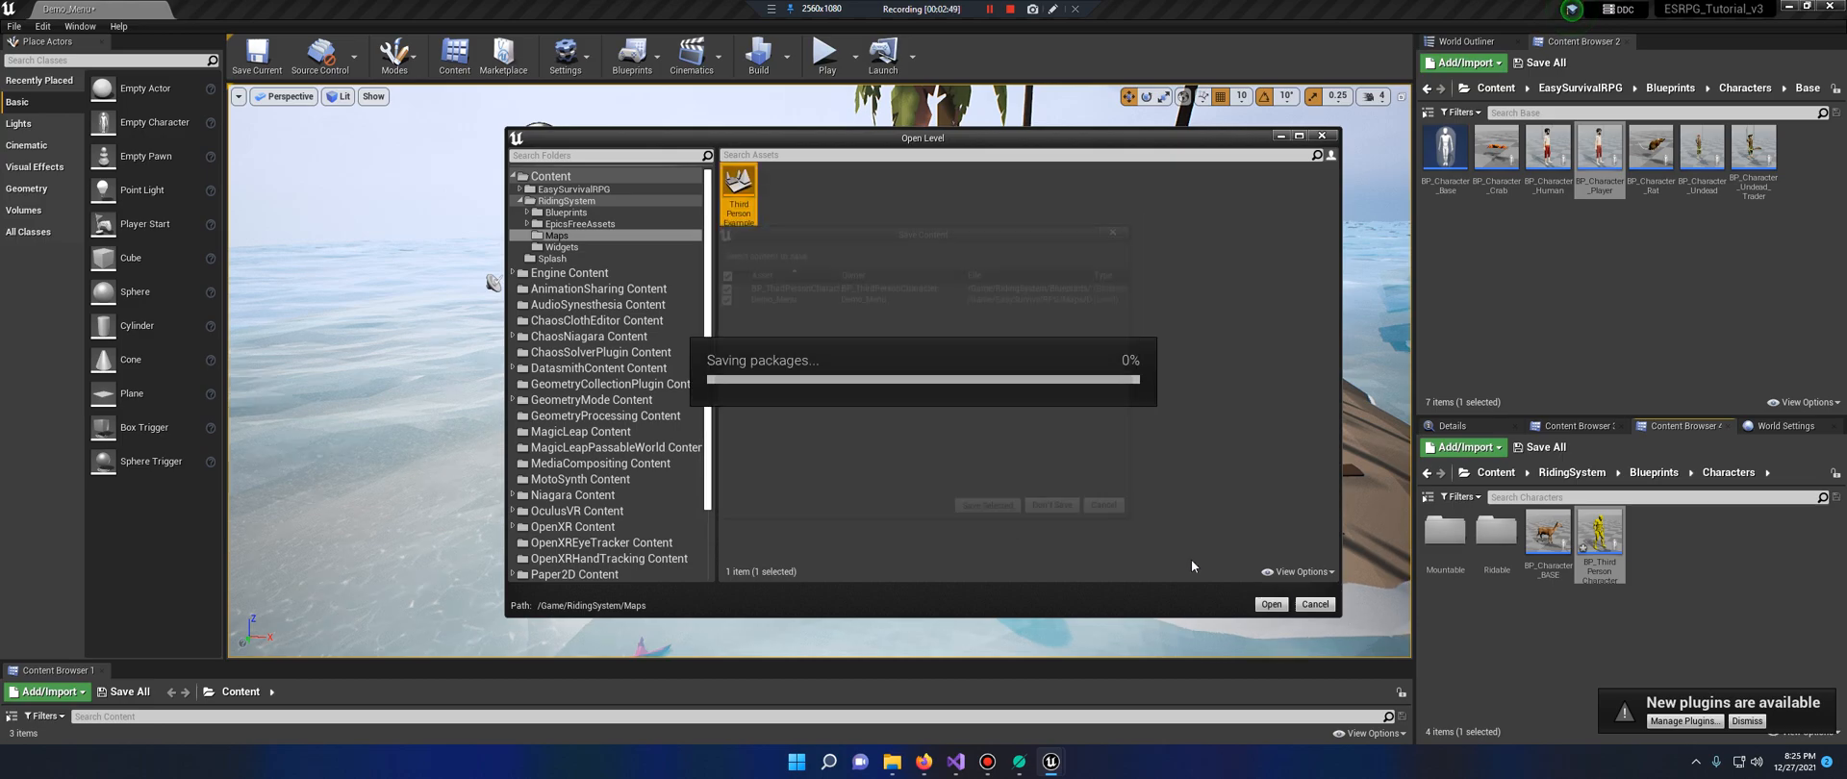
click(1270, 604)
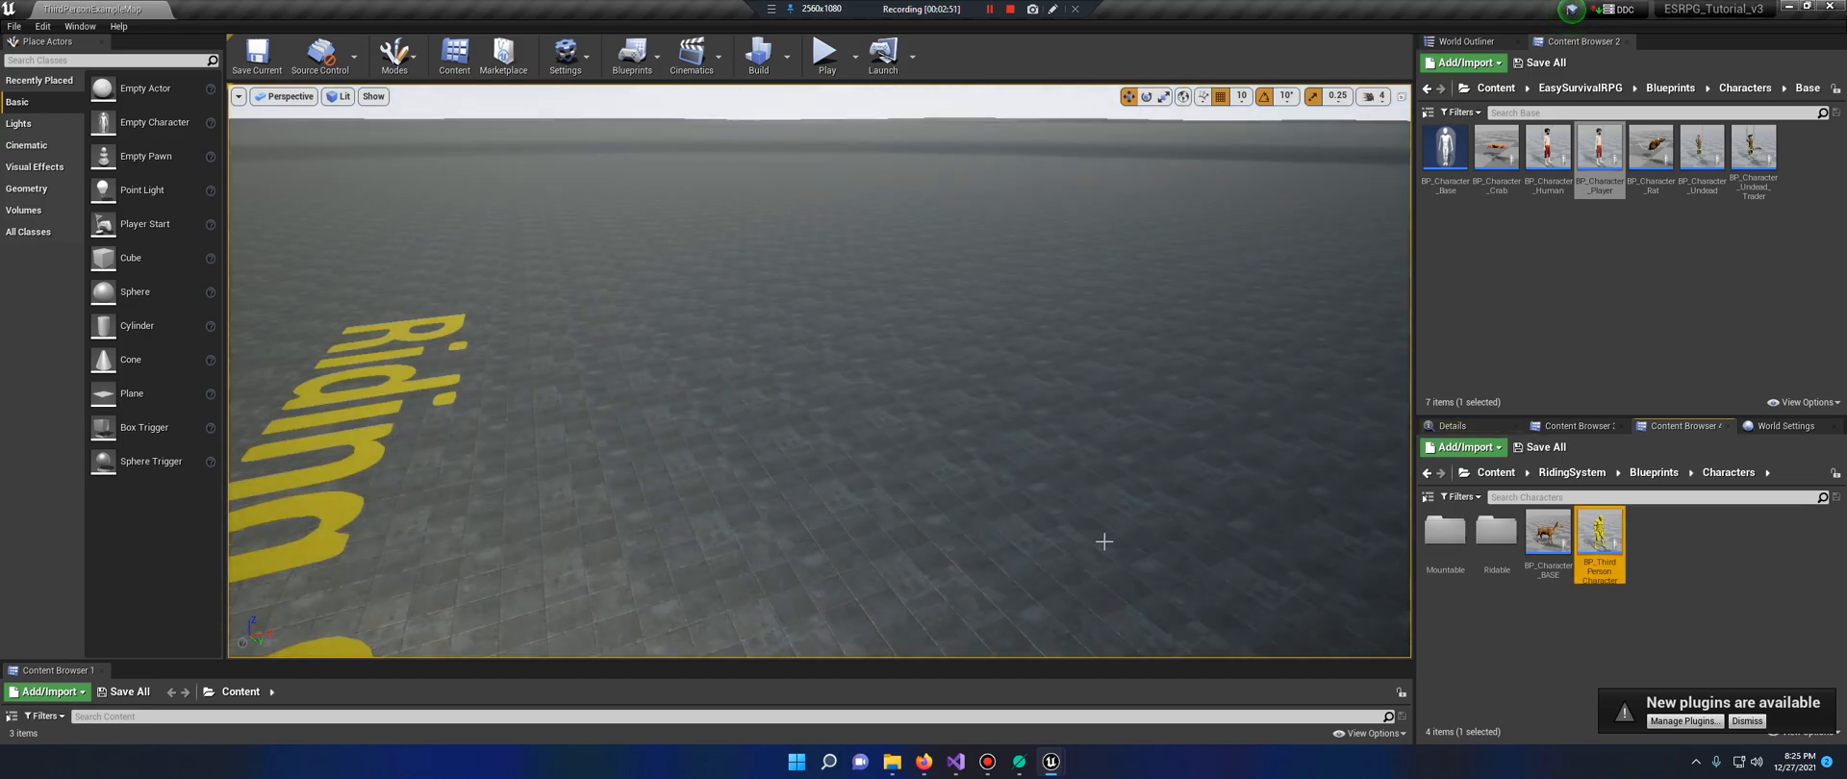
mouse_move(825, 54)
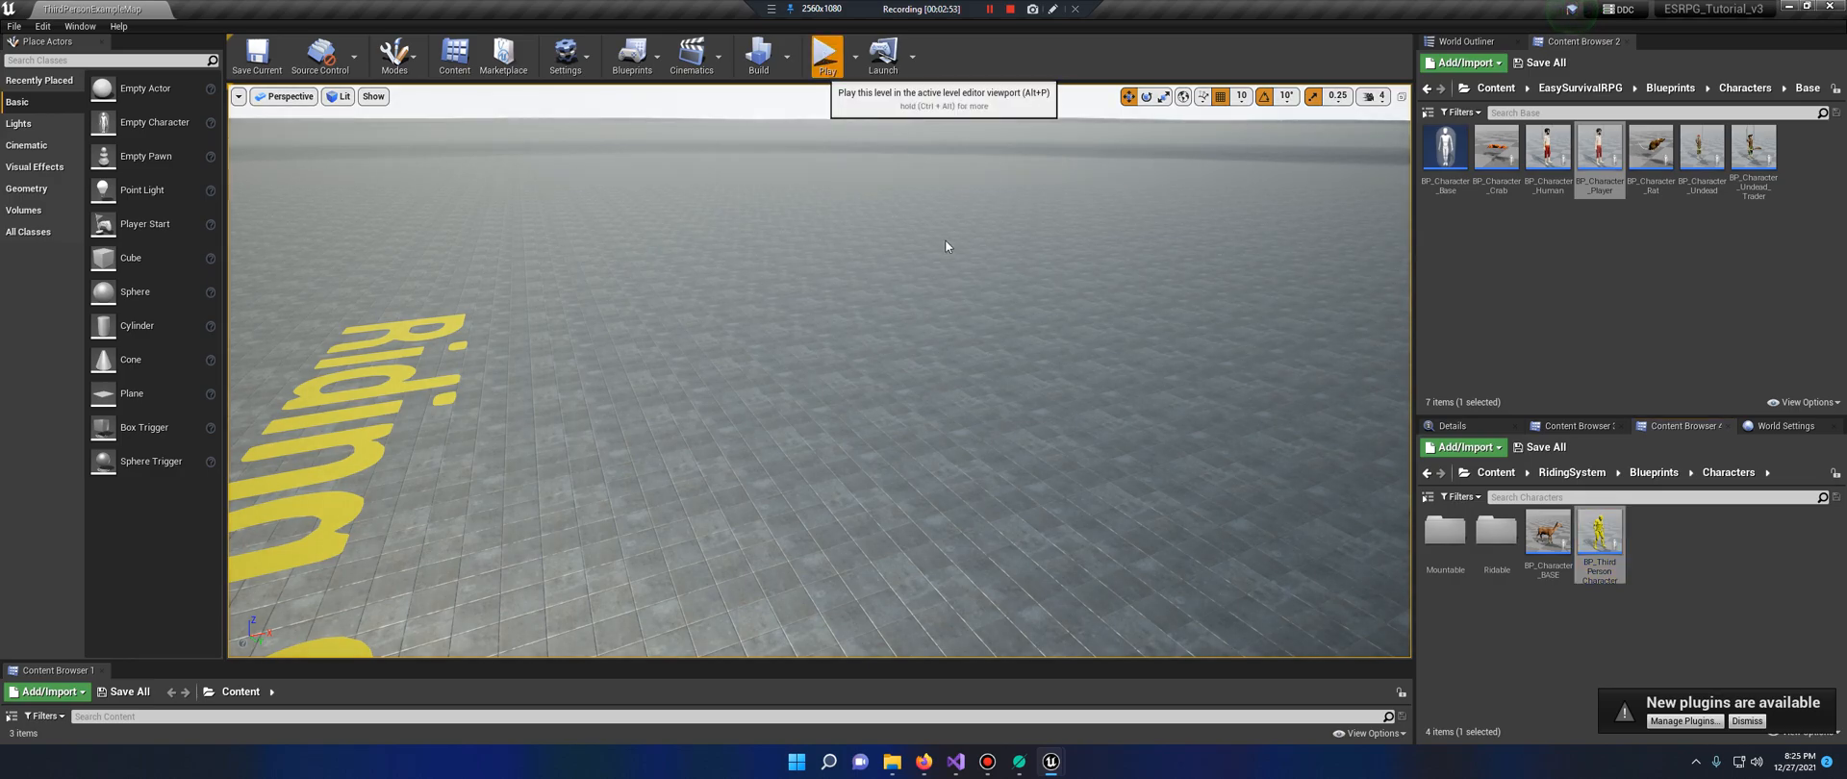
mouse_move(924, 374)
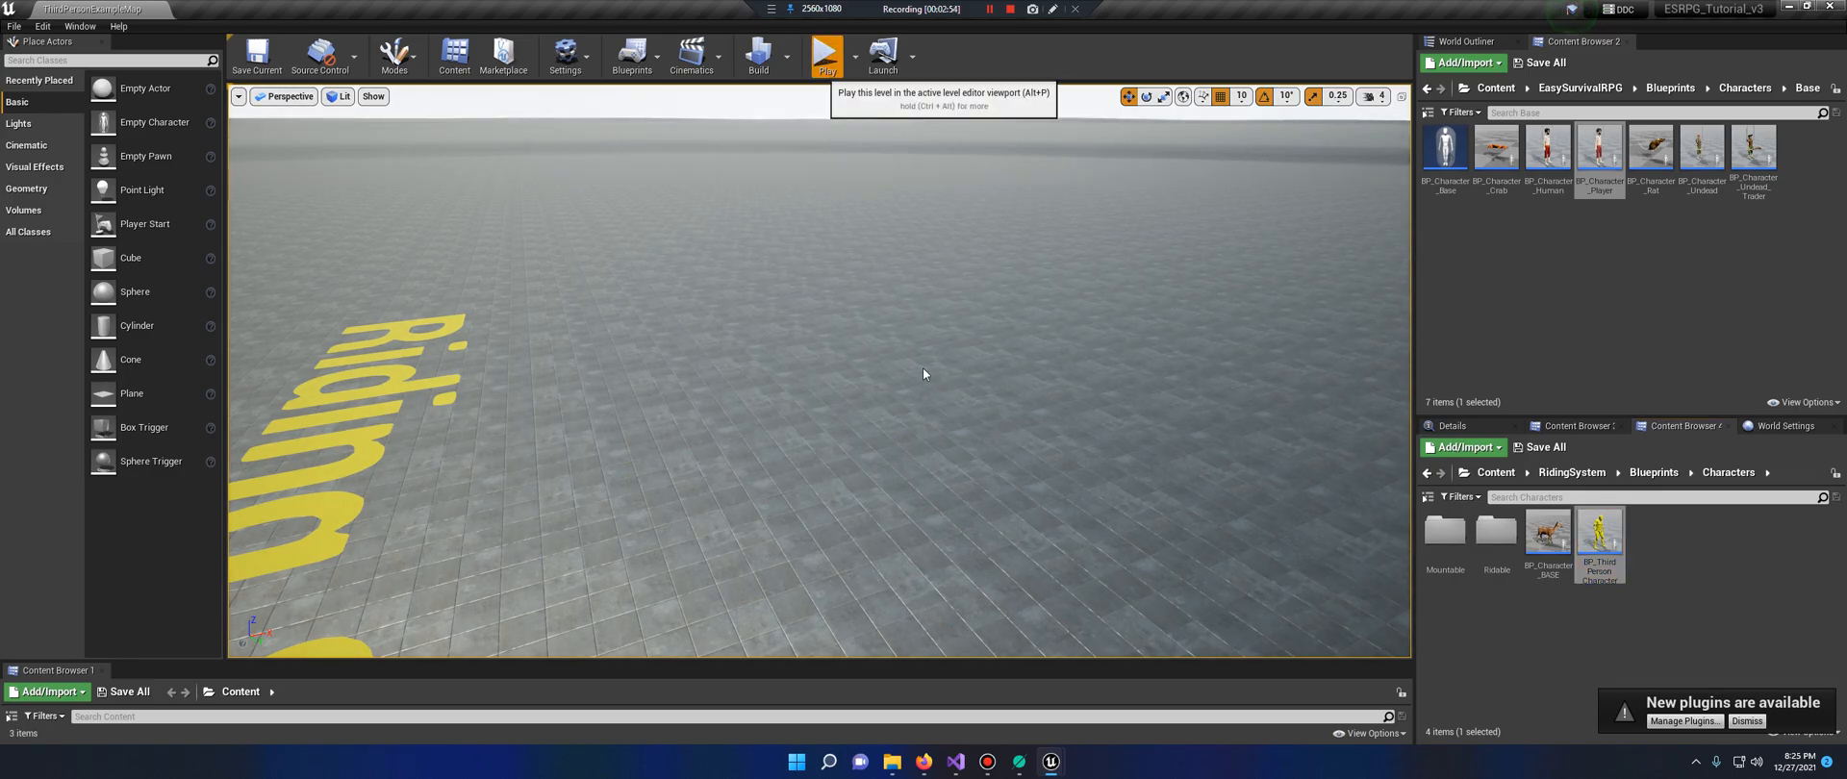
click(826, 53)
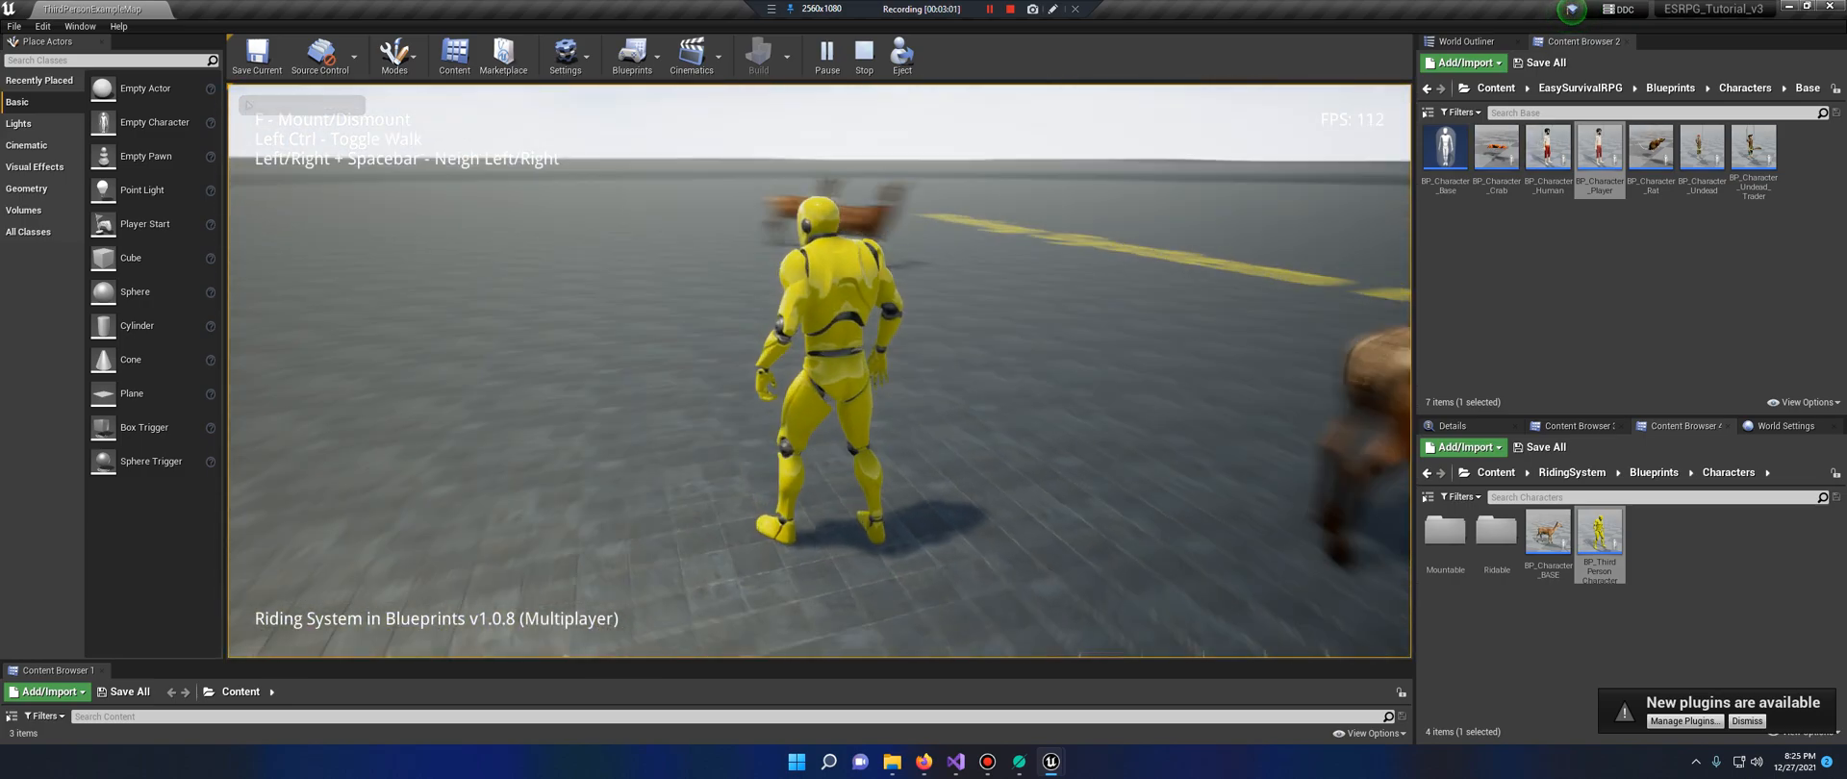
click(864, 55)
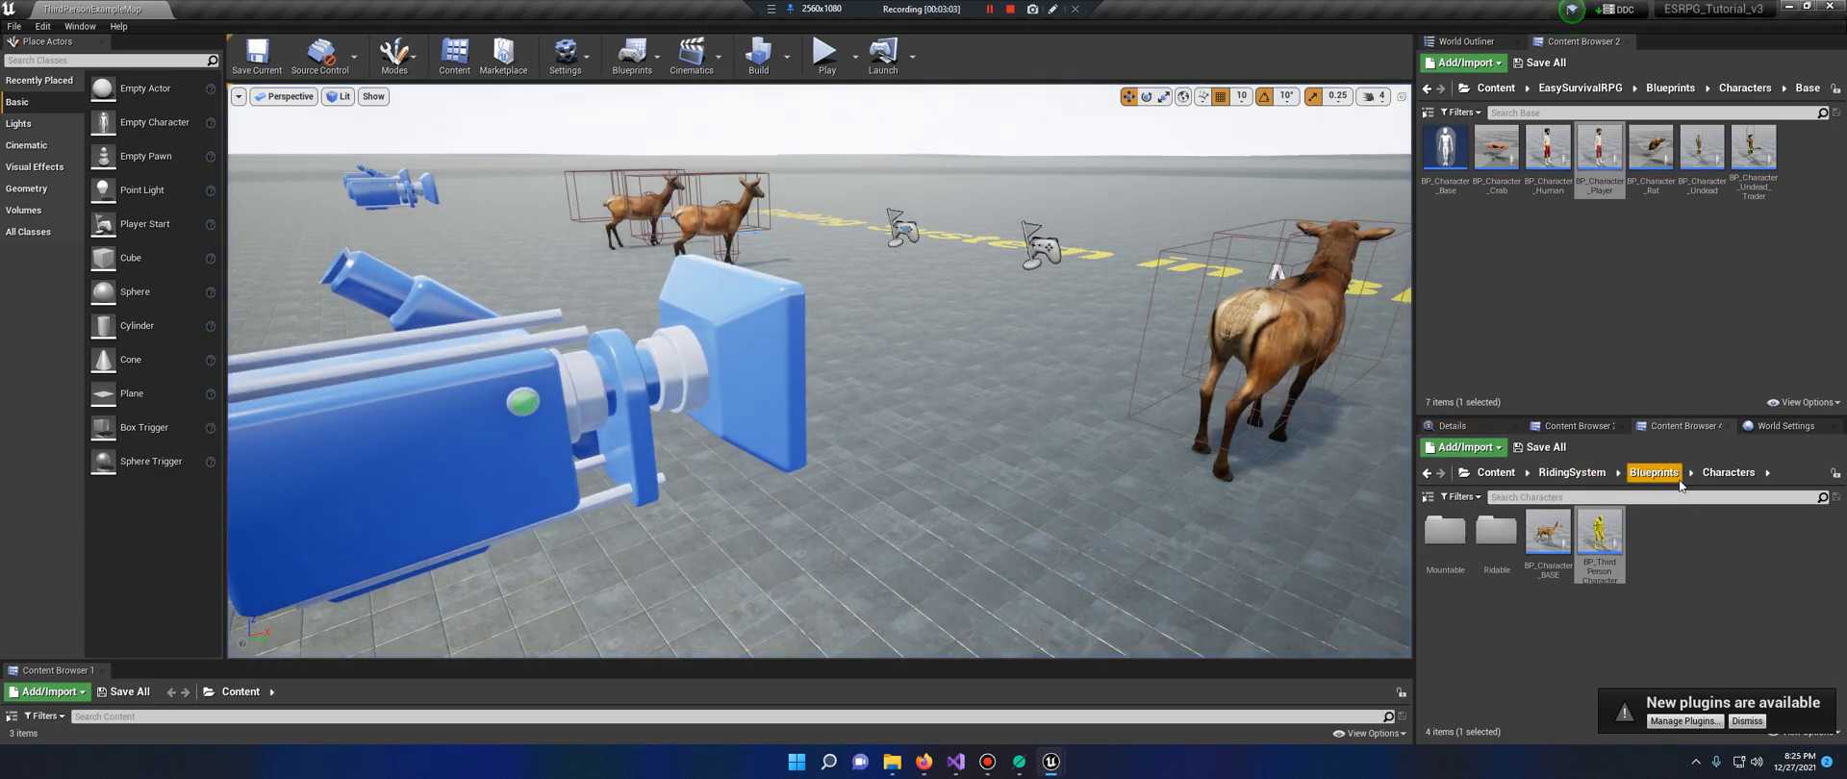
In World Settings, set the GameMode's Default Pawn Class to BP_Character_Player
click(1784, 425)
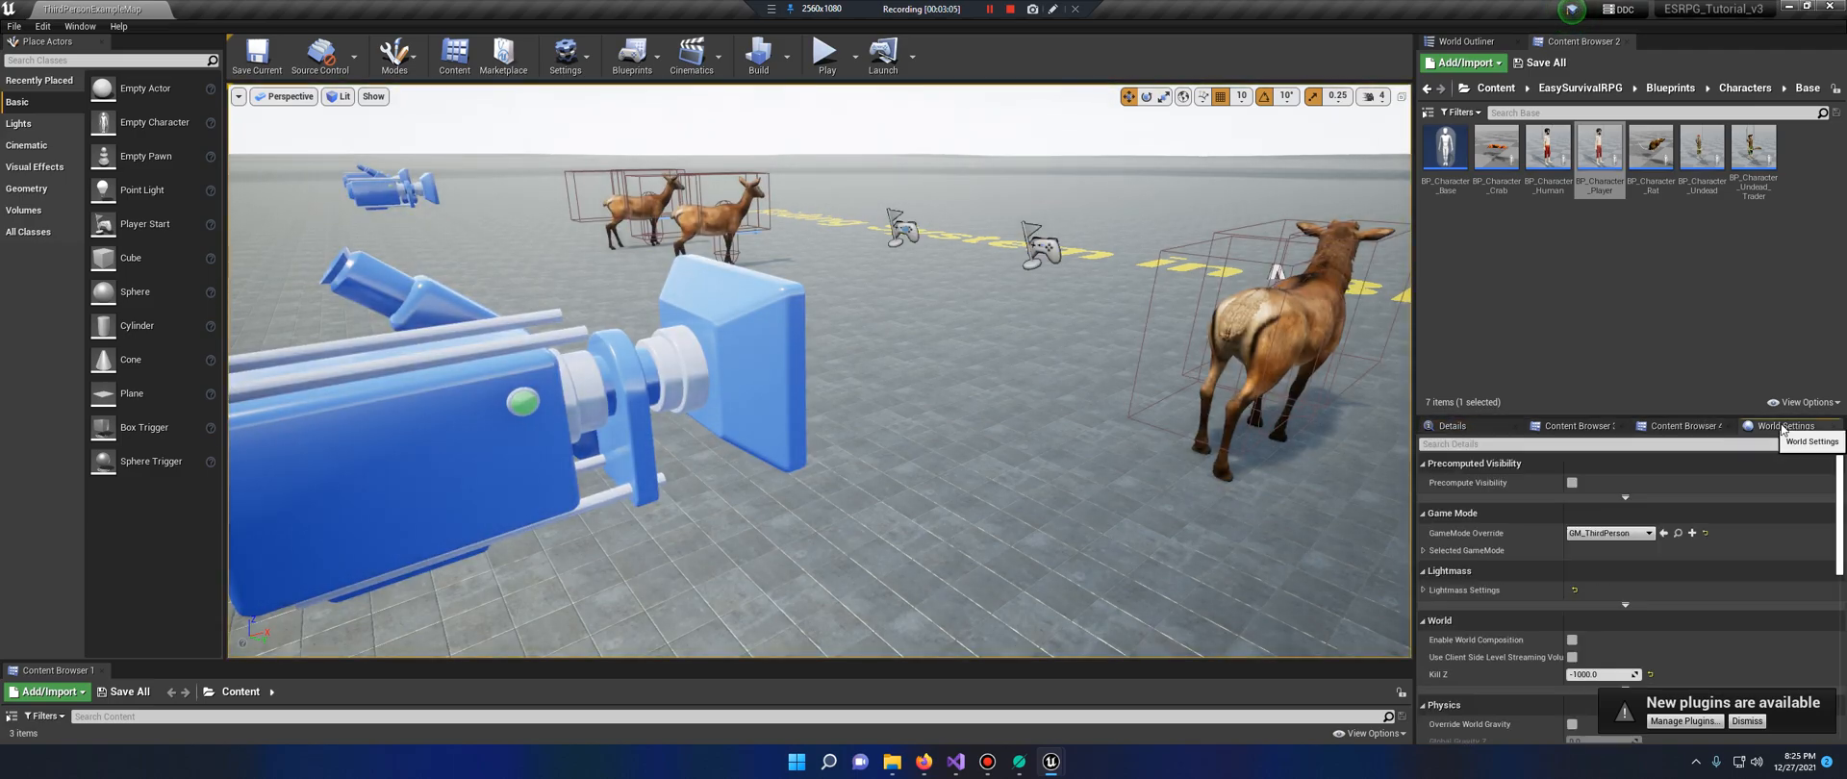
click(1424, 550)
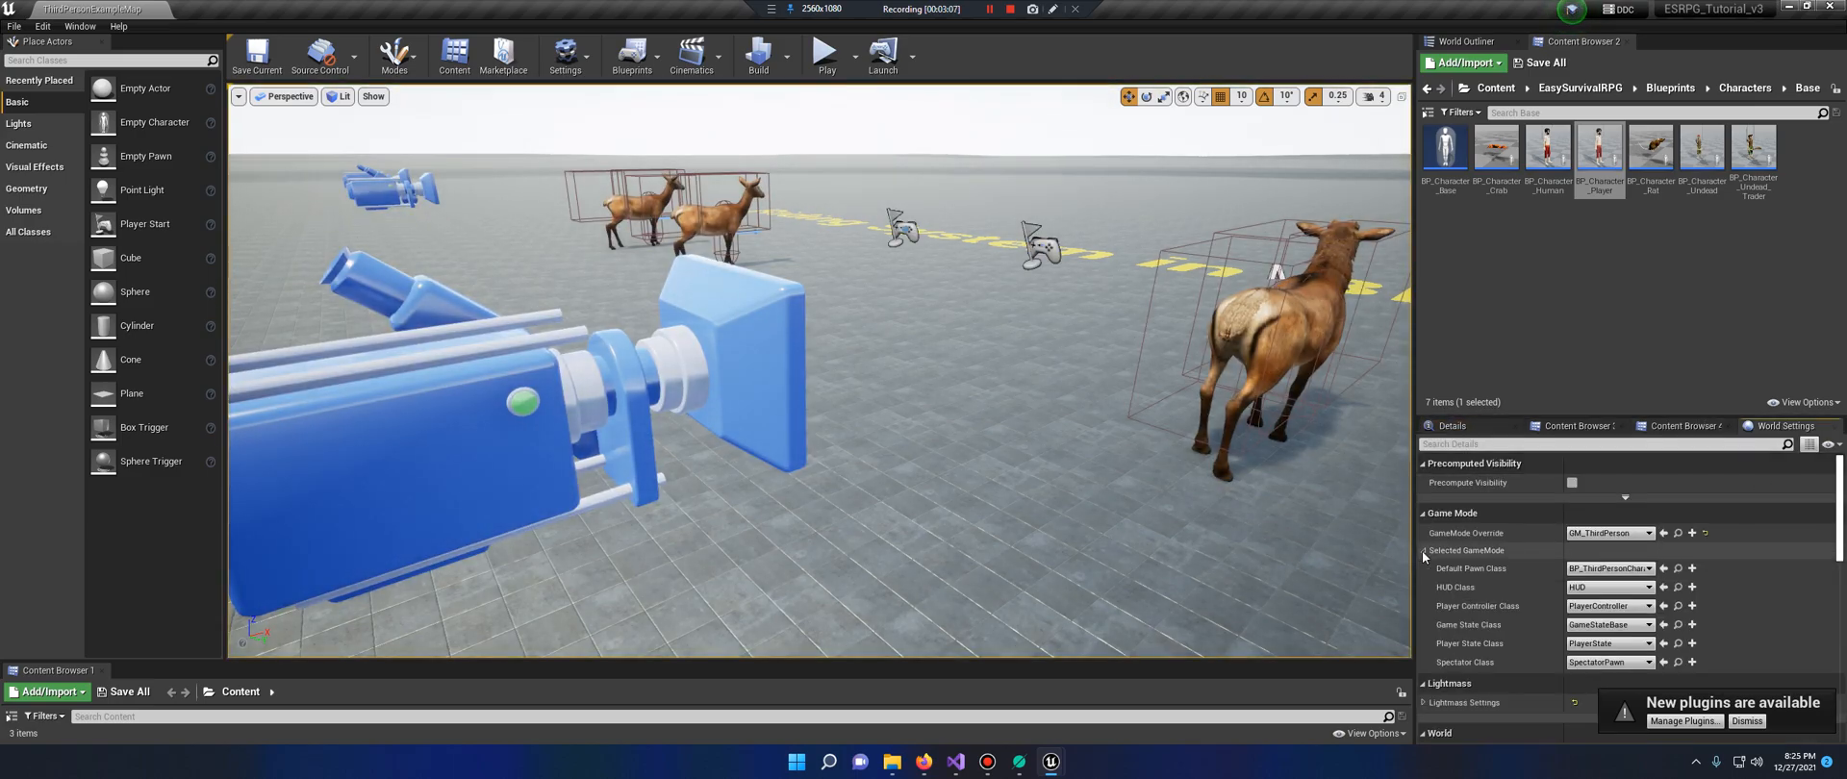
click(1648, 569)
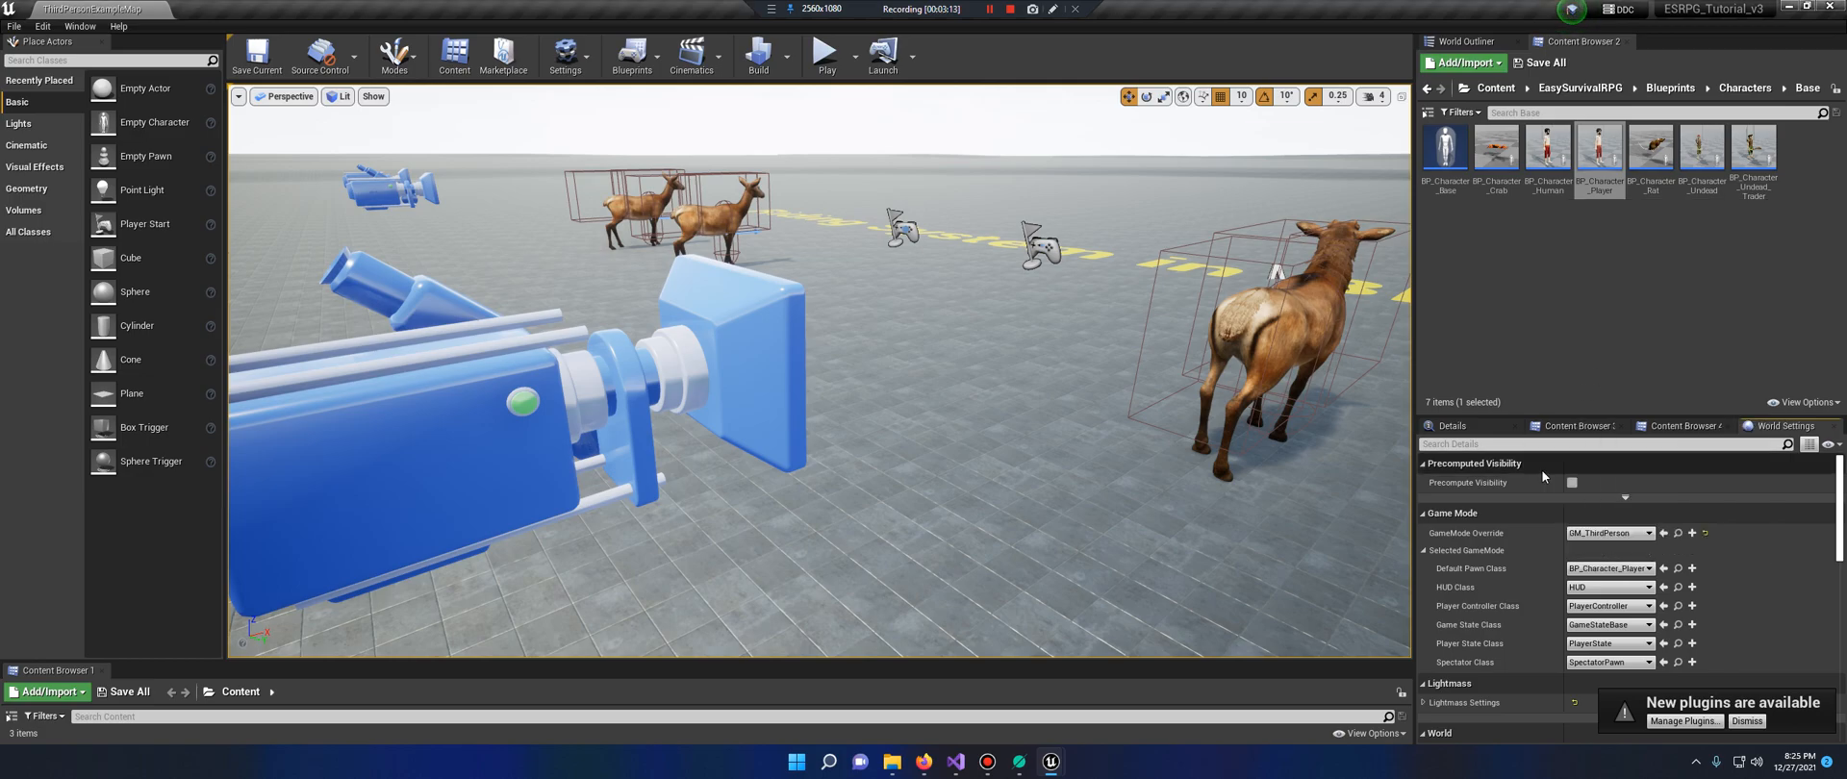
click(256, 55)
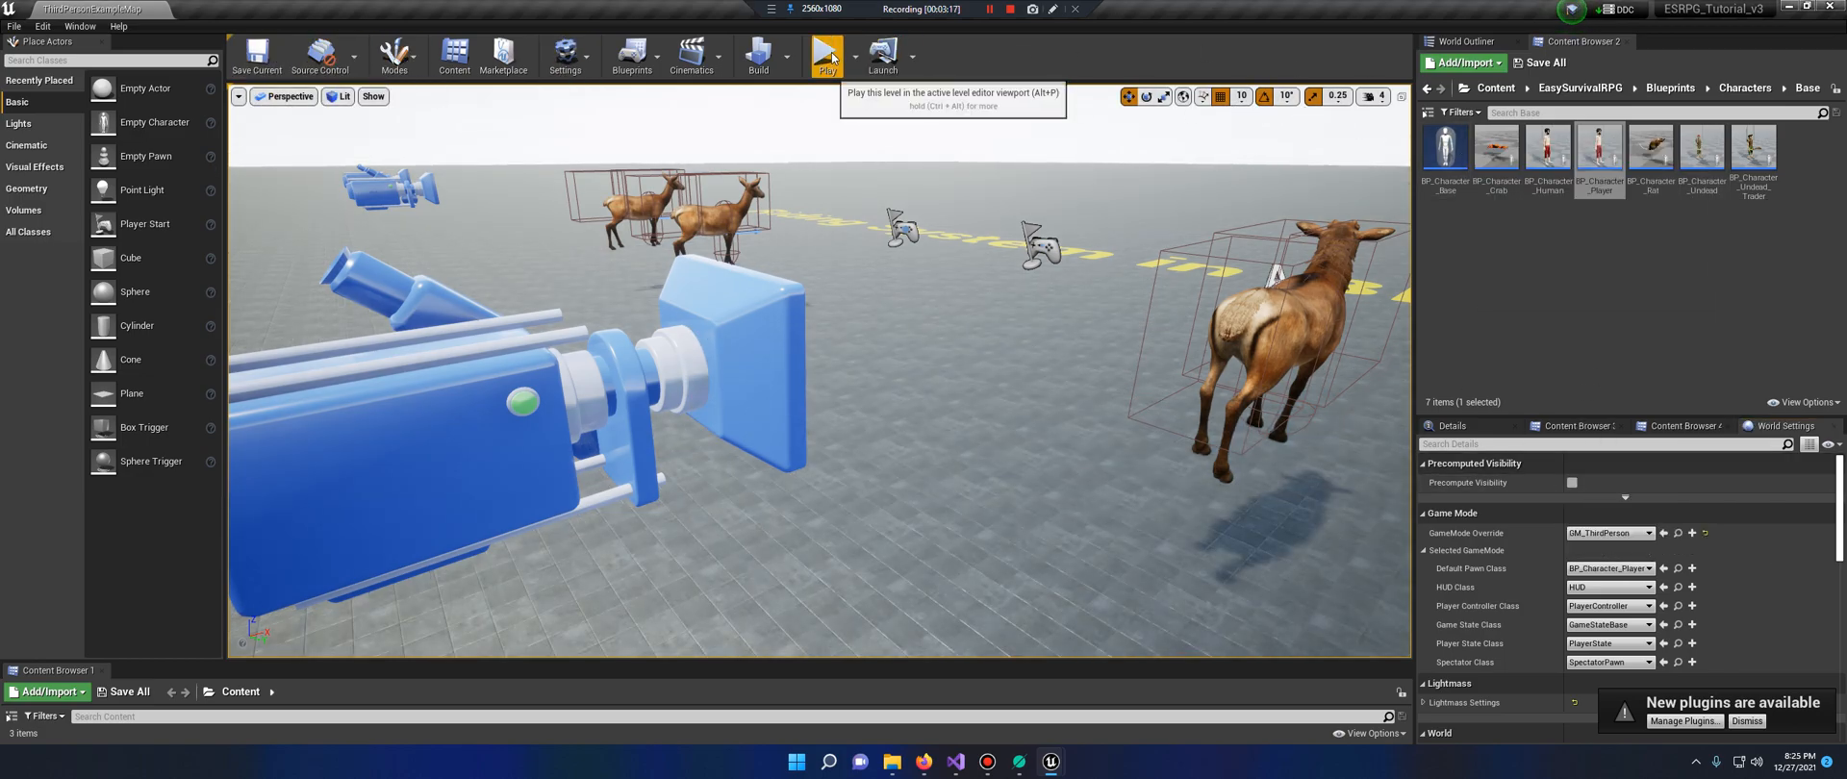
click(825, 56)
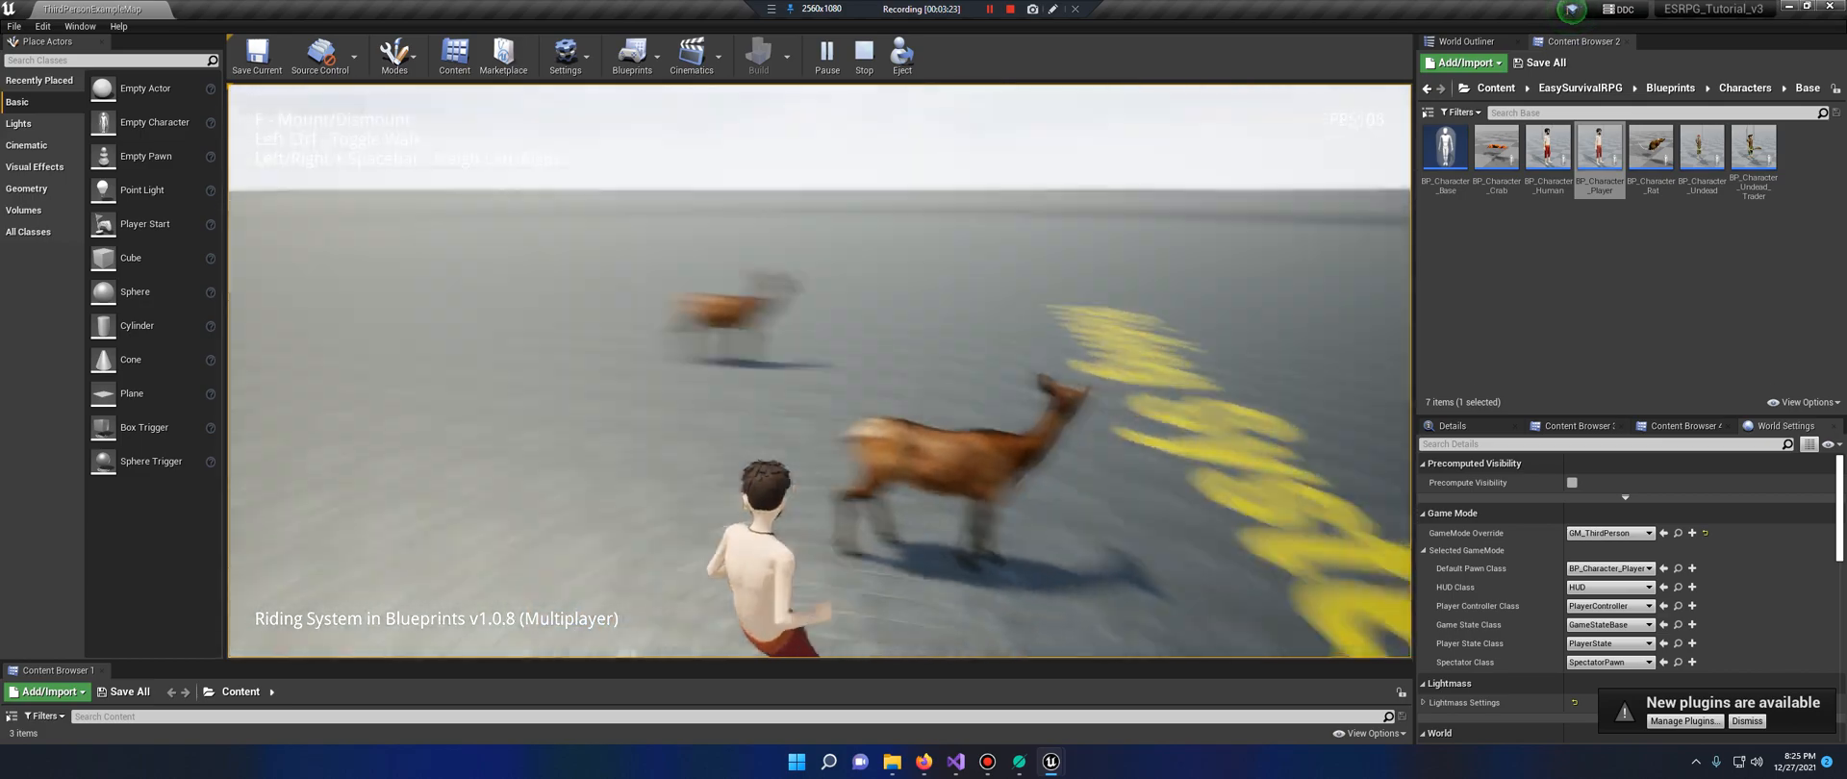
click(864, 54)
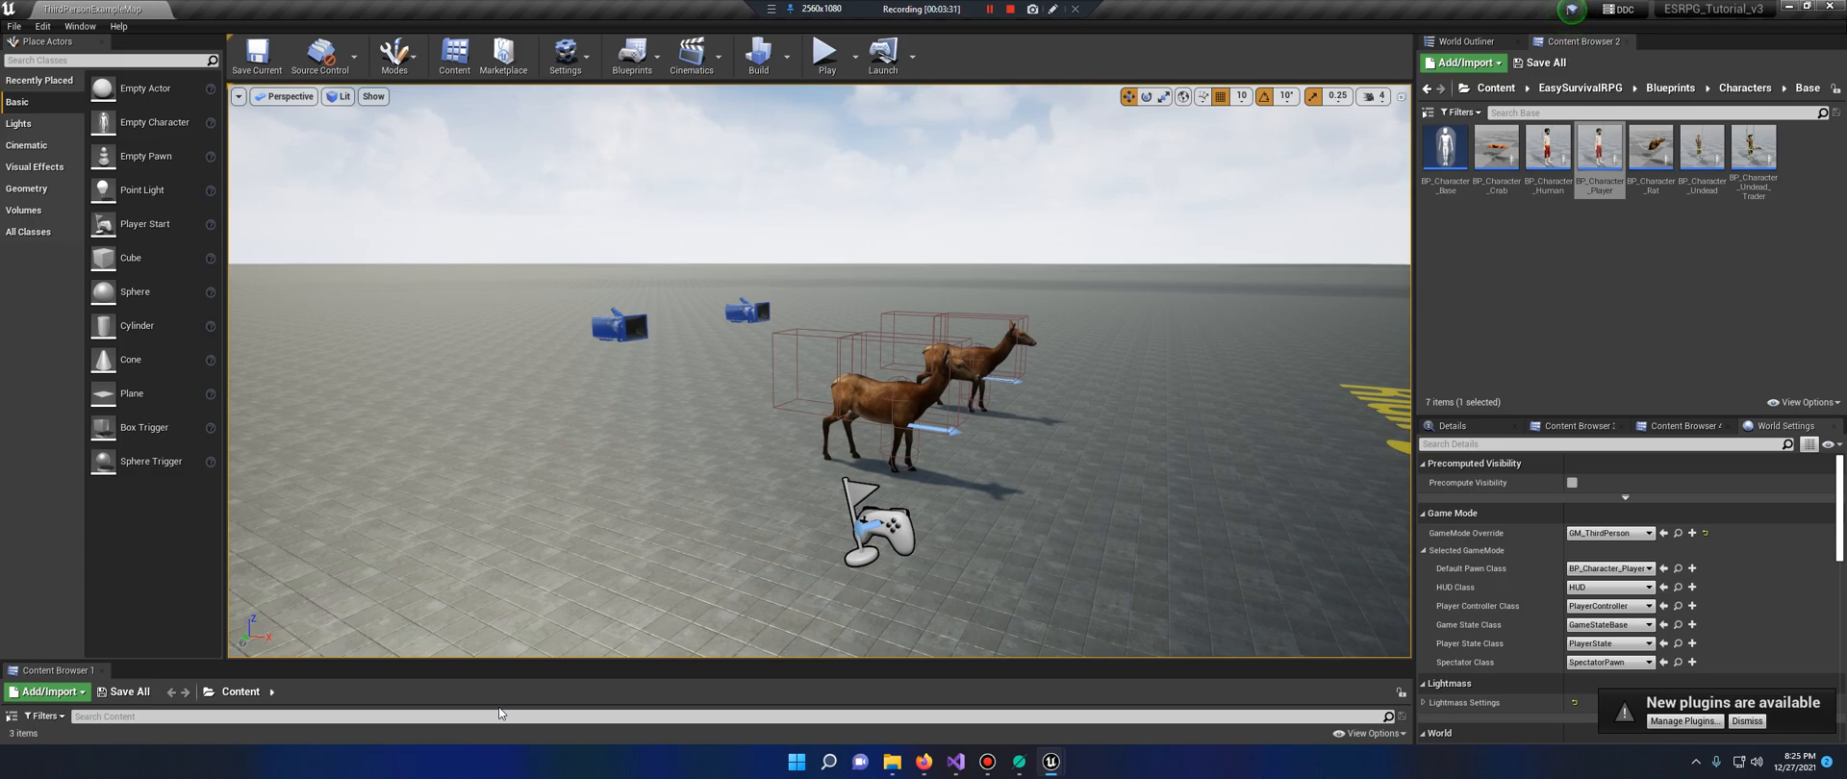
mouse_move(570, 374)
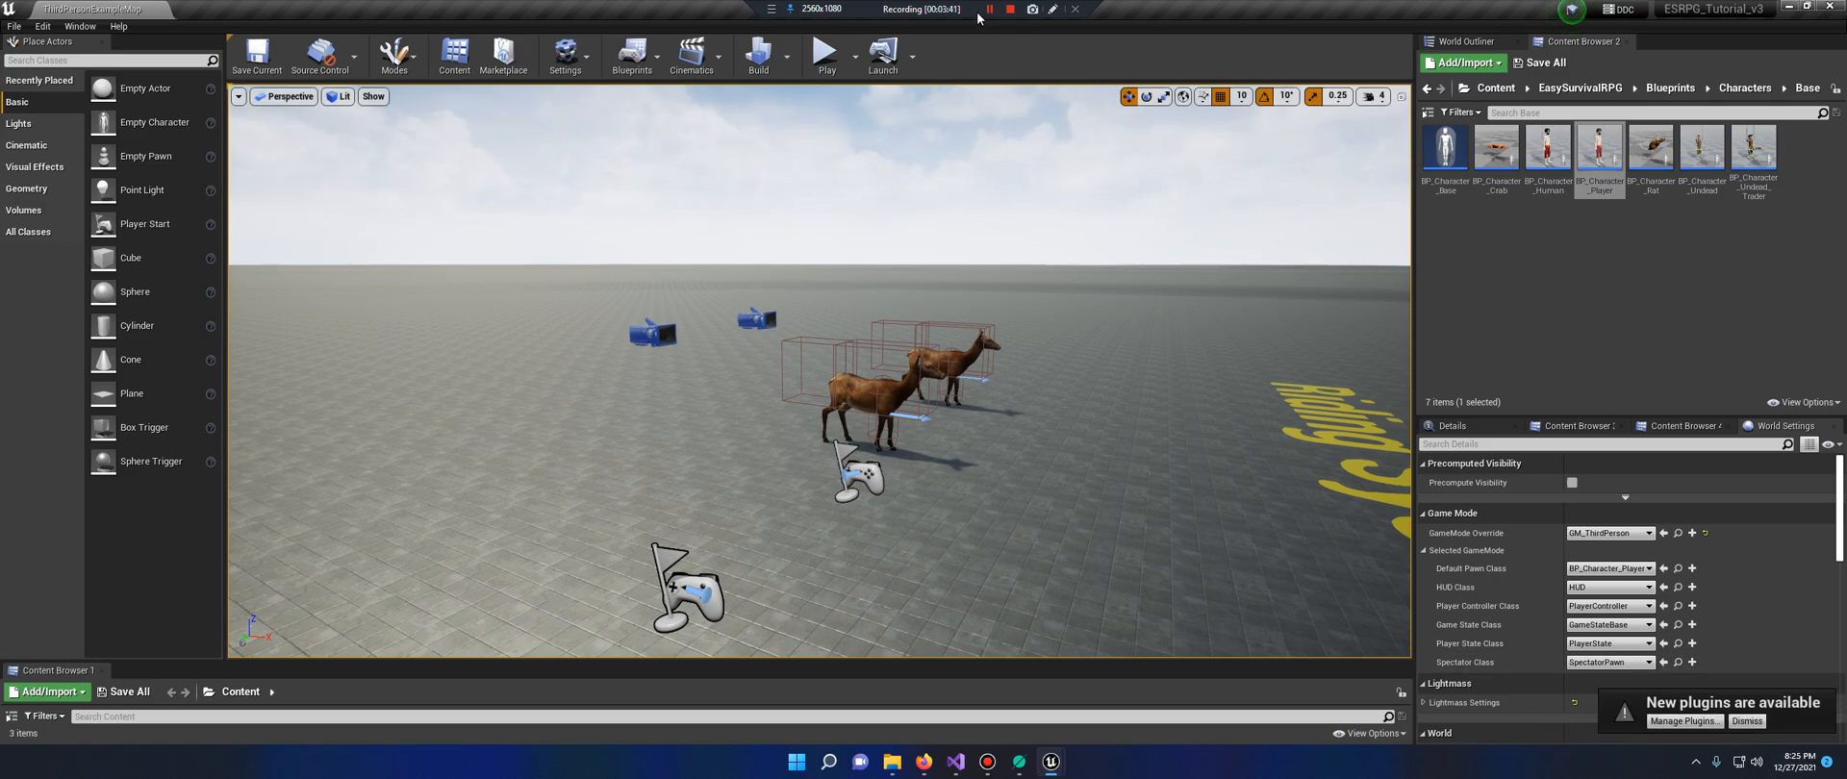
click(1821, 10)
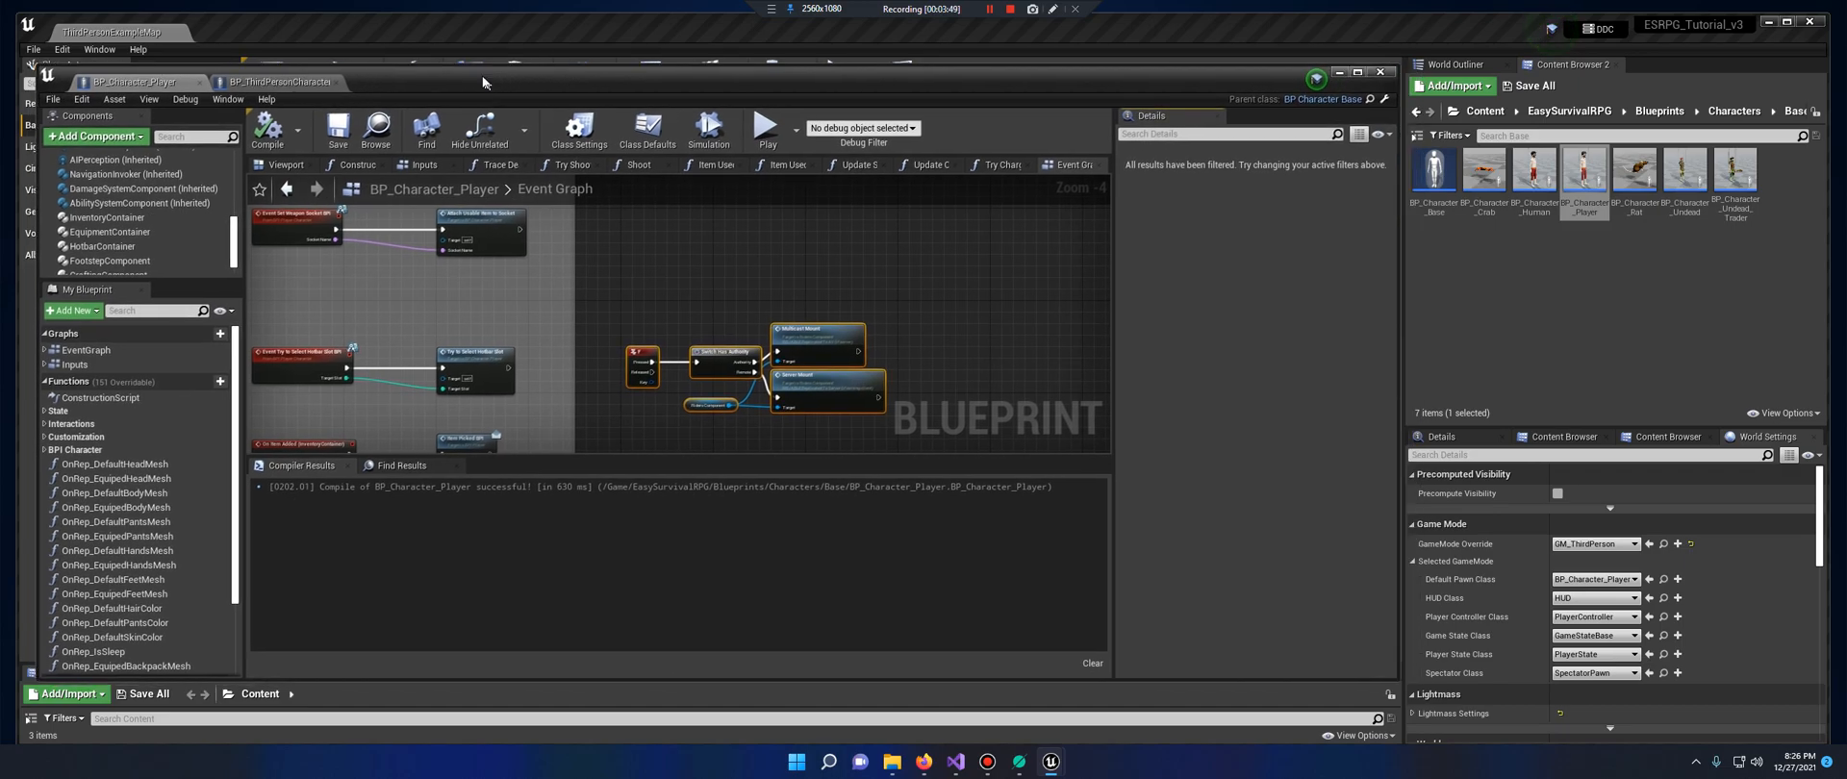
mouse_move(273, 80)
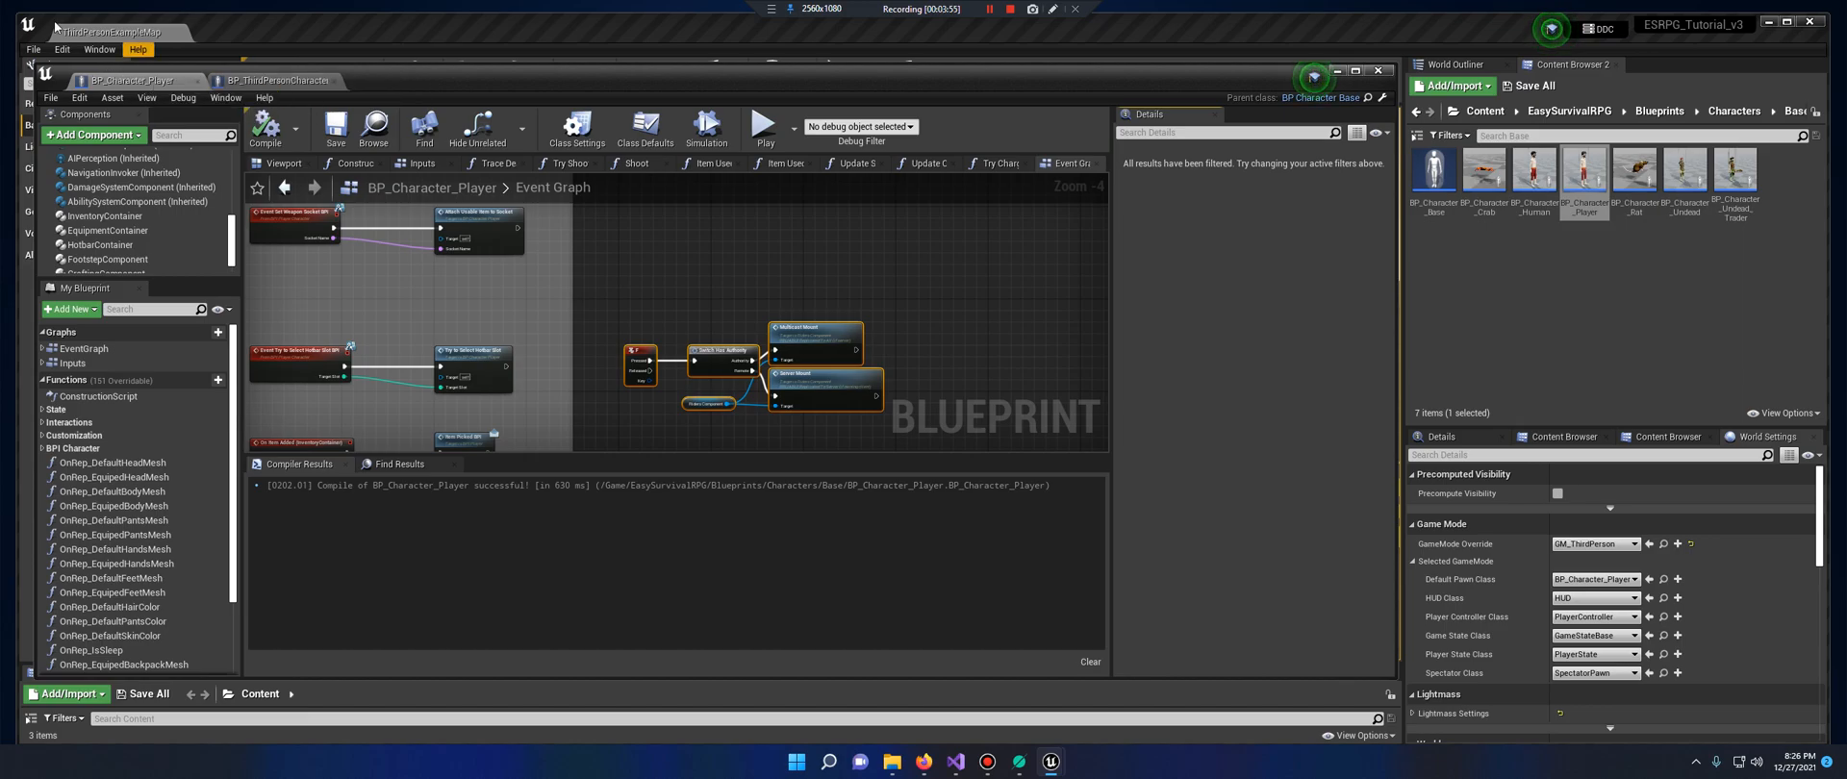
mouse_move(697, 7)
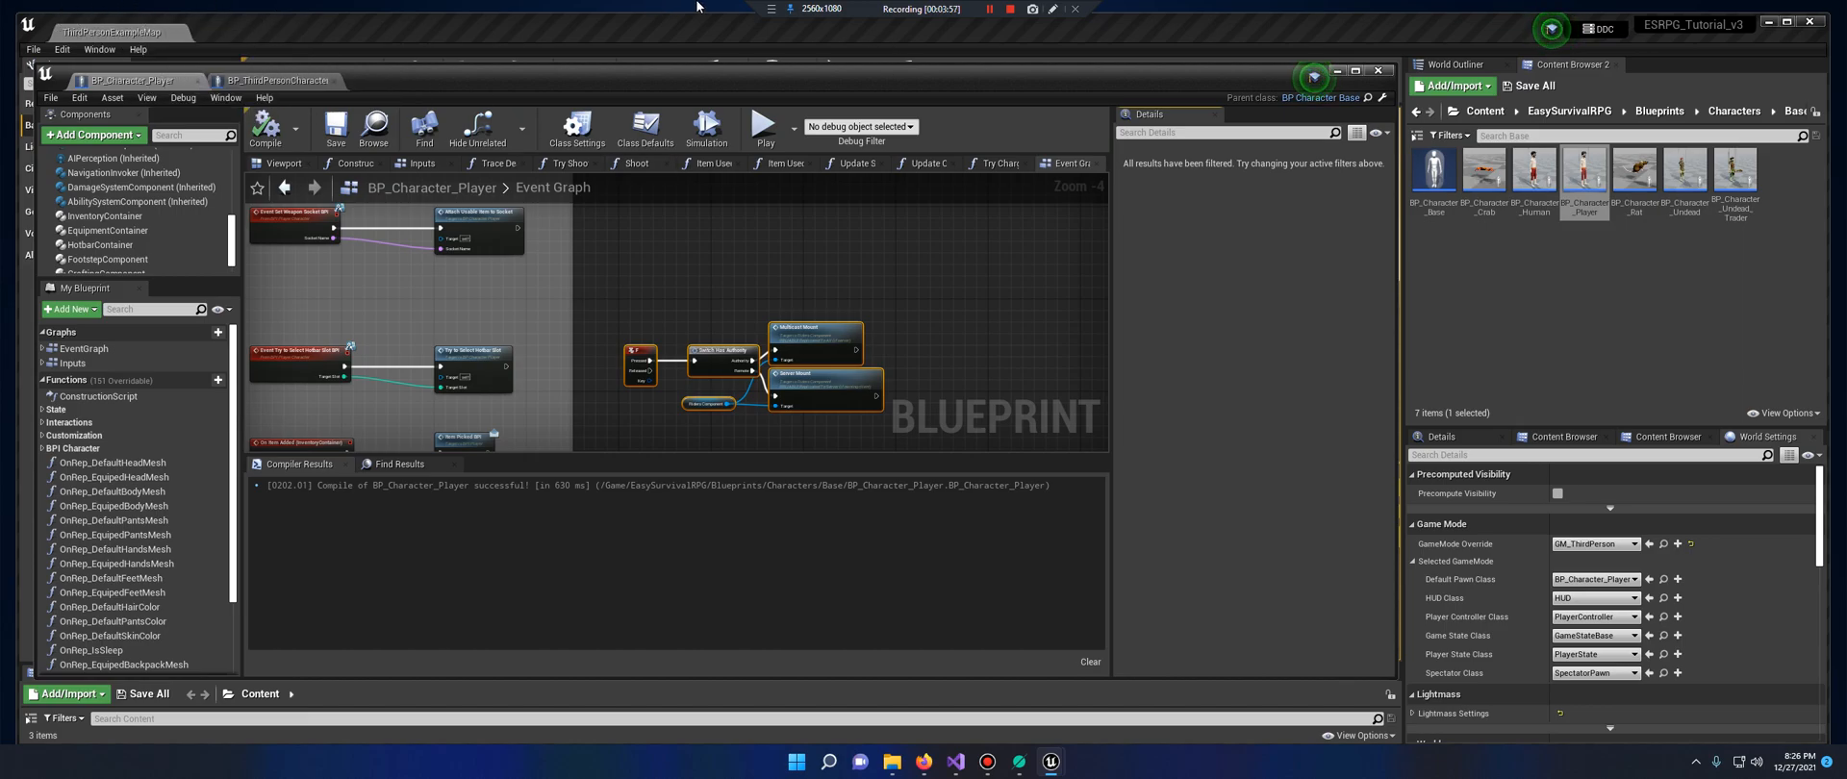
mouse_move(392, 11)
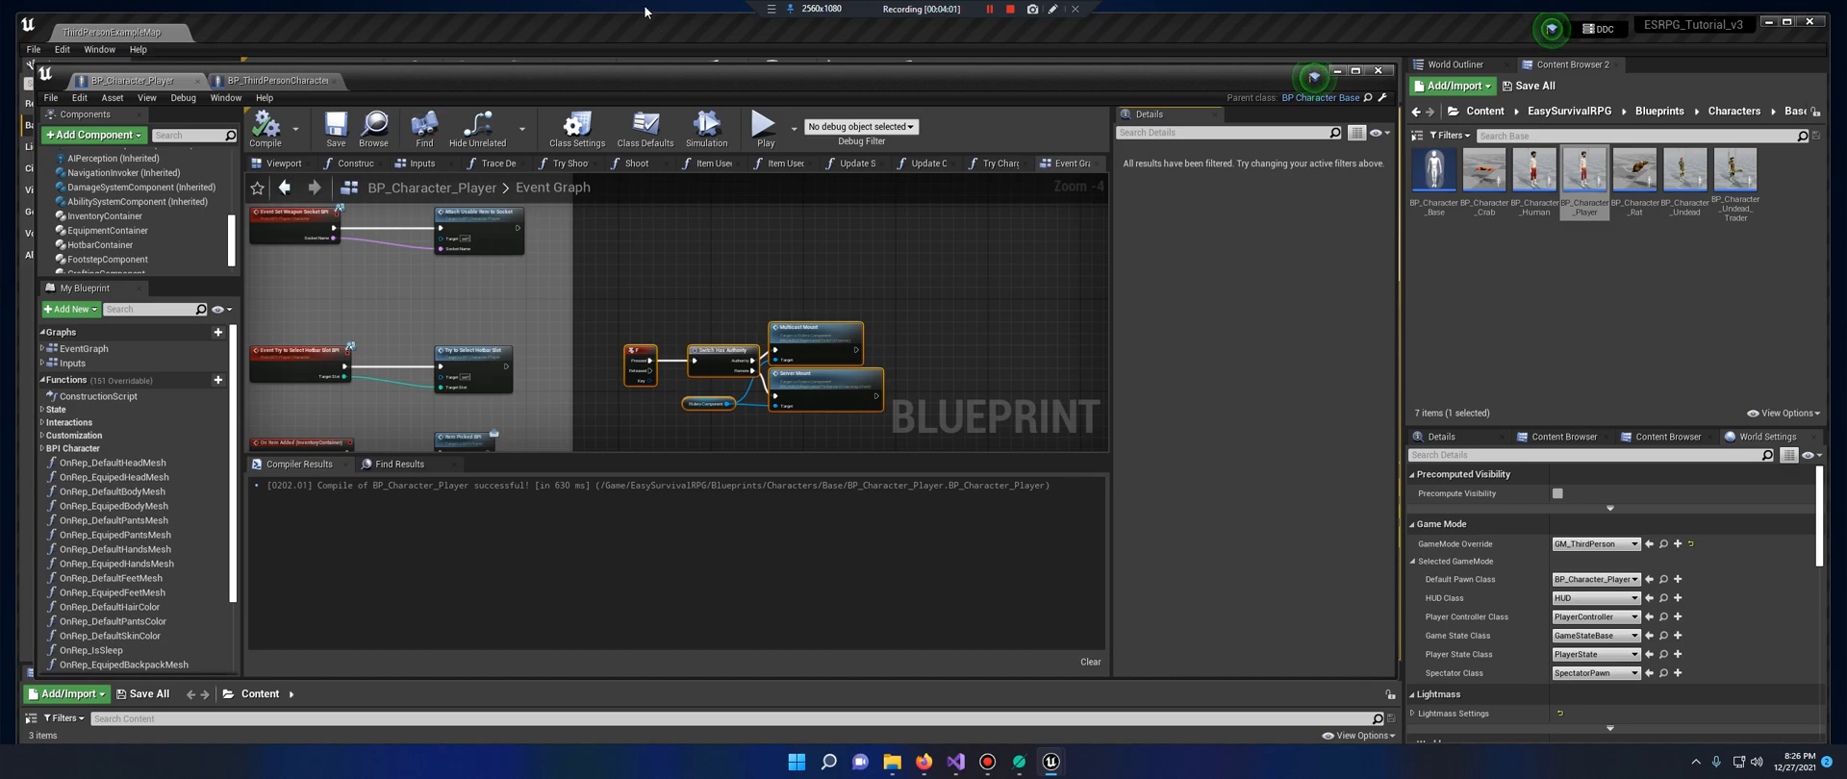
mouse_move(132, 80)
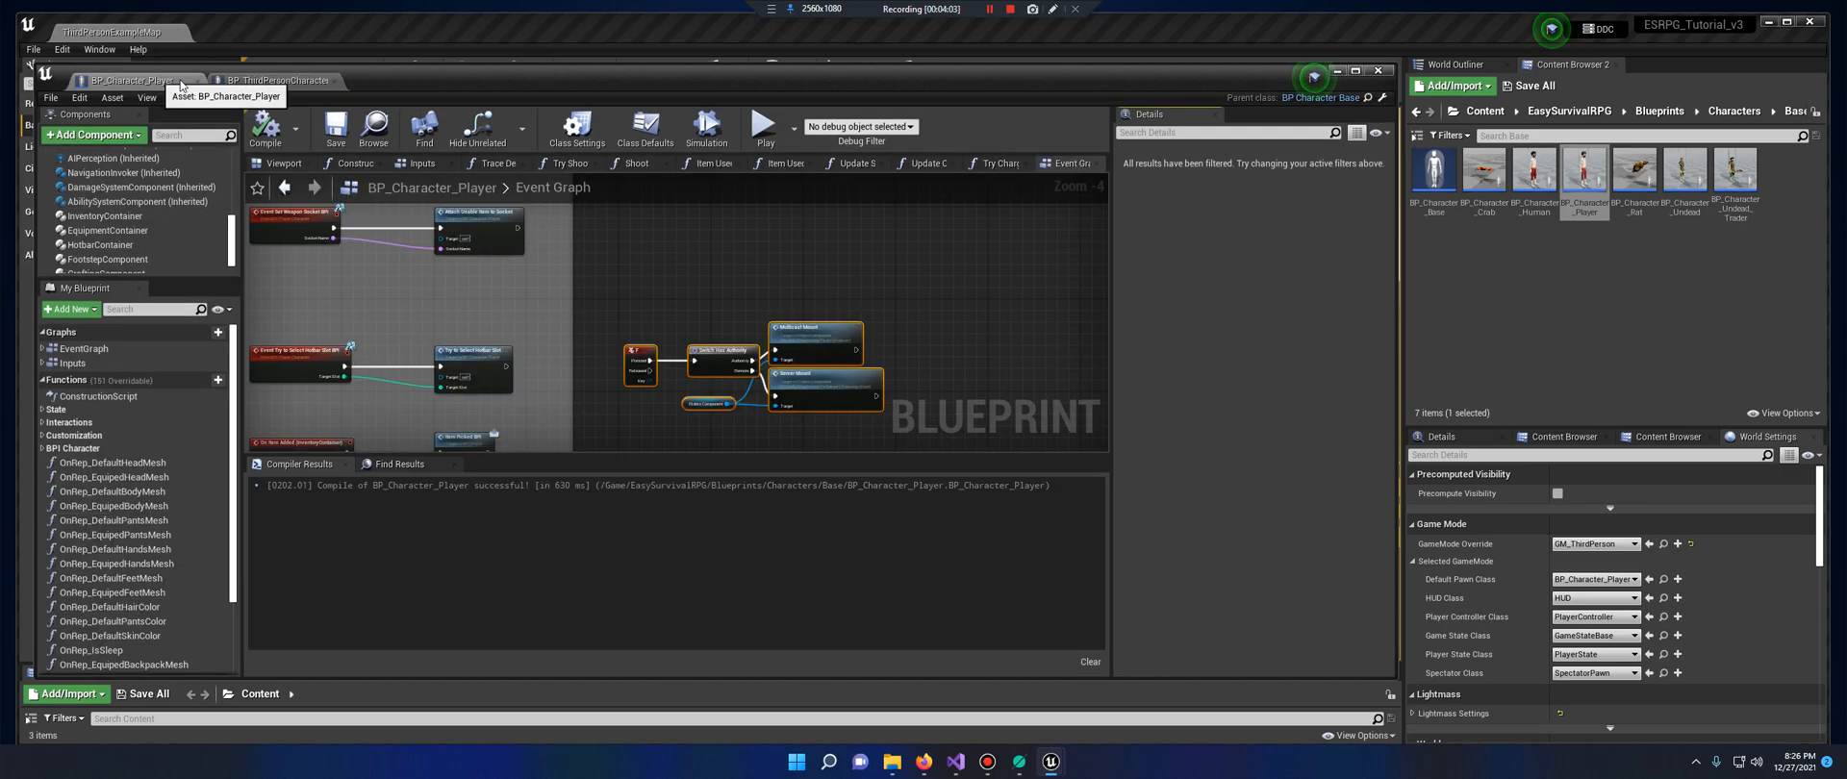
Show BP_Character_Player's Viewport preview with its BodyMesh settings
click(278, 80)
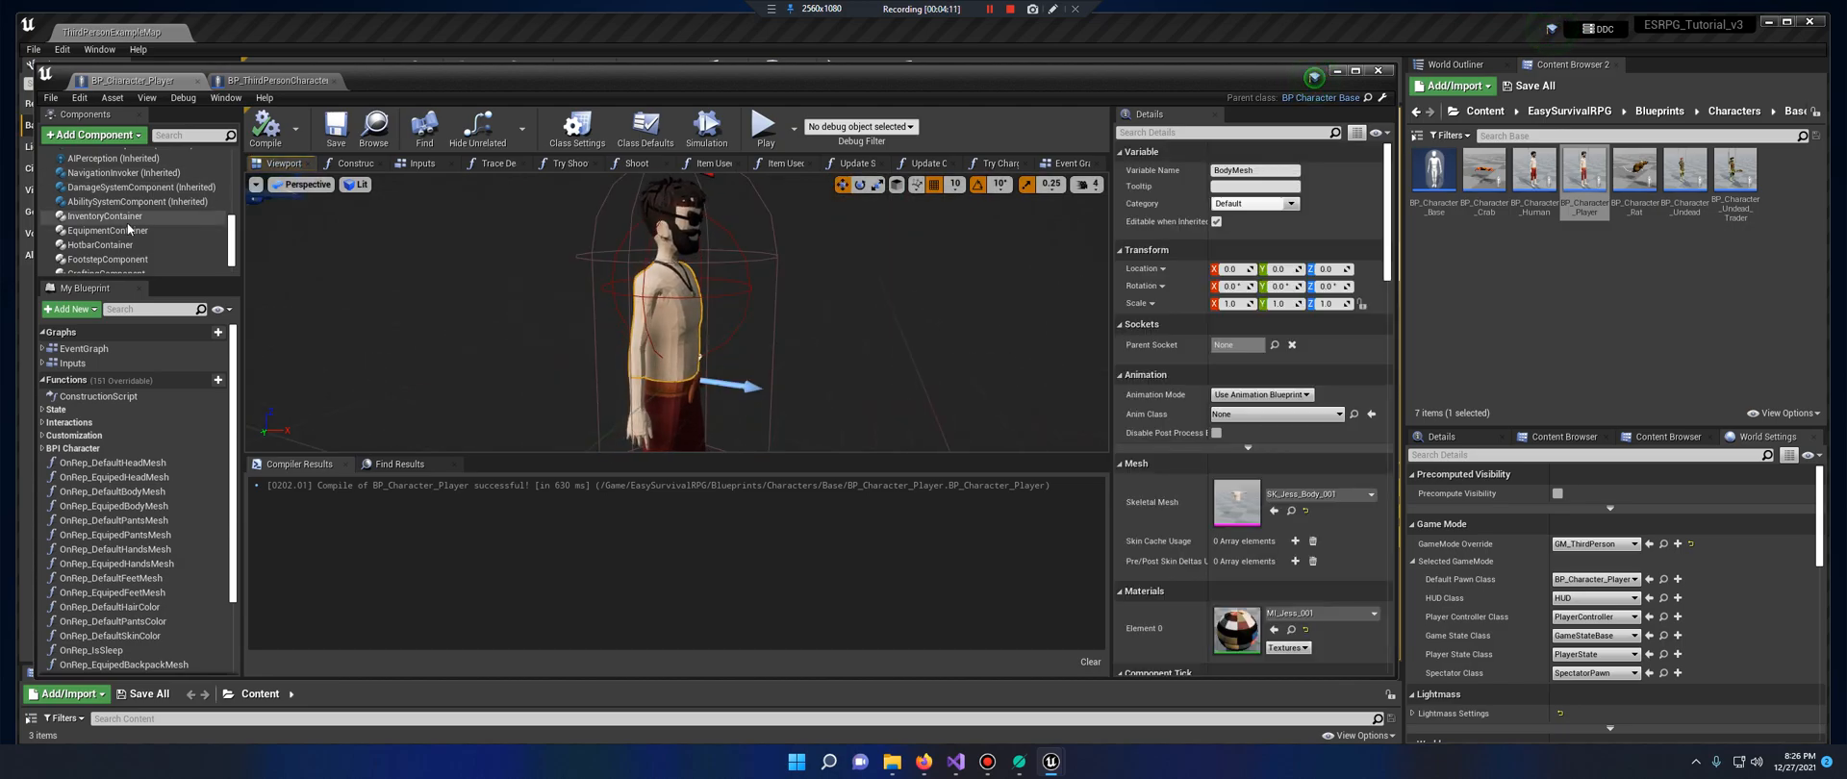
Open the SK_Jess and UE4 mannequin skeletons from each character's mesh
click(118, 201)
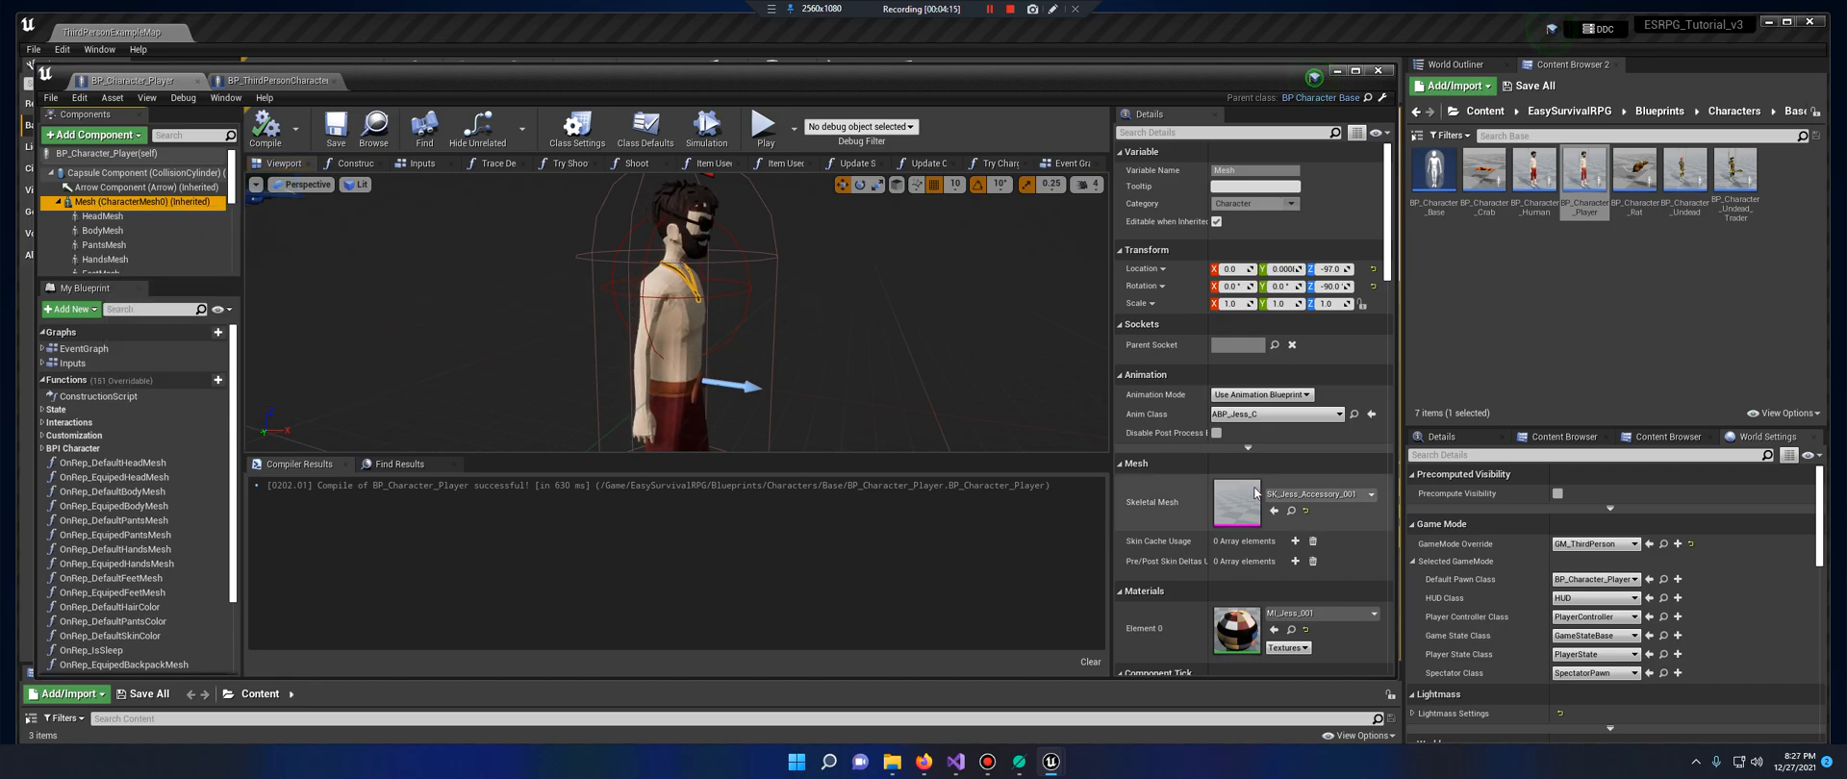
double_click(1235, 502)
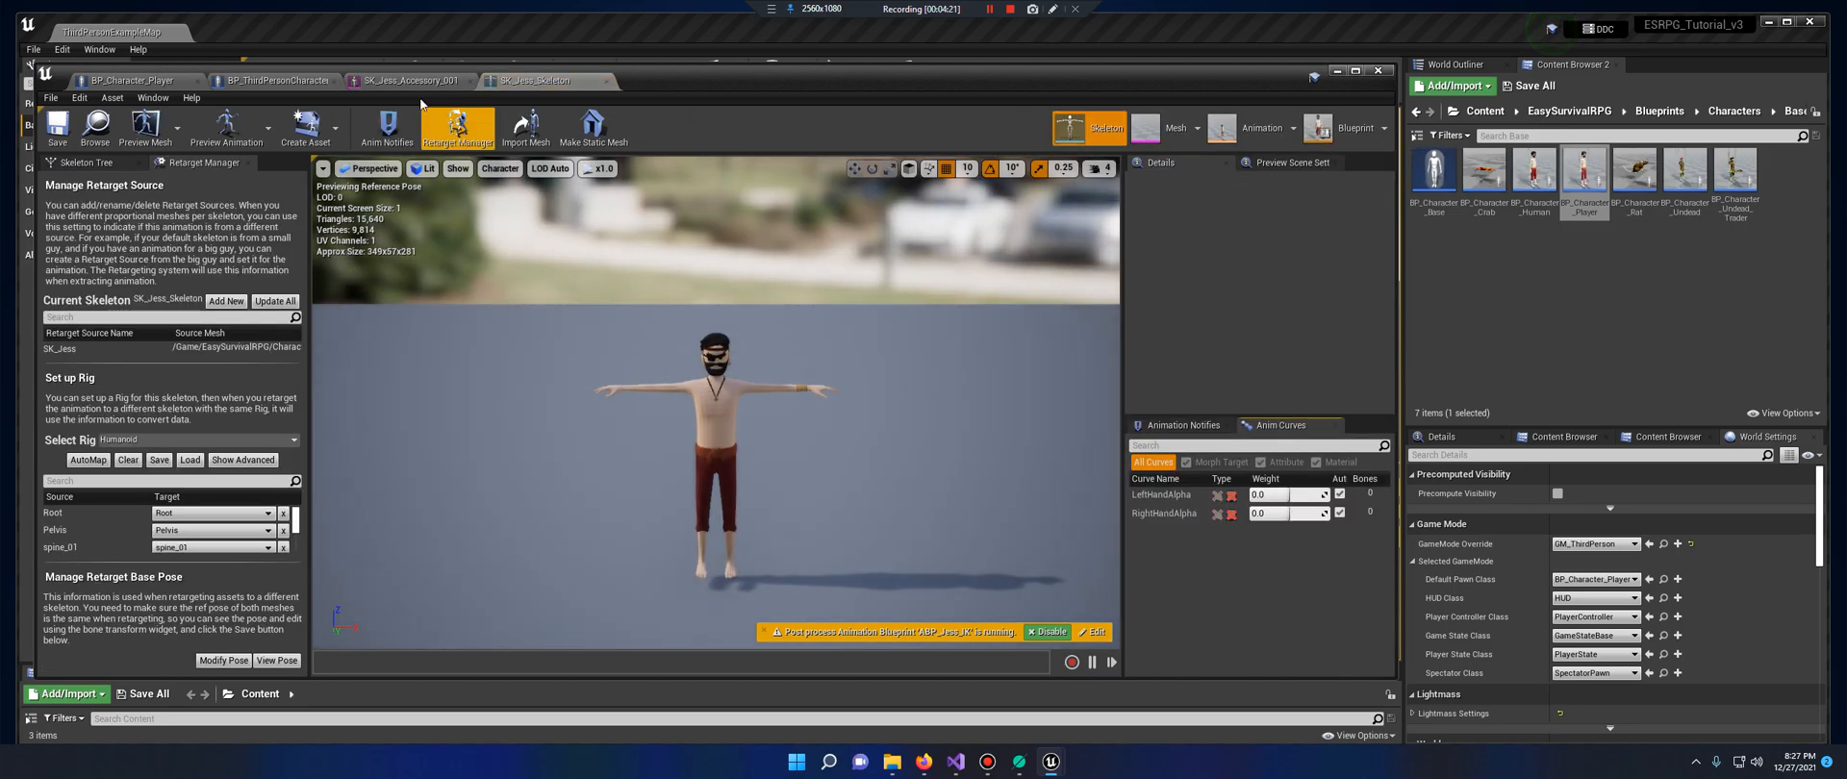
click(279, 80)
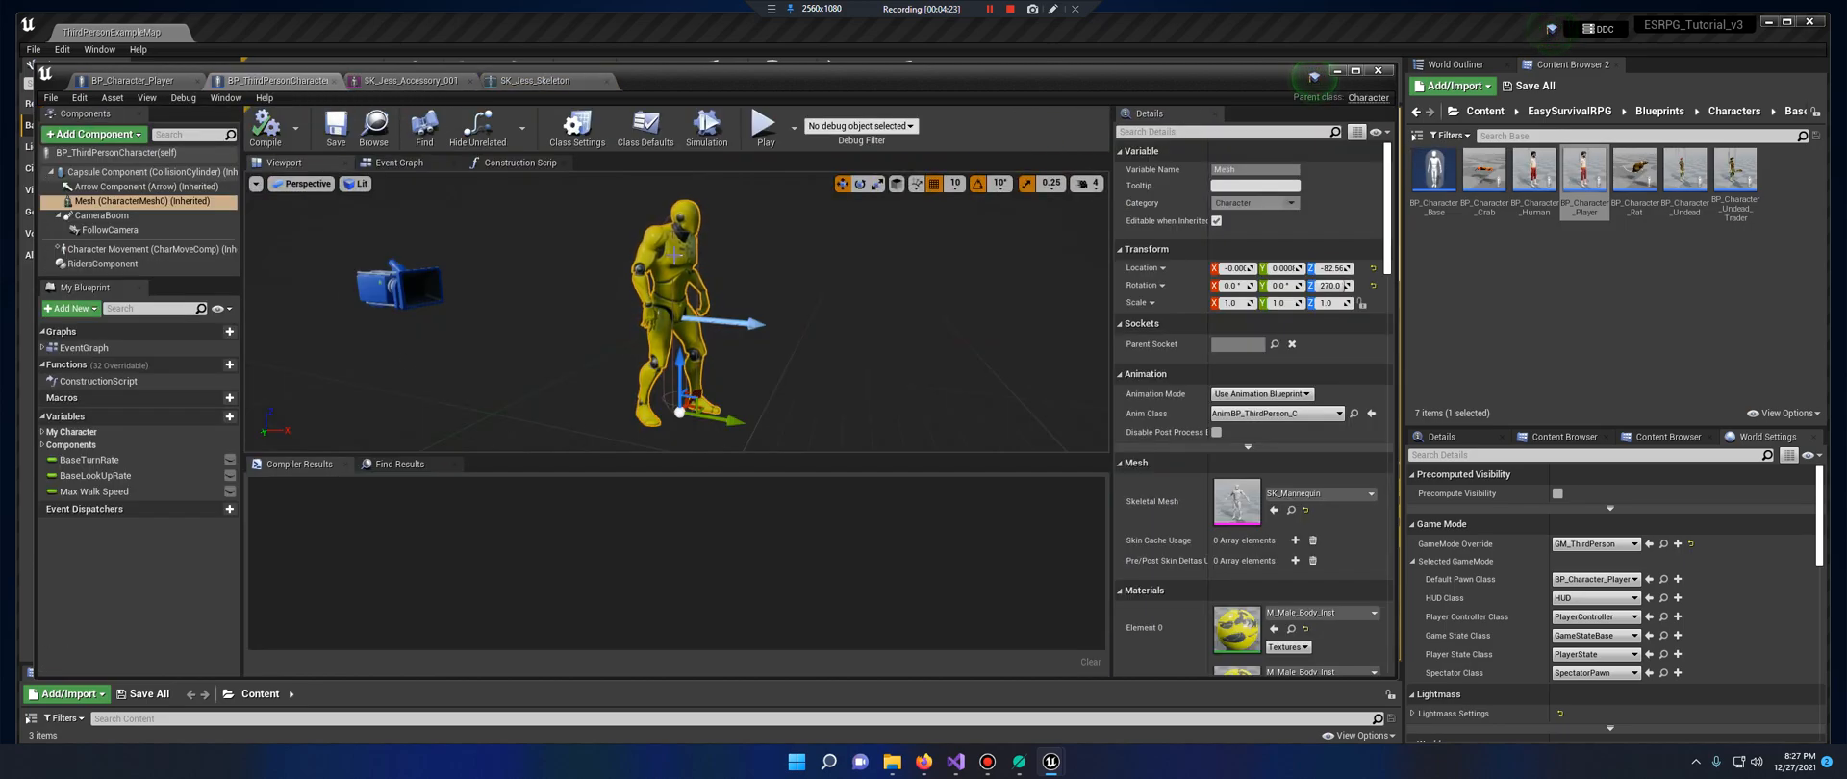
double_click(1235, 499)
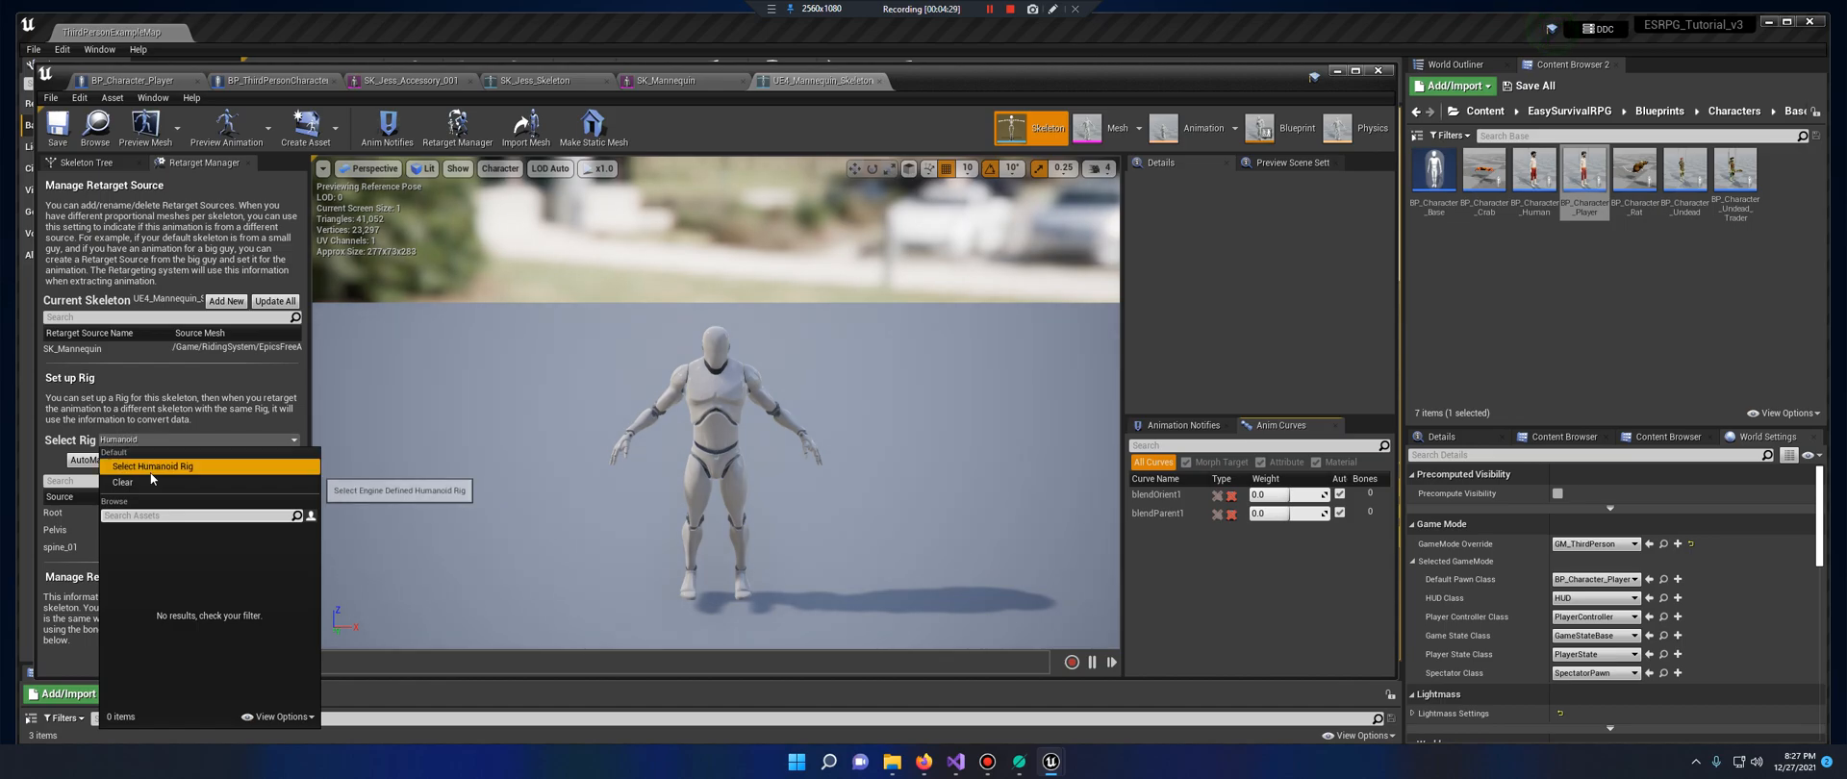
Select the Humanoid Rig in Retarget Manager for both the mannequin and Jess skeletons
click(152, 467)
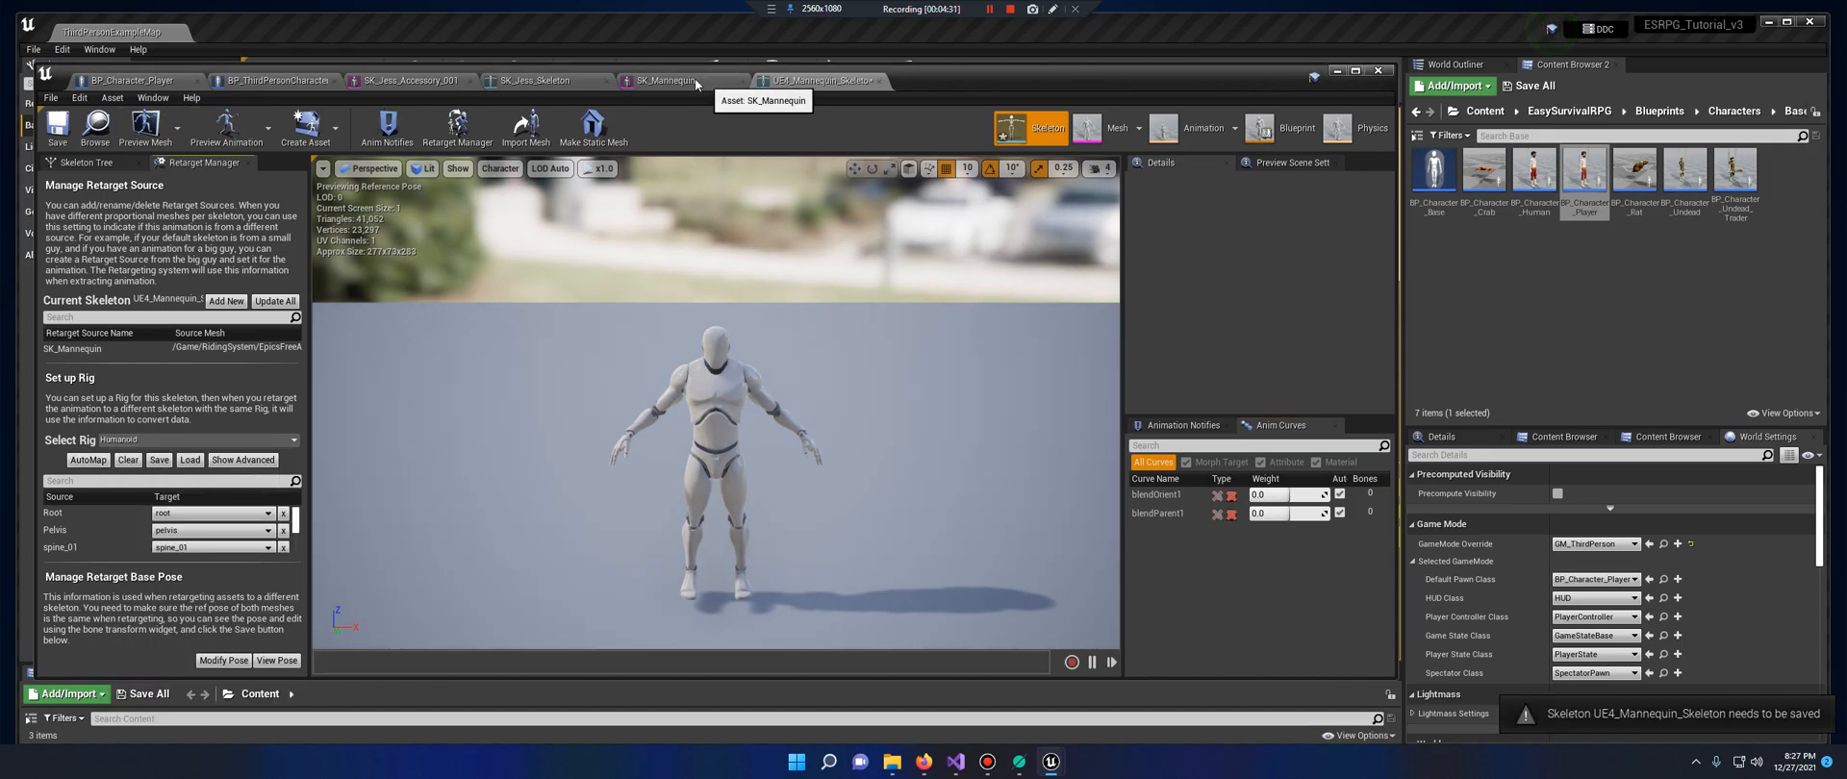
click(1115, 127)
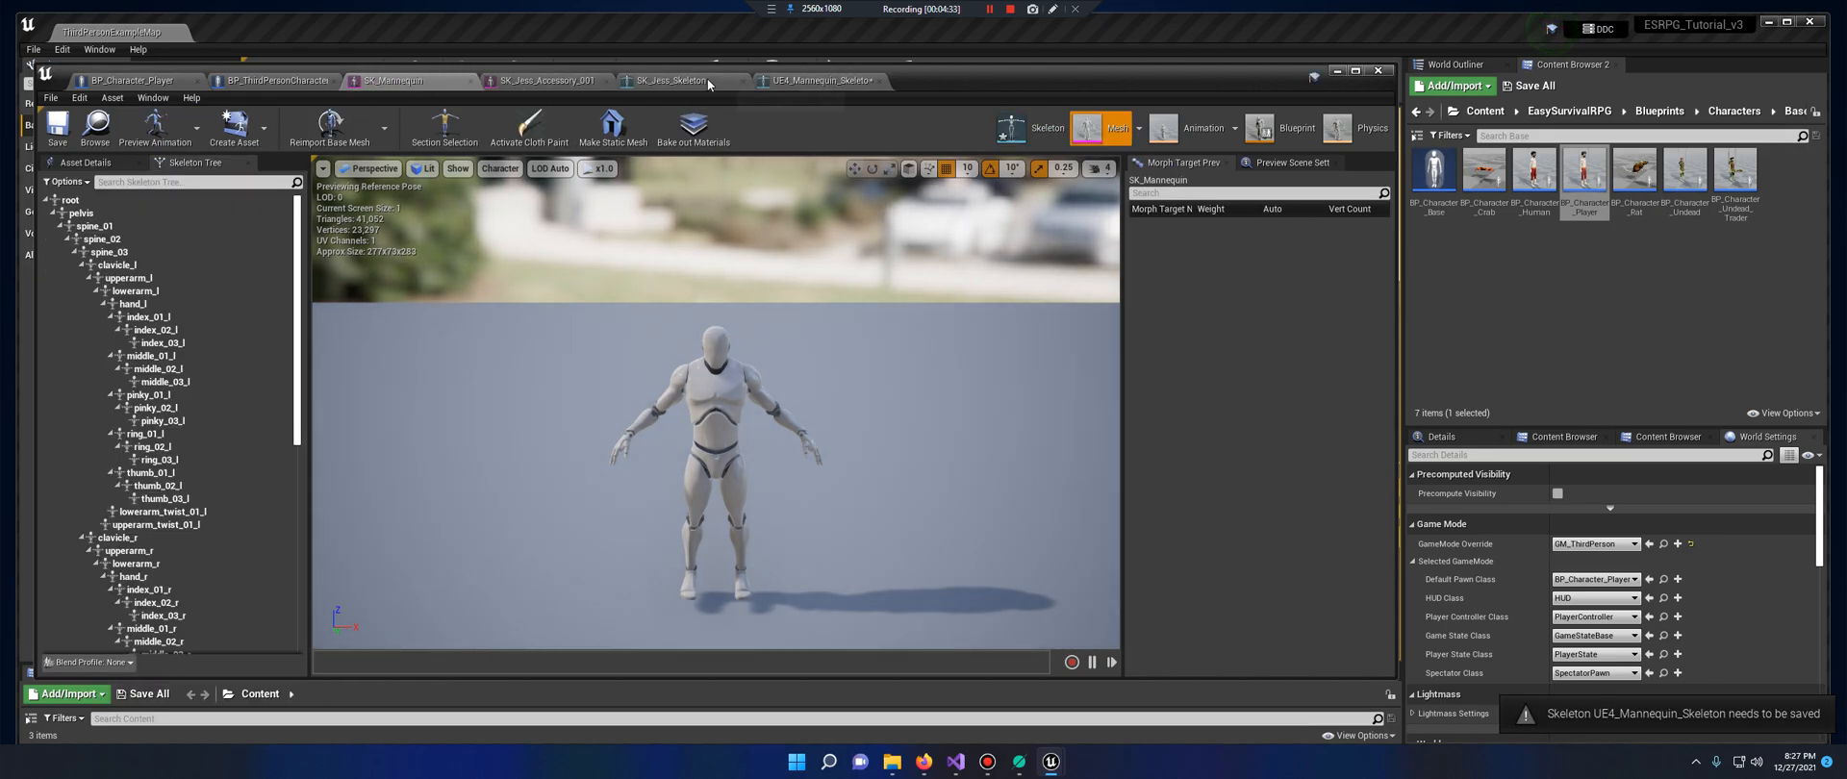
click(668, 79)
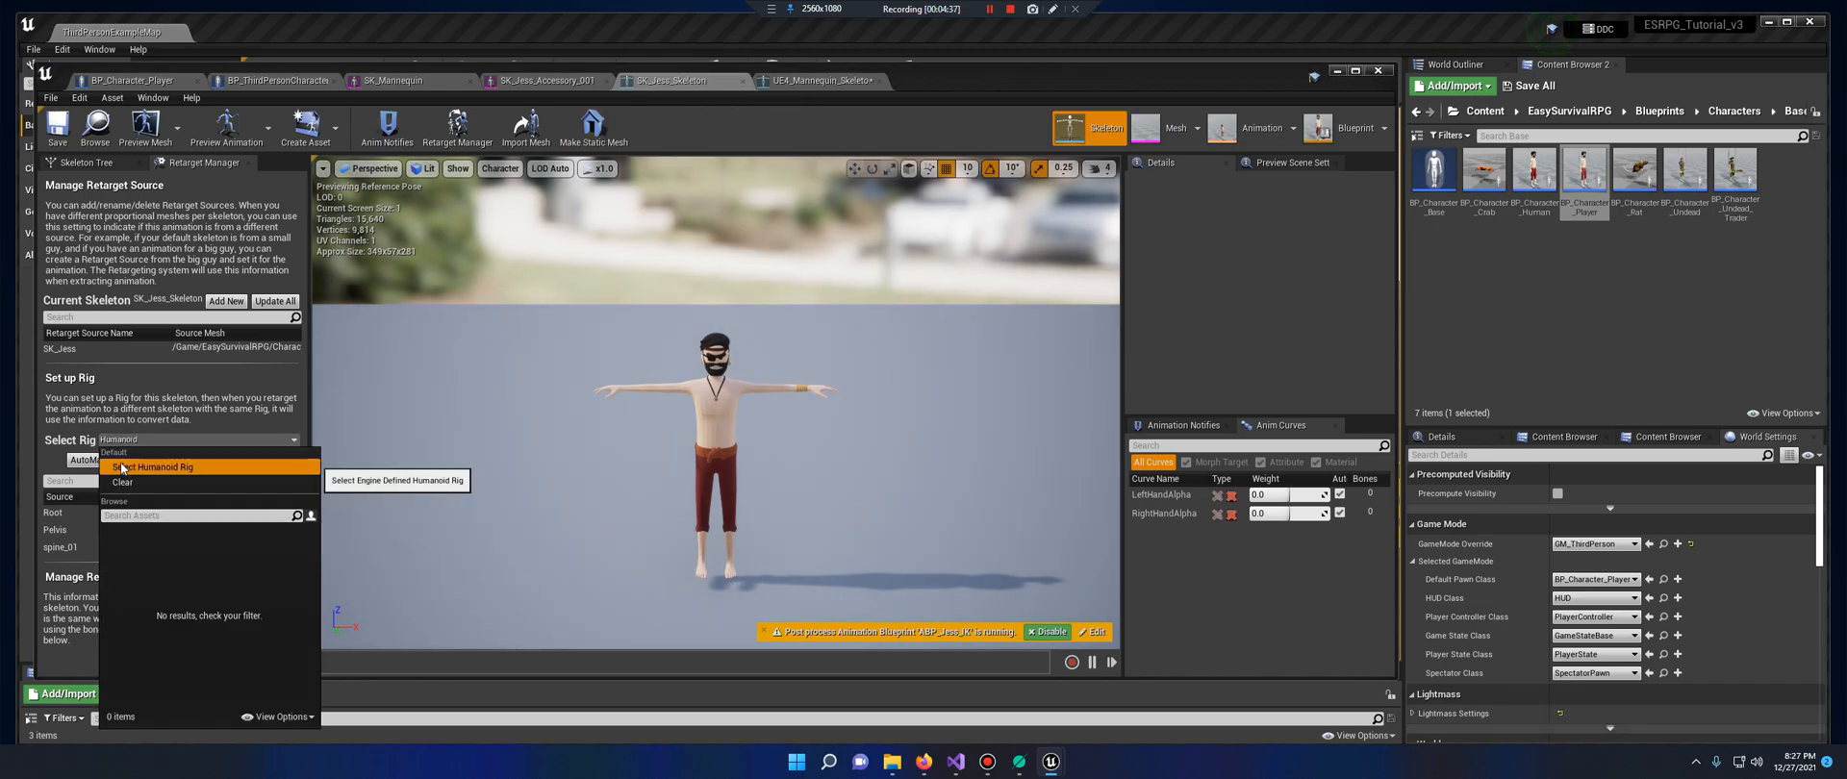
click(154, 467)
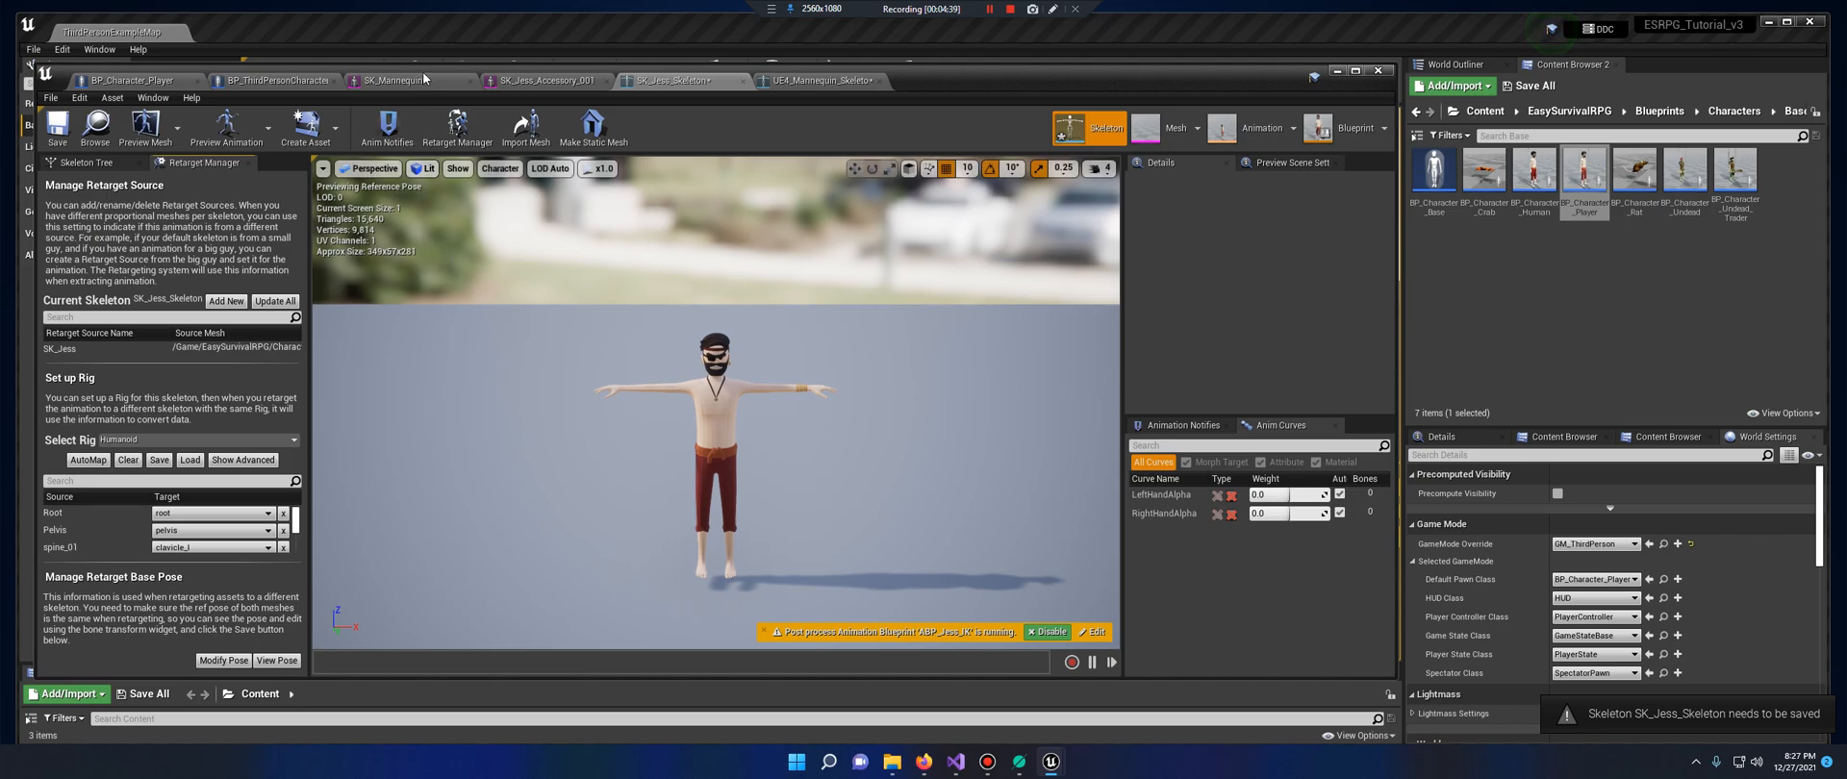
mouse_move(210, 163)
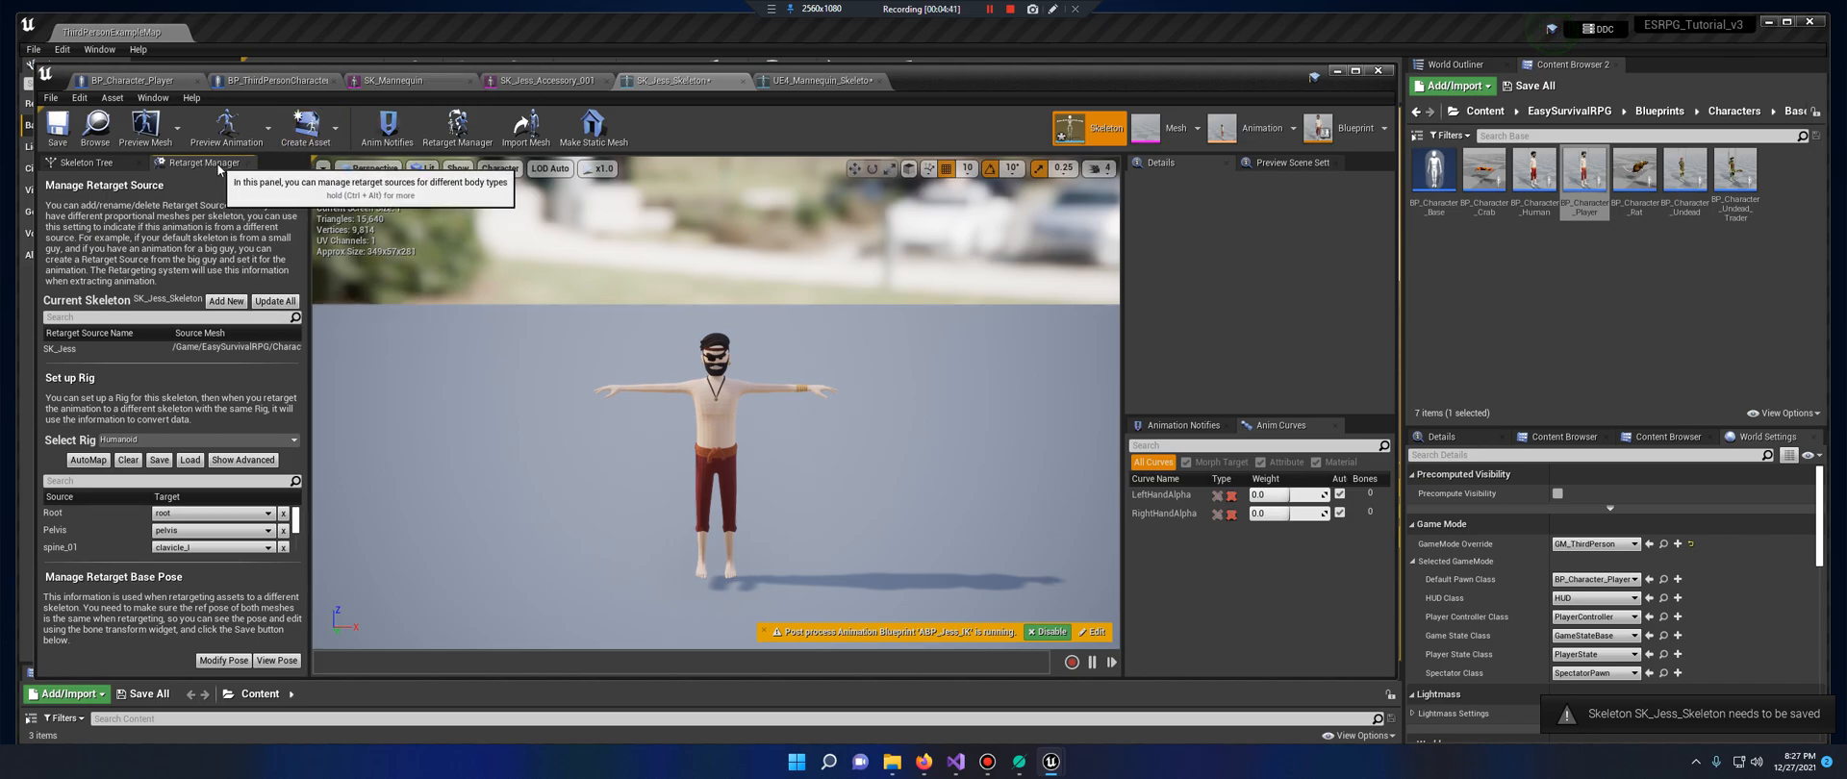
click(821, 79)
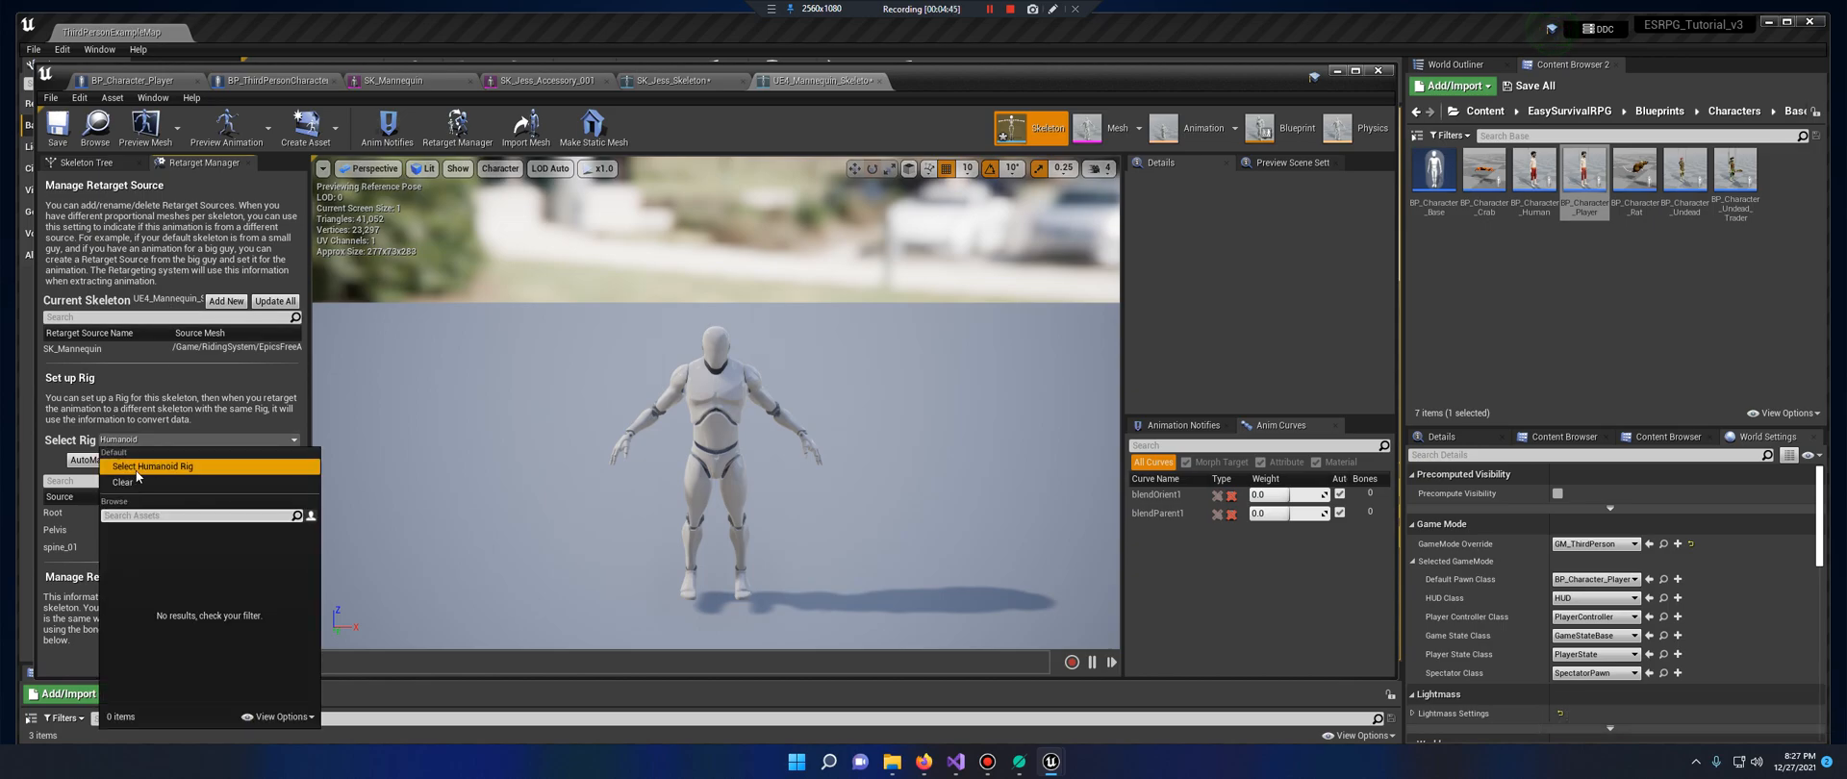
click(153, 466)
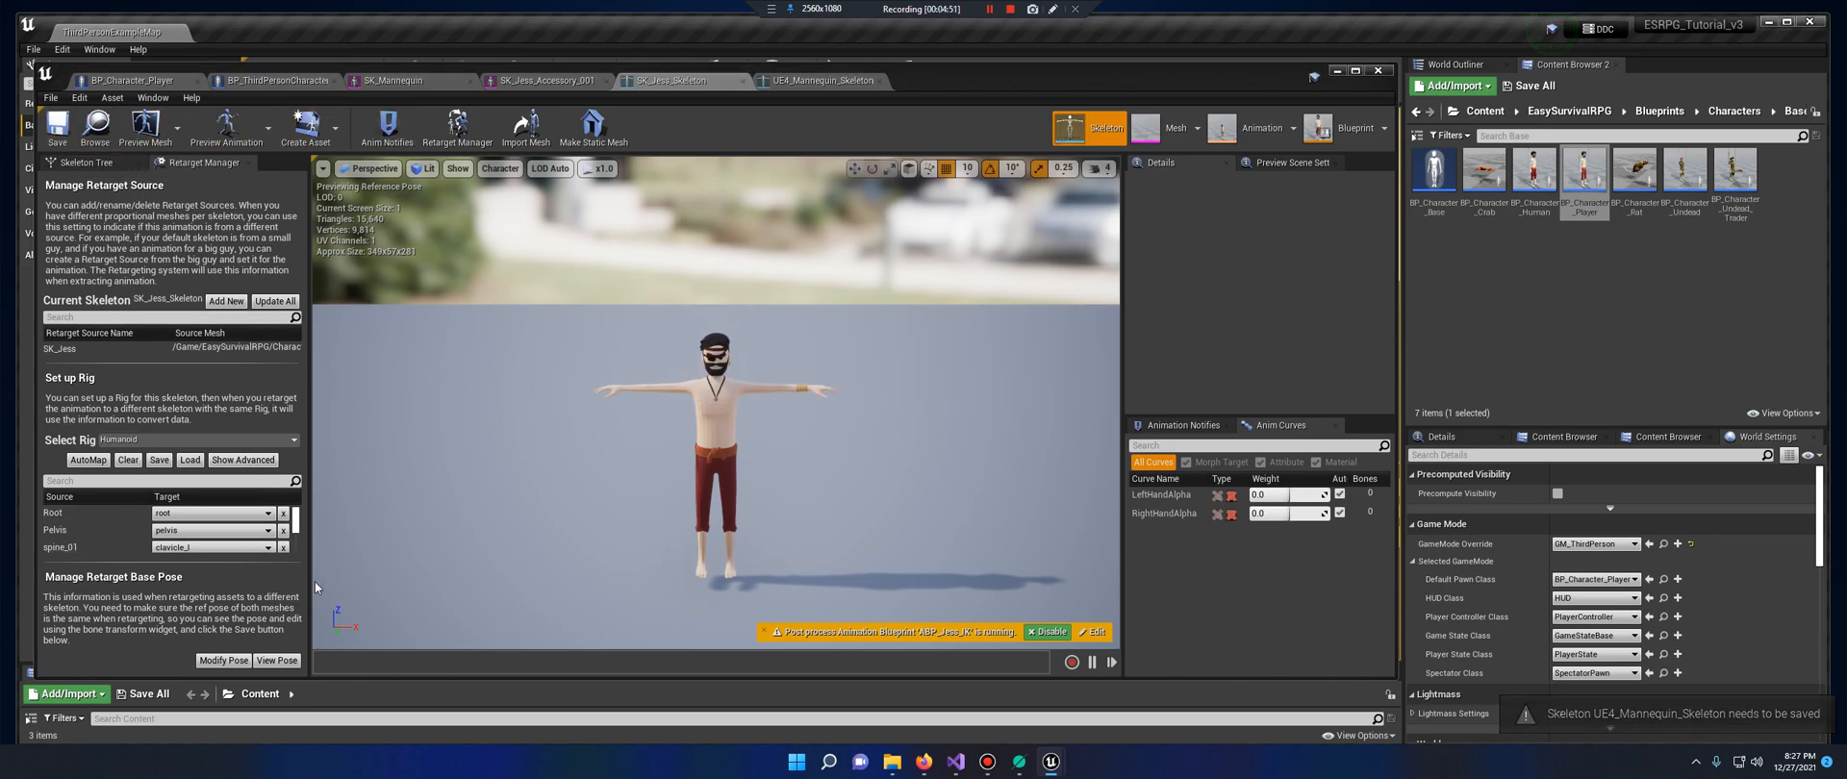
mouse_move(609, 254)
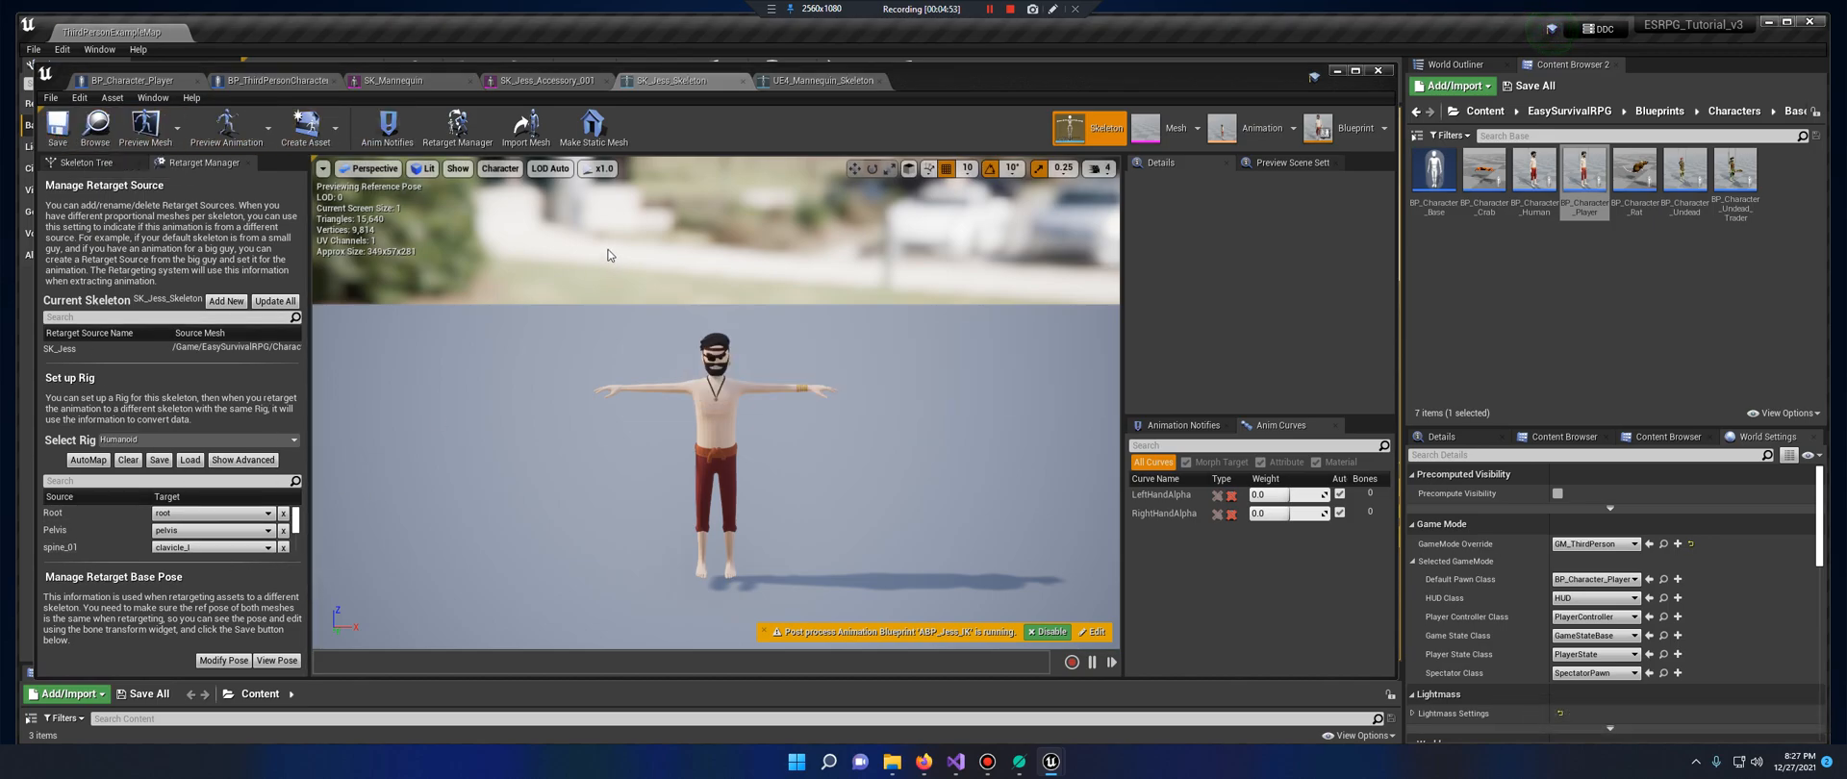
mouse_move(810, 704)
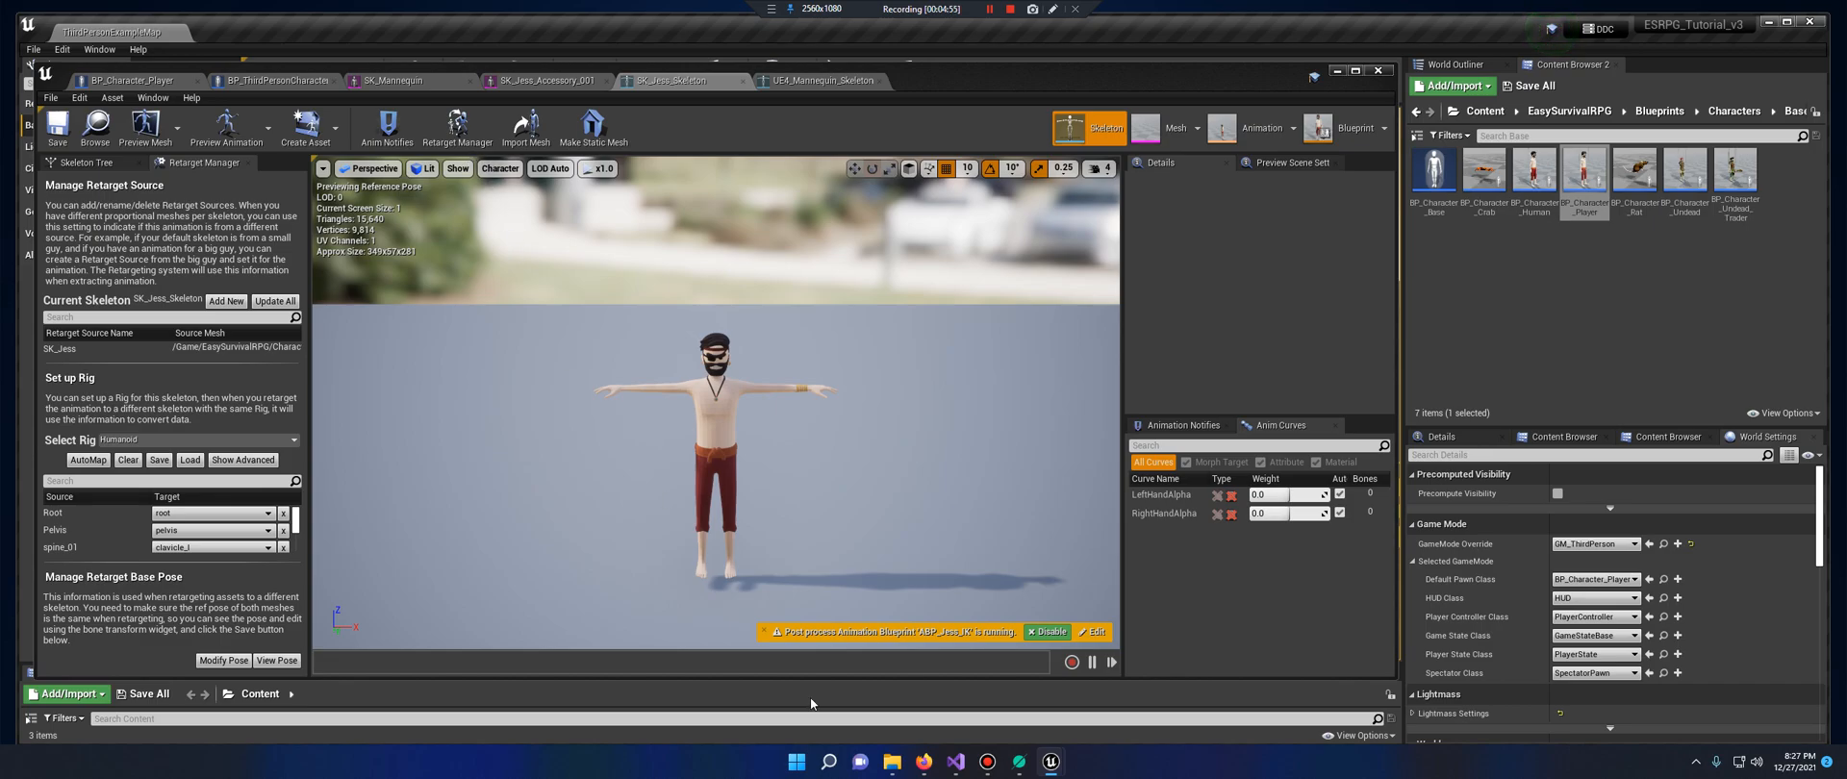
mouse_move(395, 502)
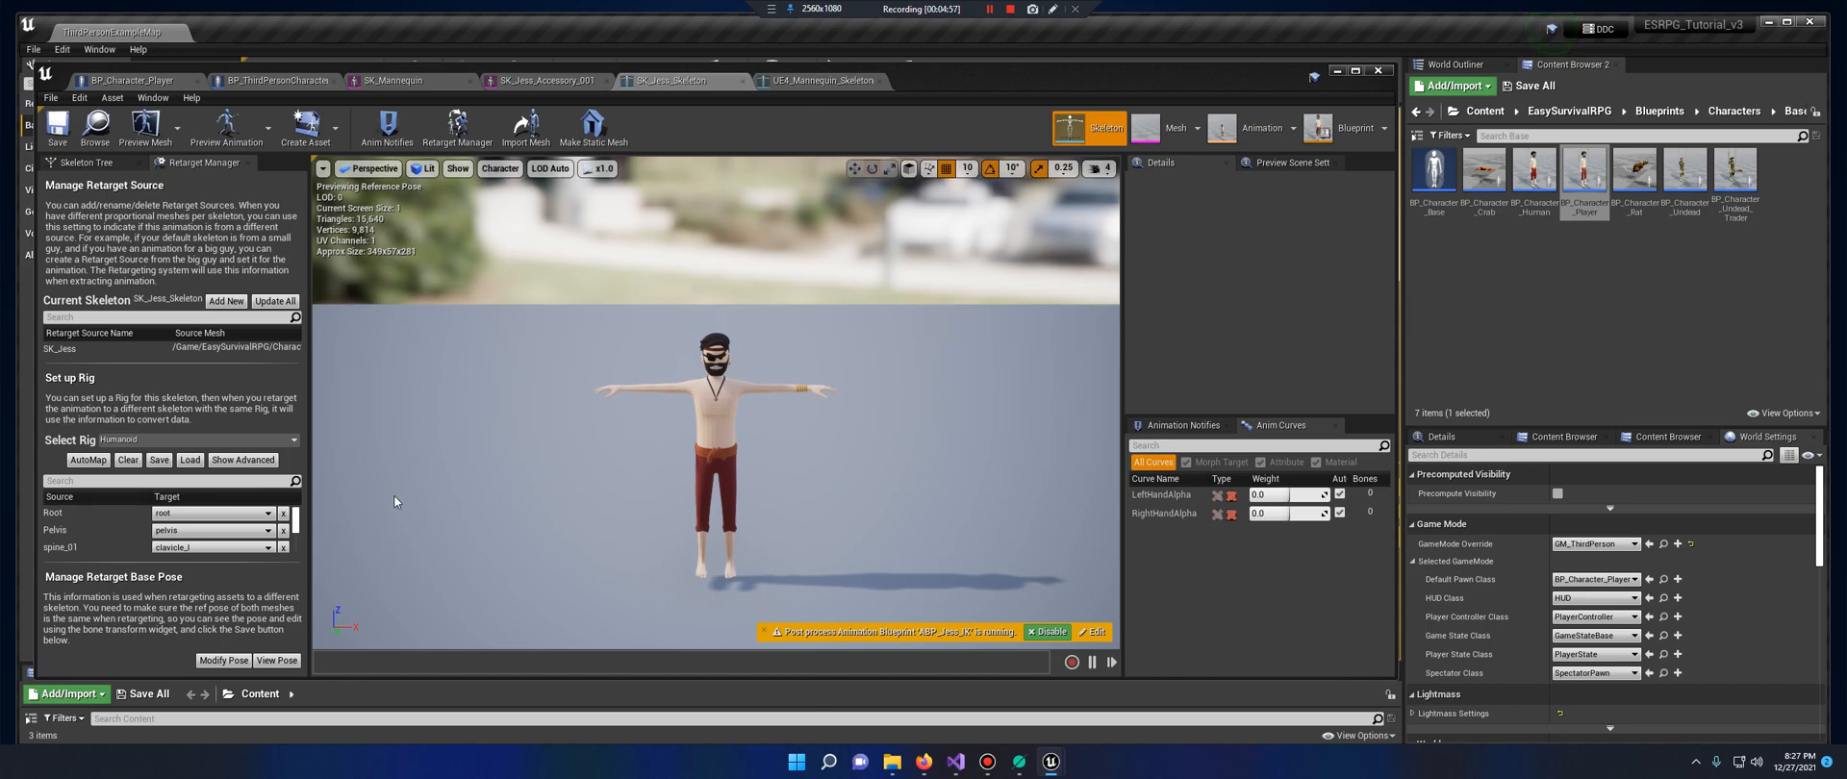
mouse_move(196, 537)
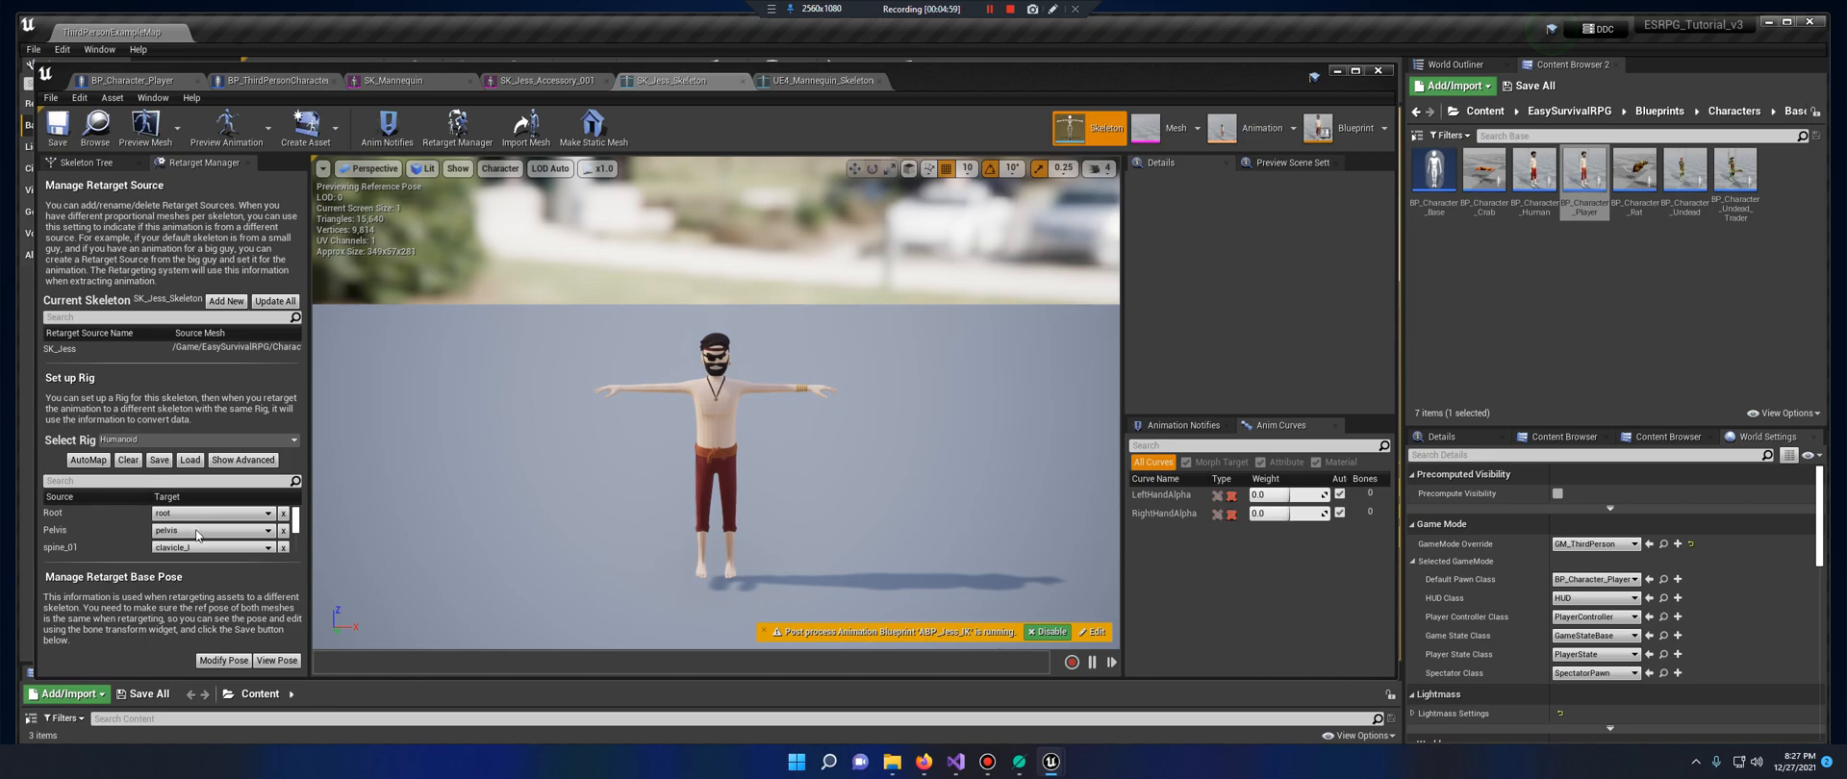
Show retargeting options, recursively set bones to Skeleton translation, and set pelvis to Animation
click(85, 162)
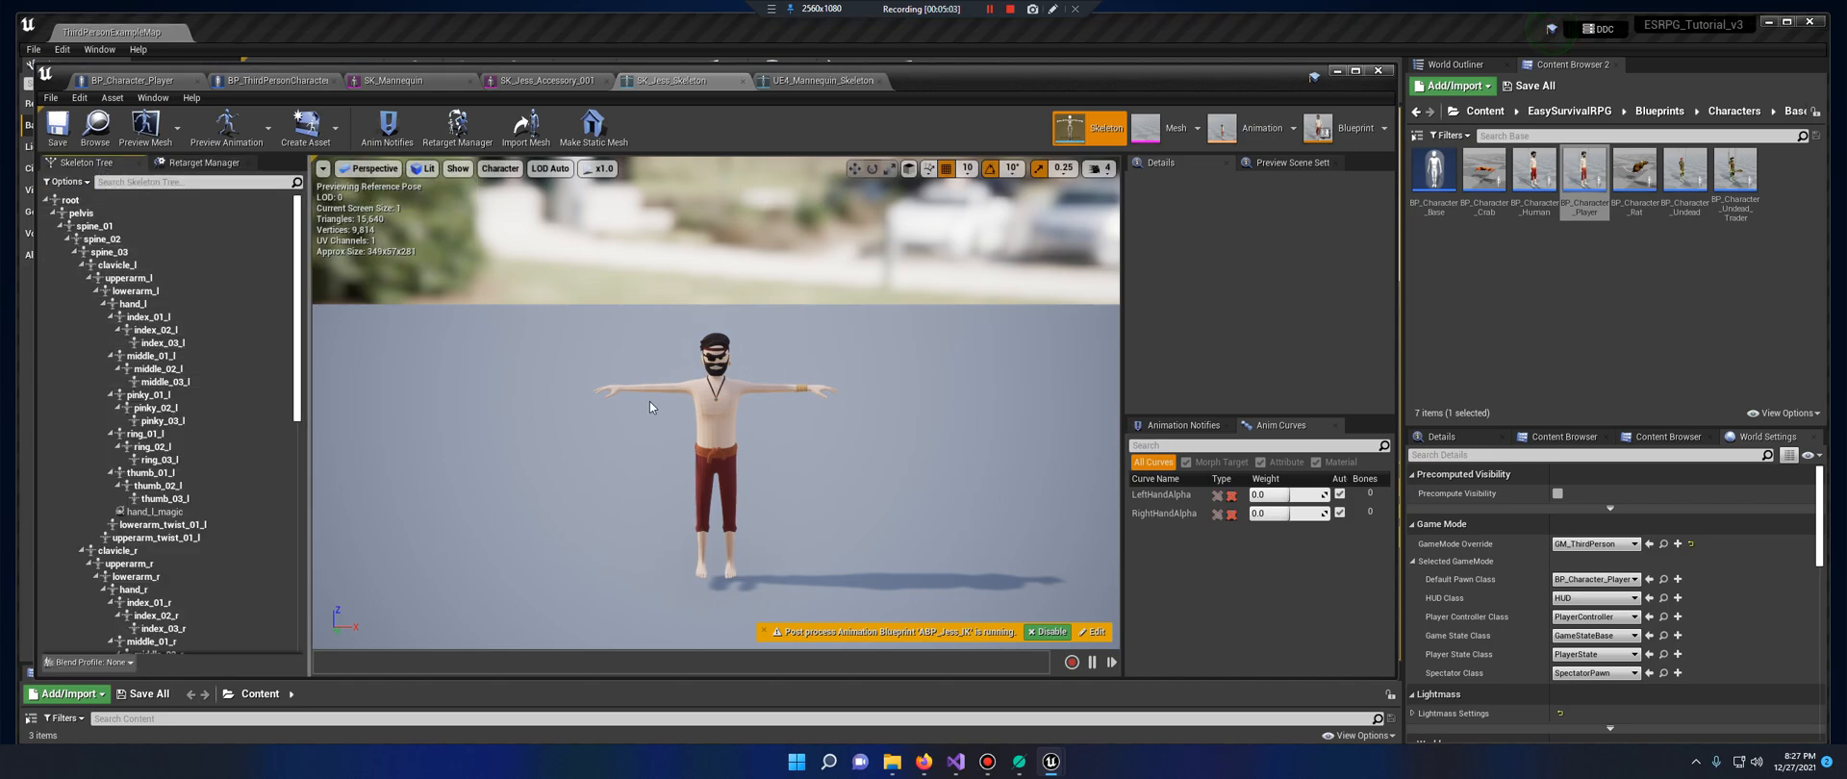
click(67, 181)
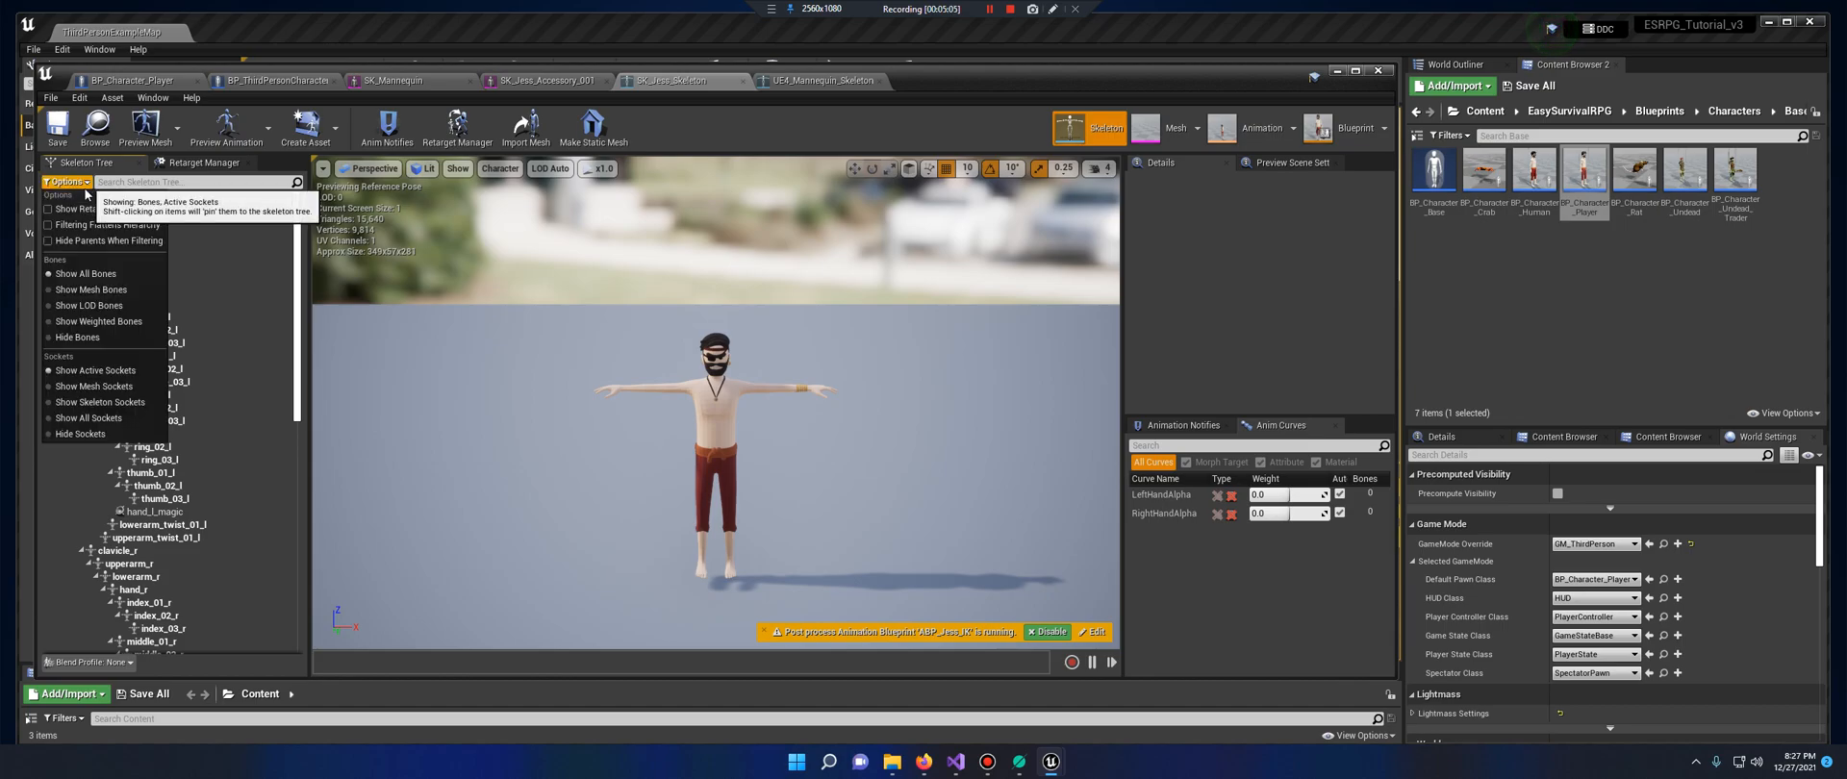
click(104, 209)
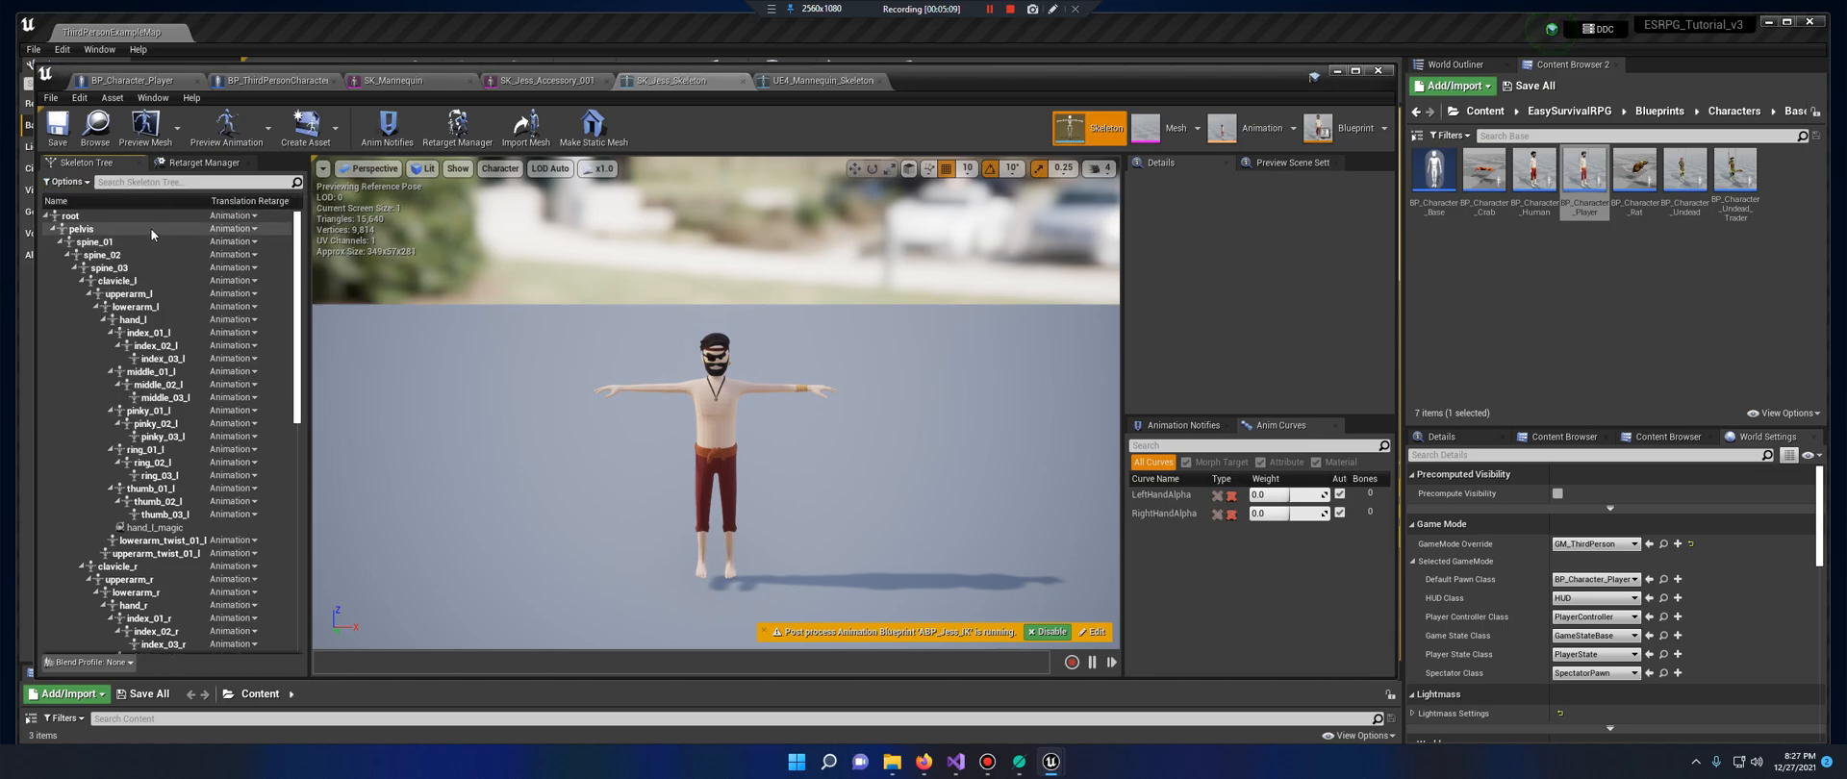
right_click(69, 217)
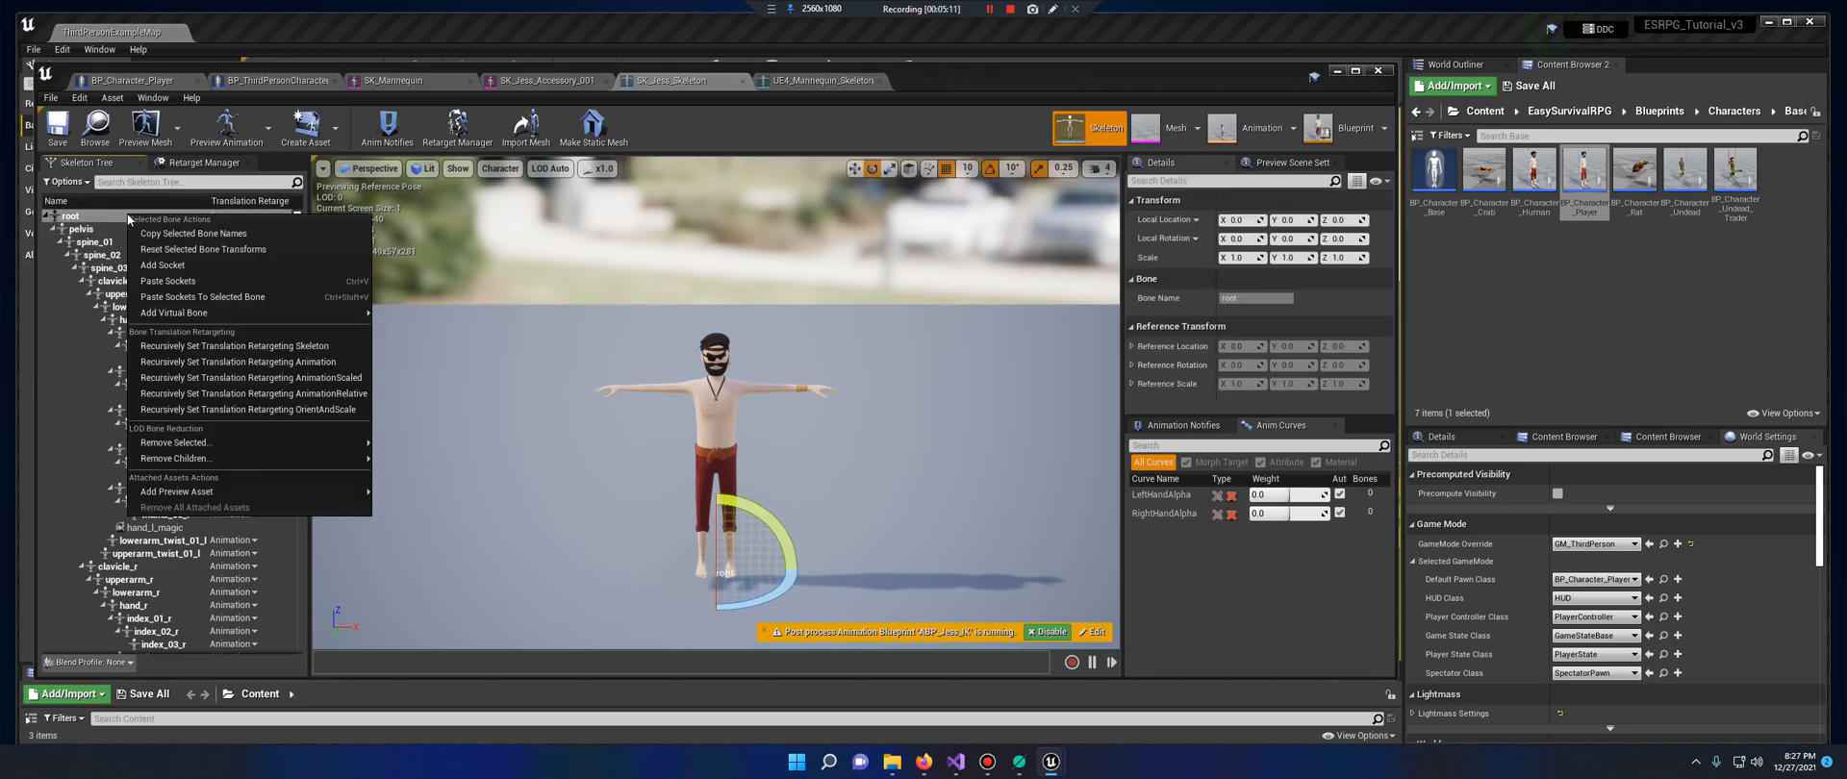
mouse_move(235, 346)
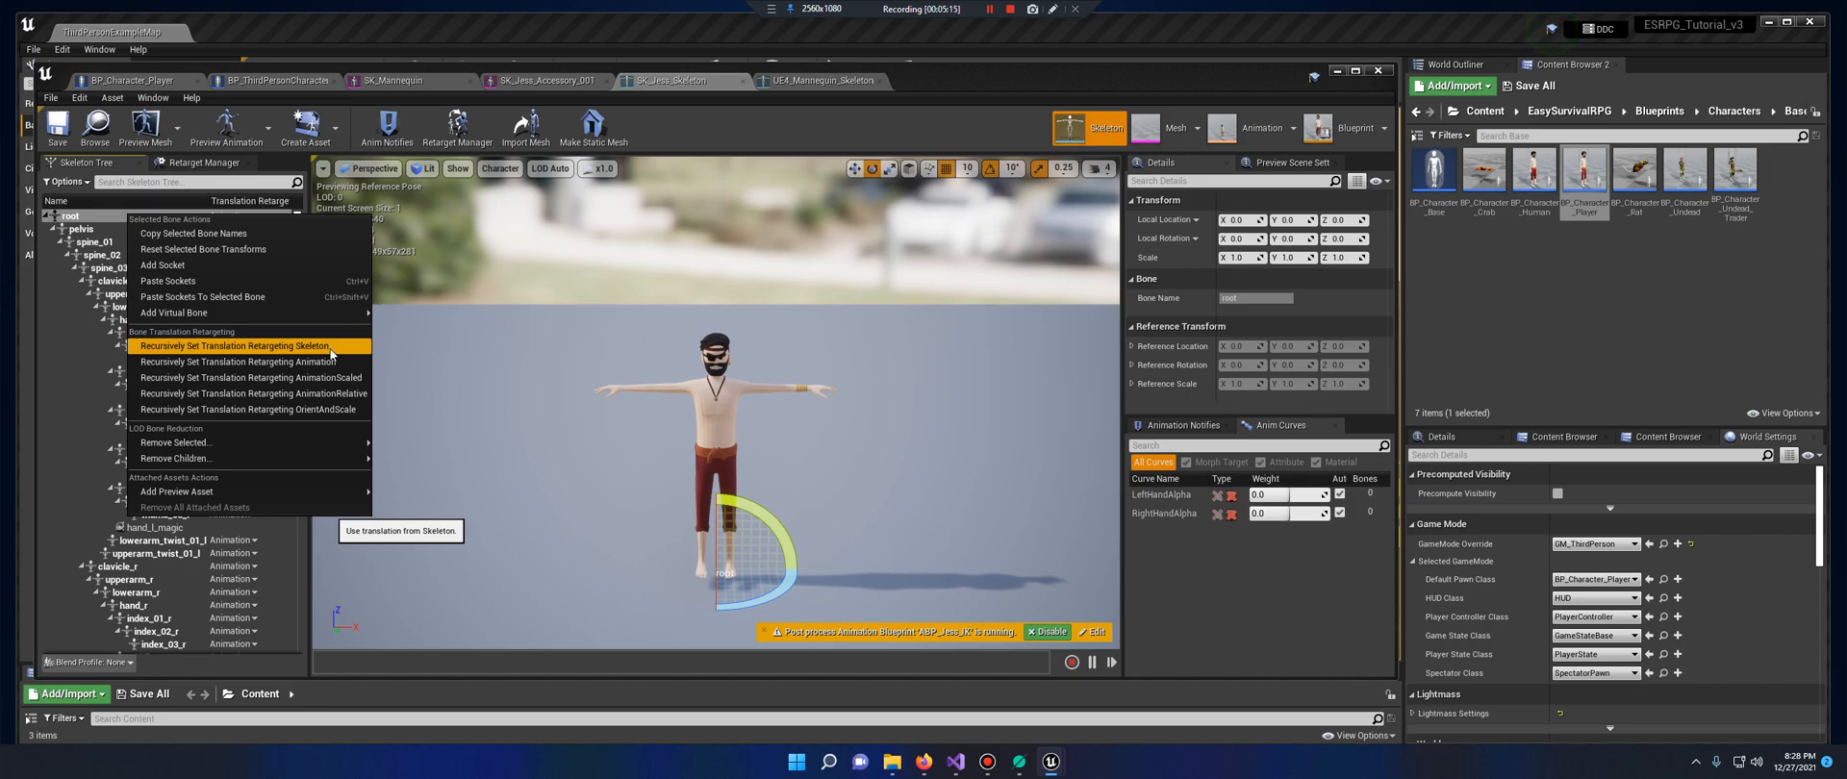
click(236, 347)
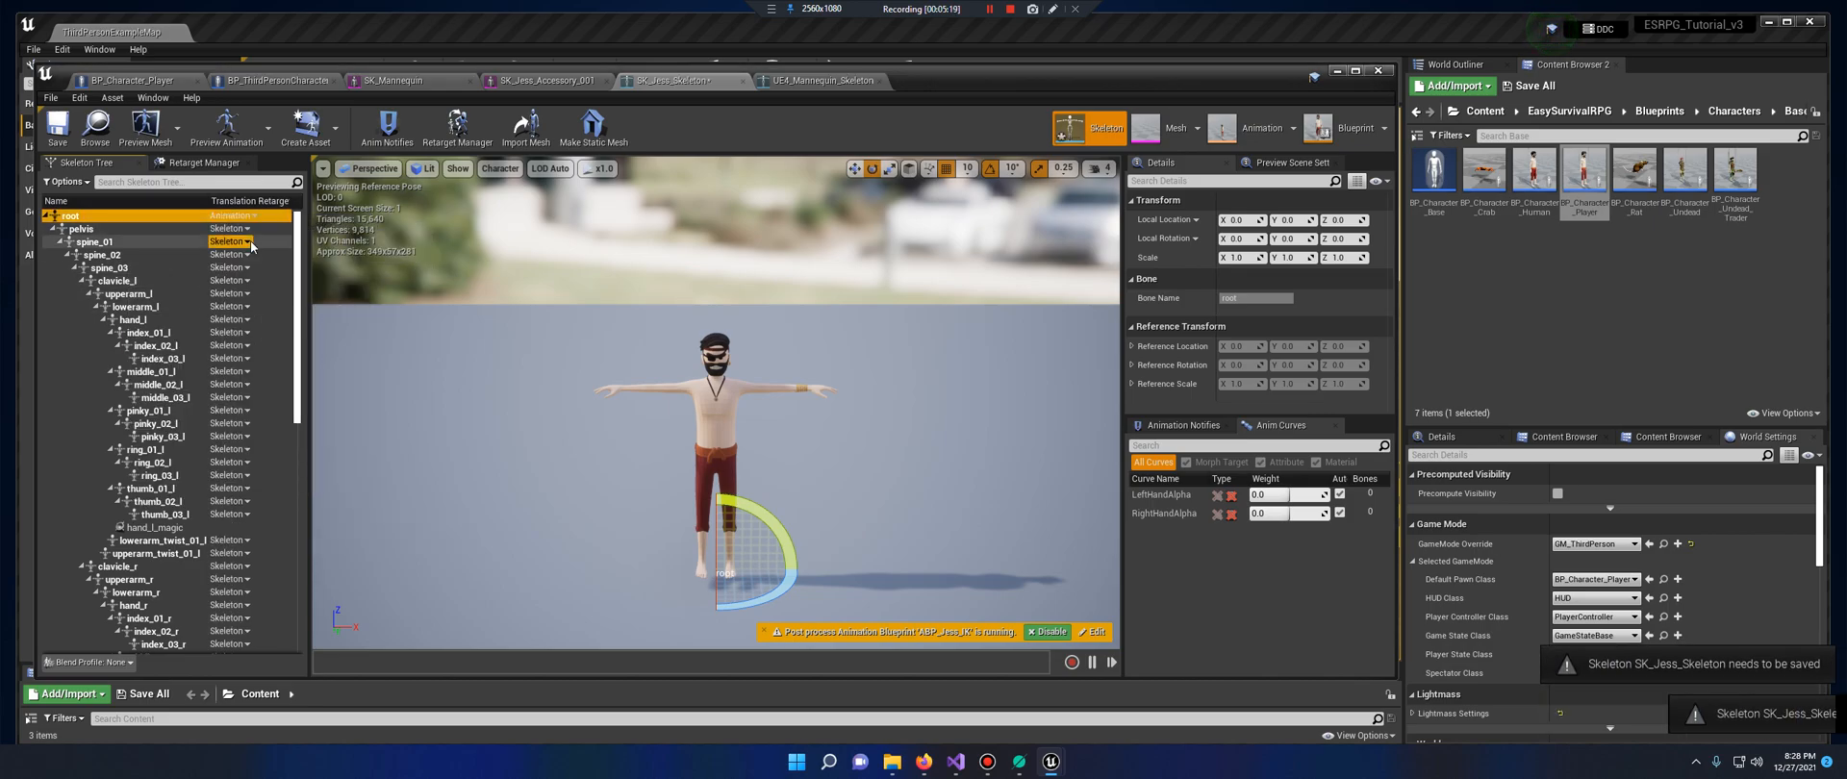
click(231, 242)
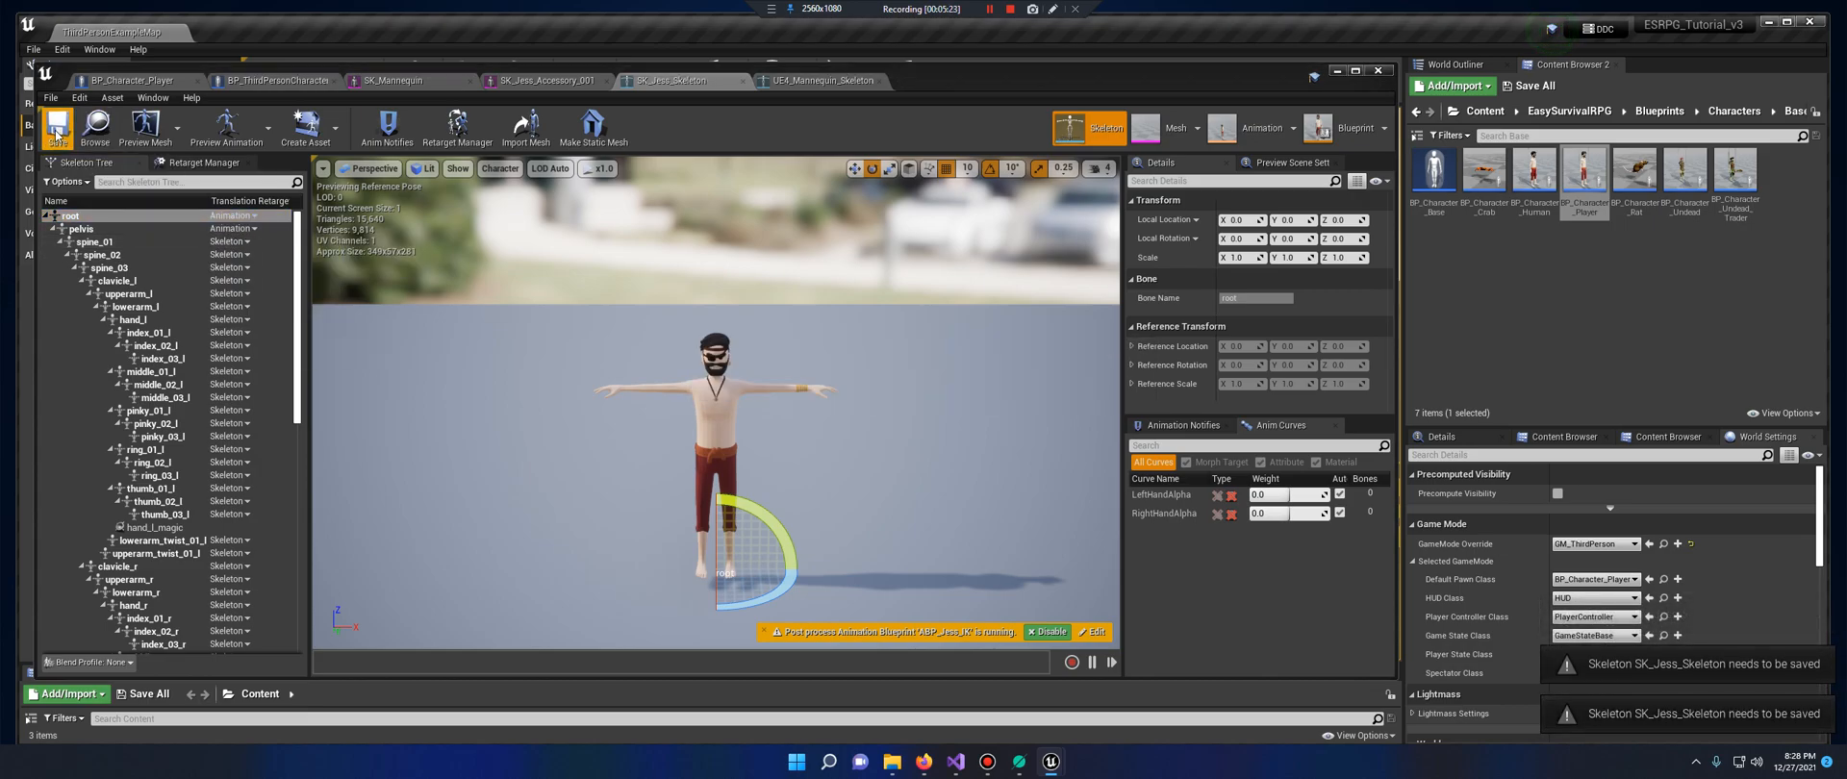
mouse_move(815, 83)
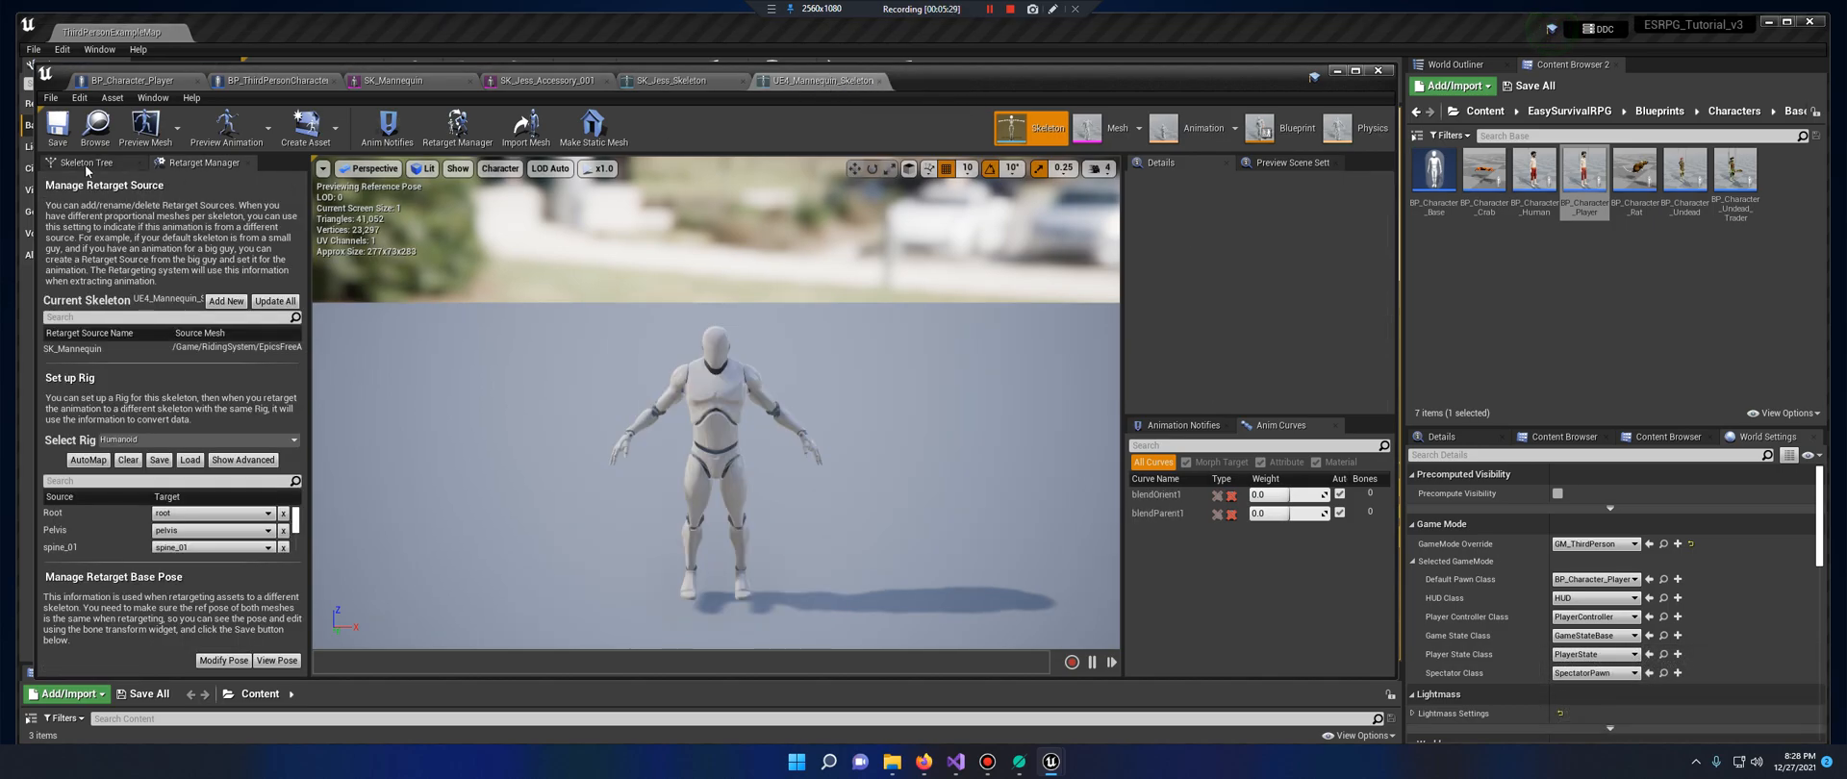
Show the mannequin skeleton tree's translation retargeting options for comparison
click(74, 162)
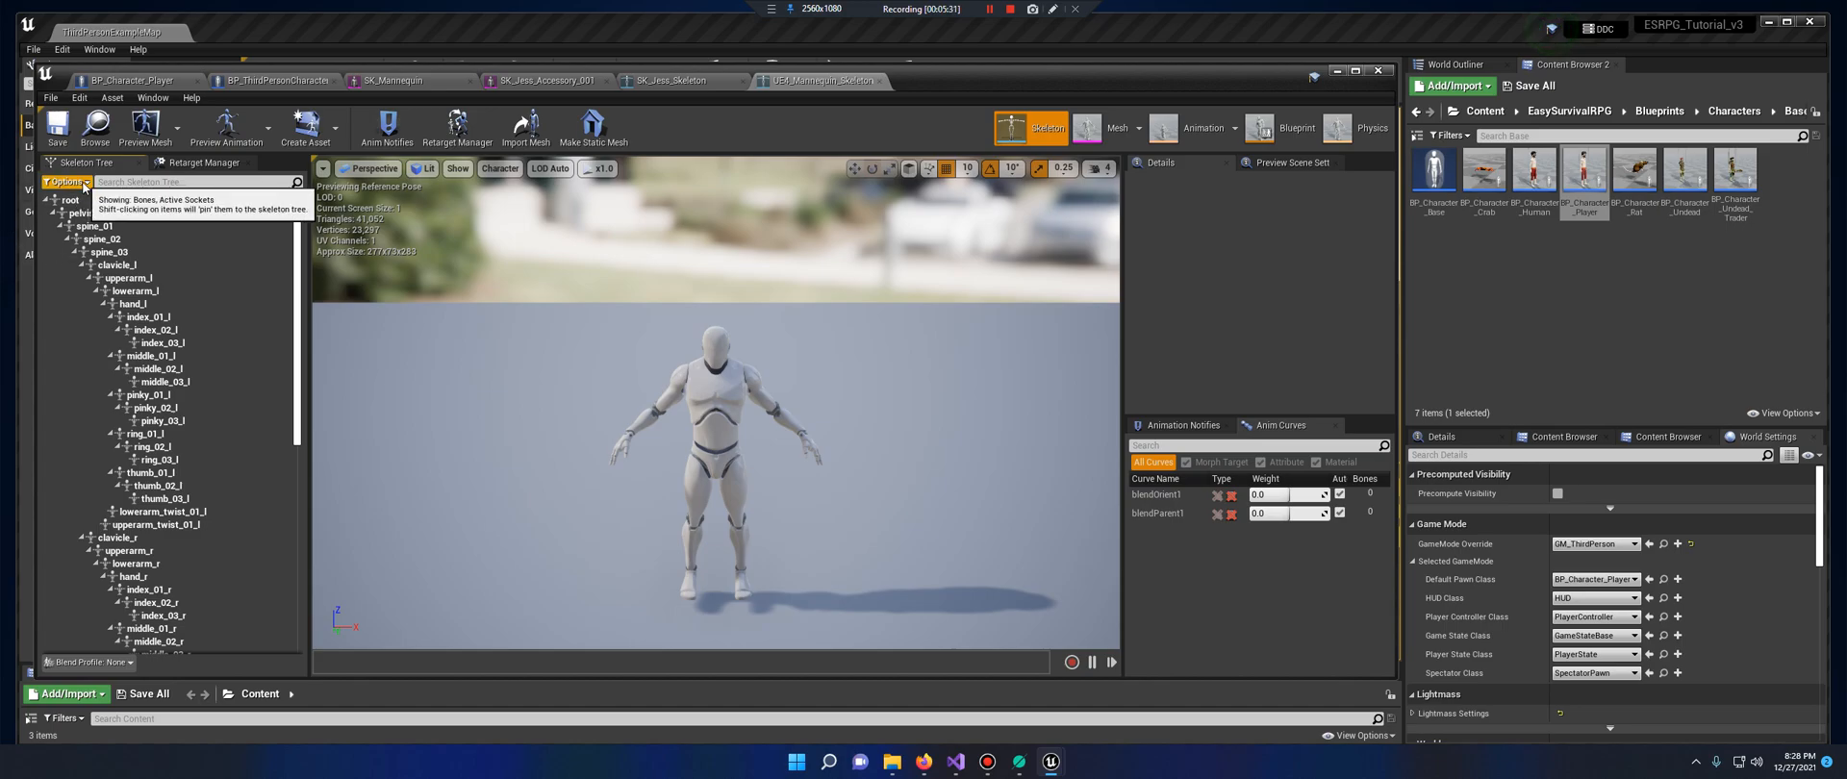
click(62, 180)
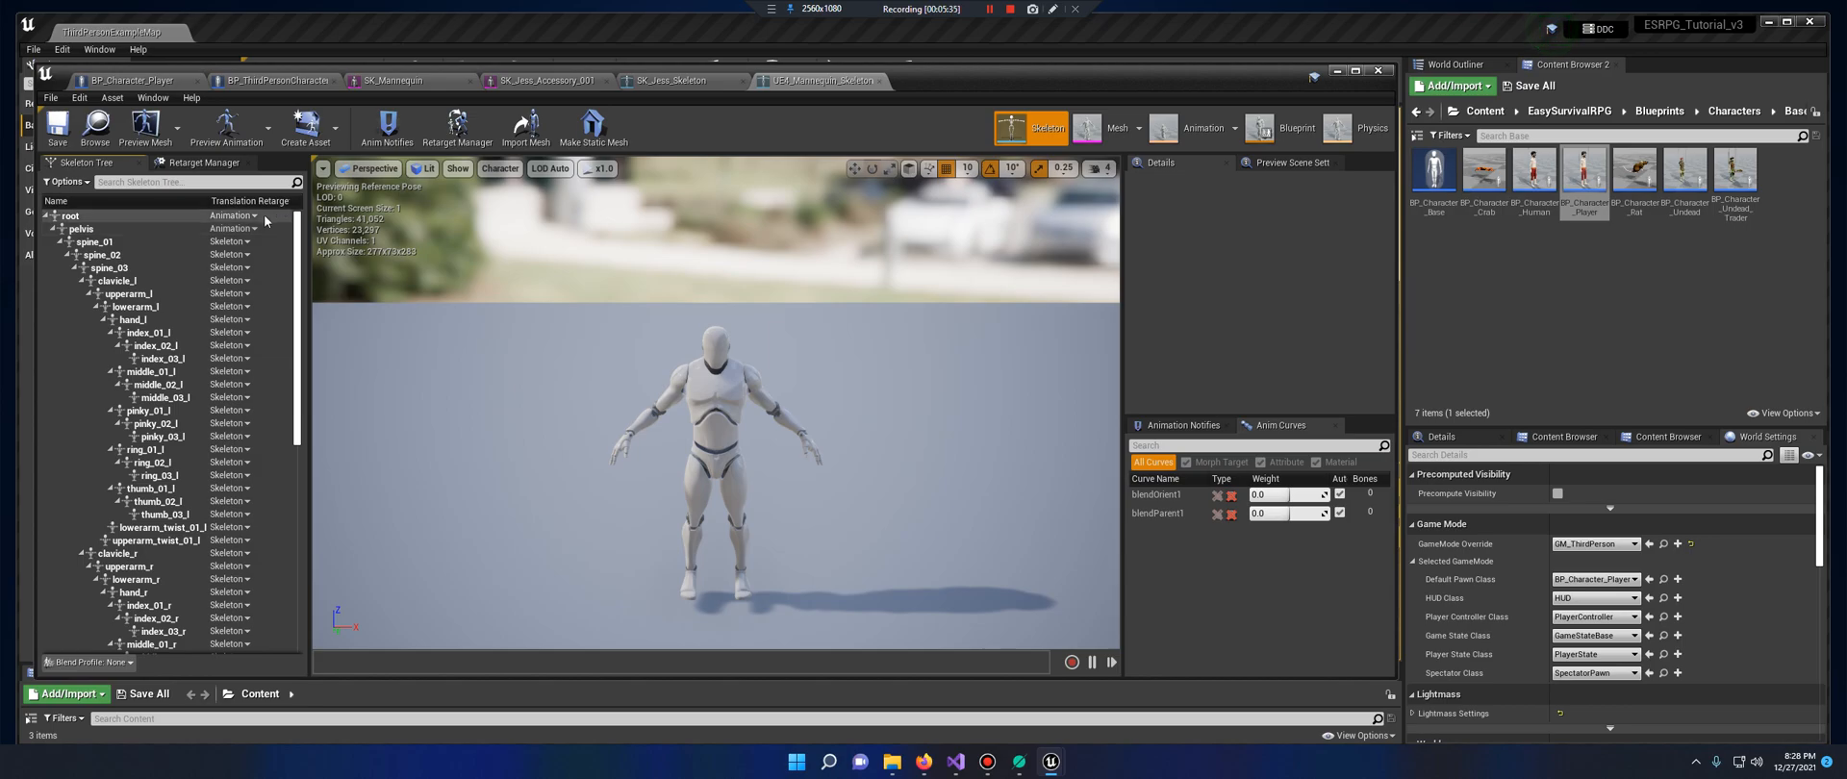
mouse_move(232, 228)
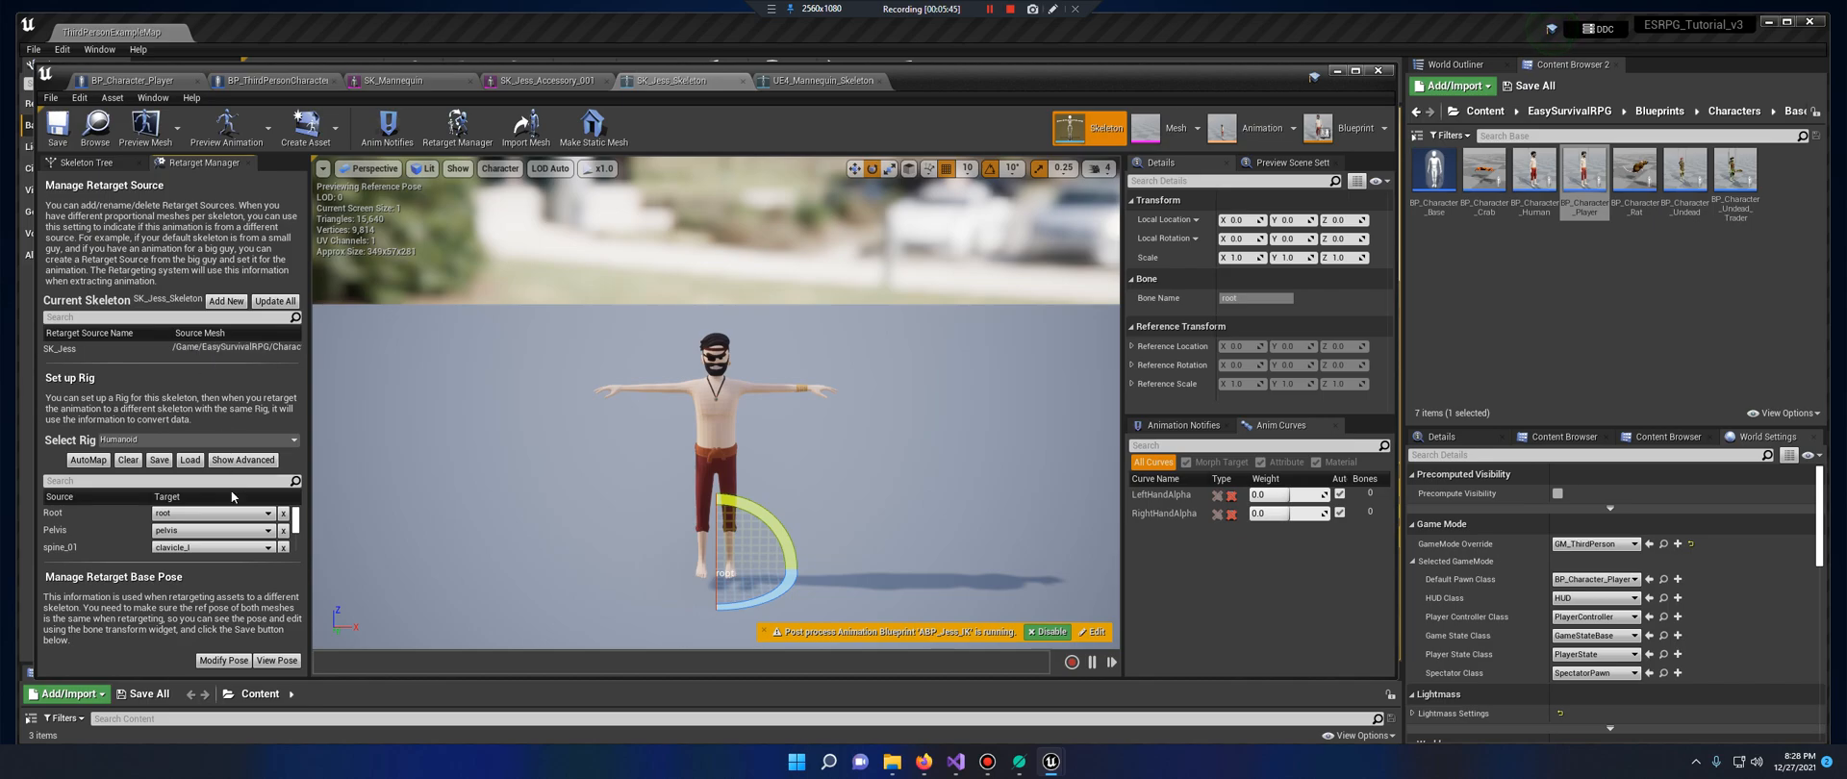
mouse_move(72, 520)
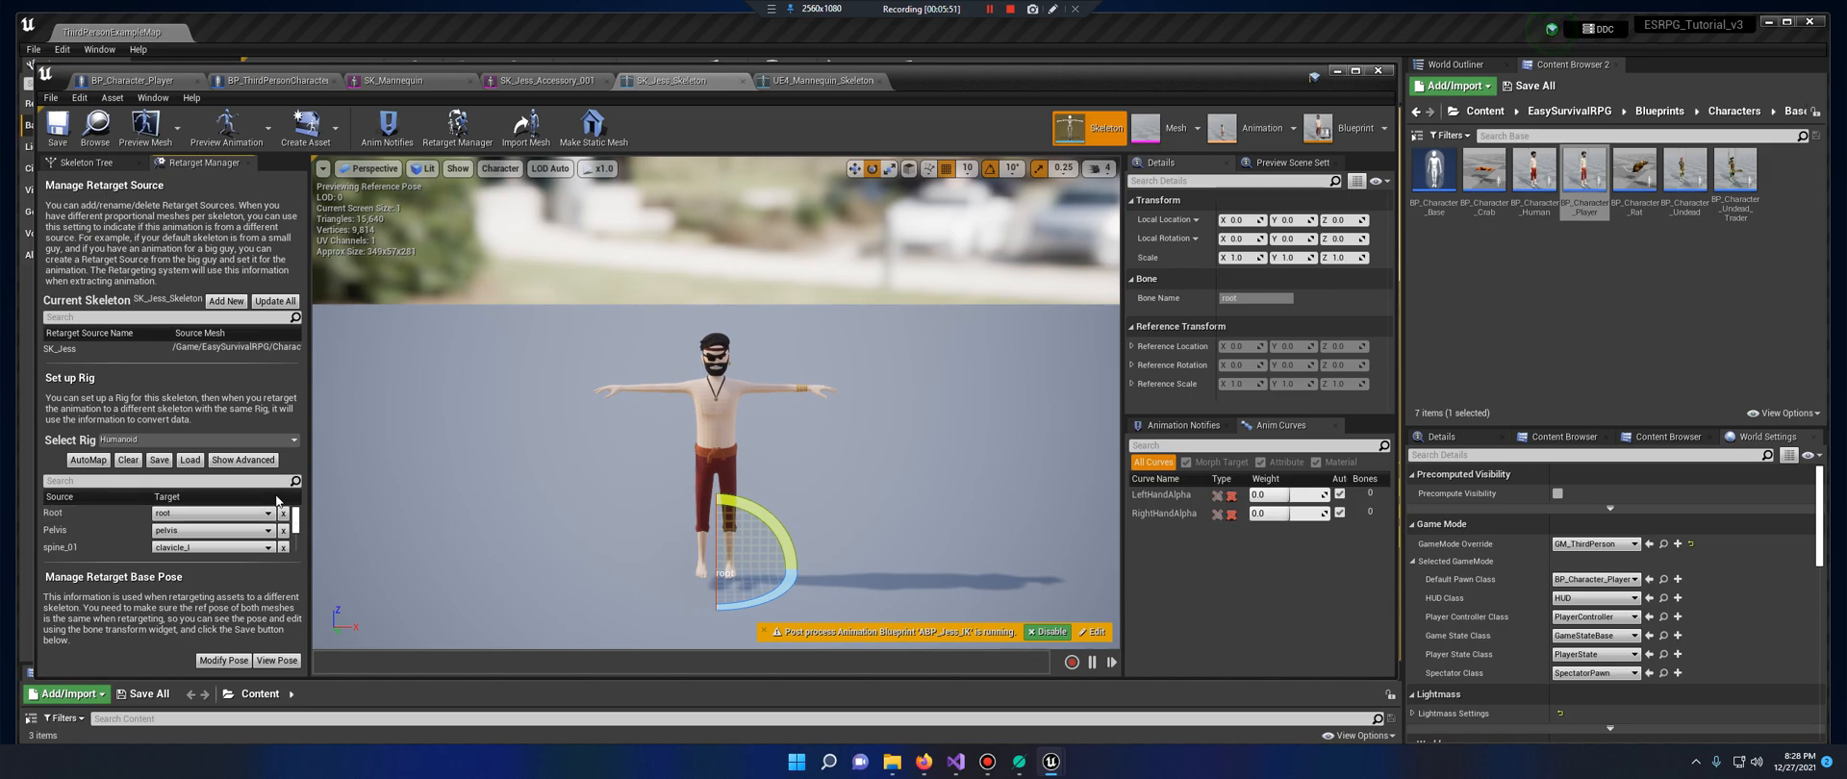
mouse_move(241, 459)
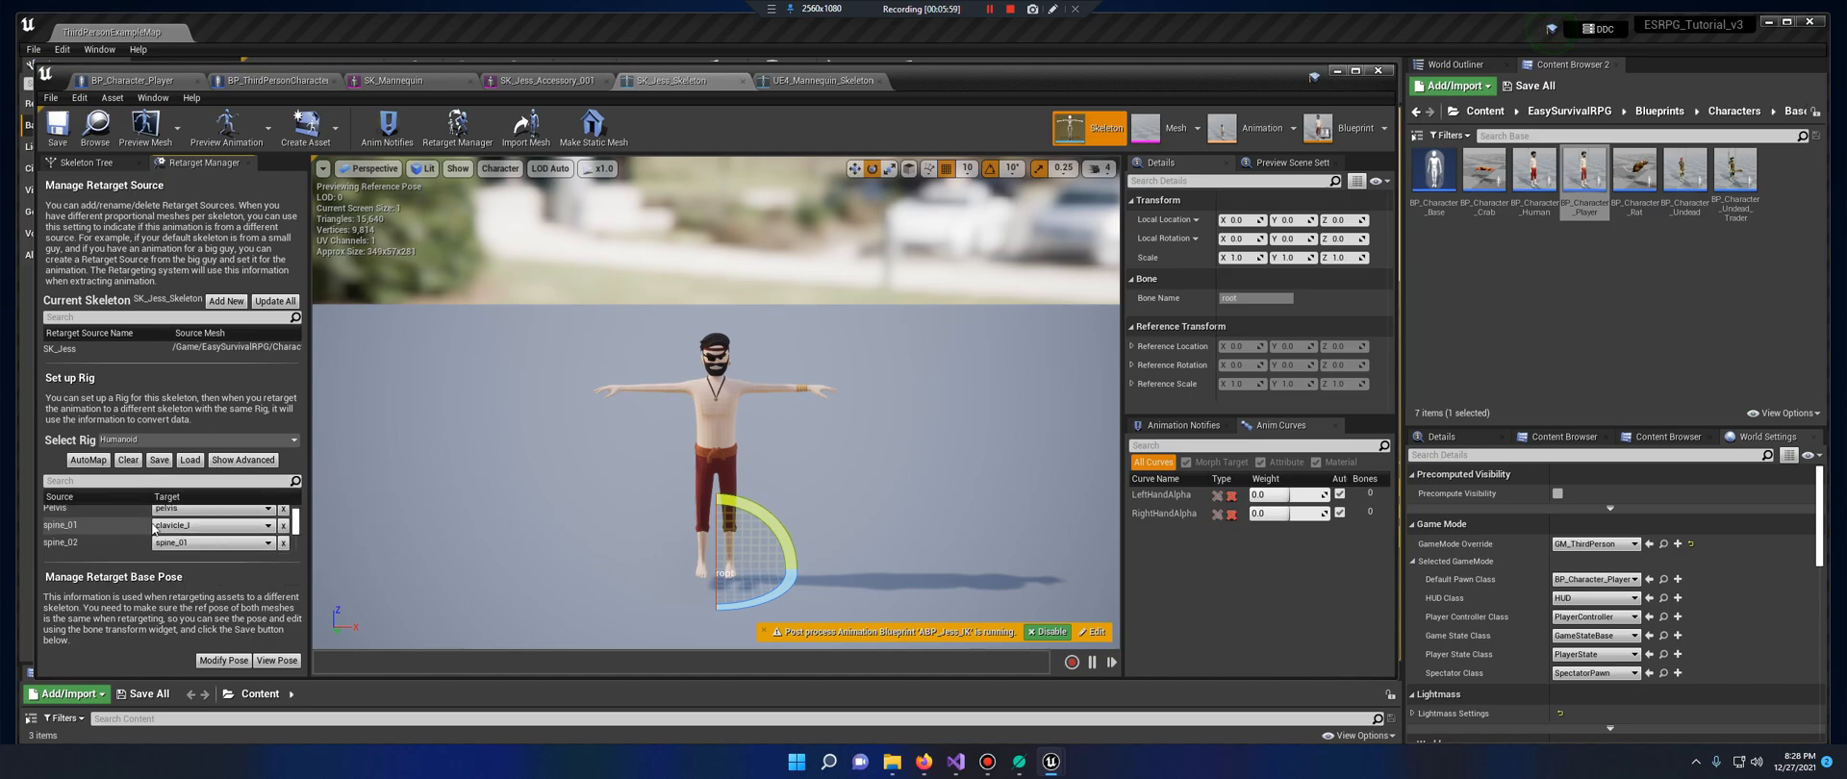
Map spine_01 and spine_02 to their own bones and confirm the clavicle_l target bone
click(212, 526)
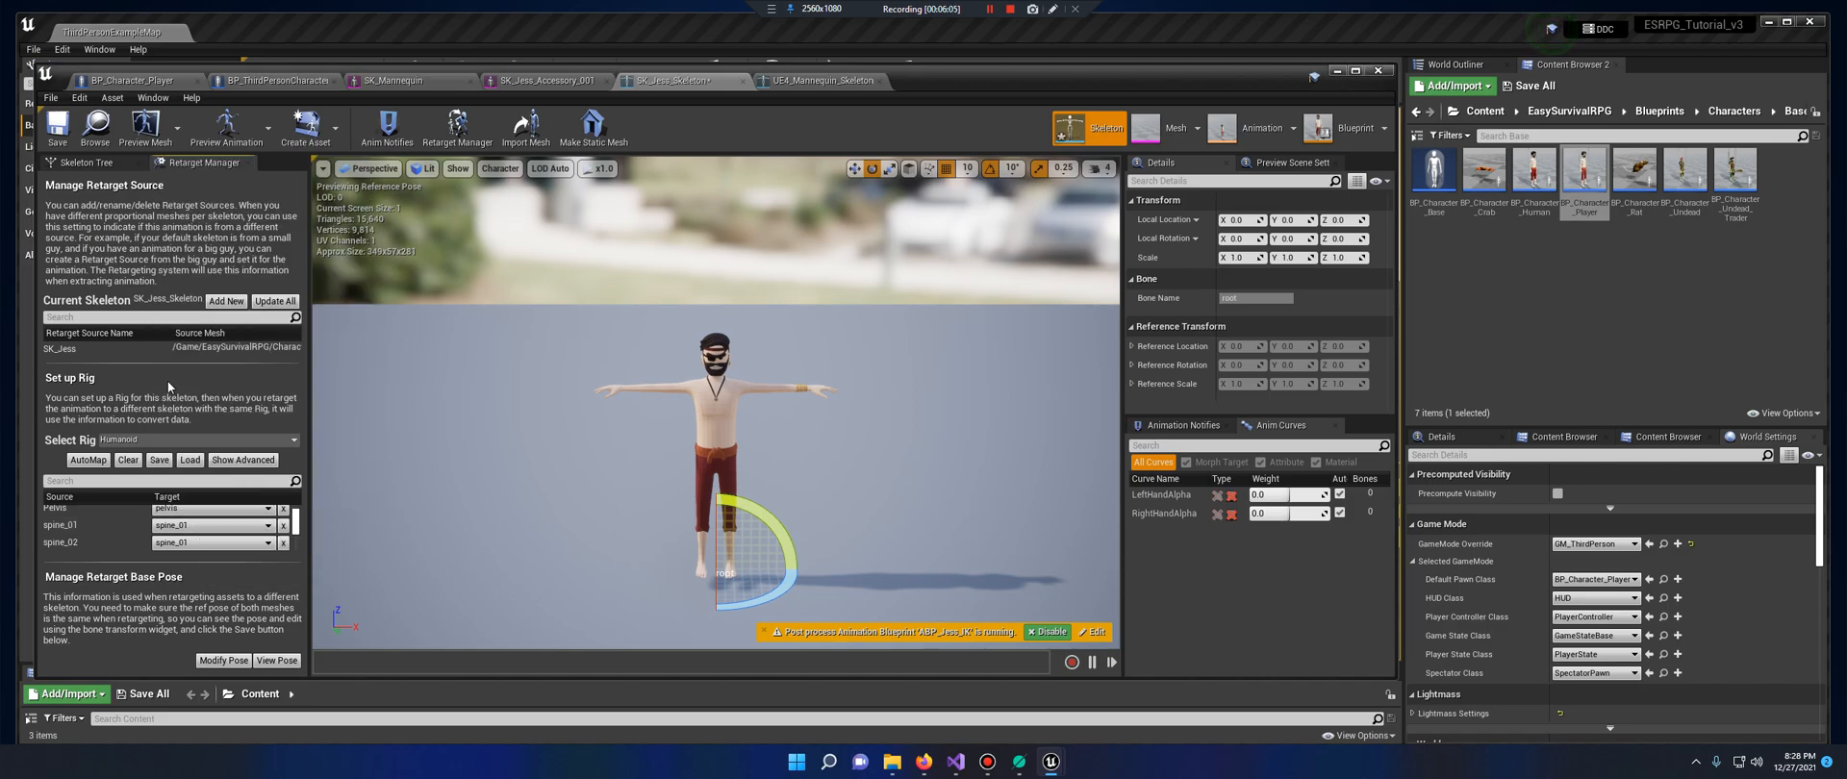
click(210, 508)
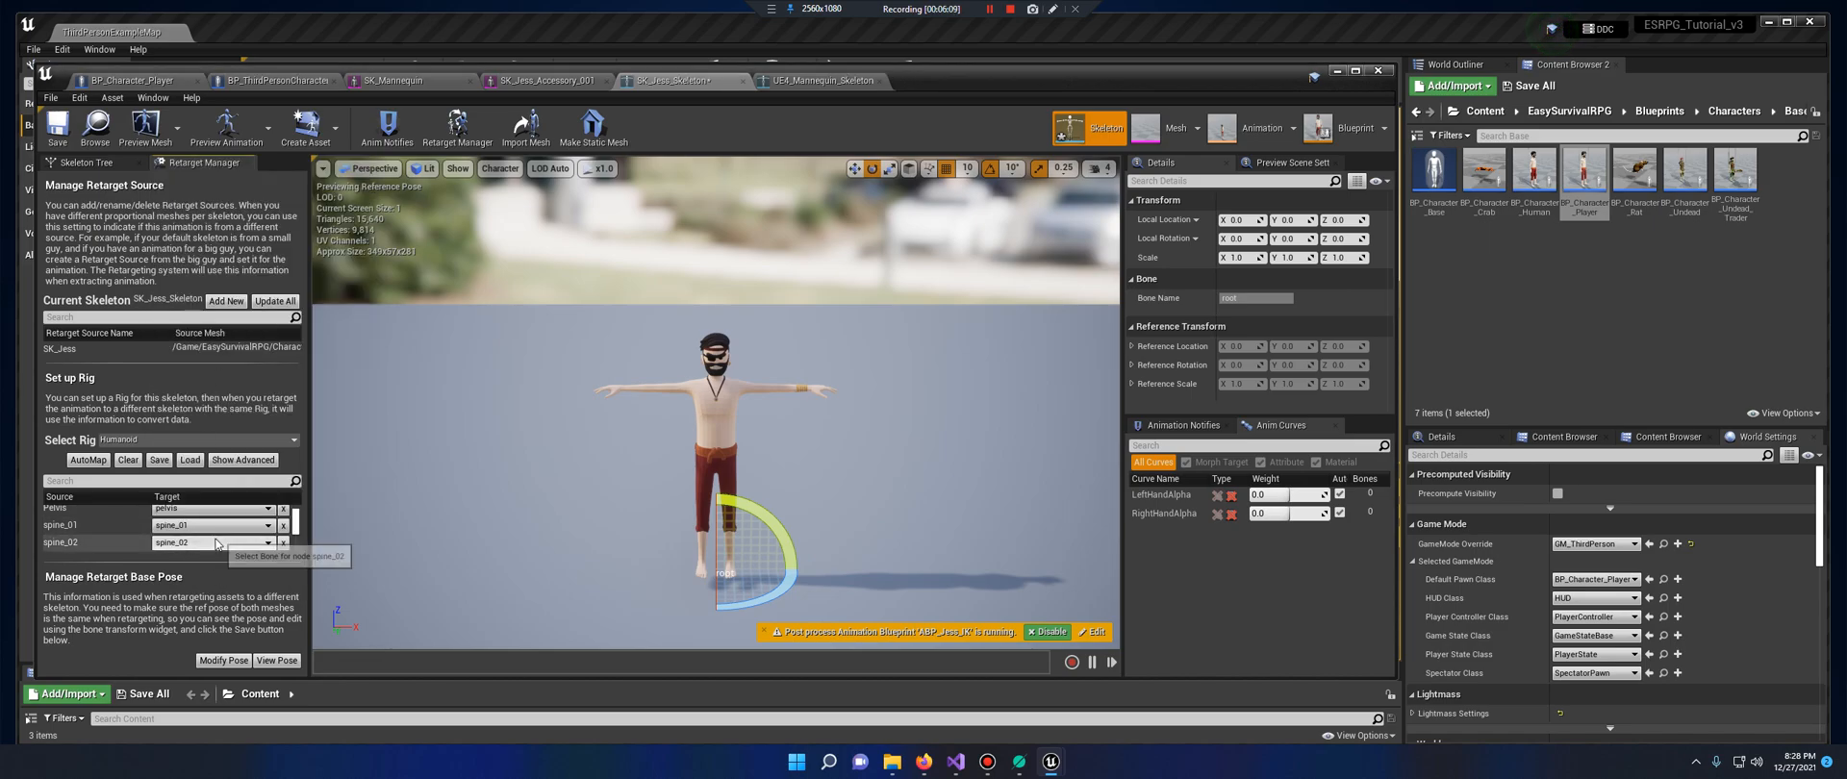
scroll(down, 3)
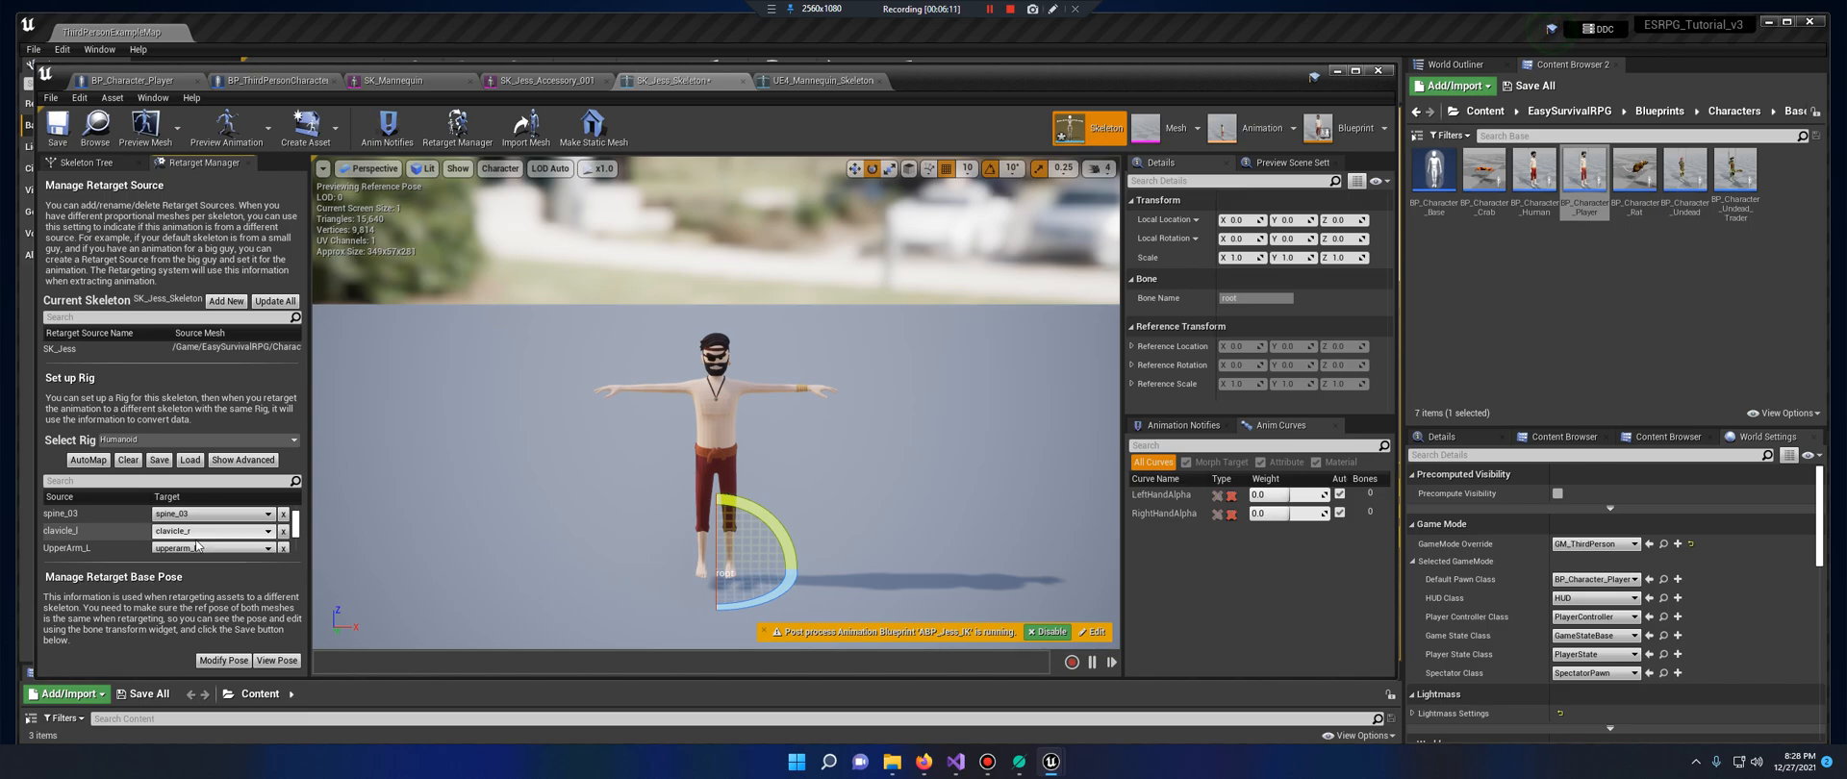
click(210, 547)
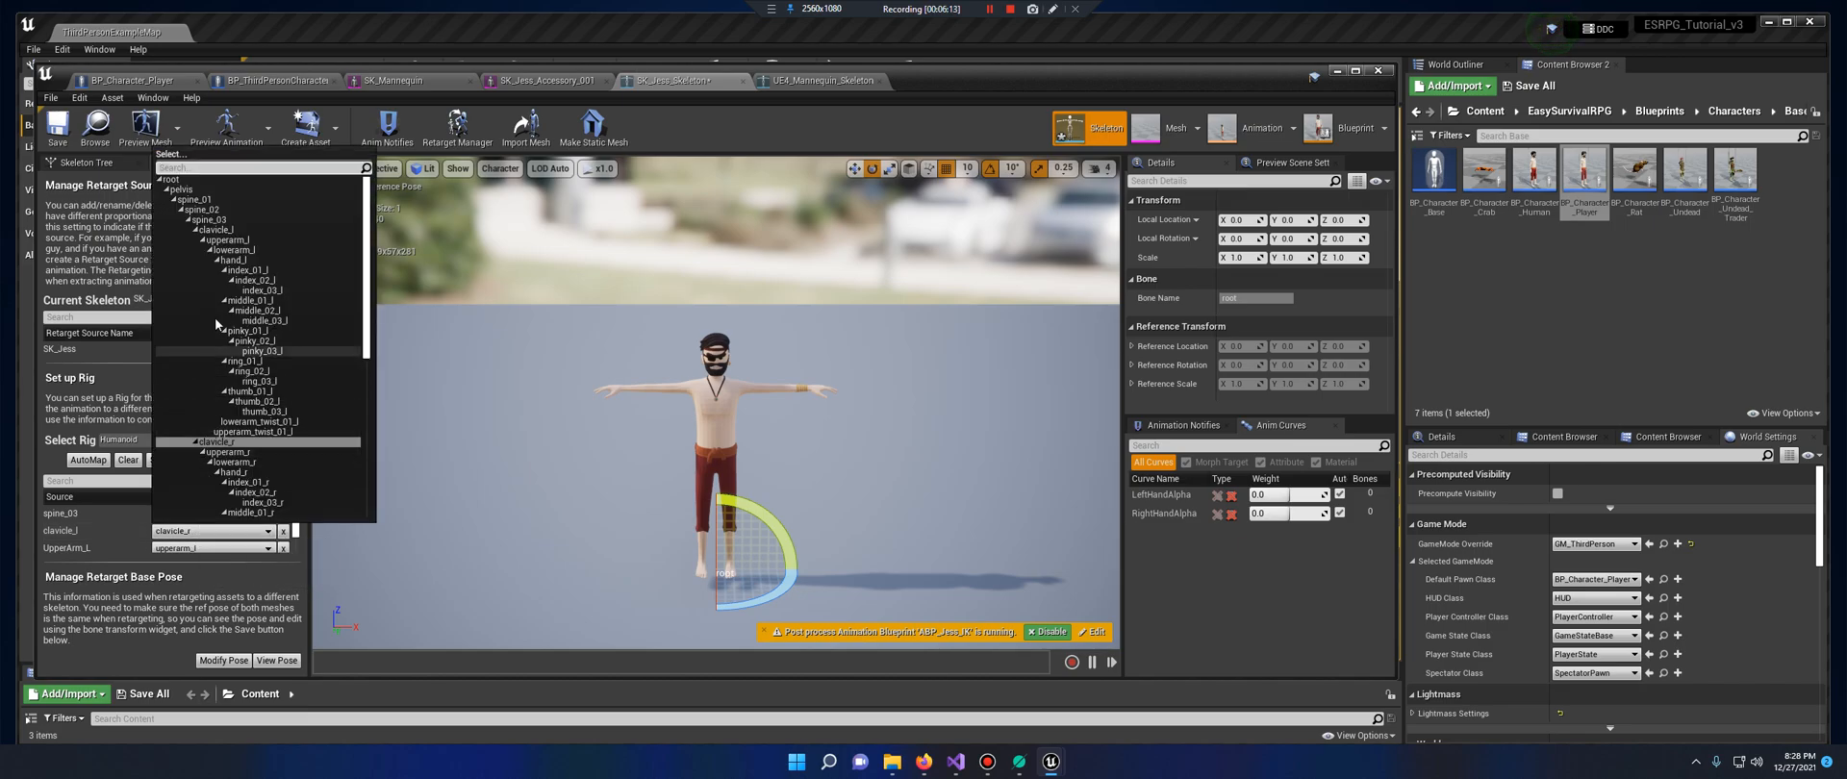
click(196, 564)
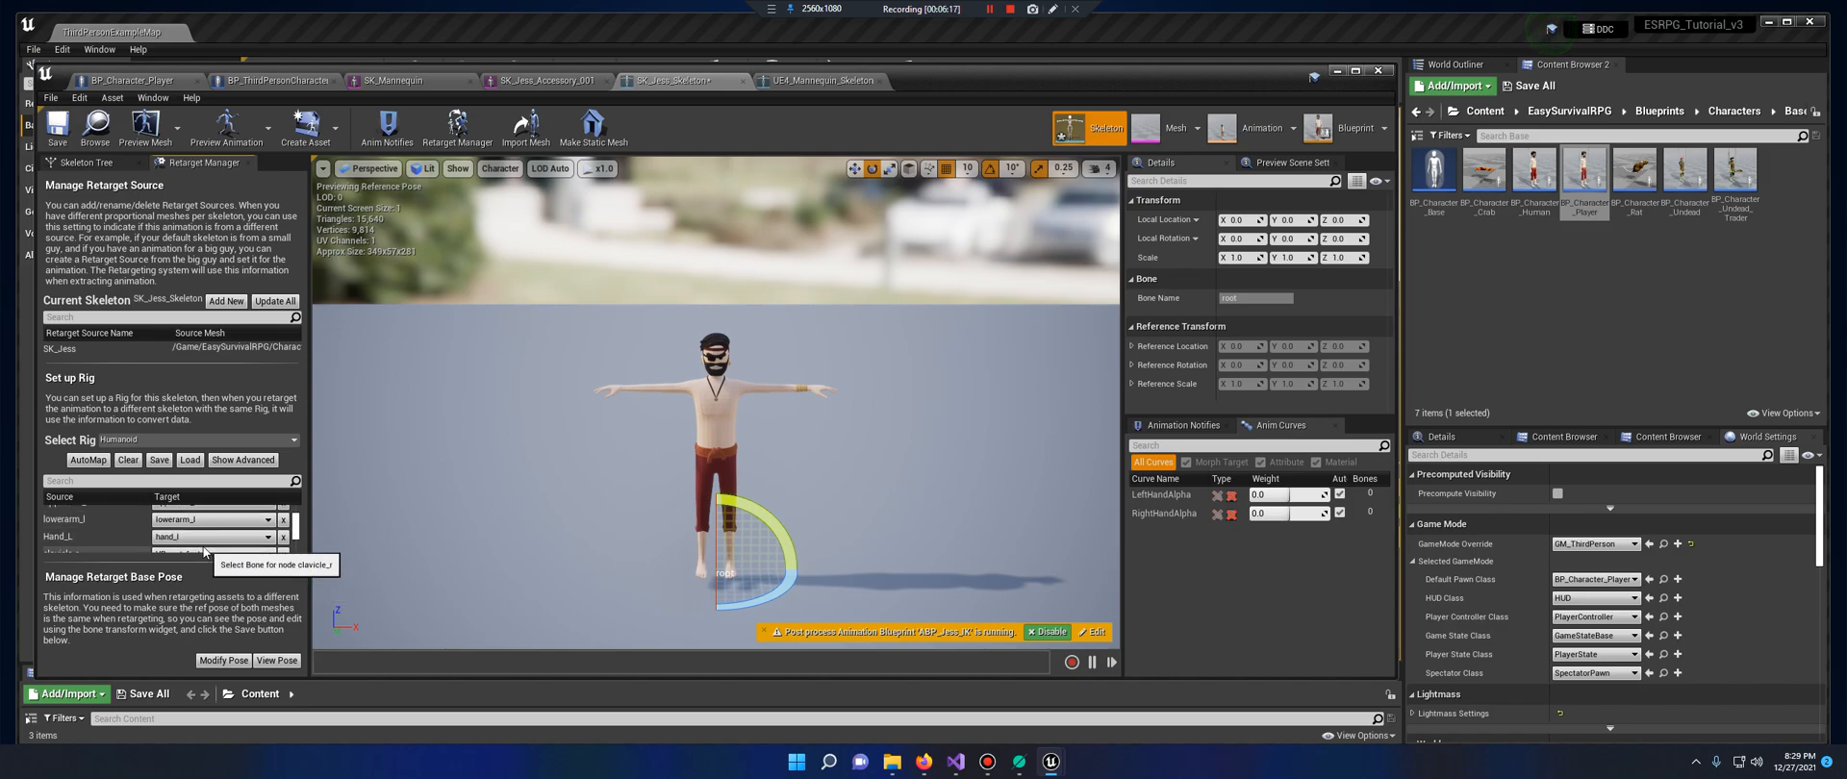
Scroll through the rest of Jess's Humanoid bone mappings to verify them
scroll(down, 3)
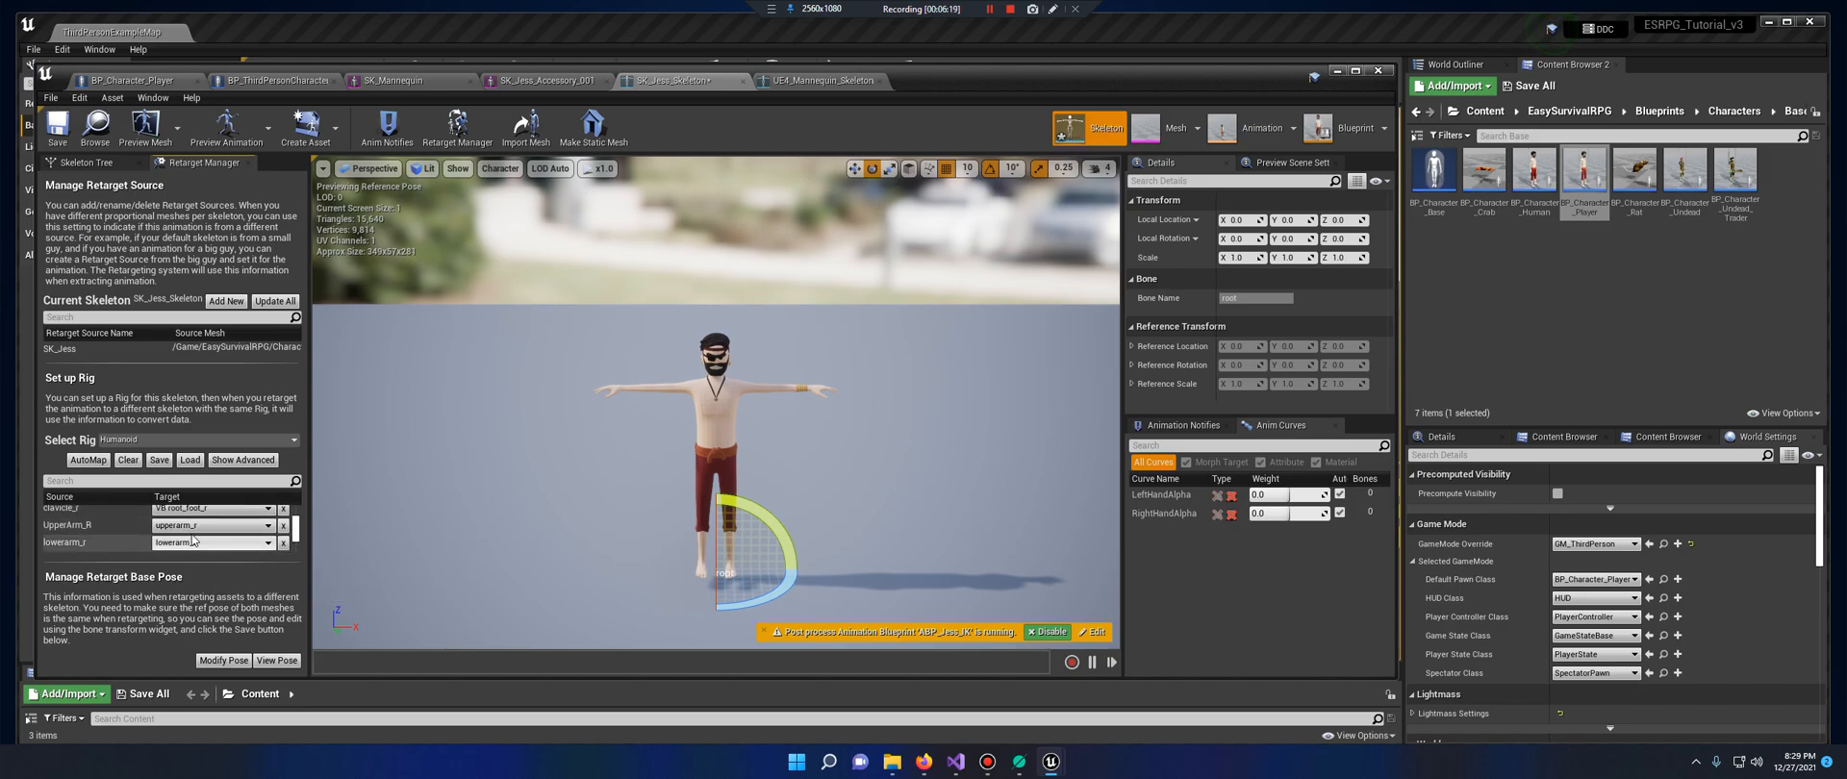
mouse_move(211, 525)
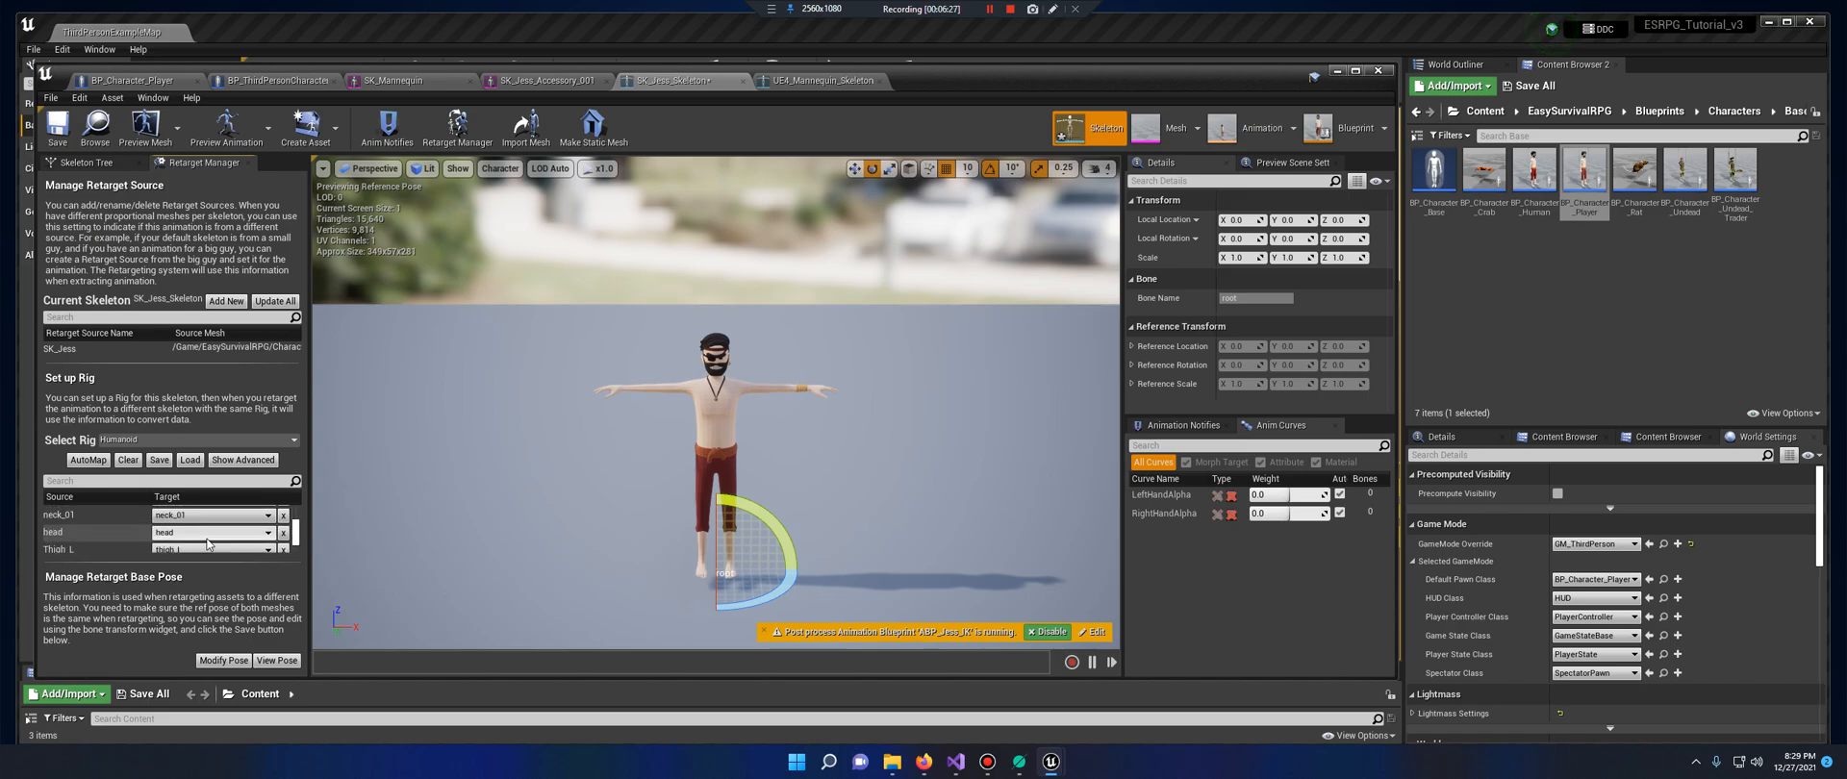
scroll(down, 3)
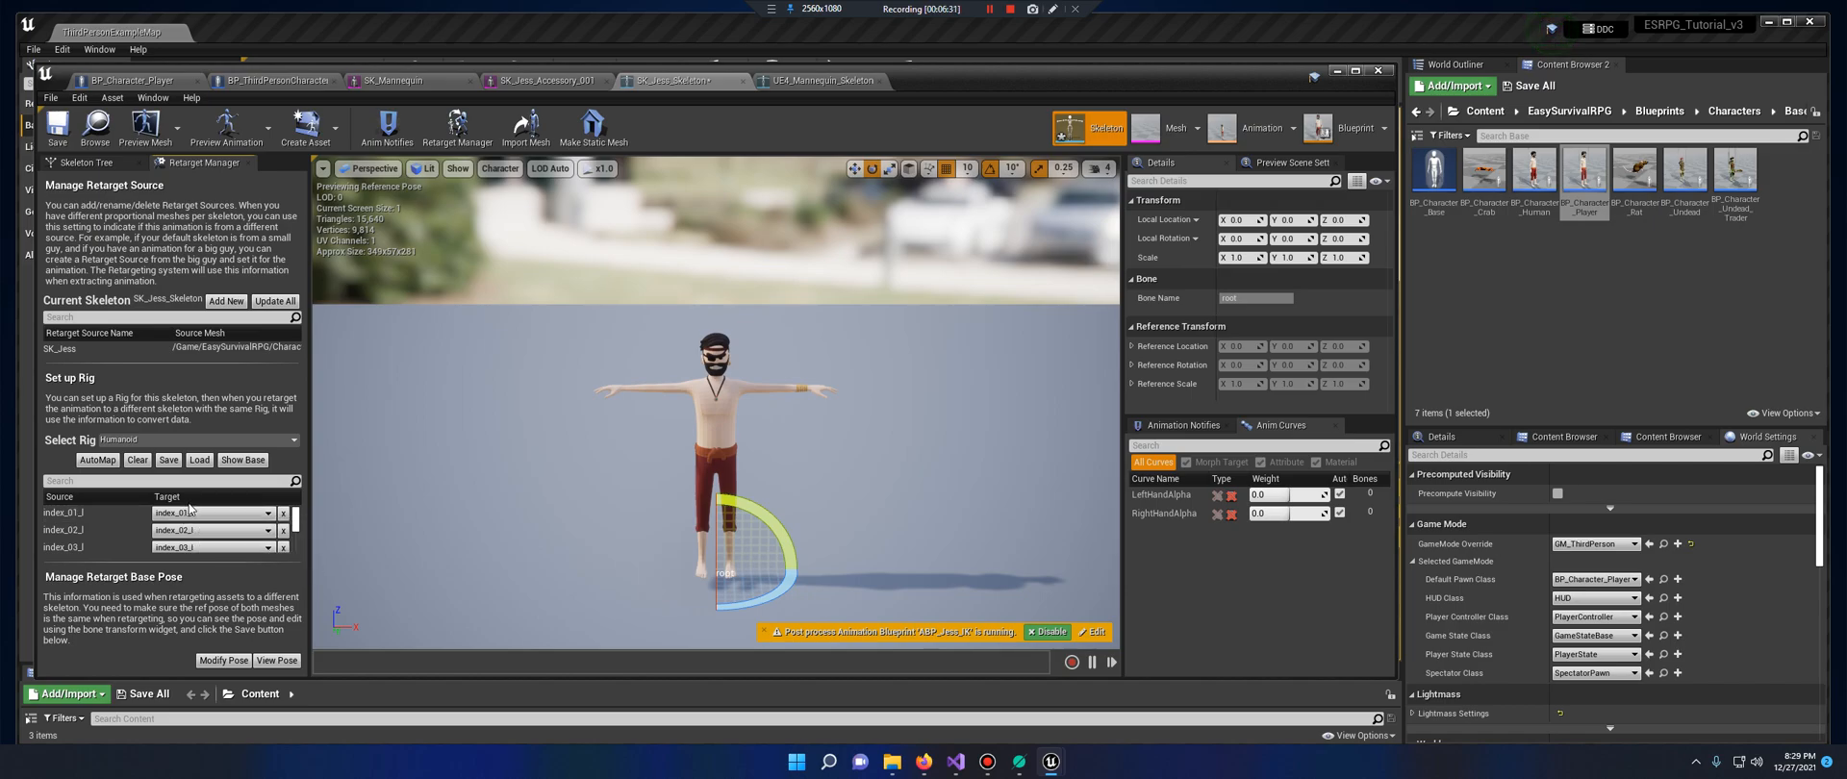
mouse_move(210, 547)
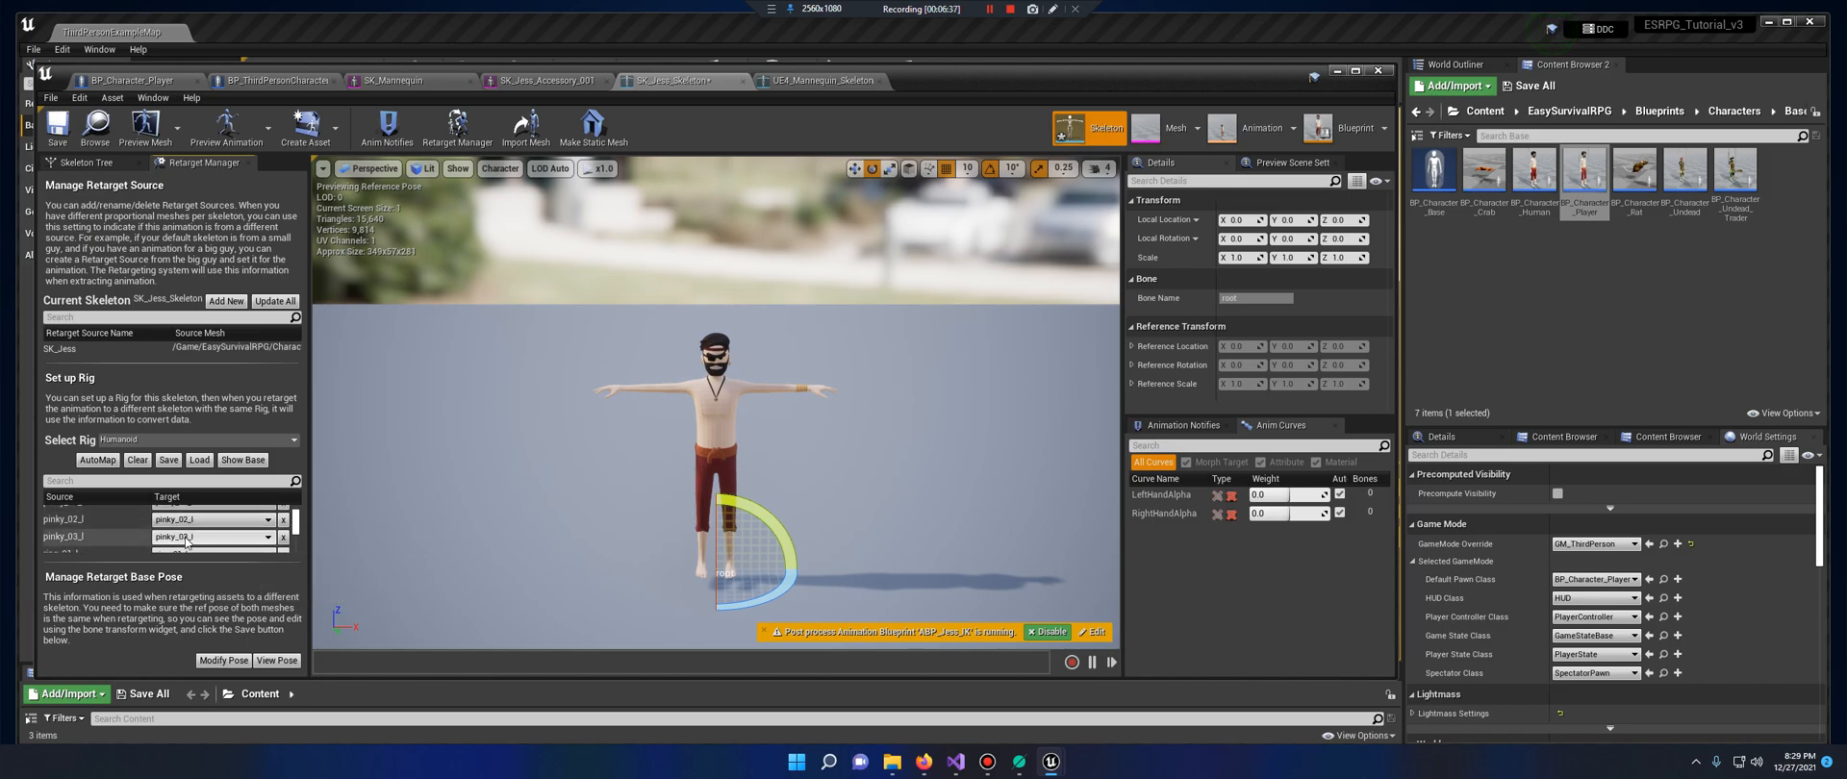
scroll(down, 3)
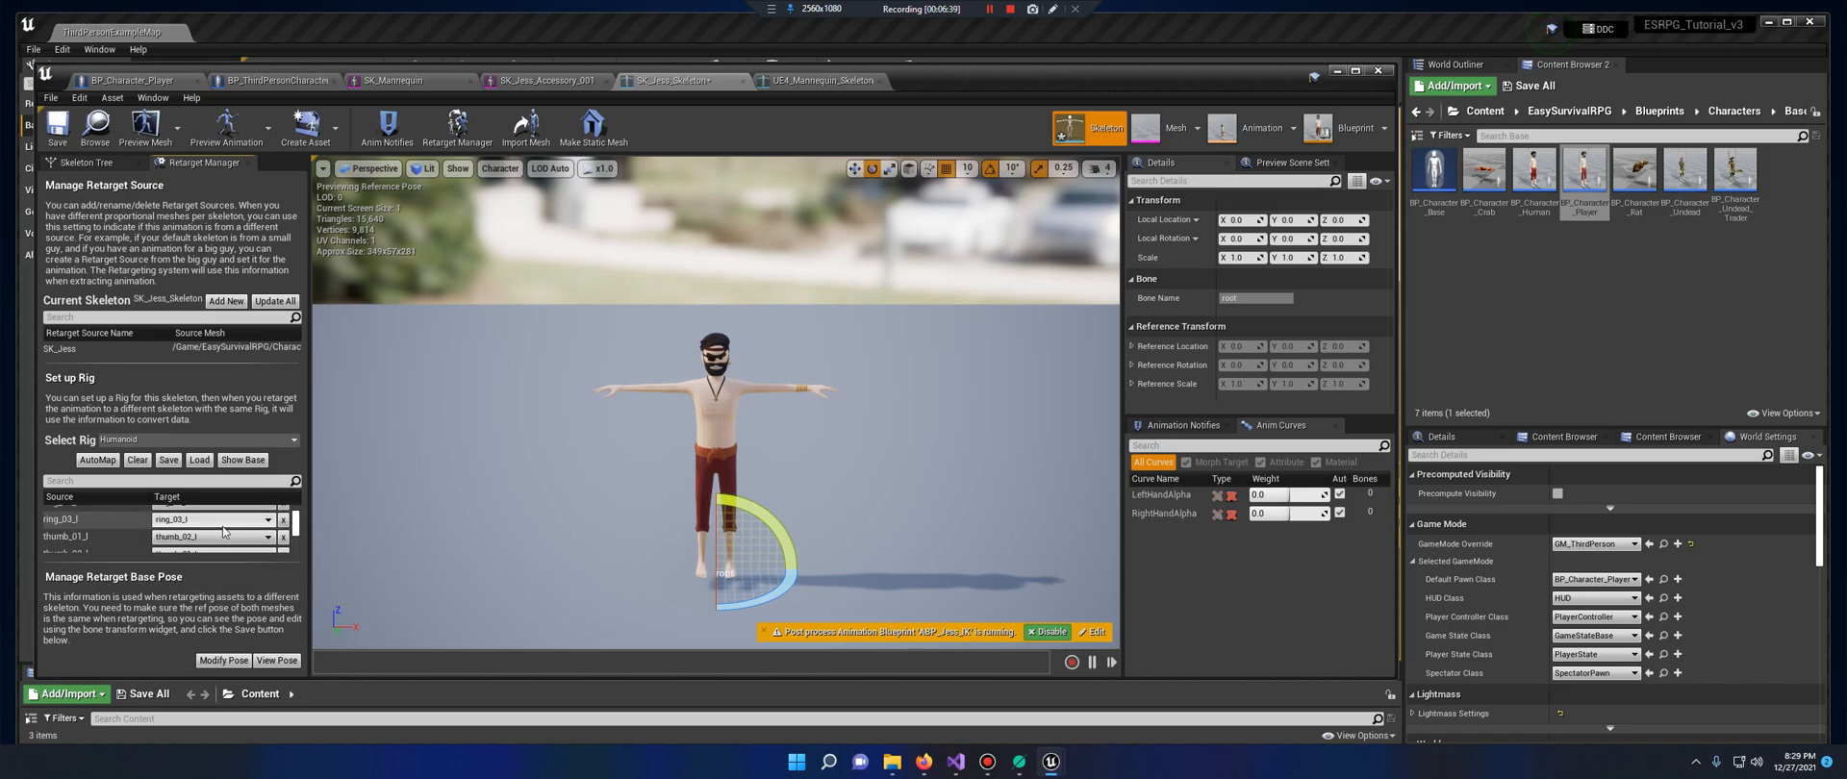
scroll(down, 3)
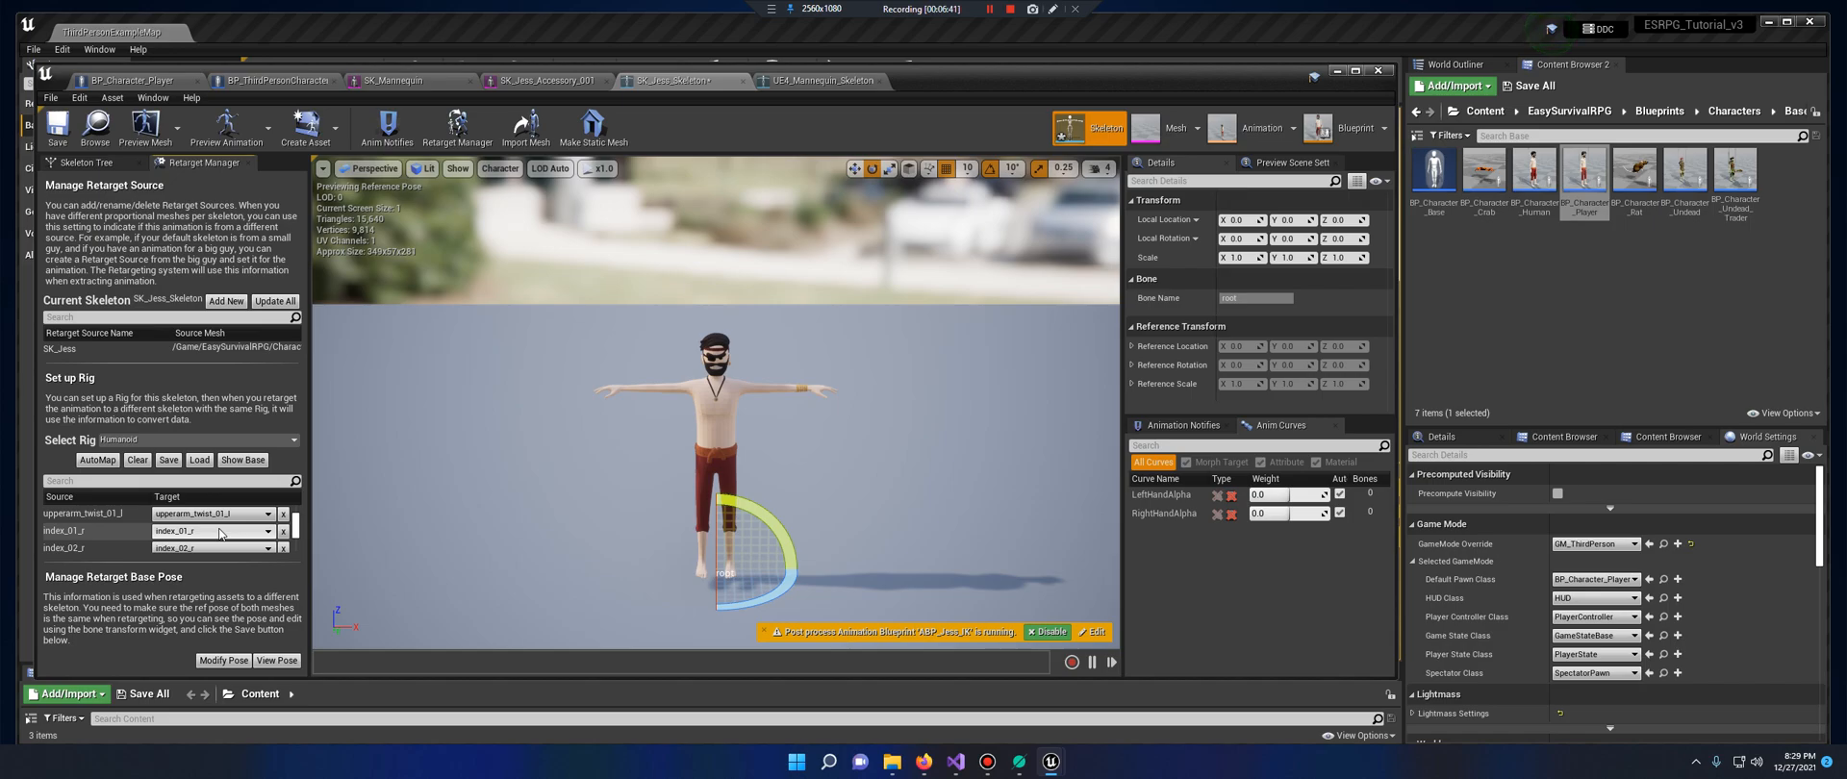
scroll(down, 3)
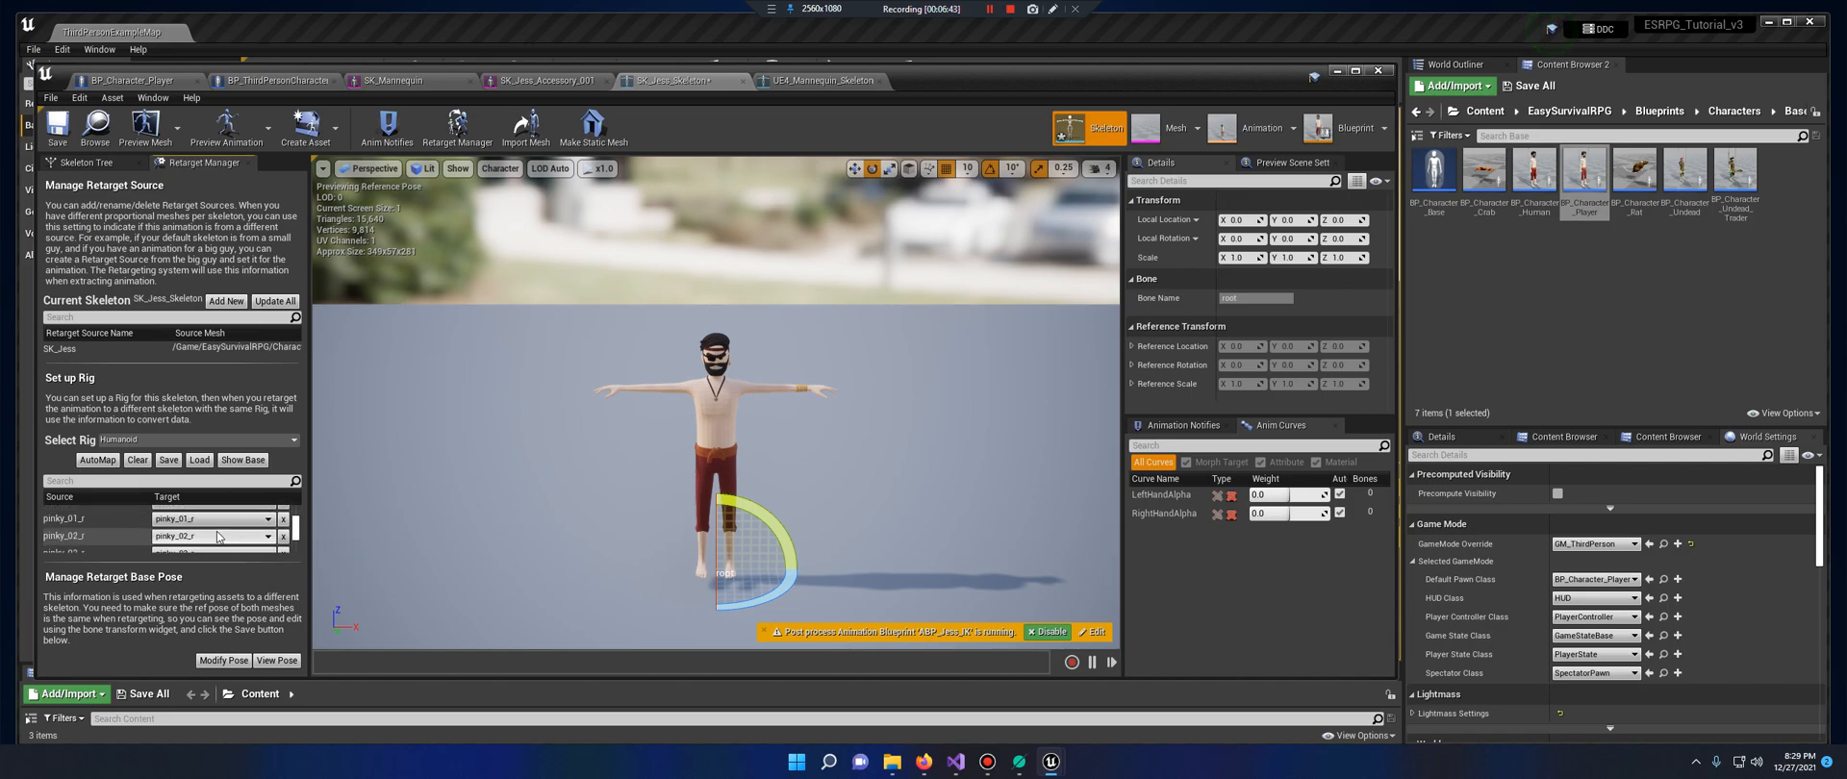
scroll(down, 3)
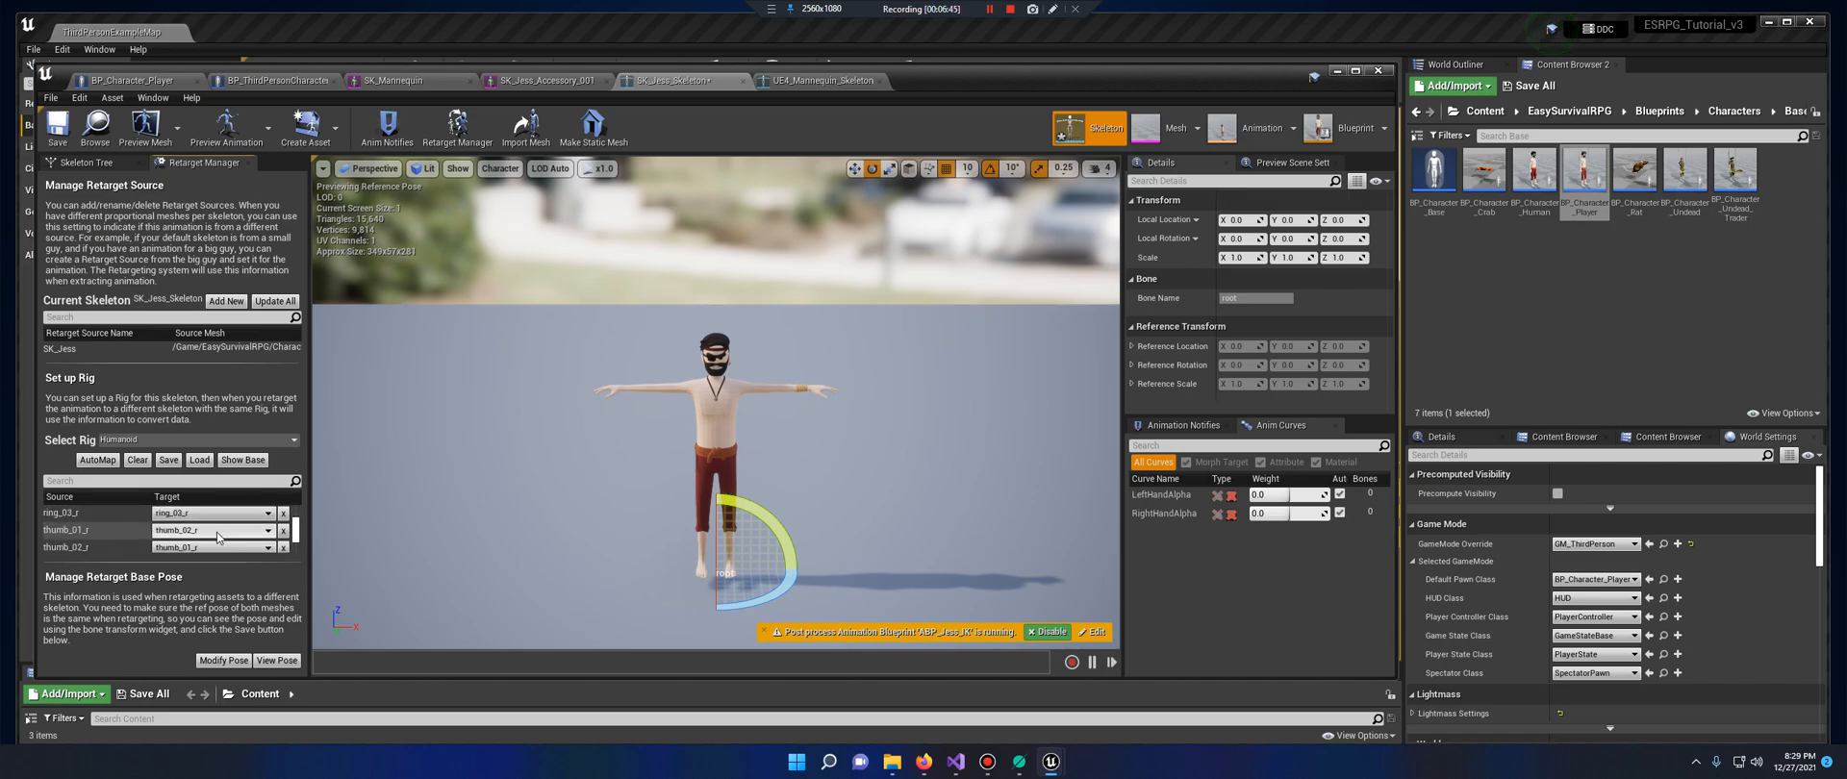
scroll(down, 3)
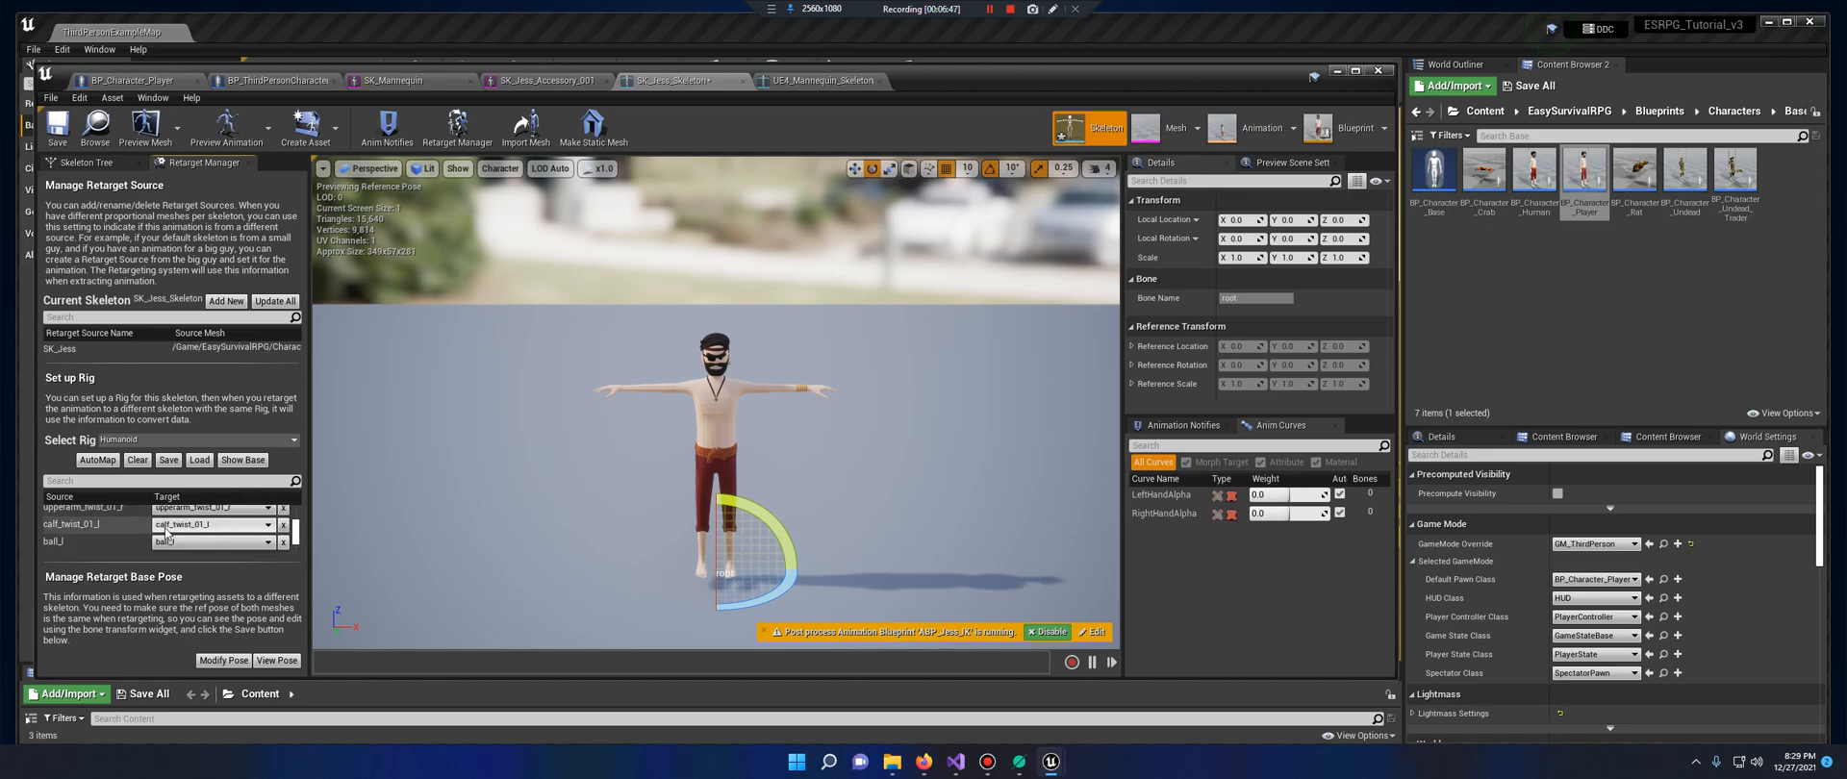
scroll(down, 3)
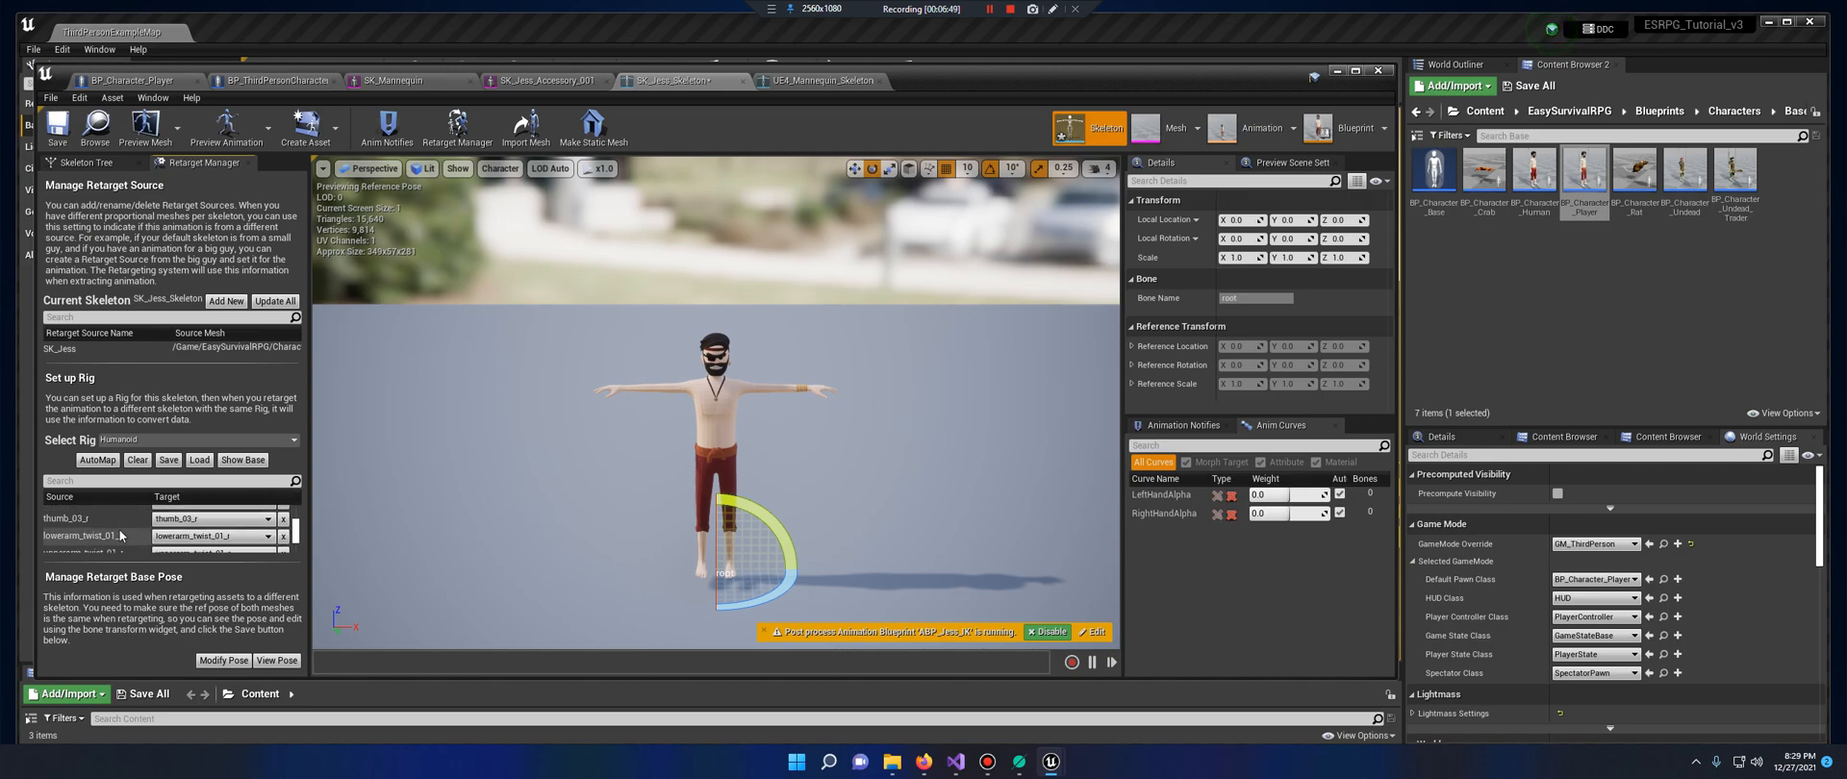
scroll(down, 3)
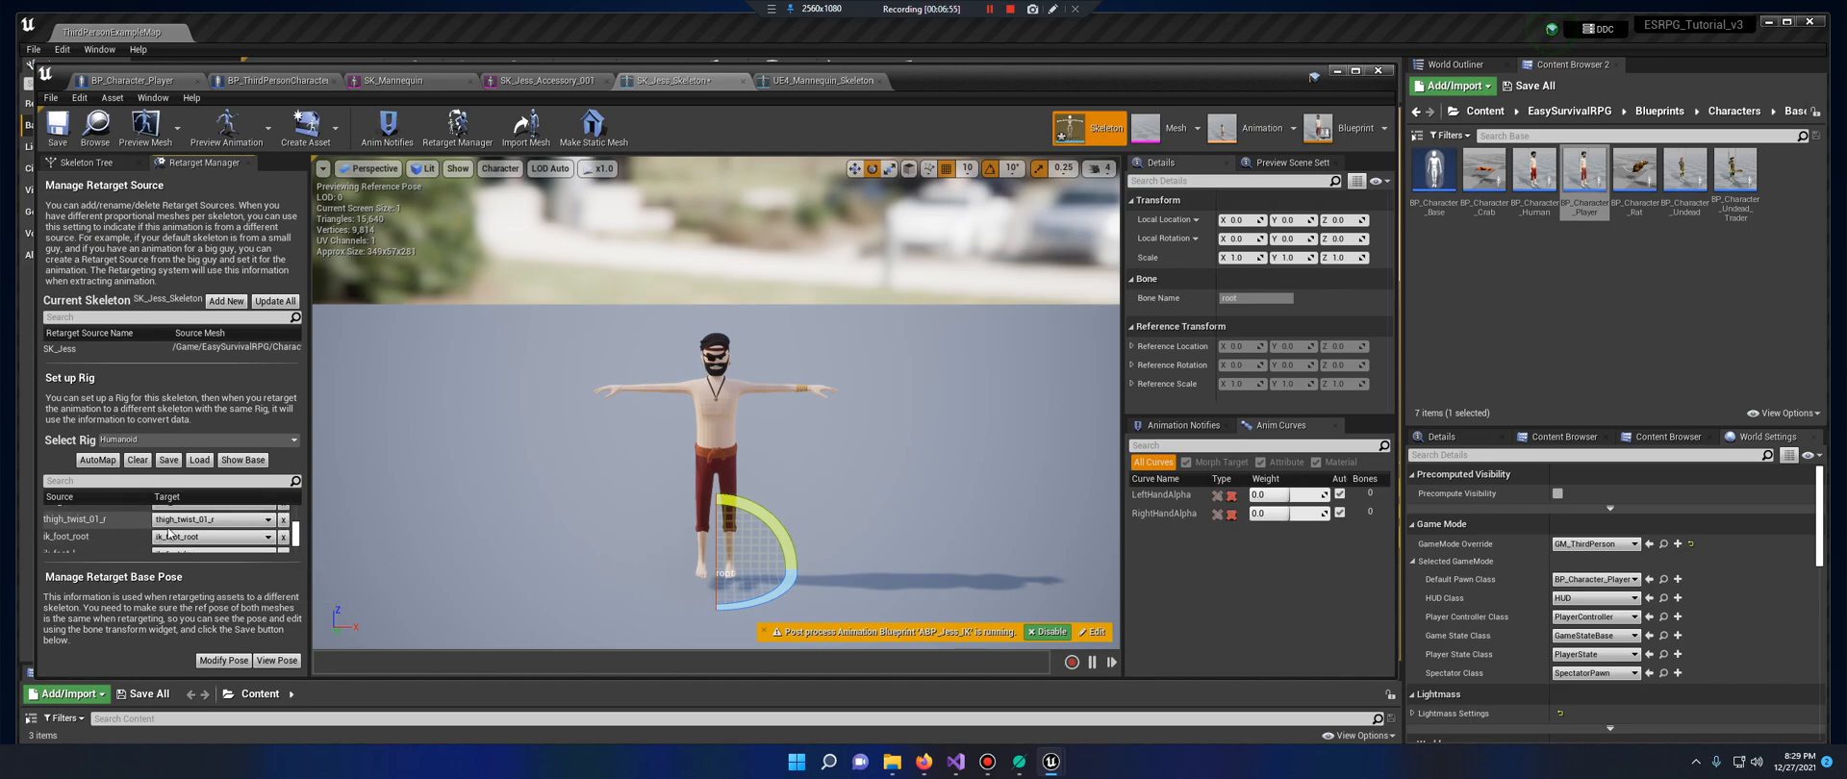
scroll(down, 3)
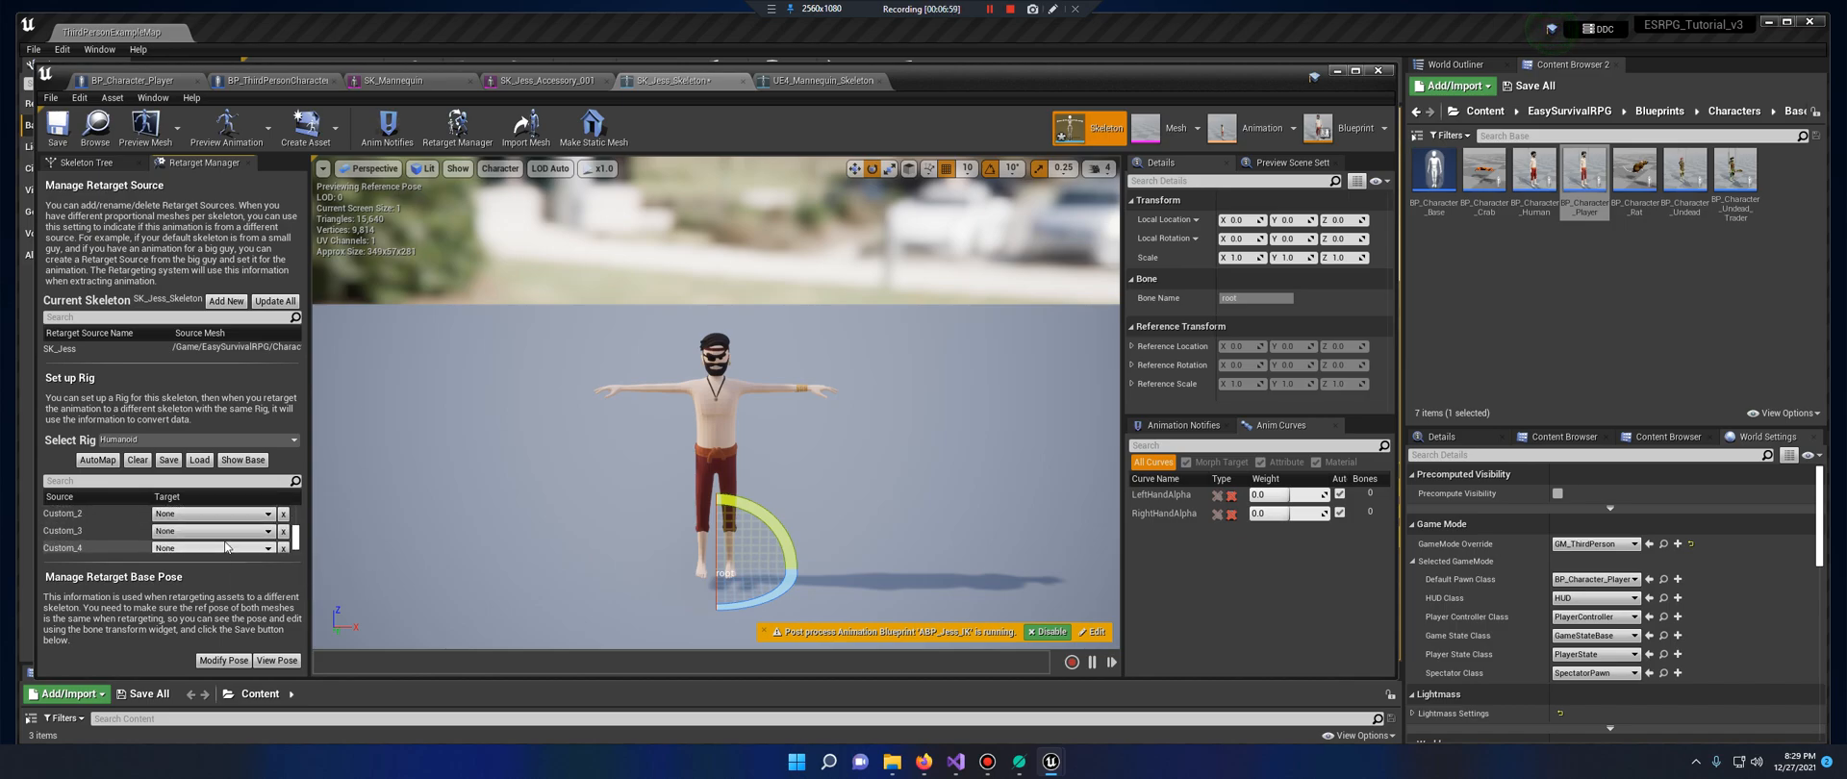
scroll(up, 3)
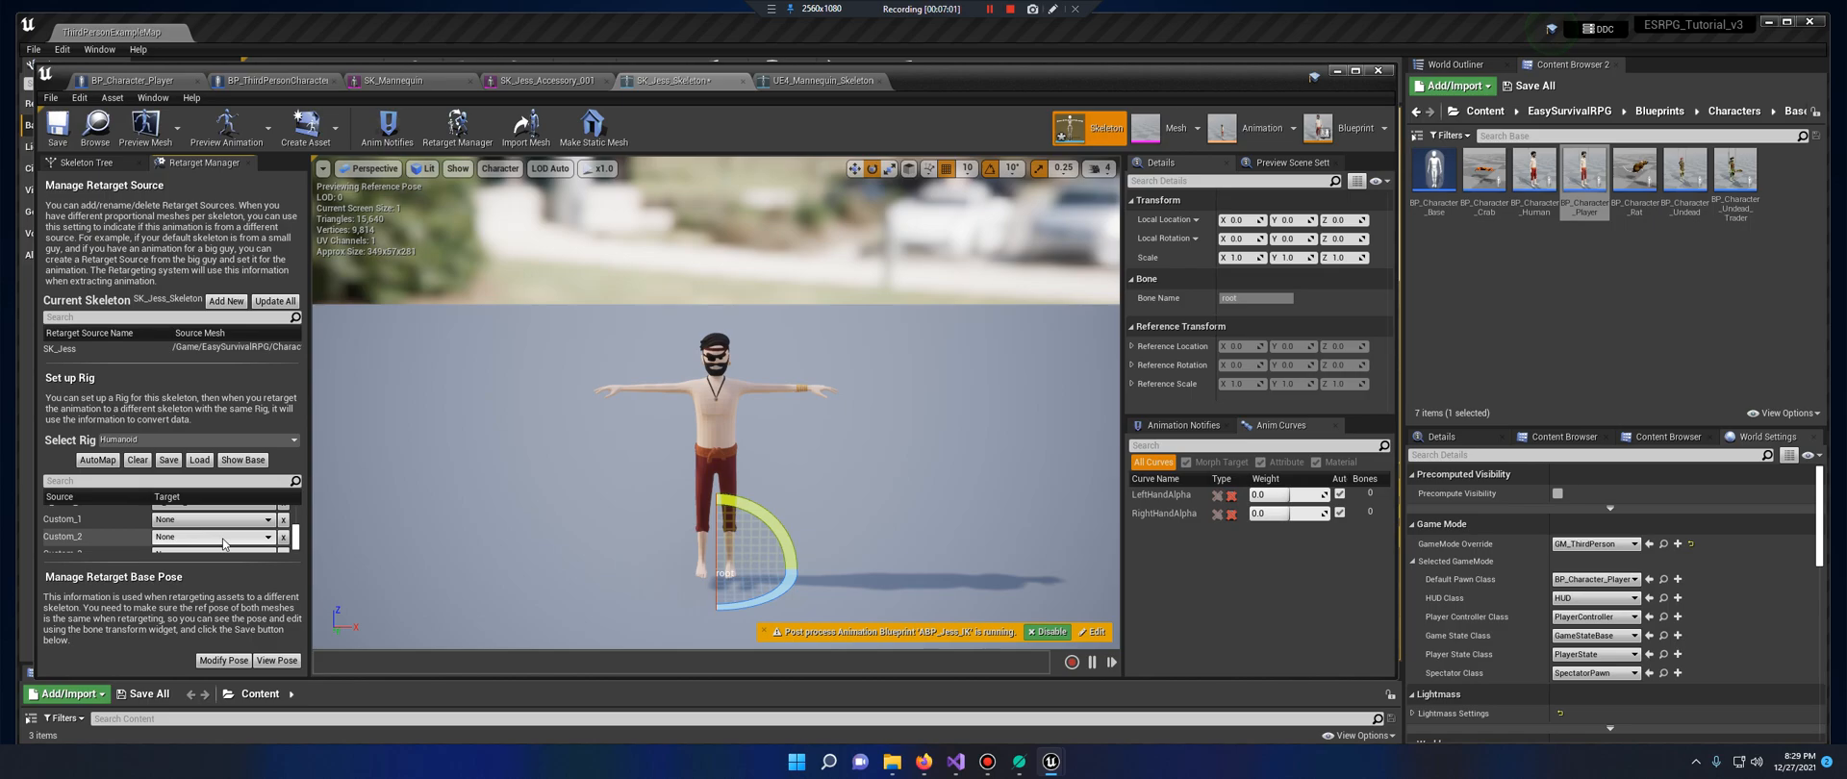
click(242, 460)
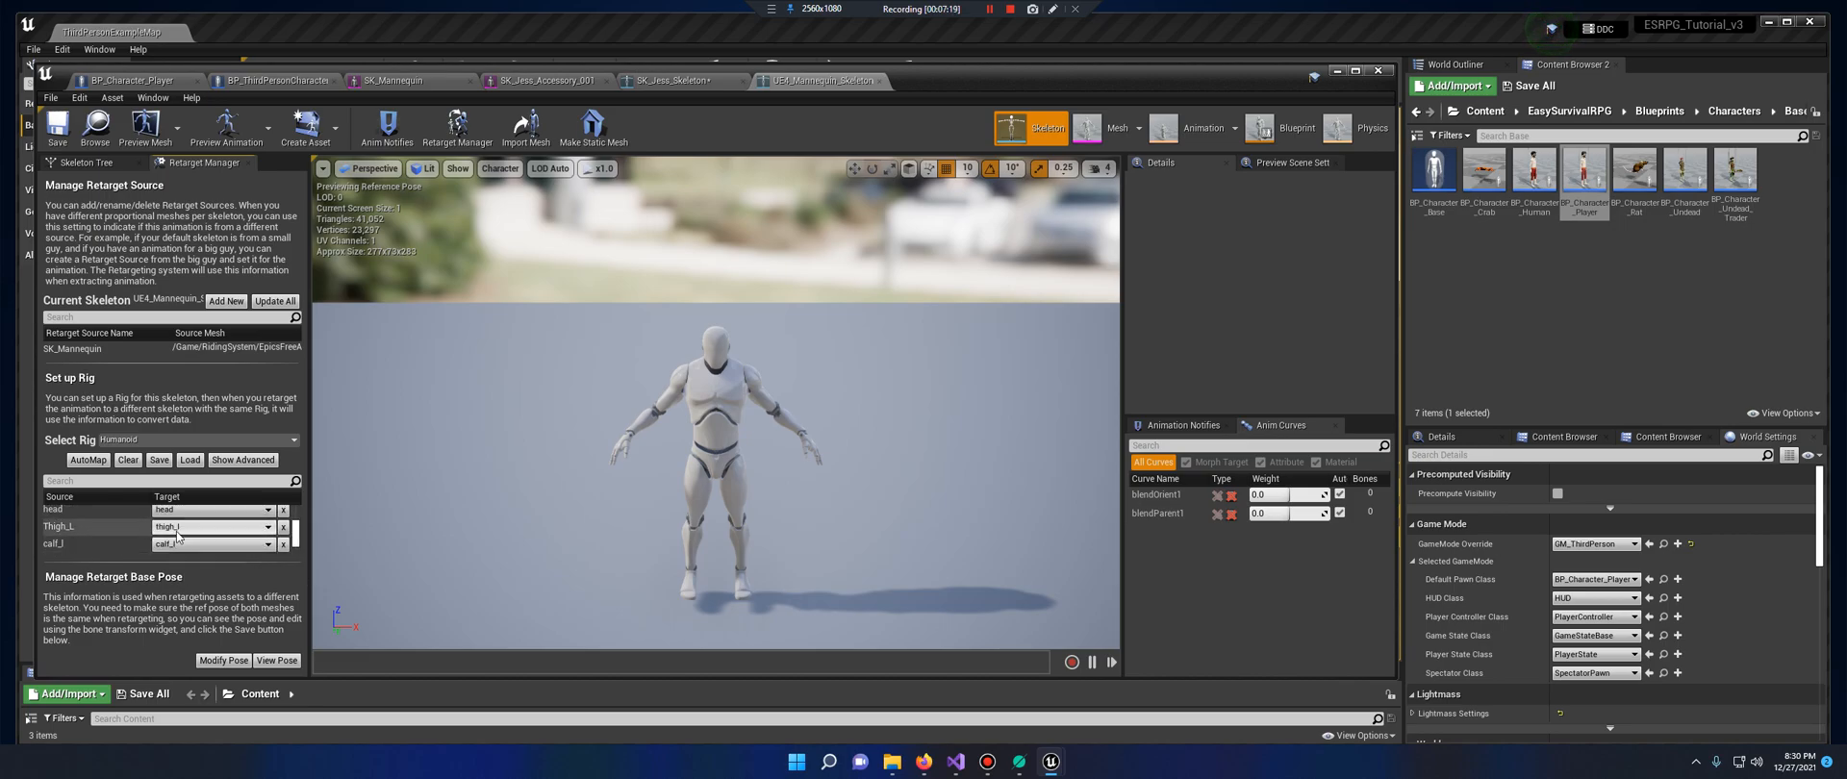
Compare the SK_Jess_Skeleton and UE4_Mannequin_Skeleton retarget setups, then open a second Content Browser
scroll(down, 3)
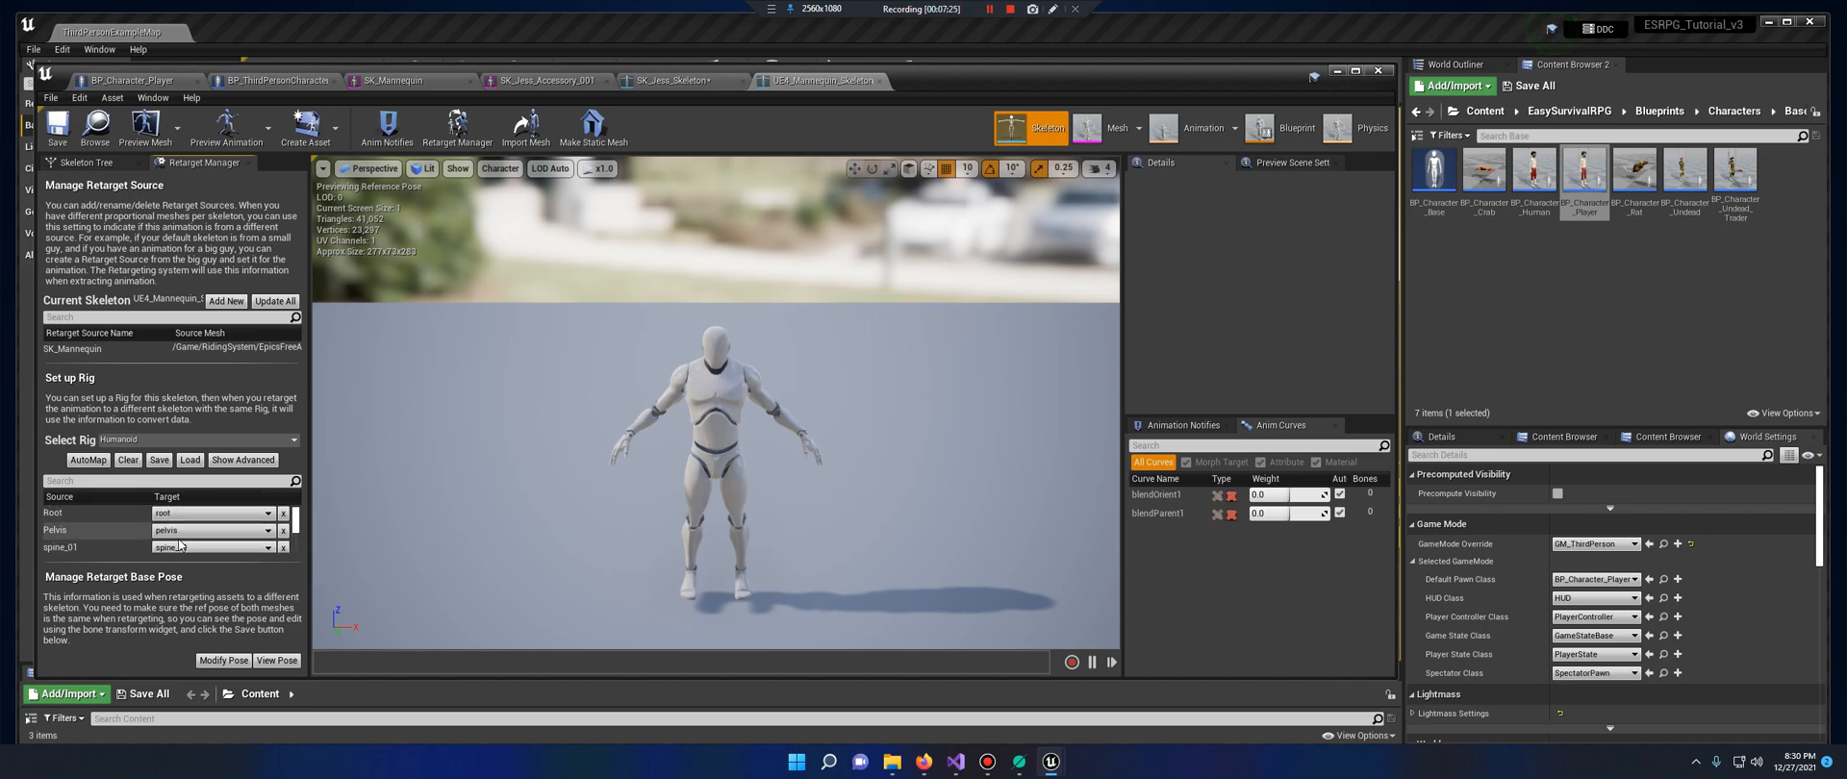
mouse_move(702, 80)
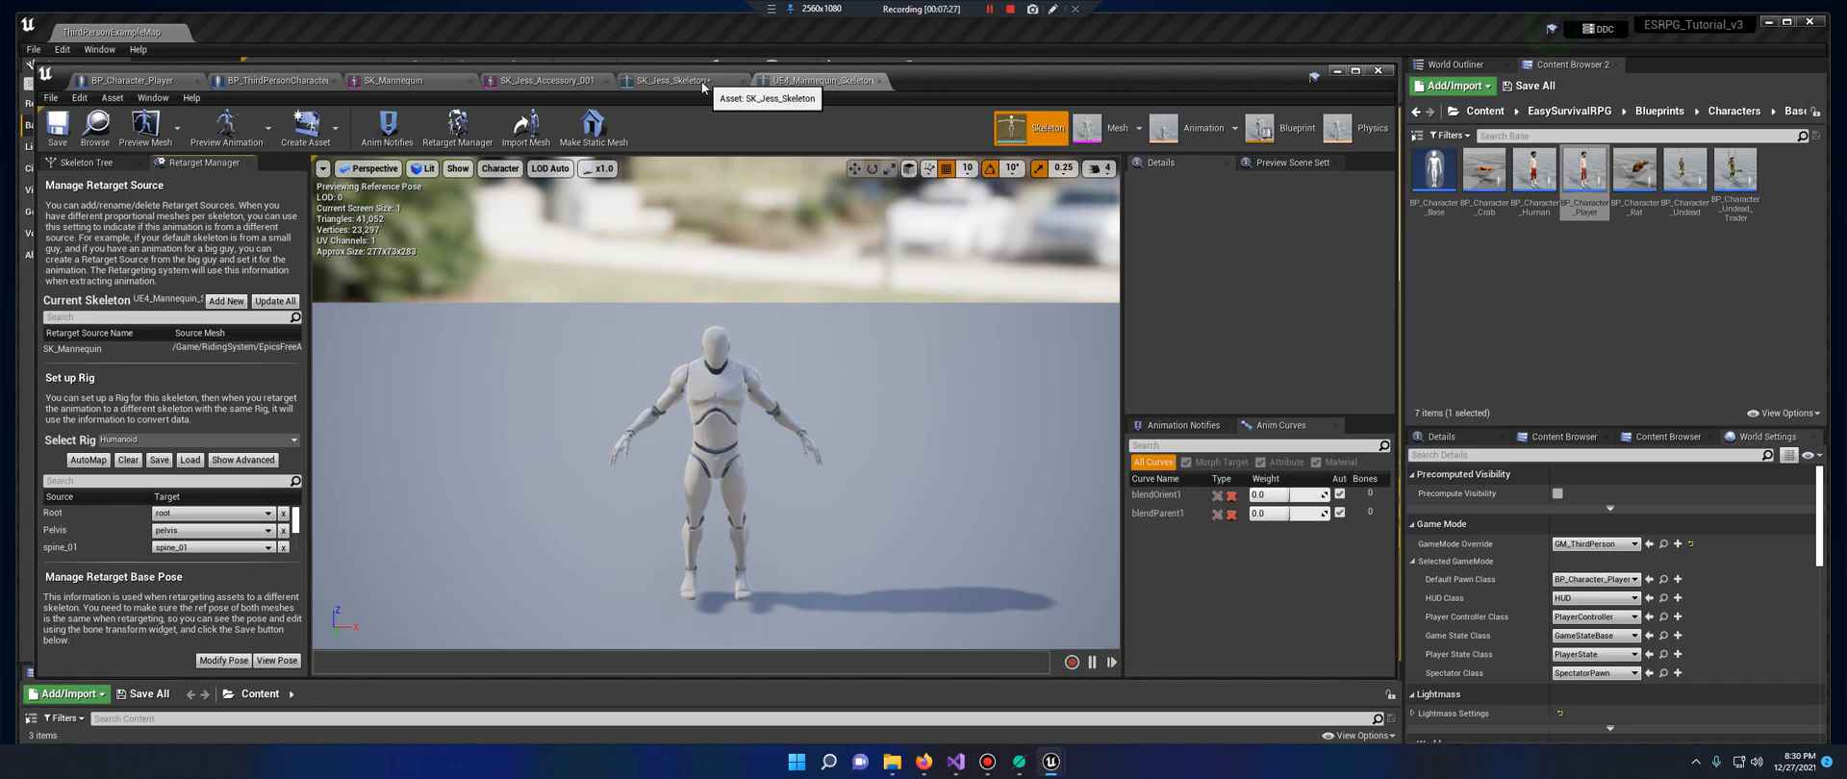
click(678, 80)
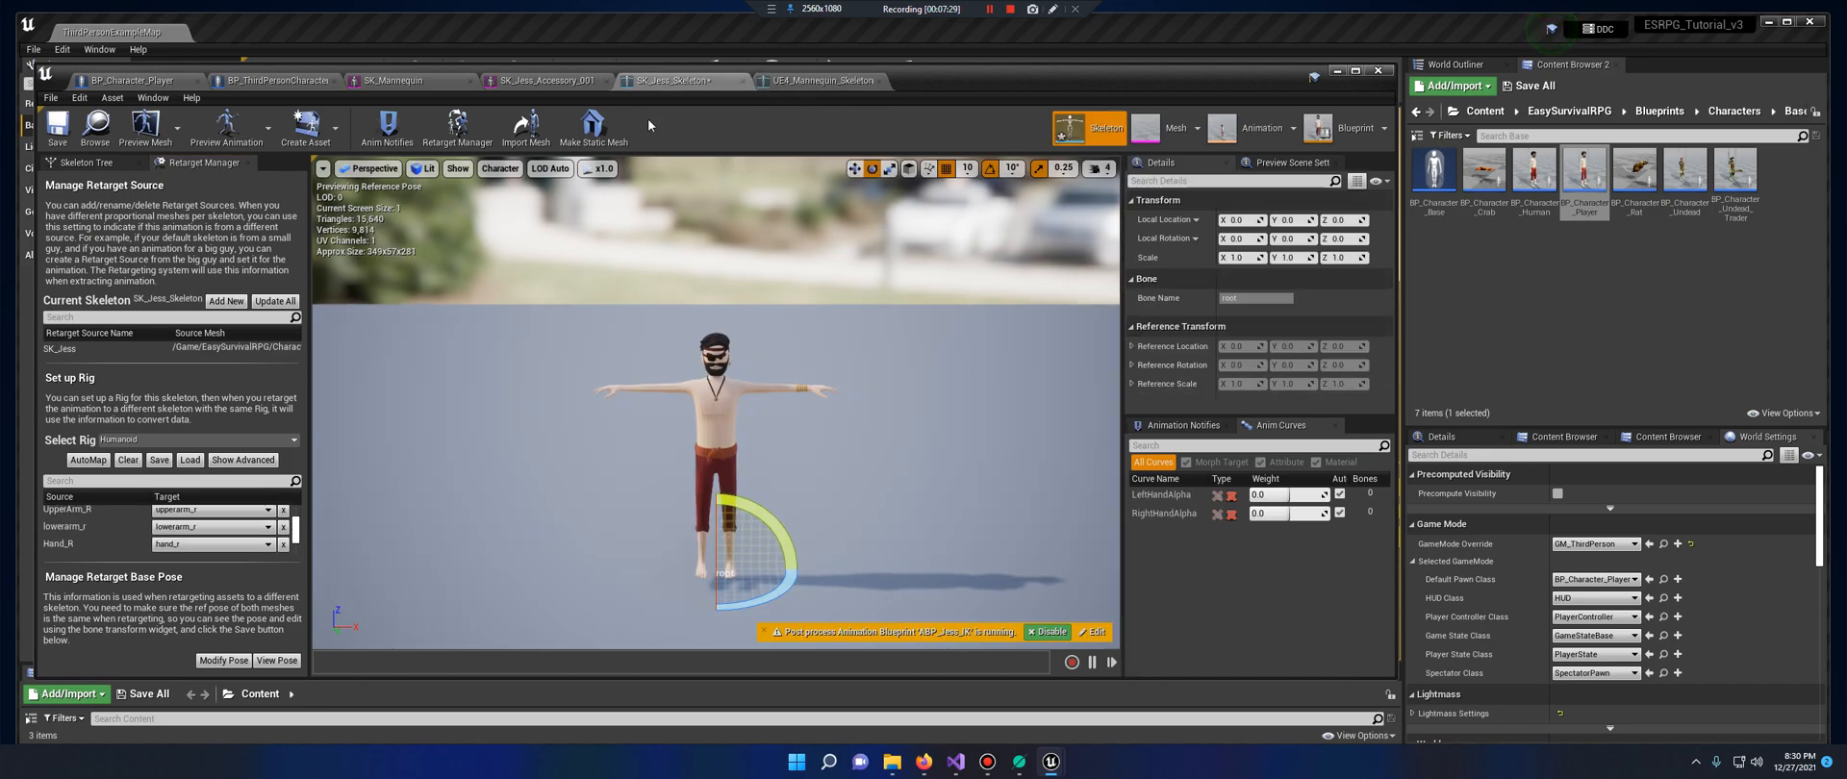
mouse_move(1190, 625)
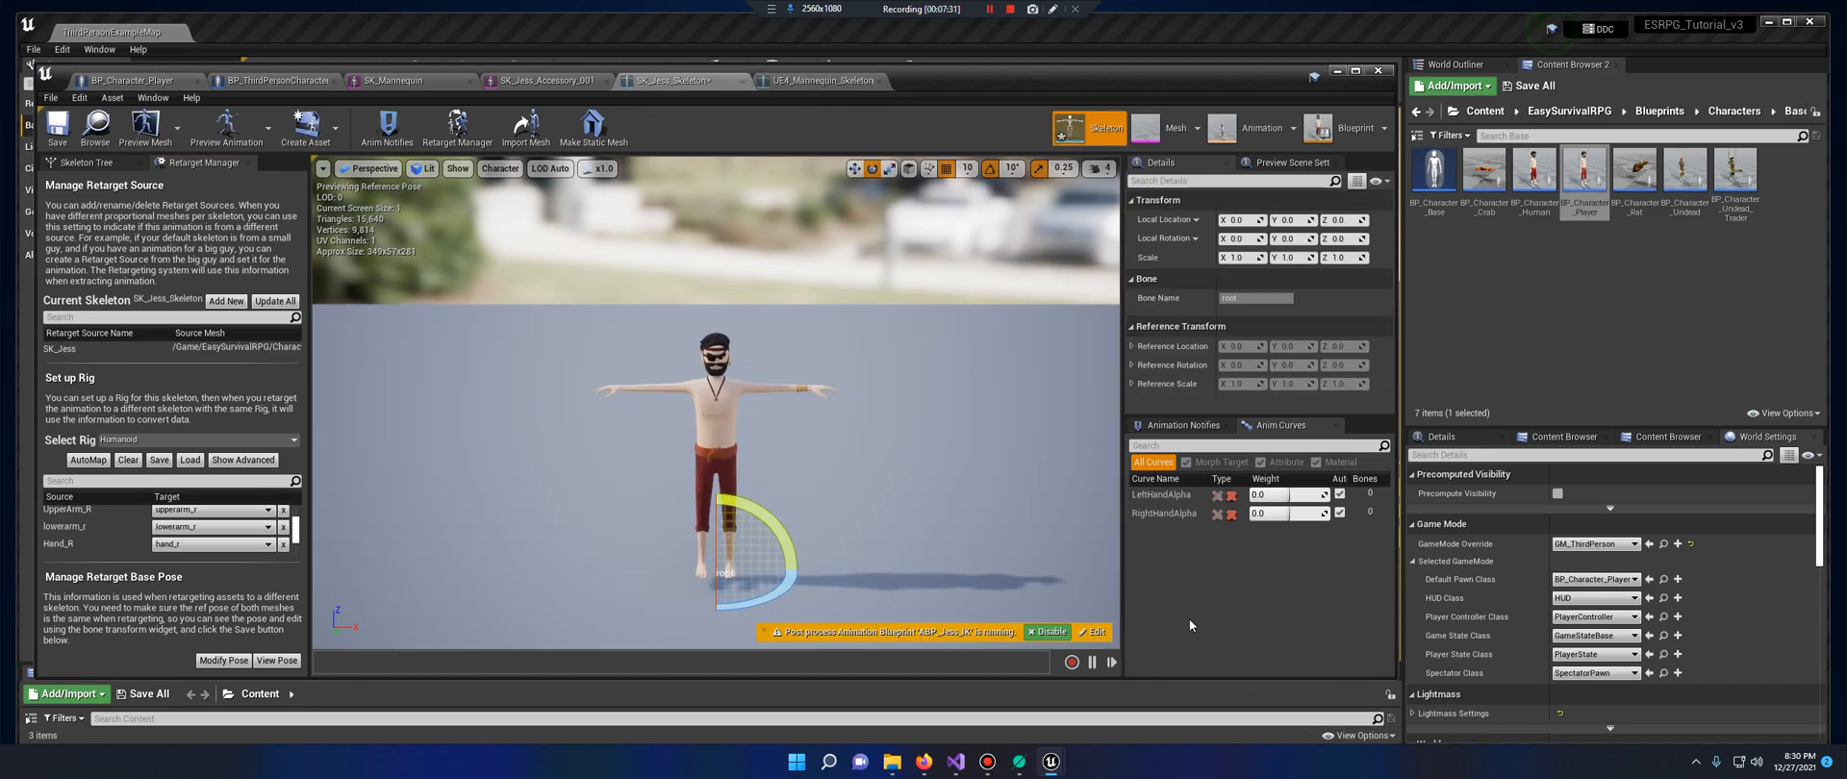
mouse_move(741, 384)
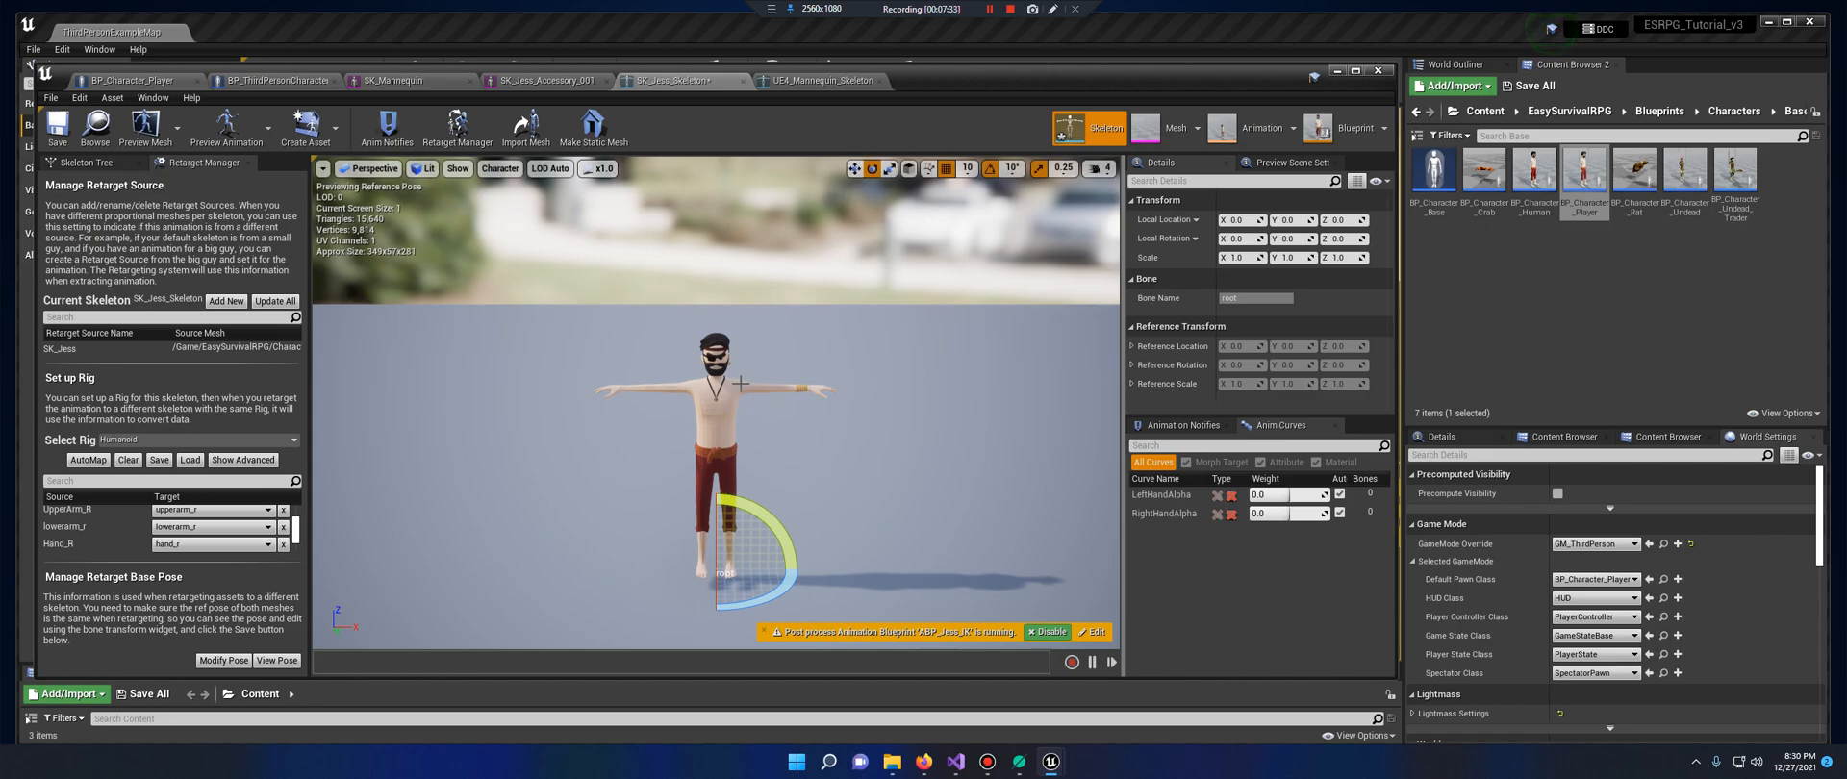
mouse_move(988, 526)
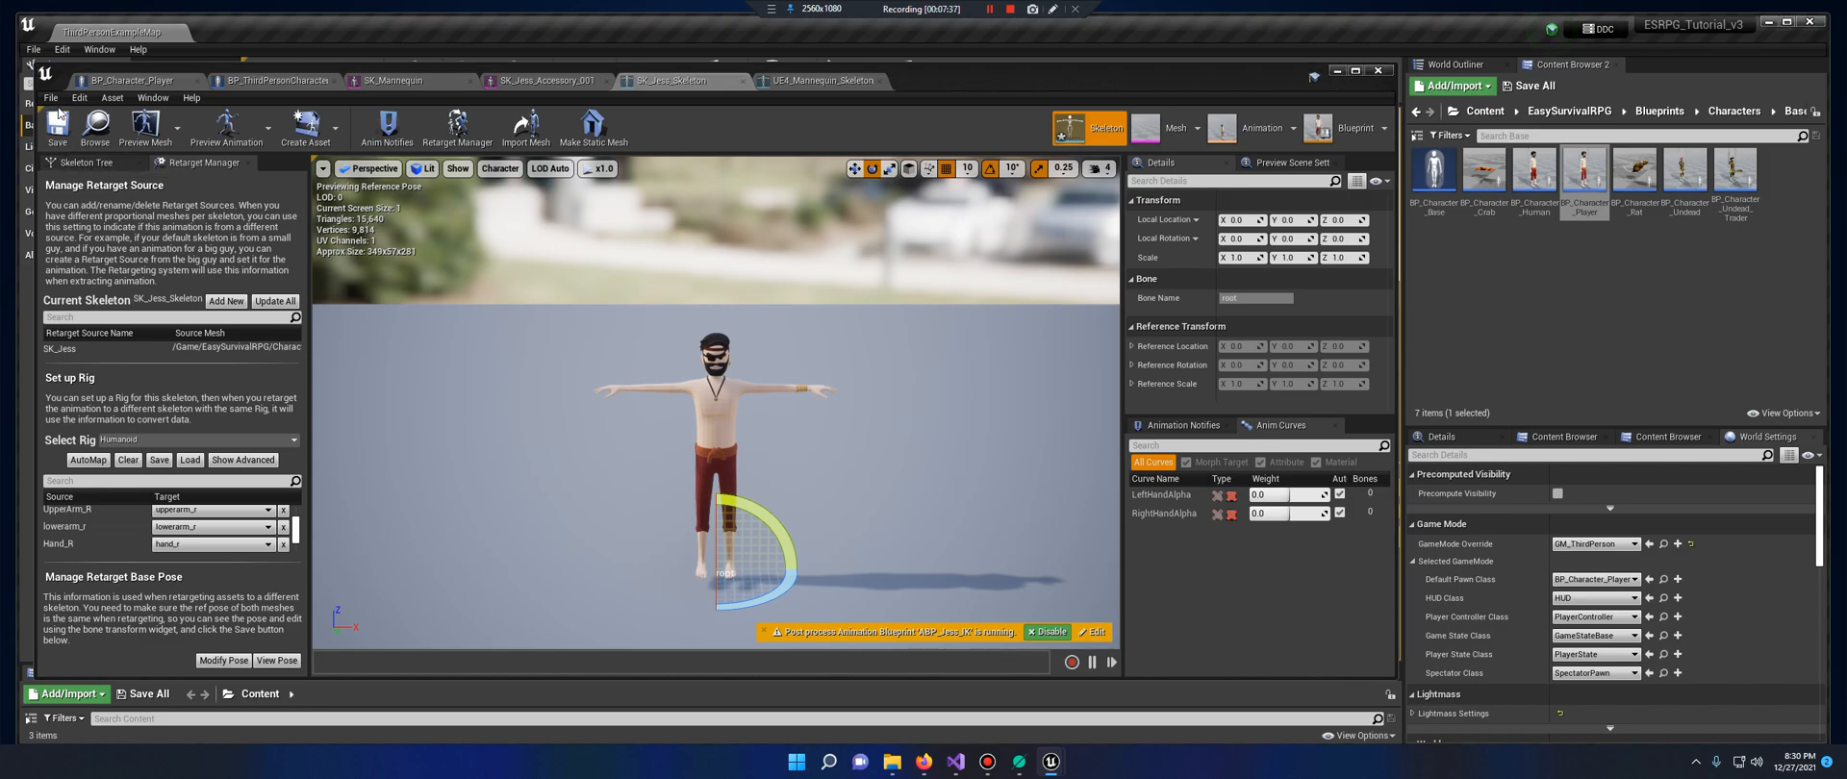
click(822, 79)
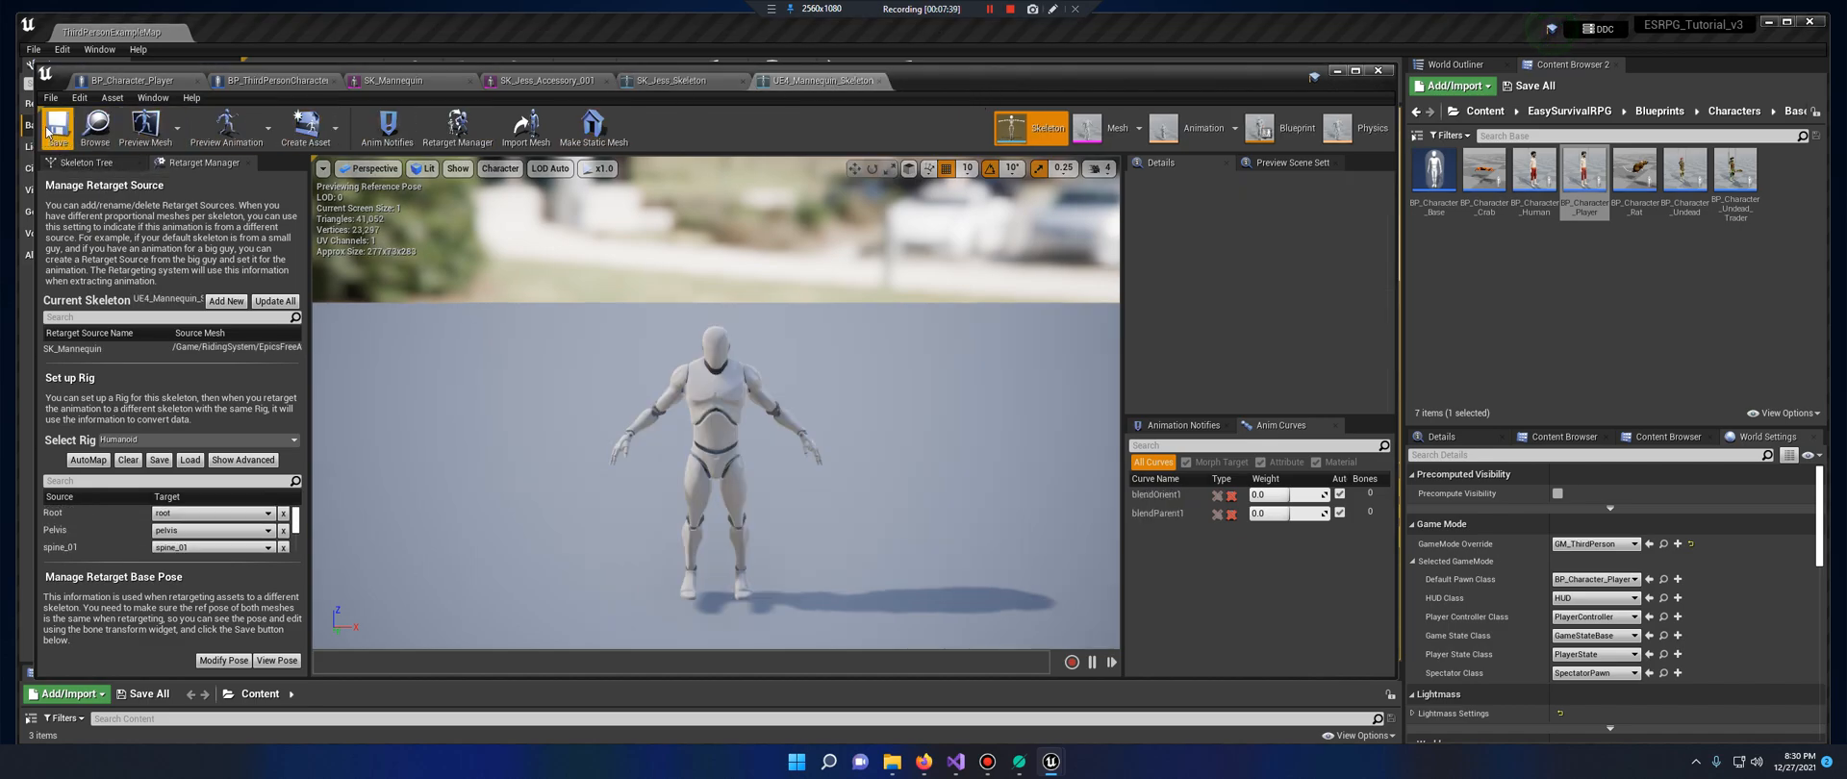
click(678, 80)
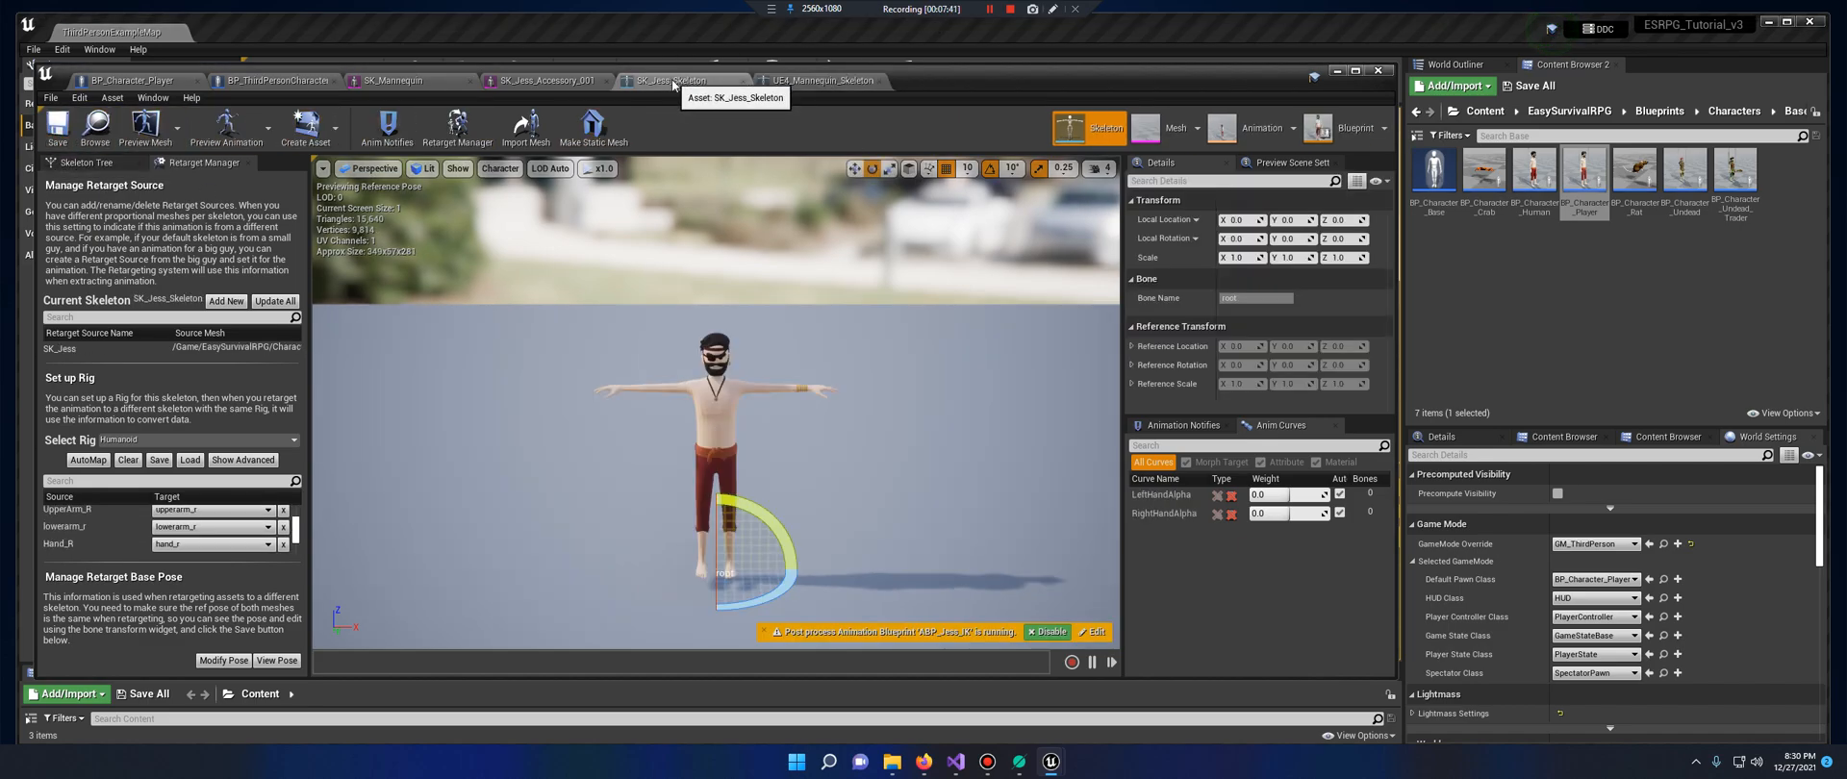
click(821, 80)
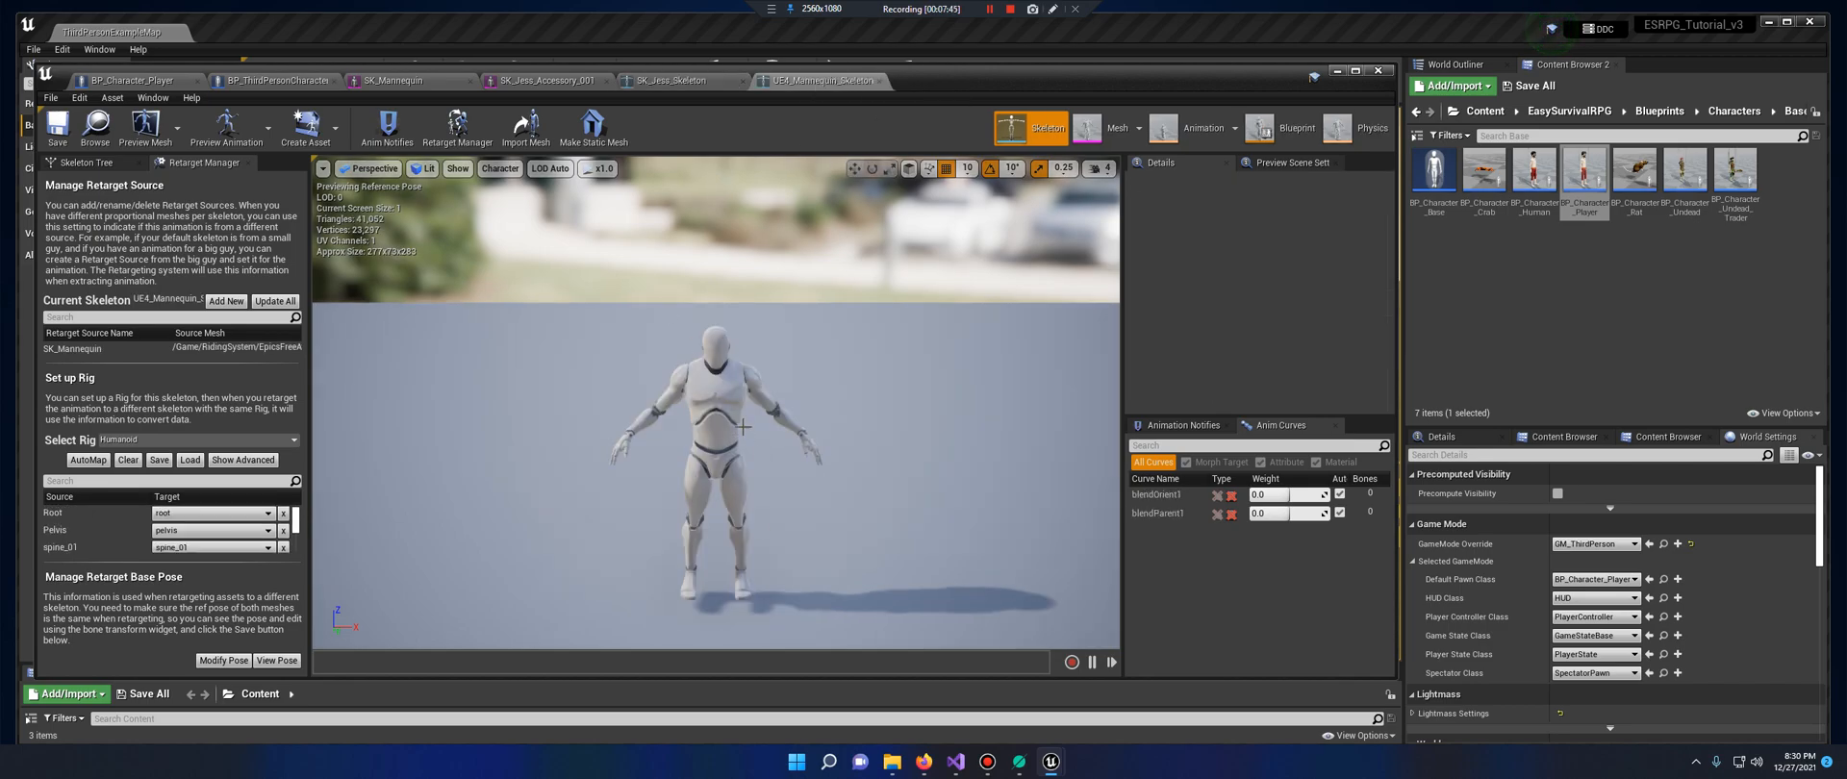
mouse_move(681, 80)
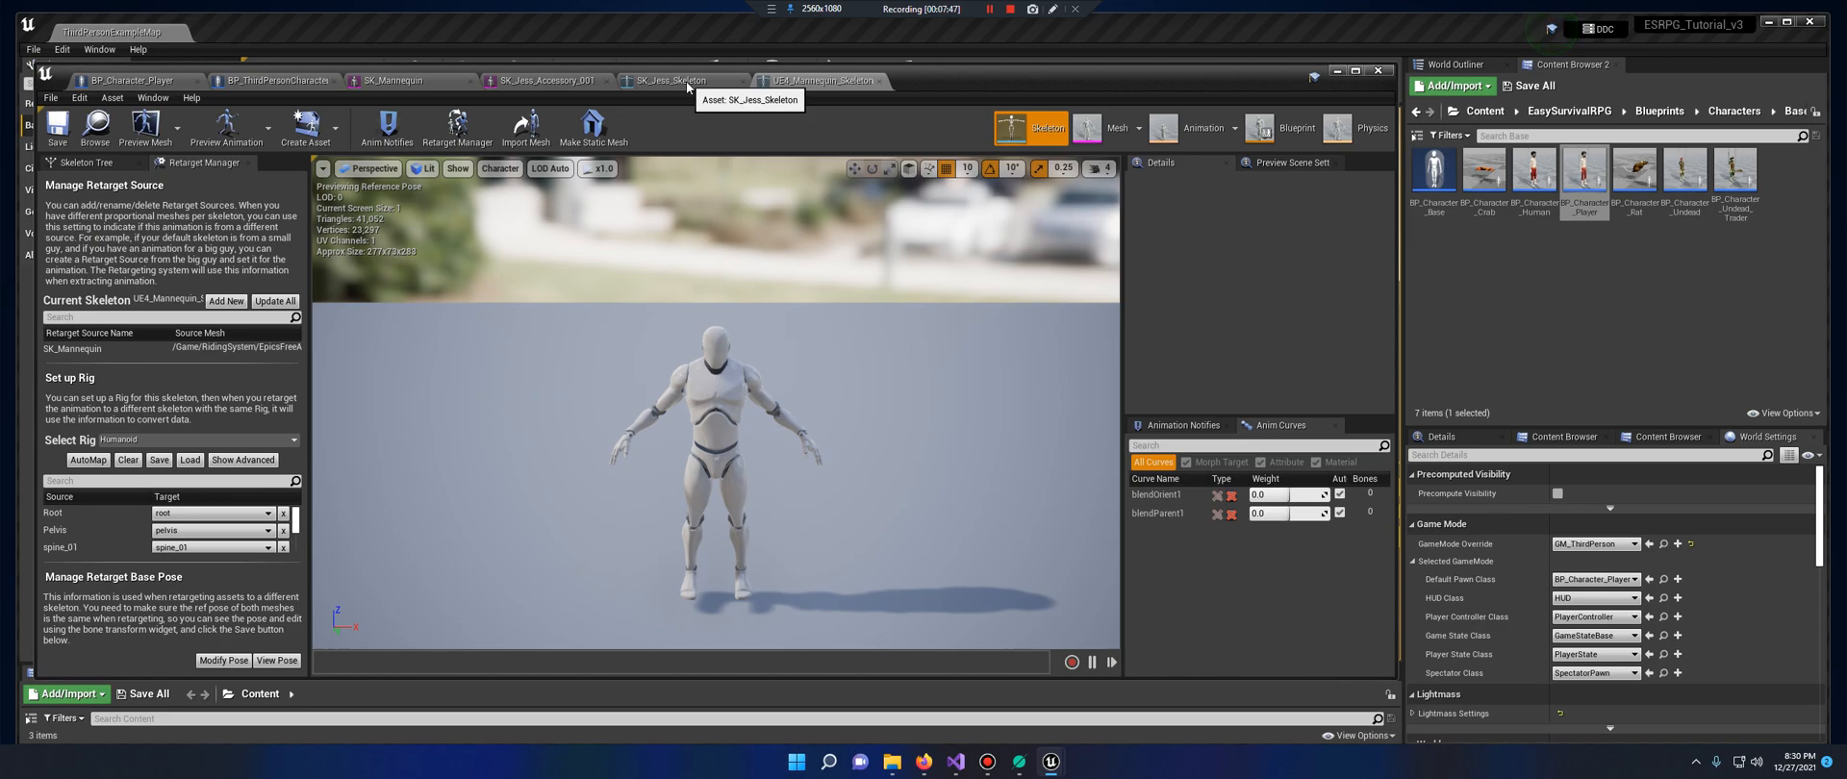
click(1668, 437)
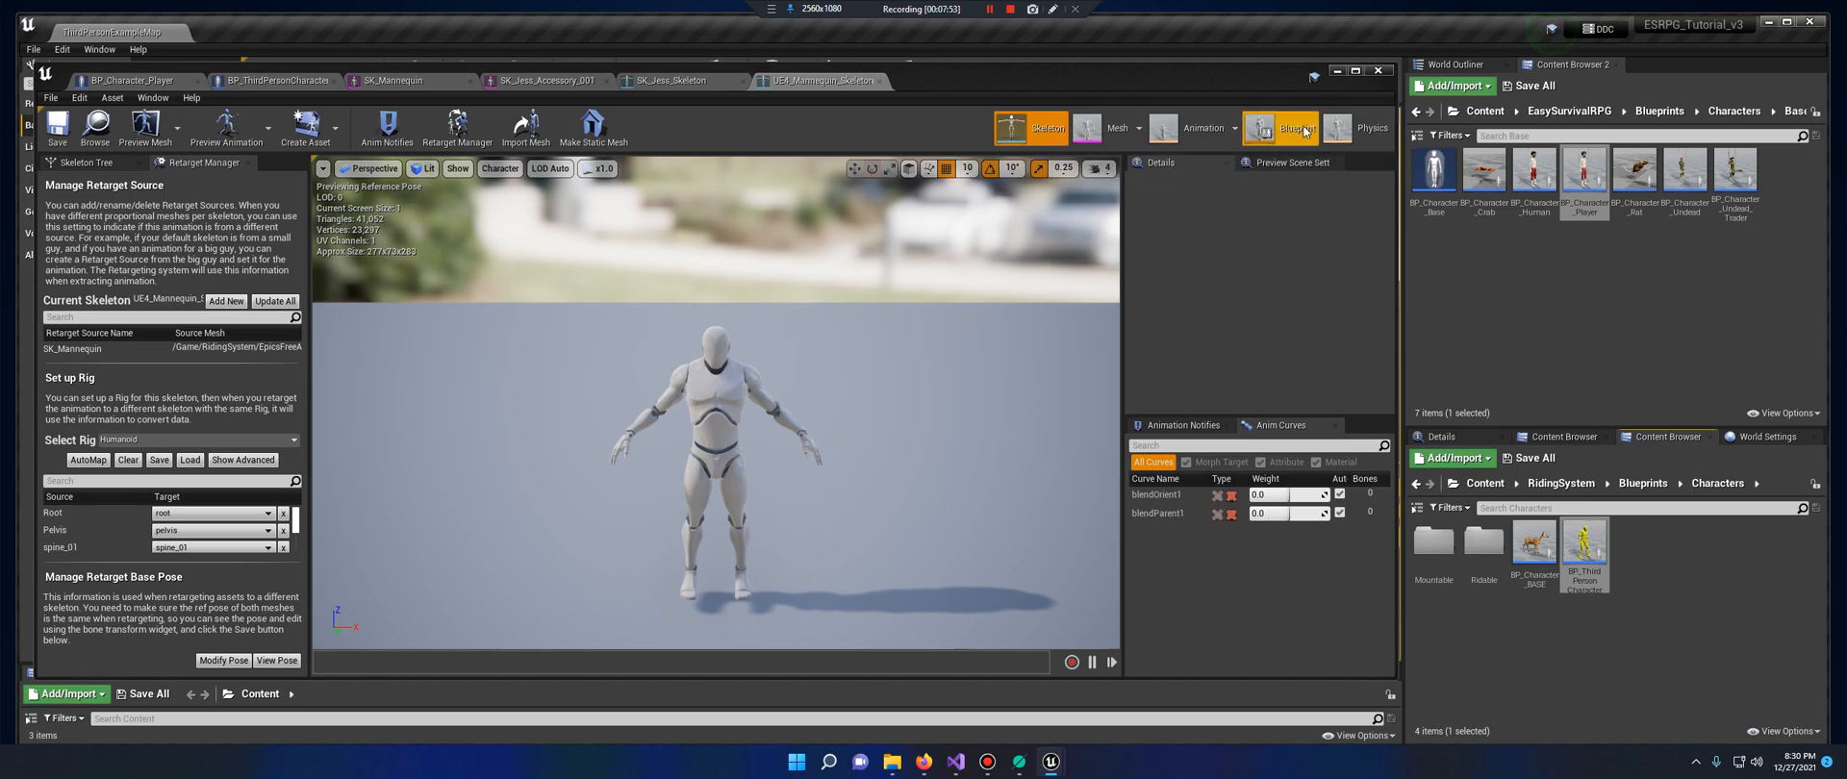
mouse_move(1113, 127)
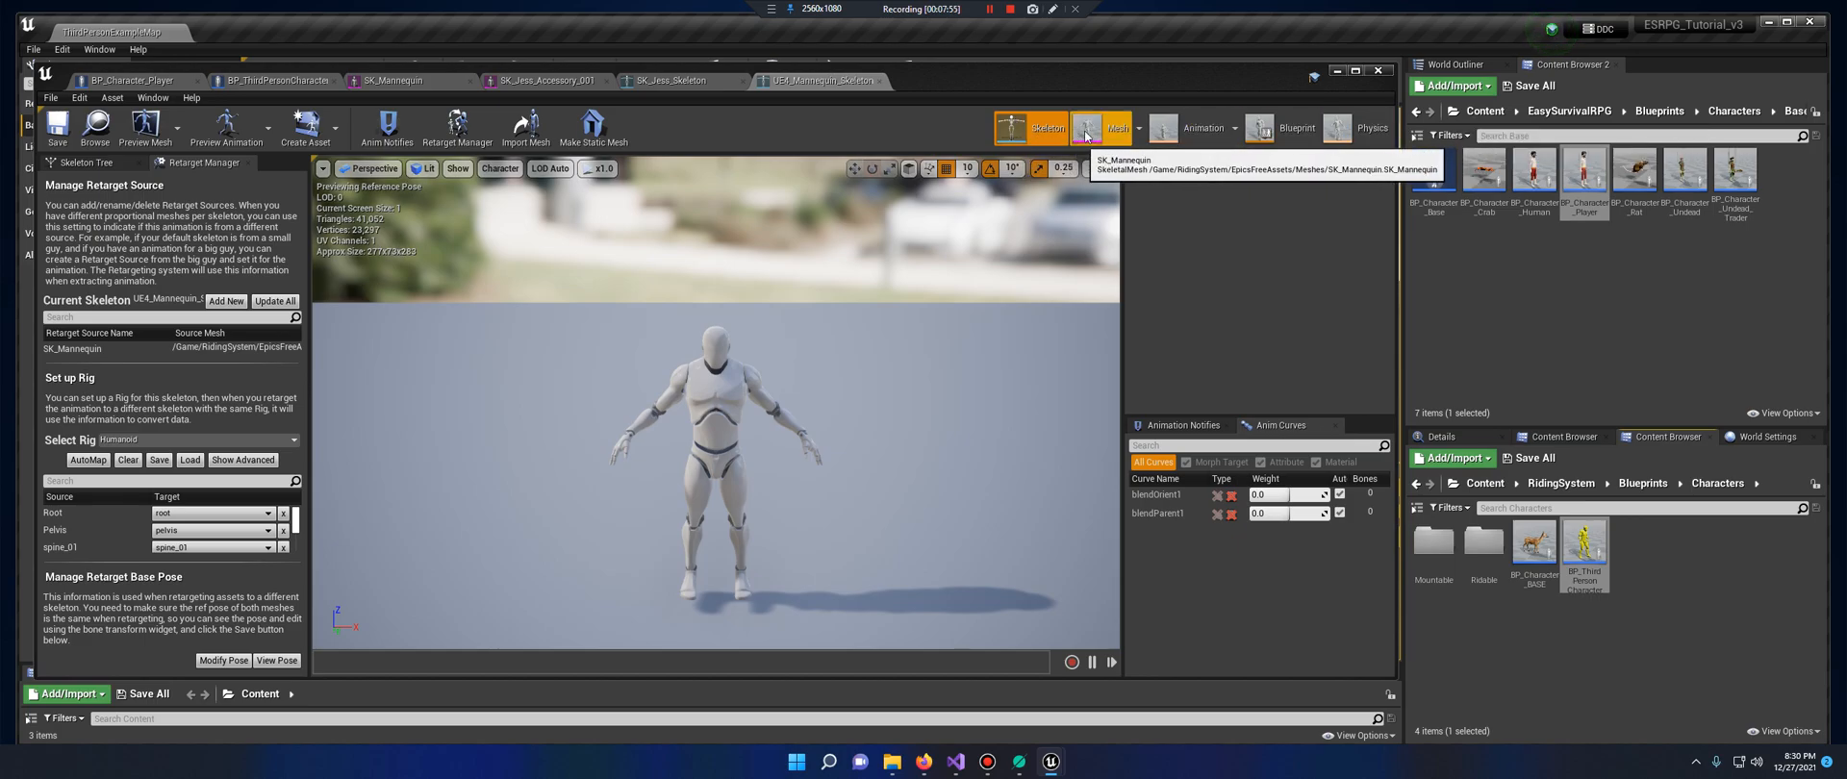
mouse_move(410, 79)
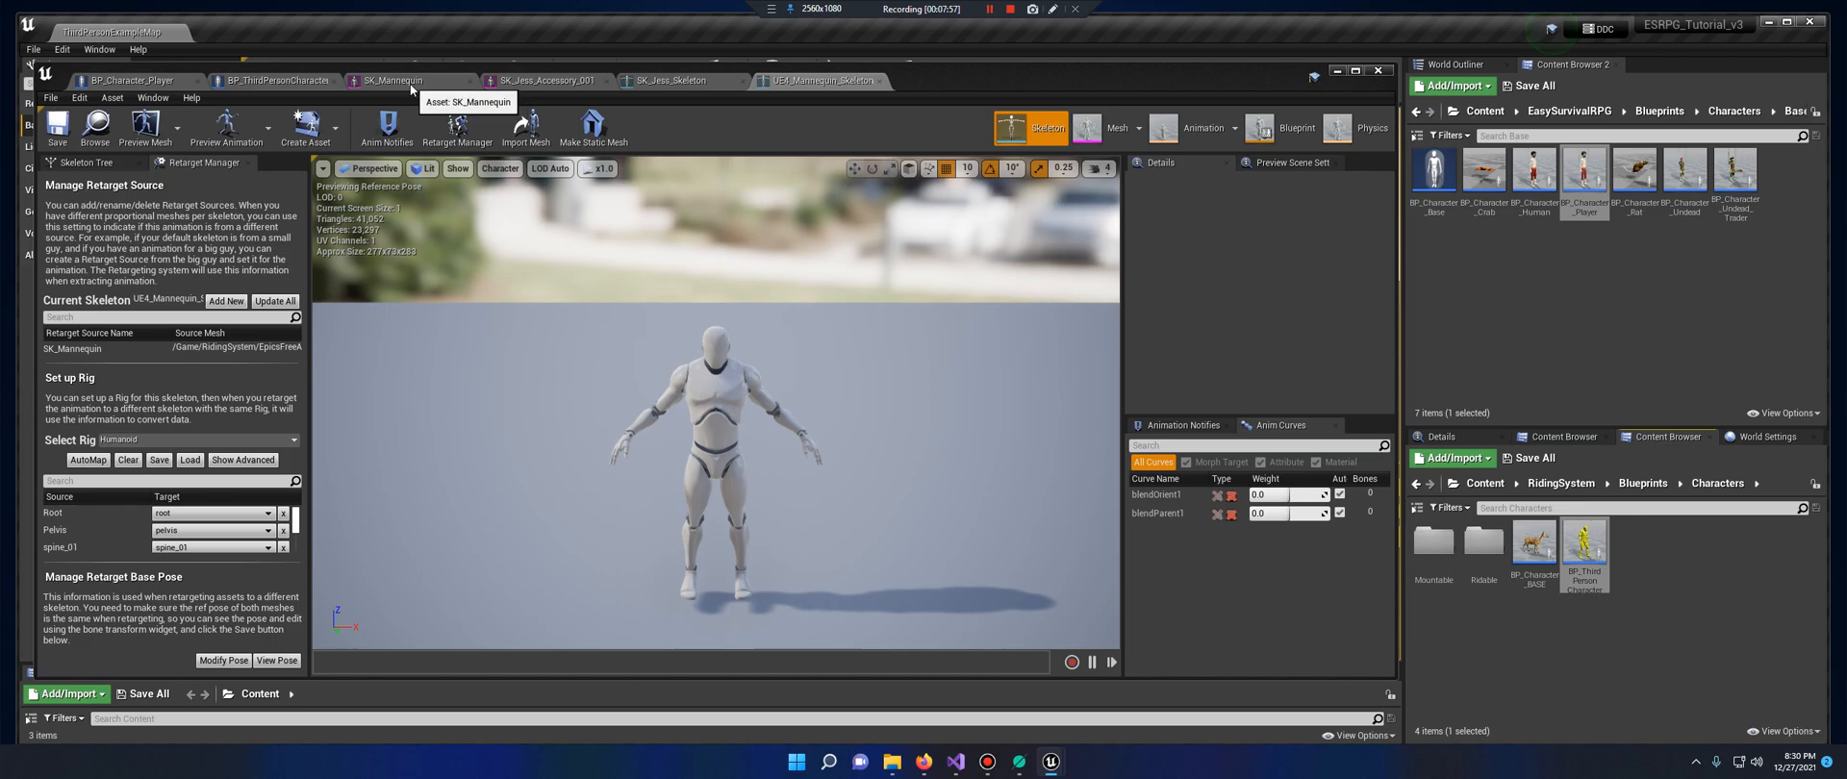
Browse to SK_Mannequin in EpicFreeAssets Meshes, then return to the skeleton's retarget setup
click(1114, 127)
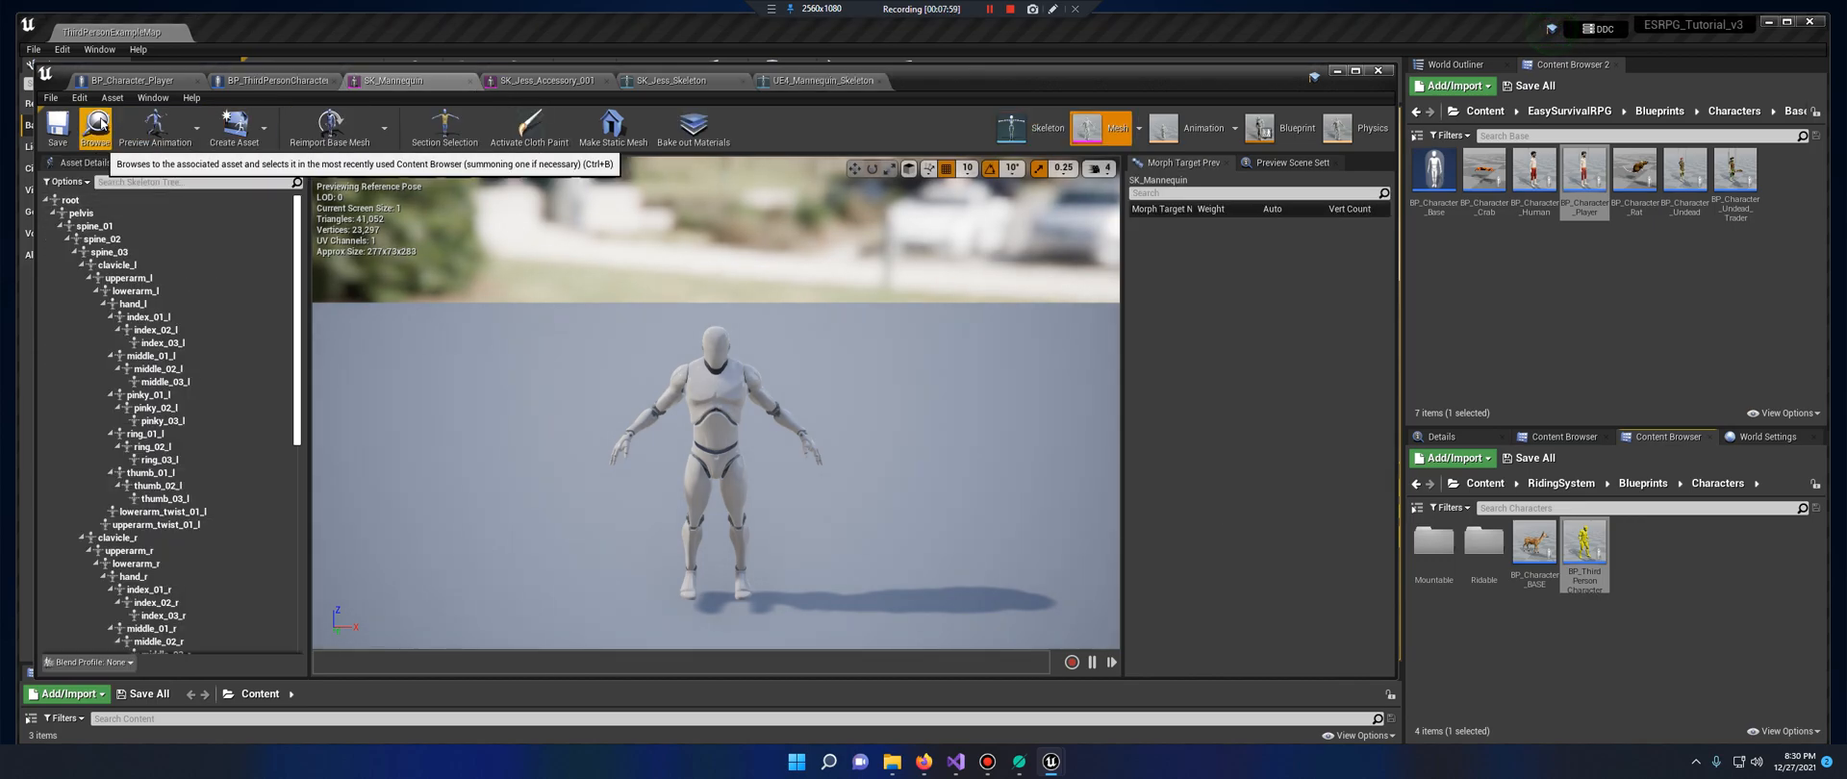
click(94, 127)
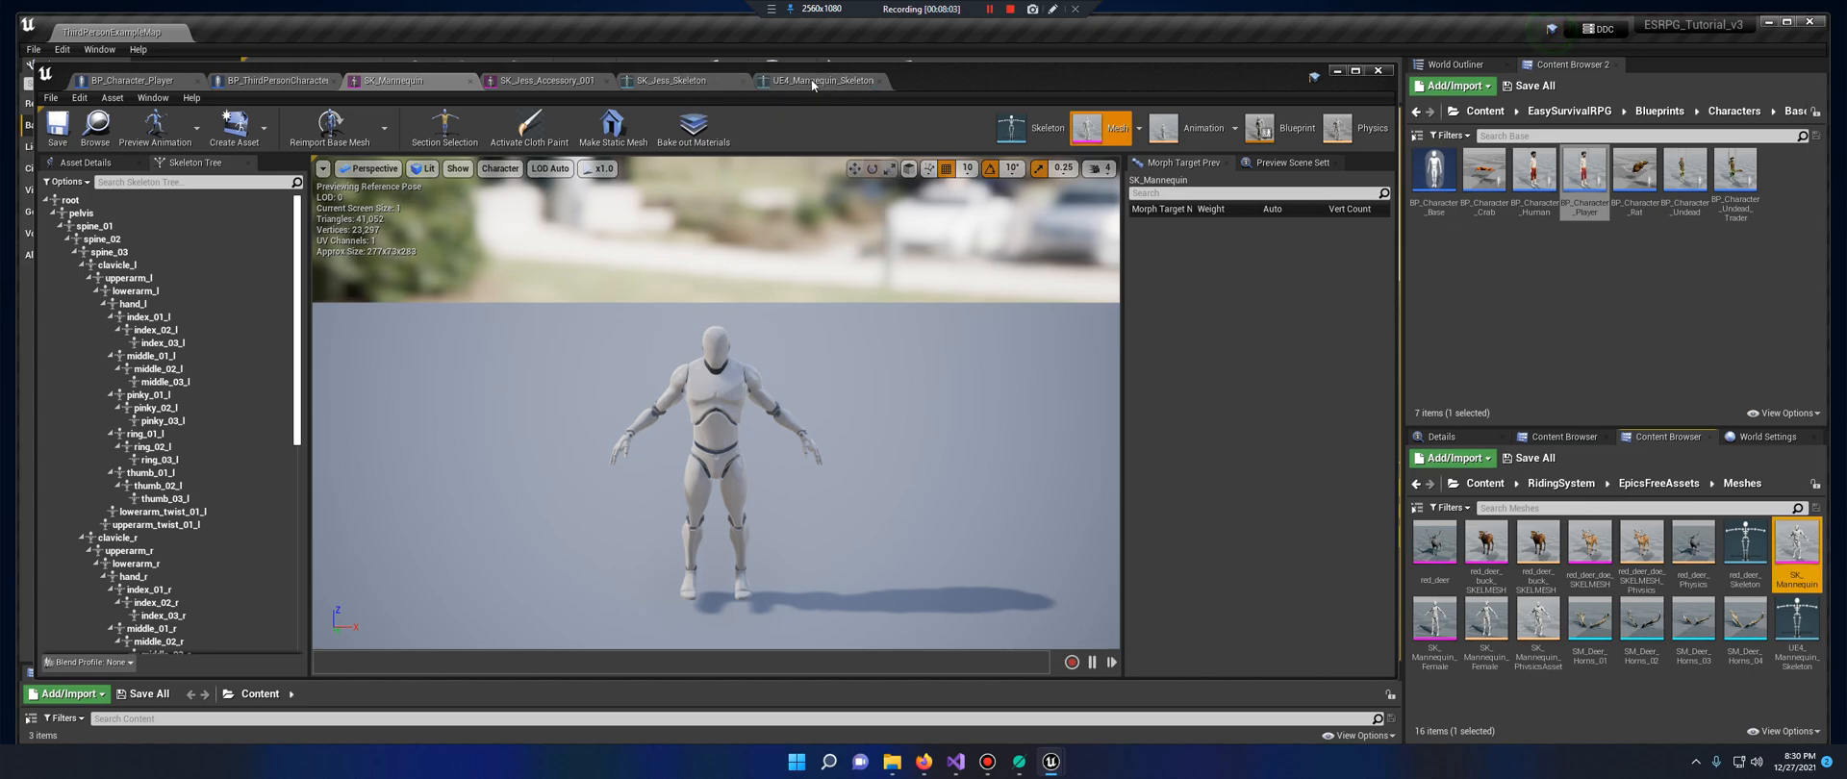
click(456, 127)
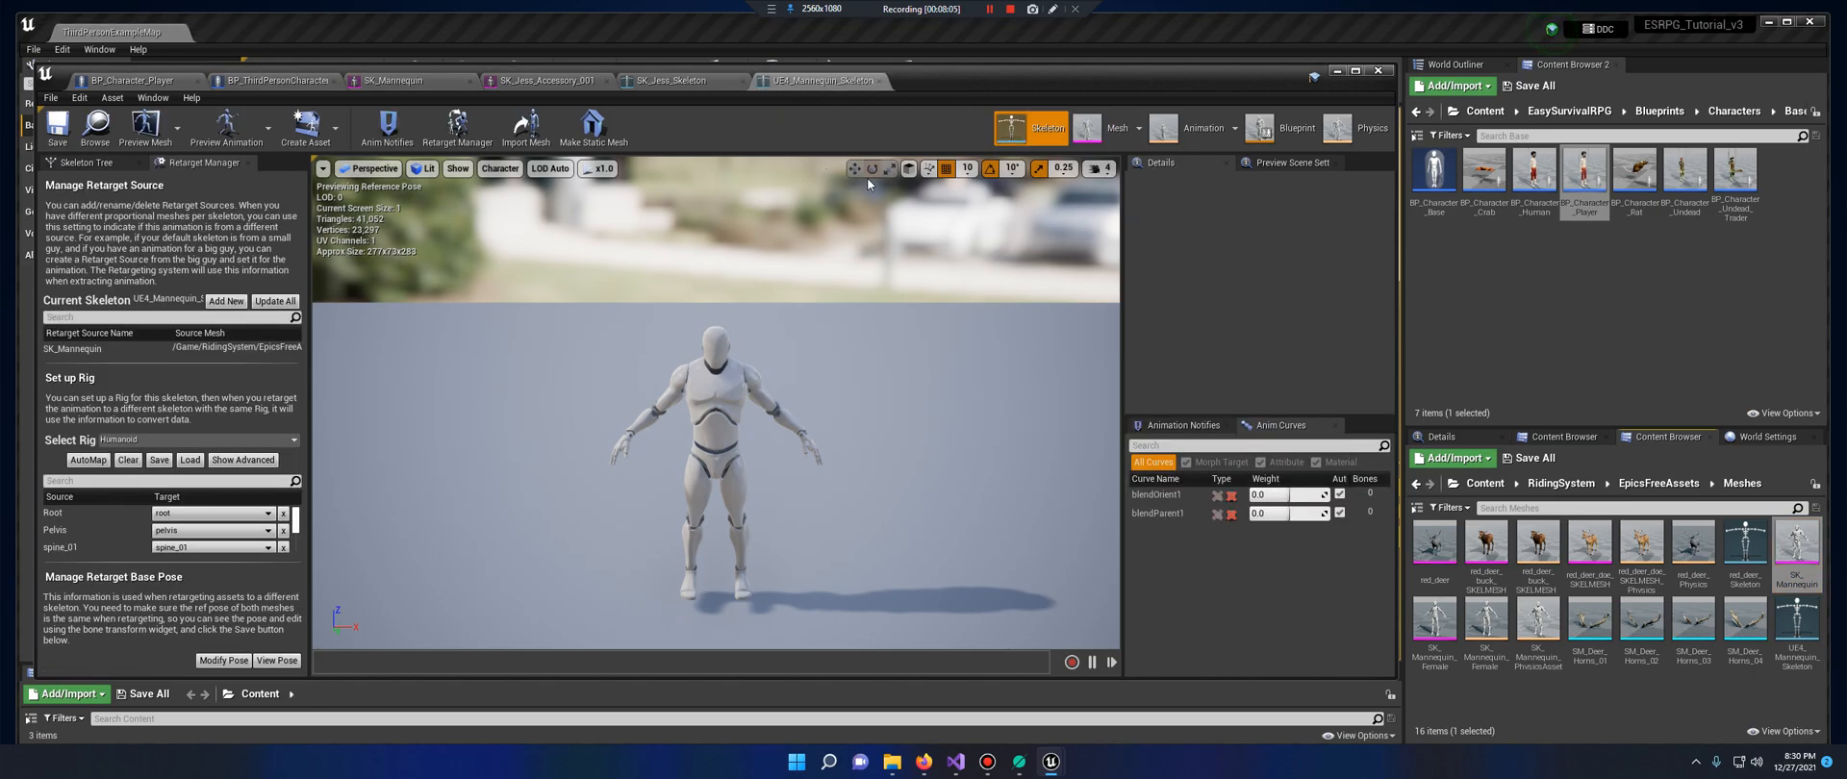
mouse_move(1796, 616)
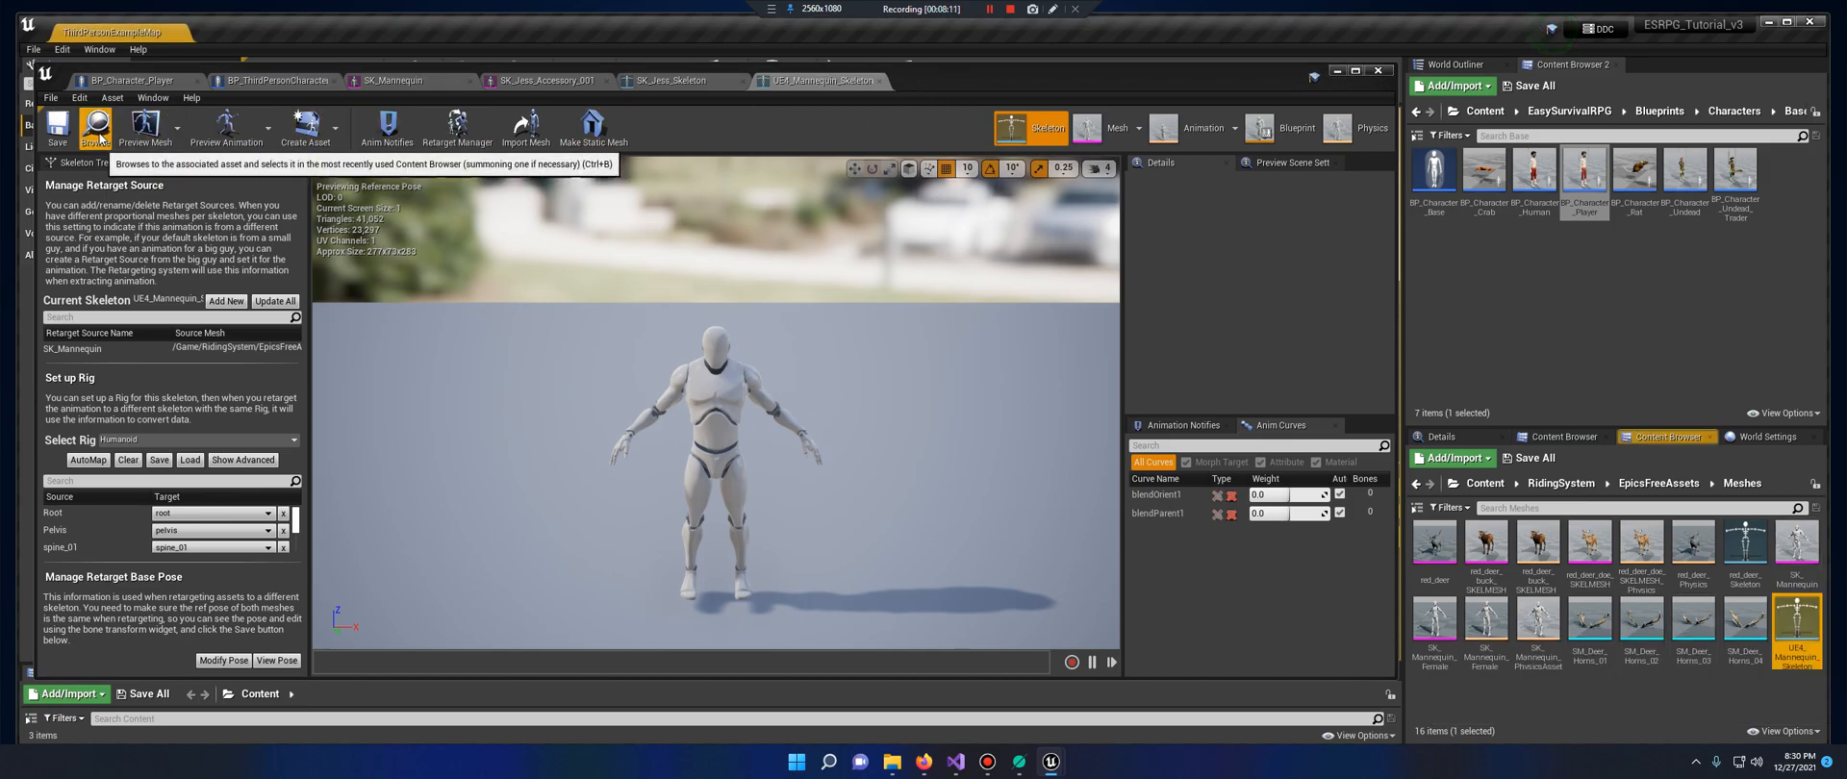
mouse_move(1794, 612)
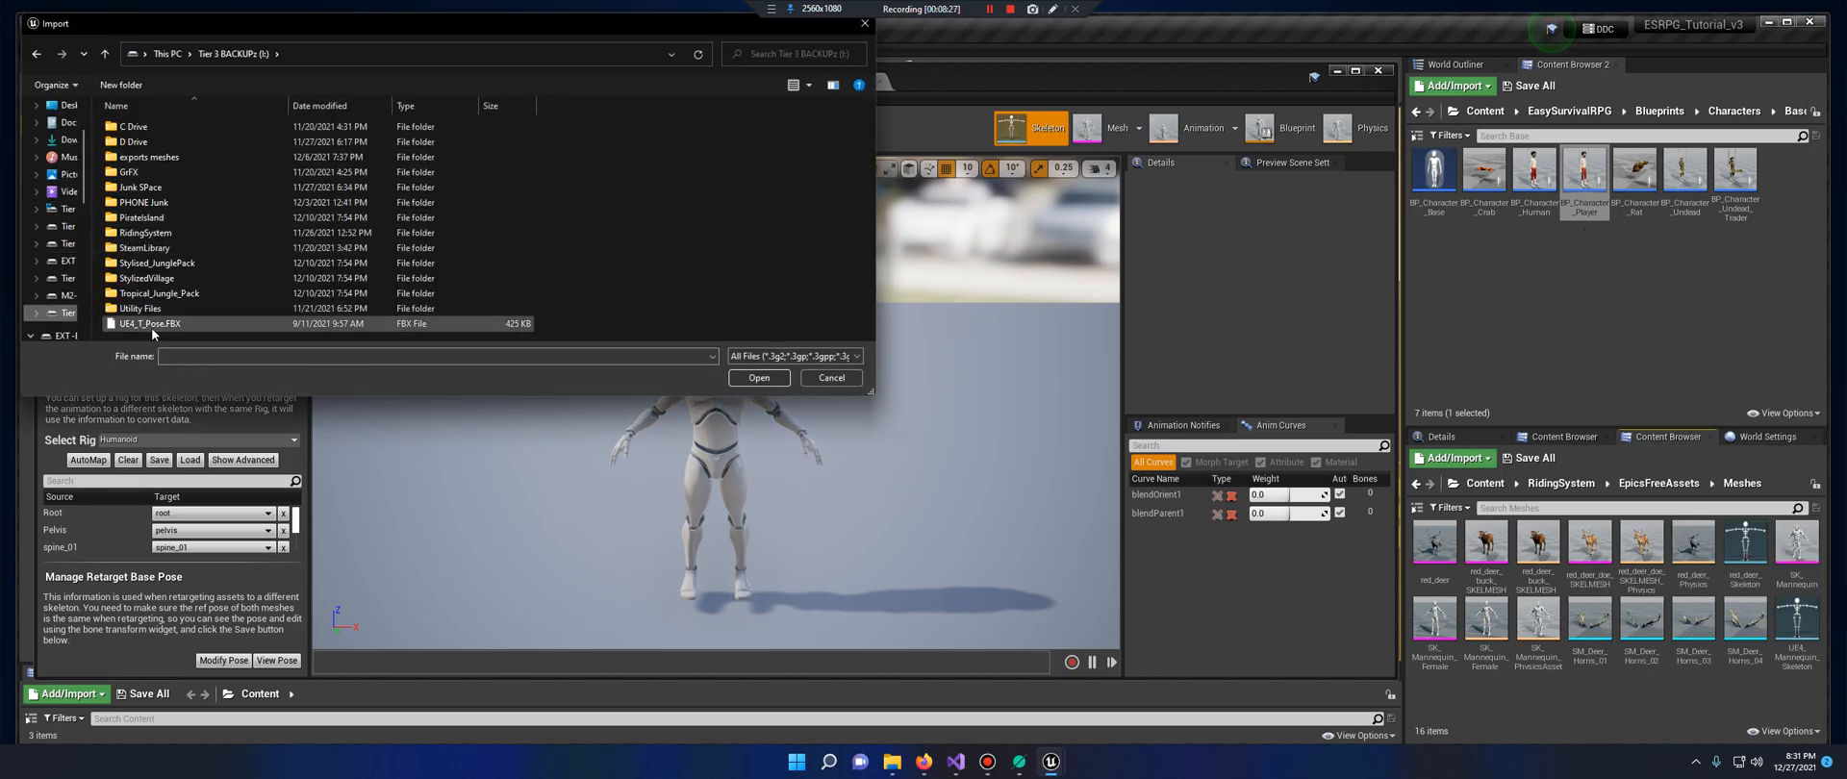
Import UE4_T_Pose.FBX as an animation using UE4_Mannequin_Skeleton
click(148, 323)
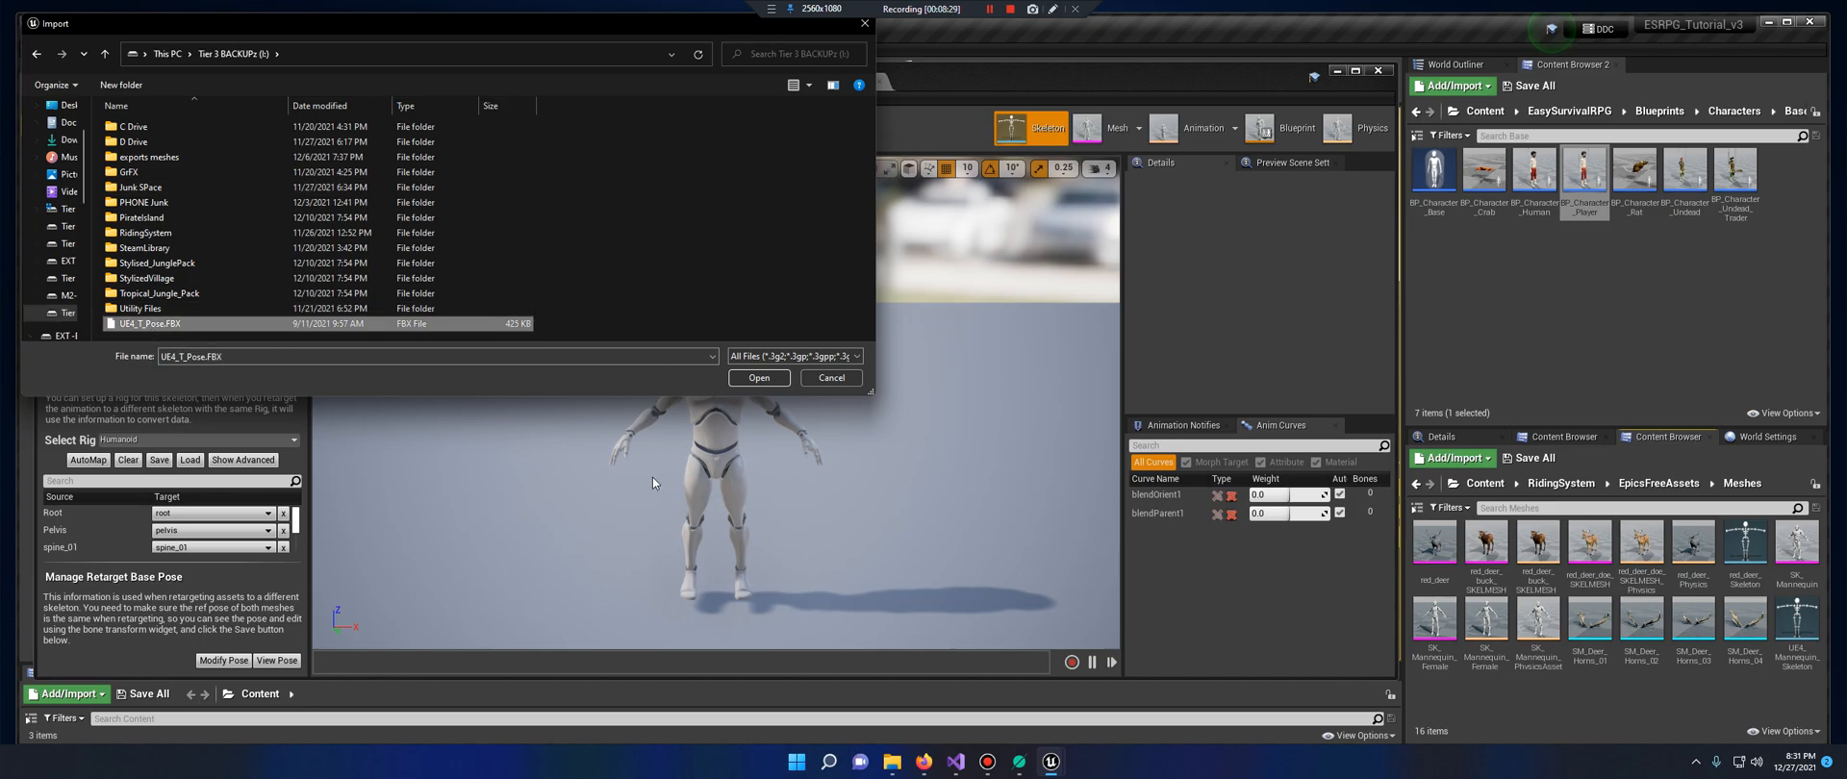
mouse_move(759, 378)
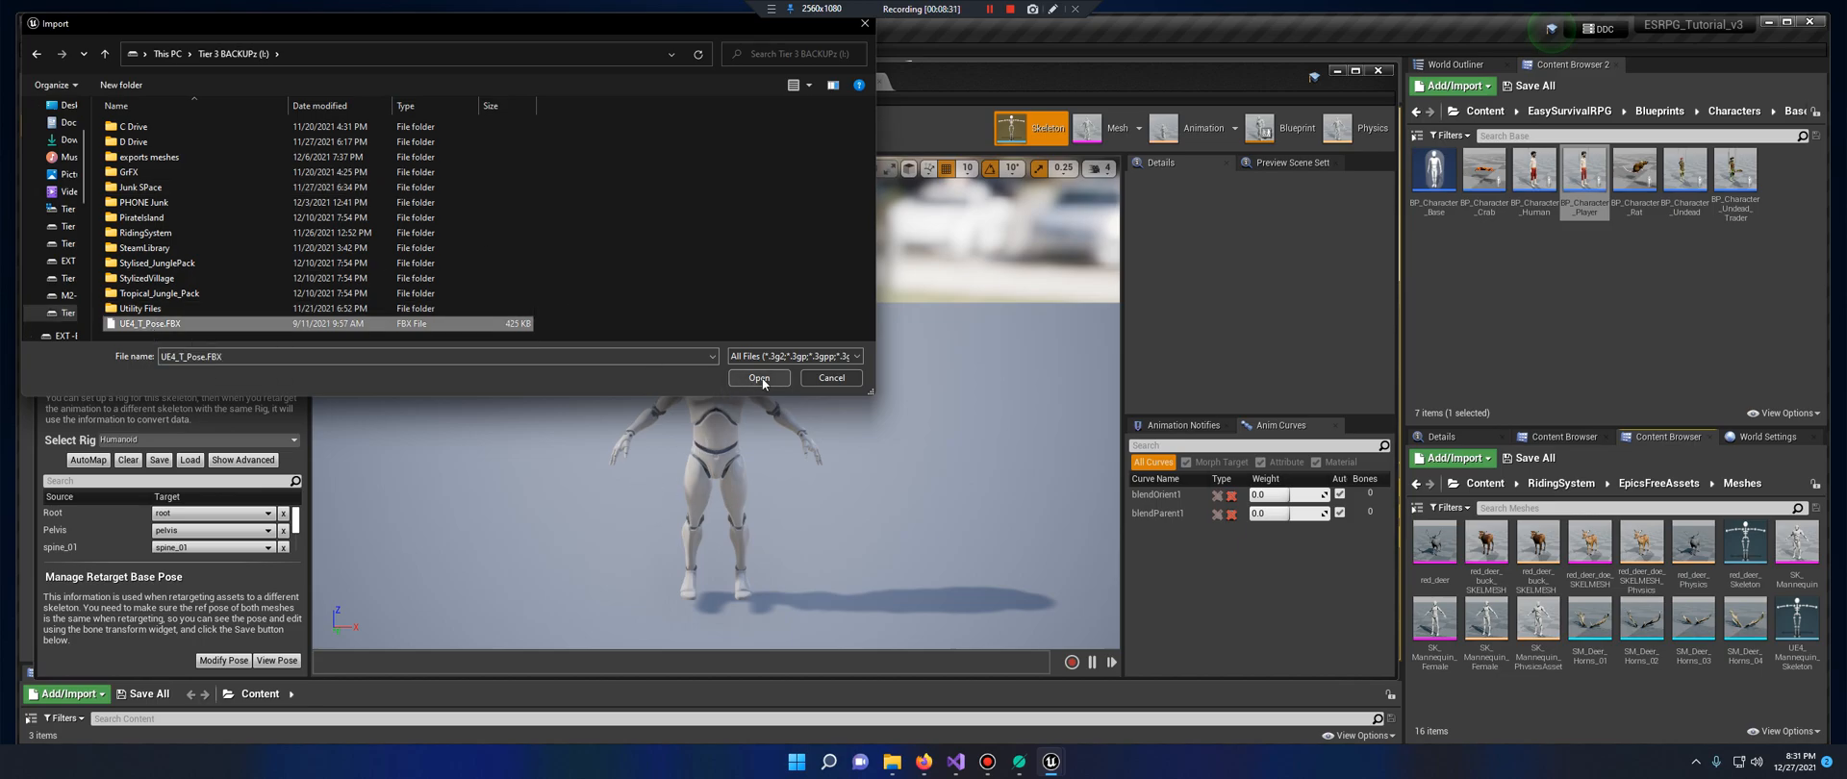
mouse_move(758, 378)
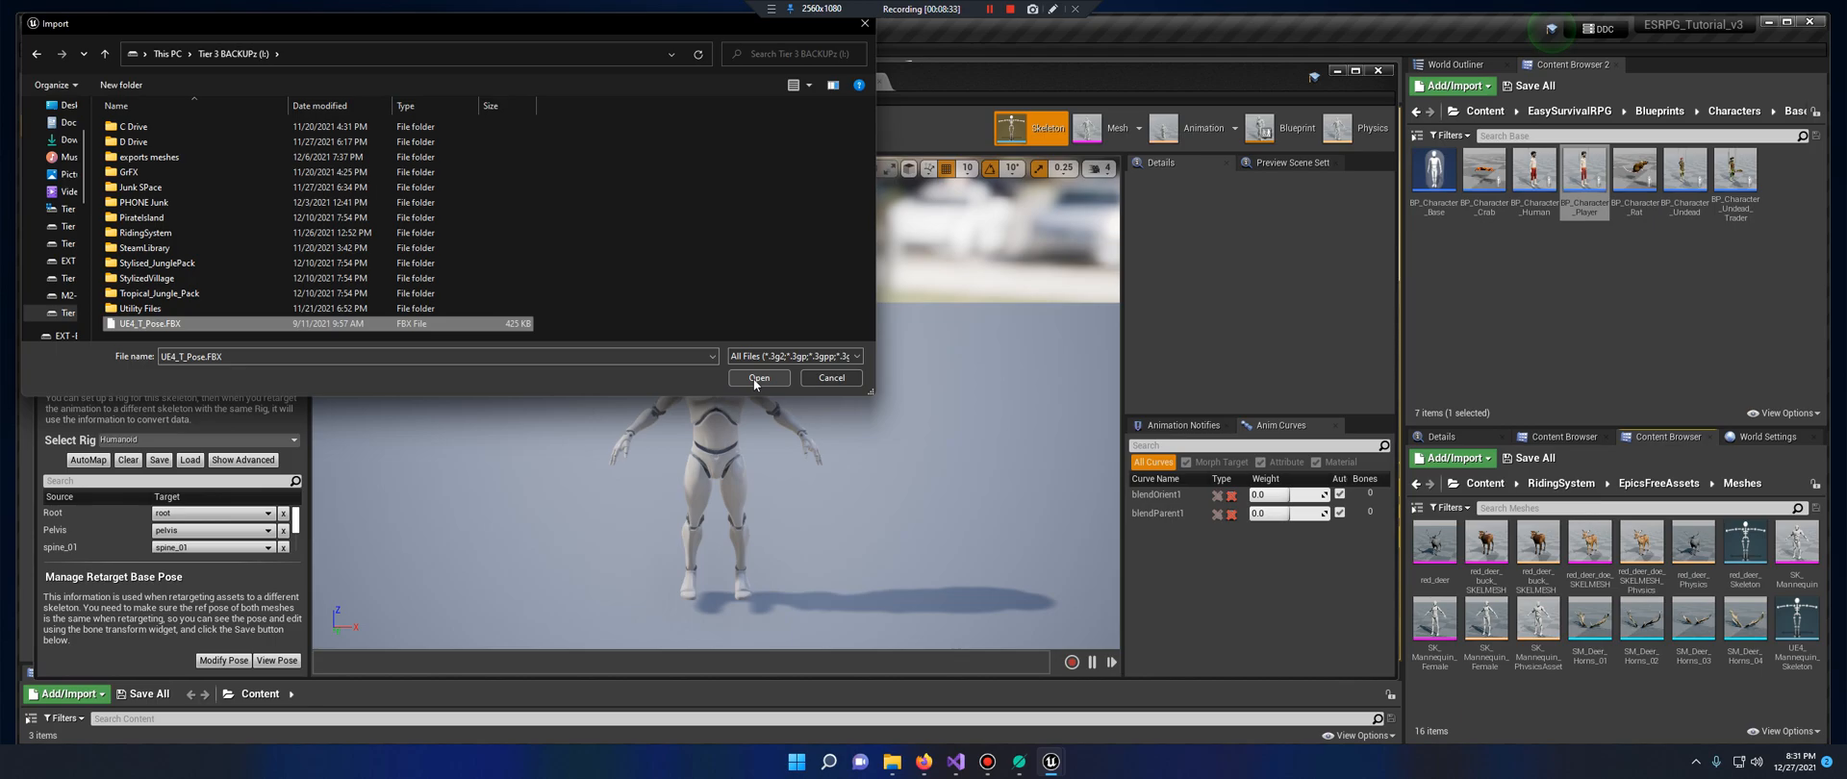
click(760, 378)
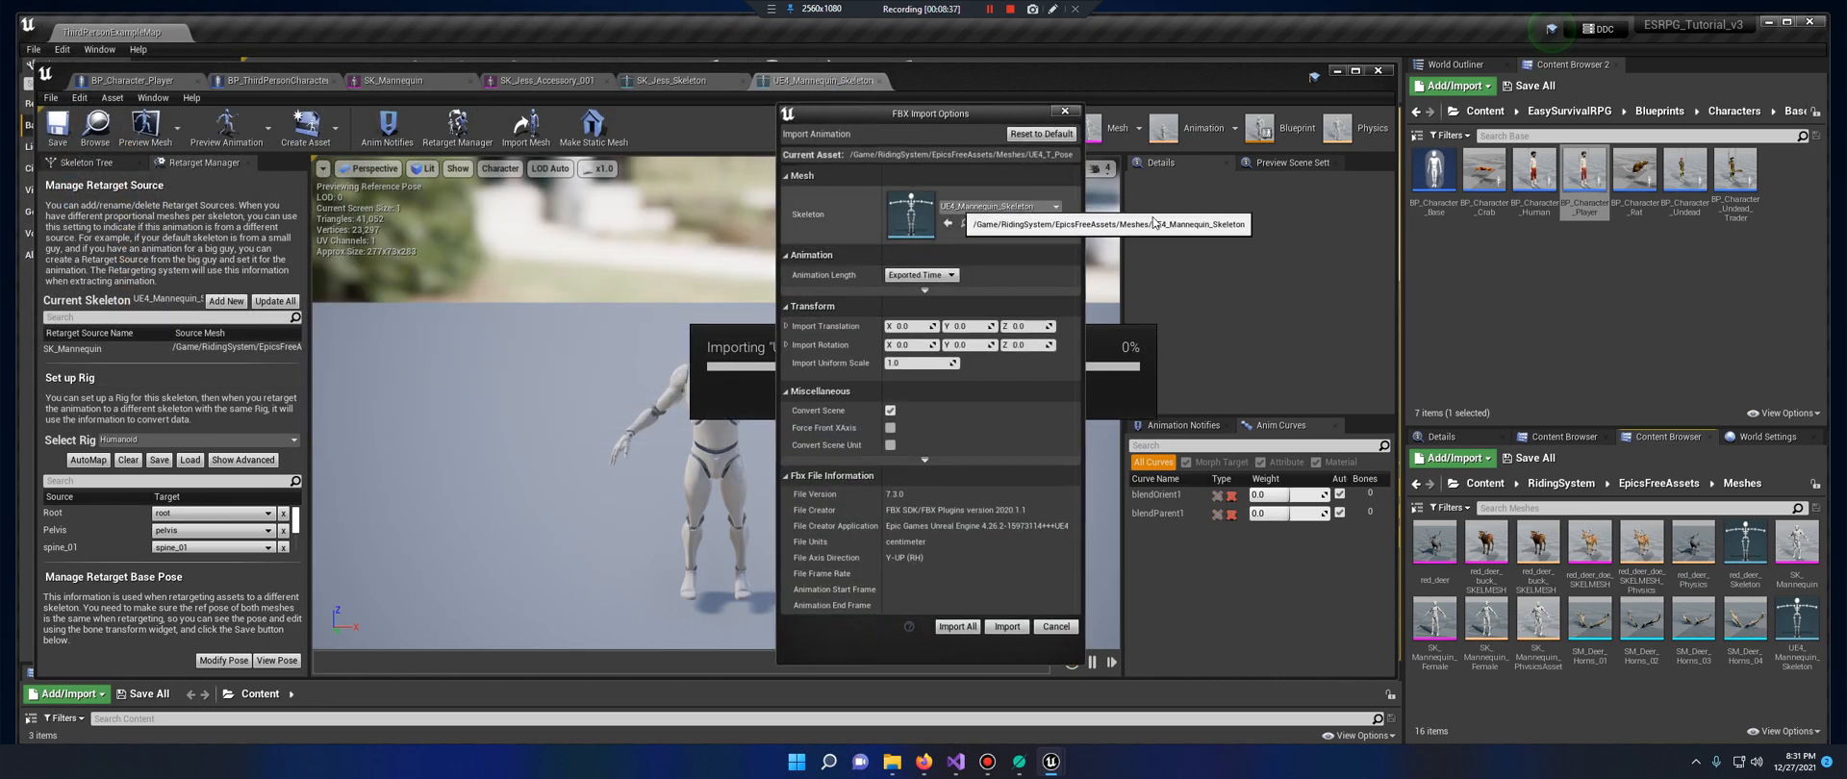
mouse_move(998, 580)
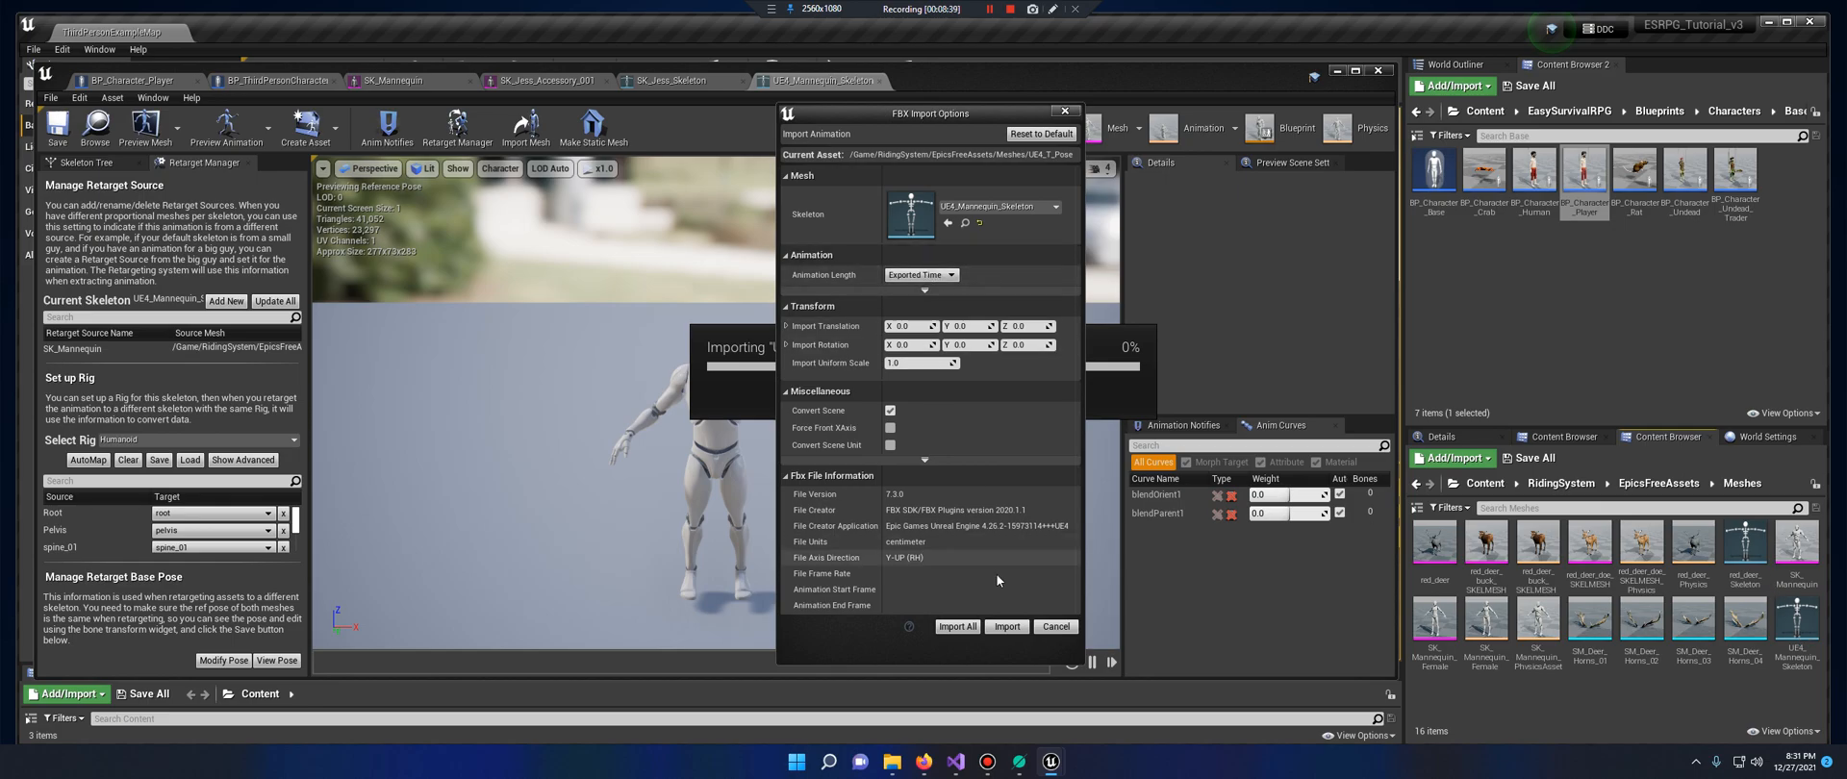
click(1006, 626)
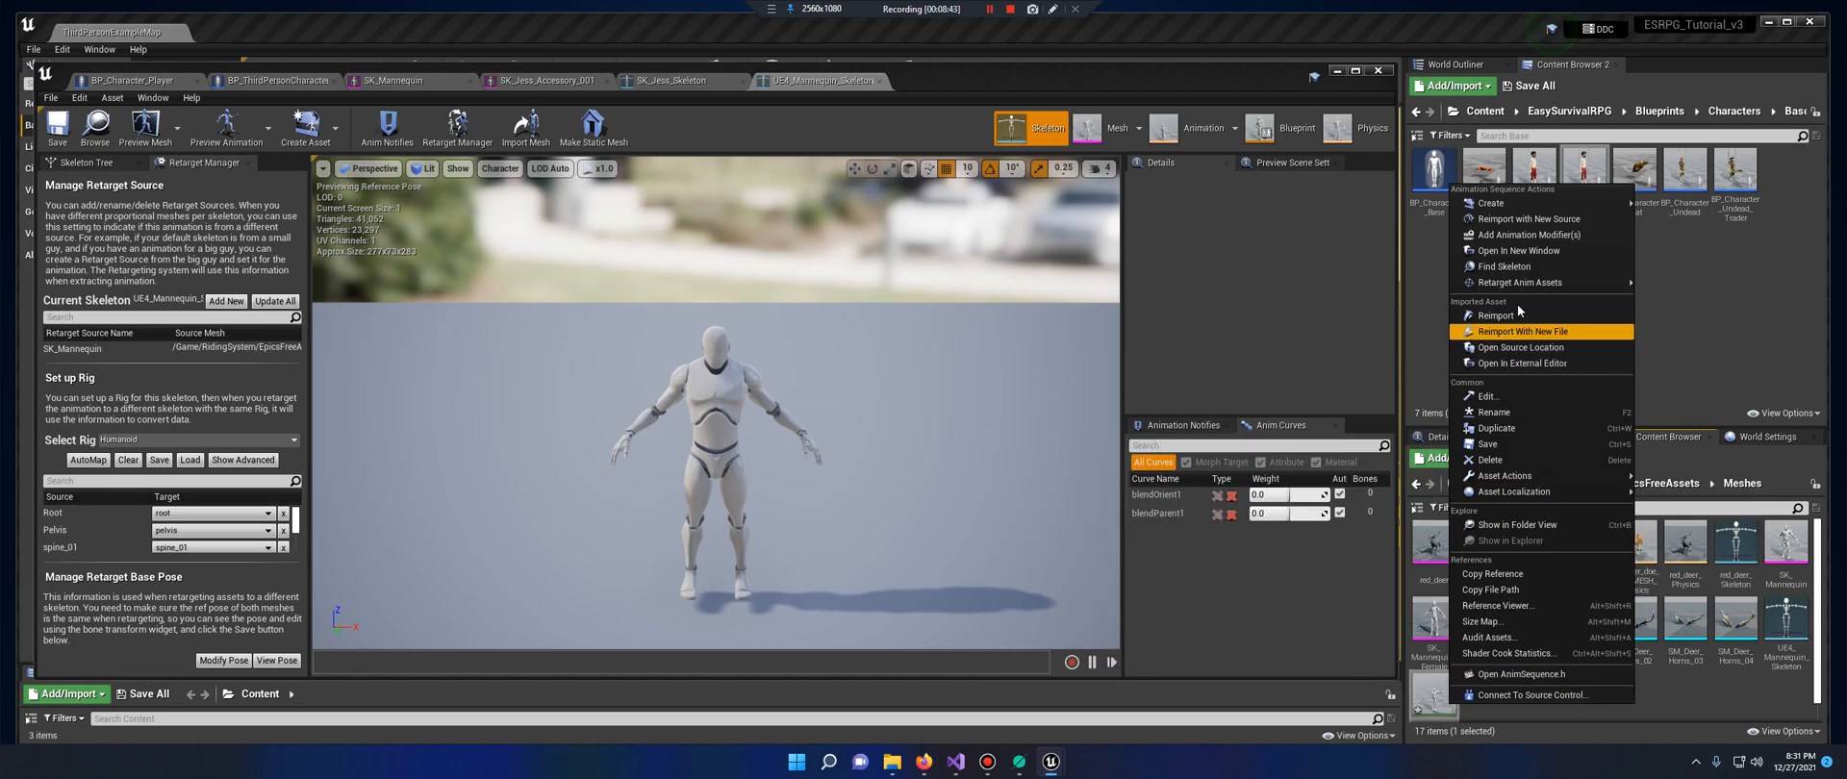
mouse_move(1488, 202)
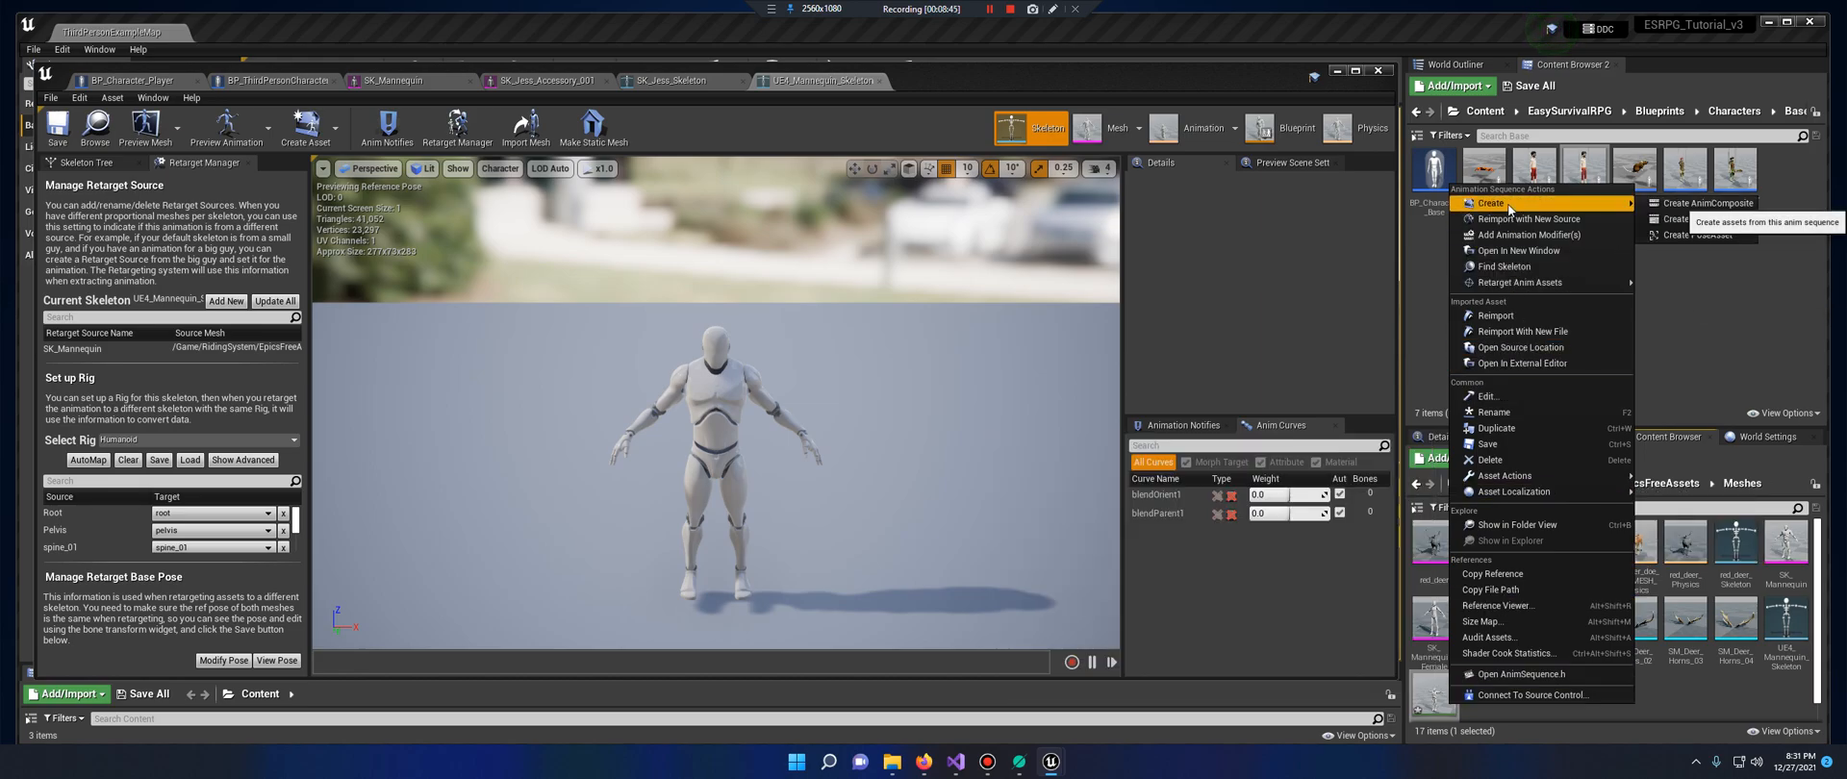
mouse_move(1691, 236)
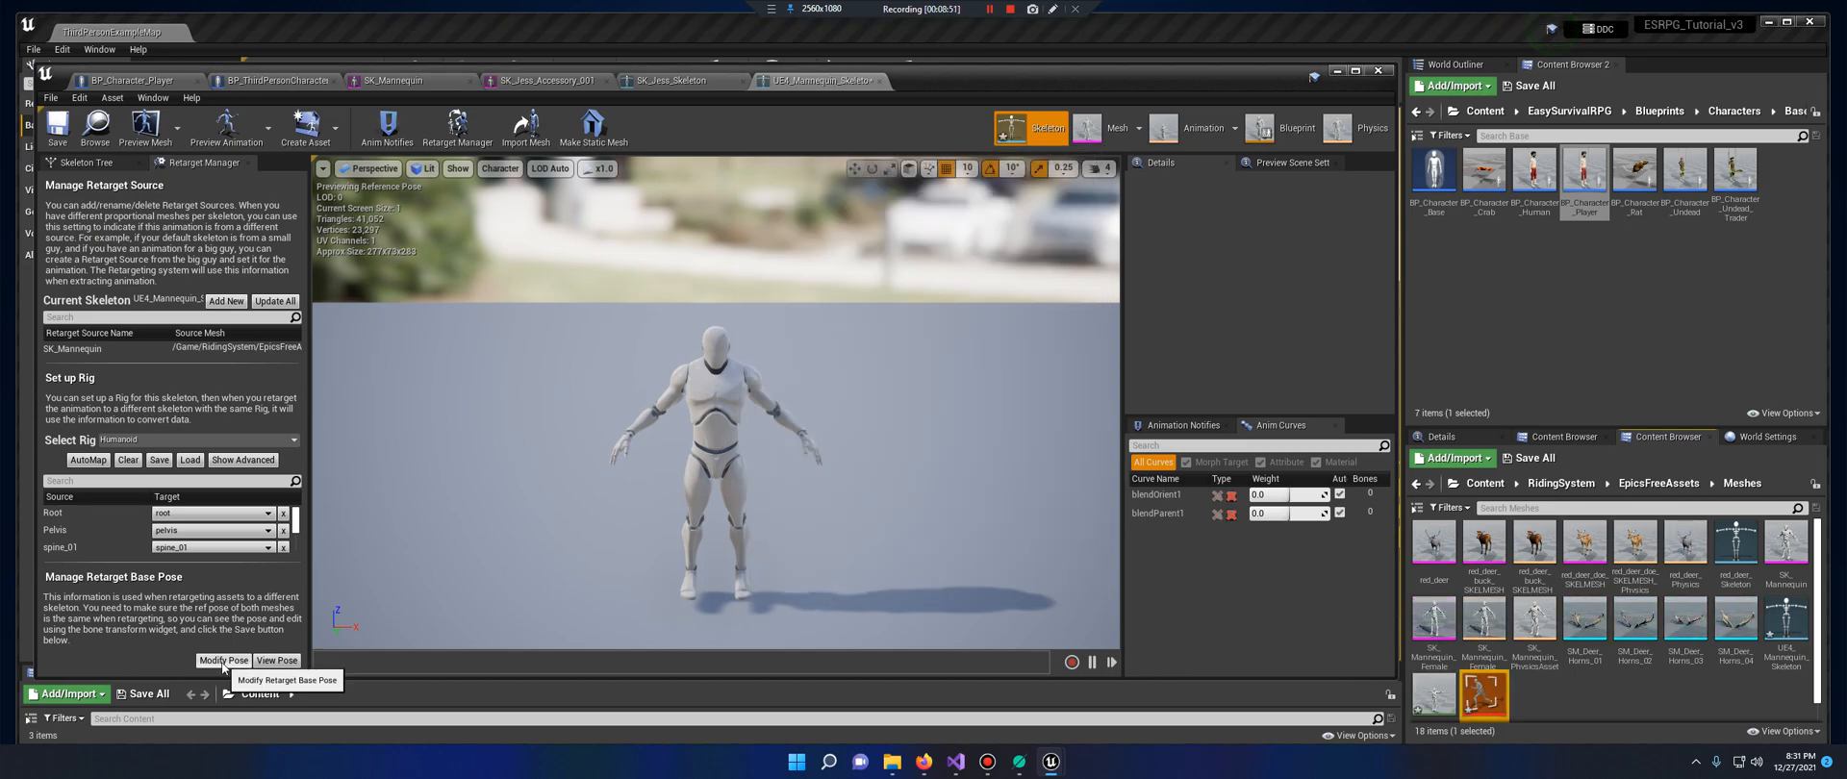
Set the mannequin's retarget base pose from UE4_T_Pose_PoseAsset, then return to BP_ThirdPersonCharacter
click(222, 661)
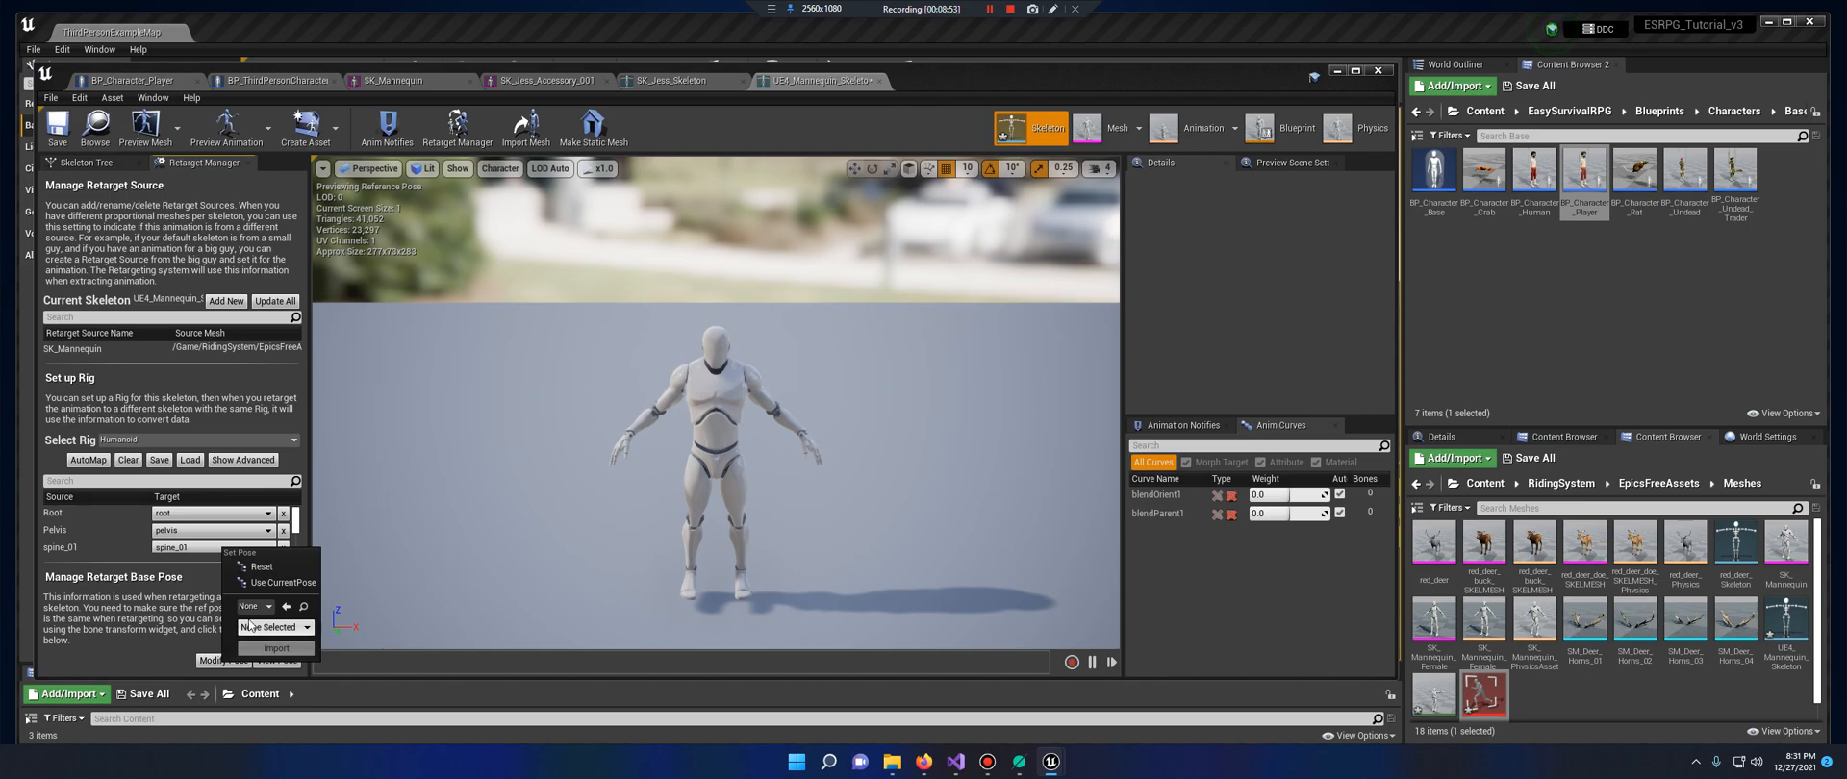
click(269, 605)
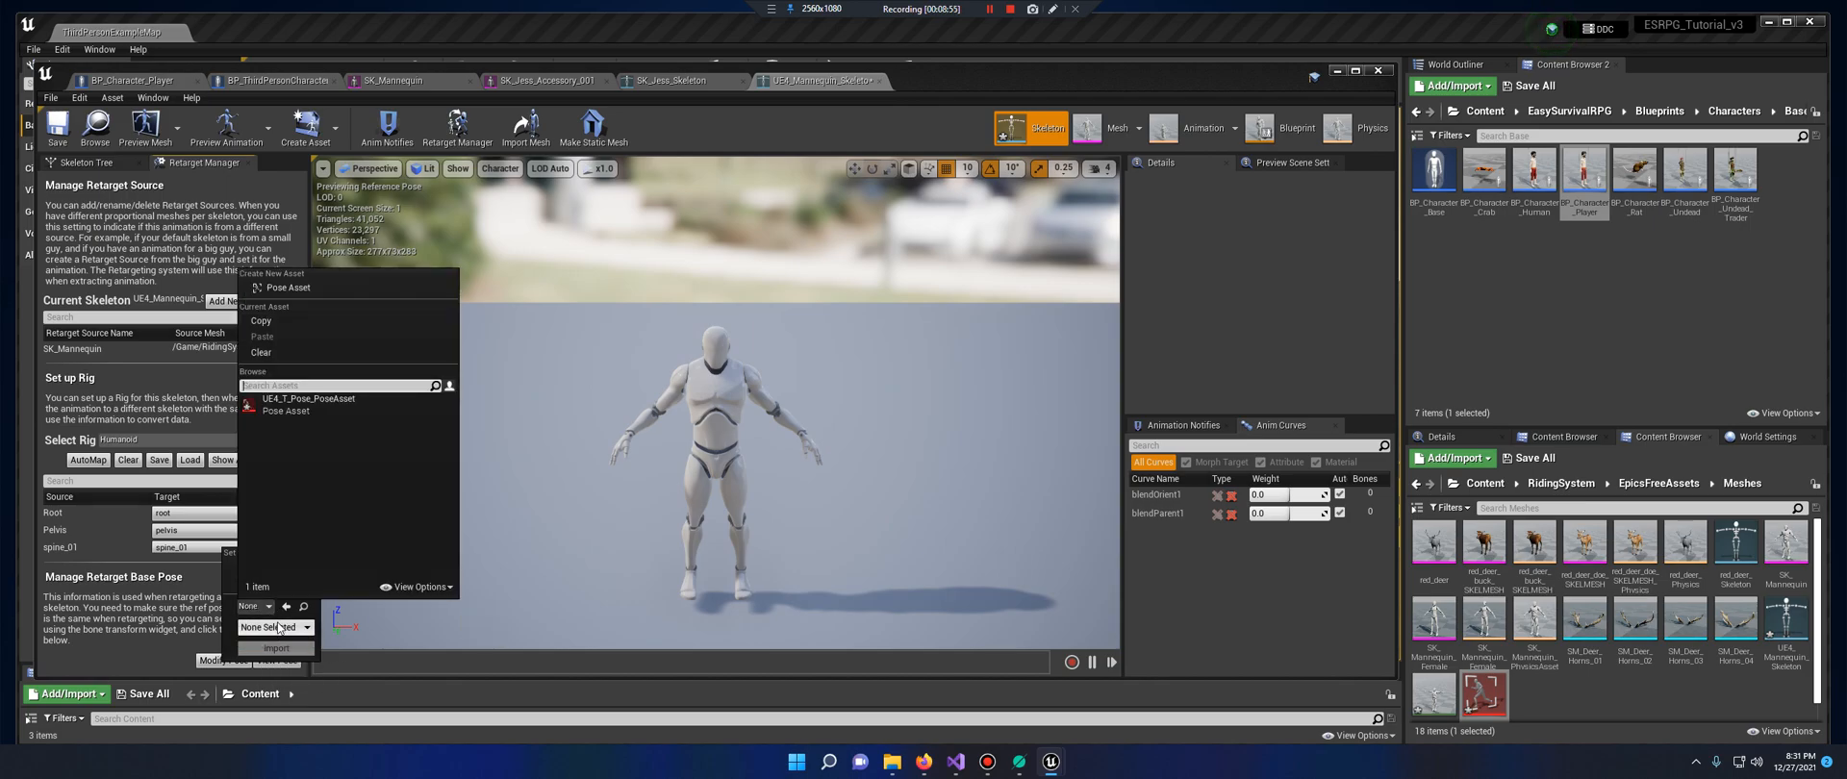
click(275, 627)
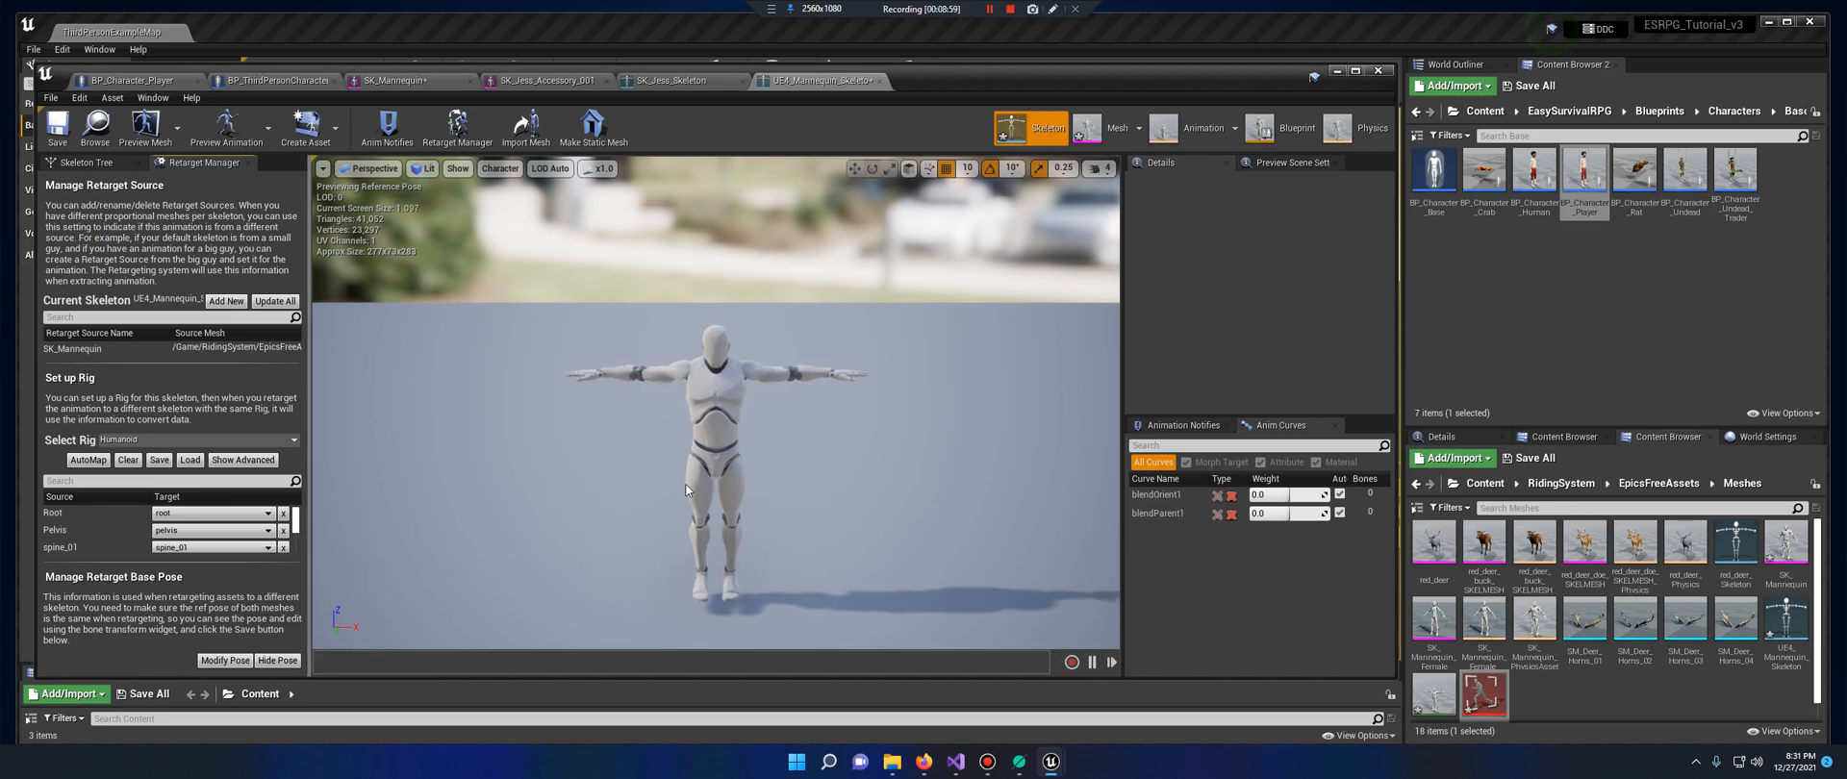
mouse_move(549, 245)
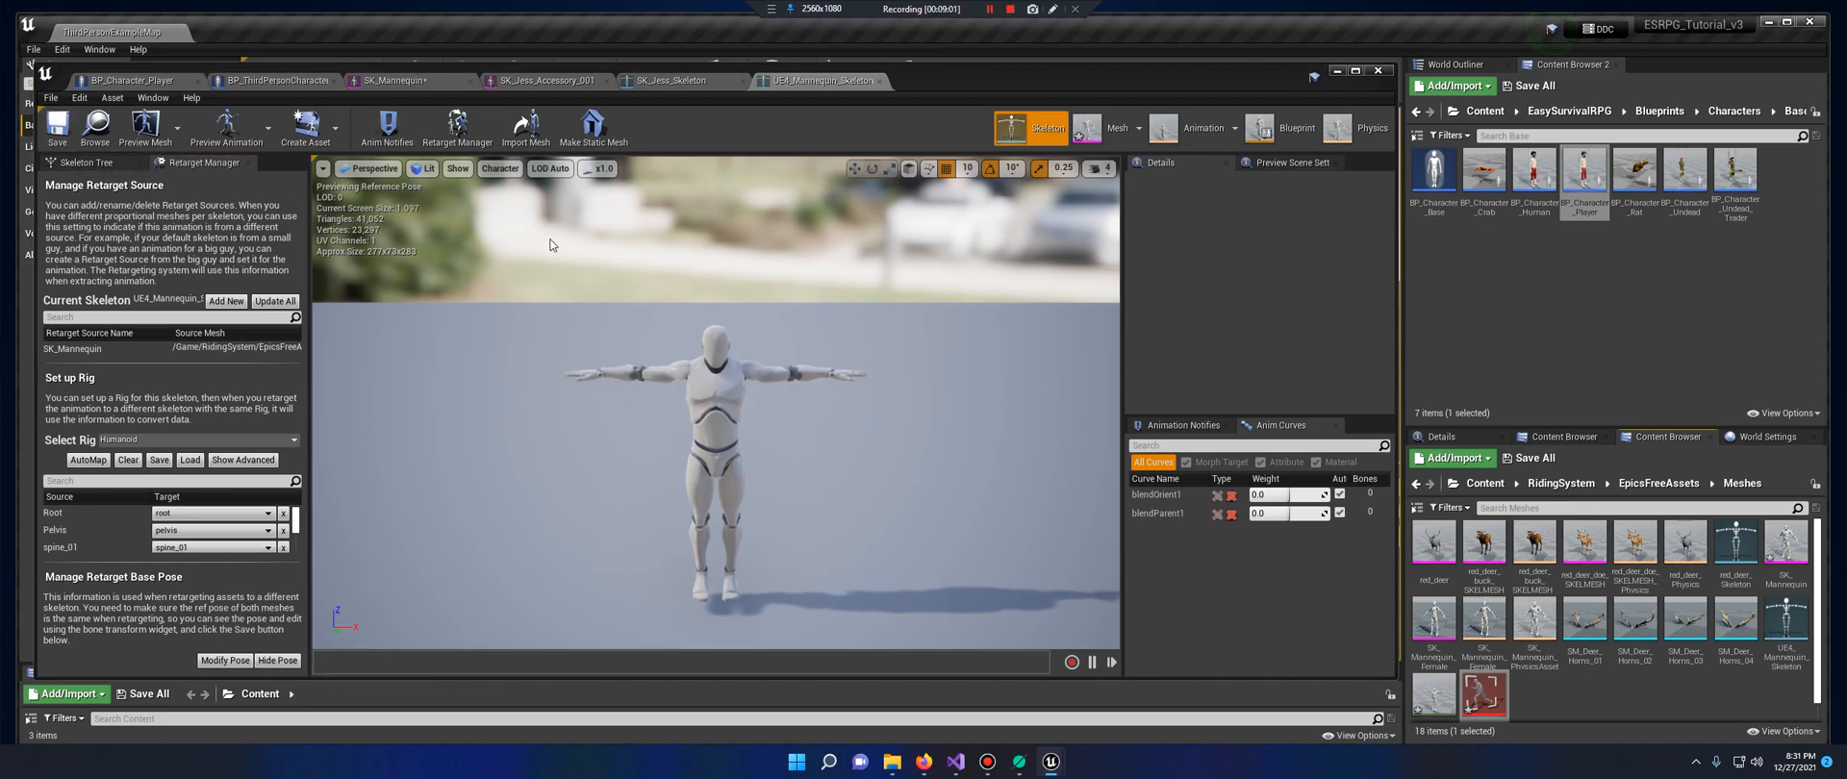
mouse_move(671, 80)
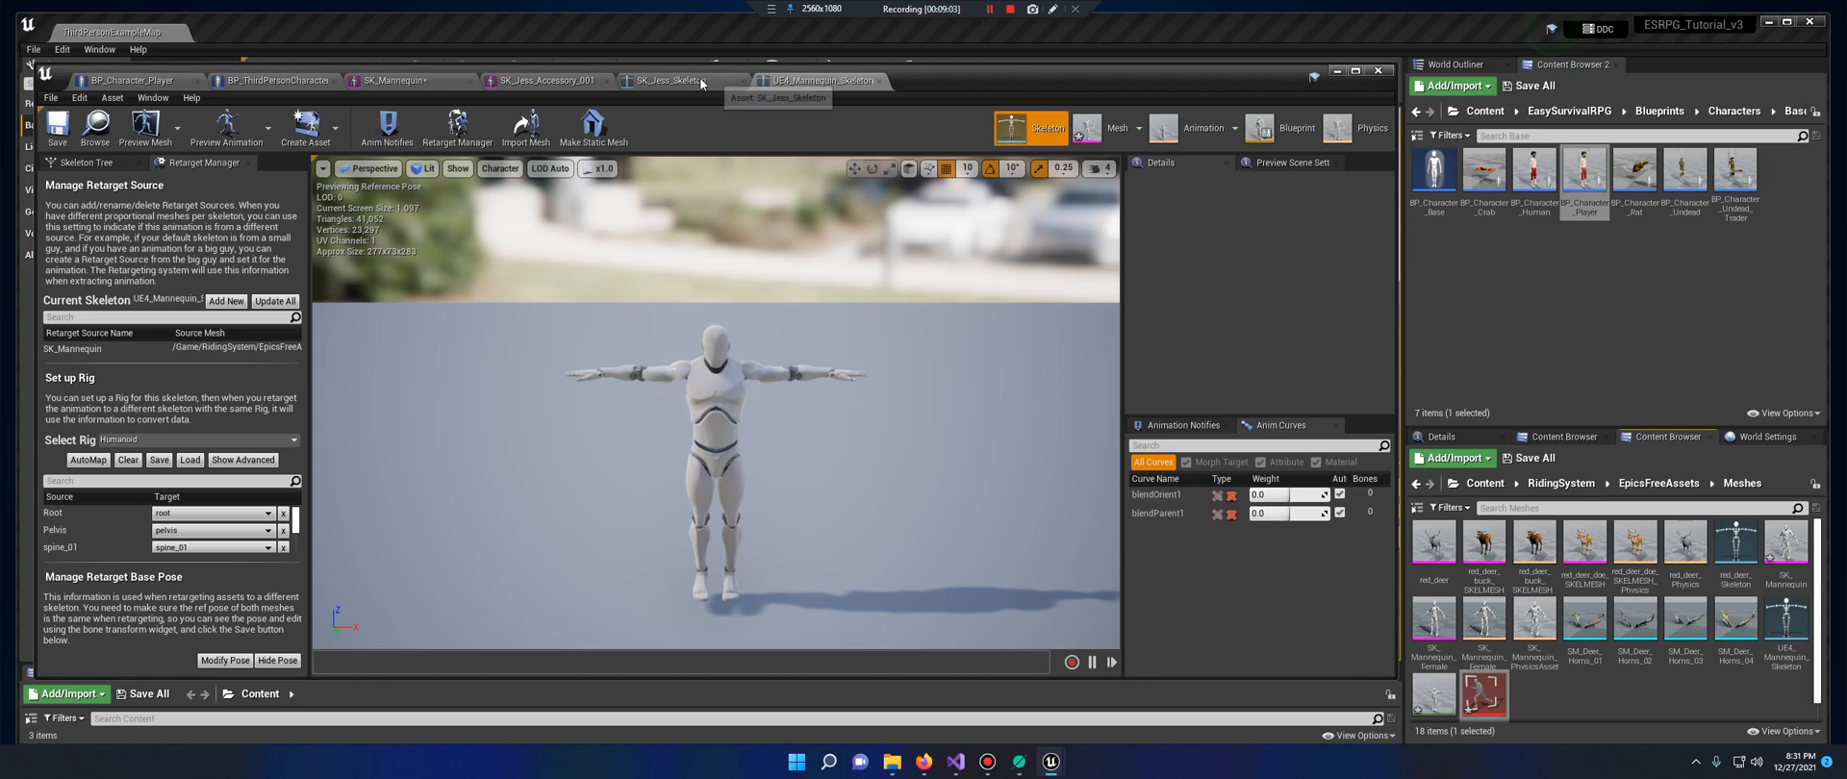
mouse_move(1433, 624)
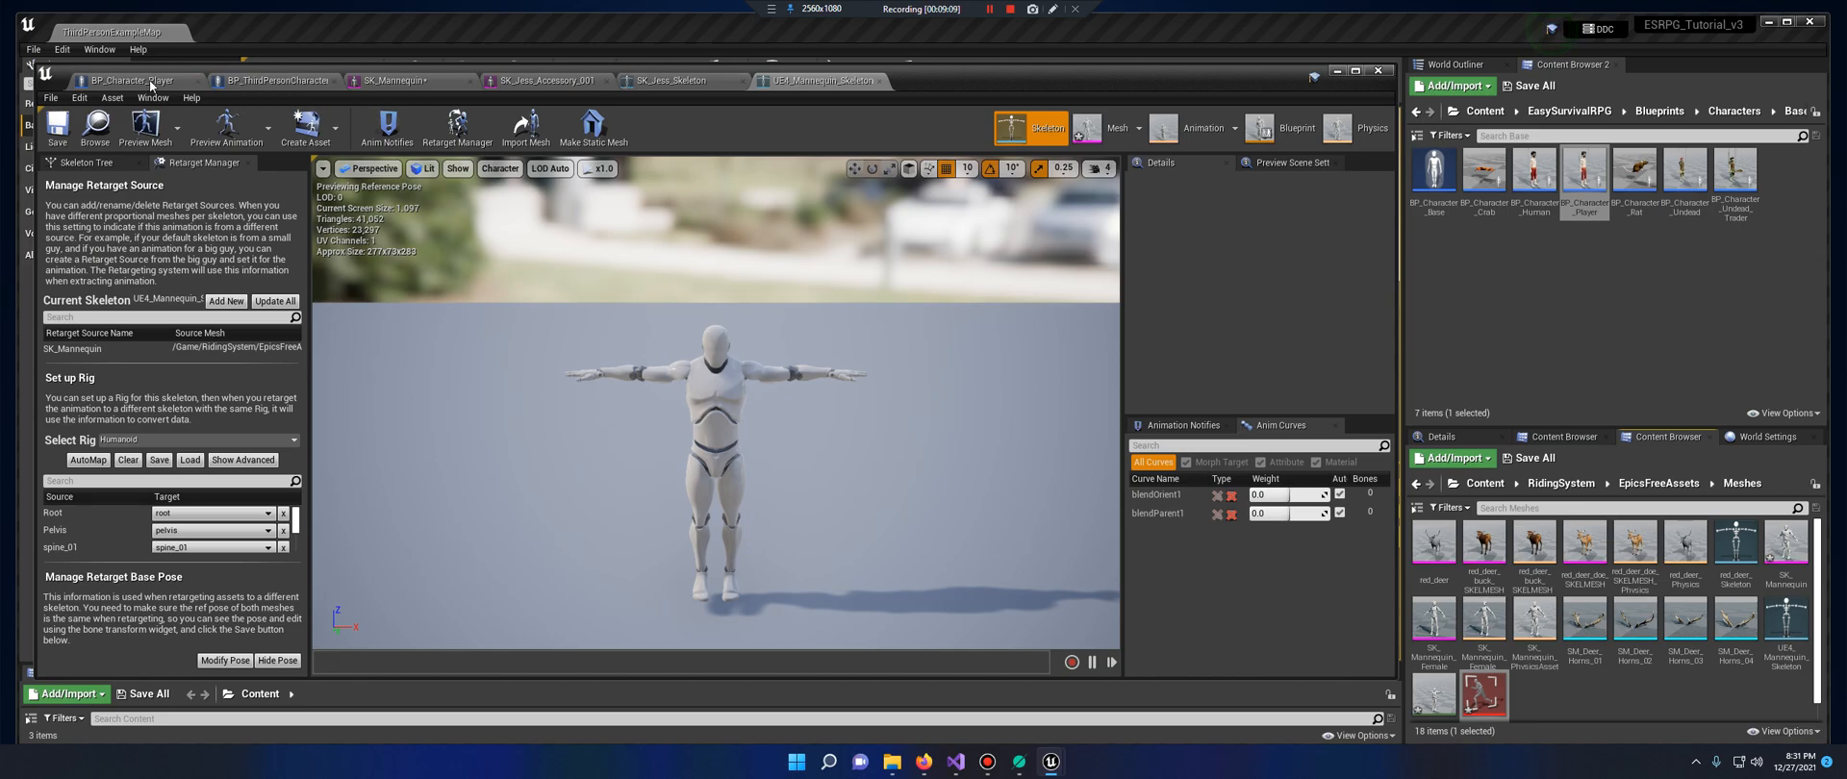
click(130, 79)
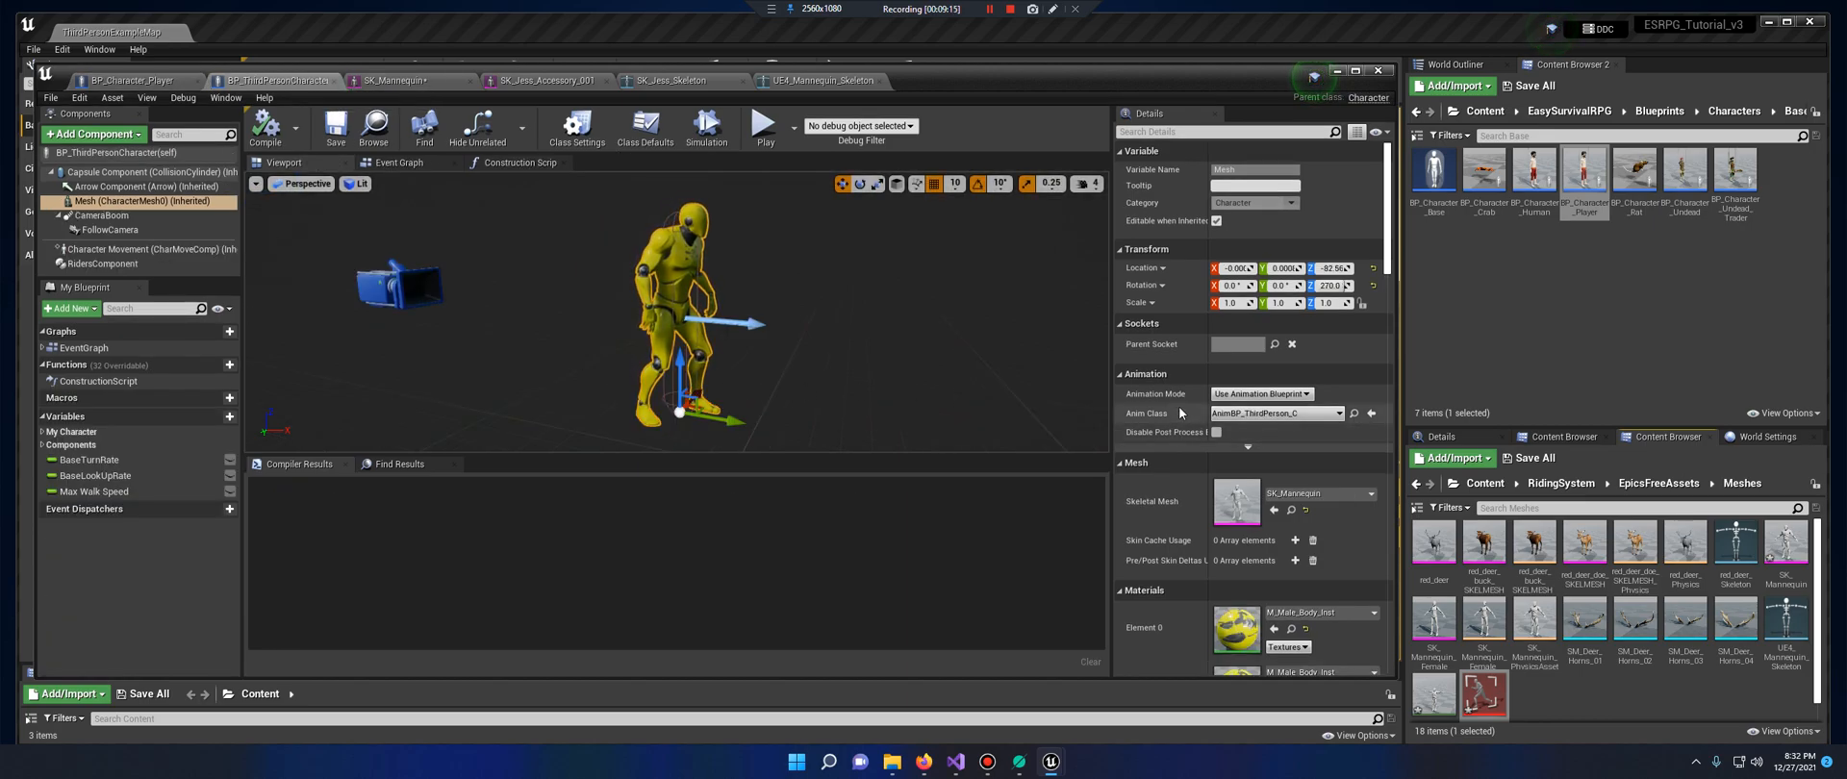
Duplicate and retarget RidersComponent's Mount_Anim_1 to SK_Jess_Skeleton and open the copy
click(104, 264)
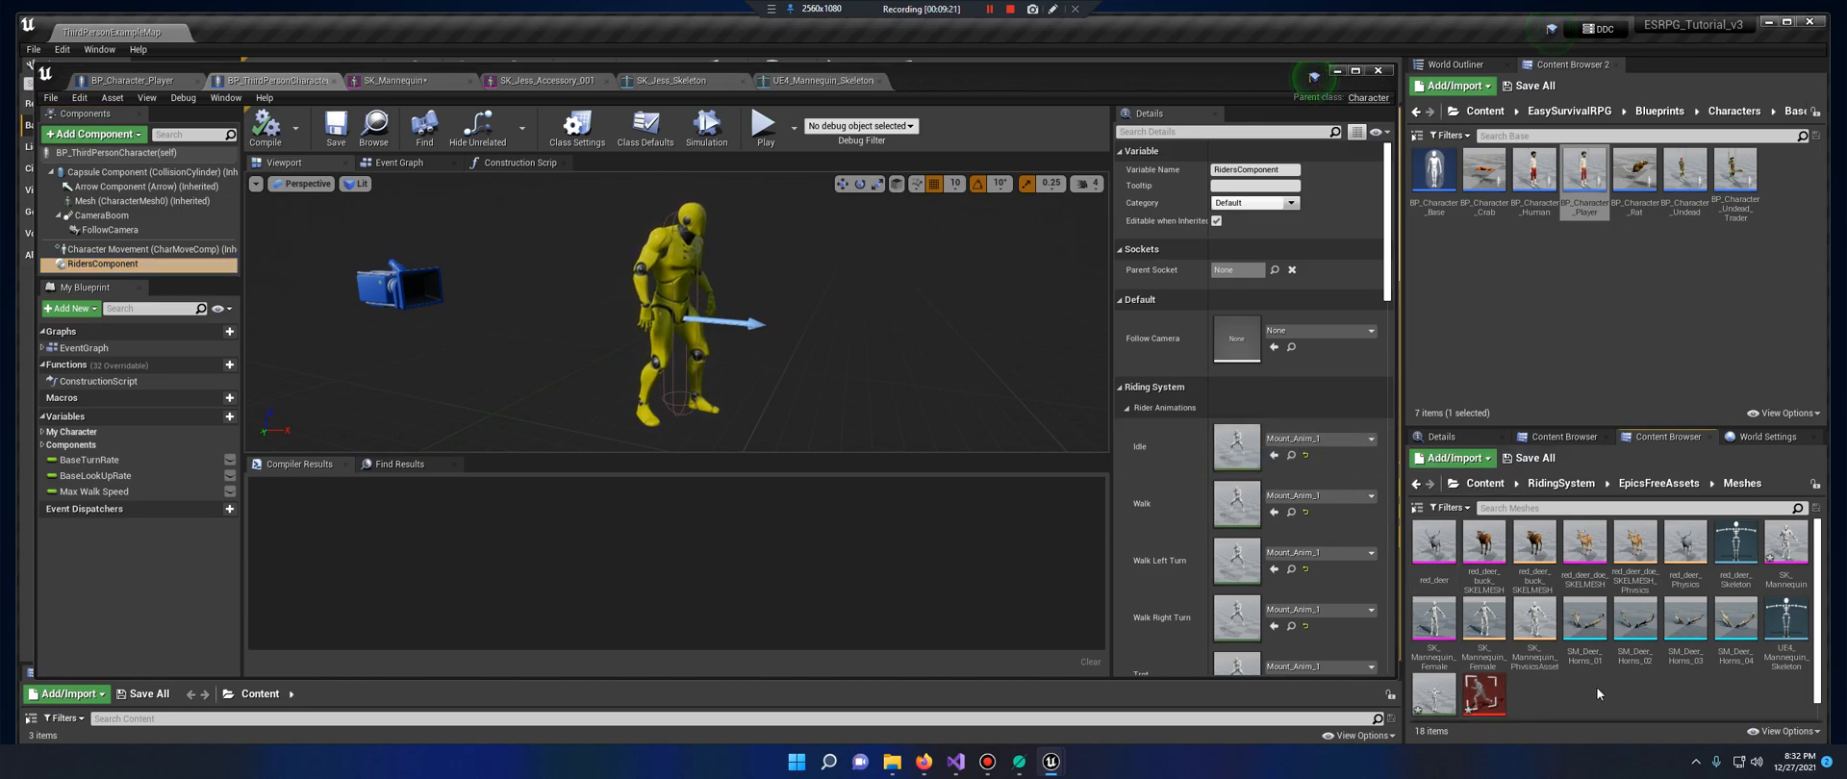
mouse_move(1291, 457)
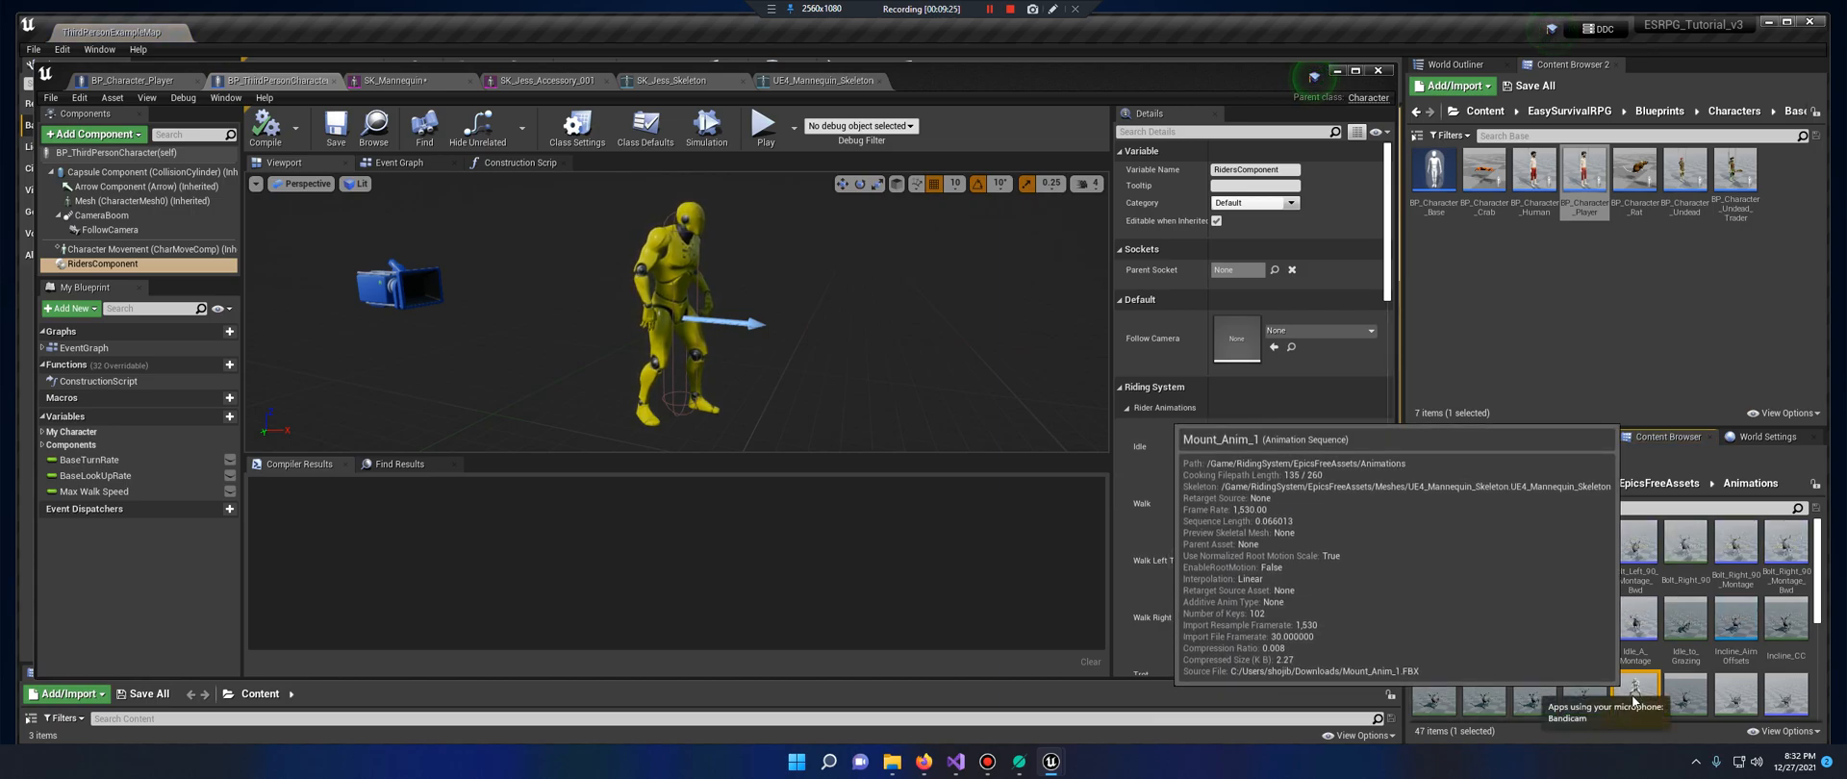
right_click(1636, 690)
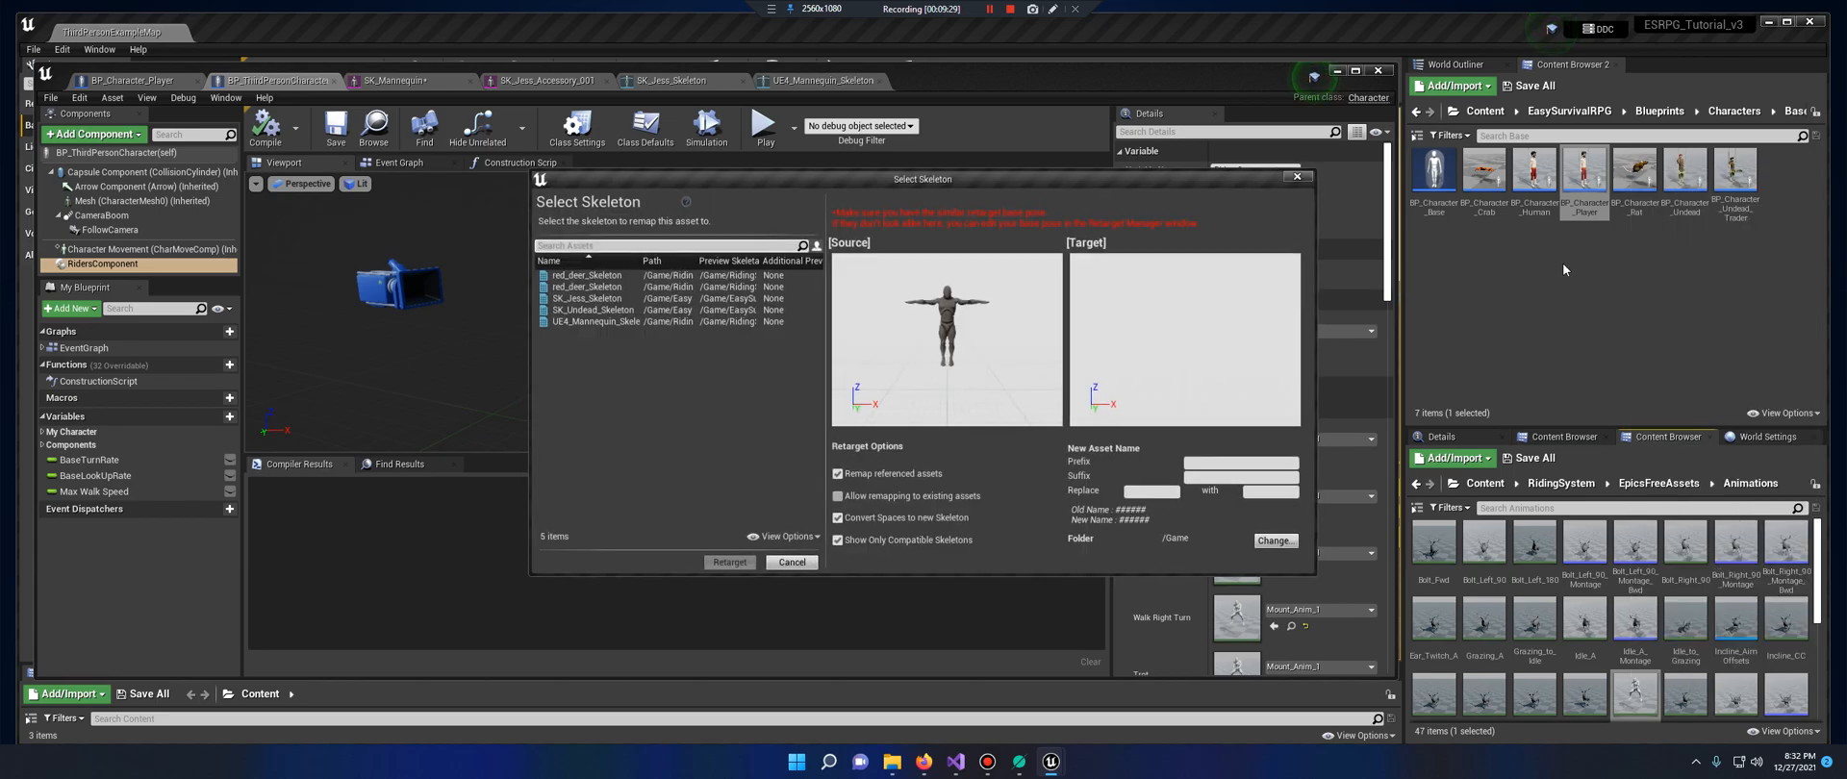
click(589, 298)
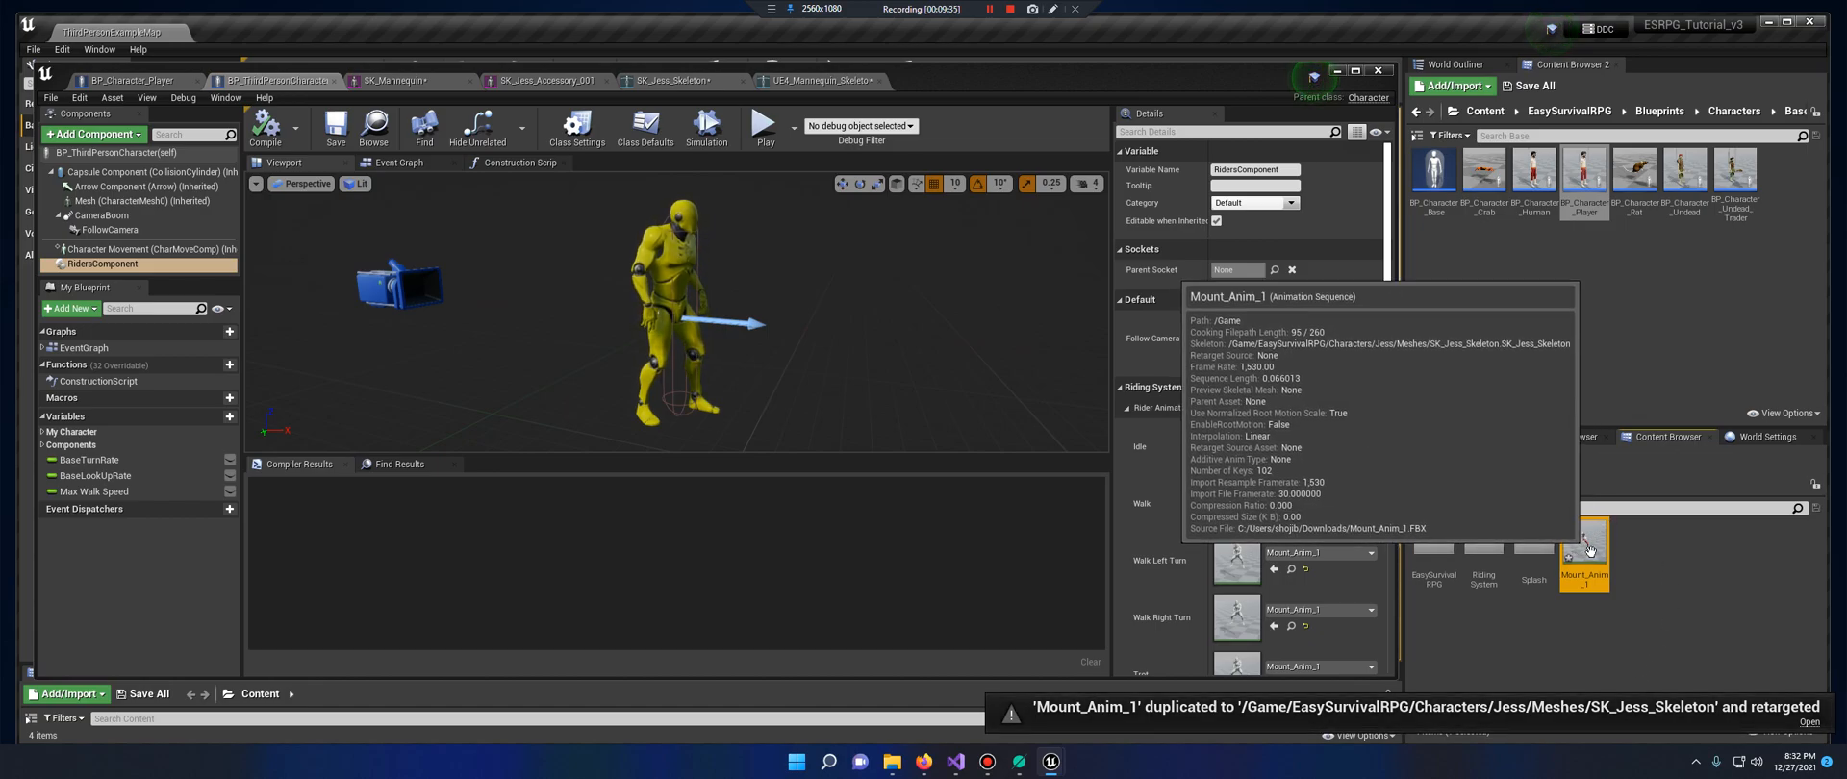
double_click(1584, 547)
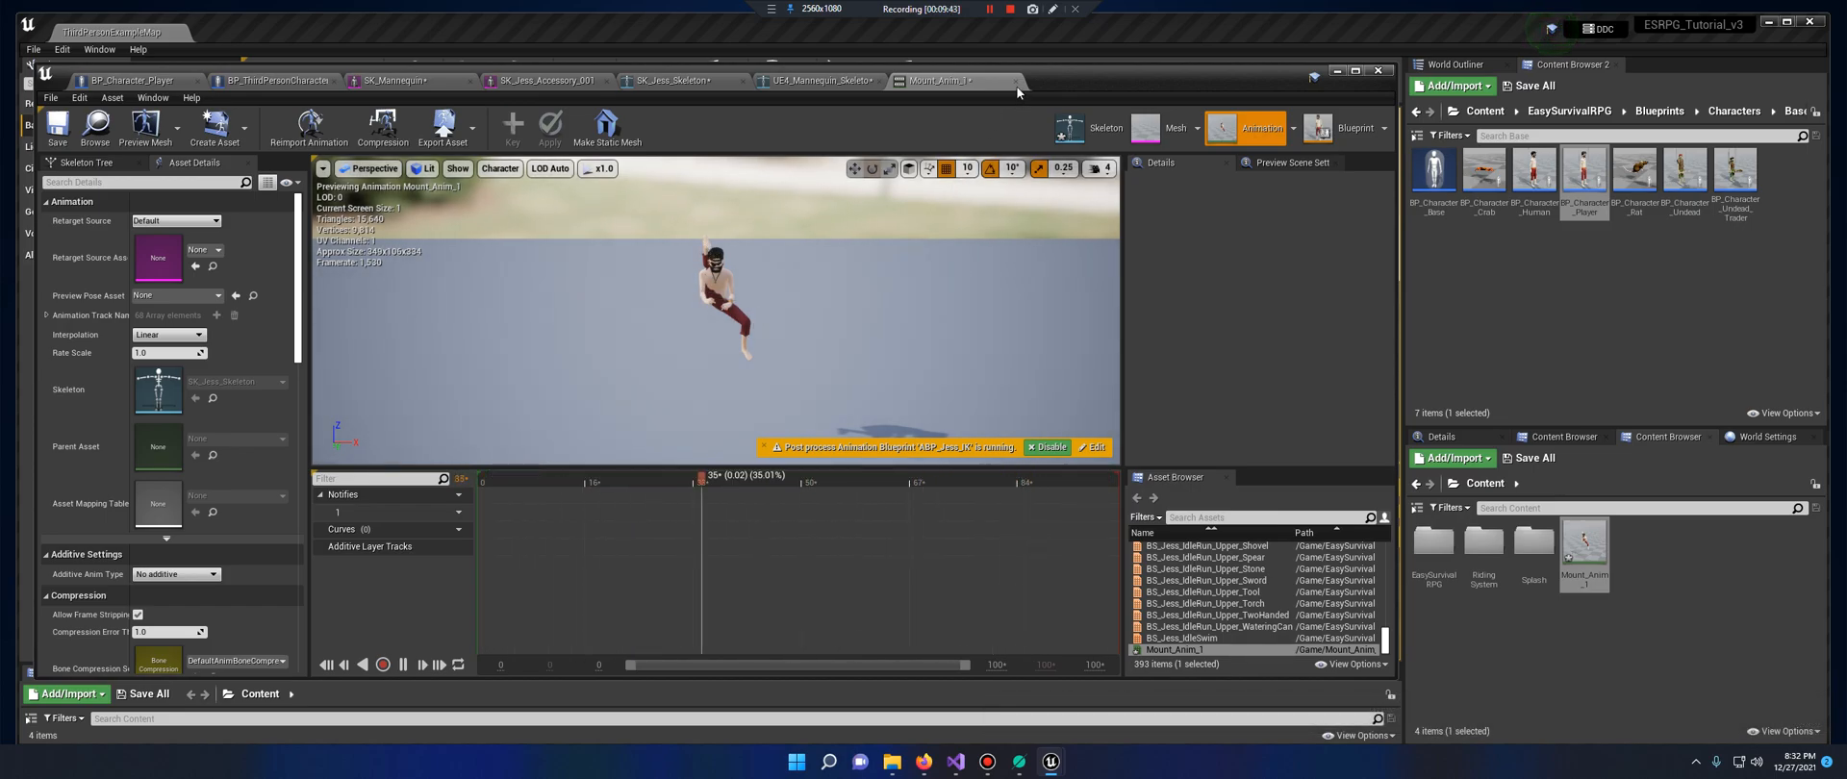
In SK_Jess_Skeleton's Retarget Manager, map thumb_01_r to the thumb_01_r bone
click(813, 80)
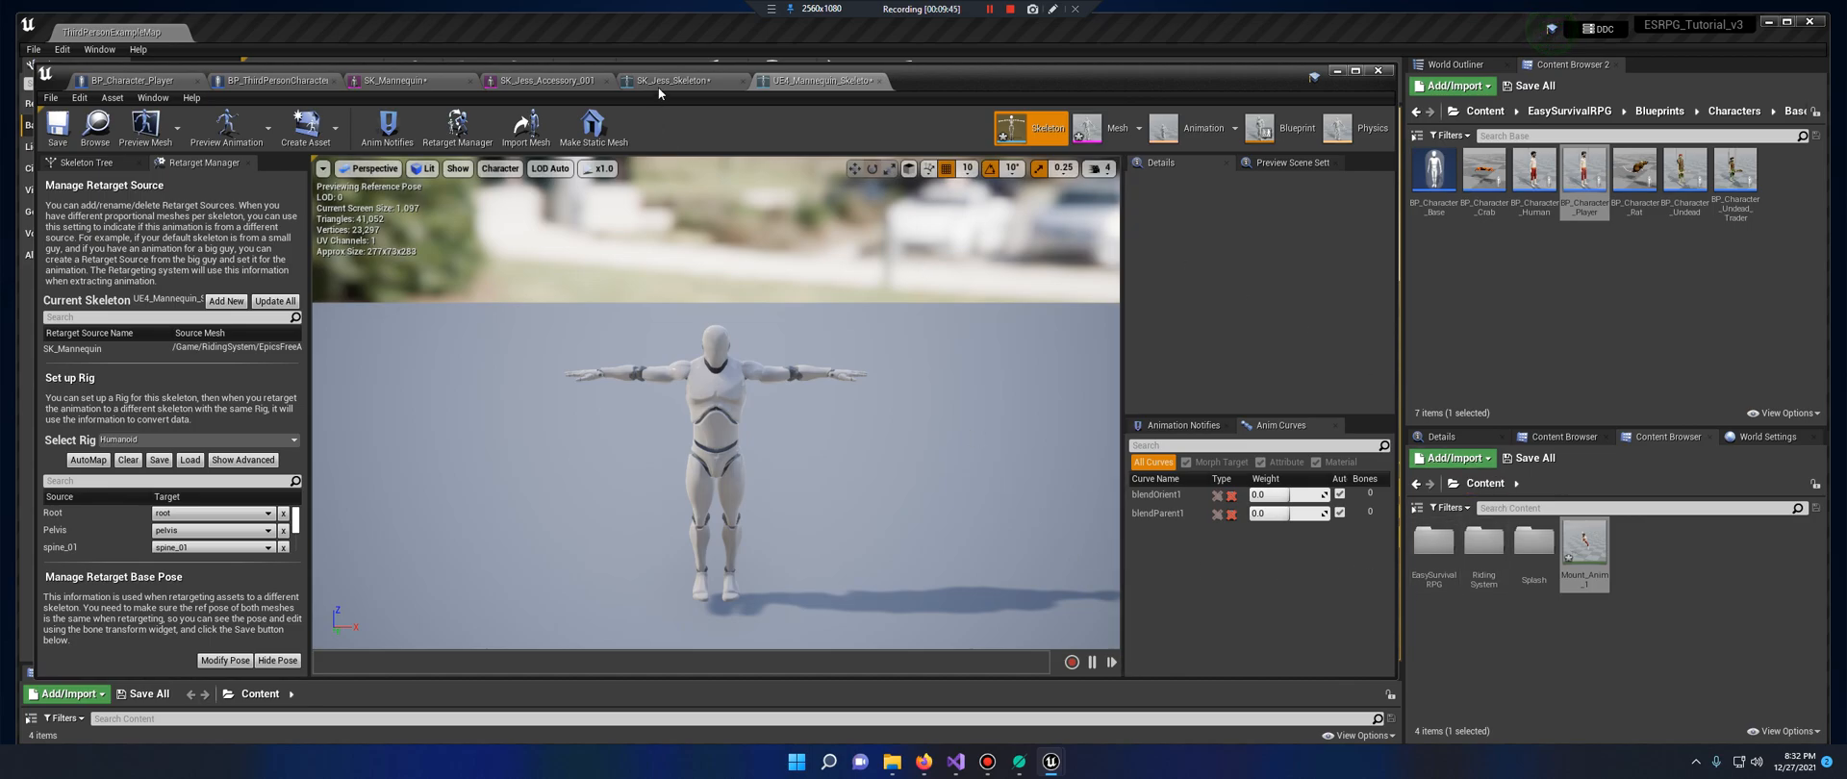
click(673, 80)
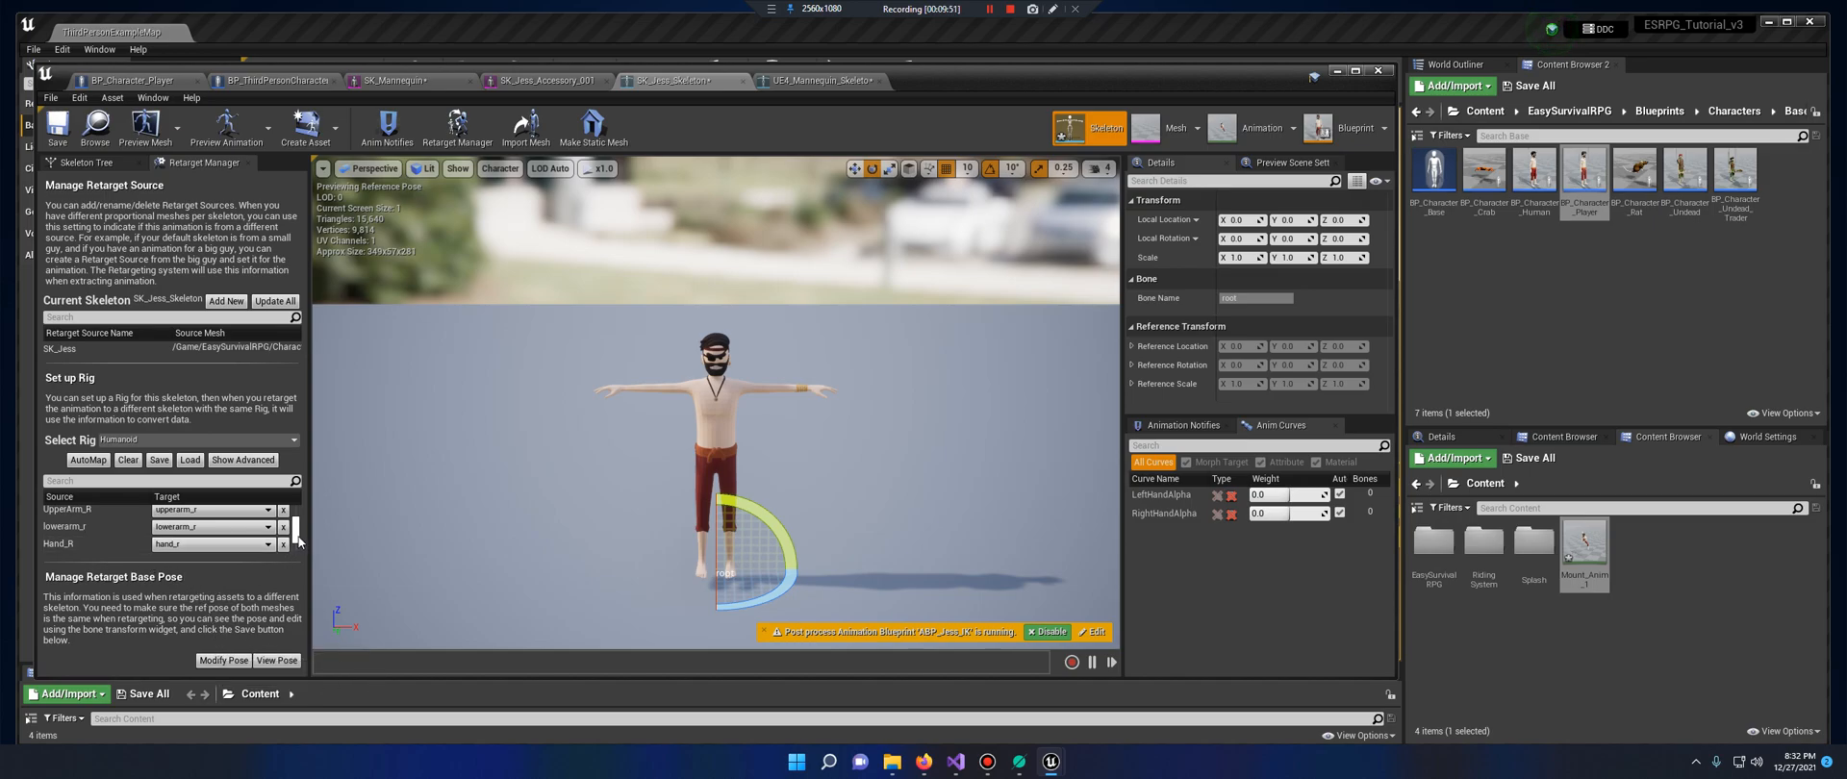
scroll(down, 3)
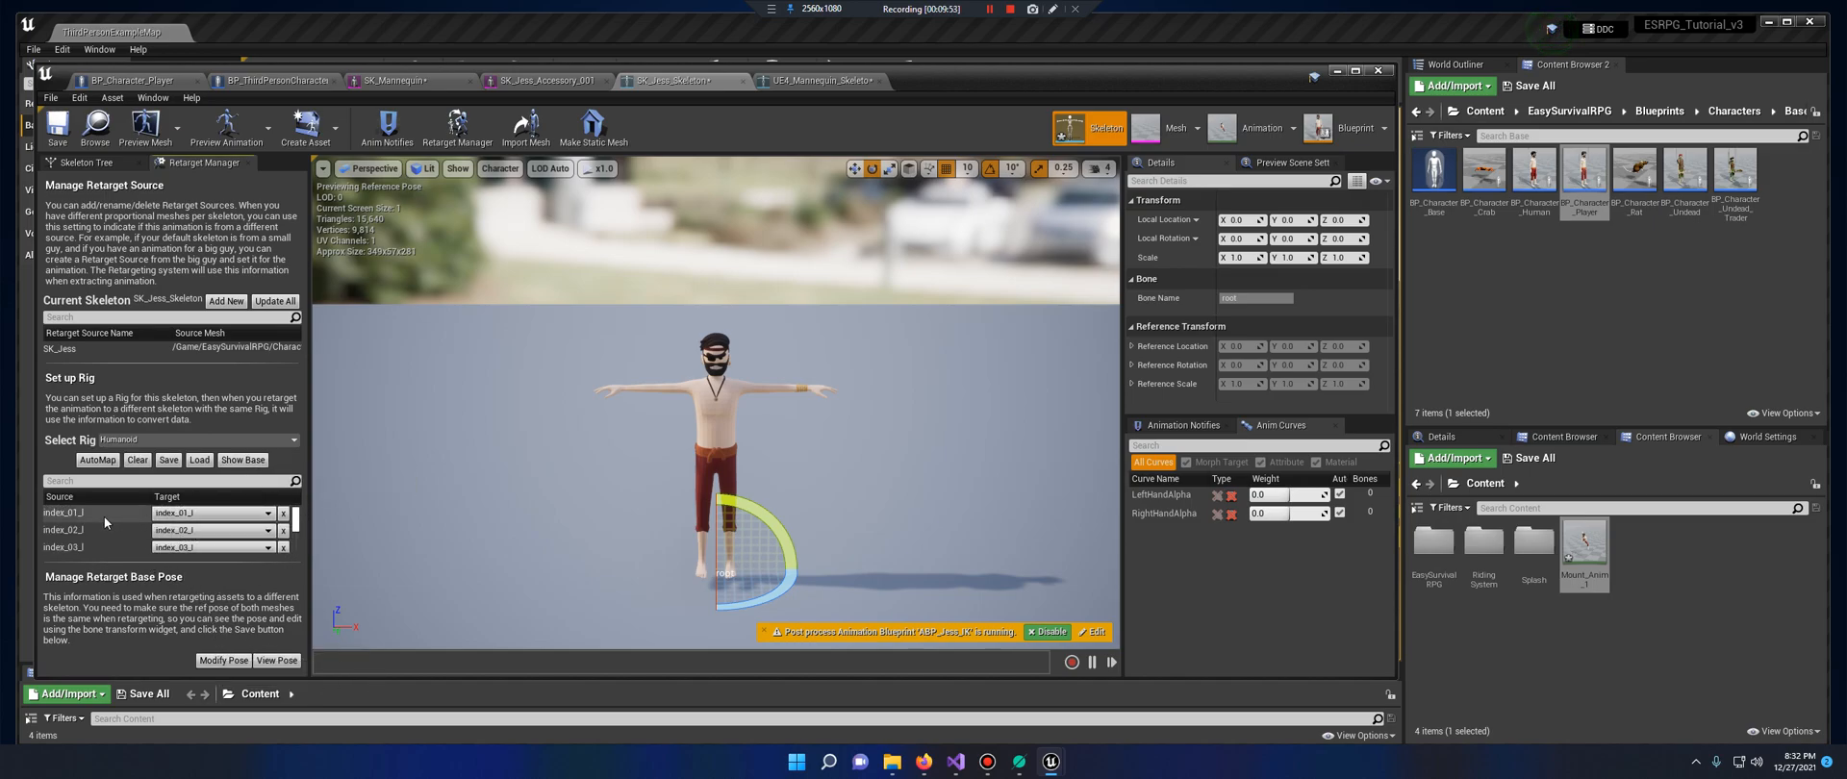
scroll(down, 3)
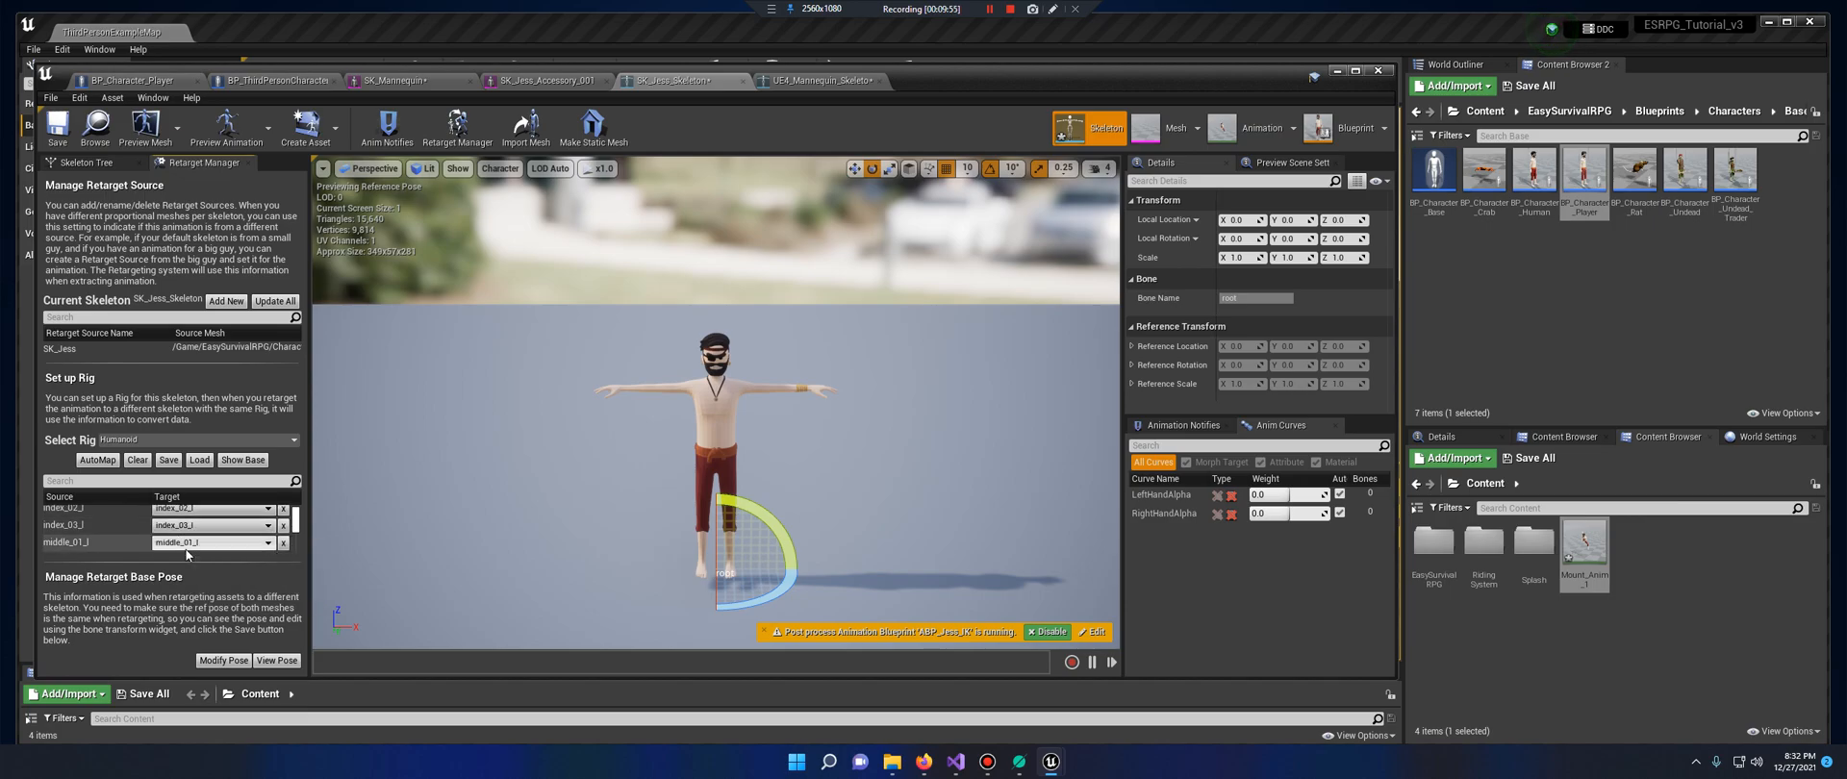
scroll(down, 3)
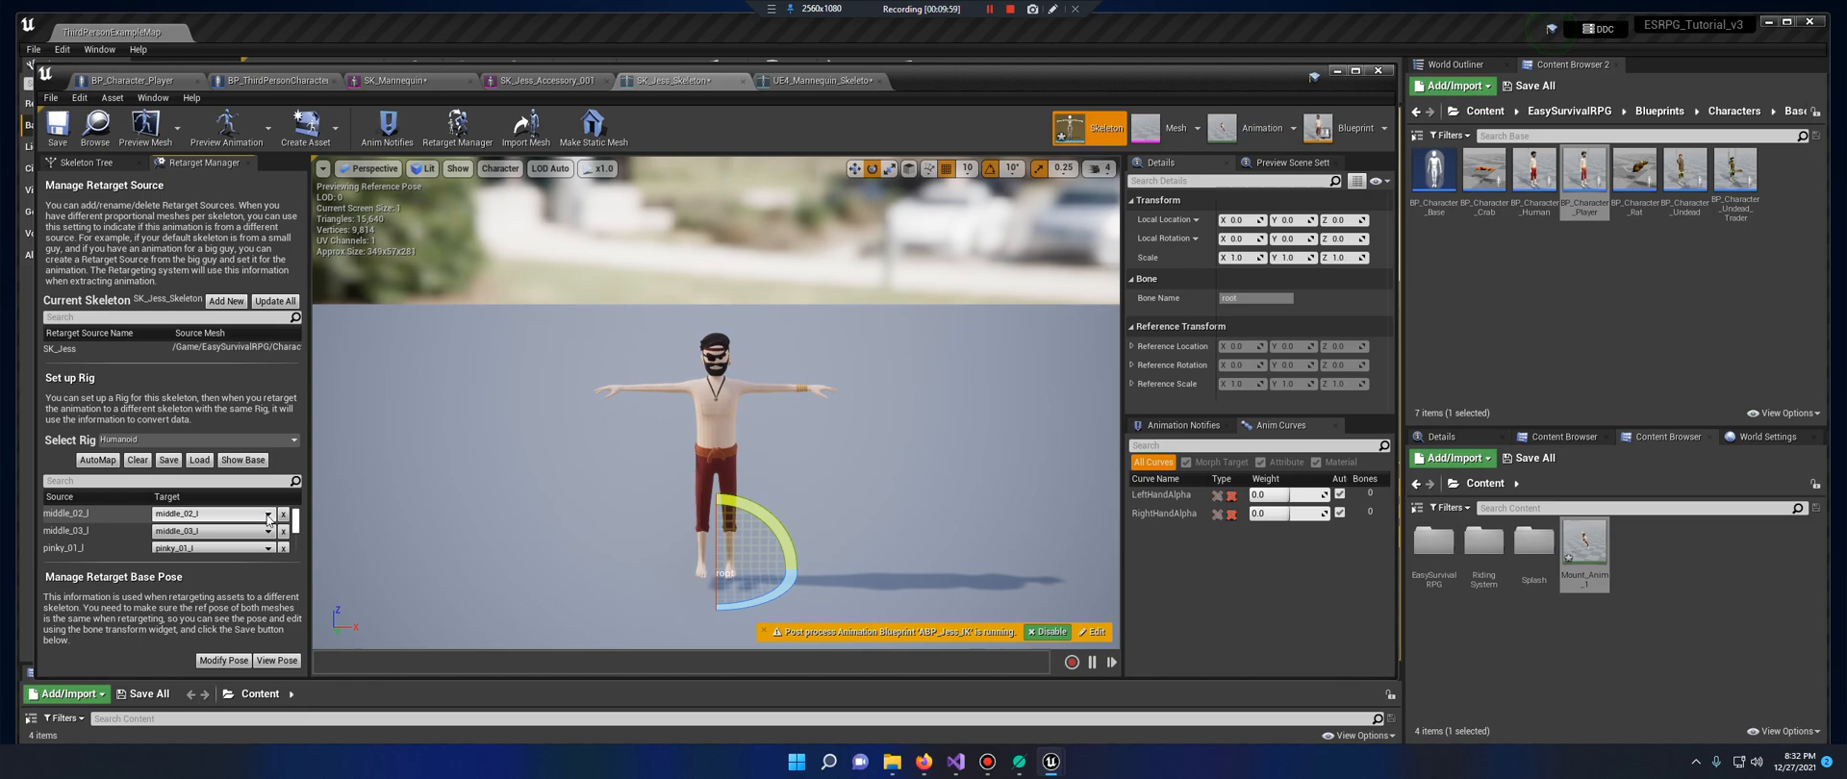
click(268, 516)
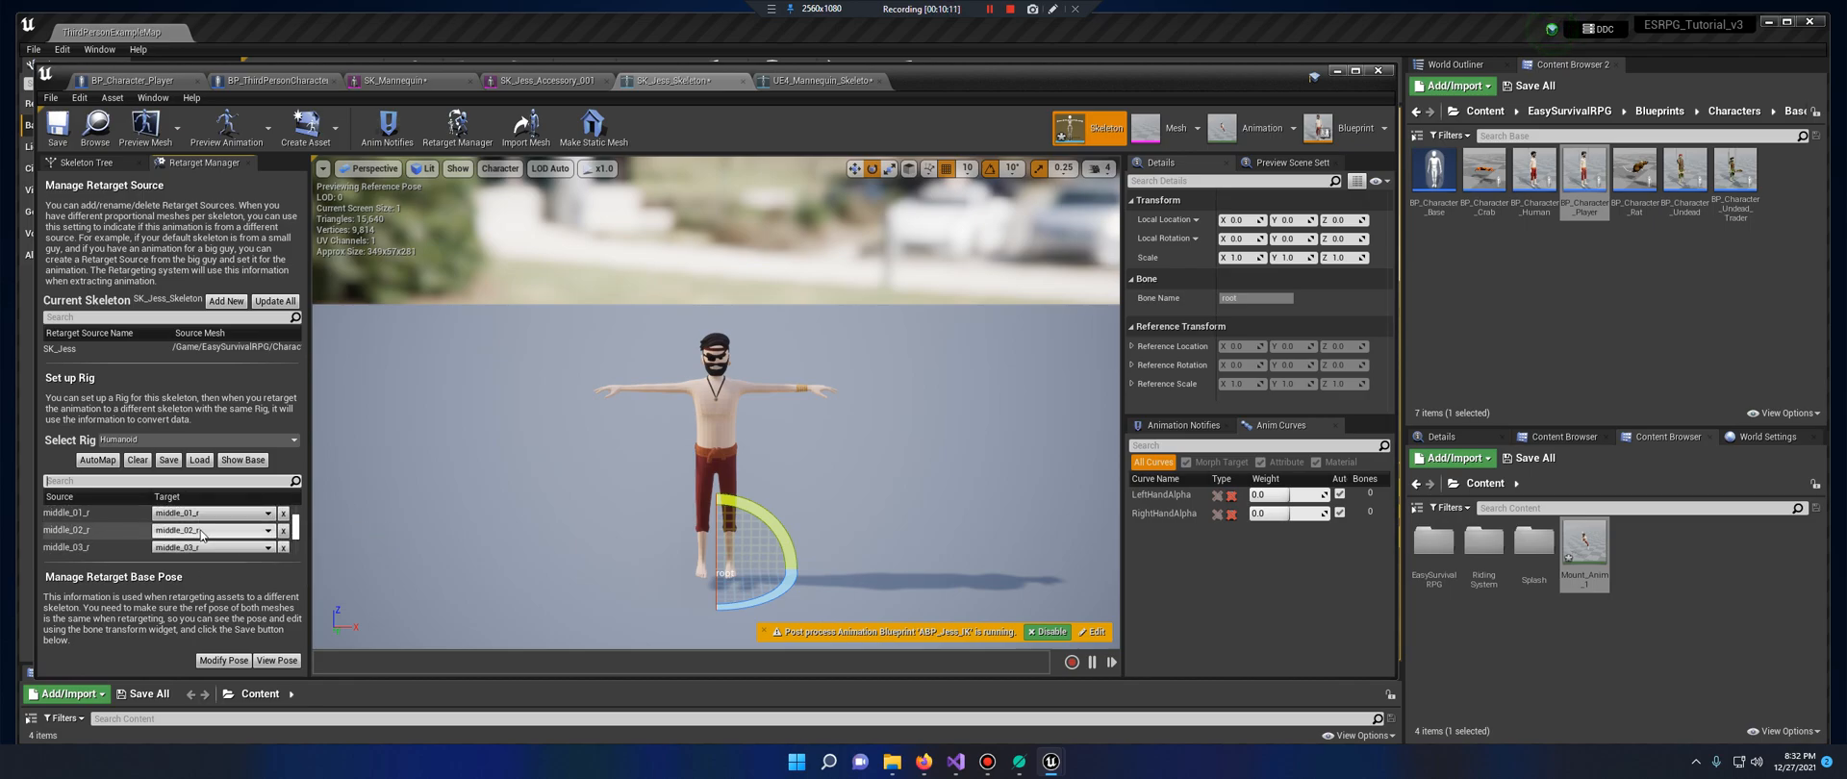
Scroll through the remaining right-hand thumb mappings in Jess's Humanoid rig
scroll(down, 3)
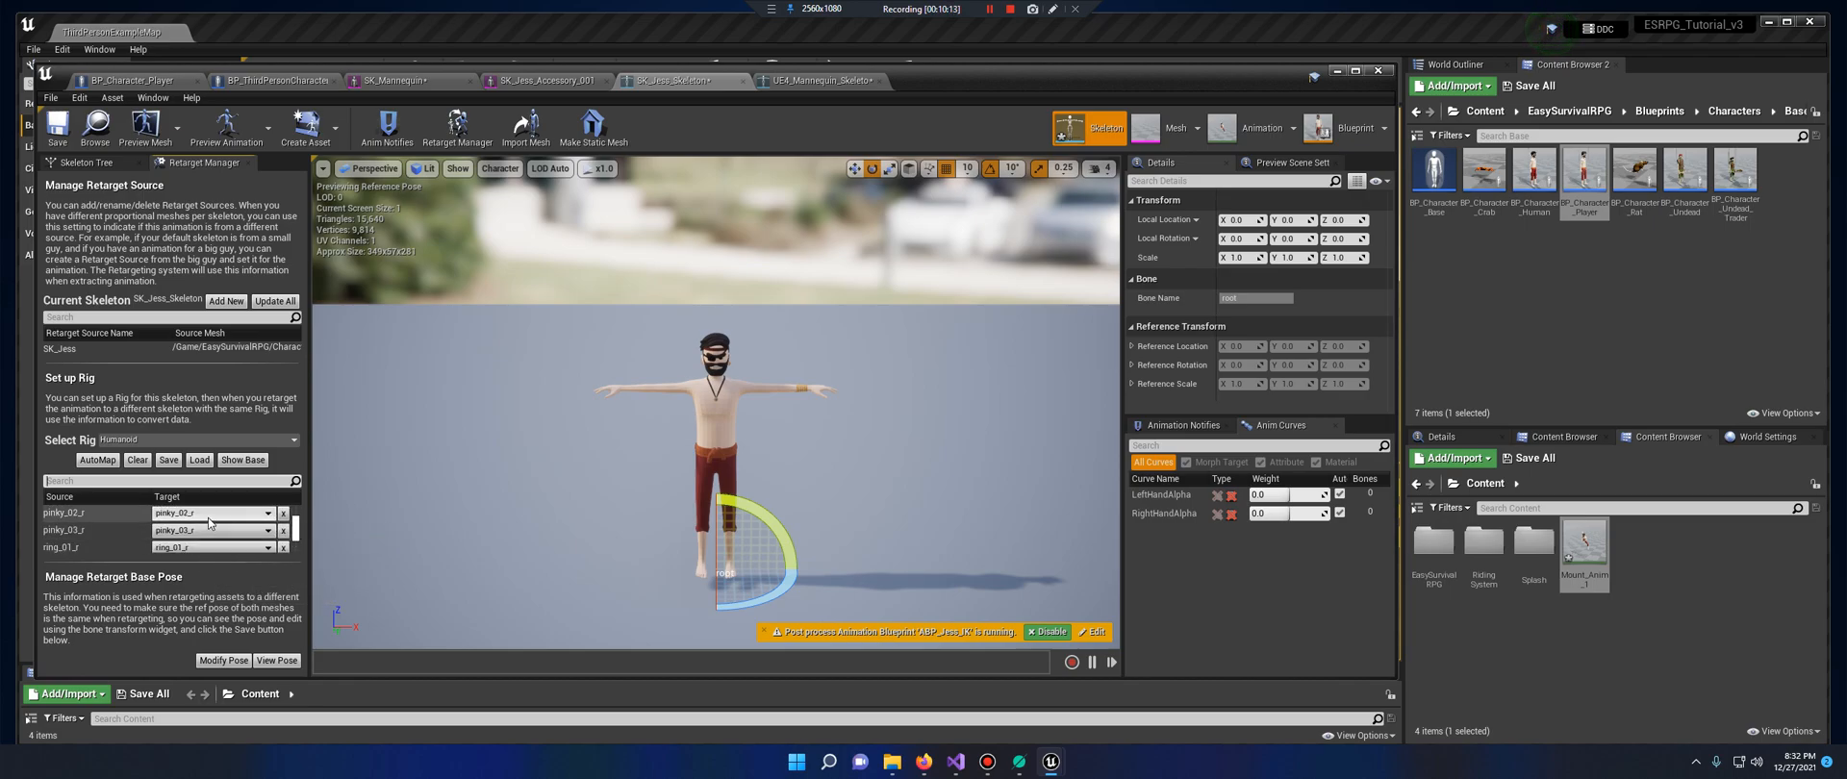
scroll(down, 3)
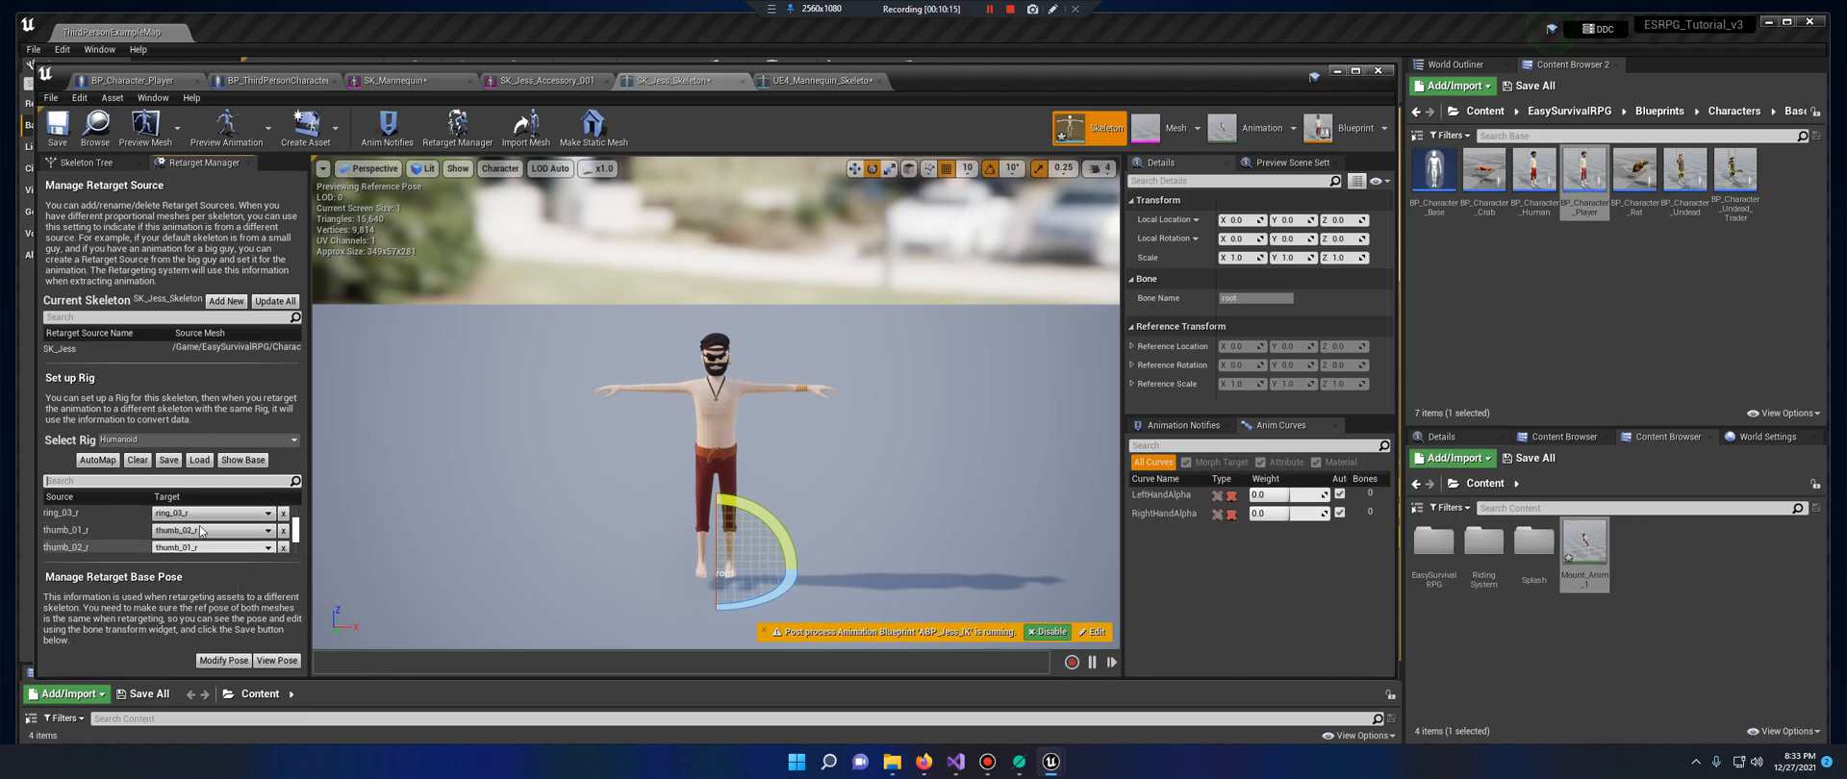
mouse_move(206, 539)
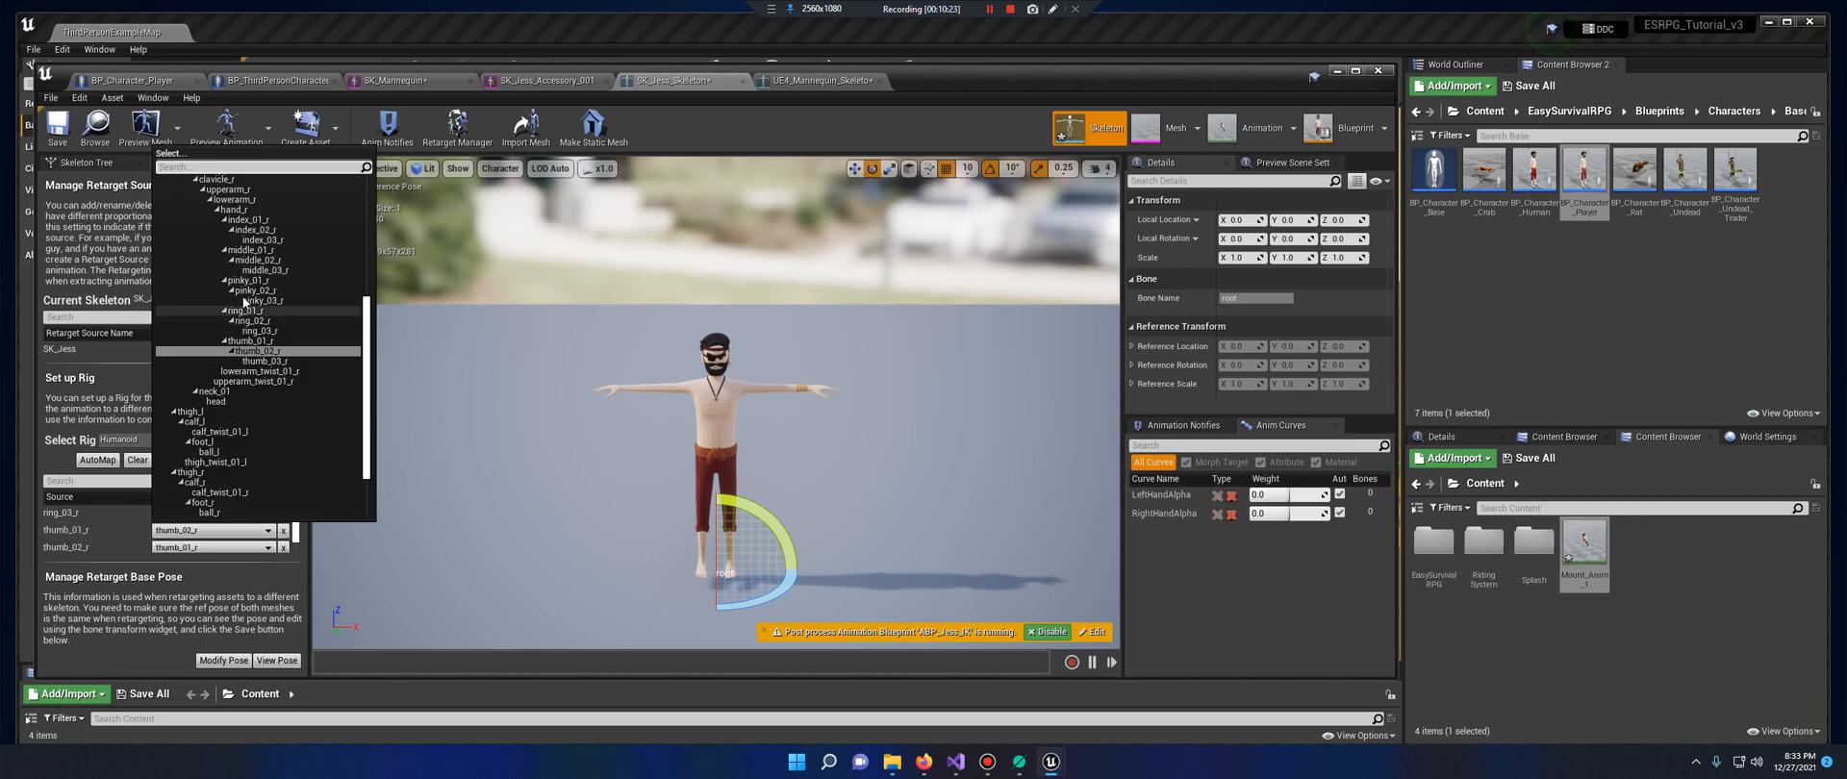
scroll(down, 3)
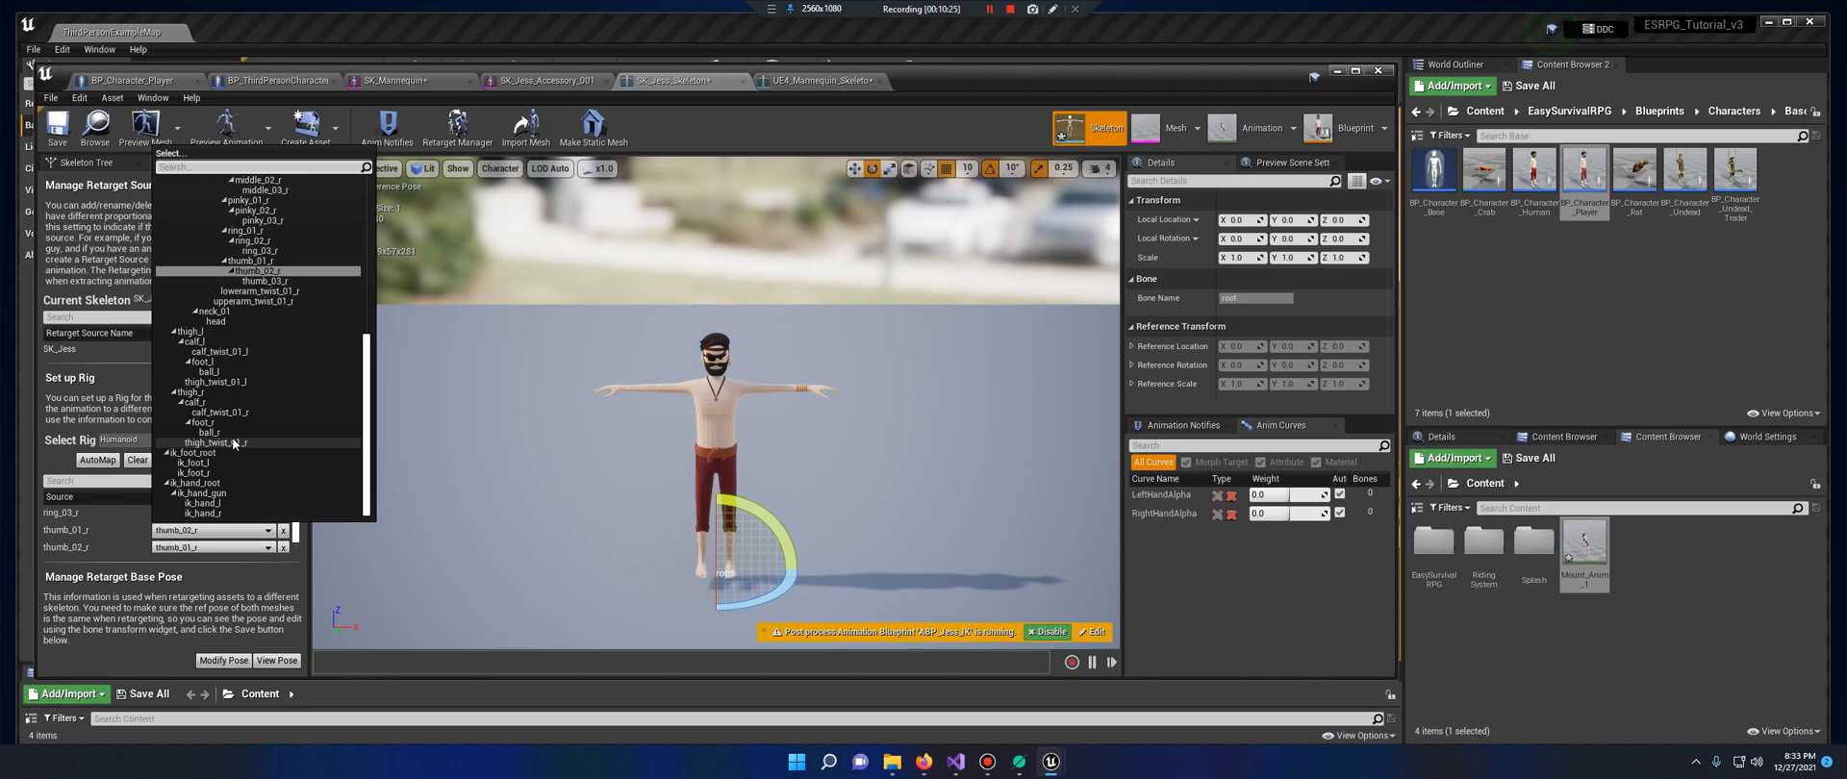
scroll(up, 3)
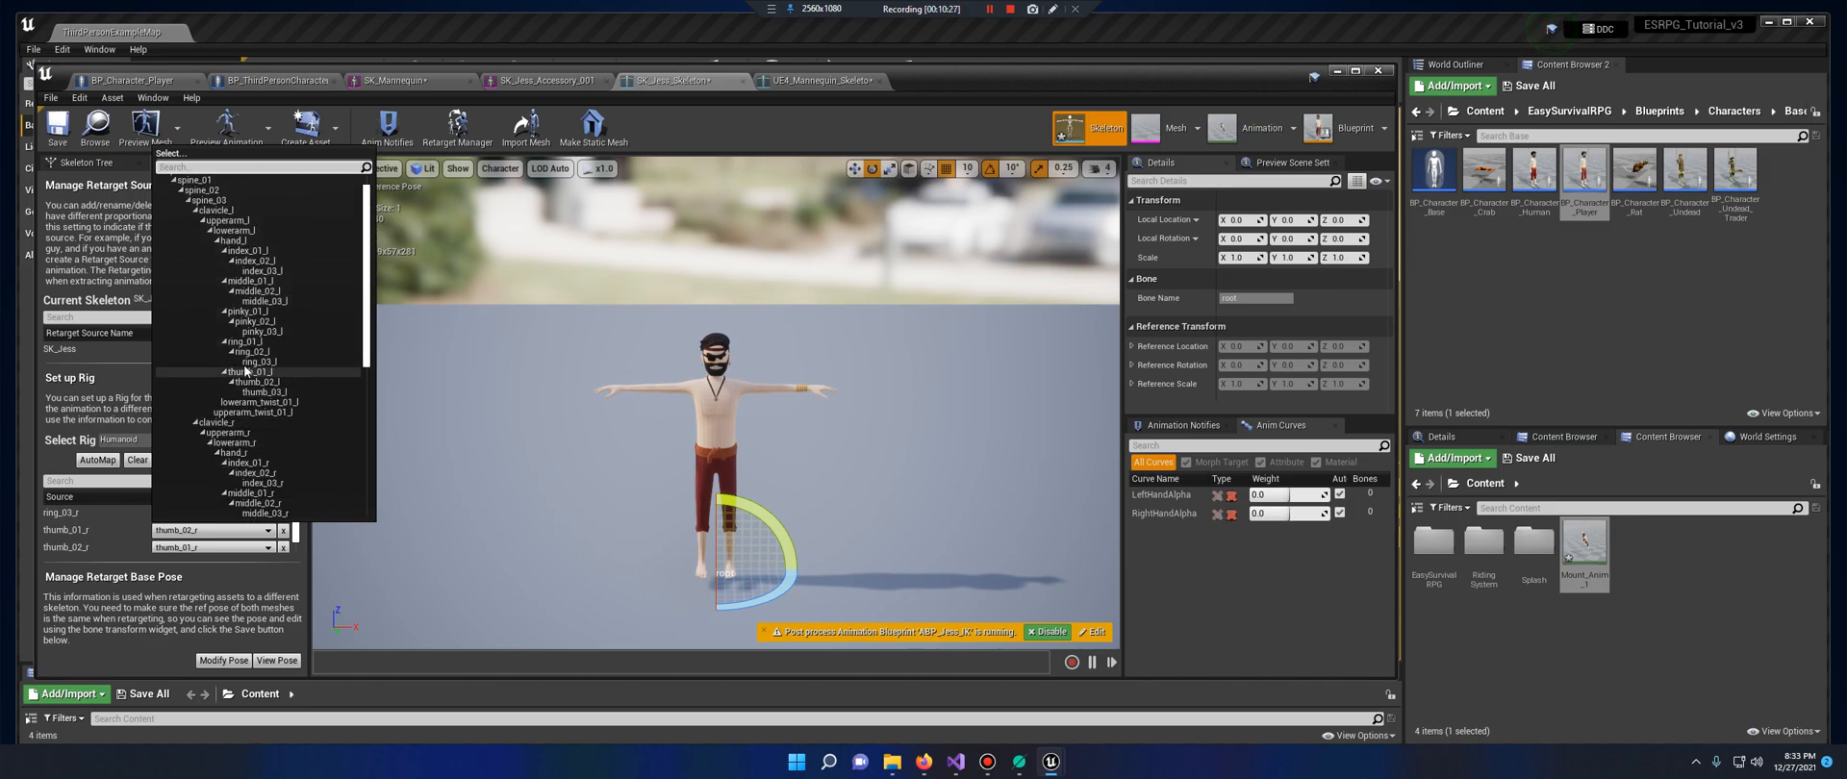
scroll(down, 3)
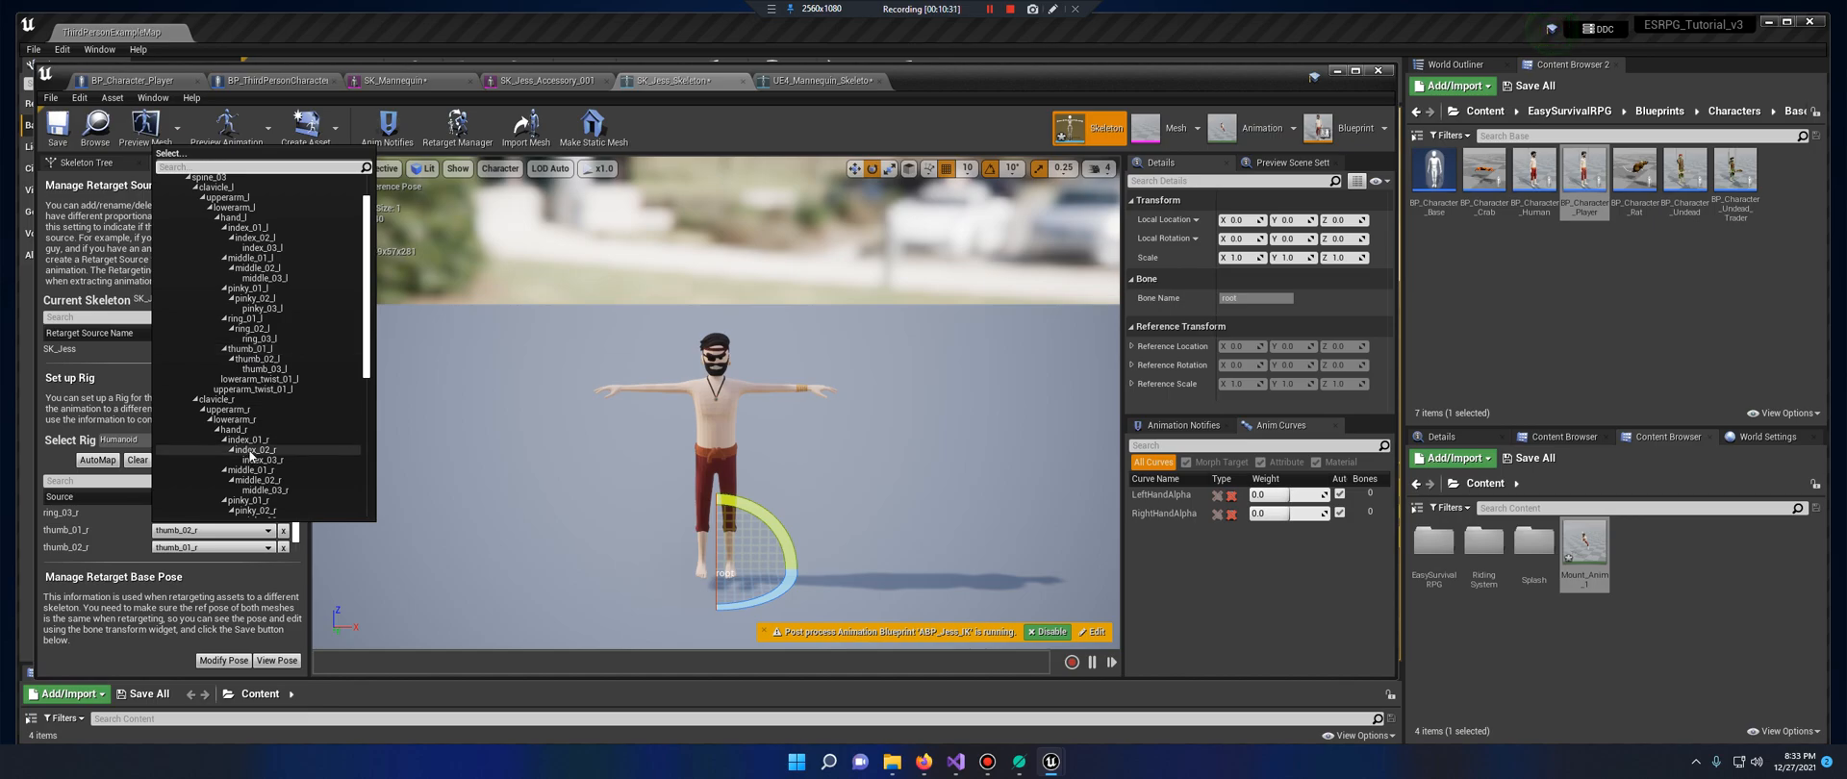
scroll(down, 3)
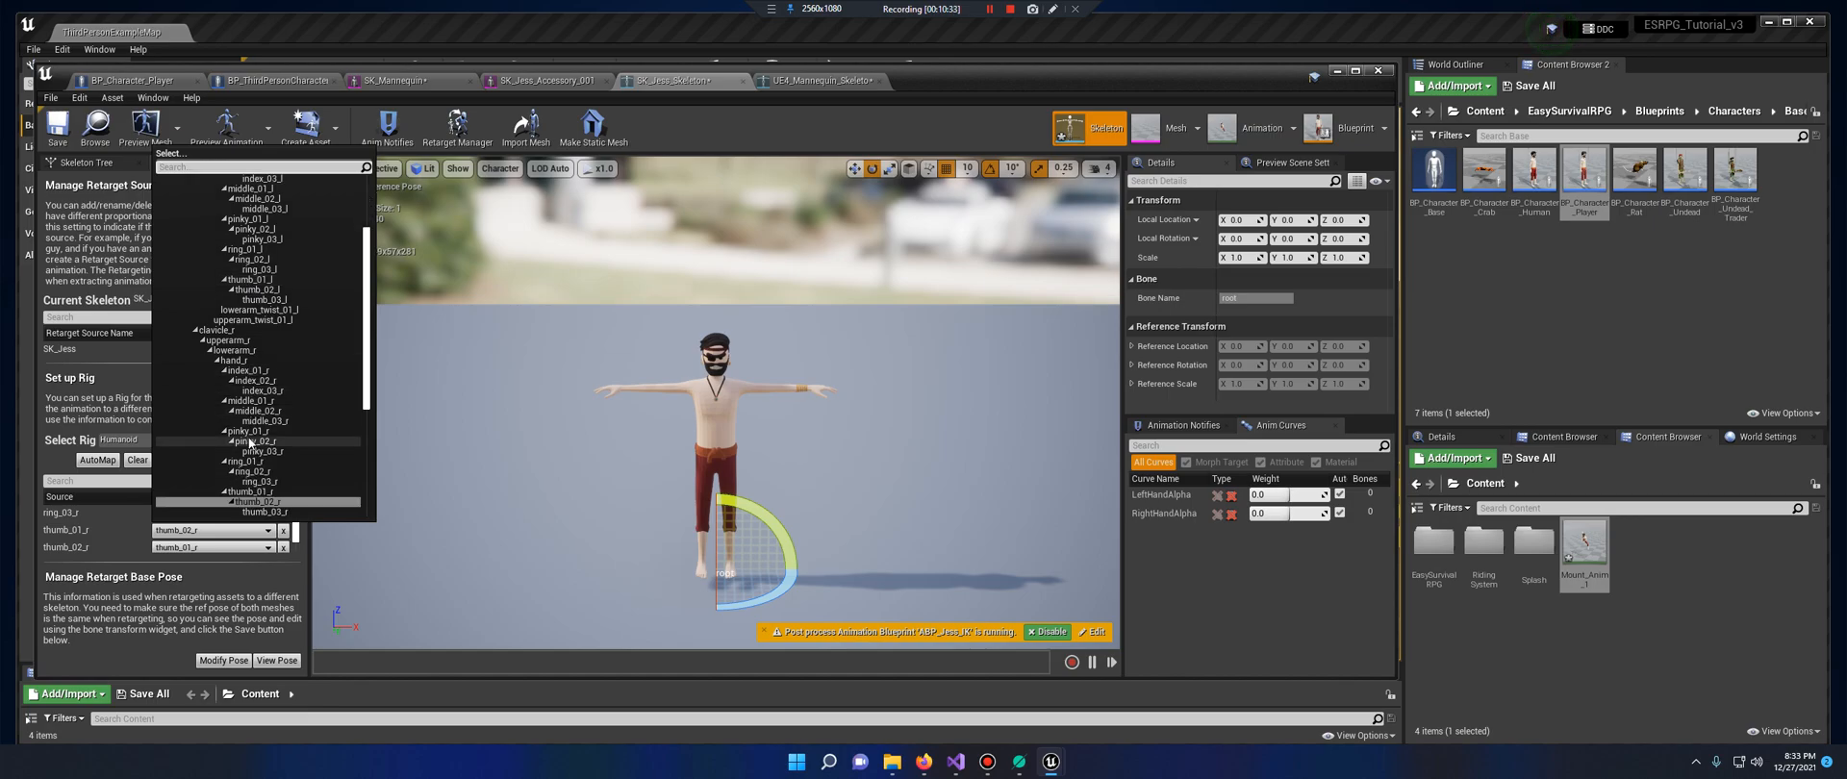
scroll(down, 3)
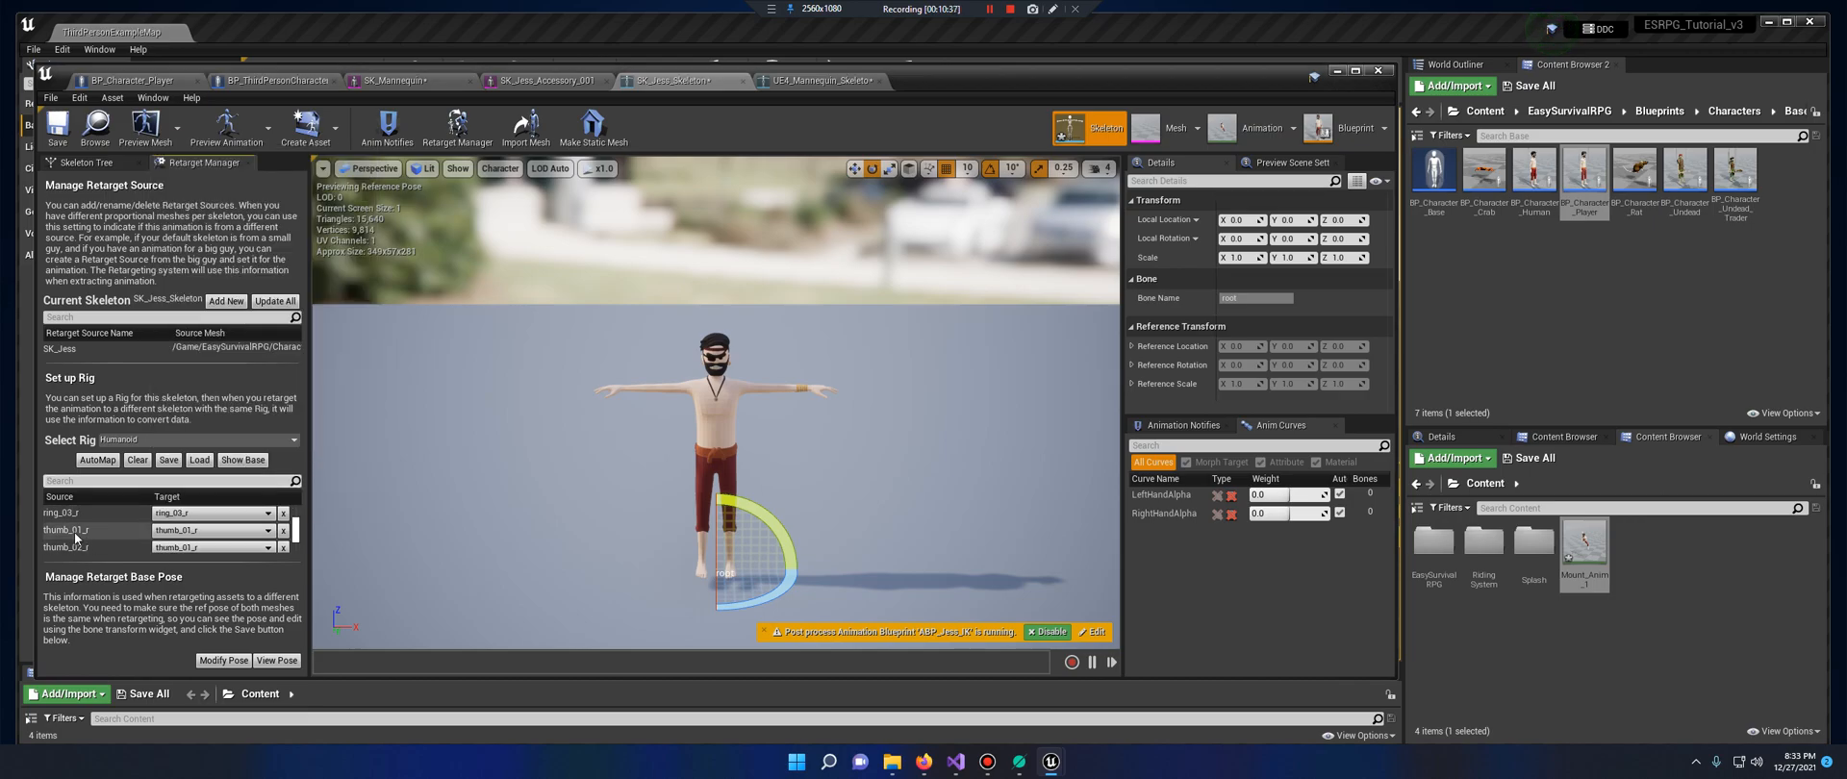
mouse_move(165, 547)
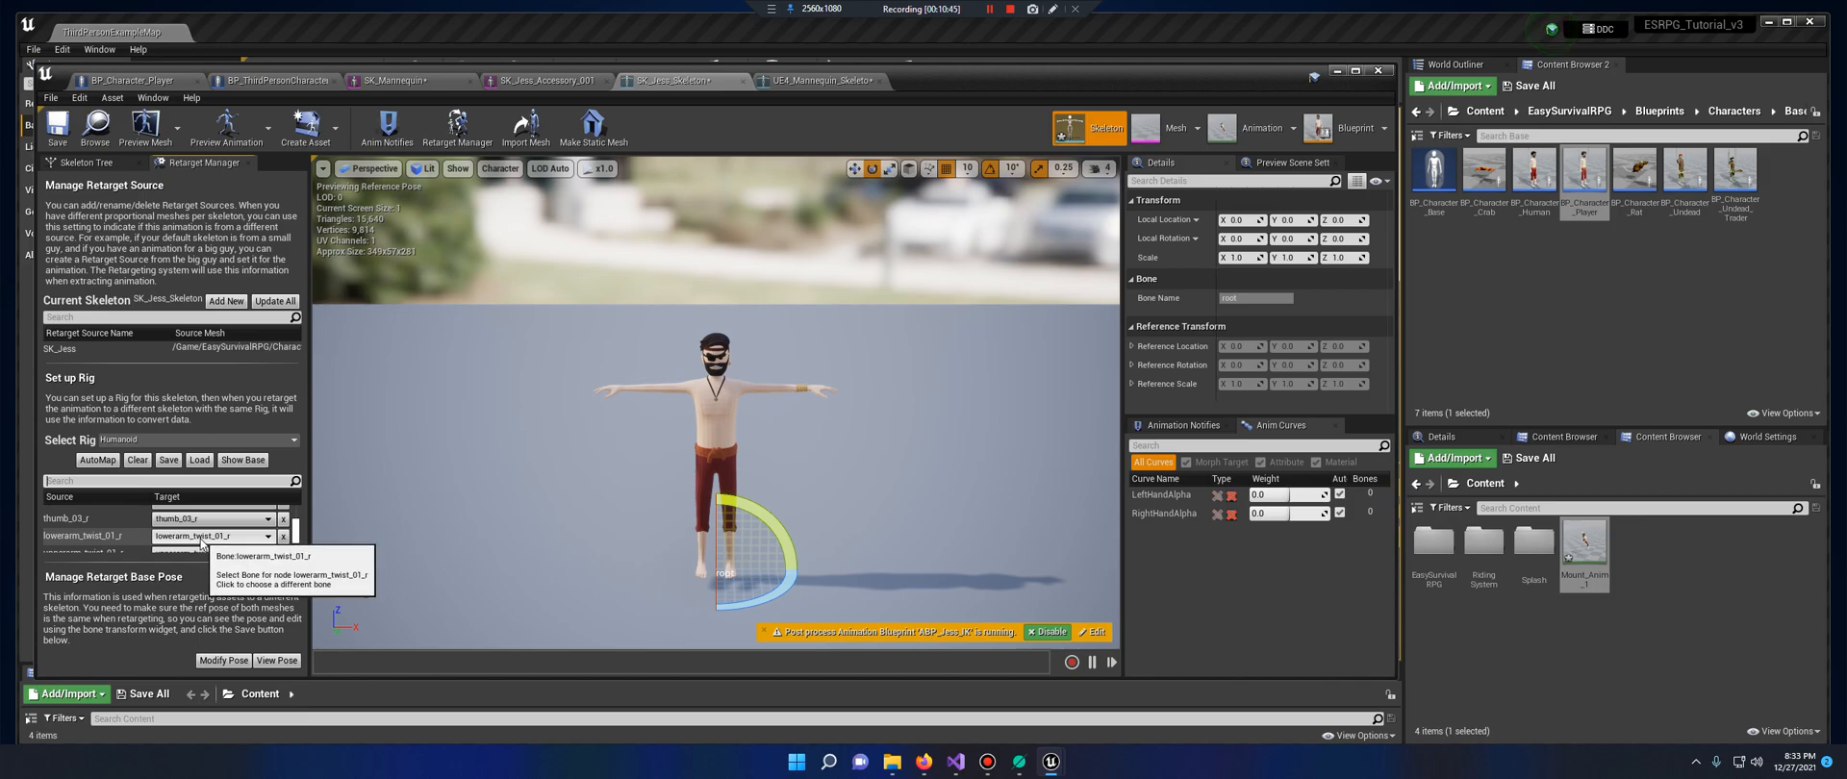
scroll(down, 3)
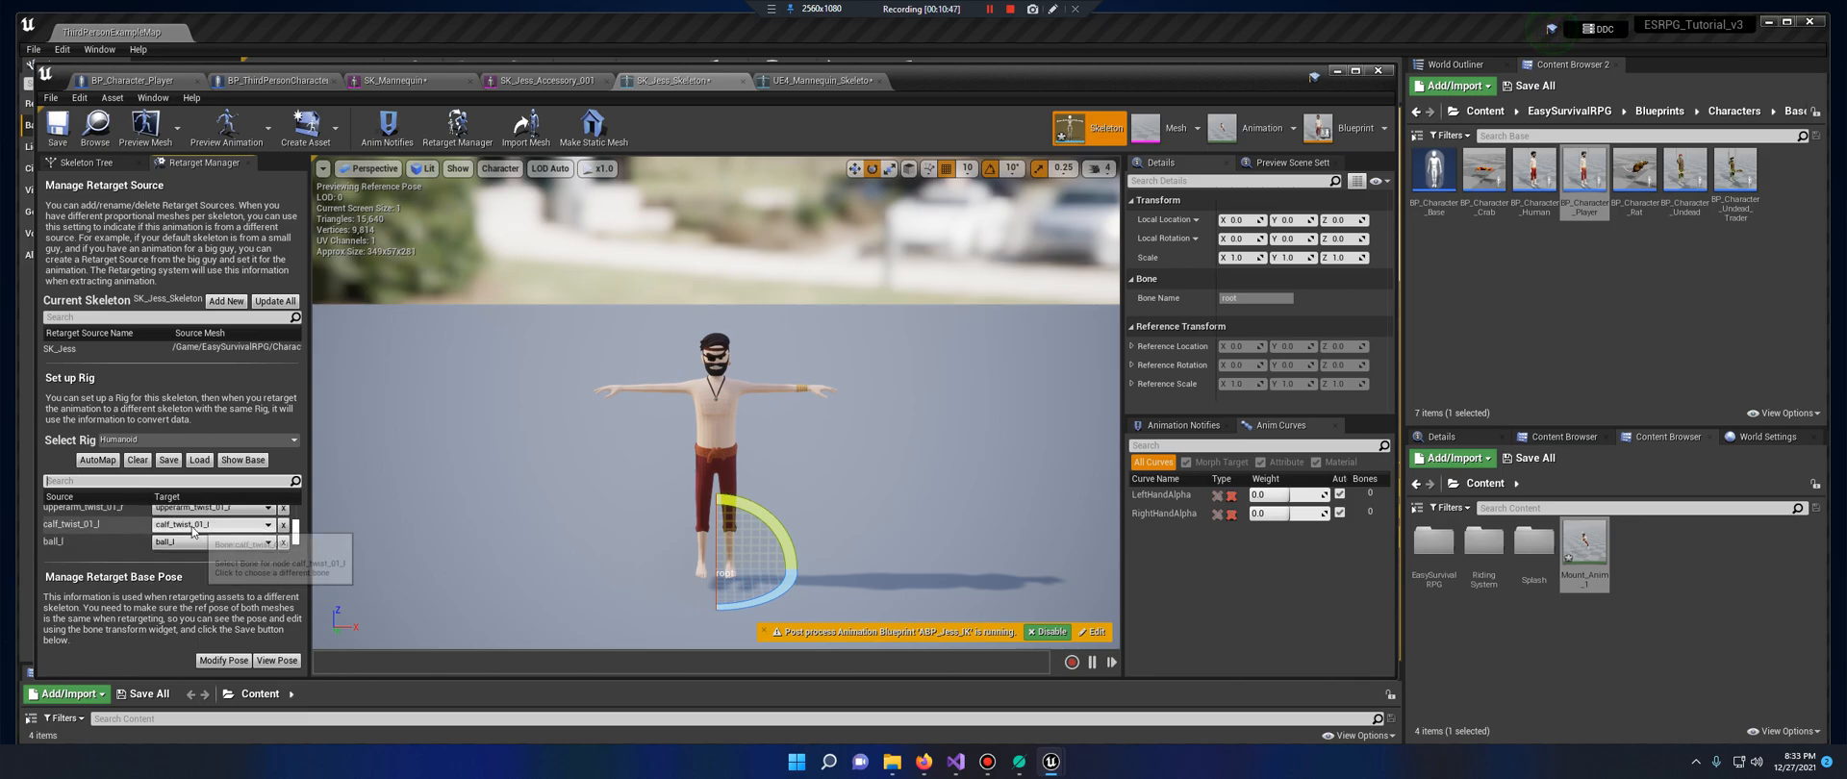
mouse_move(190, 542)
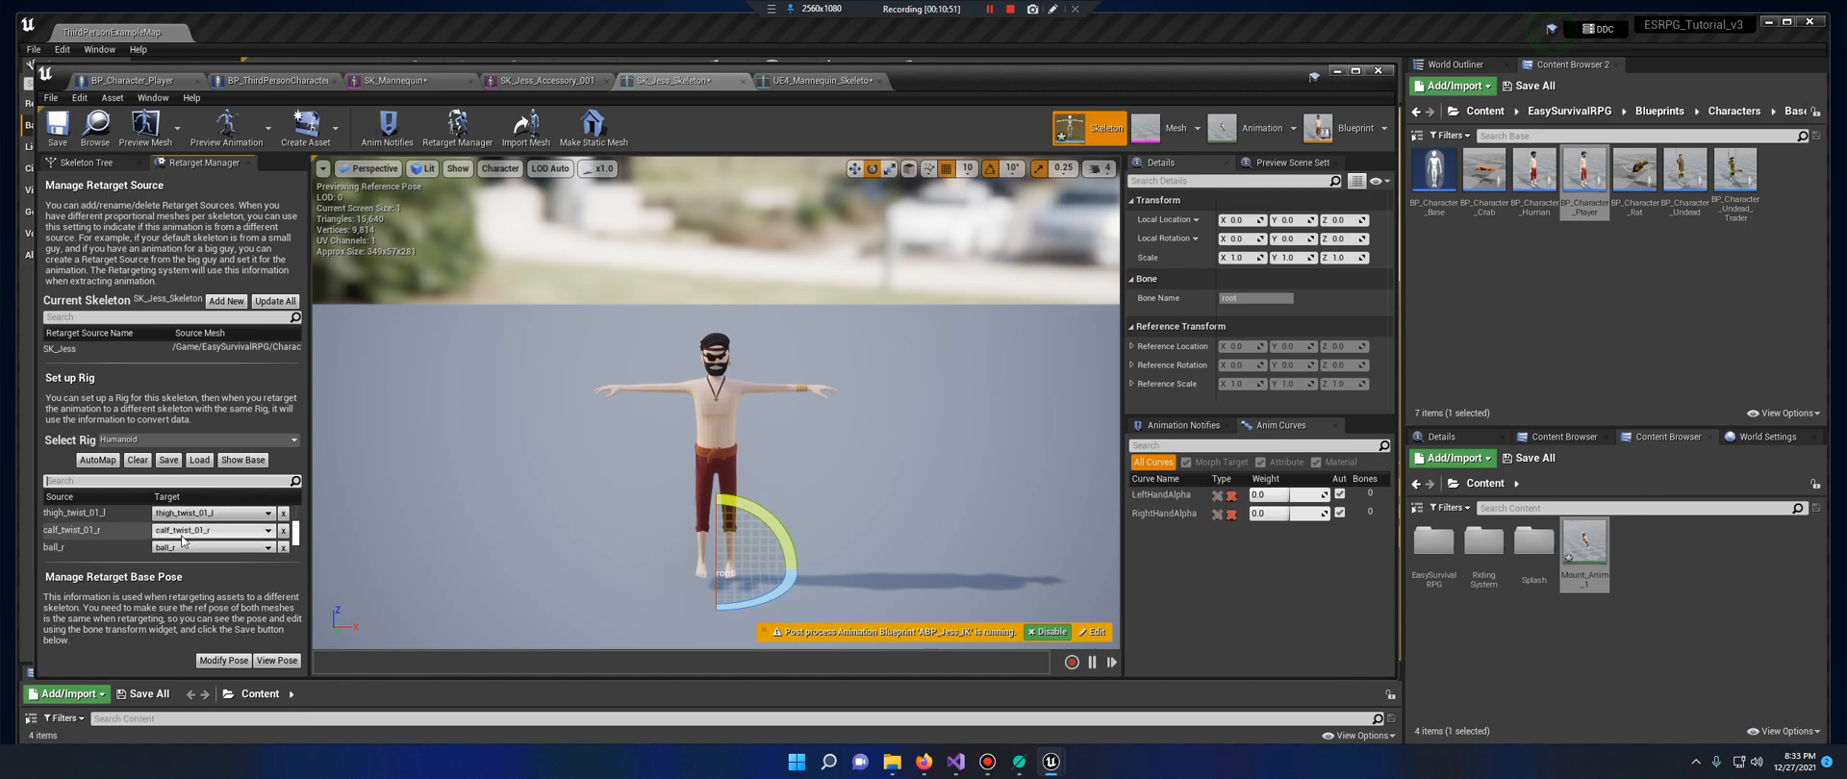
scroll(down, 3)
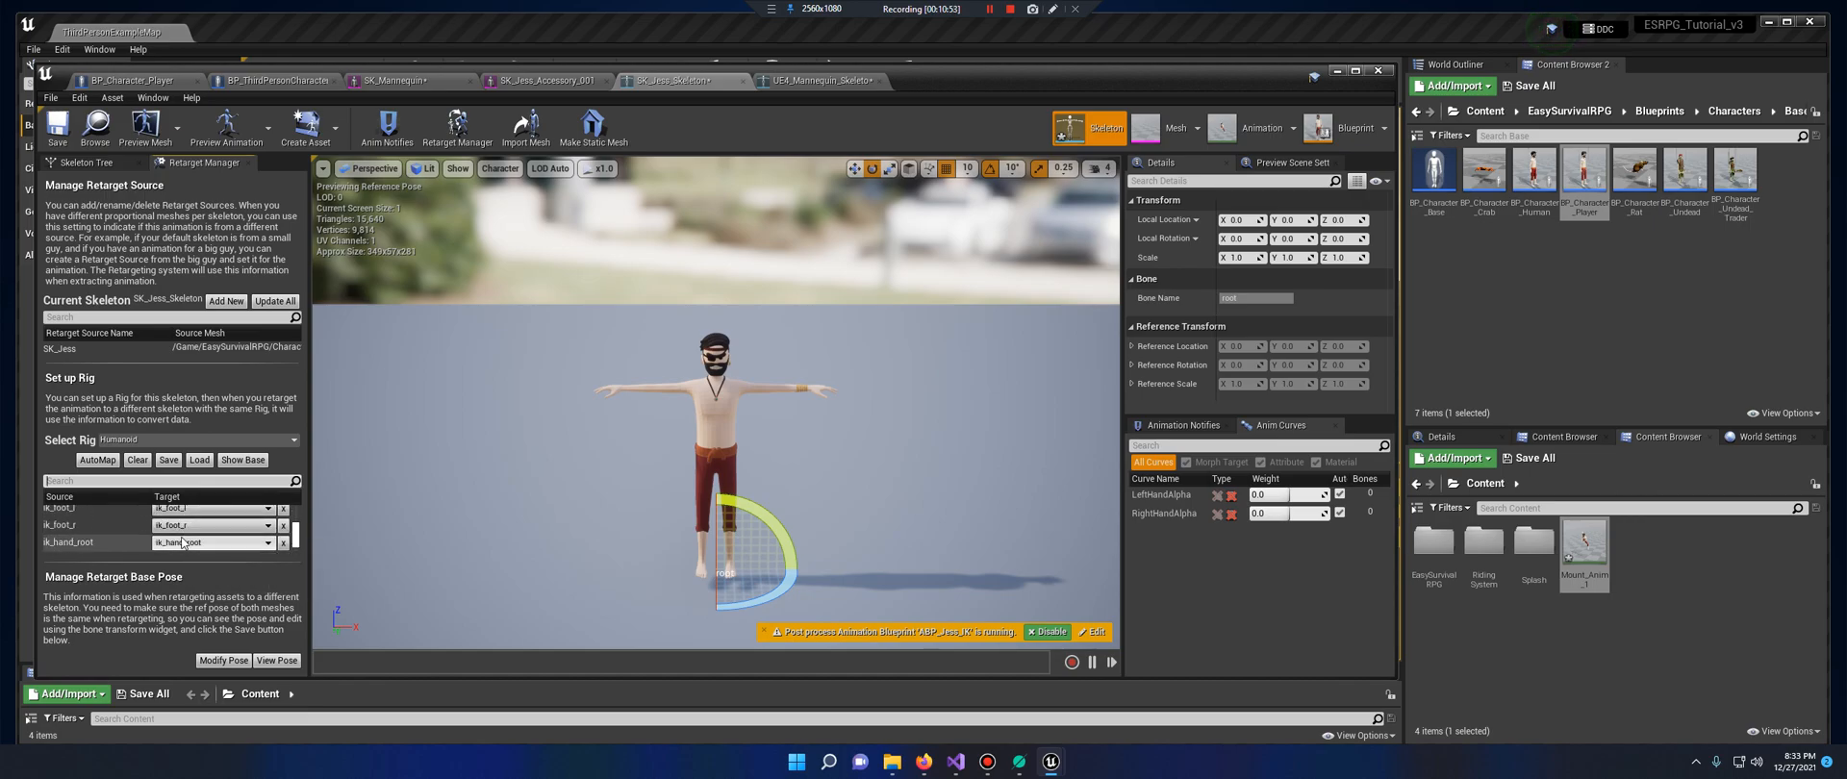
scroll(down, 3)
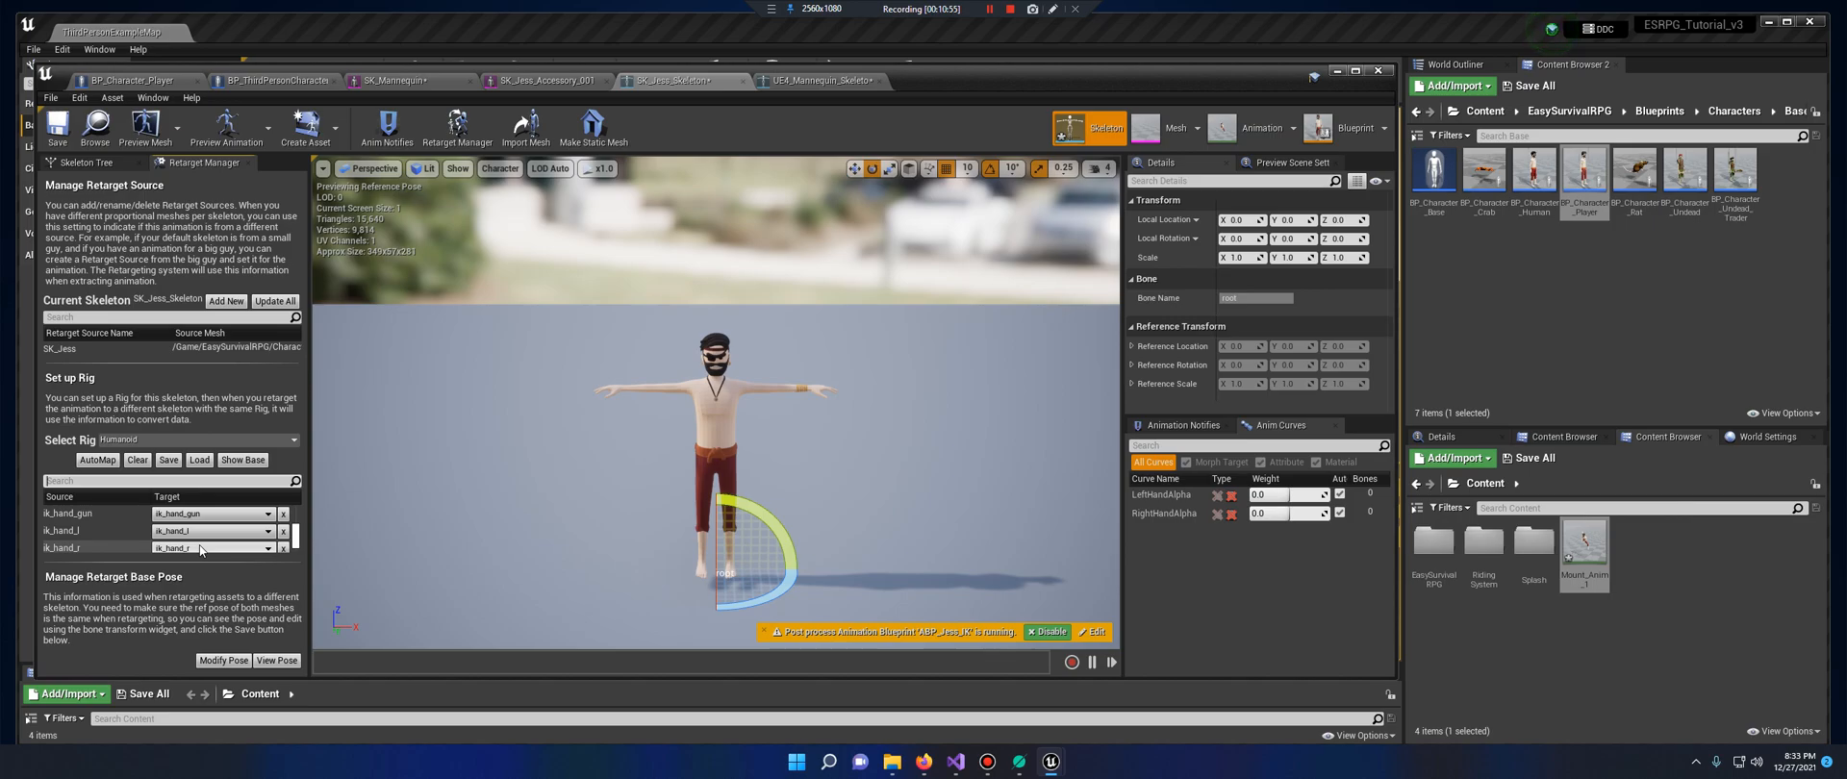
scroll(down, 3)
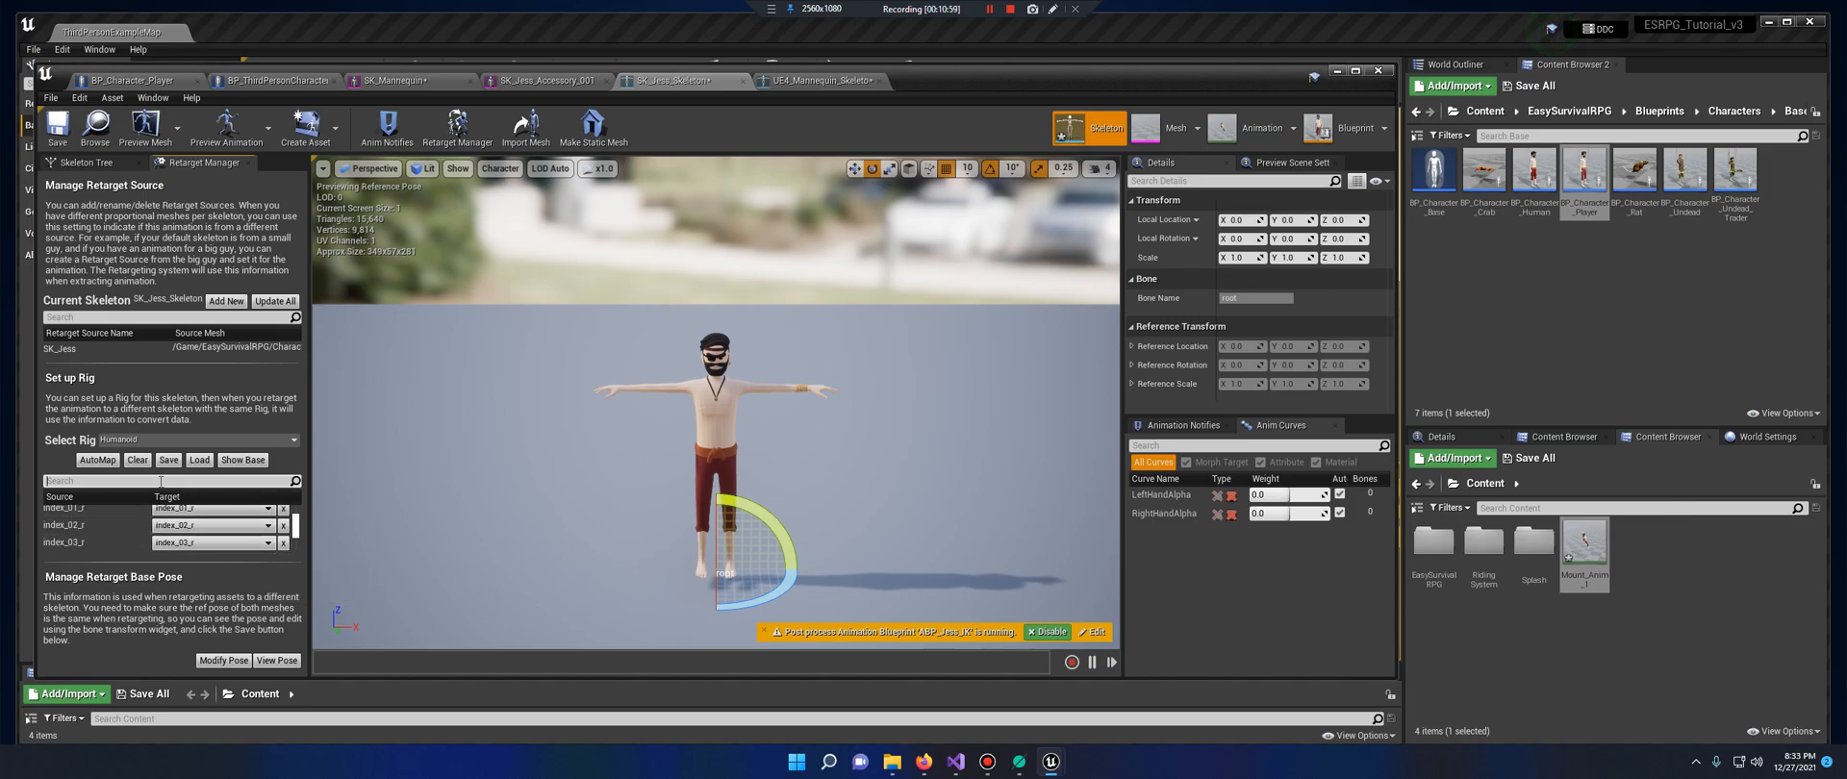
text(clav)
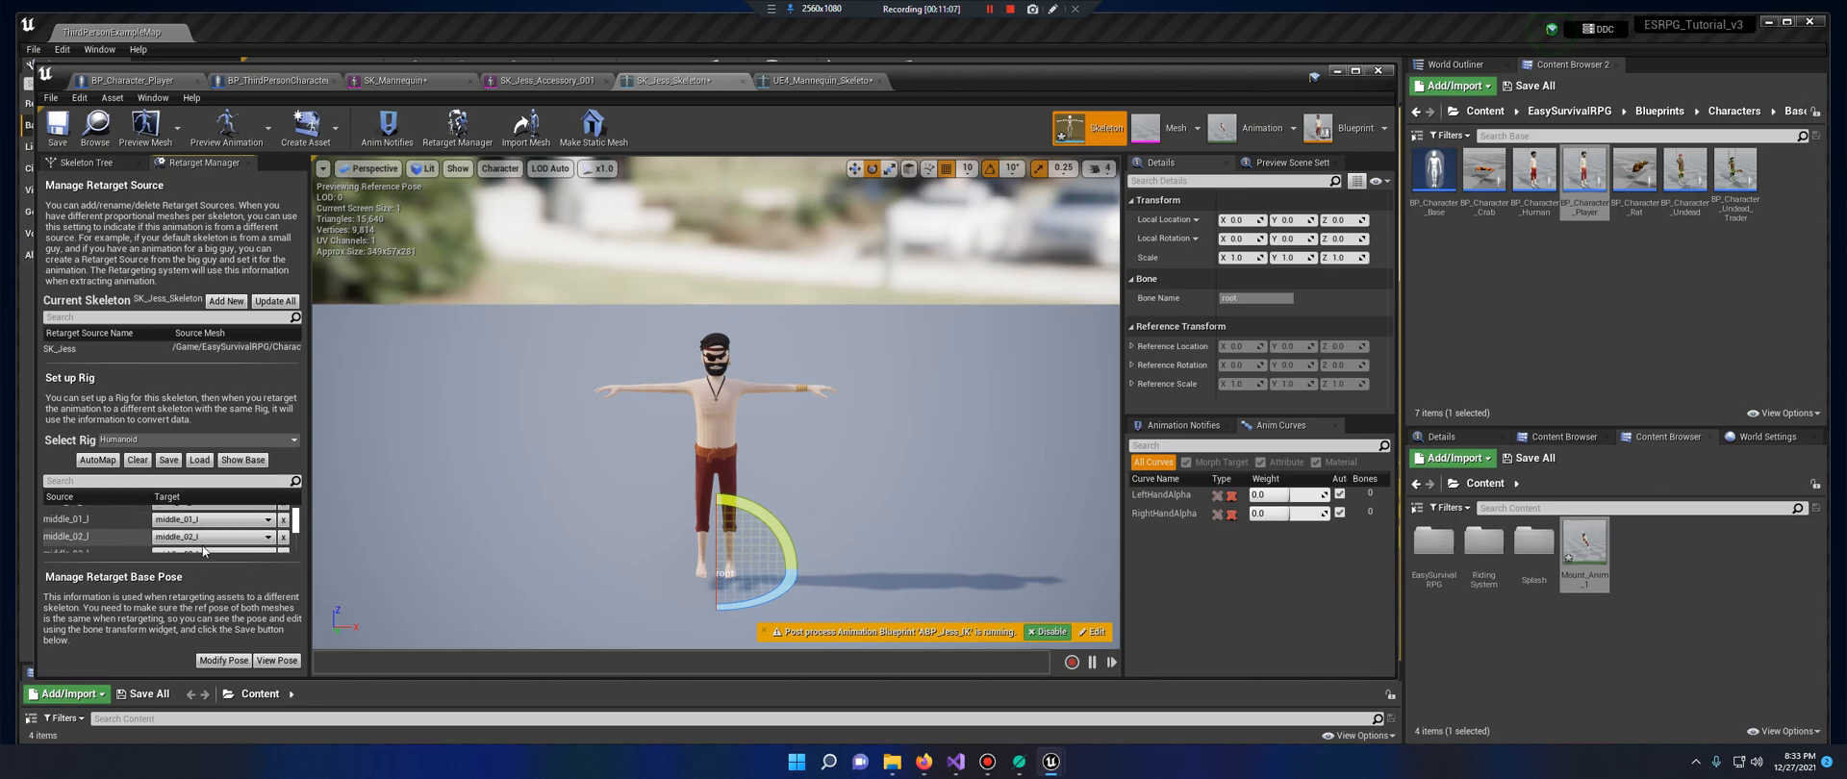
scroll(down, 3)
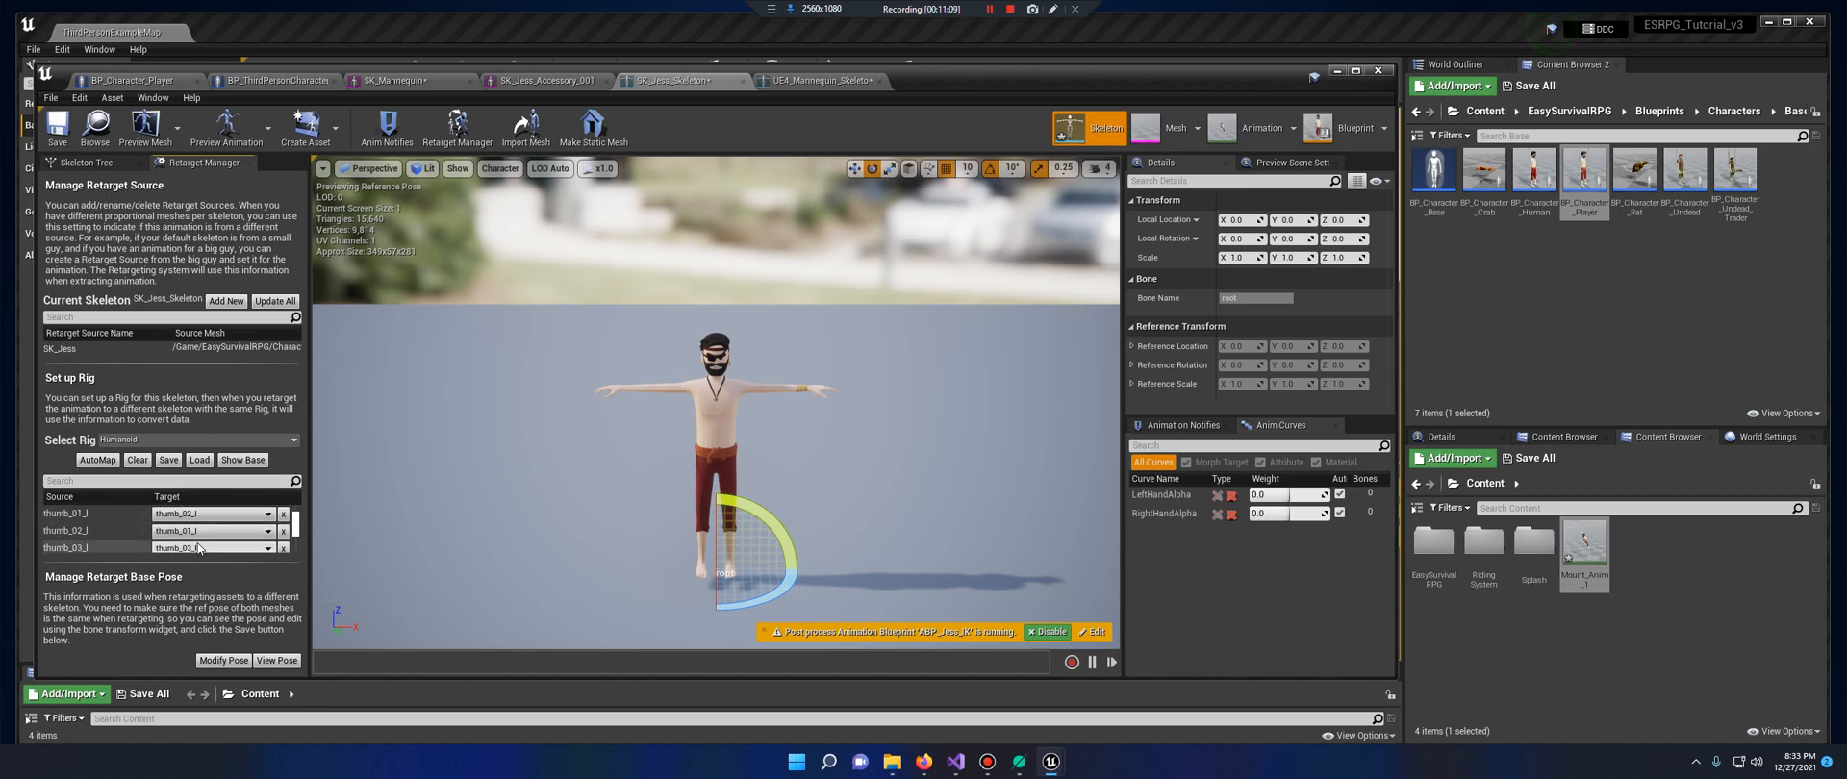
scroll(down, 3)
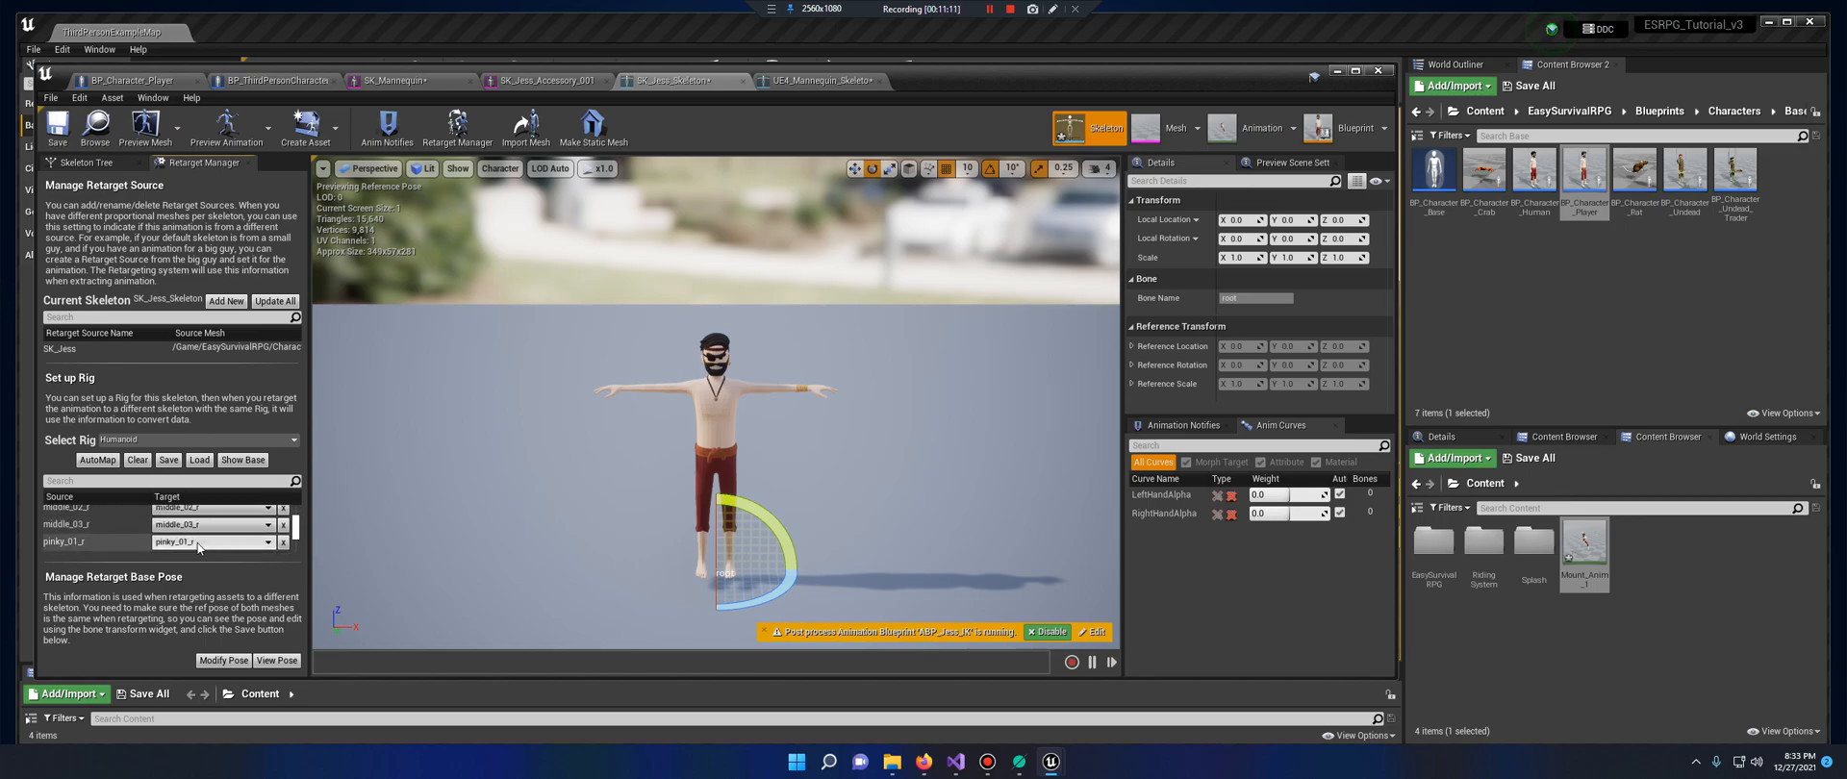
scroll(down, 3)
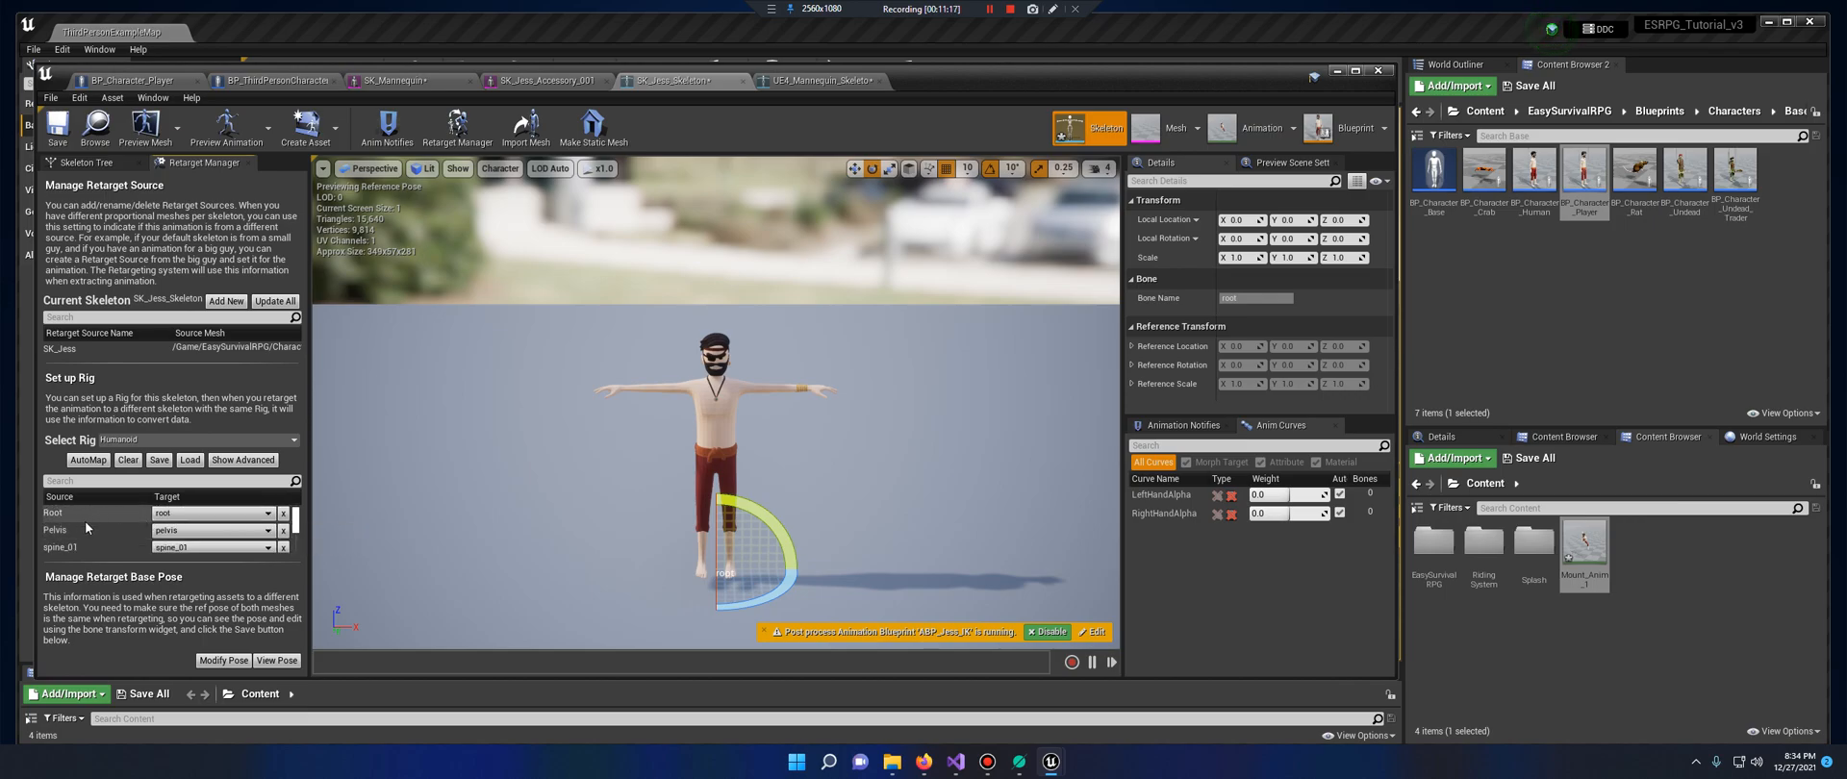
scroll(down, 3)
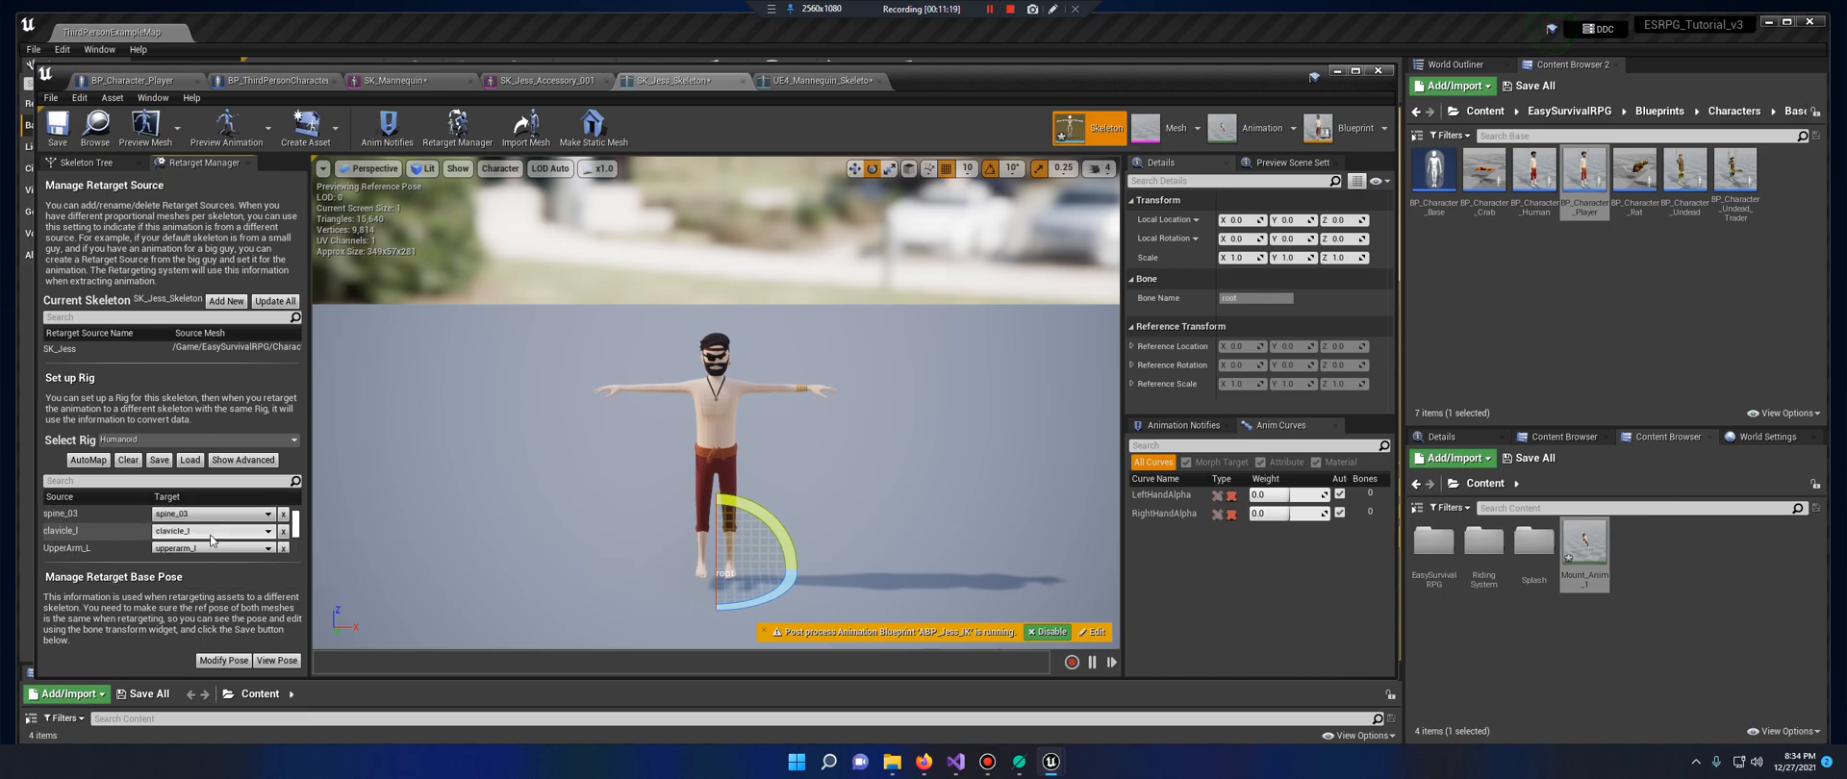
scroll(down, 3)
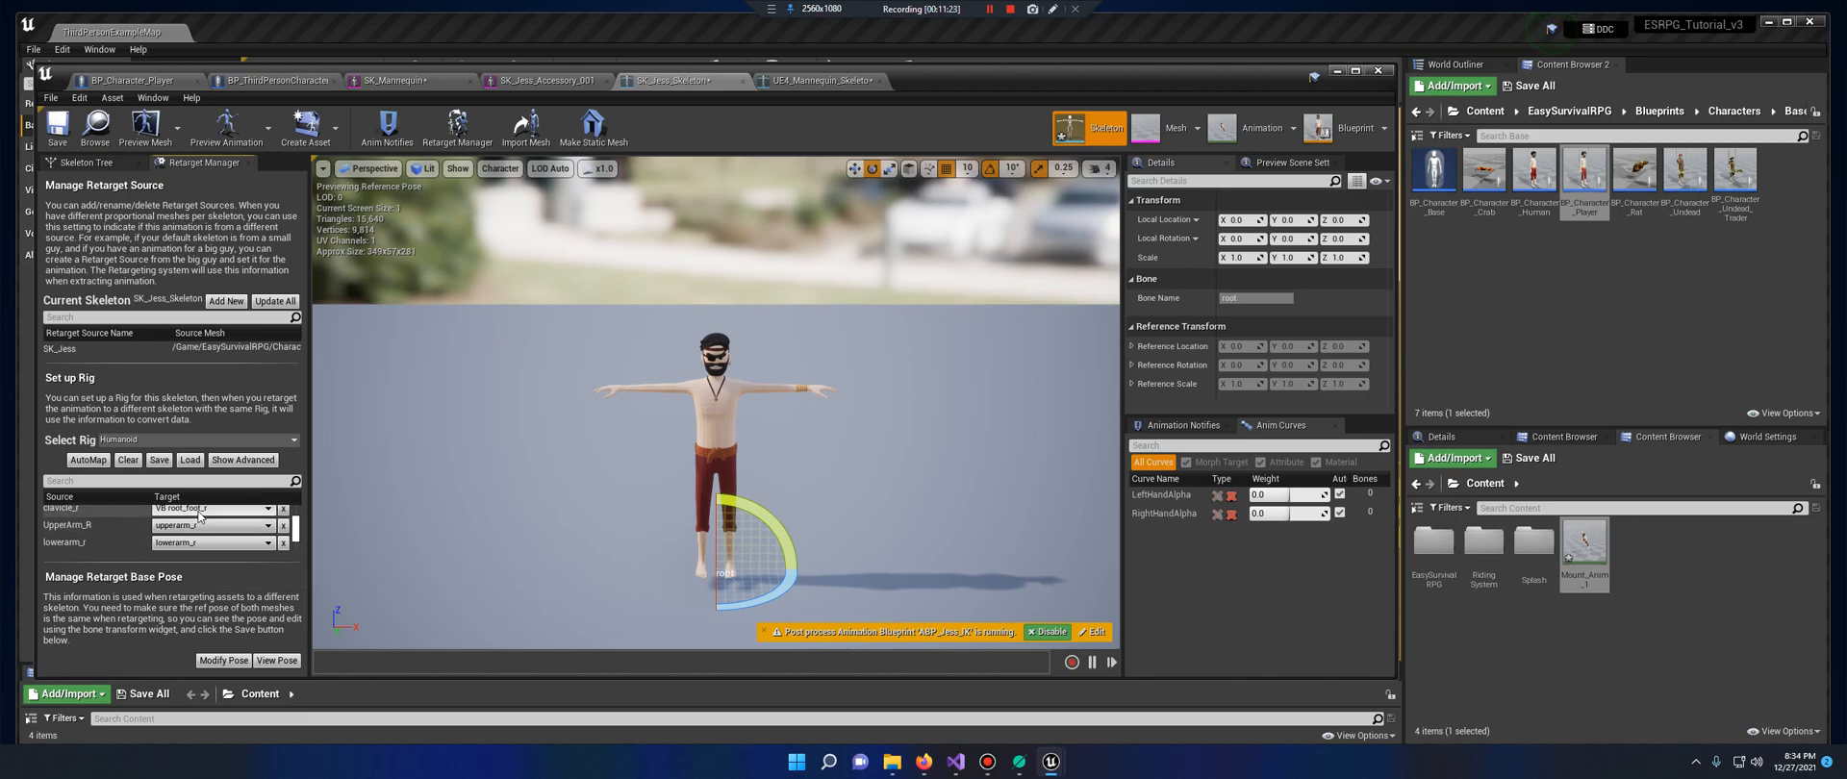
click(211, 507)
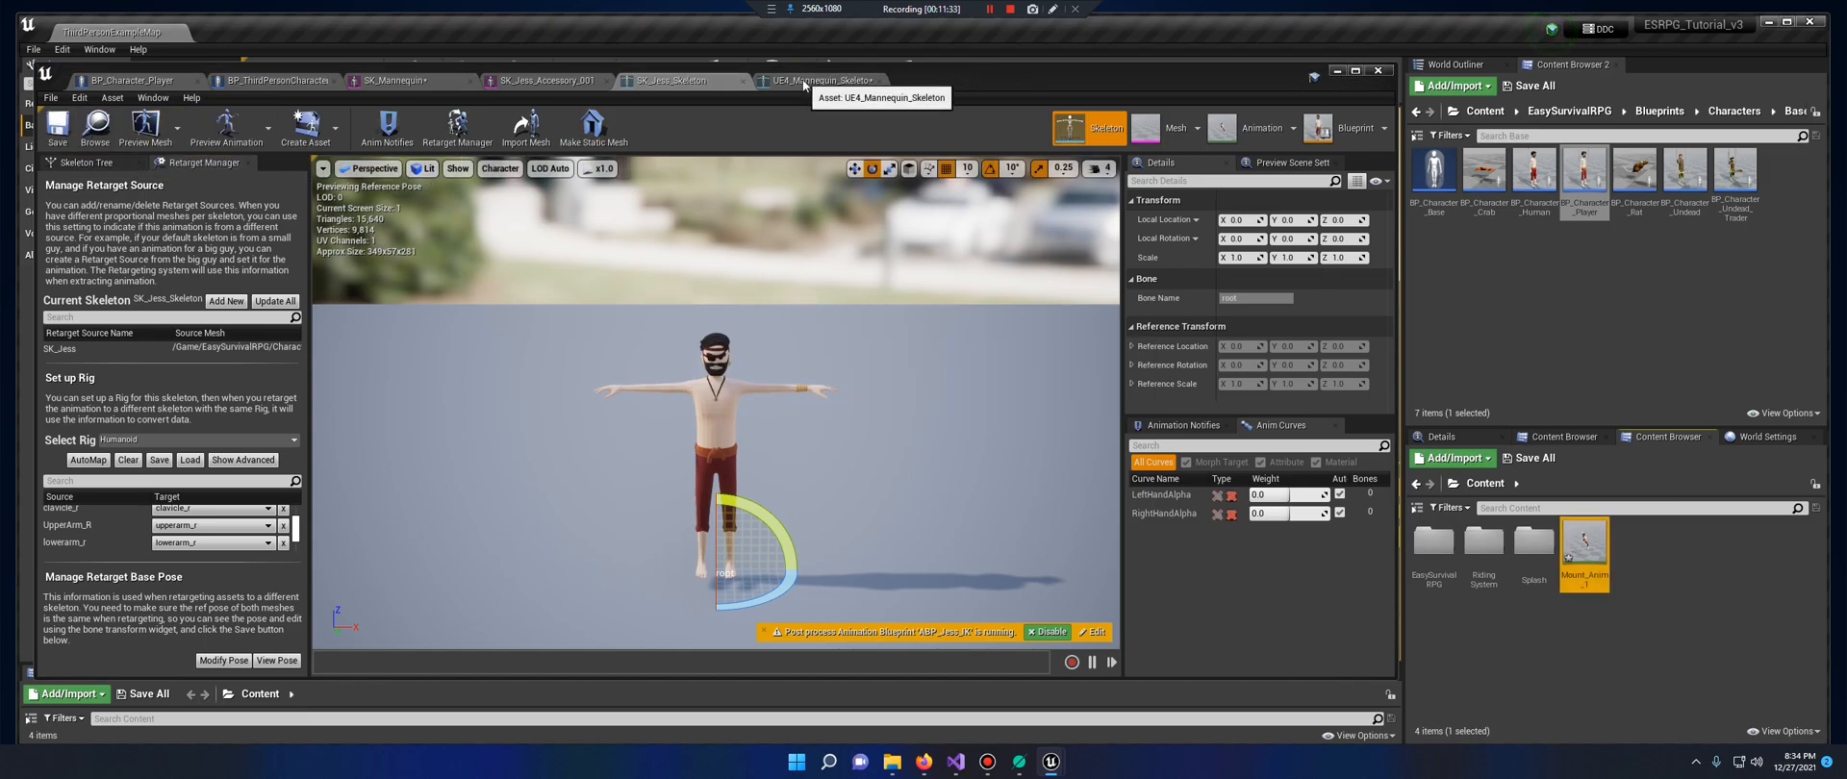
Force-delete Mount_Anim_1 from the Content folder and return to BP_ThirdPersonCharacter
click(824, 79)
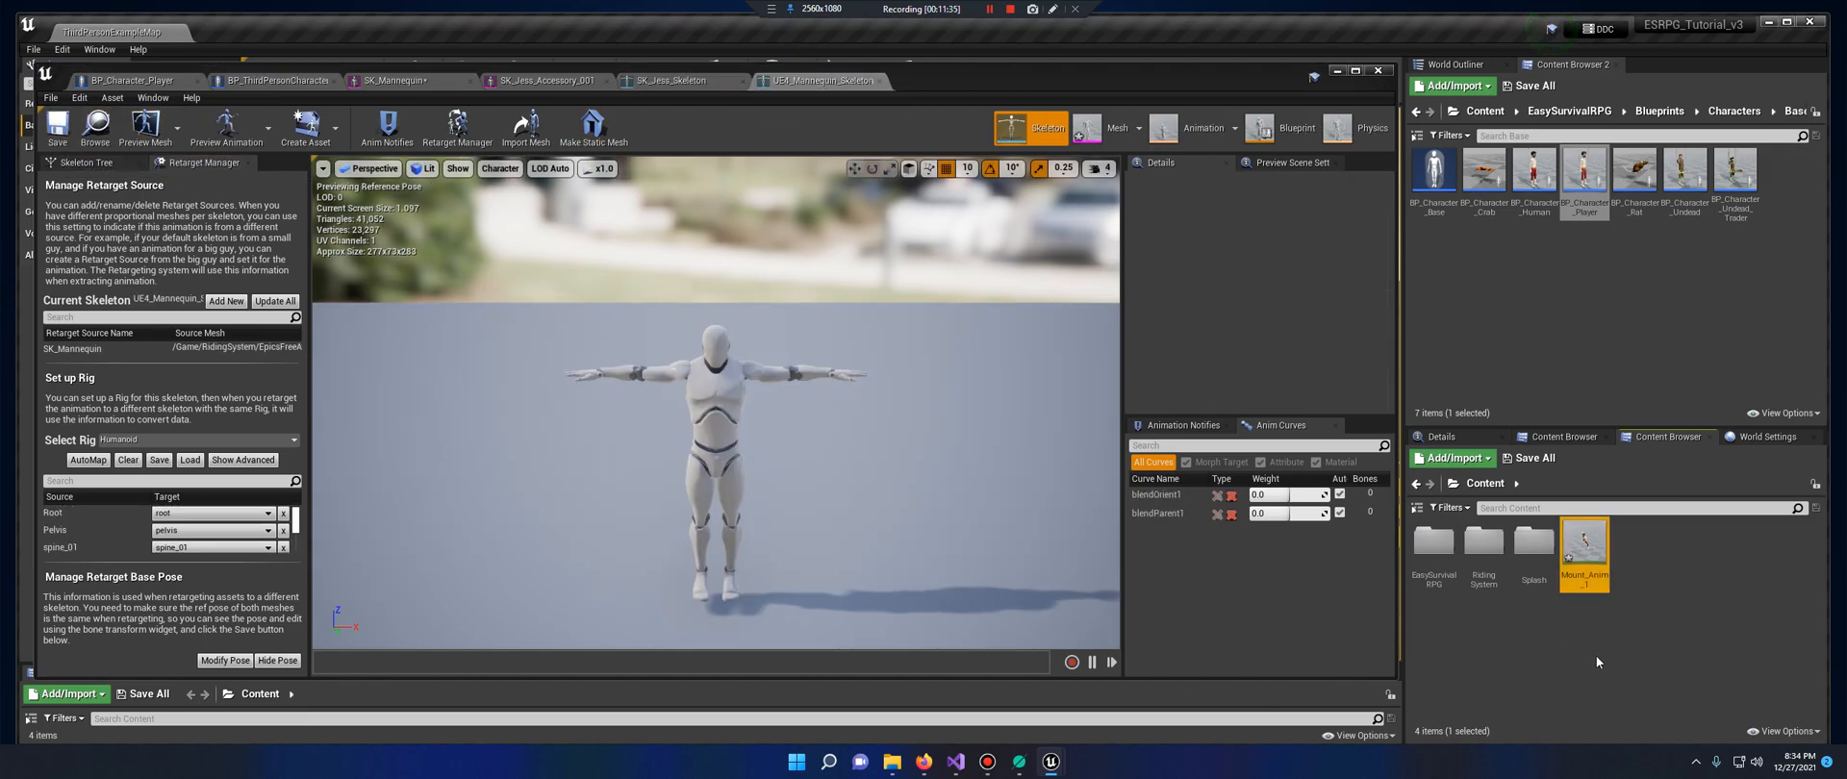
right_click(1584, 548)
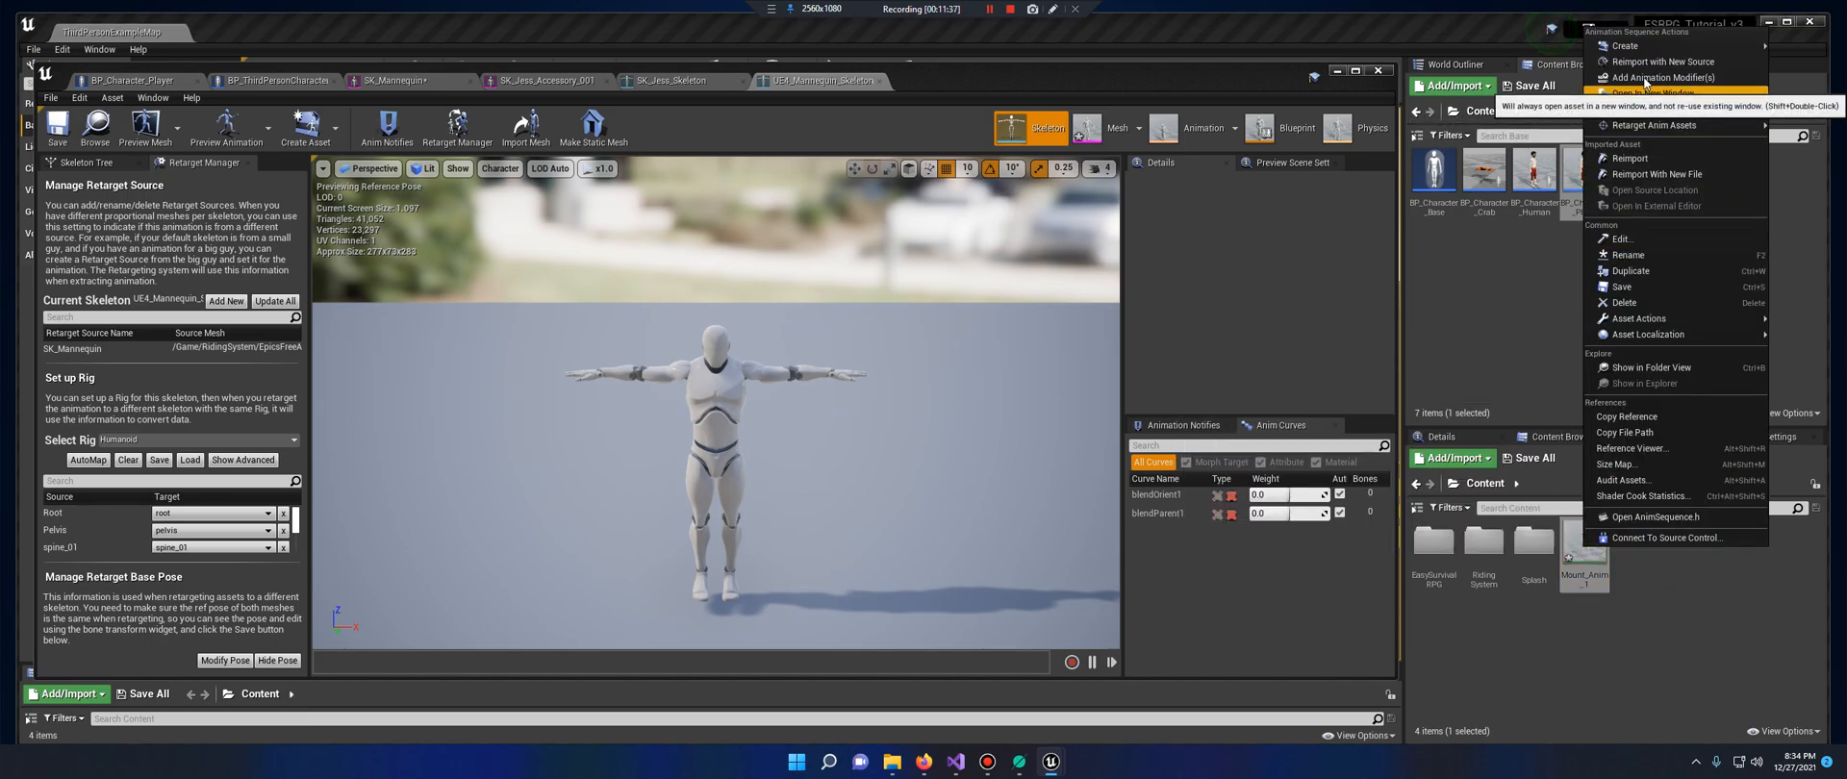
click(1624, 302)
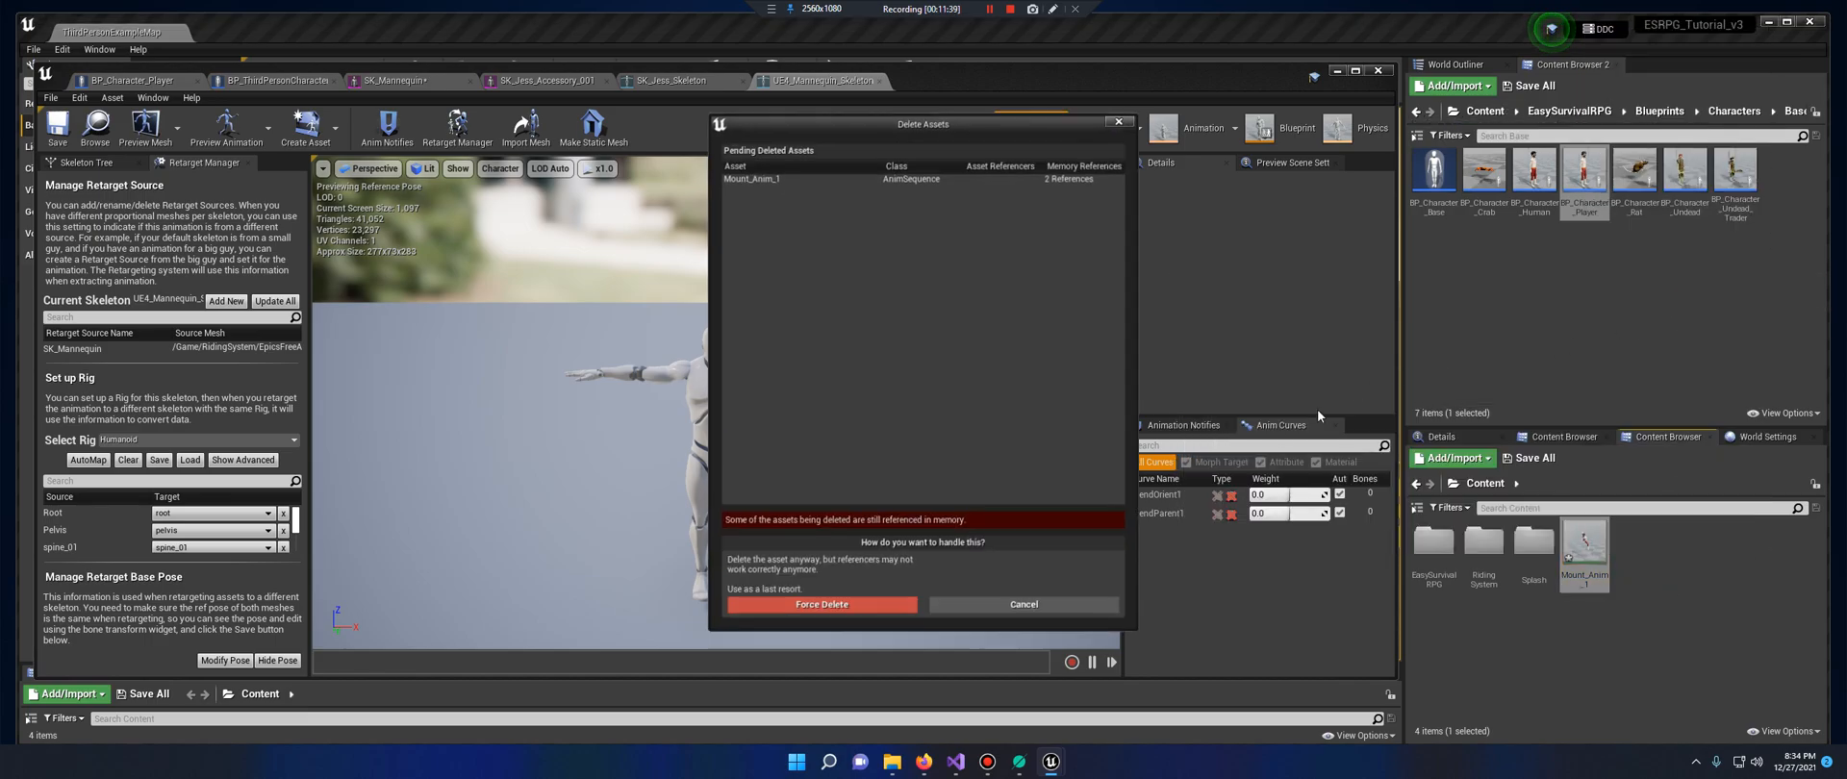
click(821, 604)
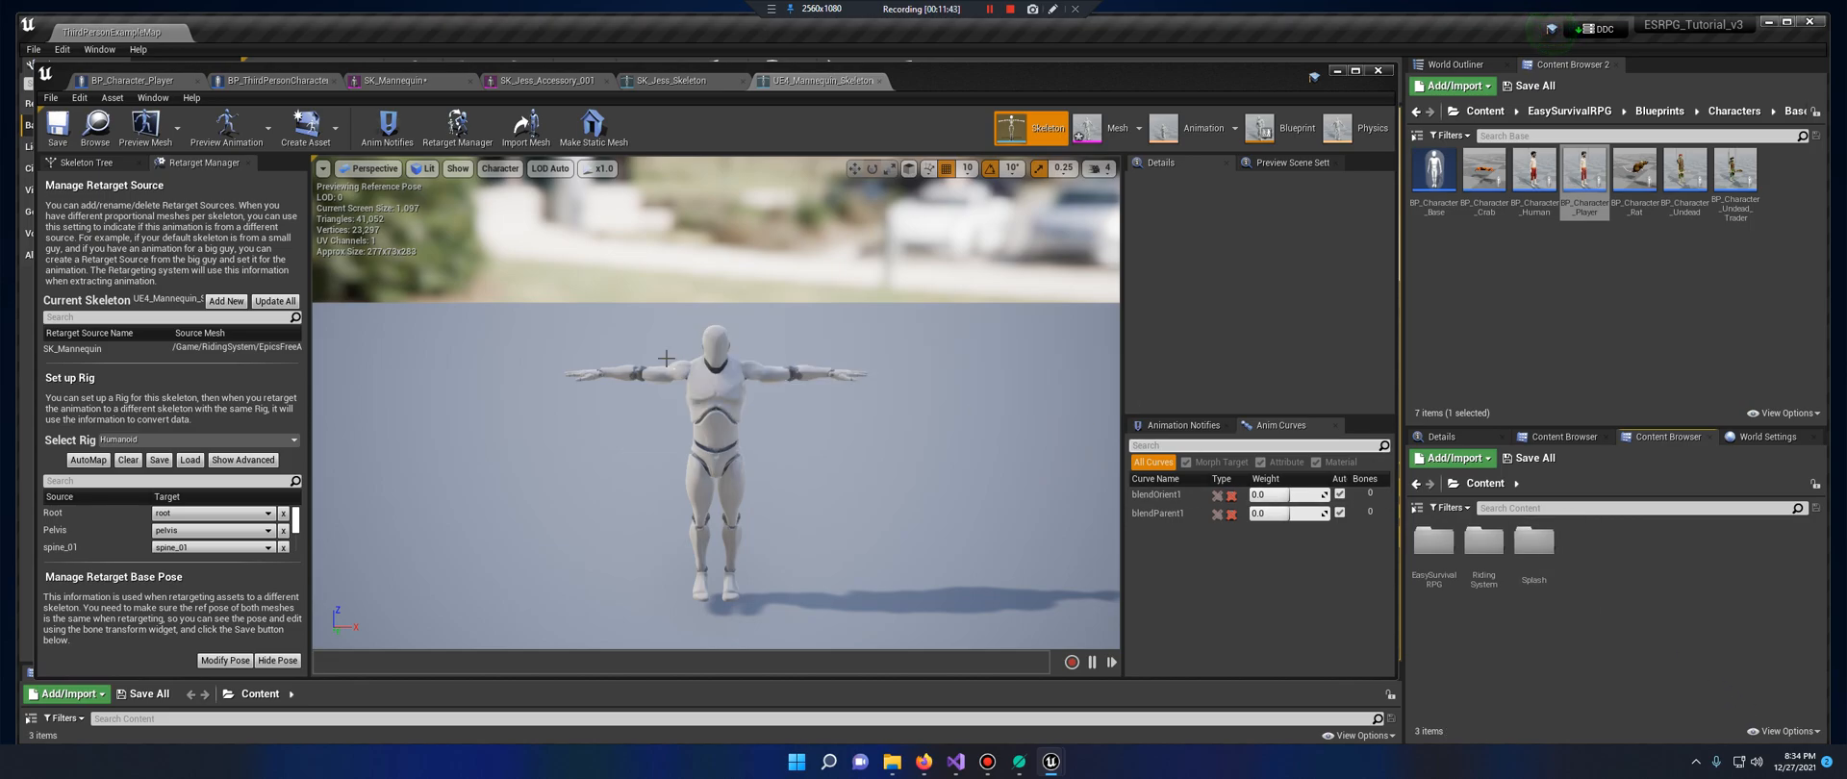
mouse_move(394, 80)
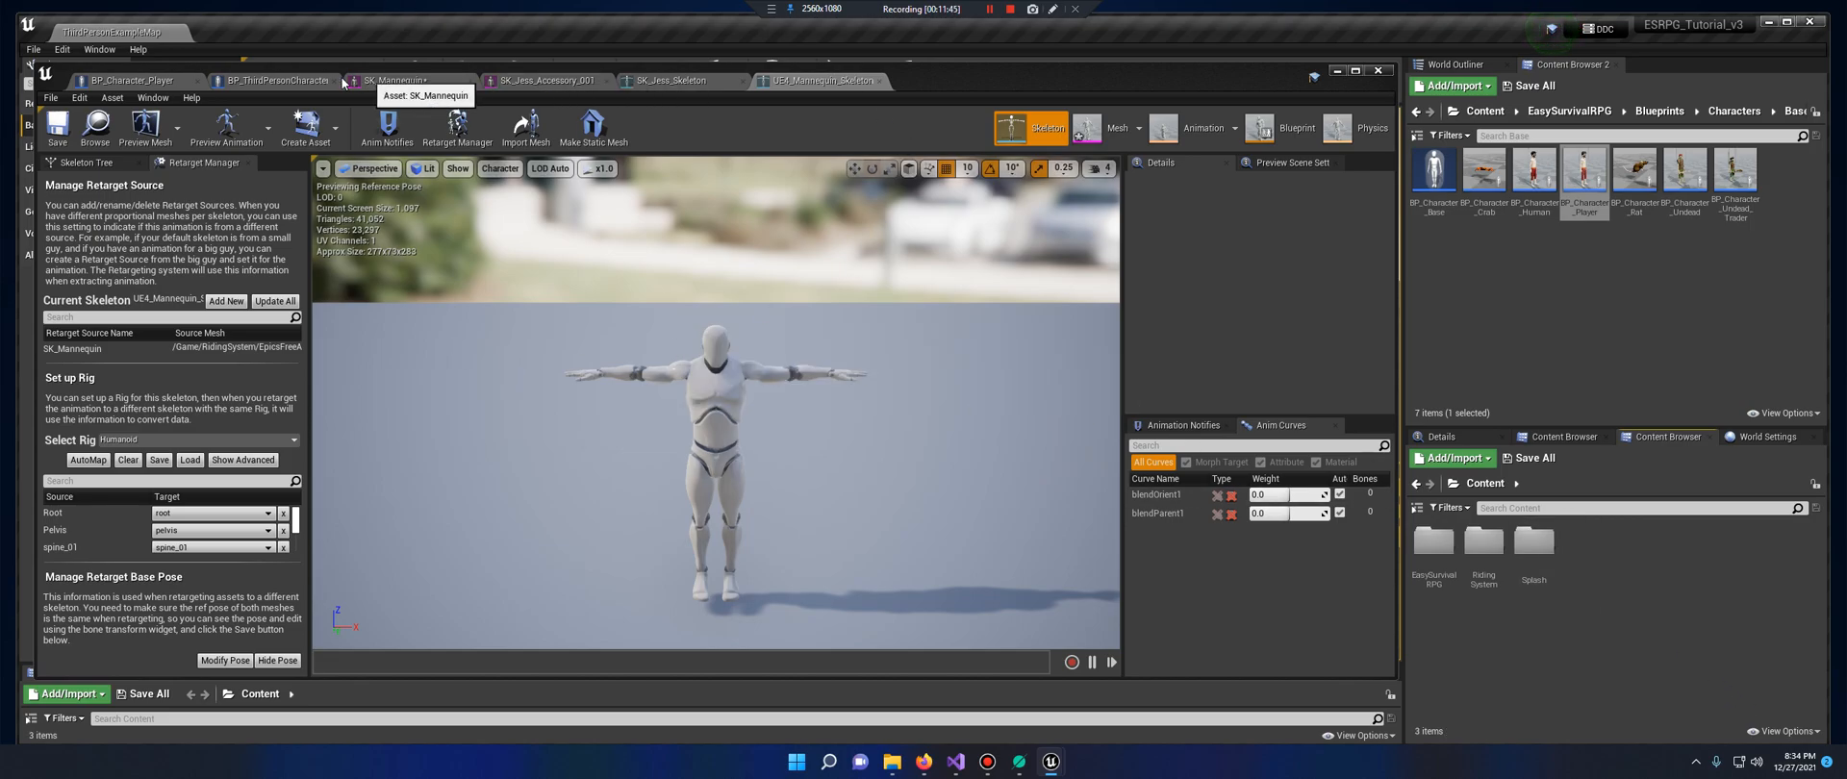
click(276, 80)
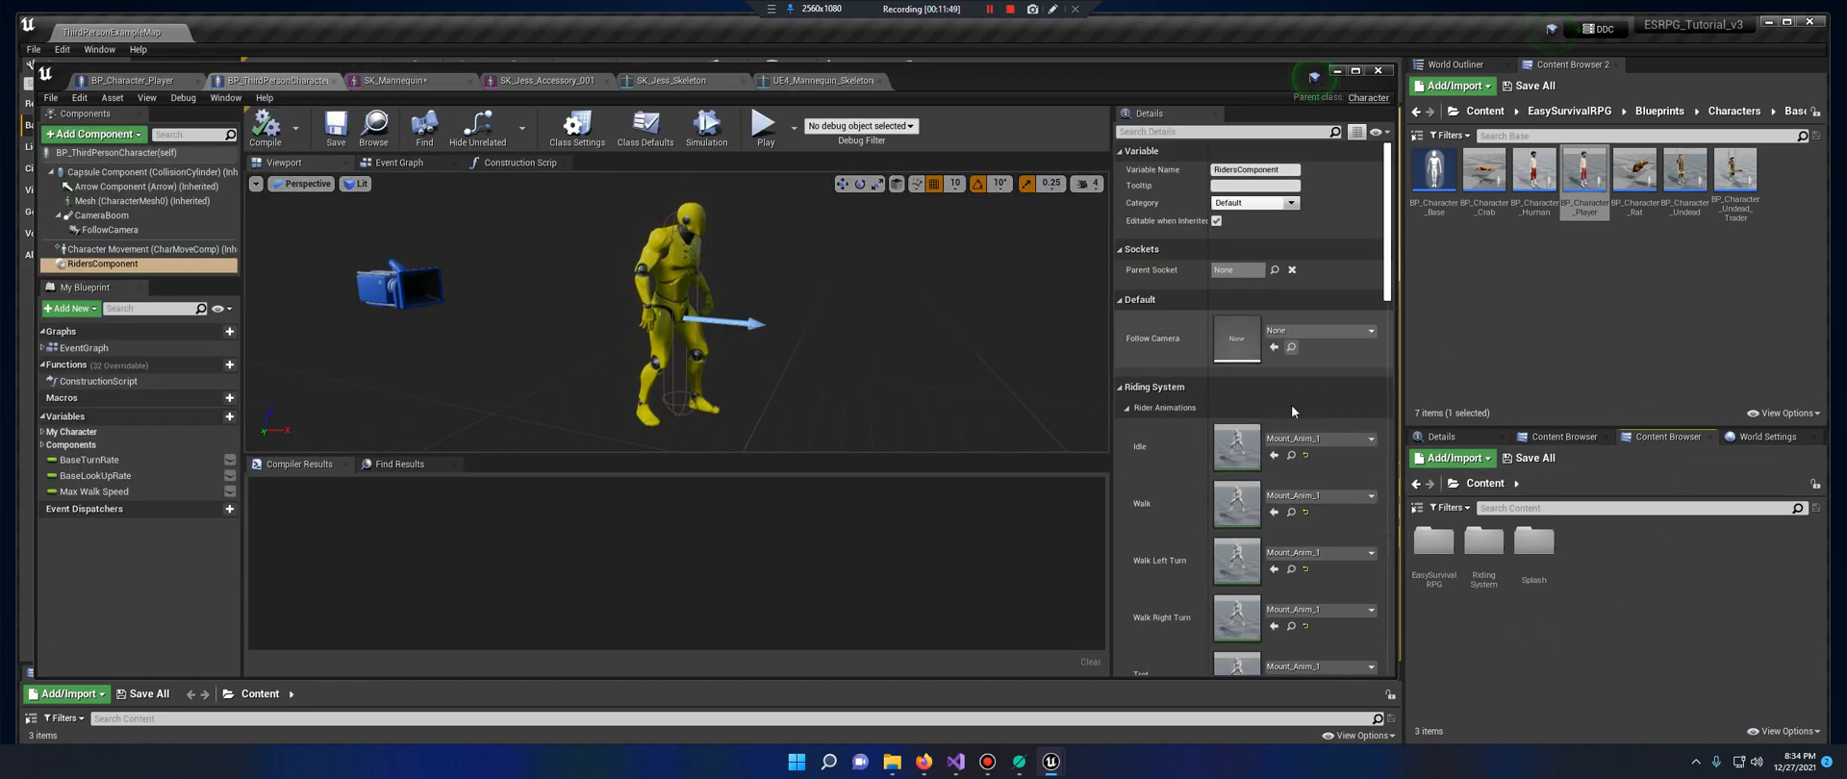
Duplicate and retarget Mount_Anim_1 to SK_Jess_Skeleton, then open the new copy
right_click(1636, 704)
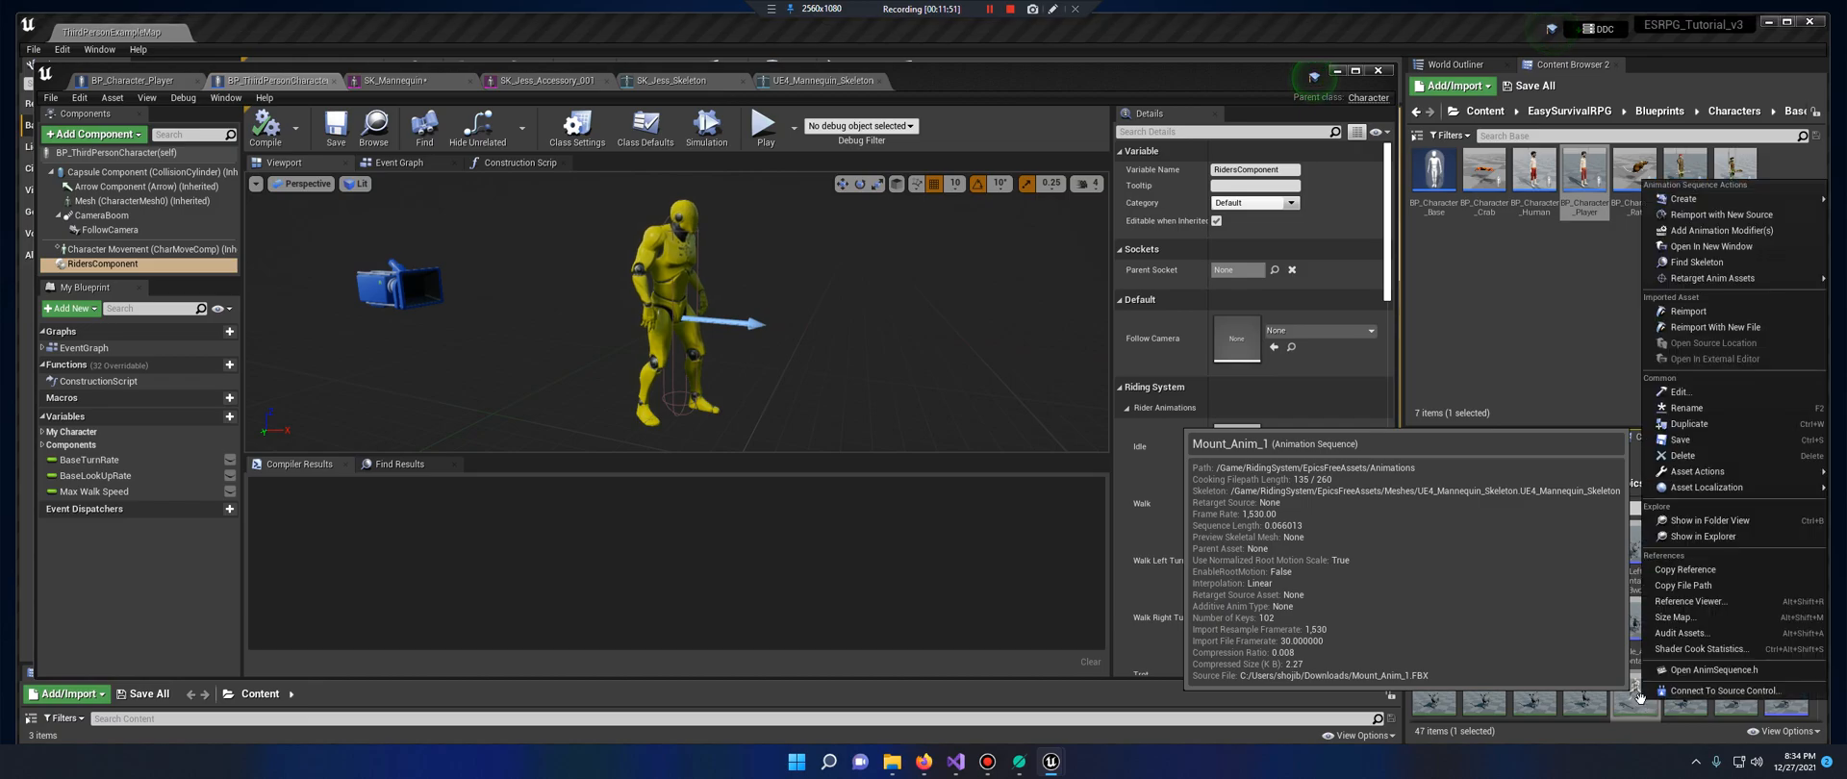
click(1711, 278)
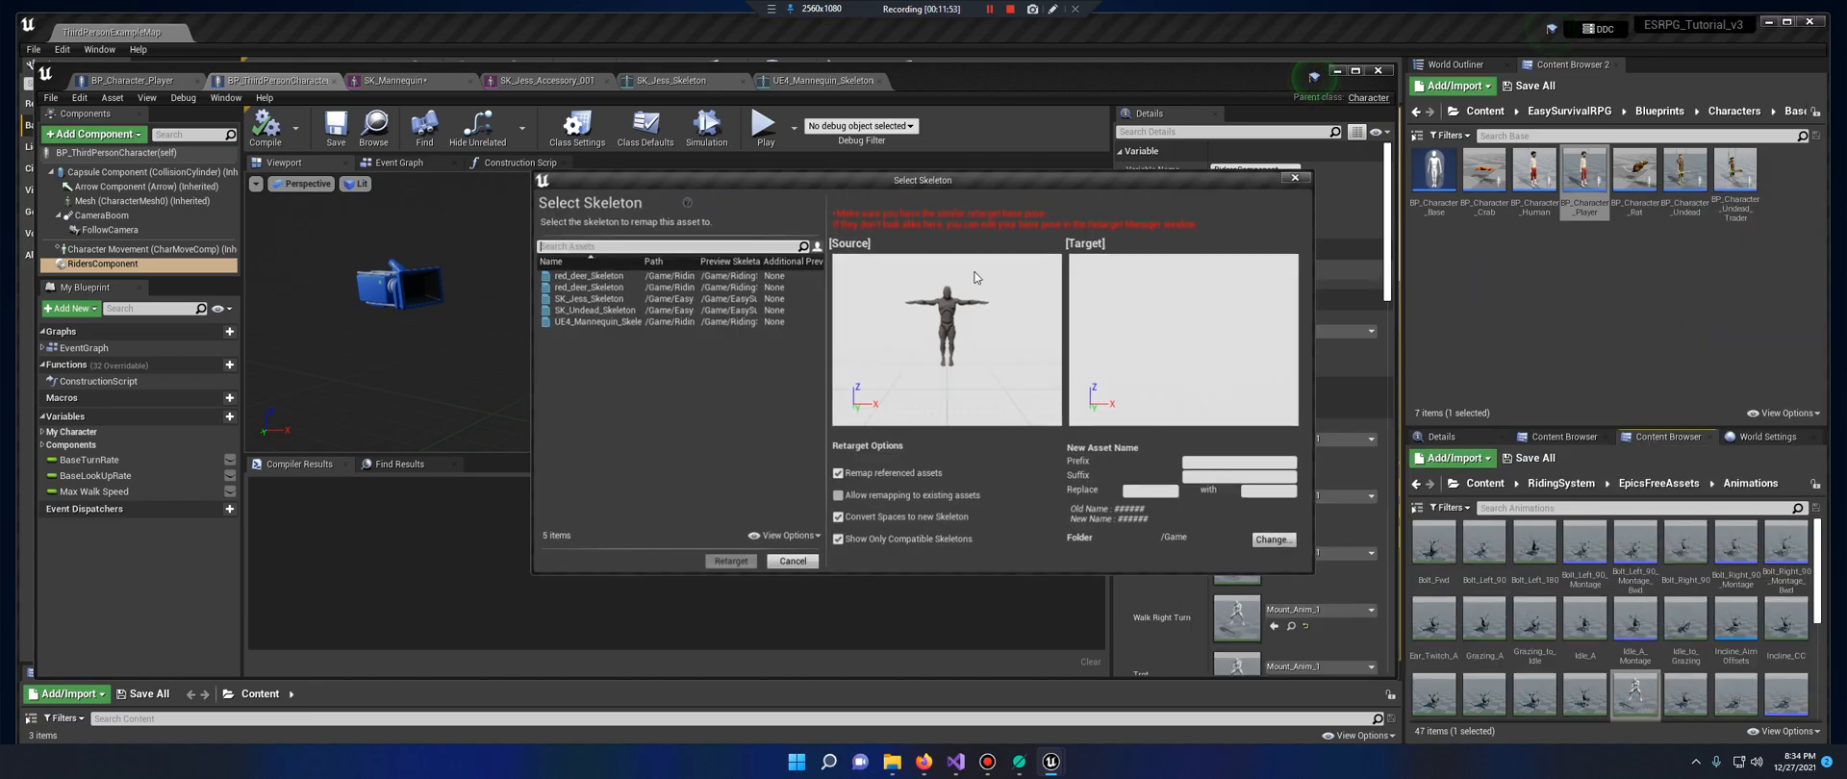
click(589, 299)
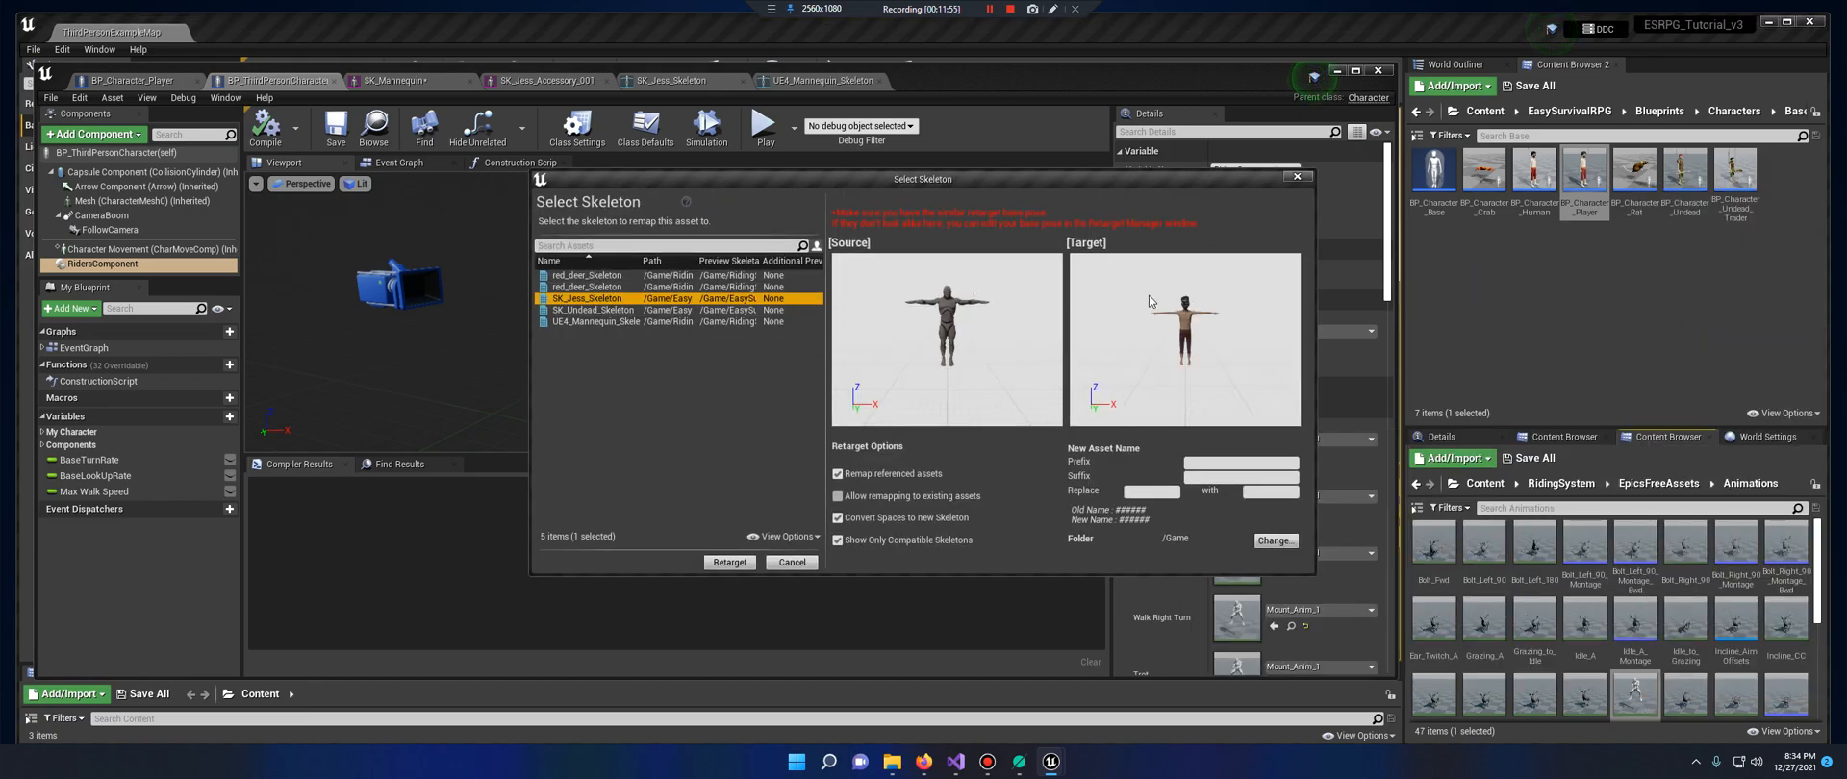
click(729, 562)
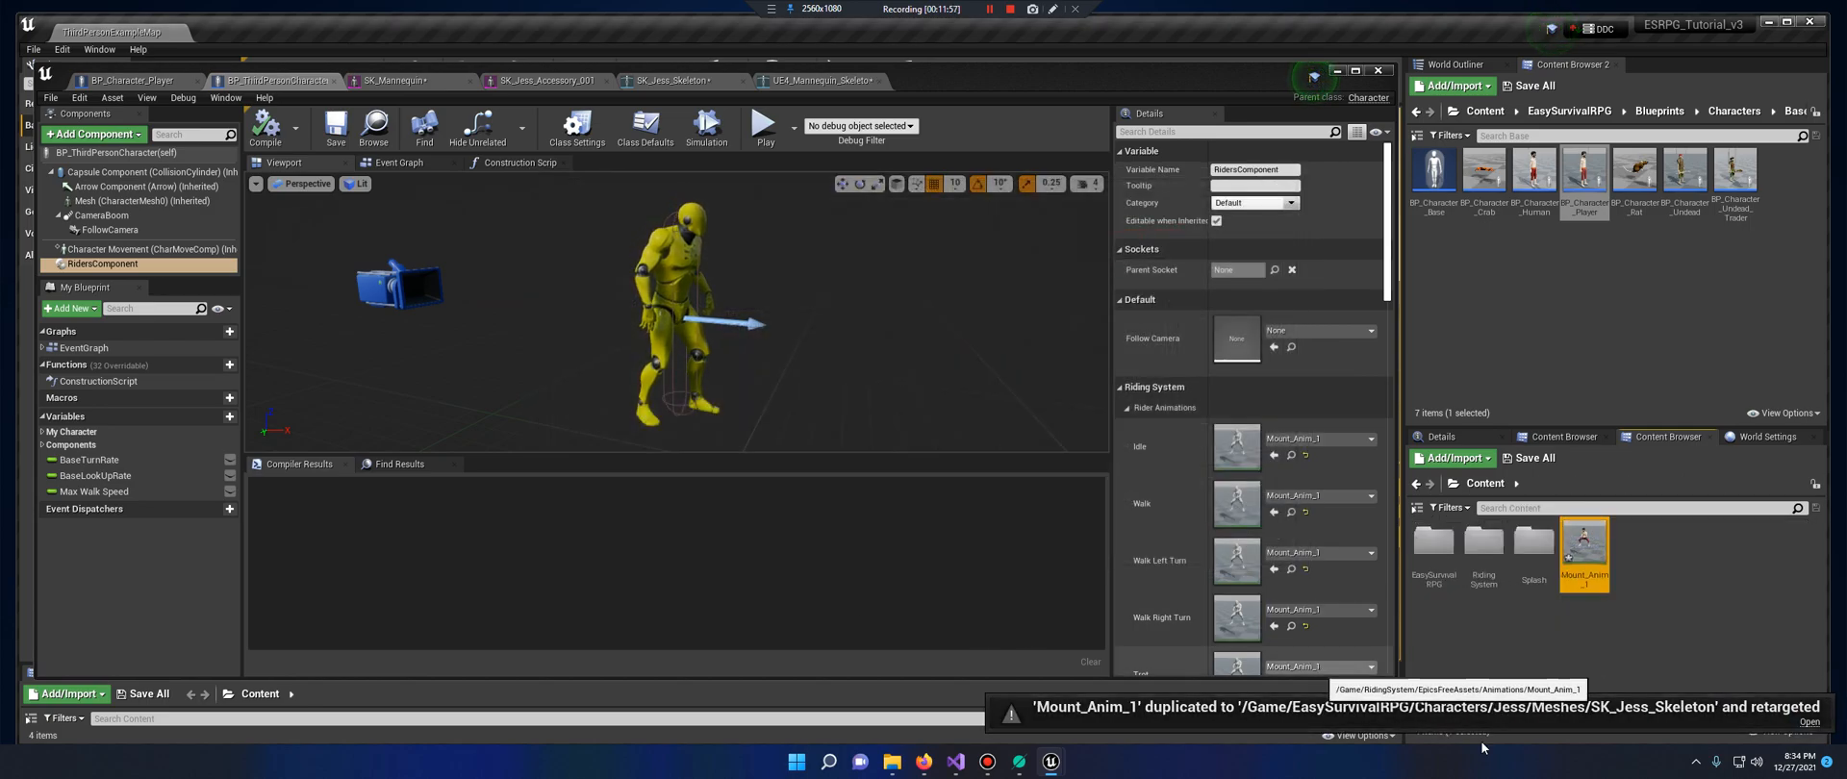
double_click(1584, 542)
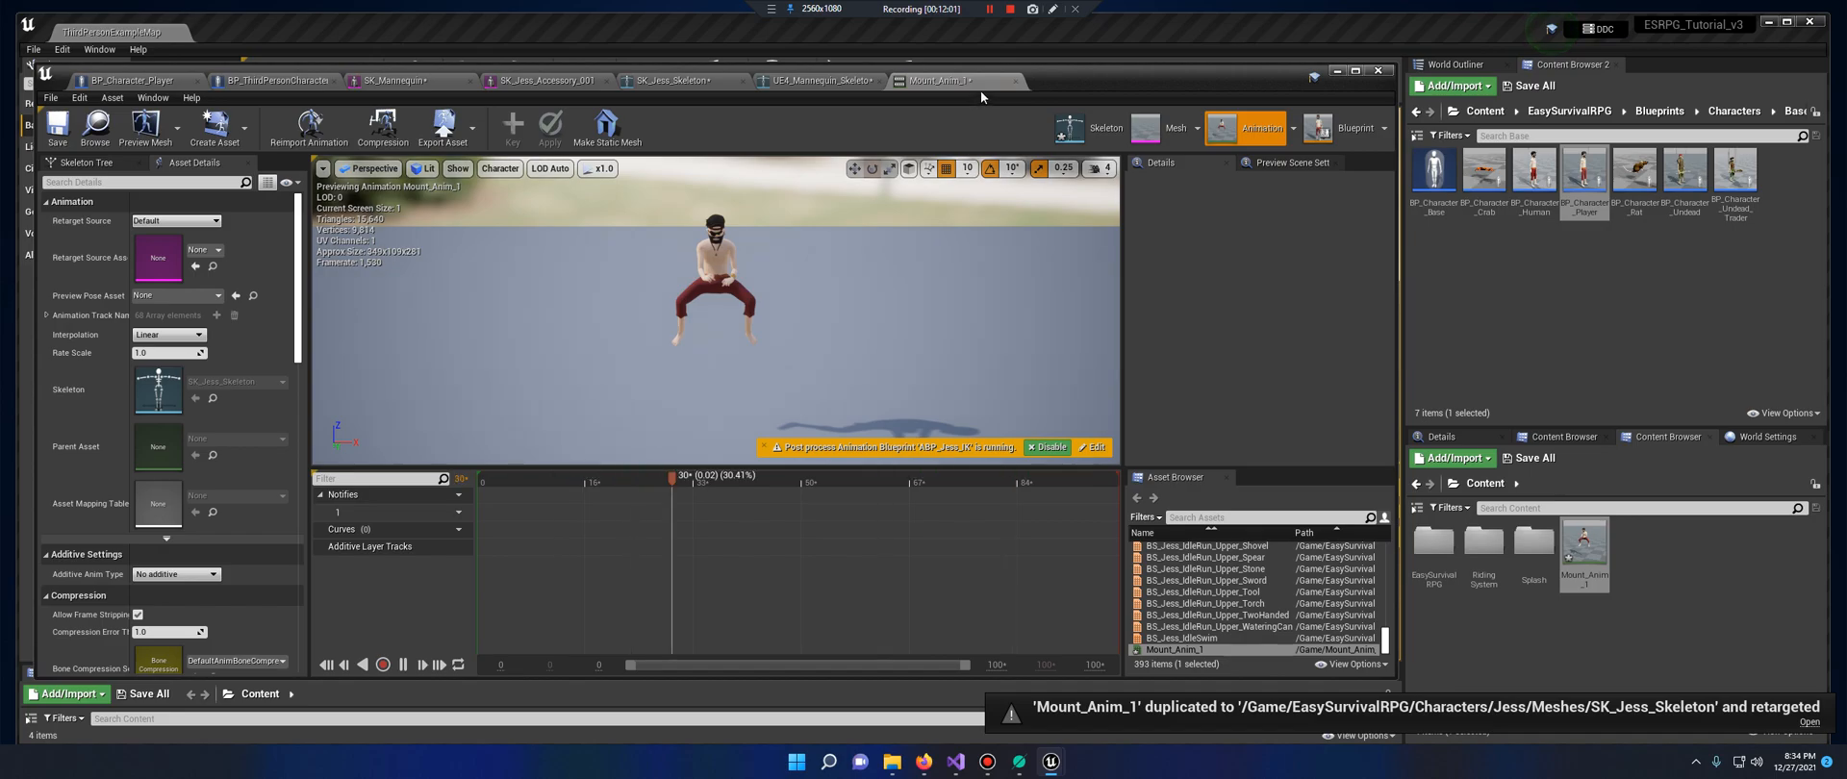
Close the Mount_Anim_1, UE4_Mannequin_Skeleton and SK_Jess_Skeleton editor tabs
click(817, 79)
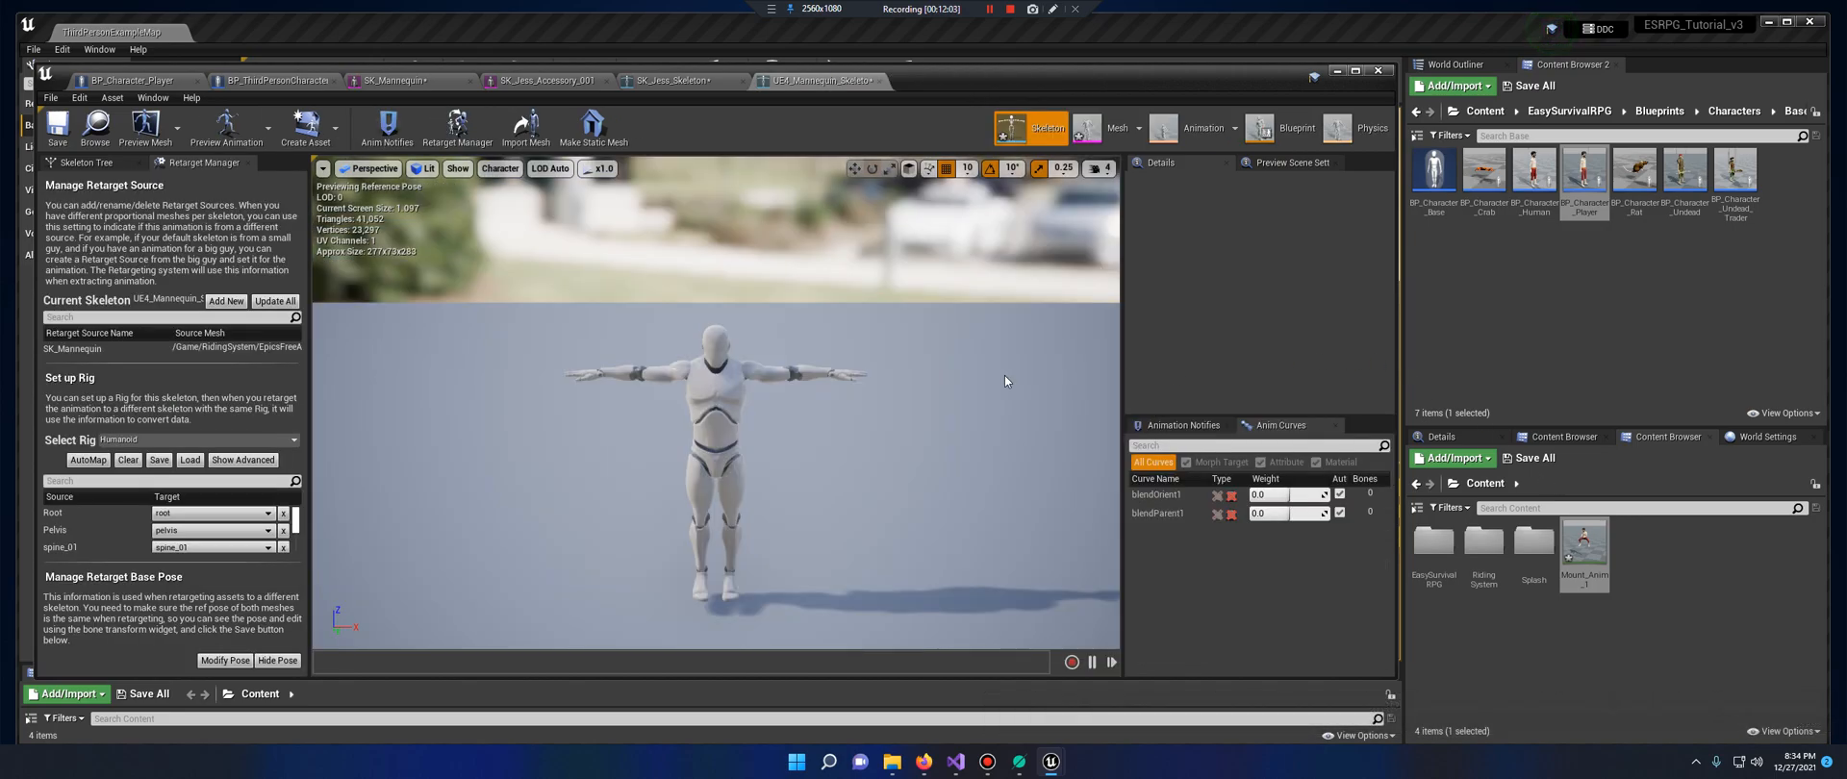
mouse_move(1002, 370)
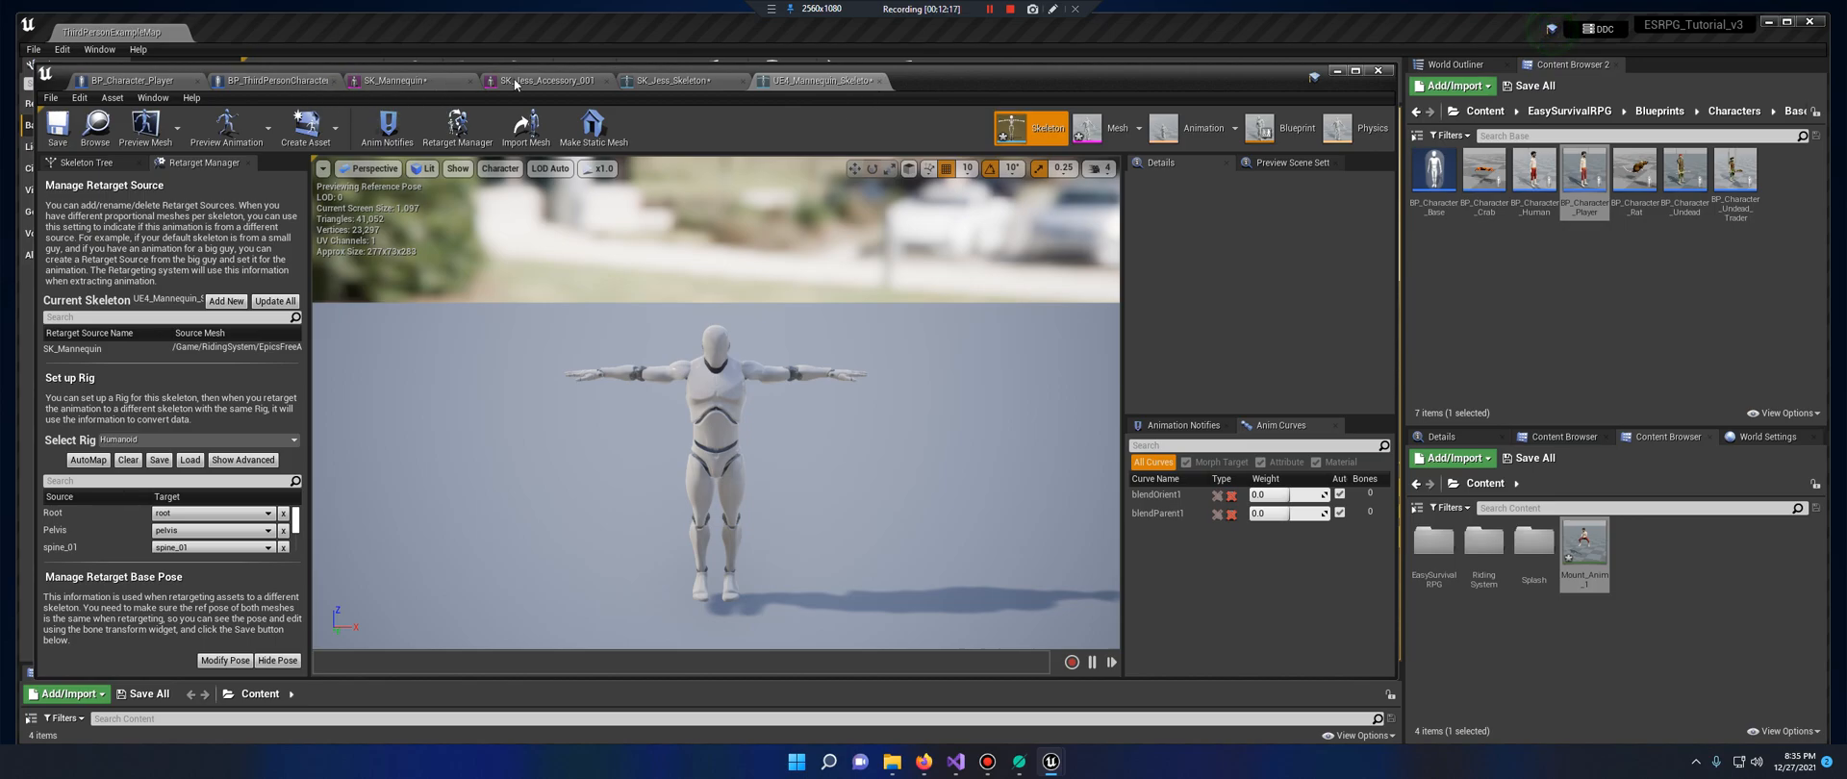
mouse_move(68, 133)
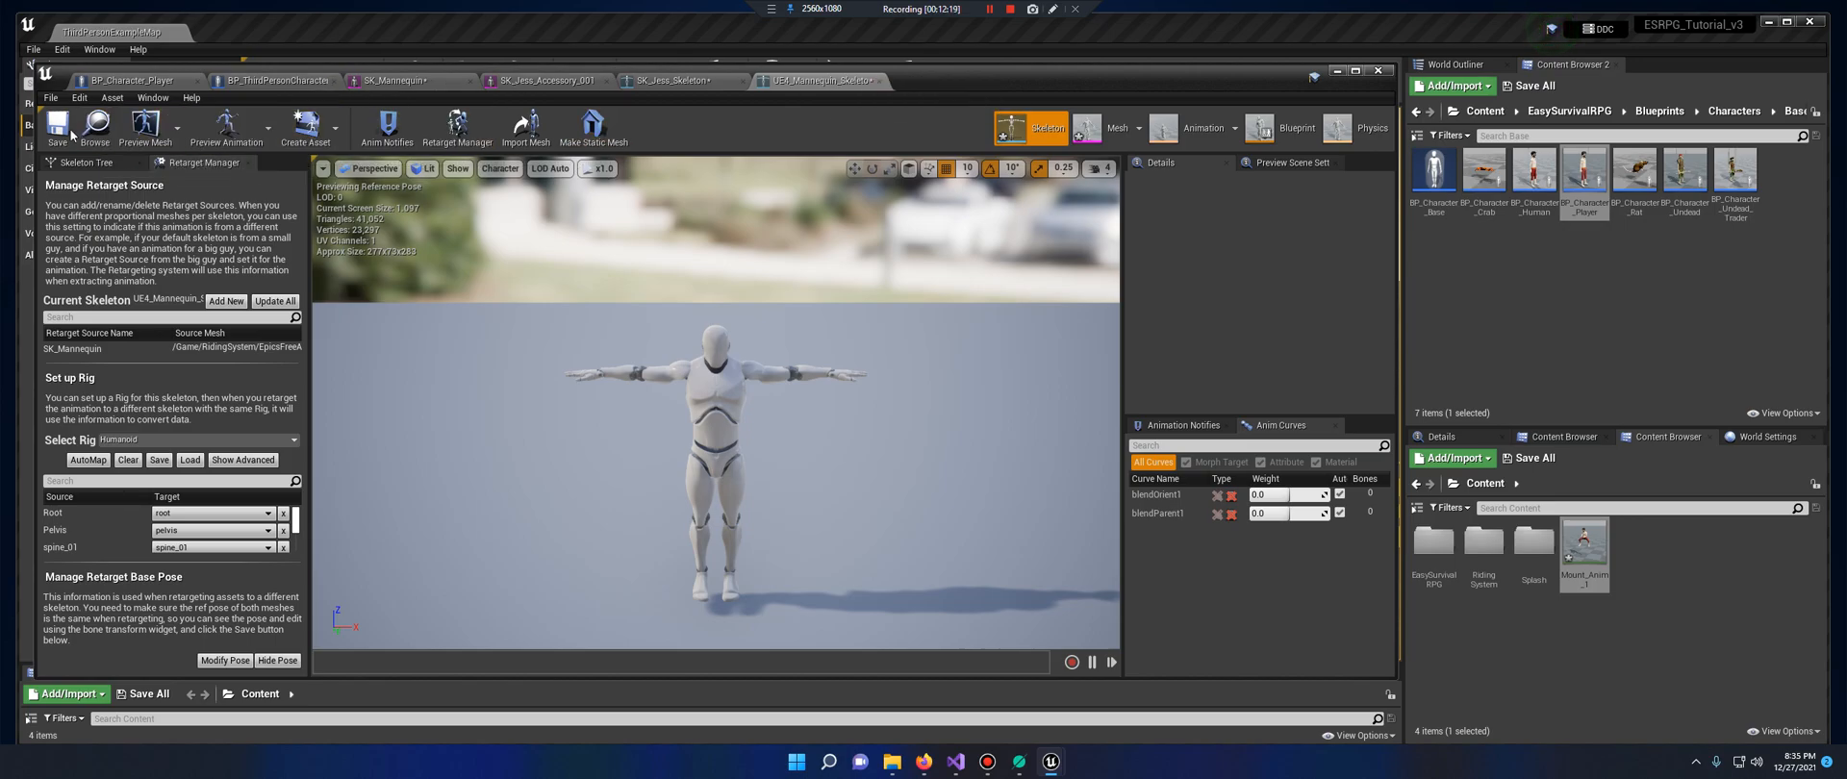
click(675, 80)
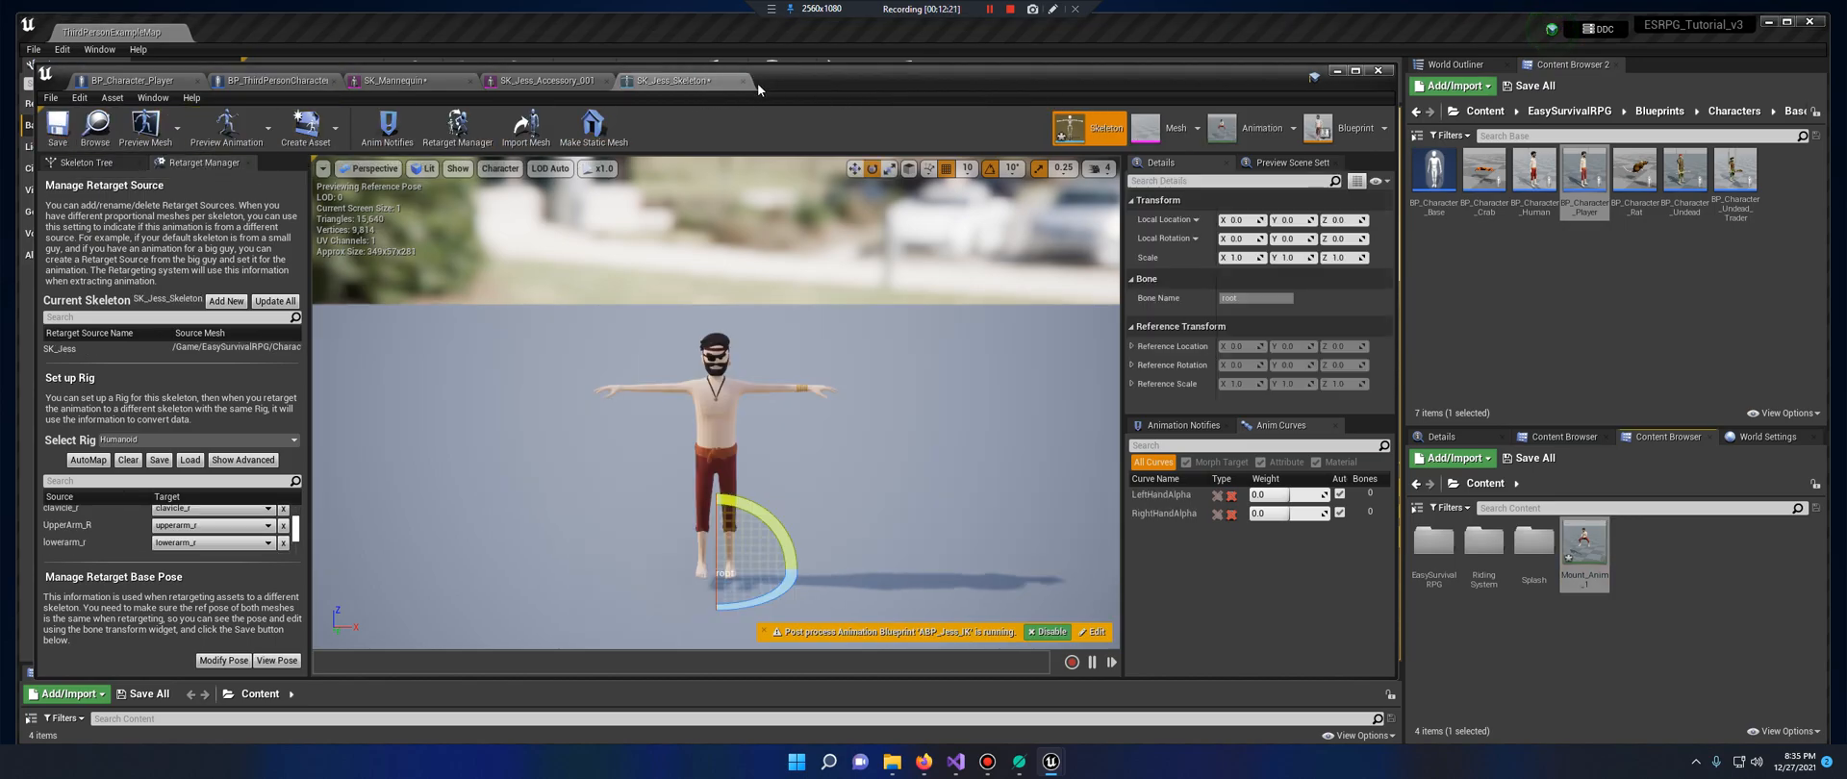
click(400, 80)
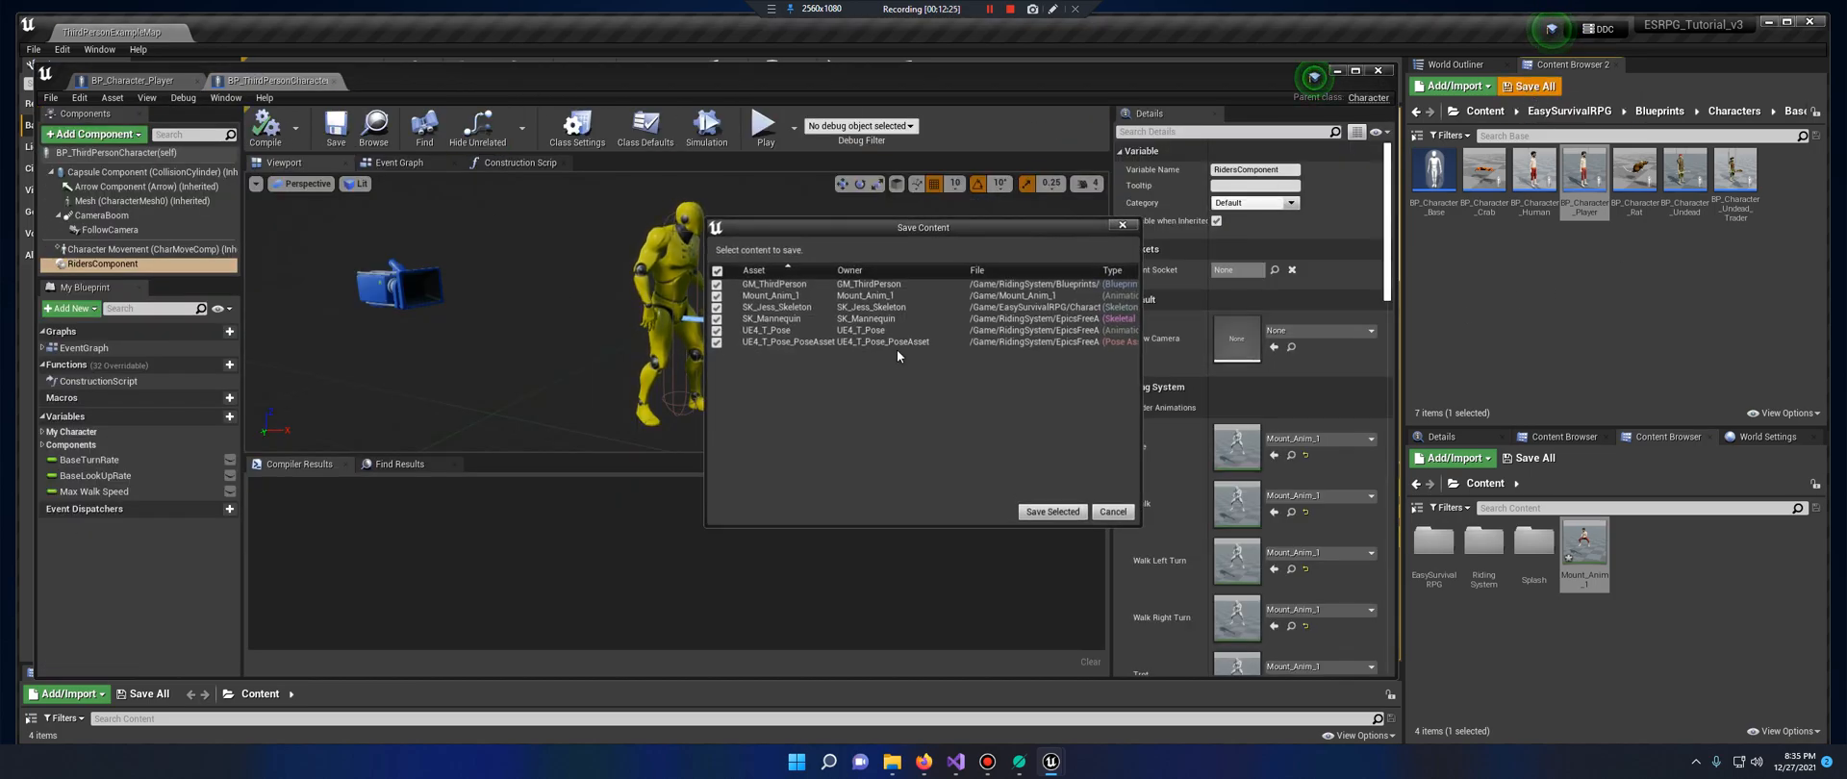
Save the modified assets and locate the Mesh's animation blueprint in the Content Browser
click(1052, 511)
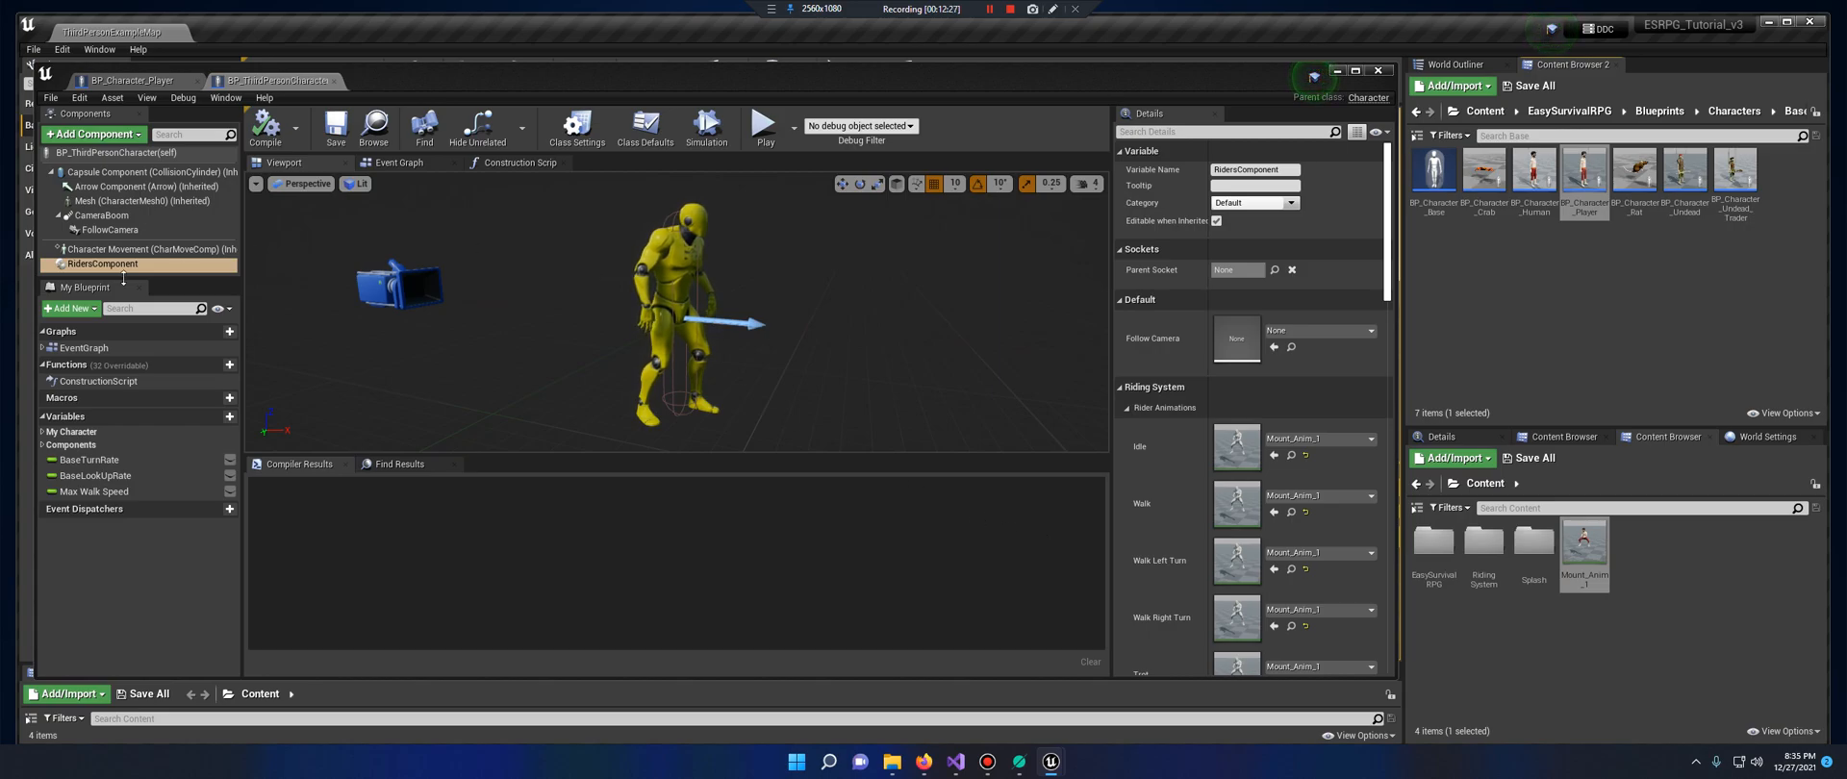
mouse_move(127, 80)
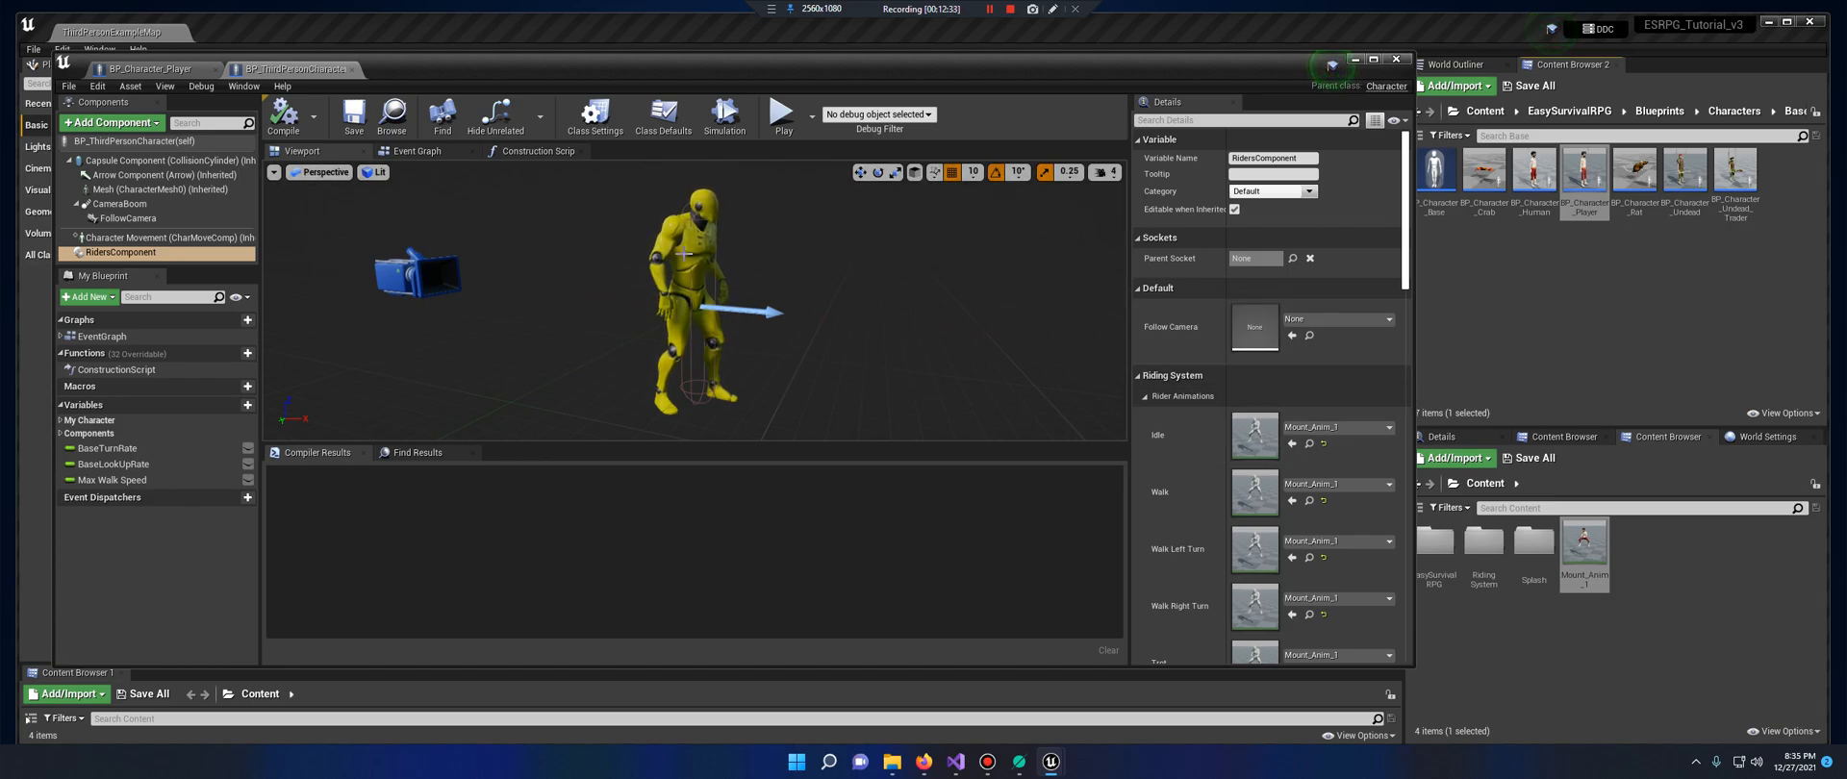
click(136, 189)
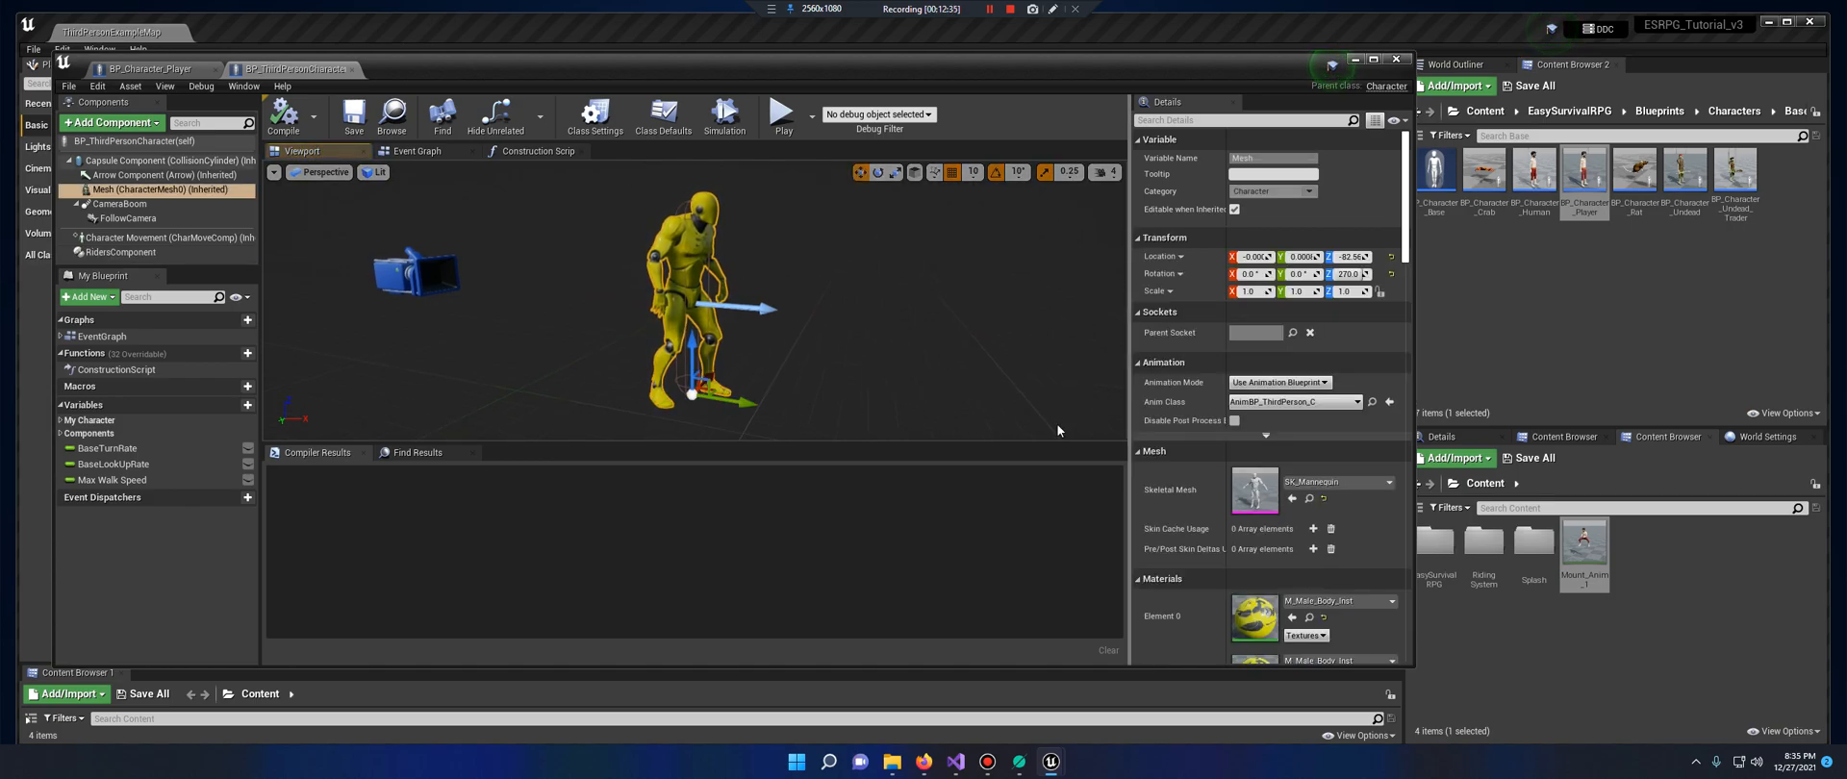
mouse_move(1254, 490)
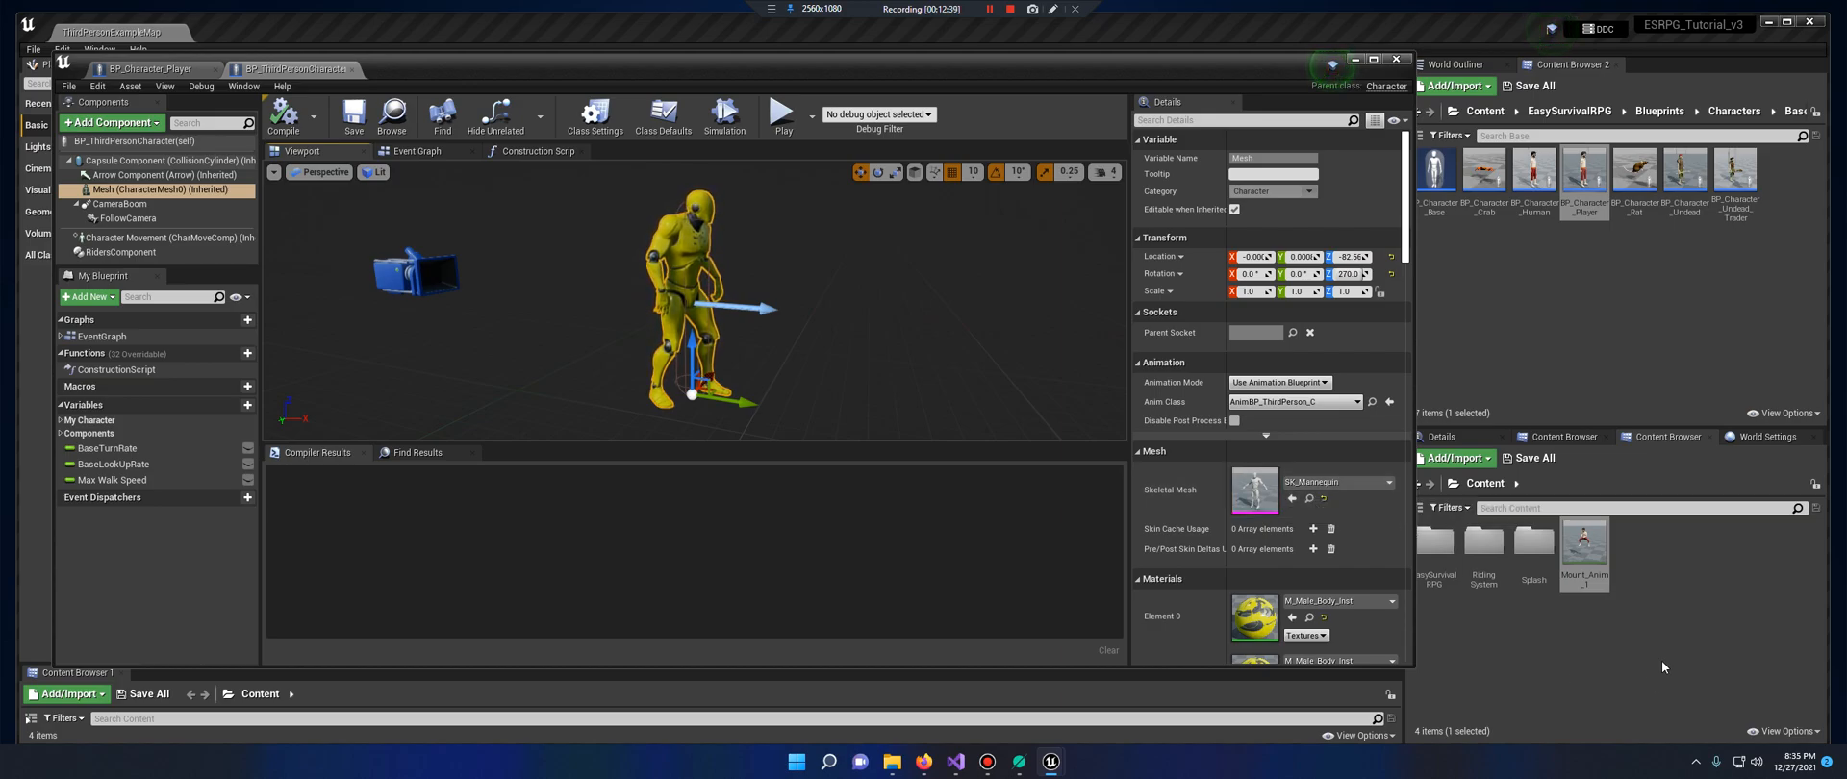
mouse_move(1370, 402)
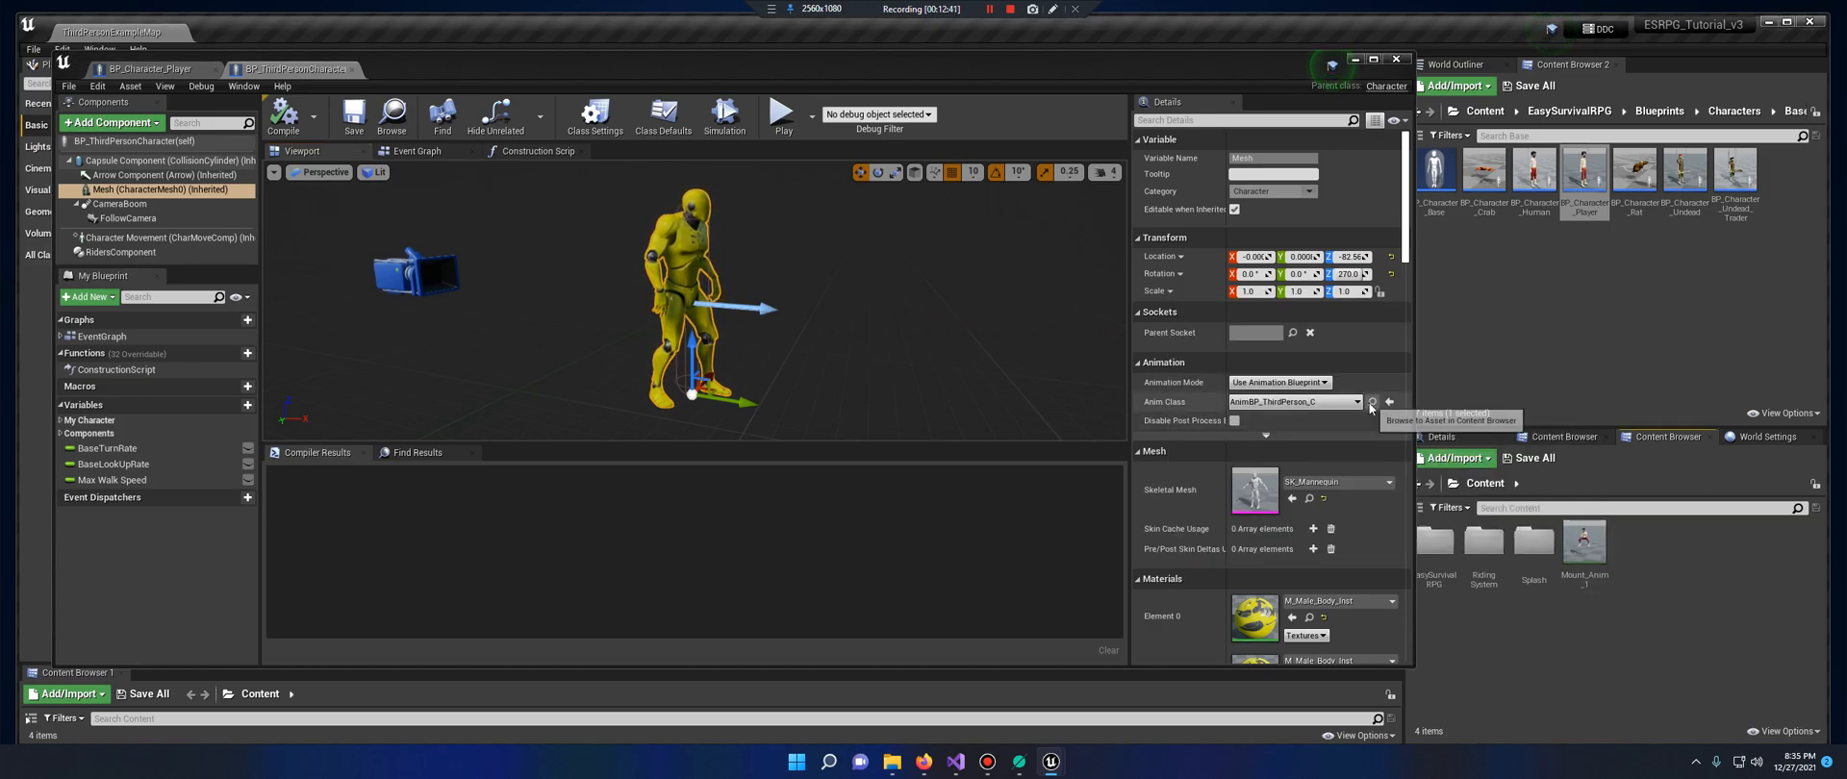
click(1371, 401)
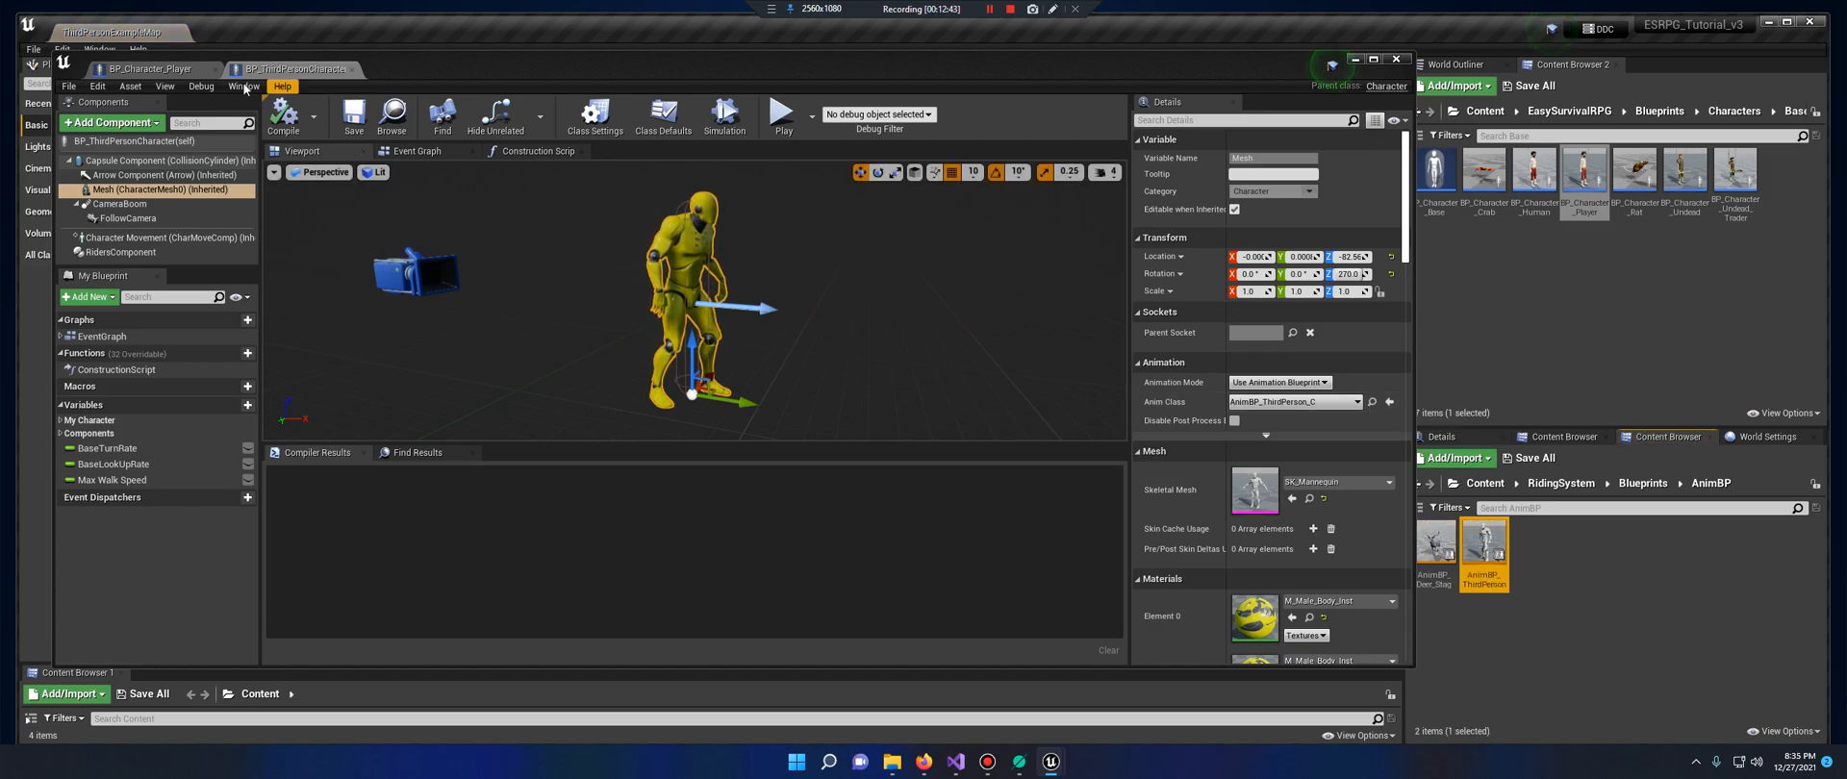
Open the AnimBP_ThirdPerson and ABP_Jess animation blueprints
click(283, 114)
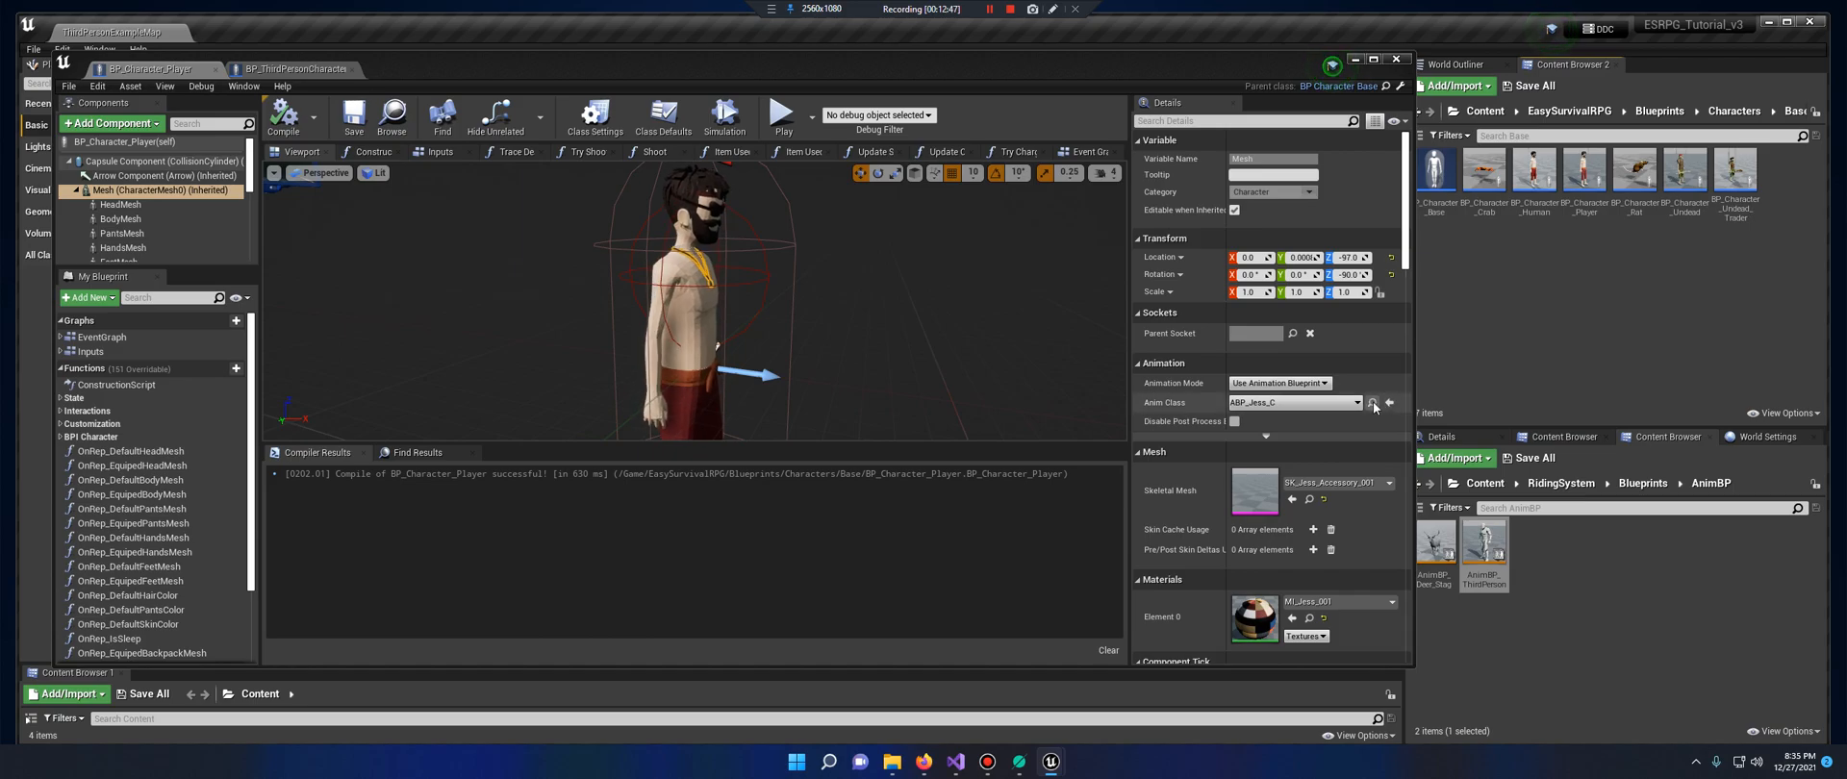
double_click(1484, 547)
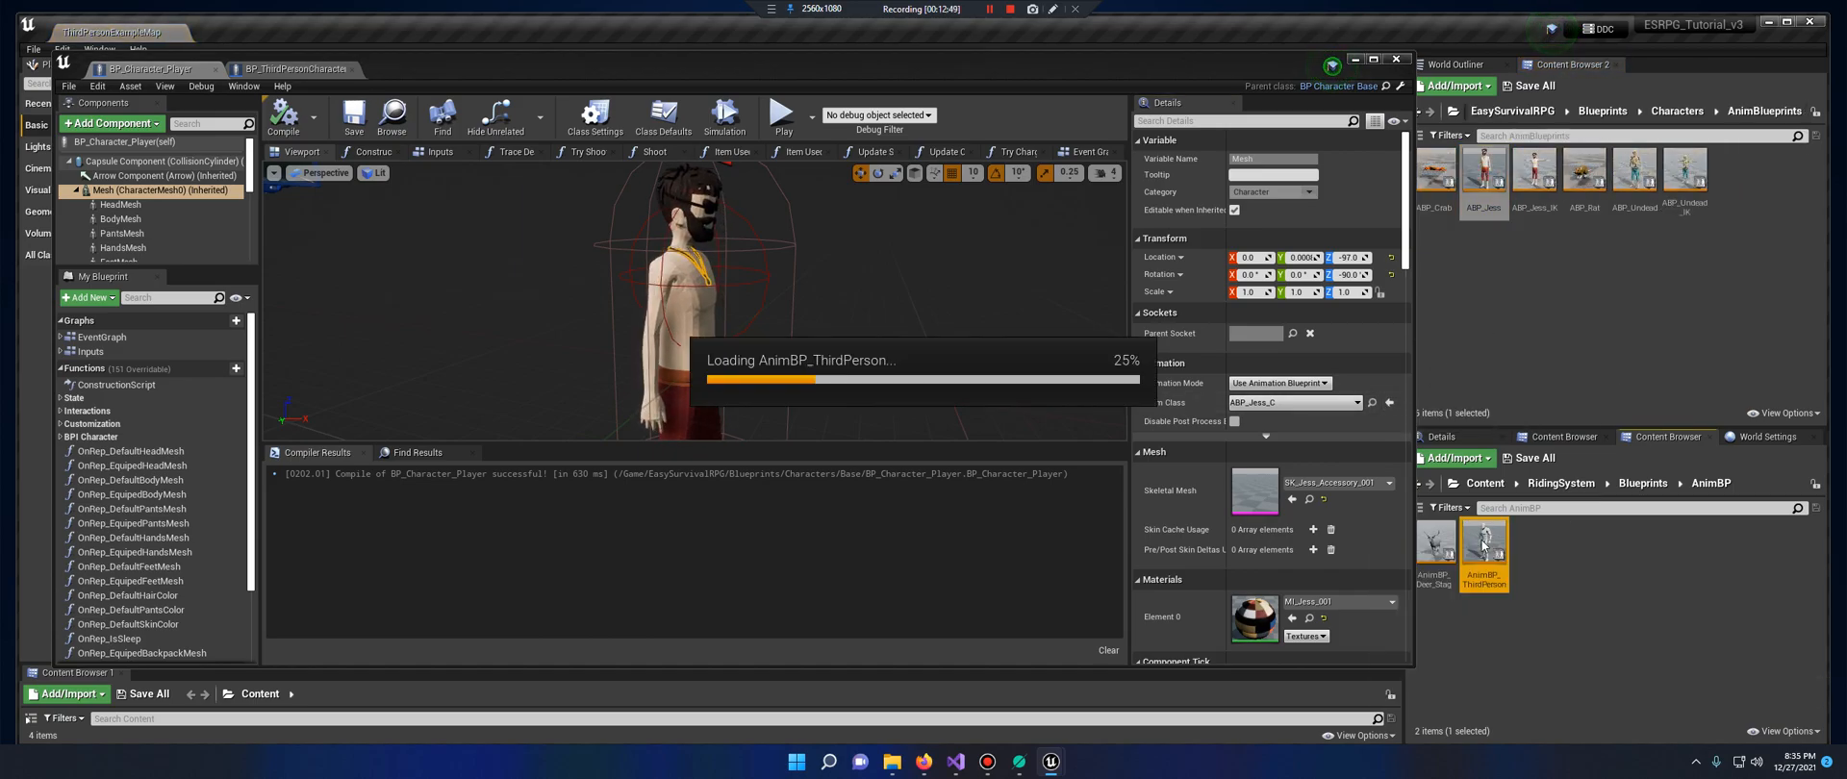
double_click(1483, 549)
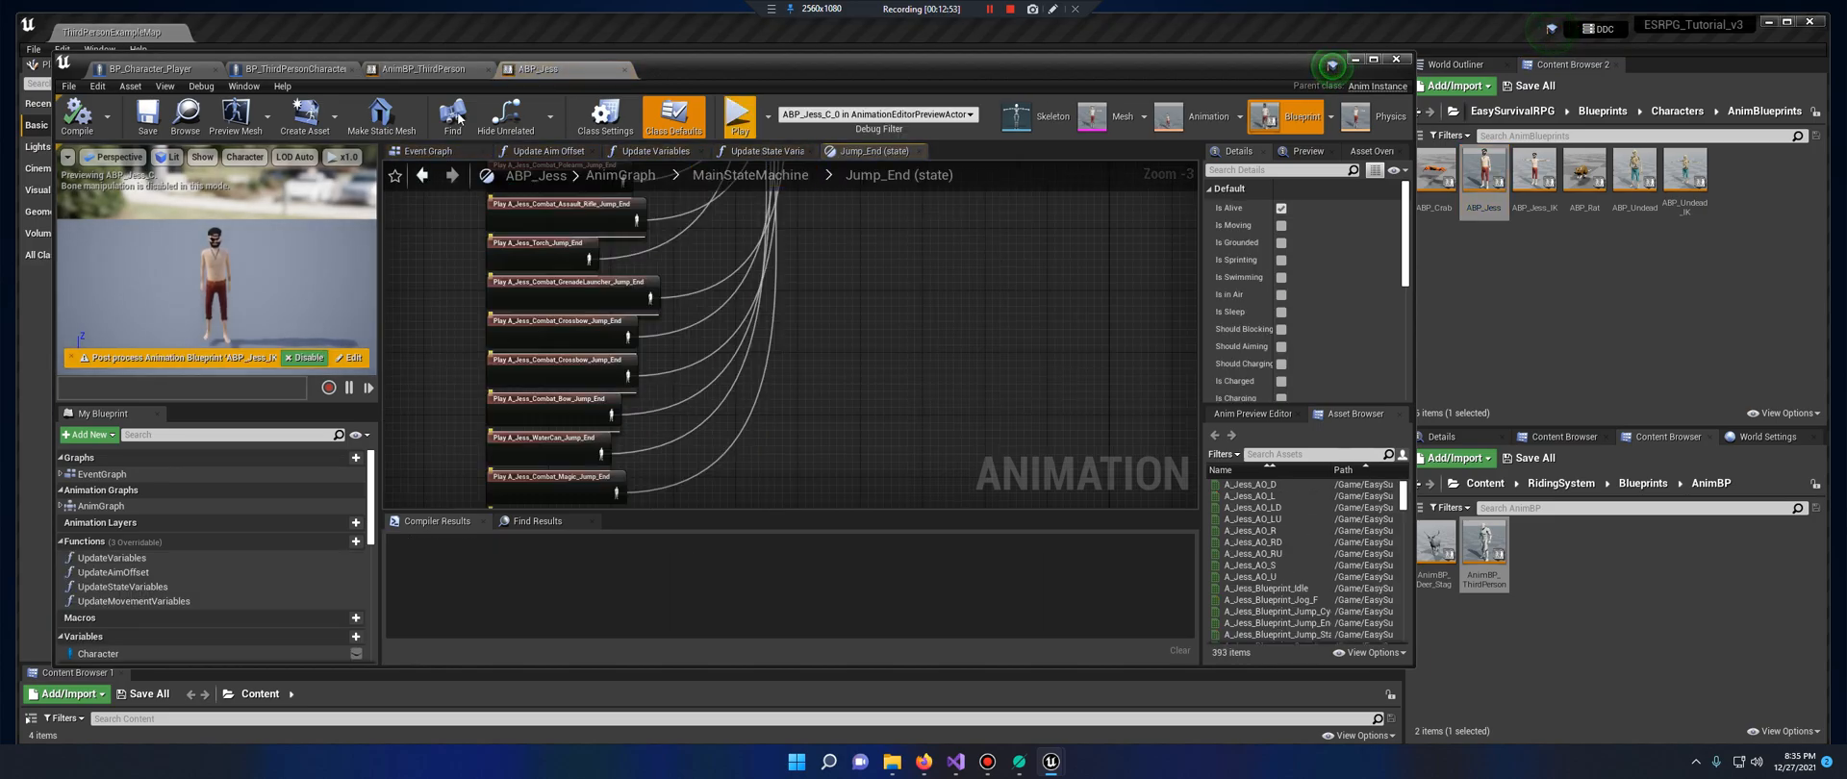
Give the riding nodes' comment box a teal colour and the title RidingSystem
click(430, 68)
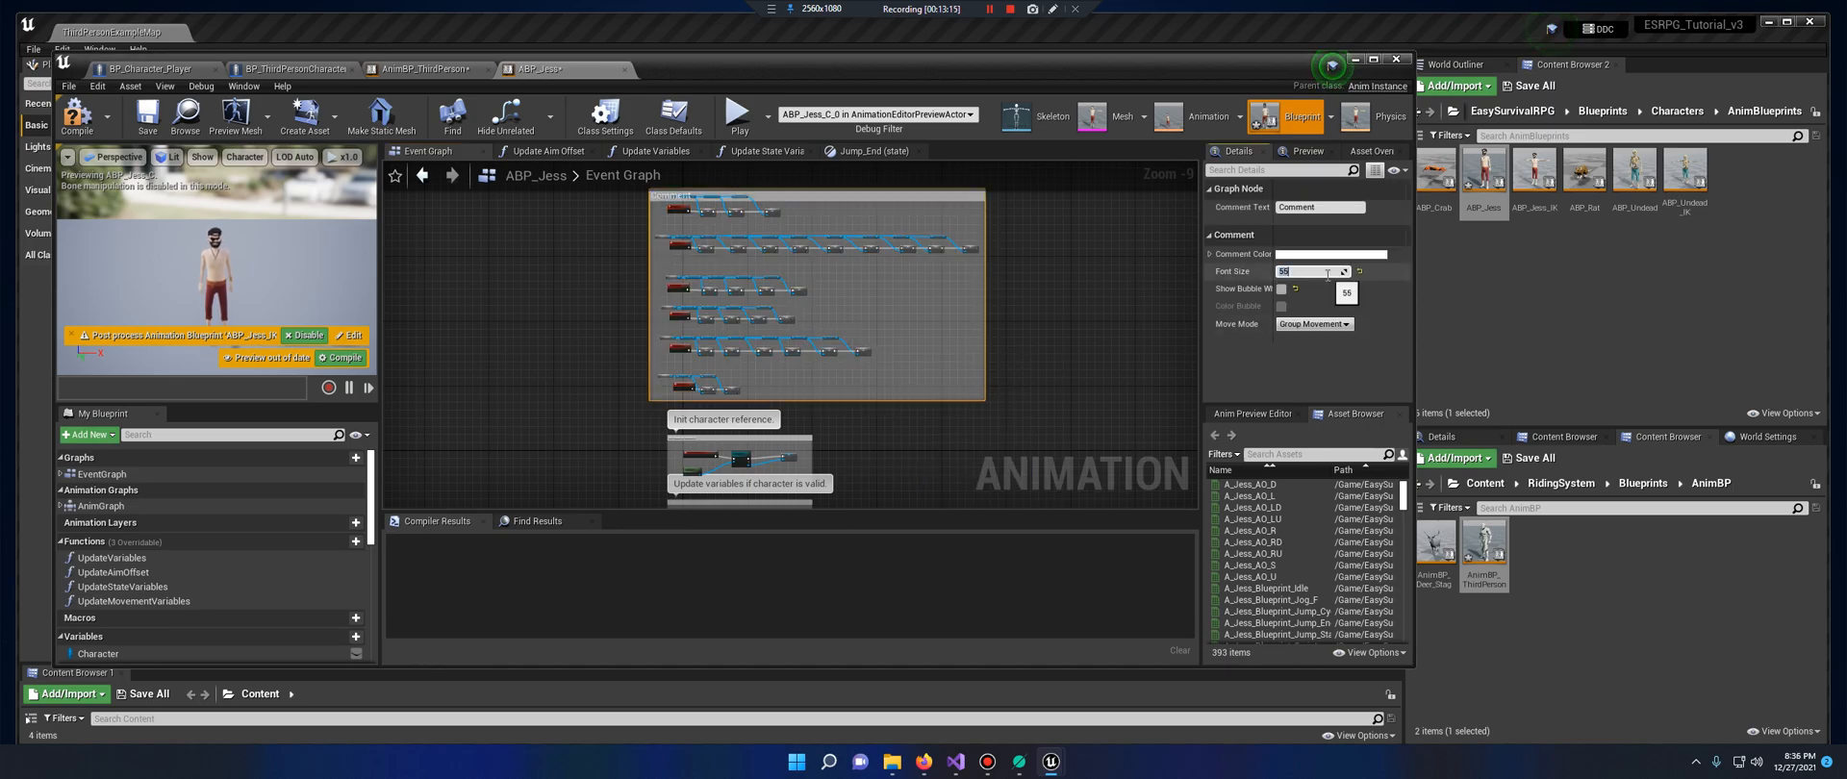
click(1333, 254)
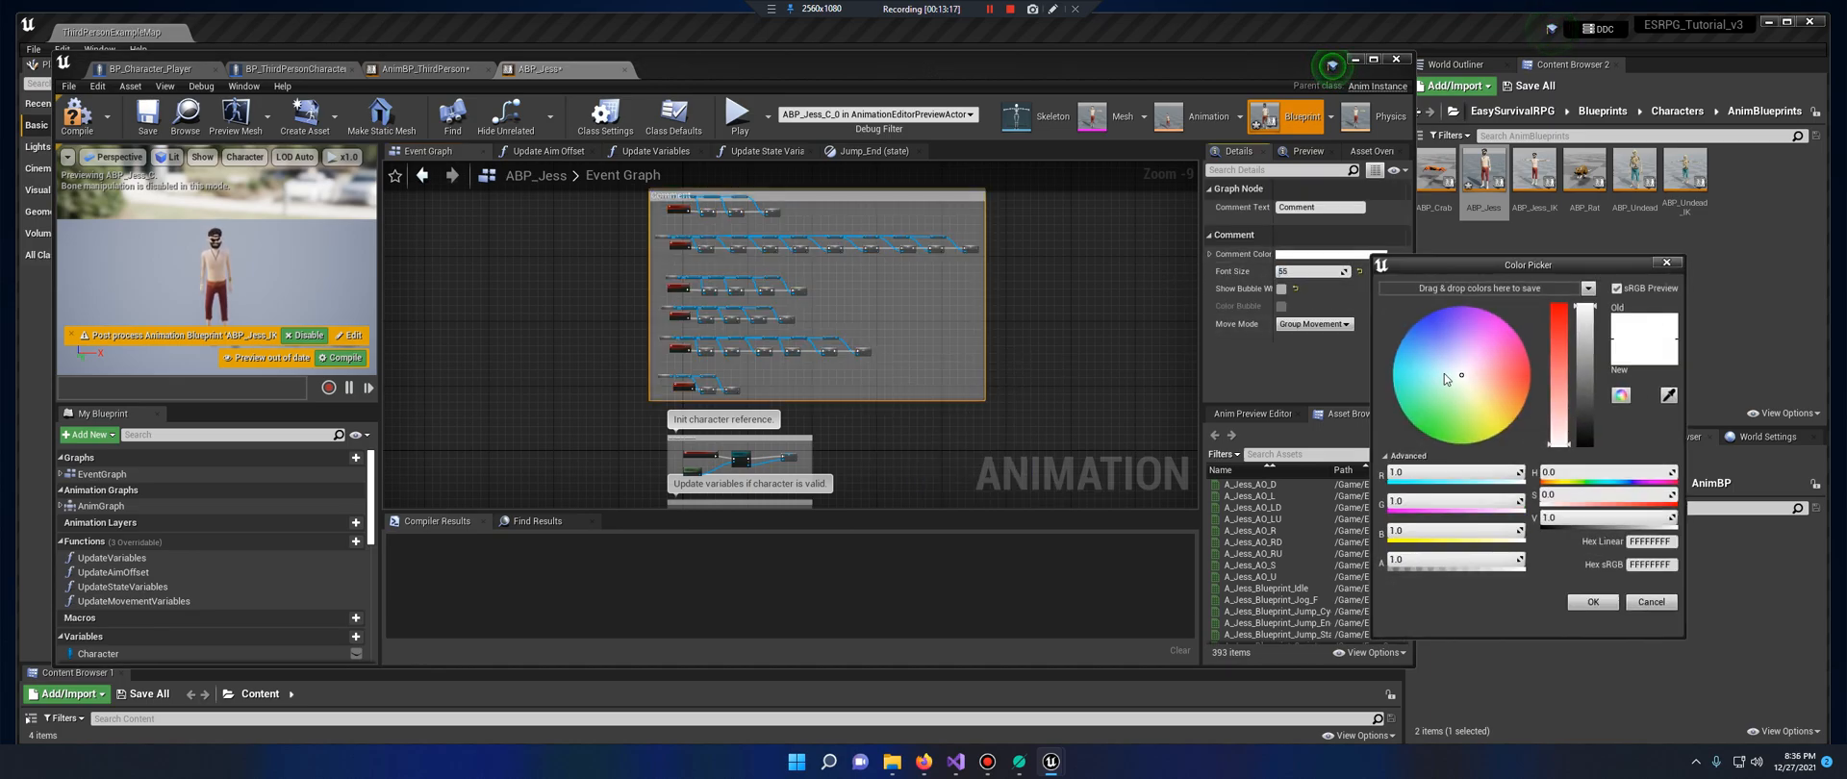
click(1591, 601)
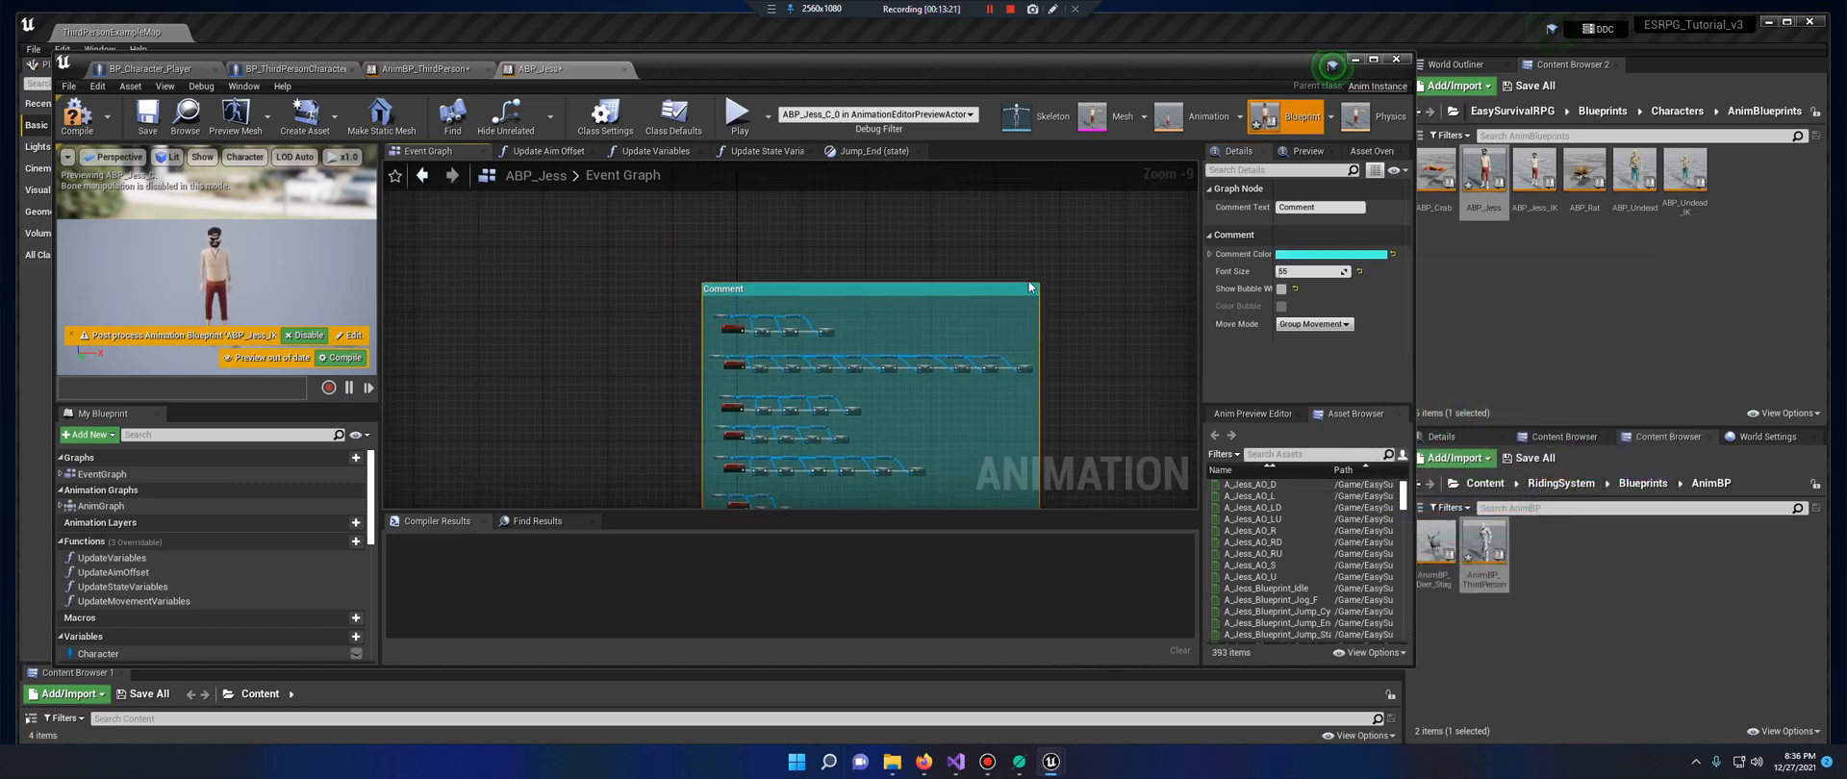
triple_click(1319, 207)
text(RidingSystem)
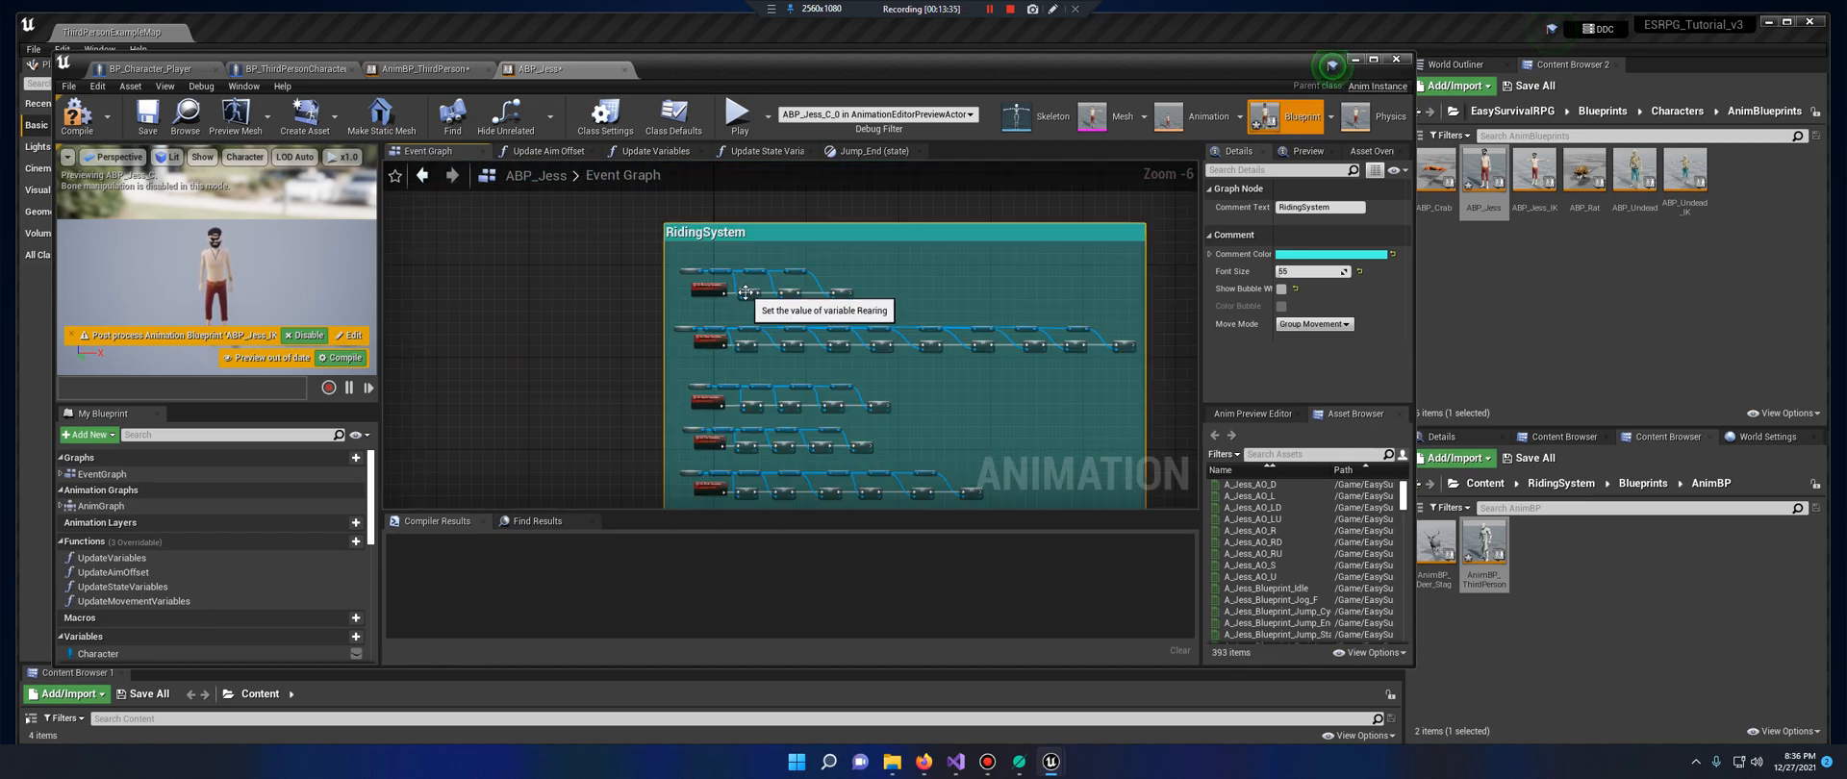
click(725, 286)
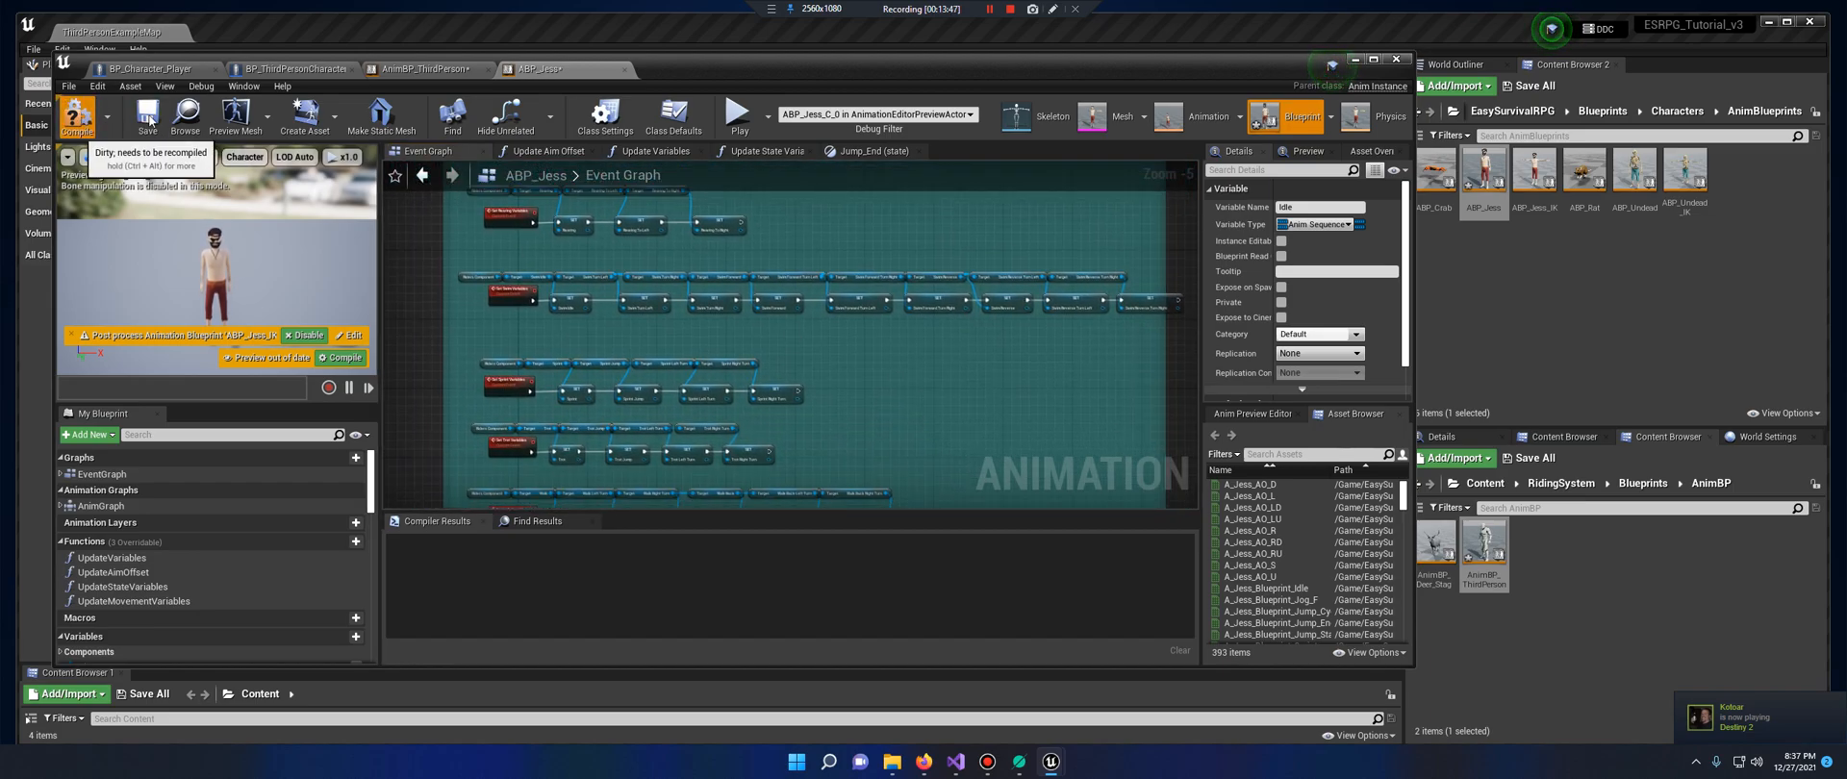
Wire Get Component by Class and Is Valid into Set Riders Component in ABP_Jess, then compile
click(77, 115)
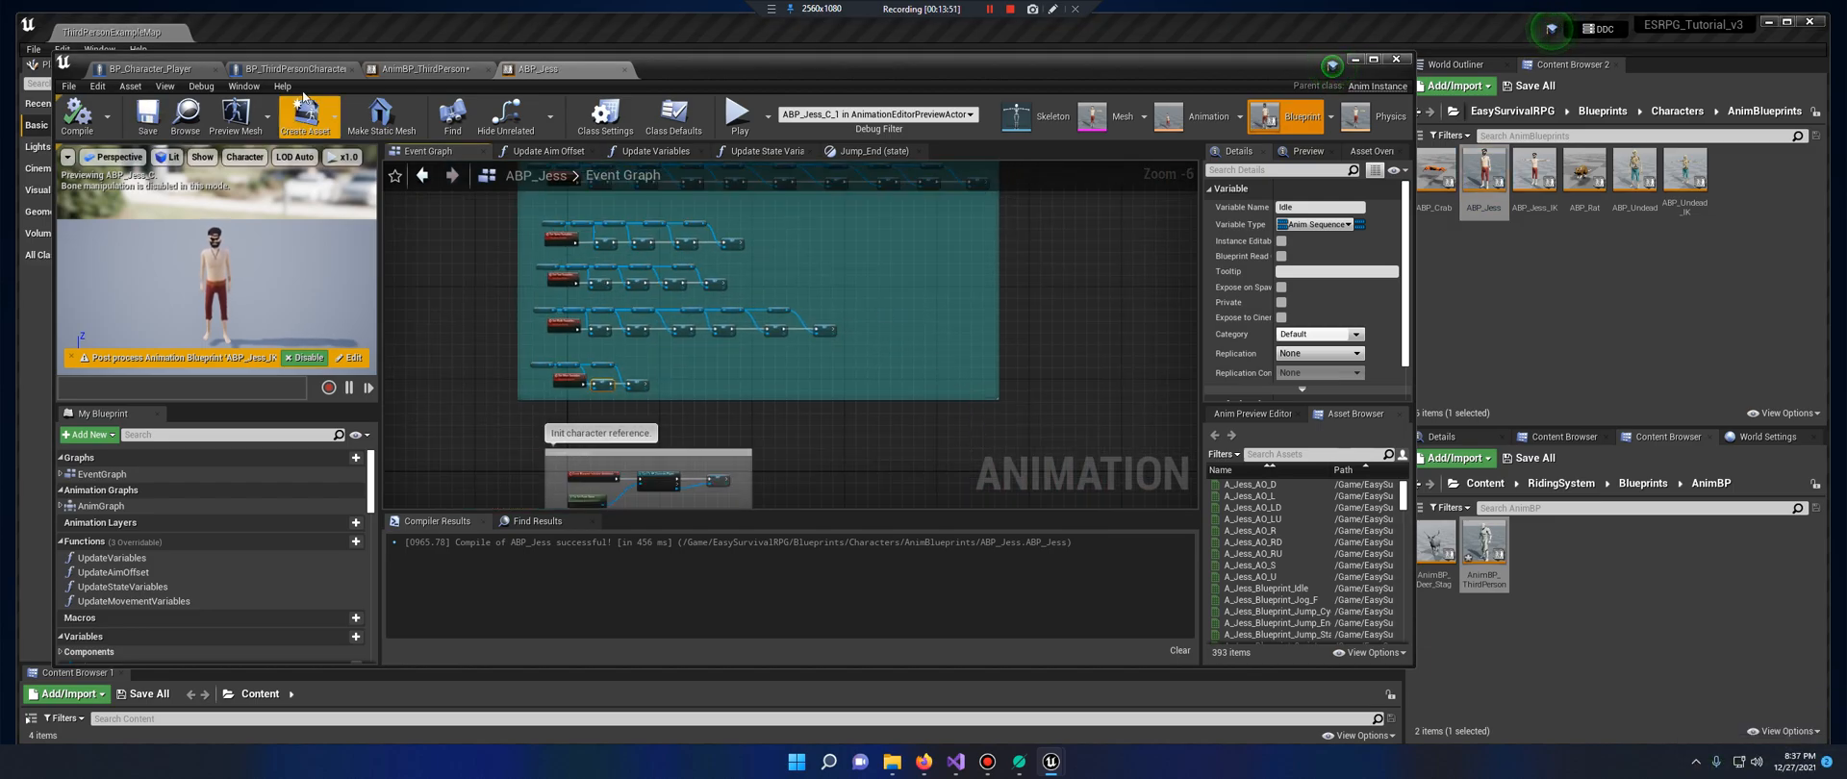
click(291, 68)
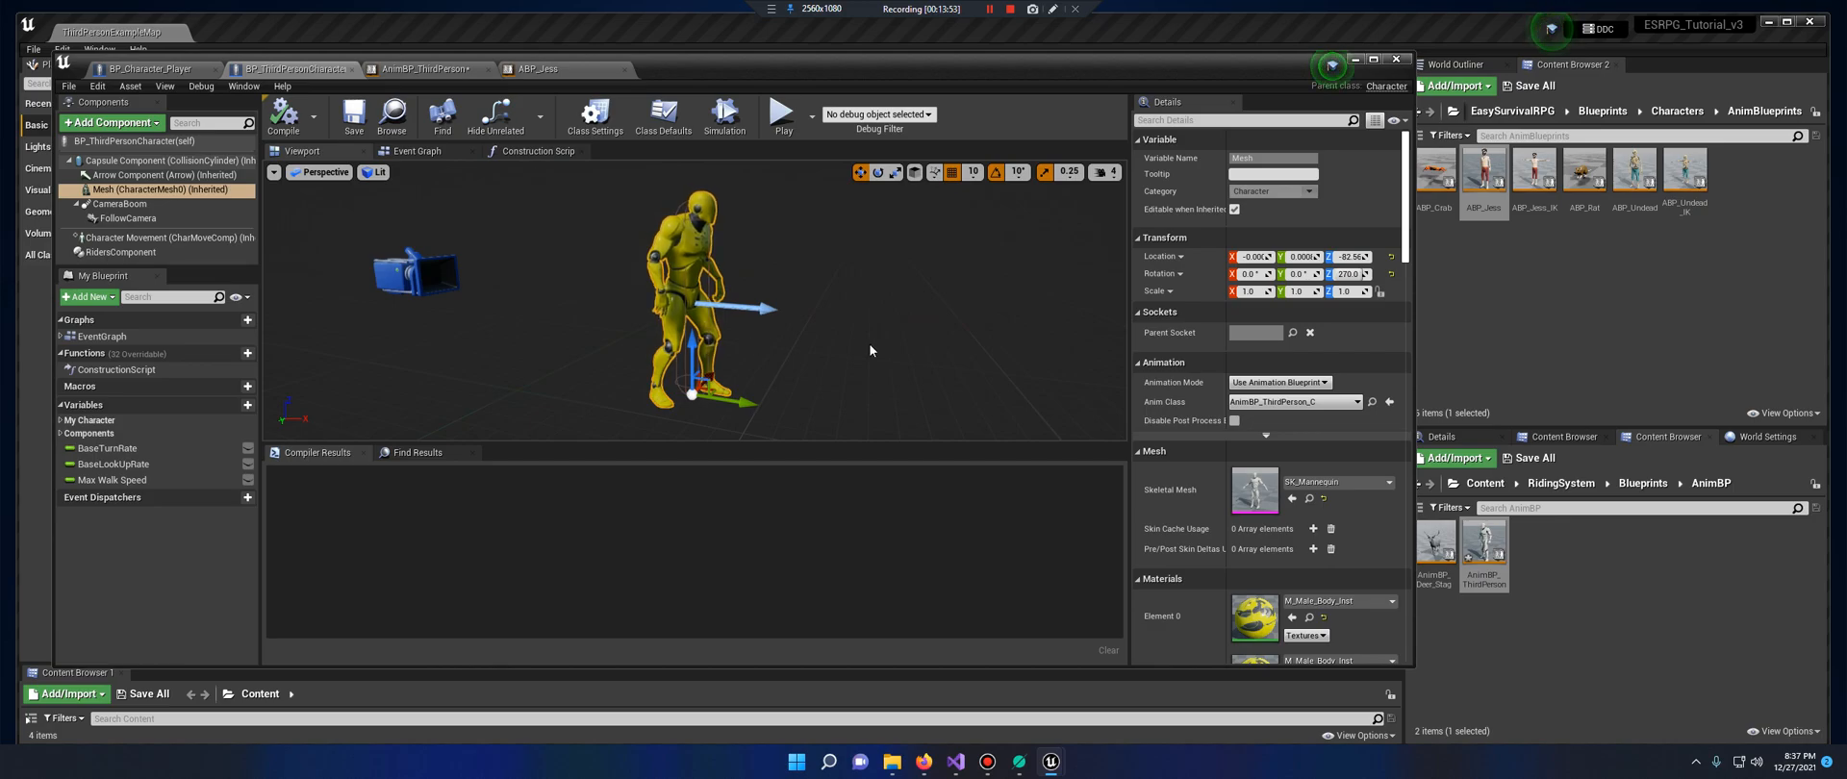
click(426, 68)
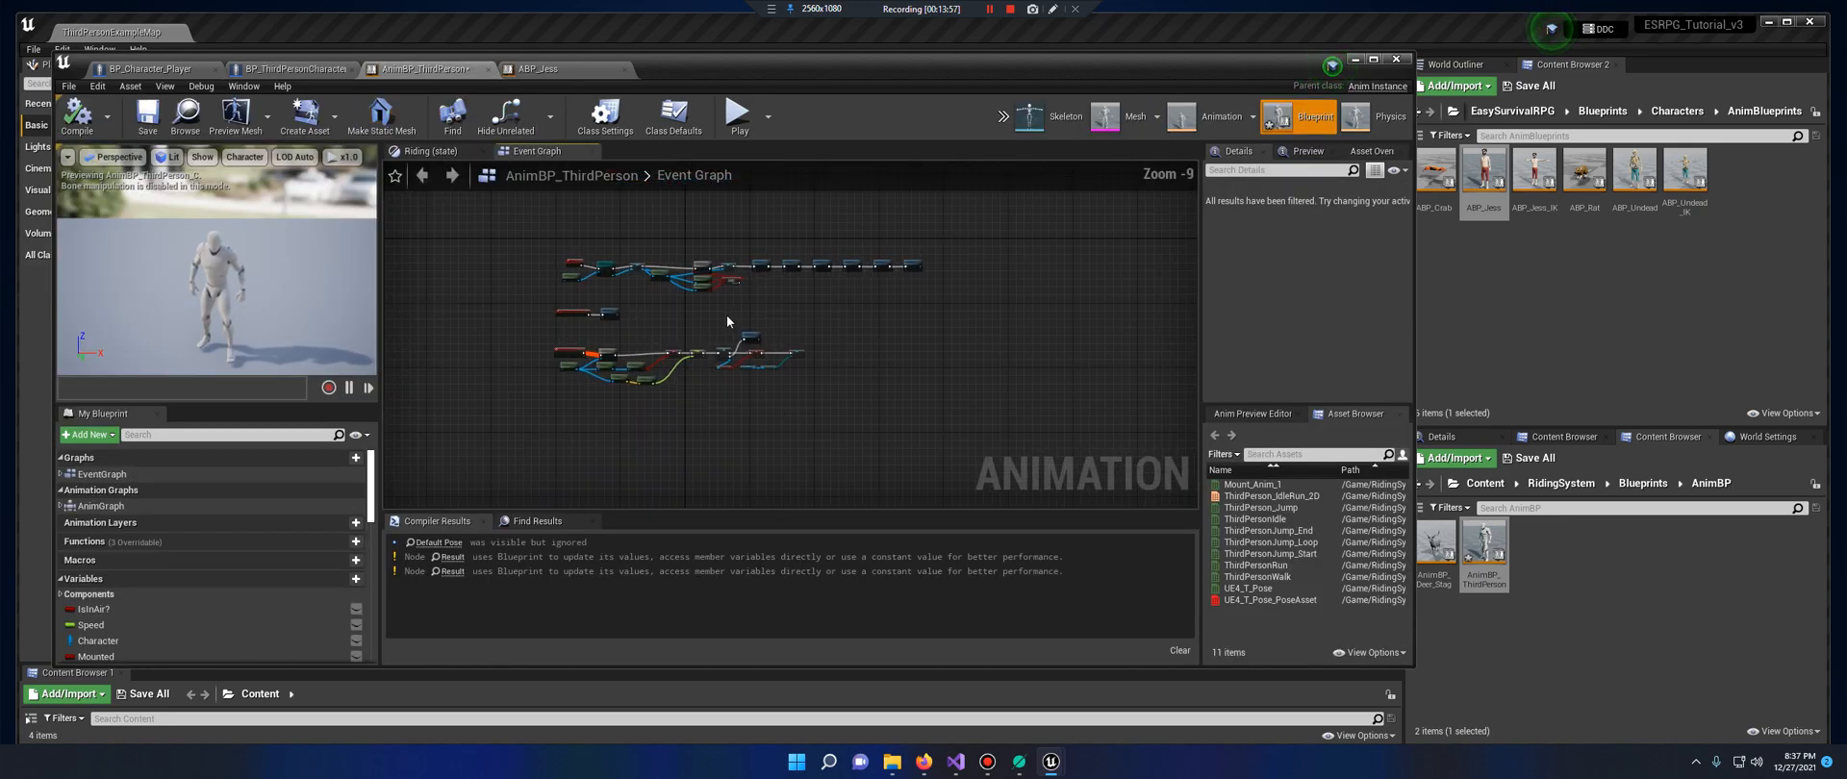
scroll(up, 3)
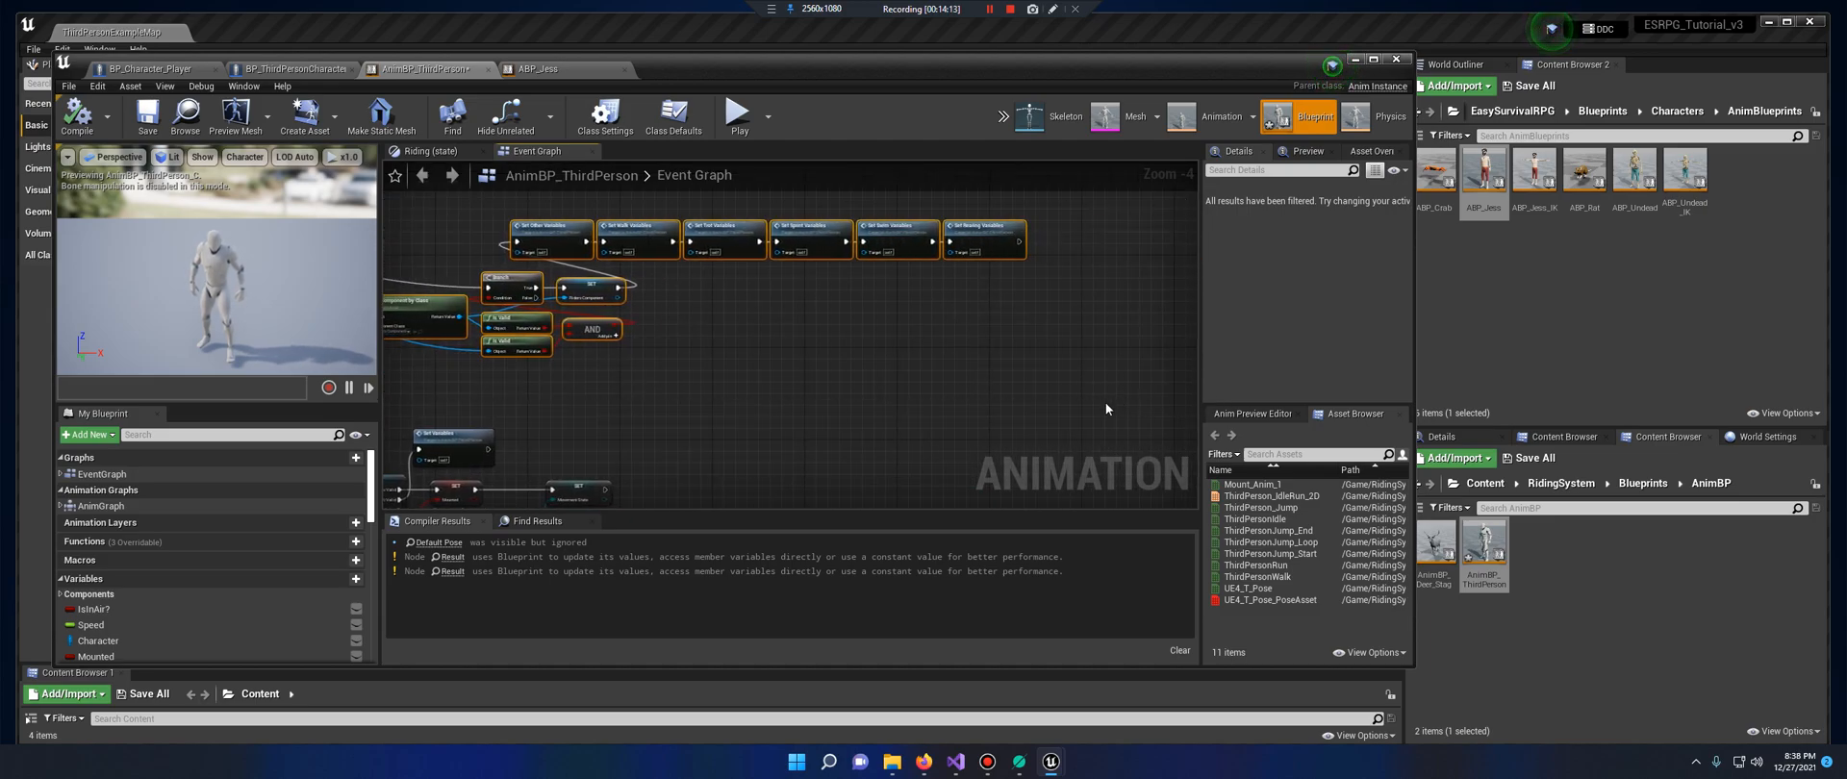
click(534, 68)
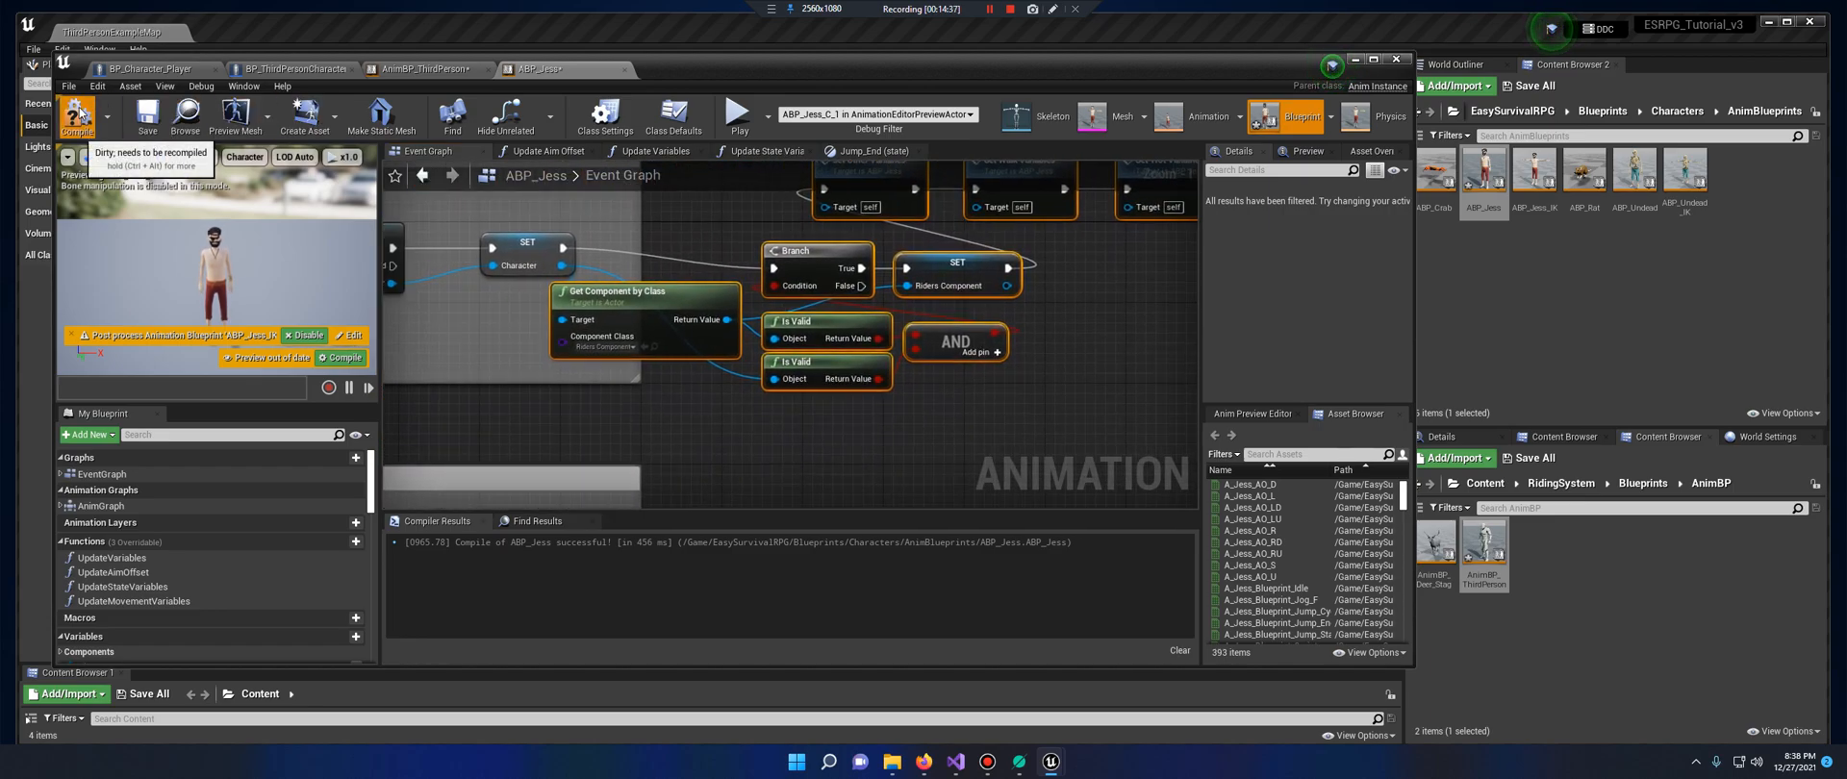
click(75, 115)
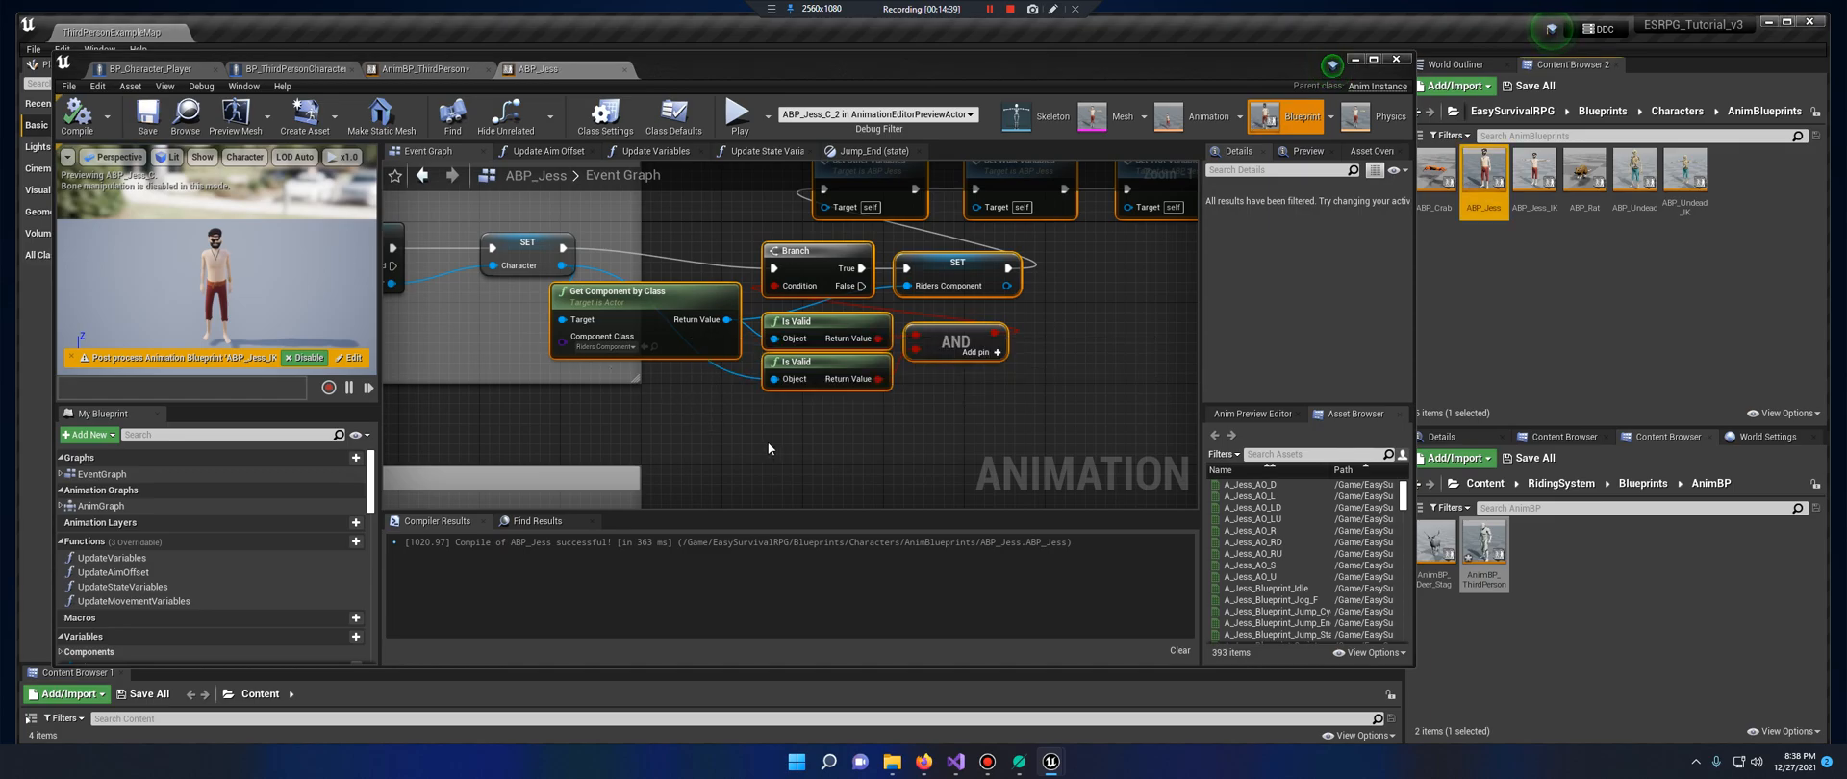
Copy AnimBP_ThirdPerson's Mounted/Movement State nodes into ABP_Jess as a validated get, then compile
click(427, 69)
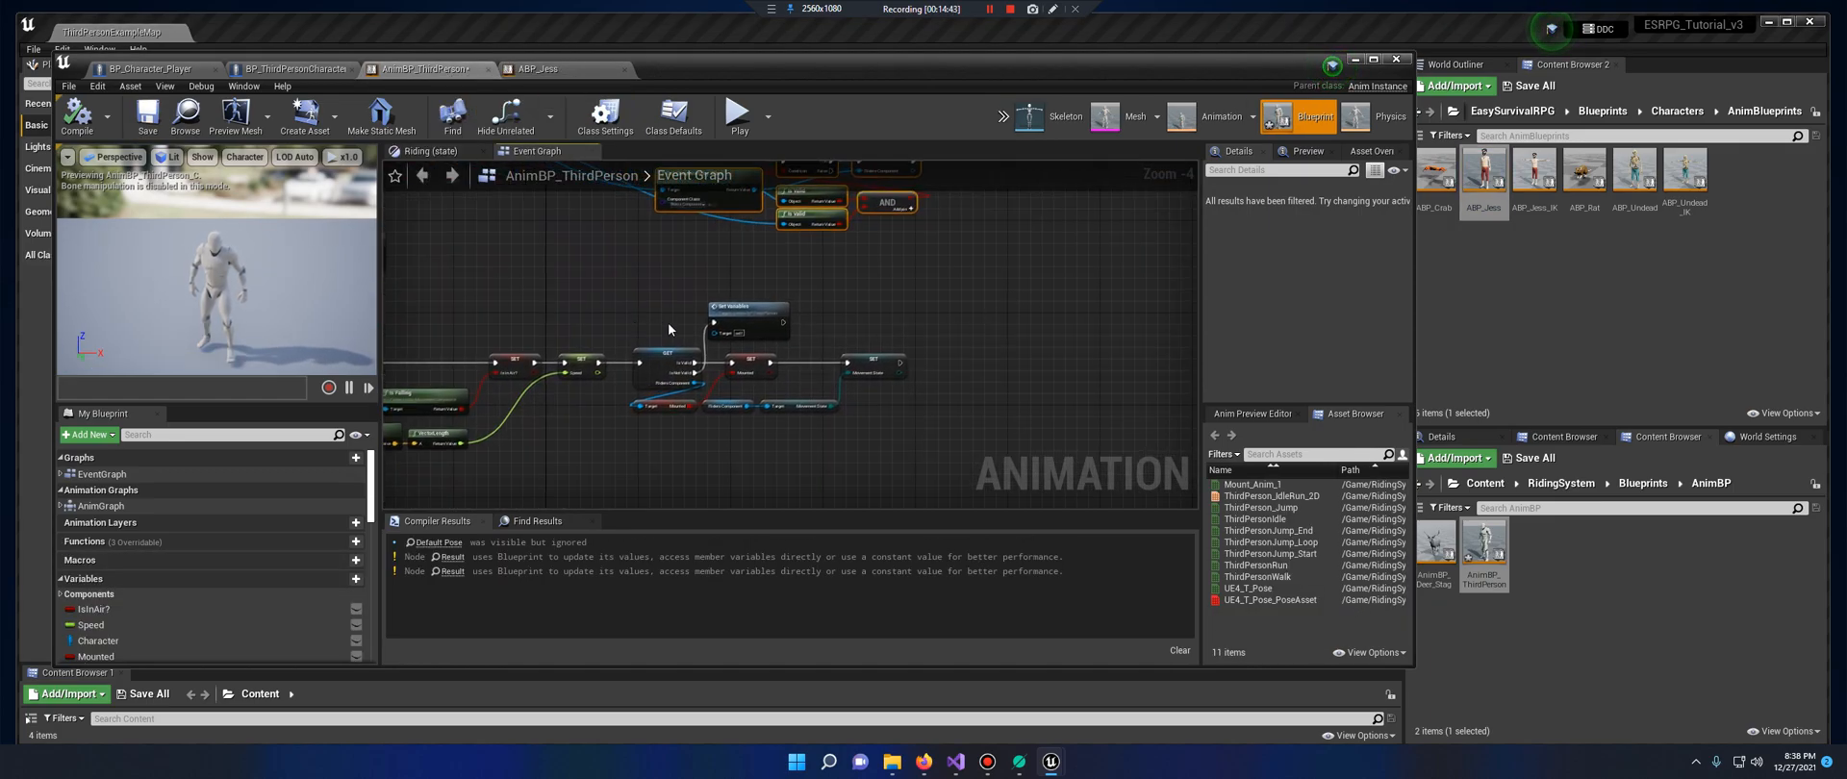
mouse_move(741, 308)
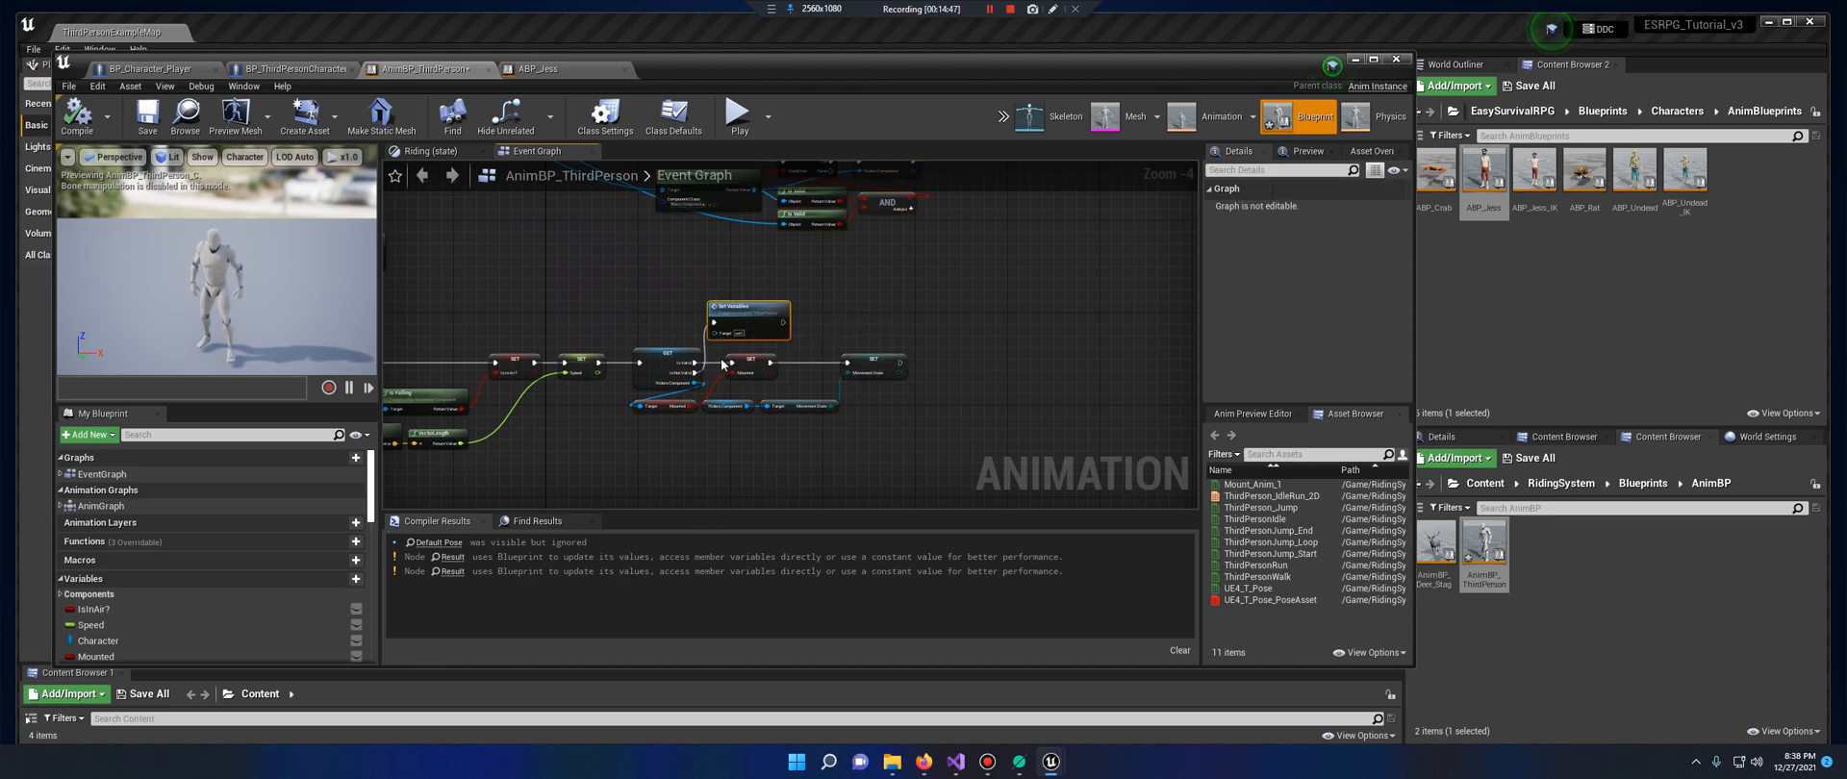
drag(619, 308, 931, 436)
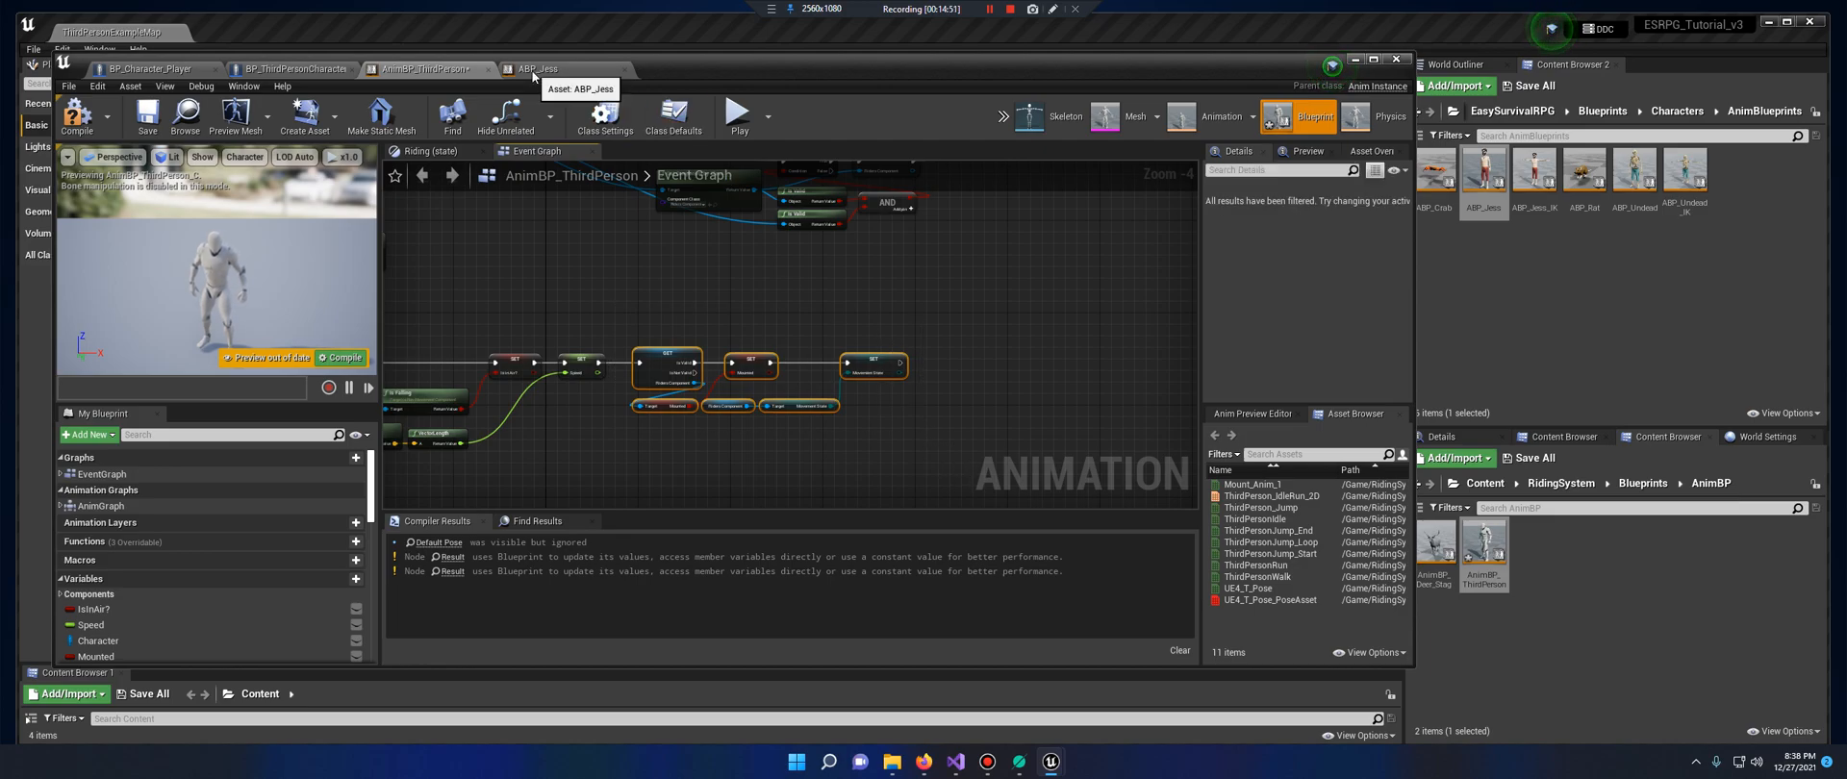
click(537, 69)
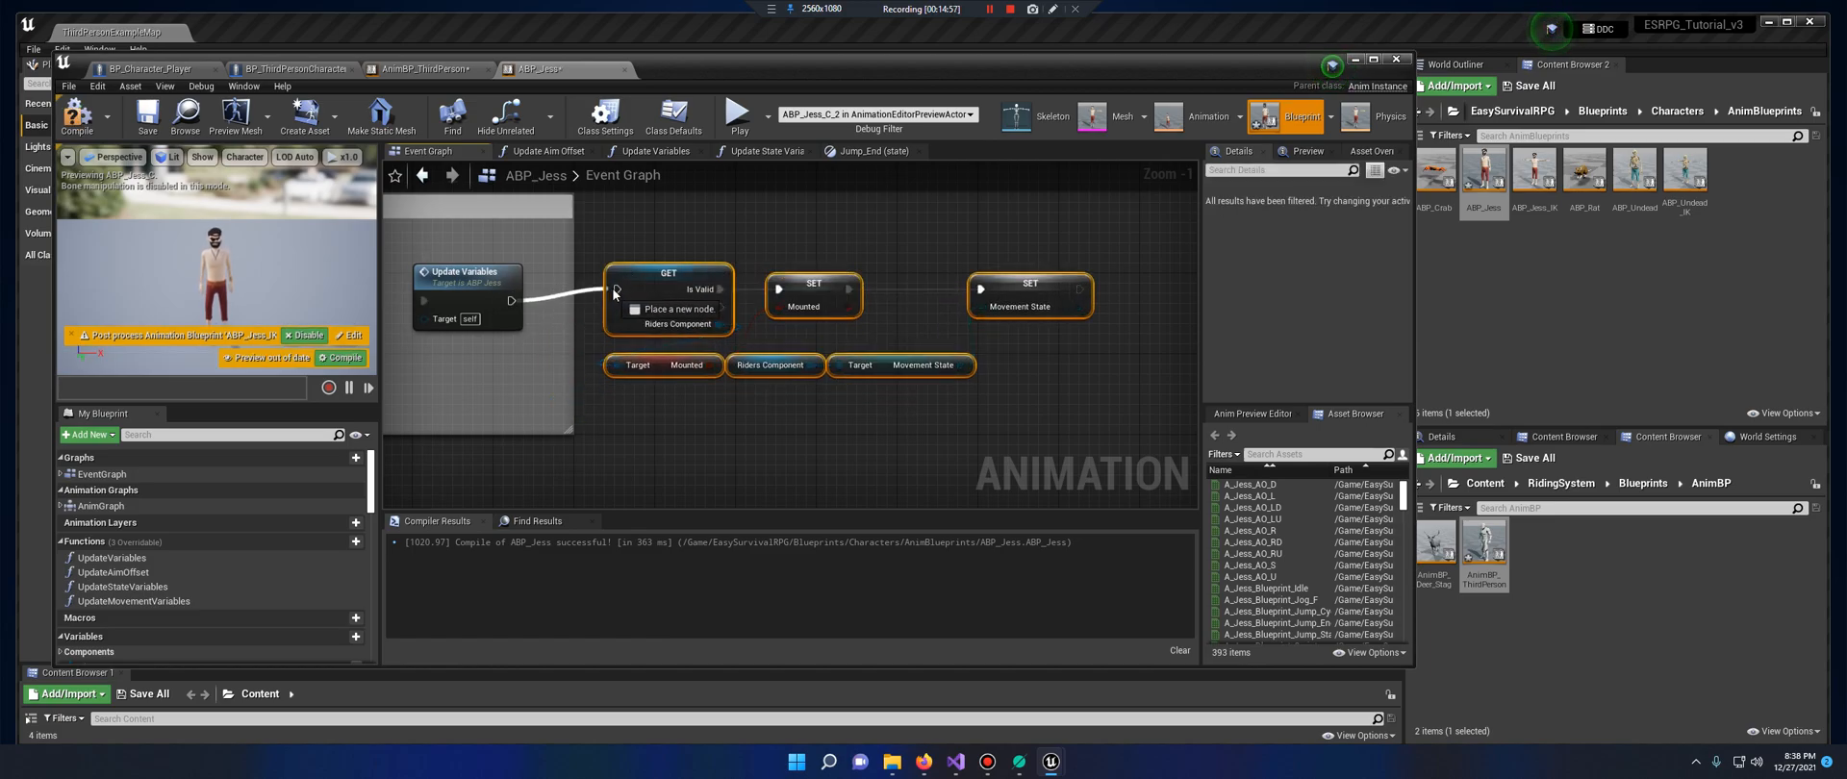
right_click(813, 284)
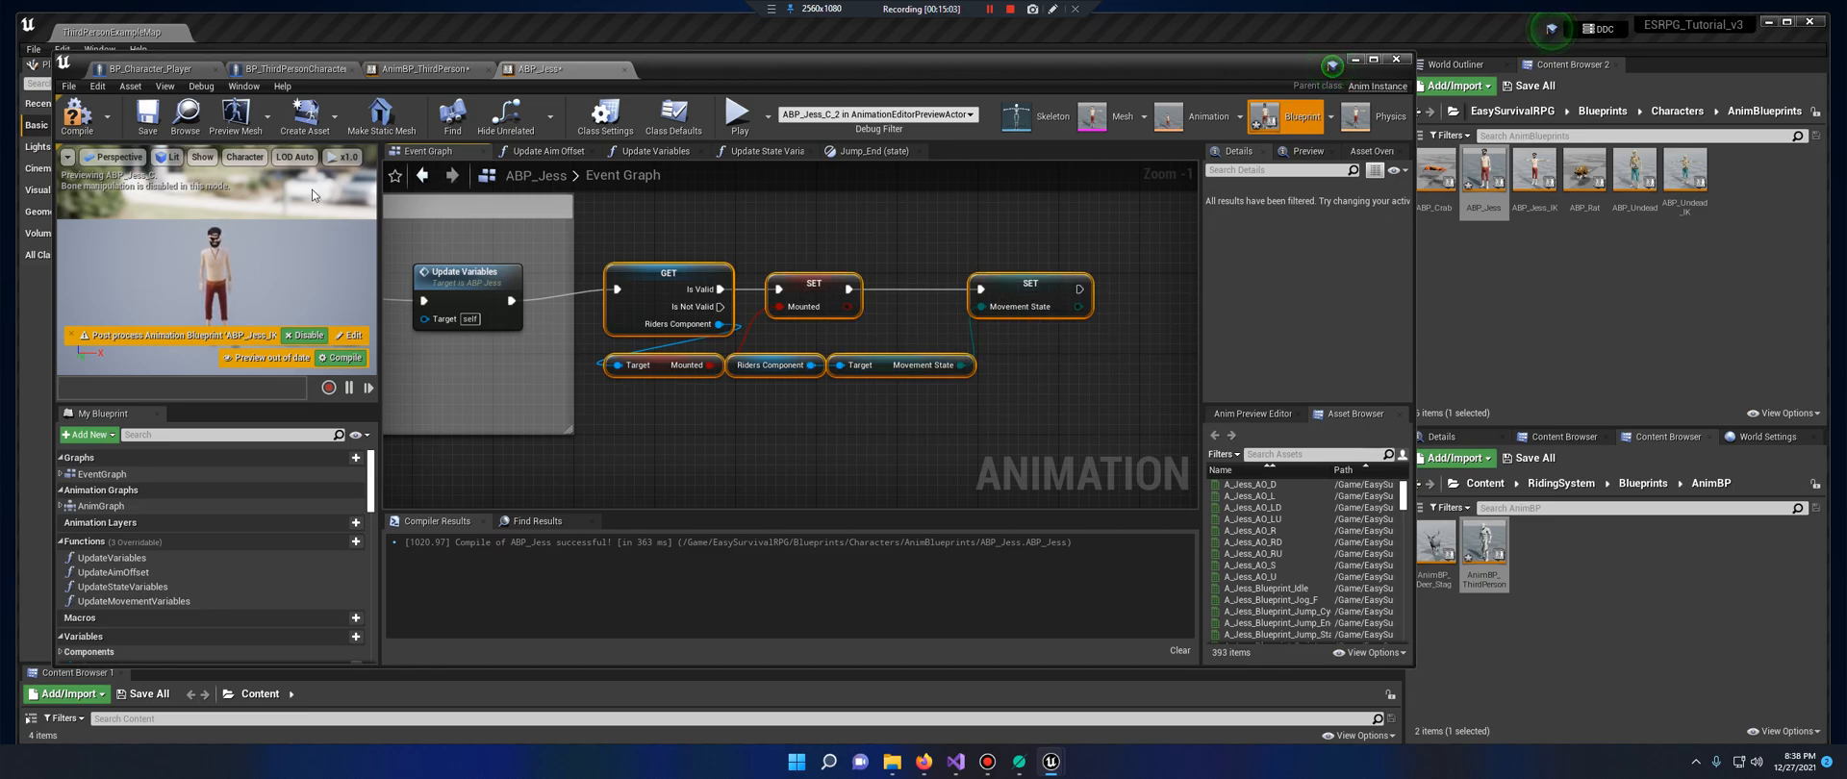
click(77, 106)
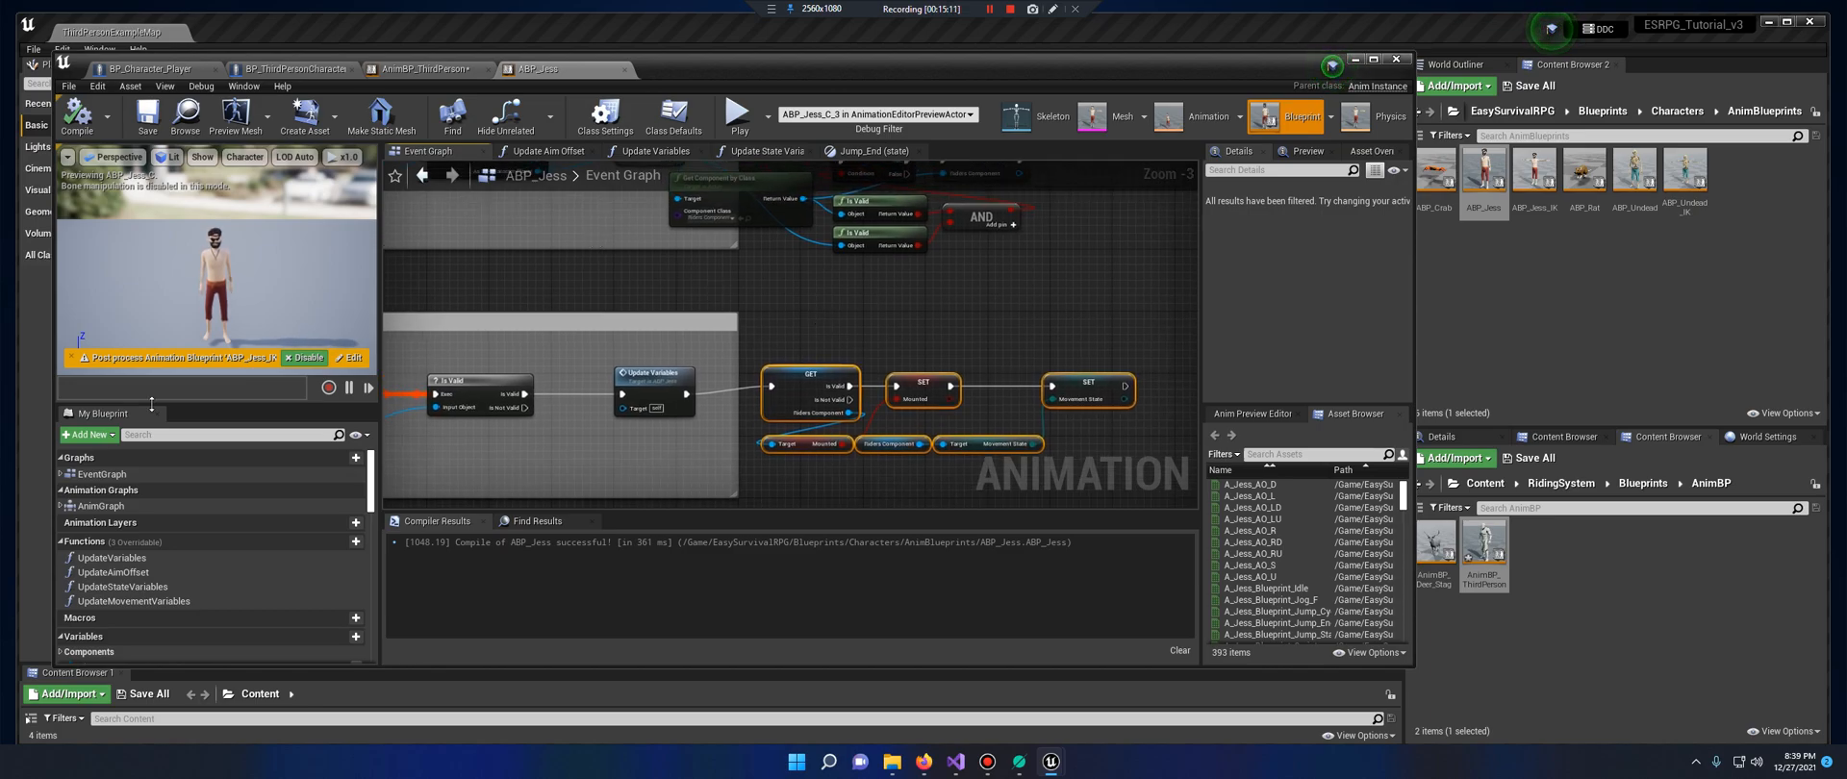
mouse_move(100, 506)
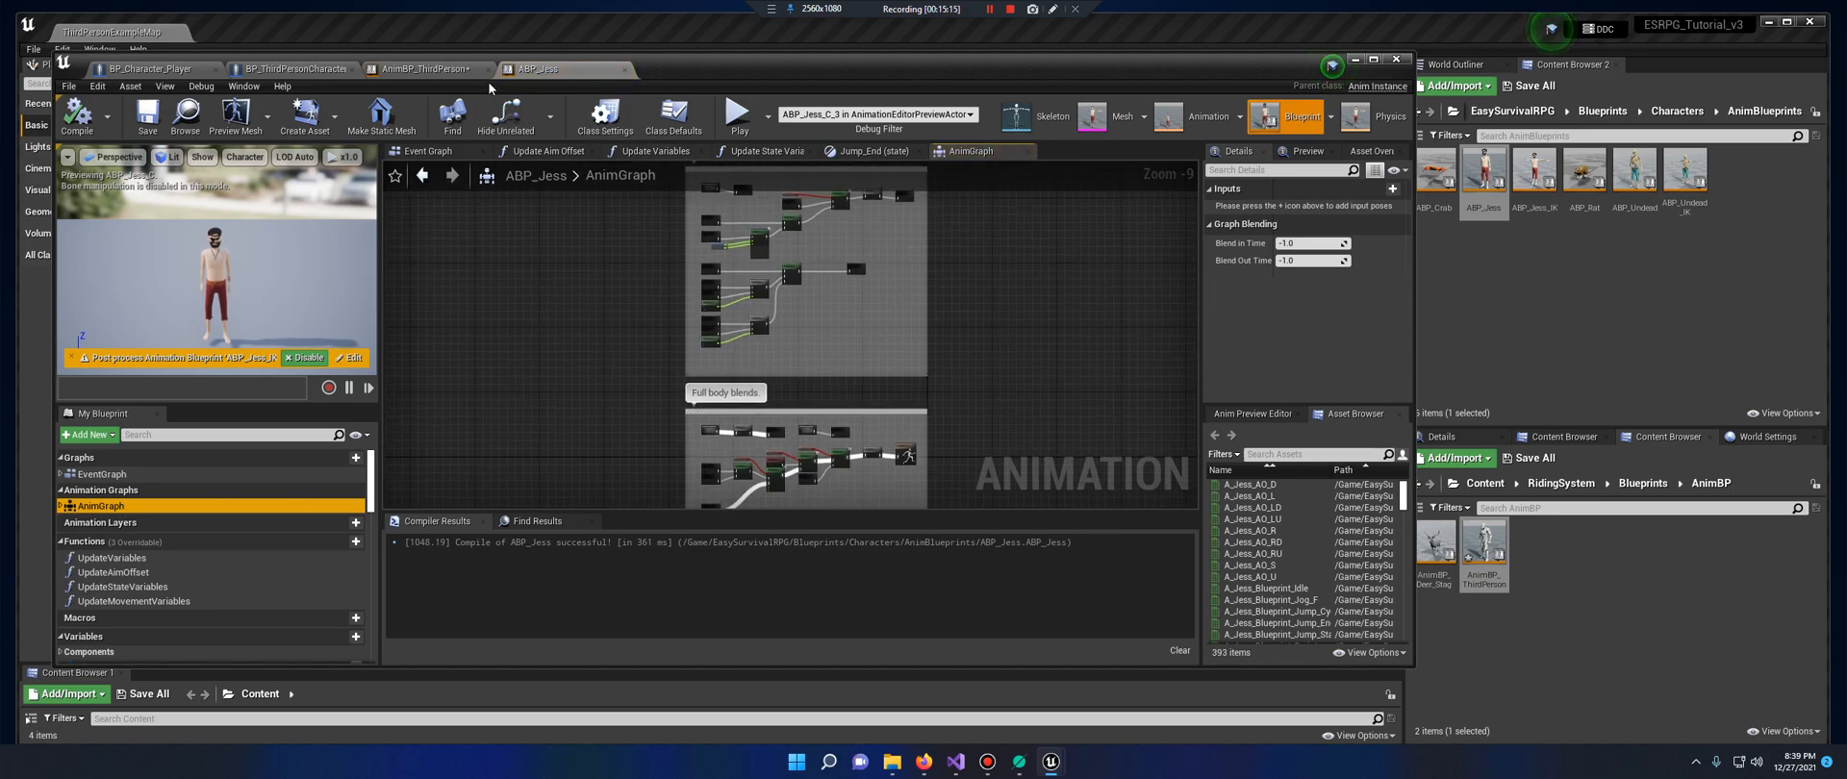
Copy the Riding state from AnimBP_ThirdPerson's Default state machine into ABP_Jess beside Idle/Move
click(426, 69)
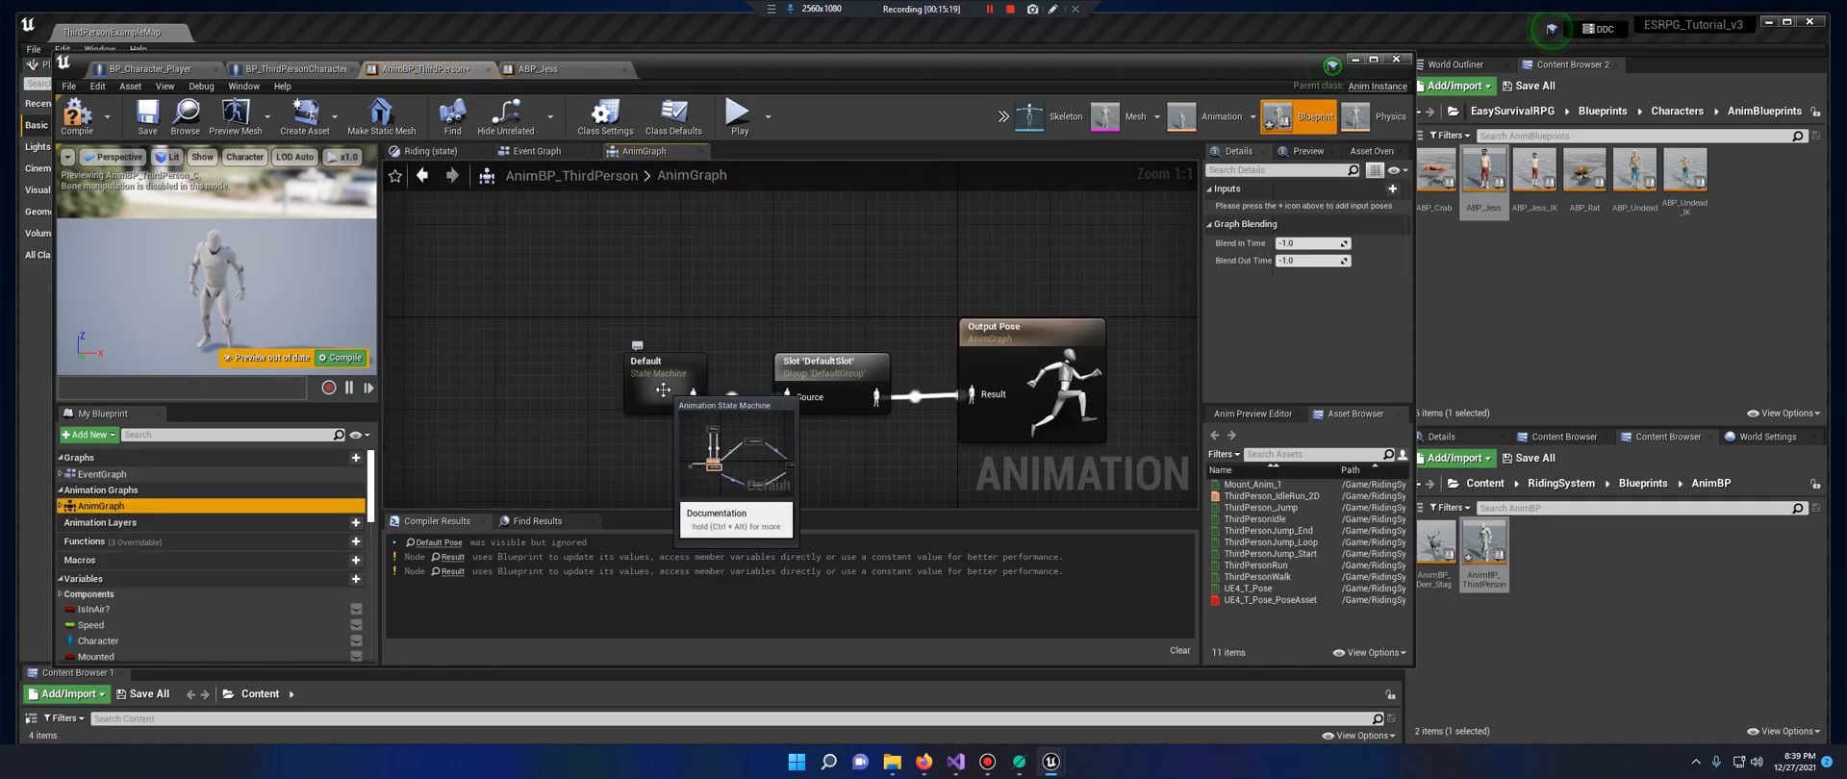
double_click(663, 365)
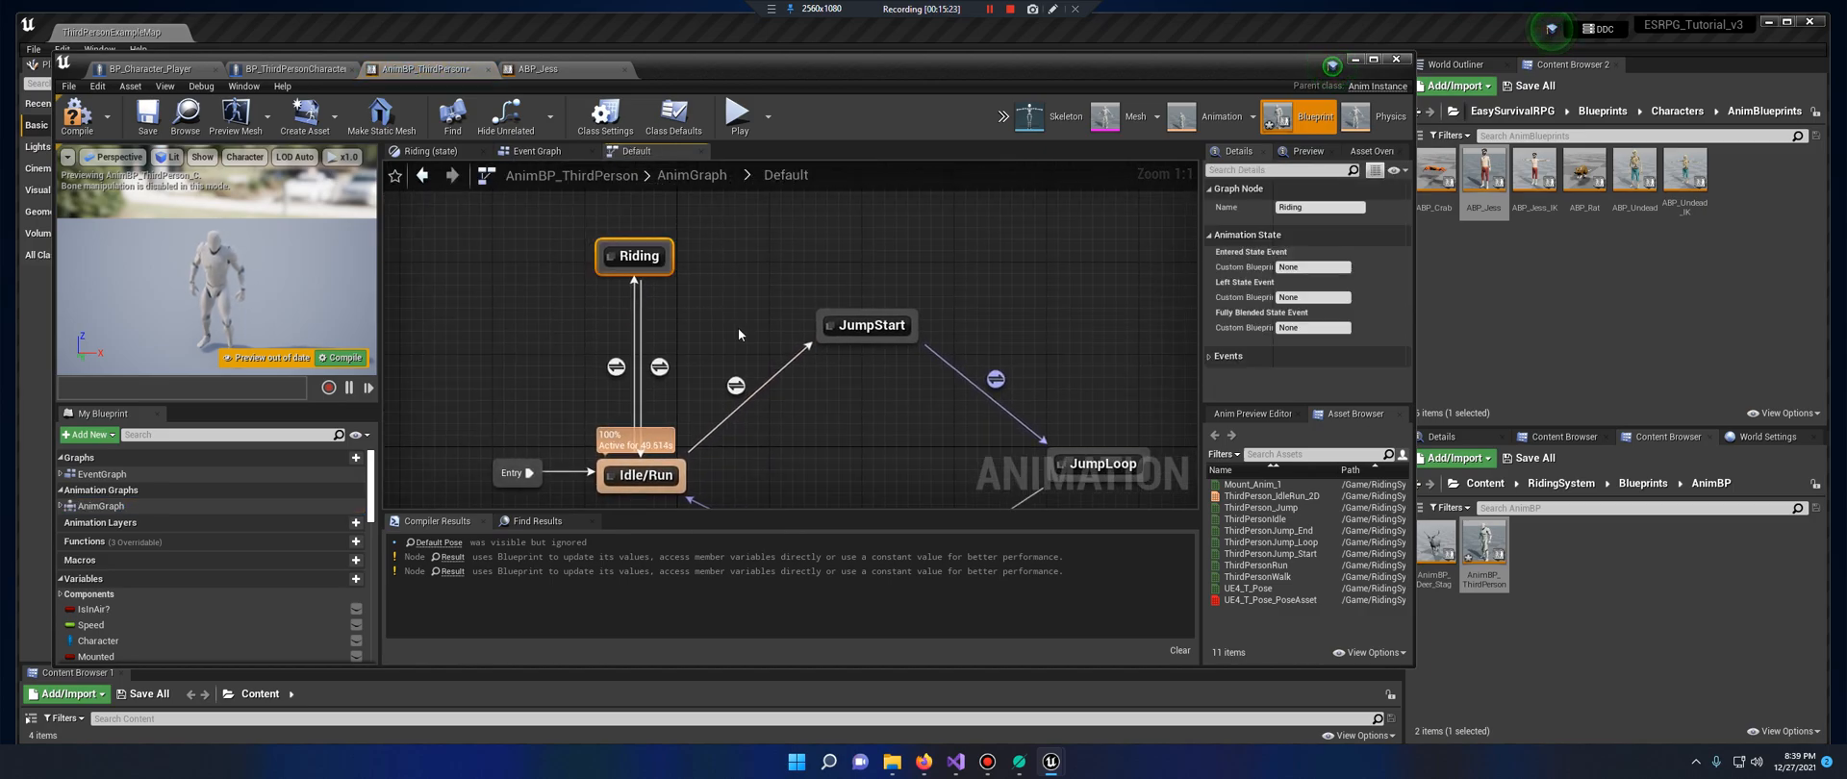
mouse_move(562, 80)
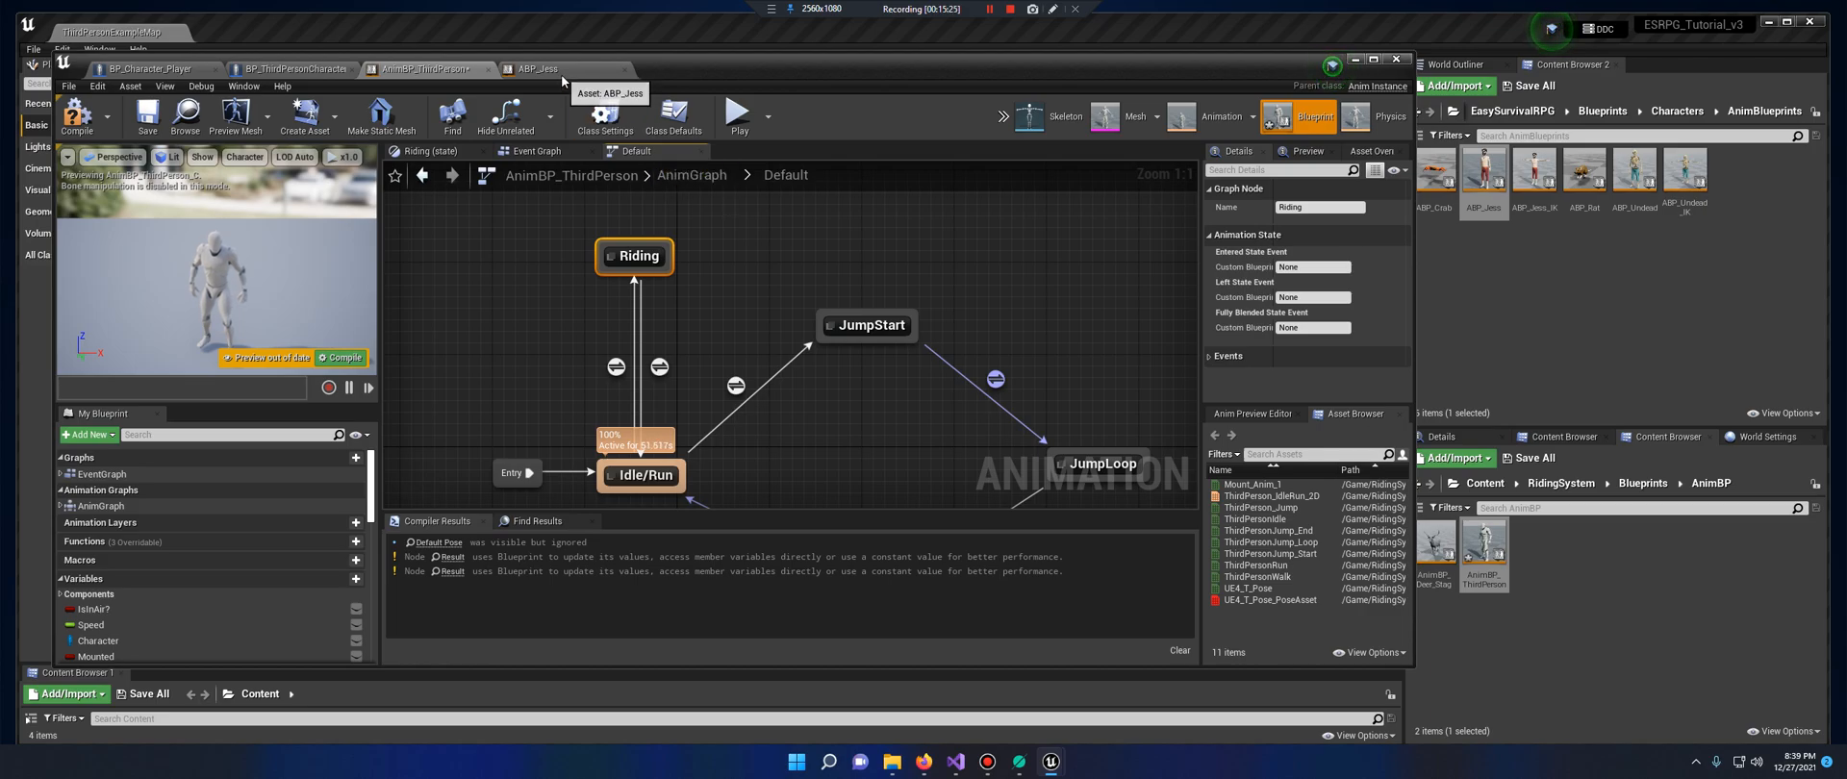
click(534, 68)
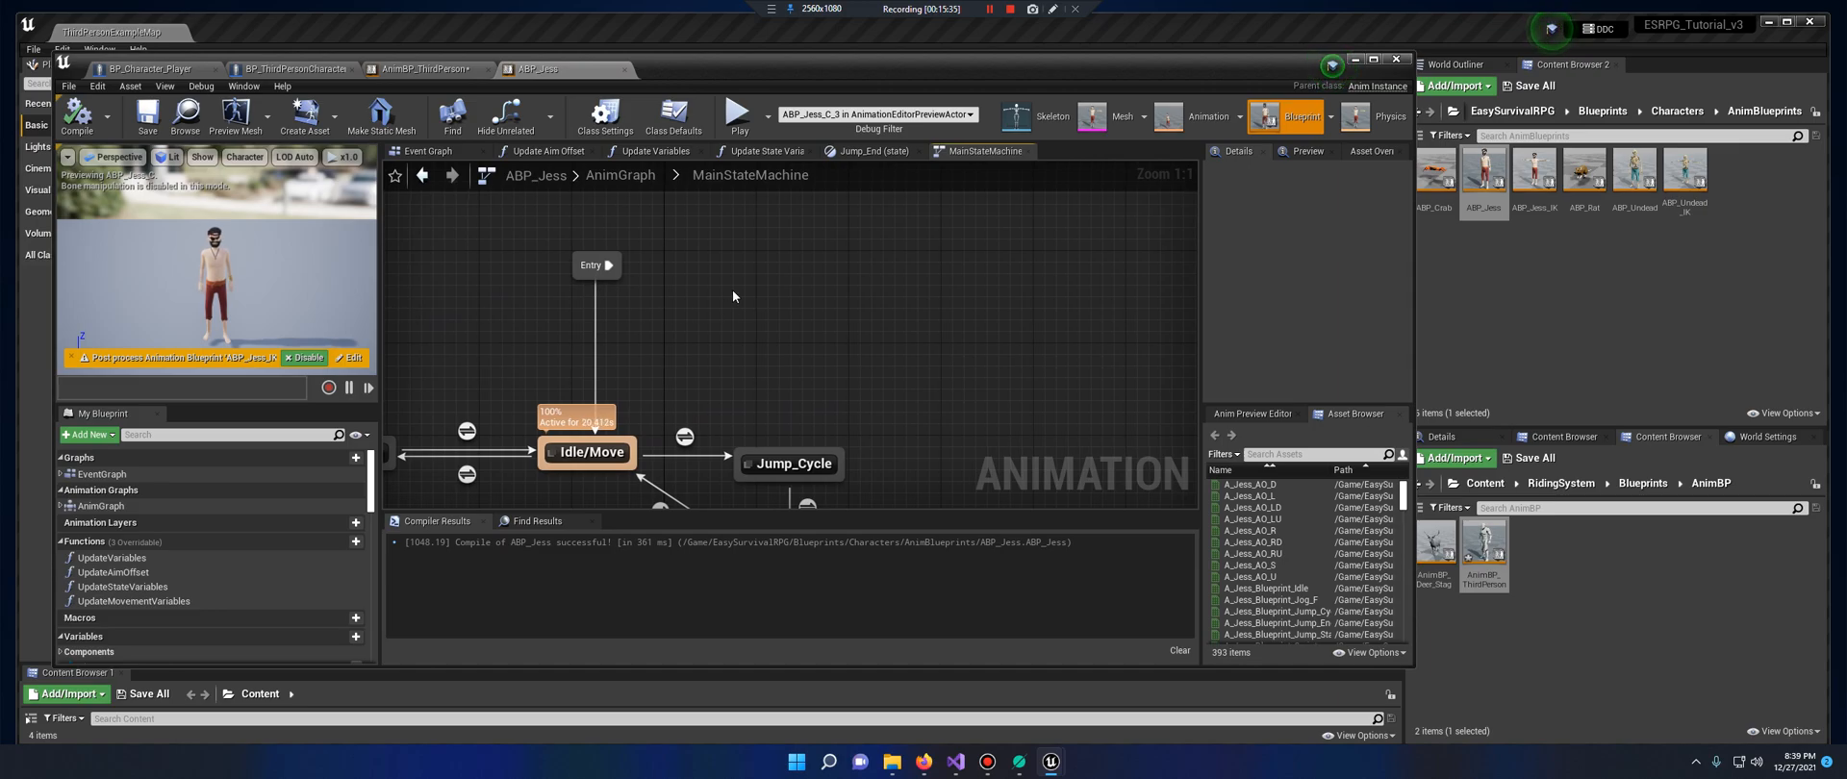
click(771, 301)
text(Riding)
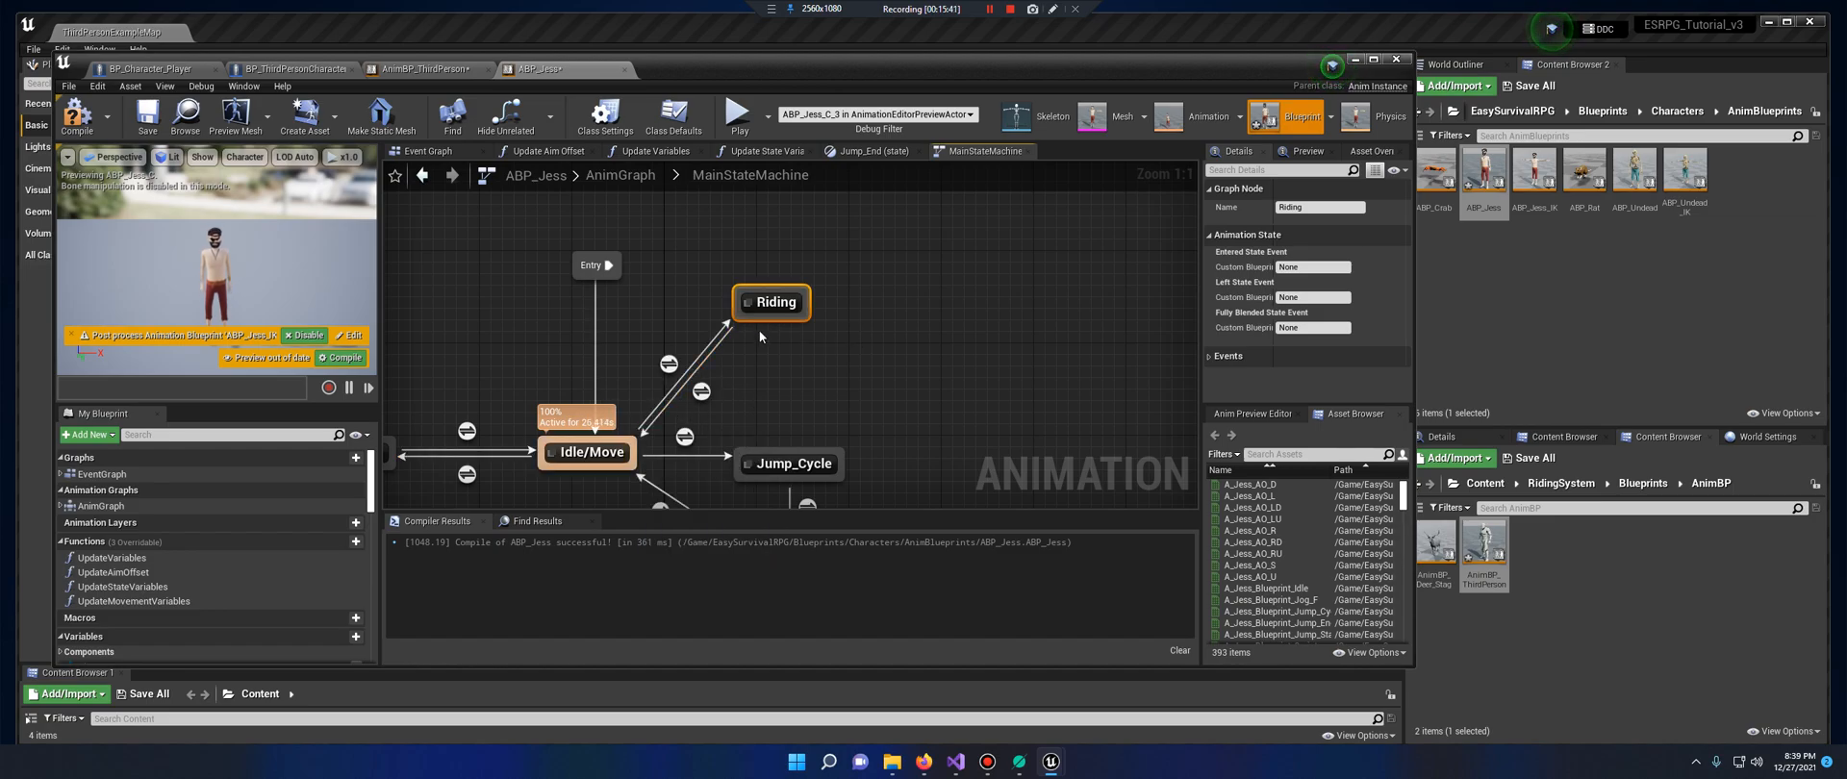
mouse_move(668, 366)
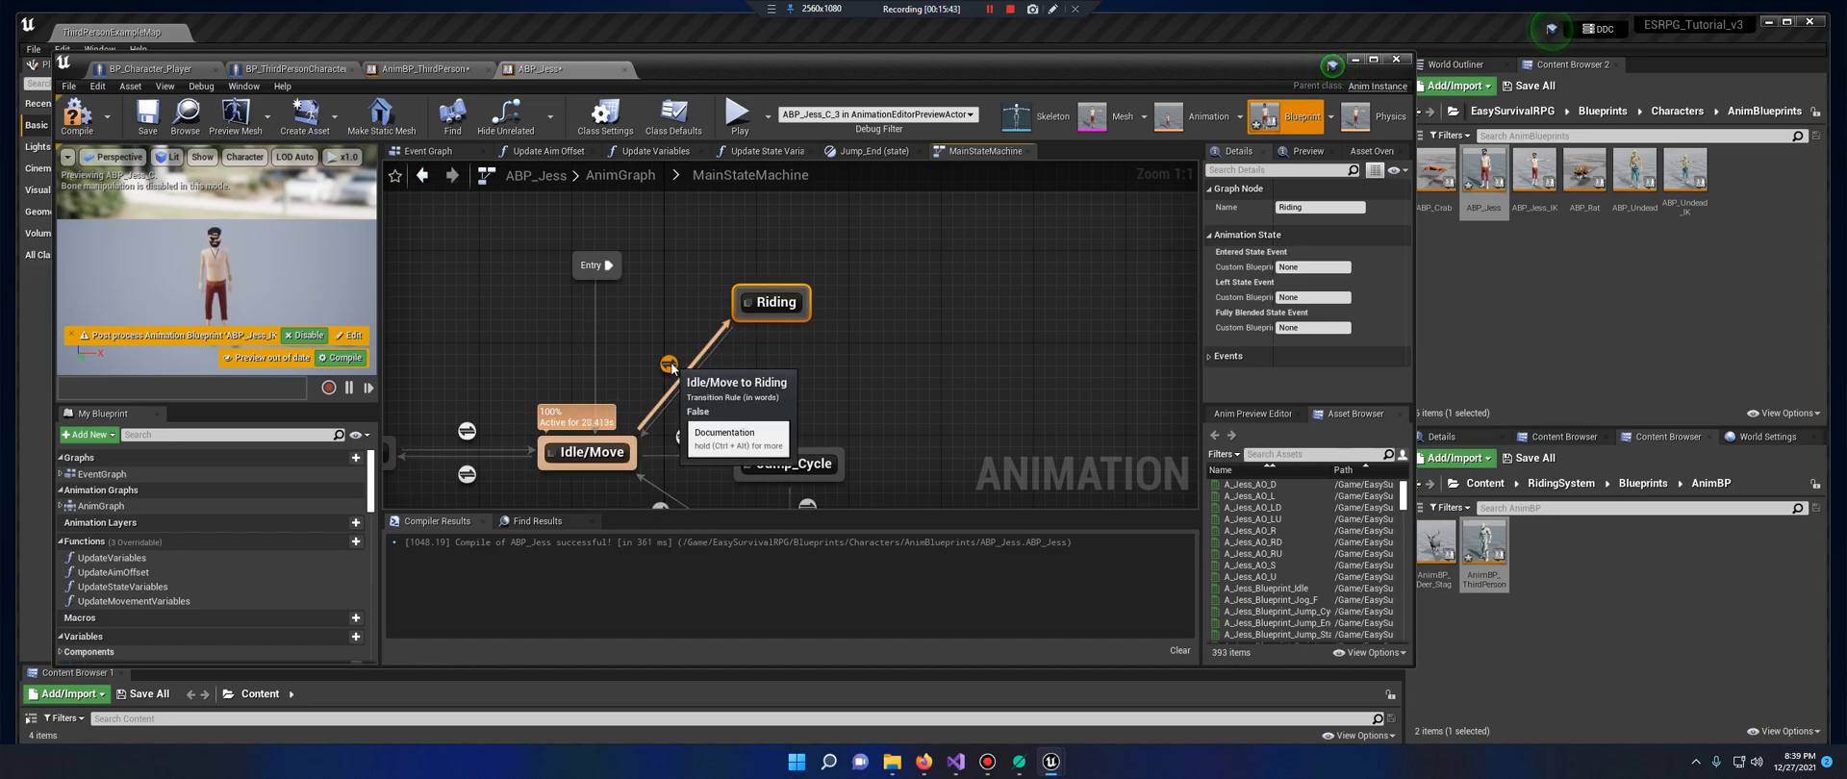
Drive the Idle/Move-to-Riding rule with Mounted and the reverse rule with NOT Mounted
double_click(667, 365)
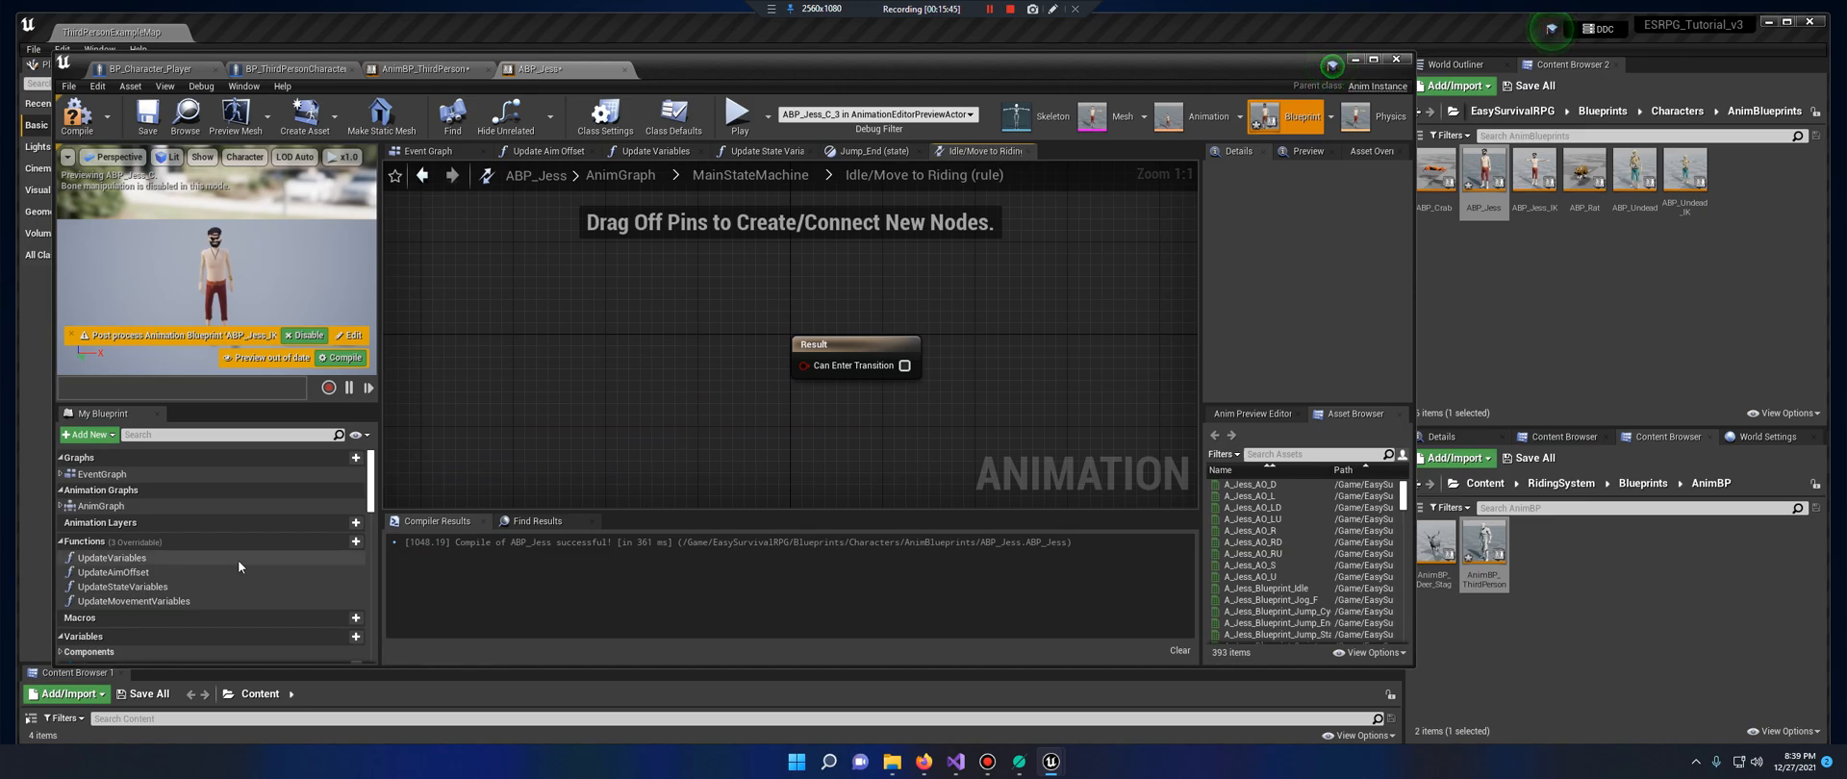
scroll(down, 3)
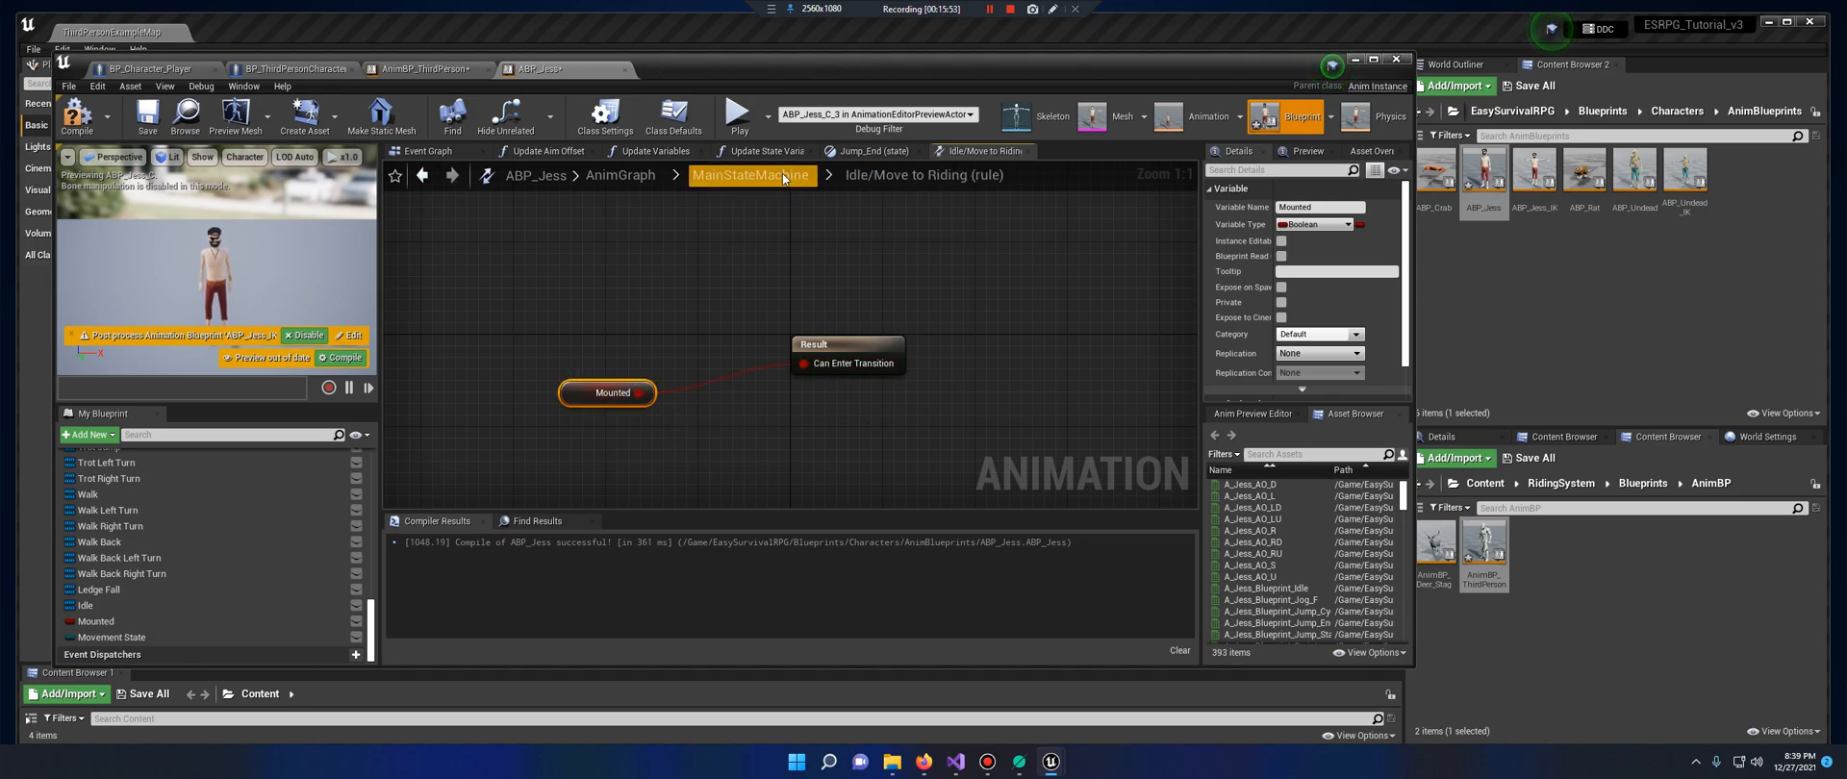
click(750, 175)
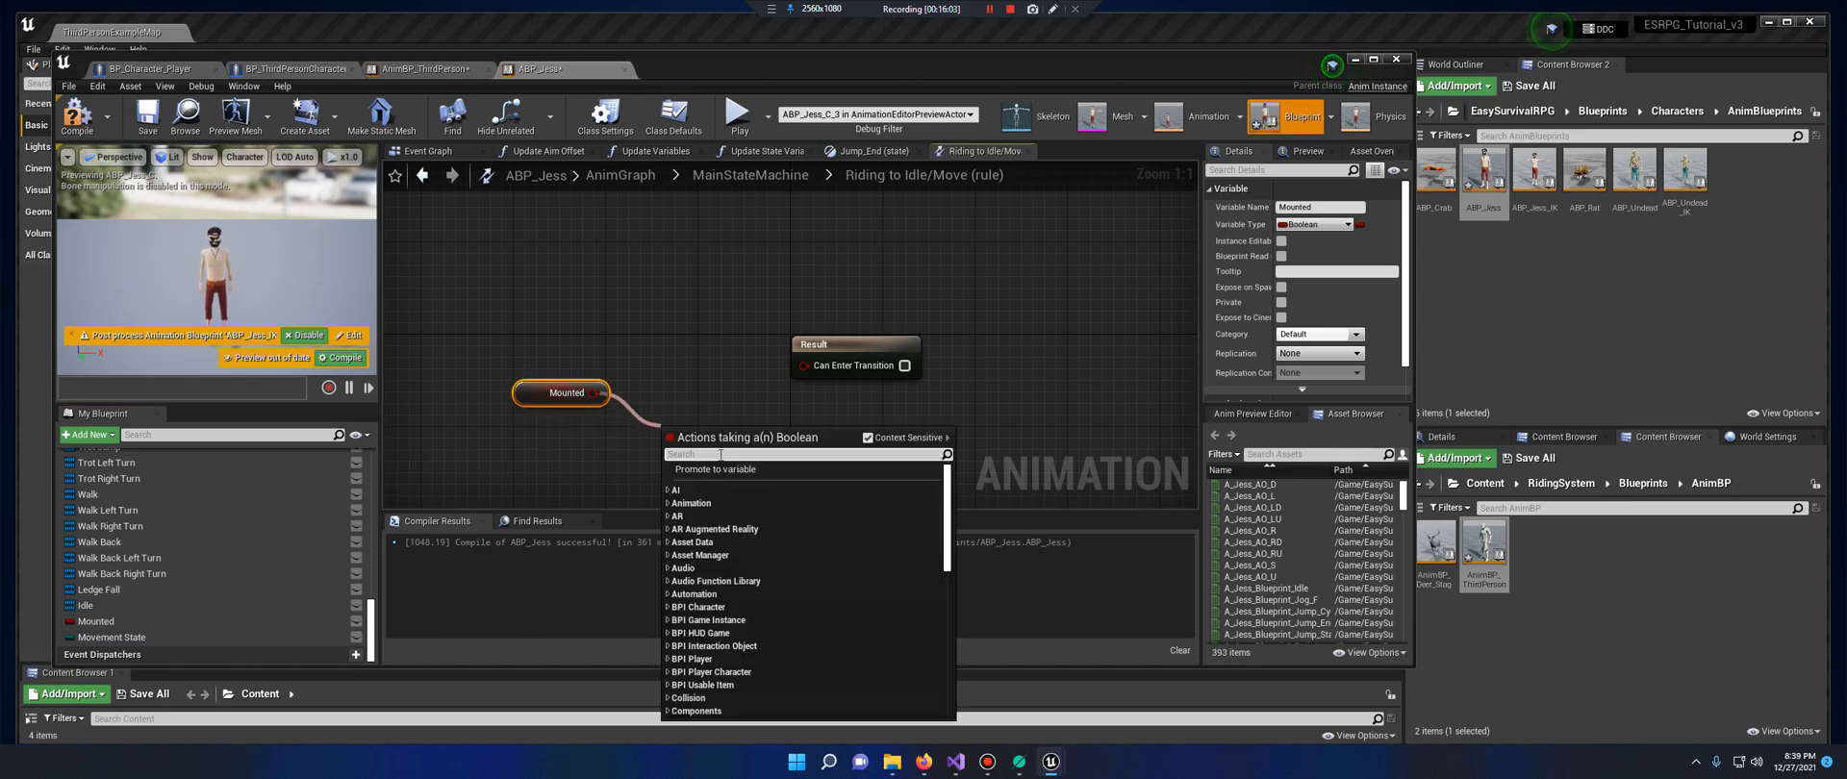
text(not)
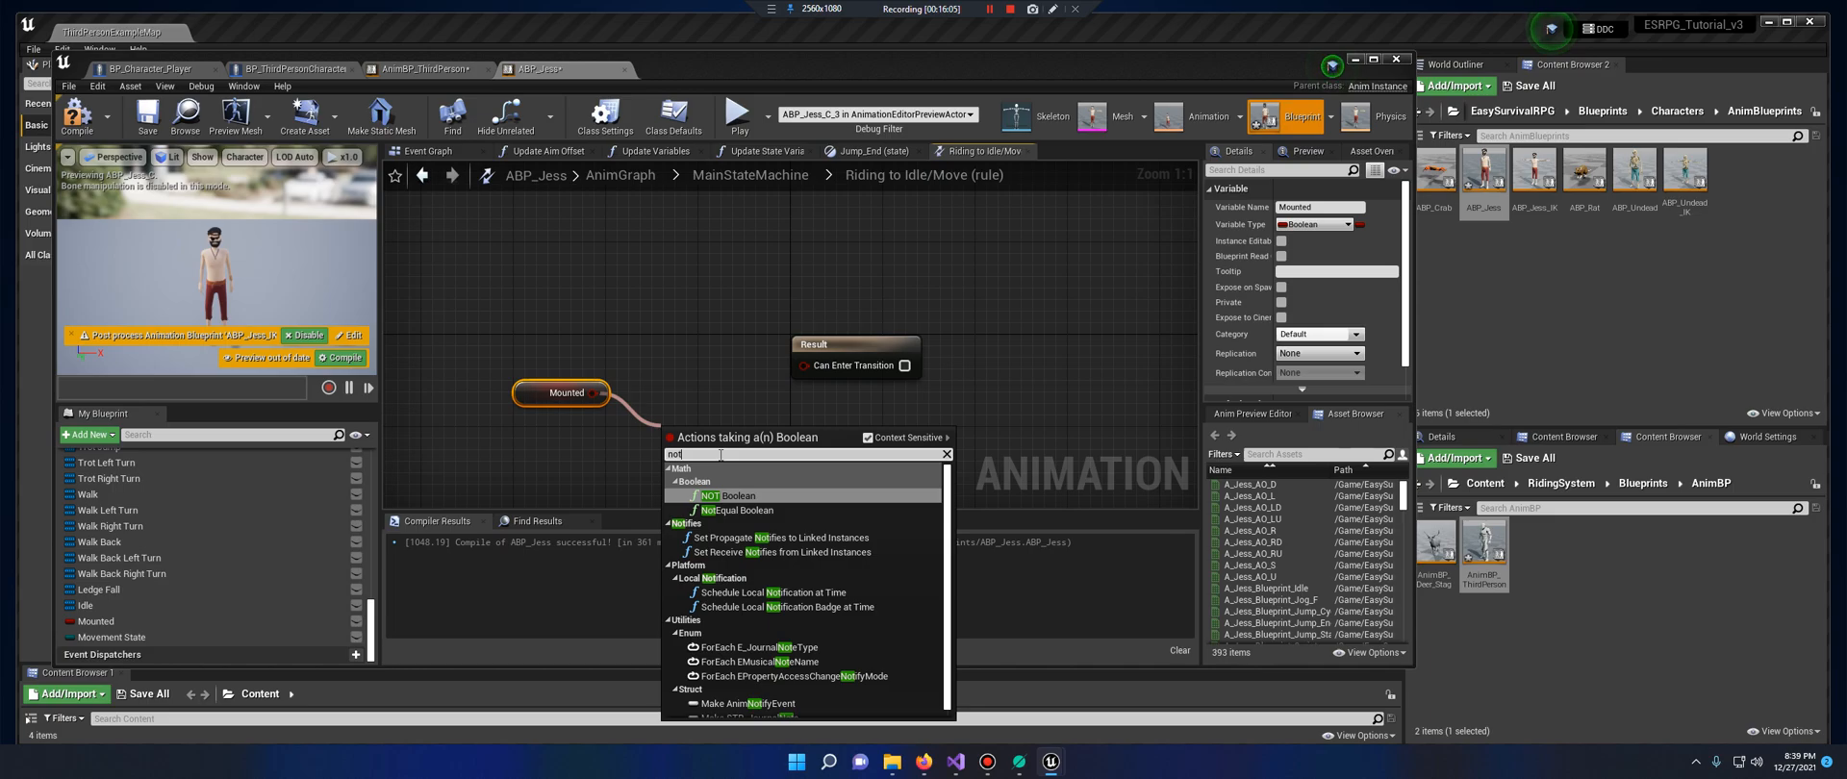
click(735, 495)
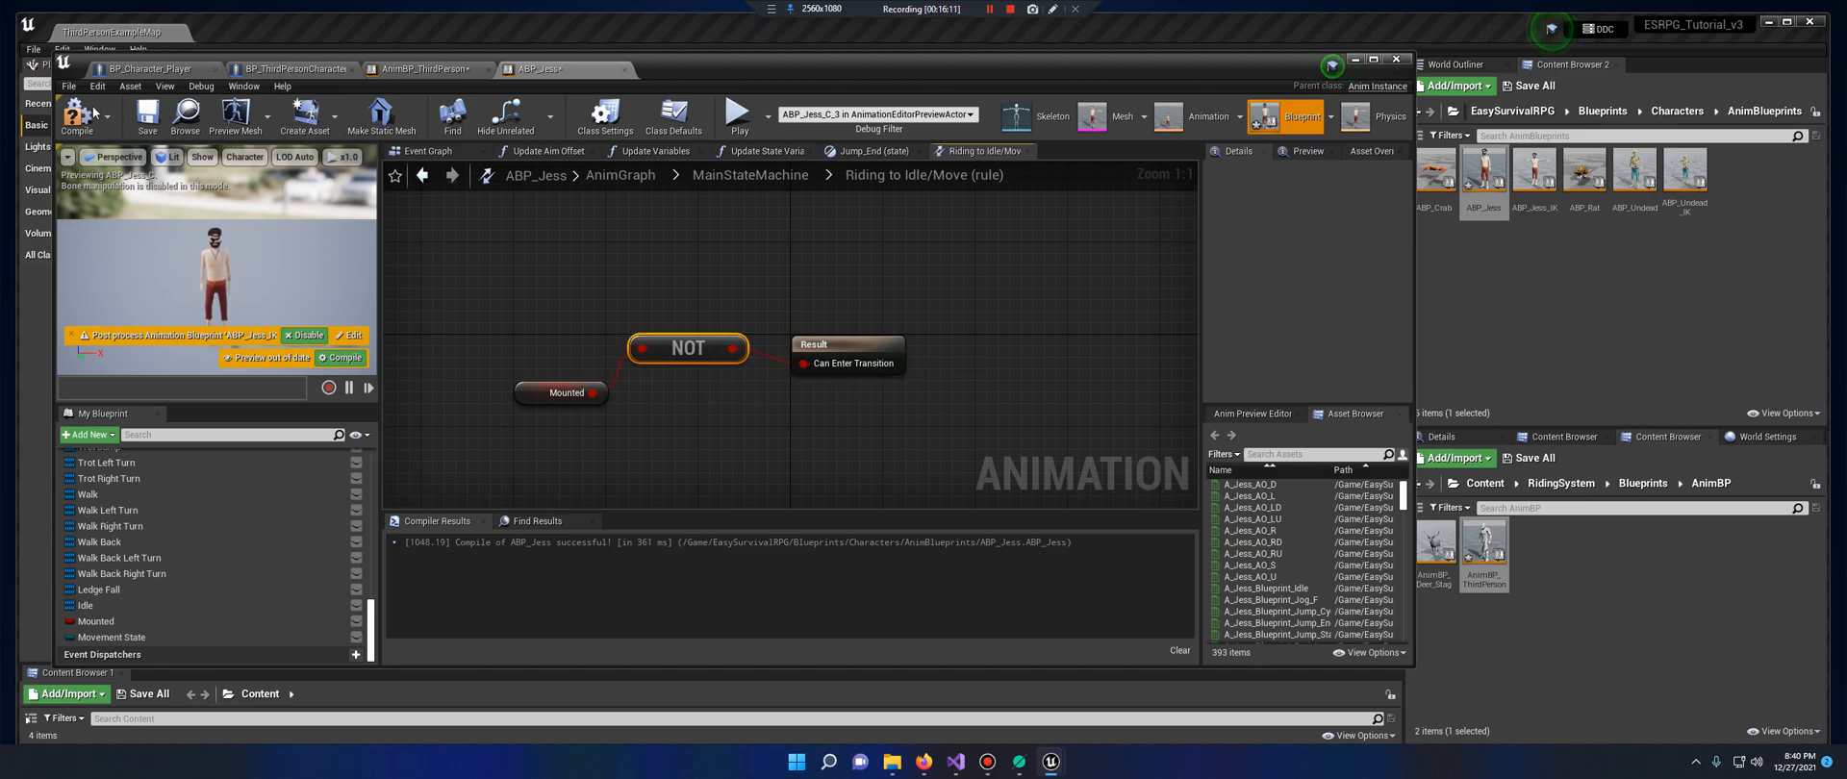
mouse_move(79, 115)
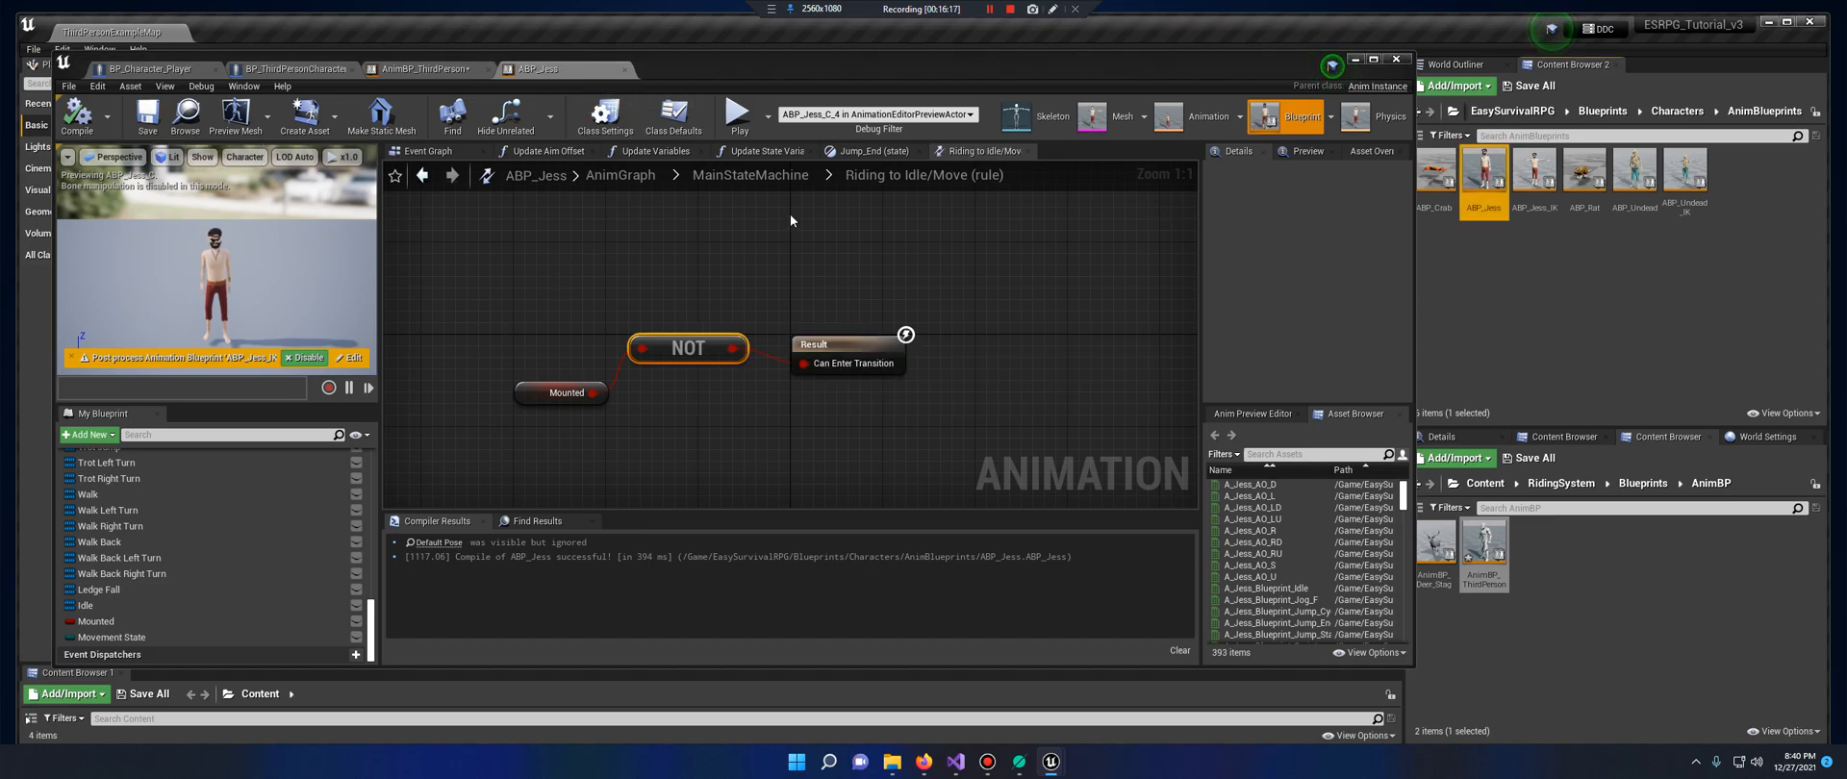
Inspect the Riding state in MainStateMachine, then return to ABP_Jess's event graph
click(749, 174)
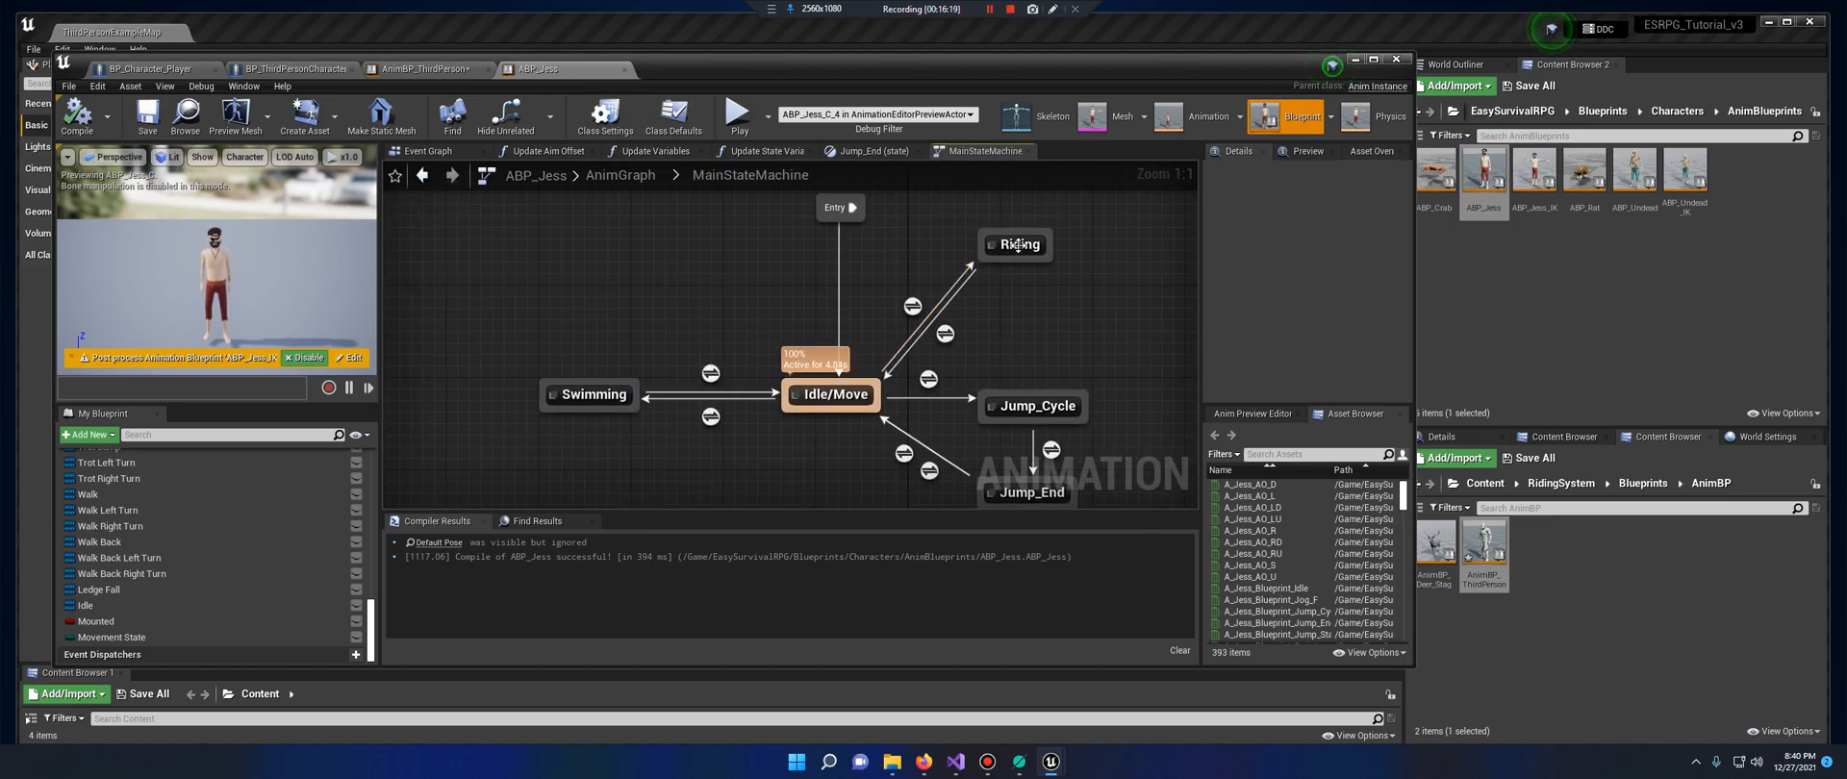
double_click(1016, 244)
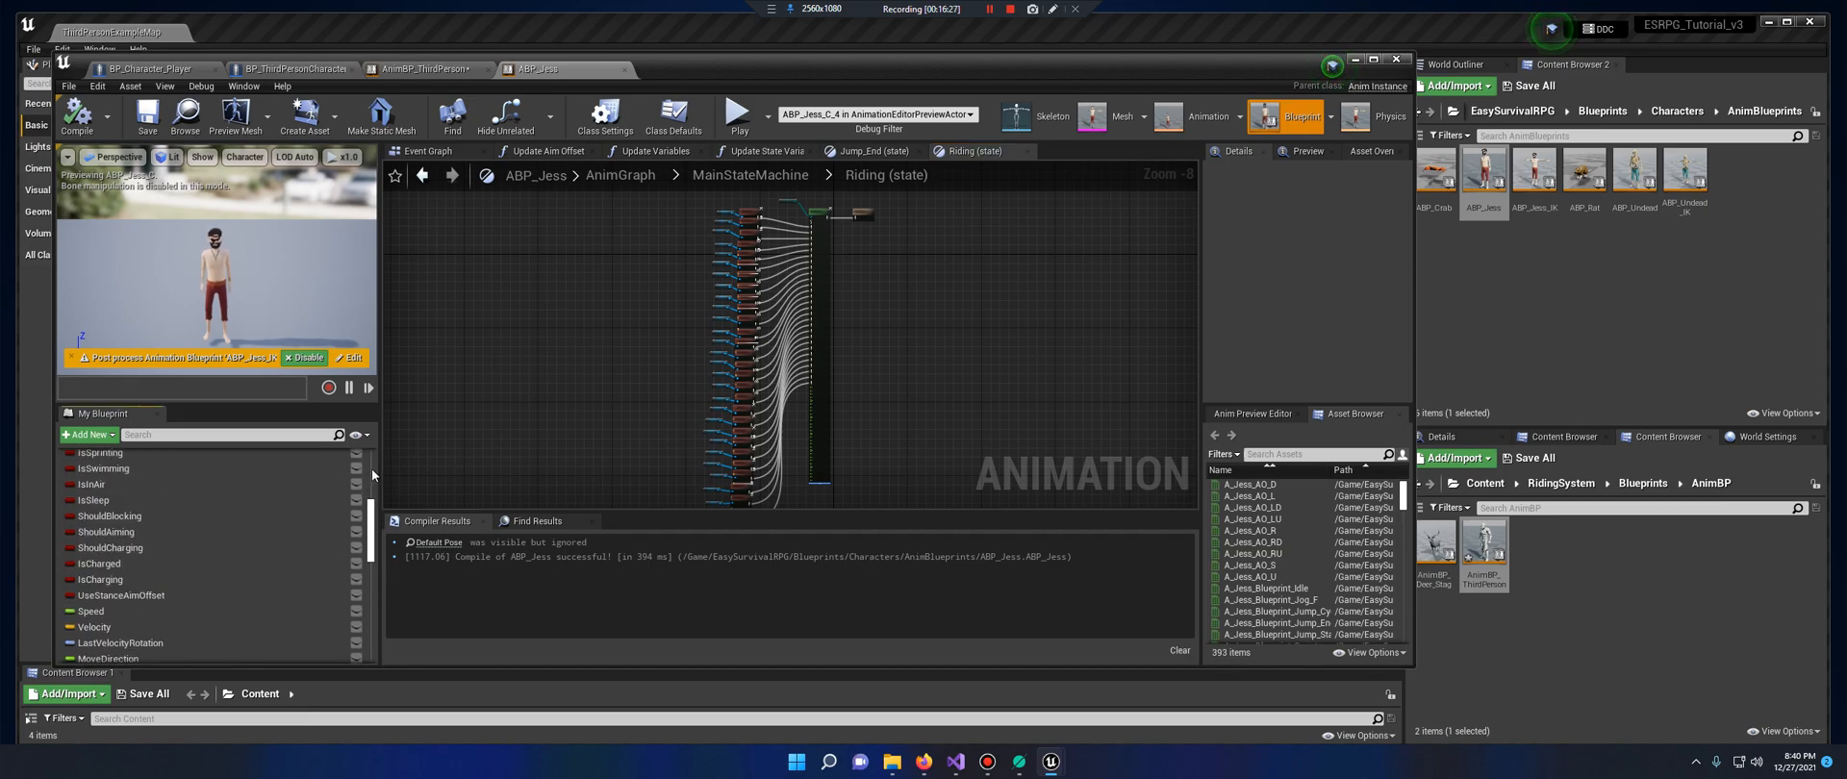
click(434, 151)
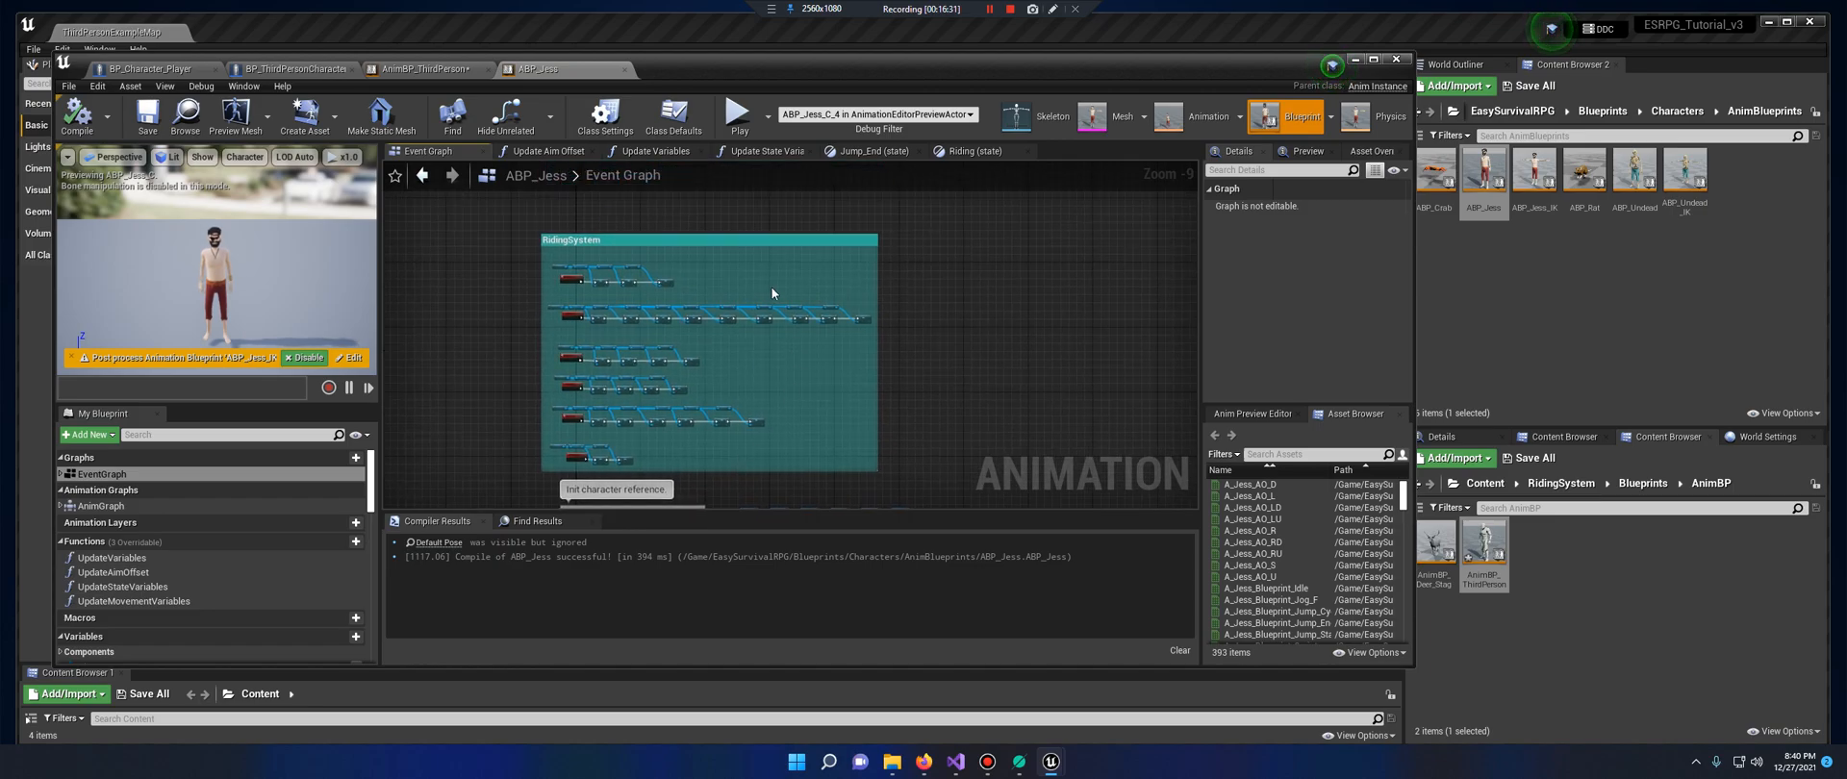
mouse_move(1069, 200)
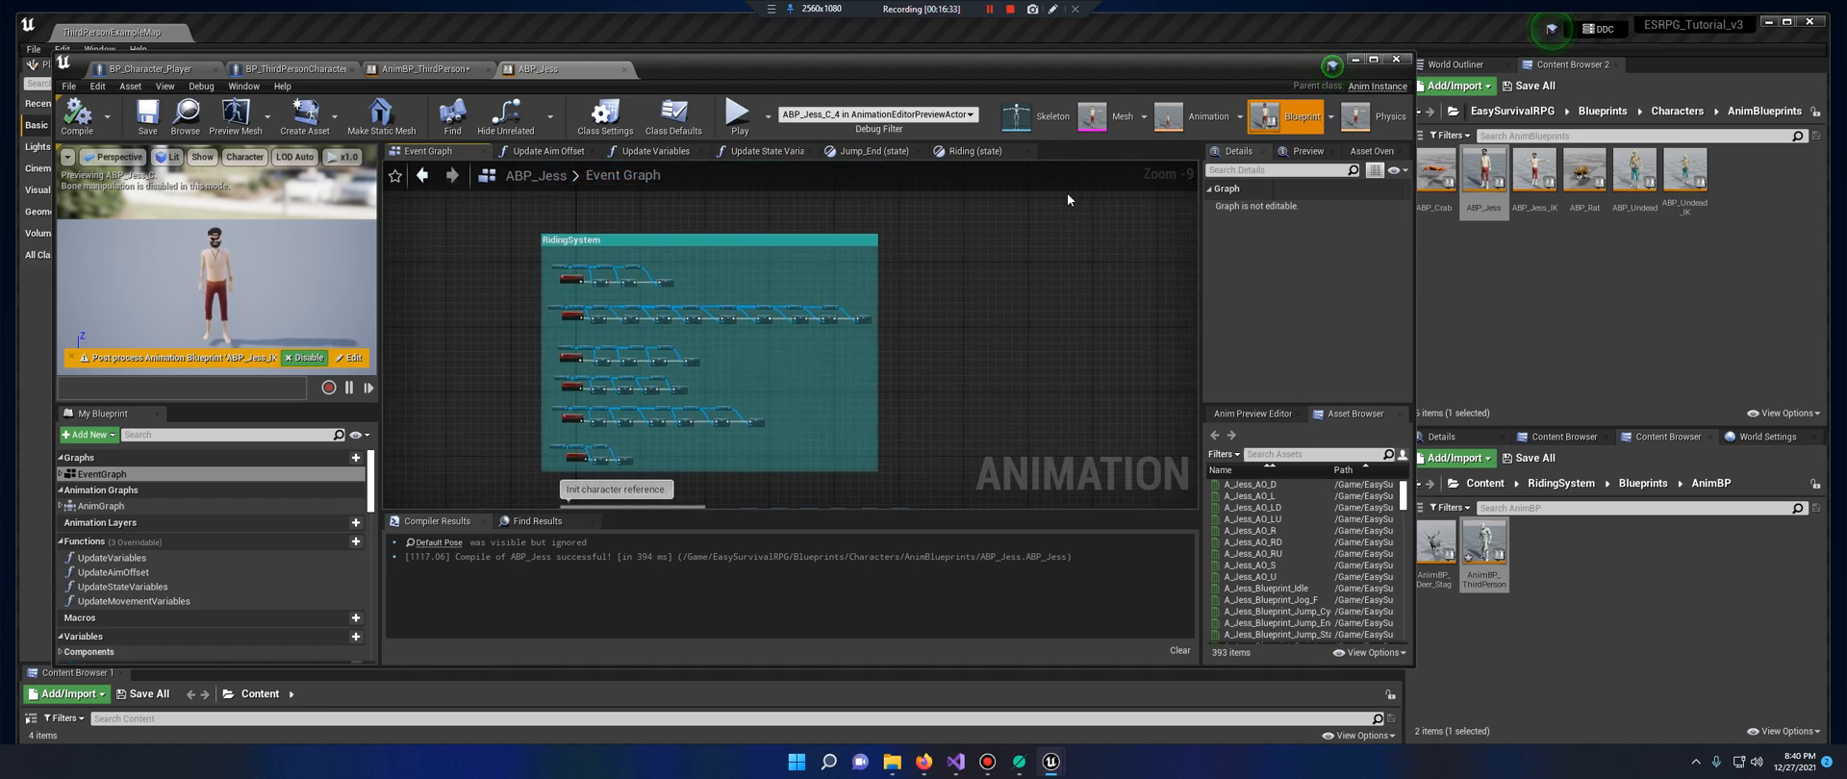
mouse_move(1018, 325)
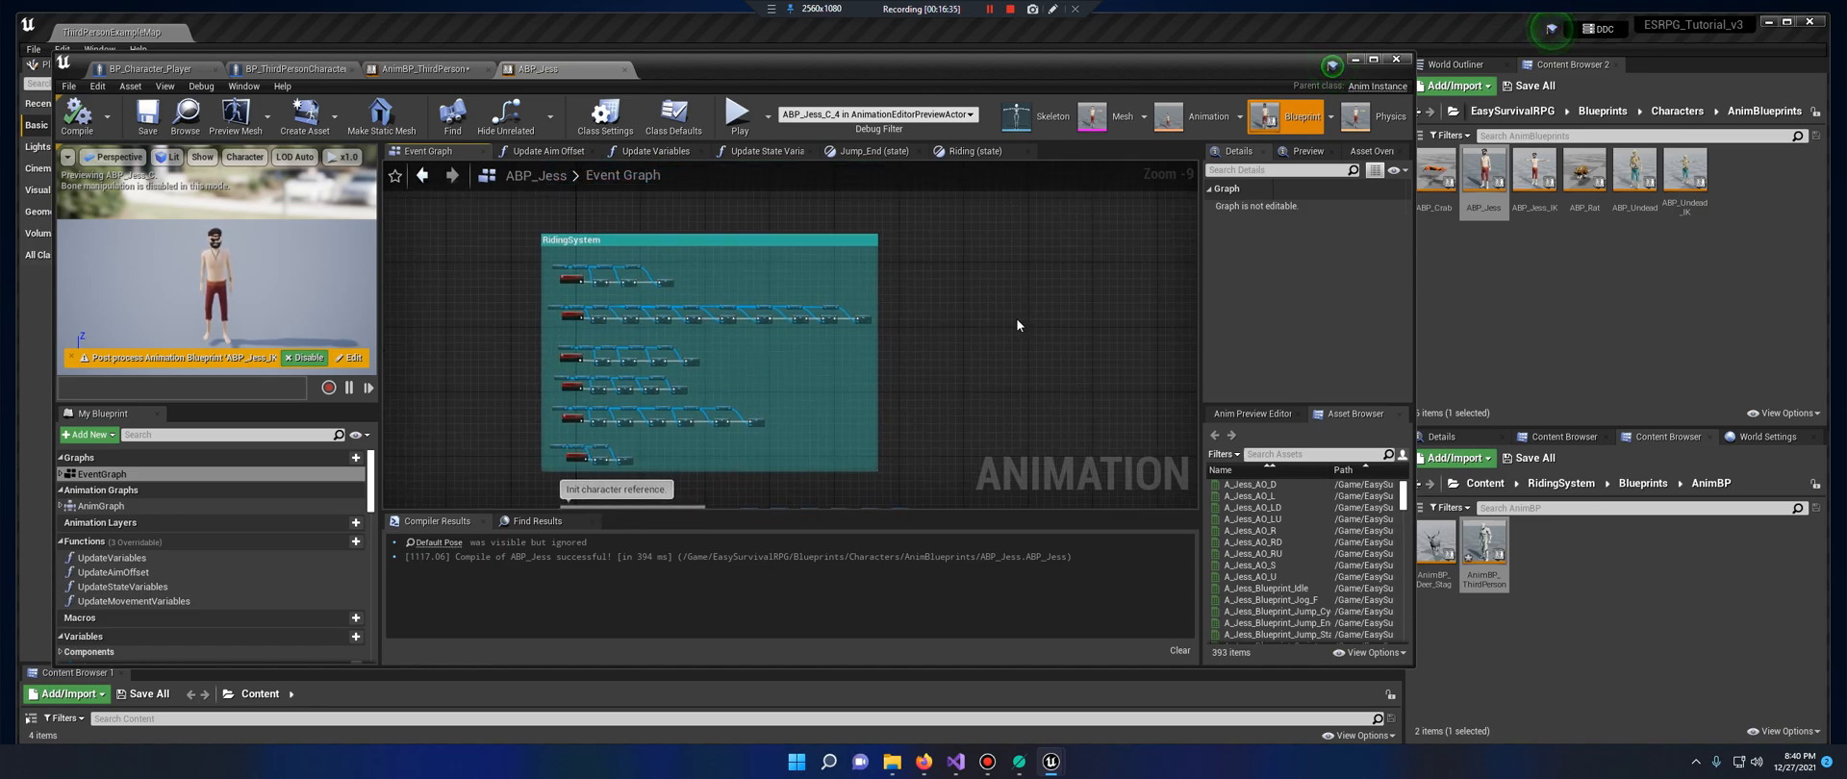
Select RidersComponent in BP_Character_Player to show its rider animation settings
click(143, 69)
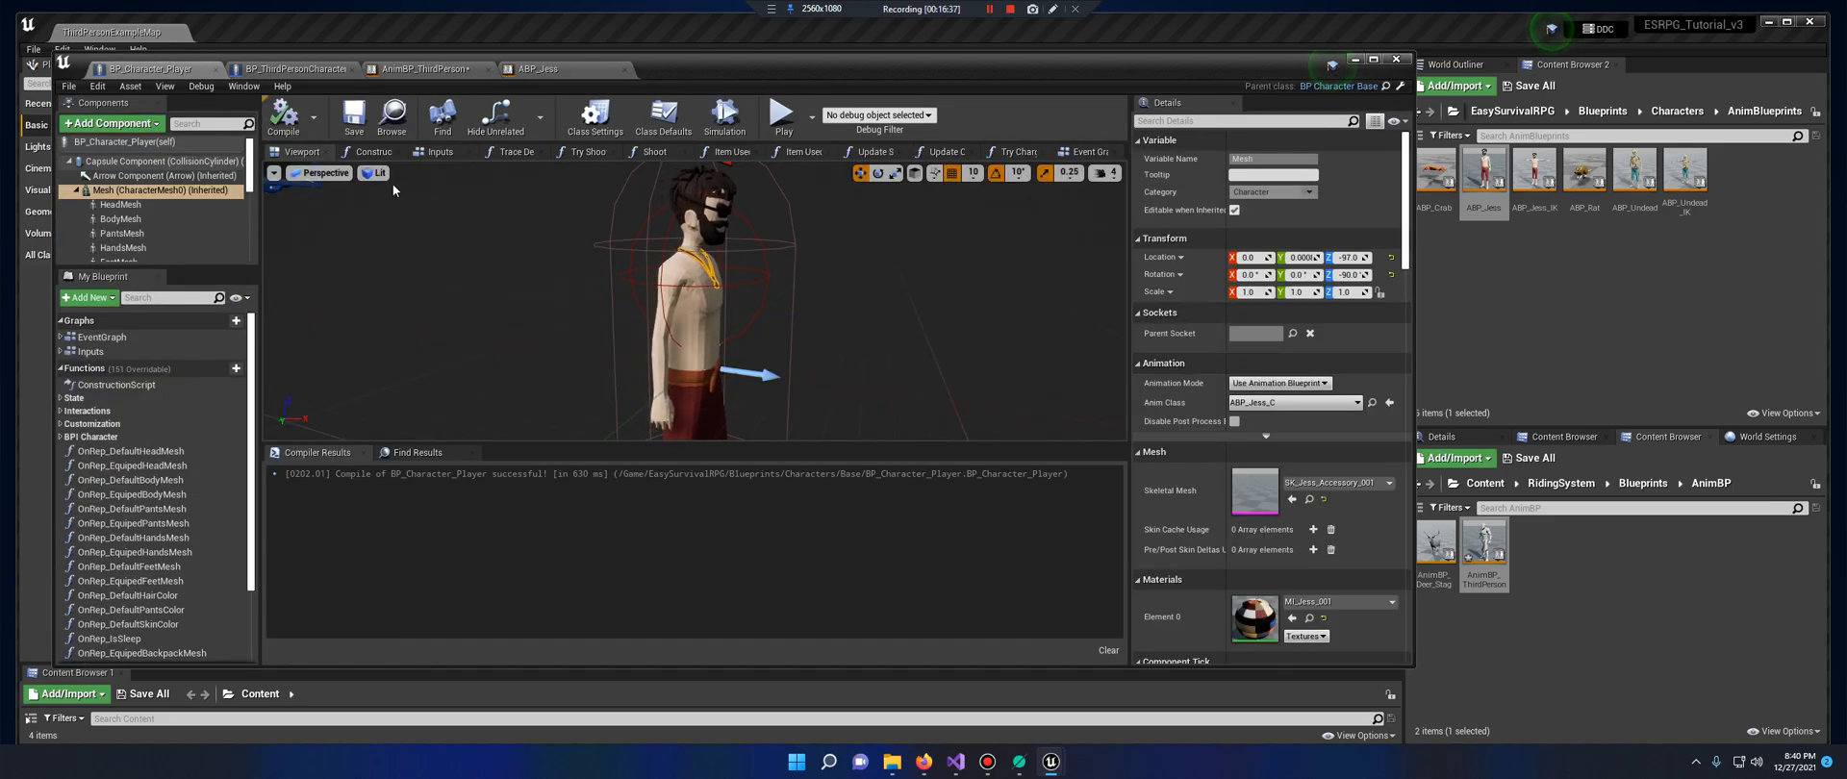
mouse_move(151, 68)
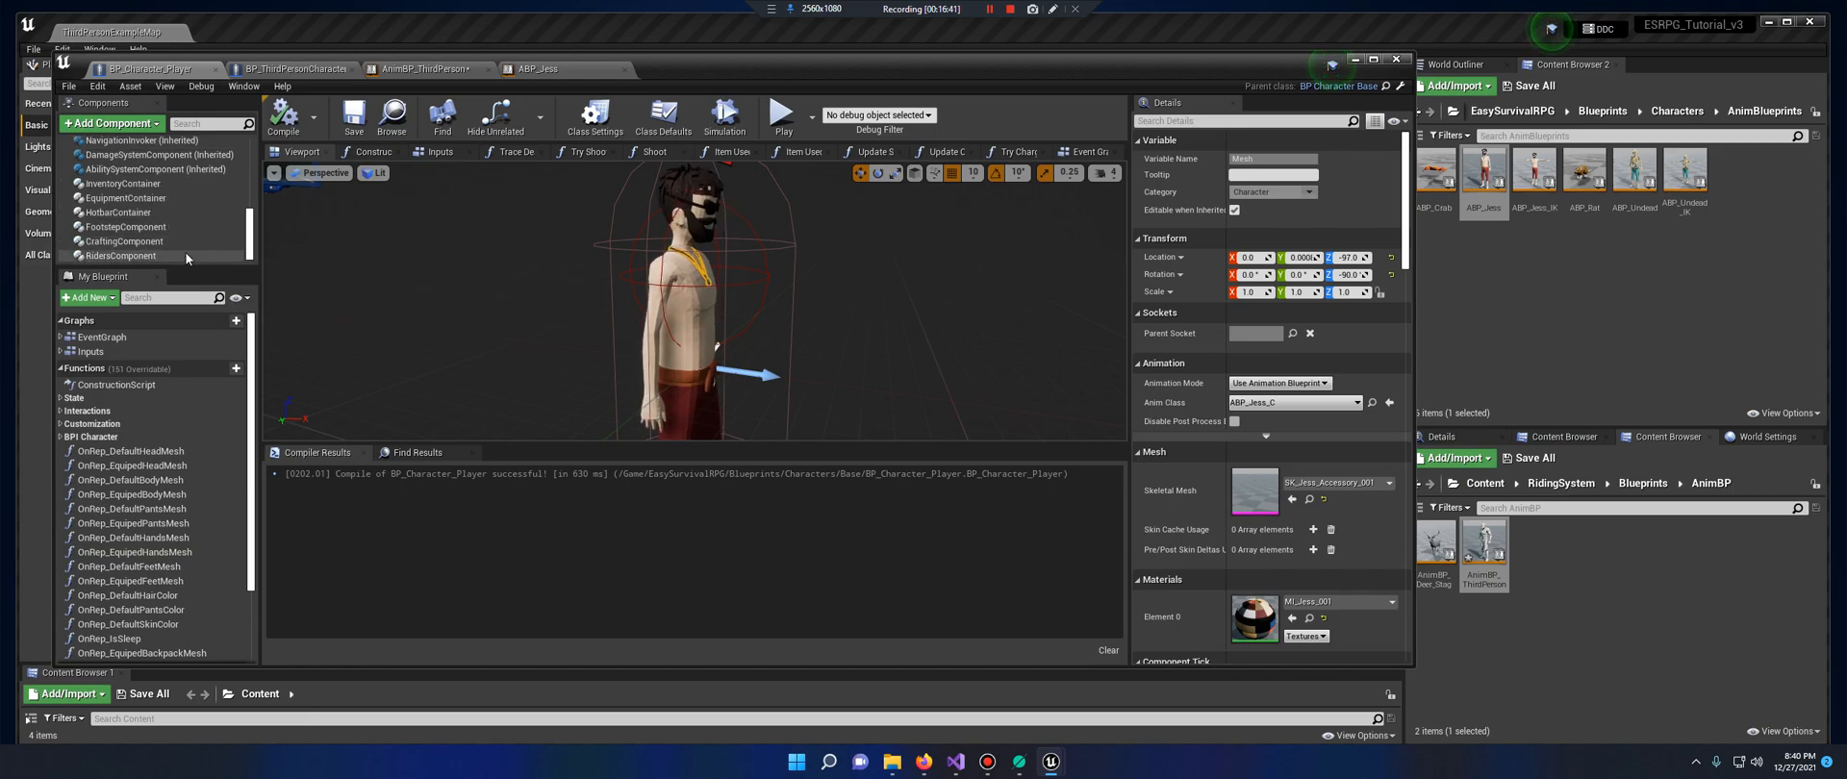
click(117, 256)
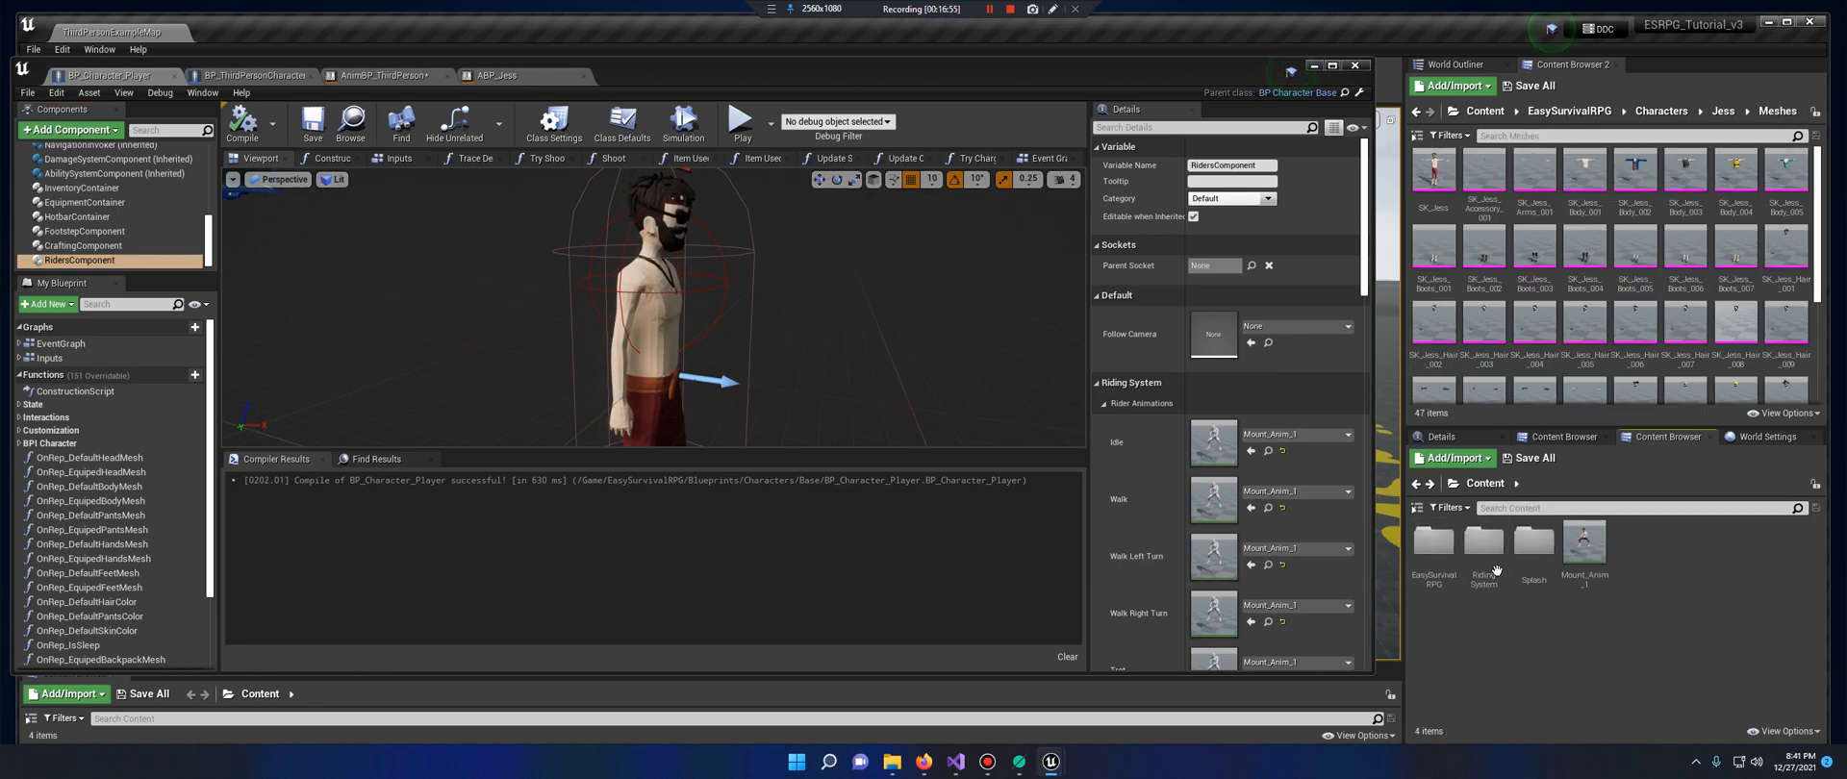
mouse_move(1585, 541)
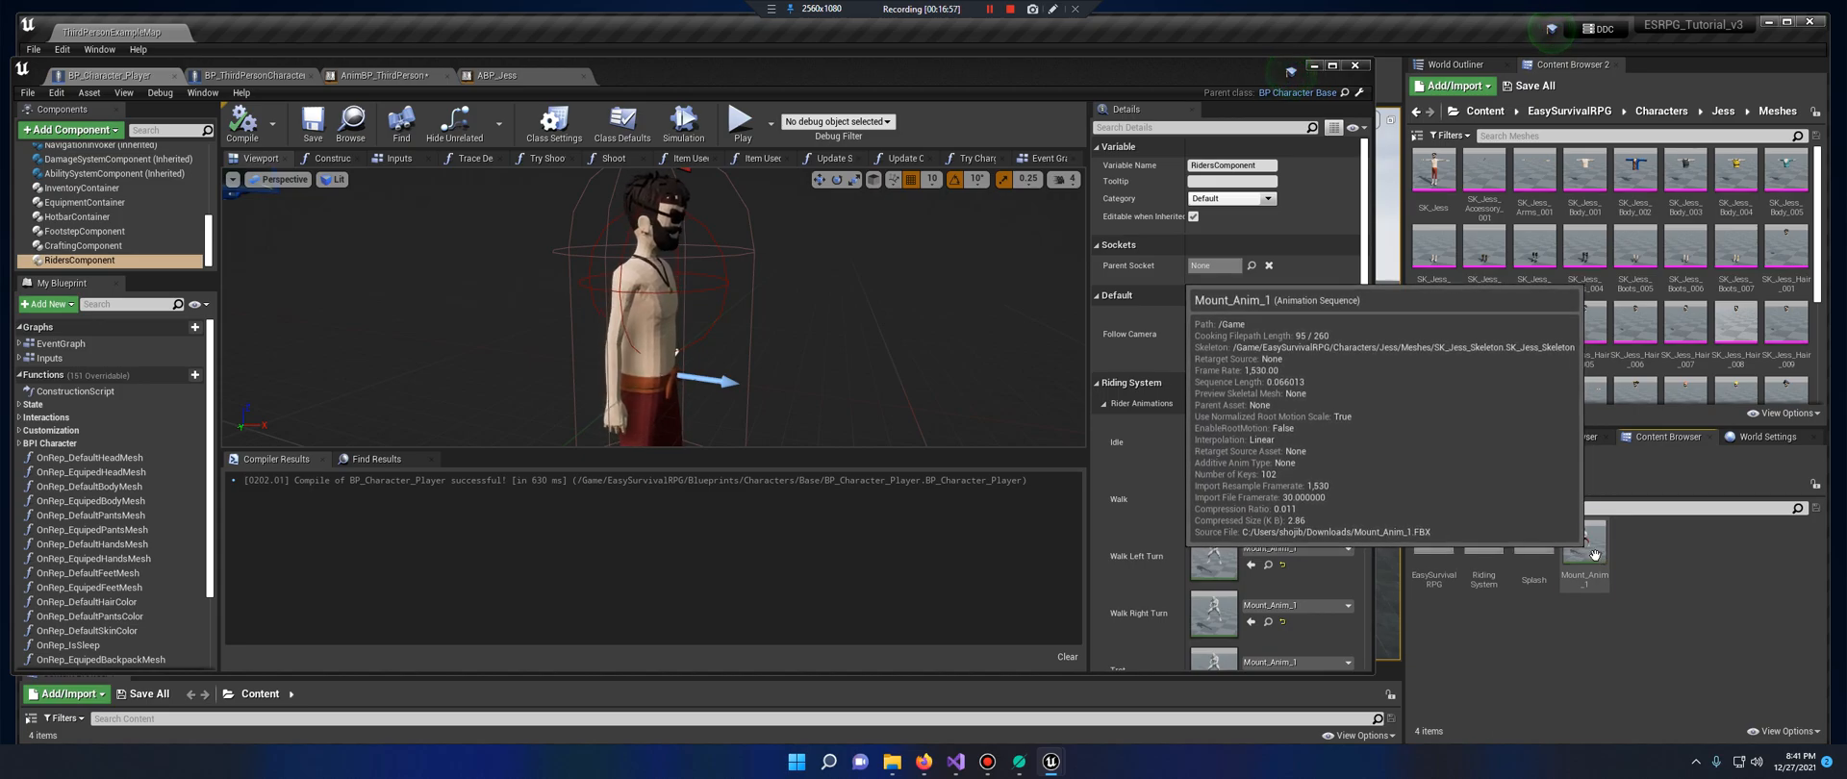
Assign Mount_Anim_1 to every Rider Animations slot and recompile BP_Character_Player
click(1584, 548)
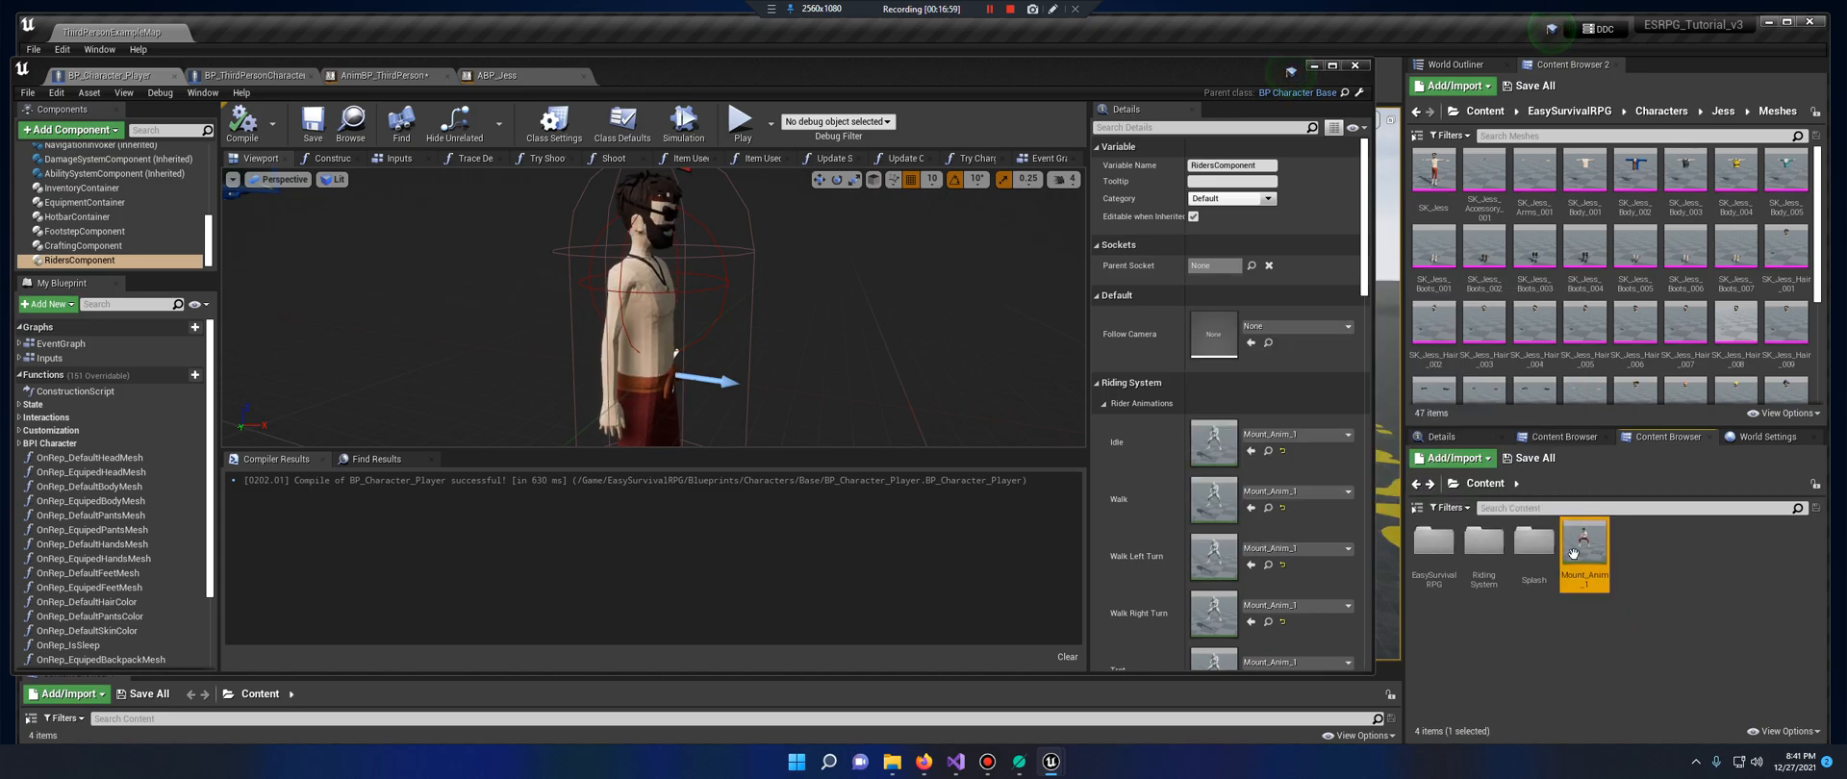
scroll(down, 3)
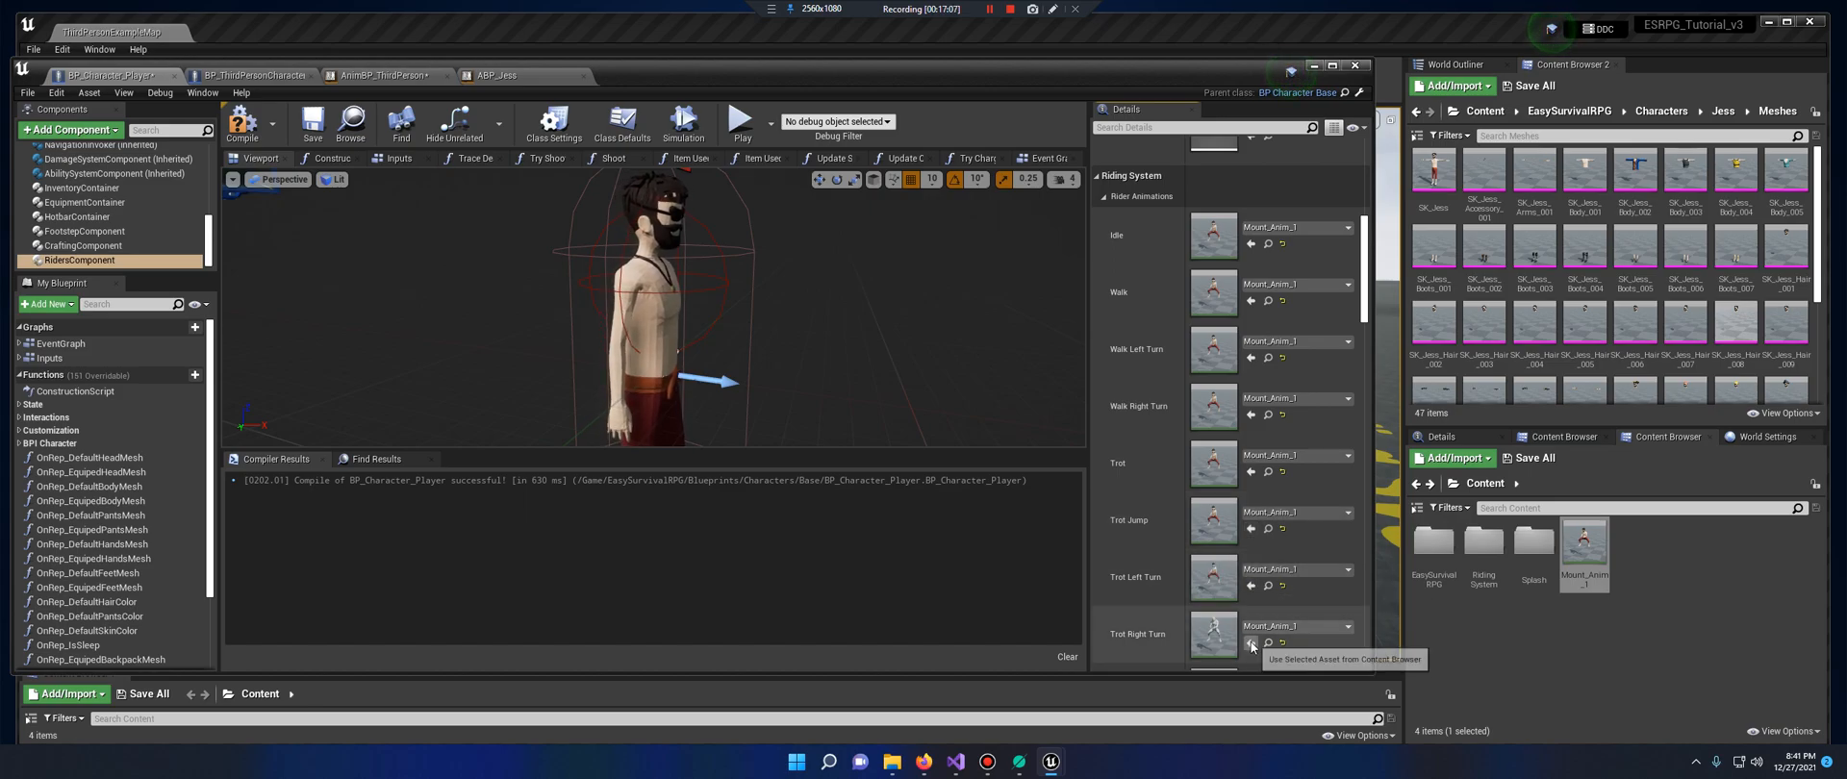
scroll(down, 3)
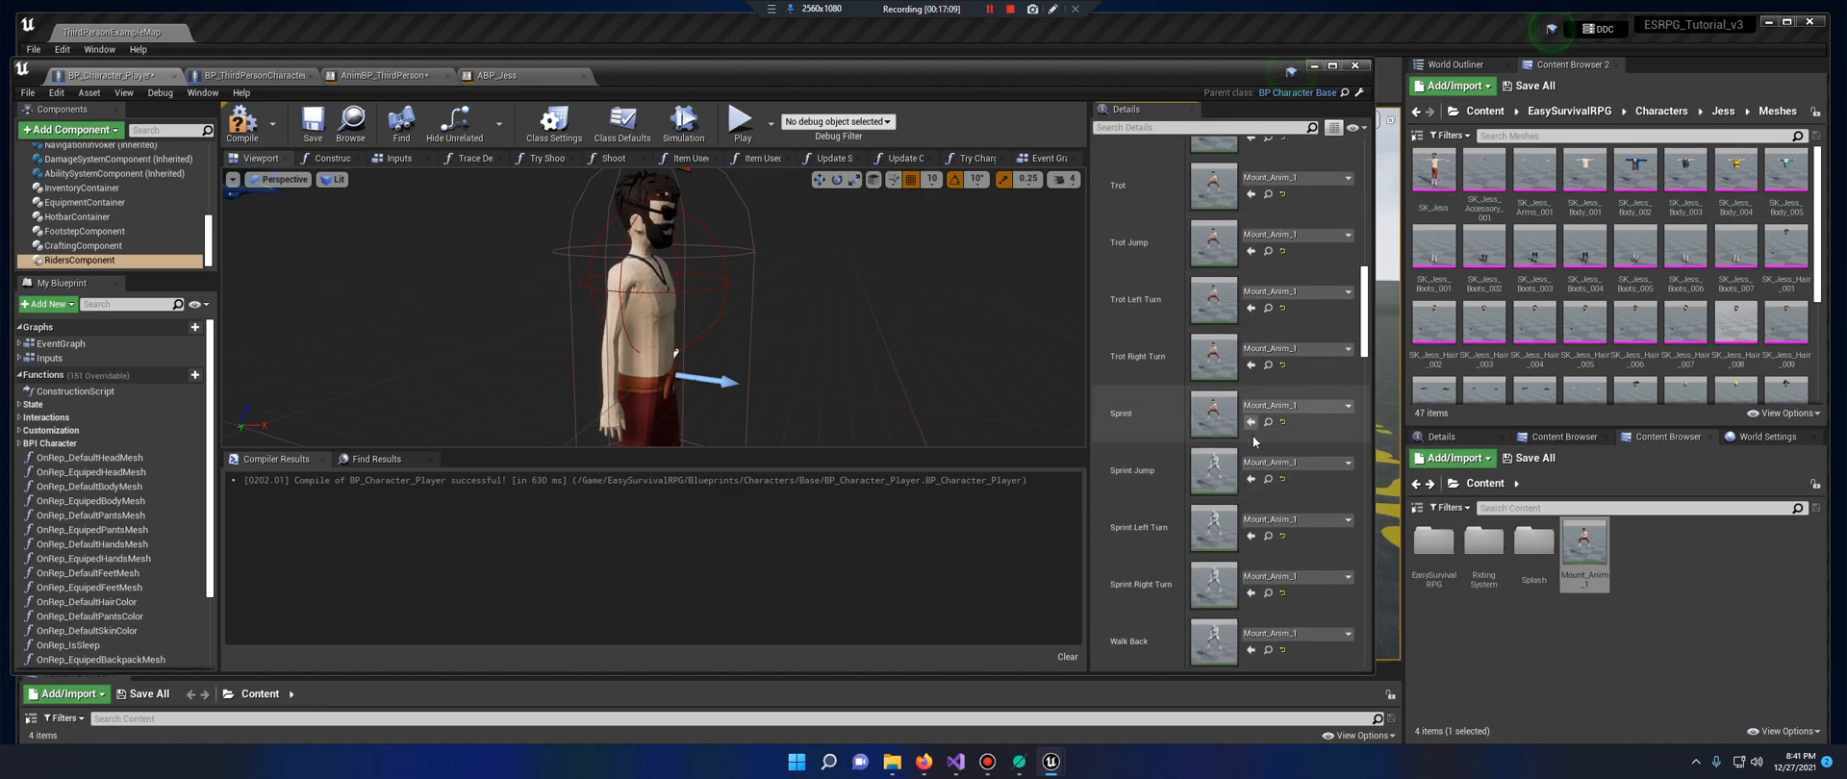
mouse_move(1253, 594)
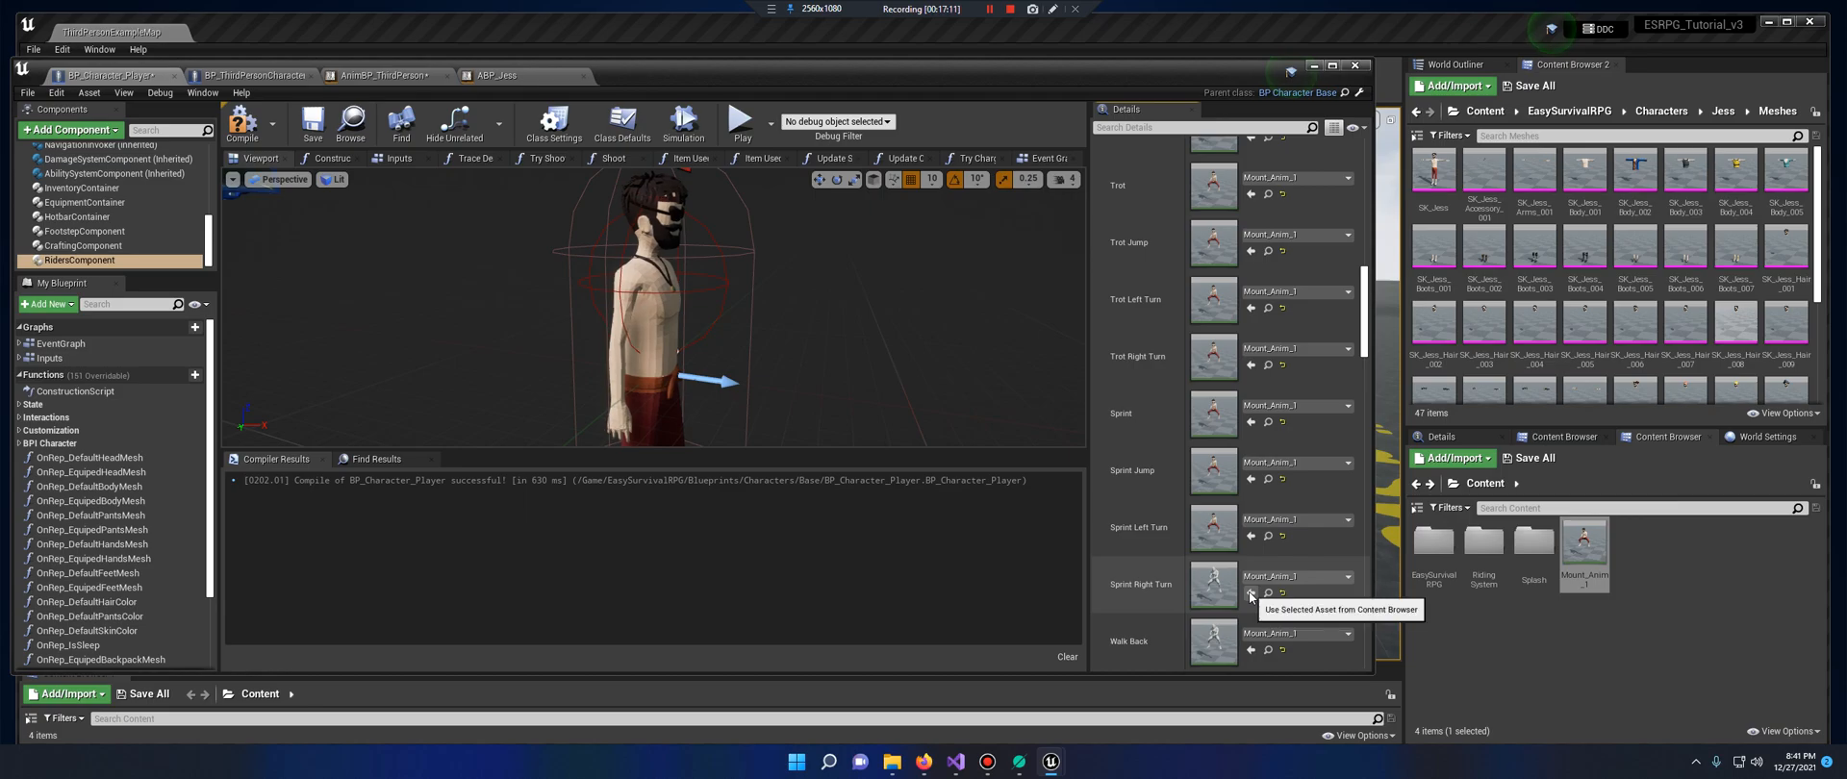
scroll(down, 3)
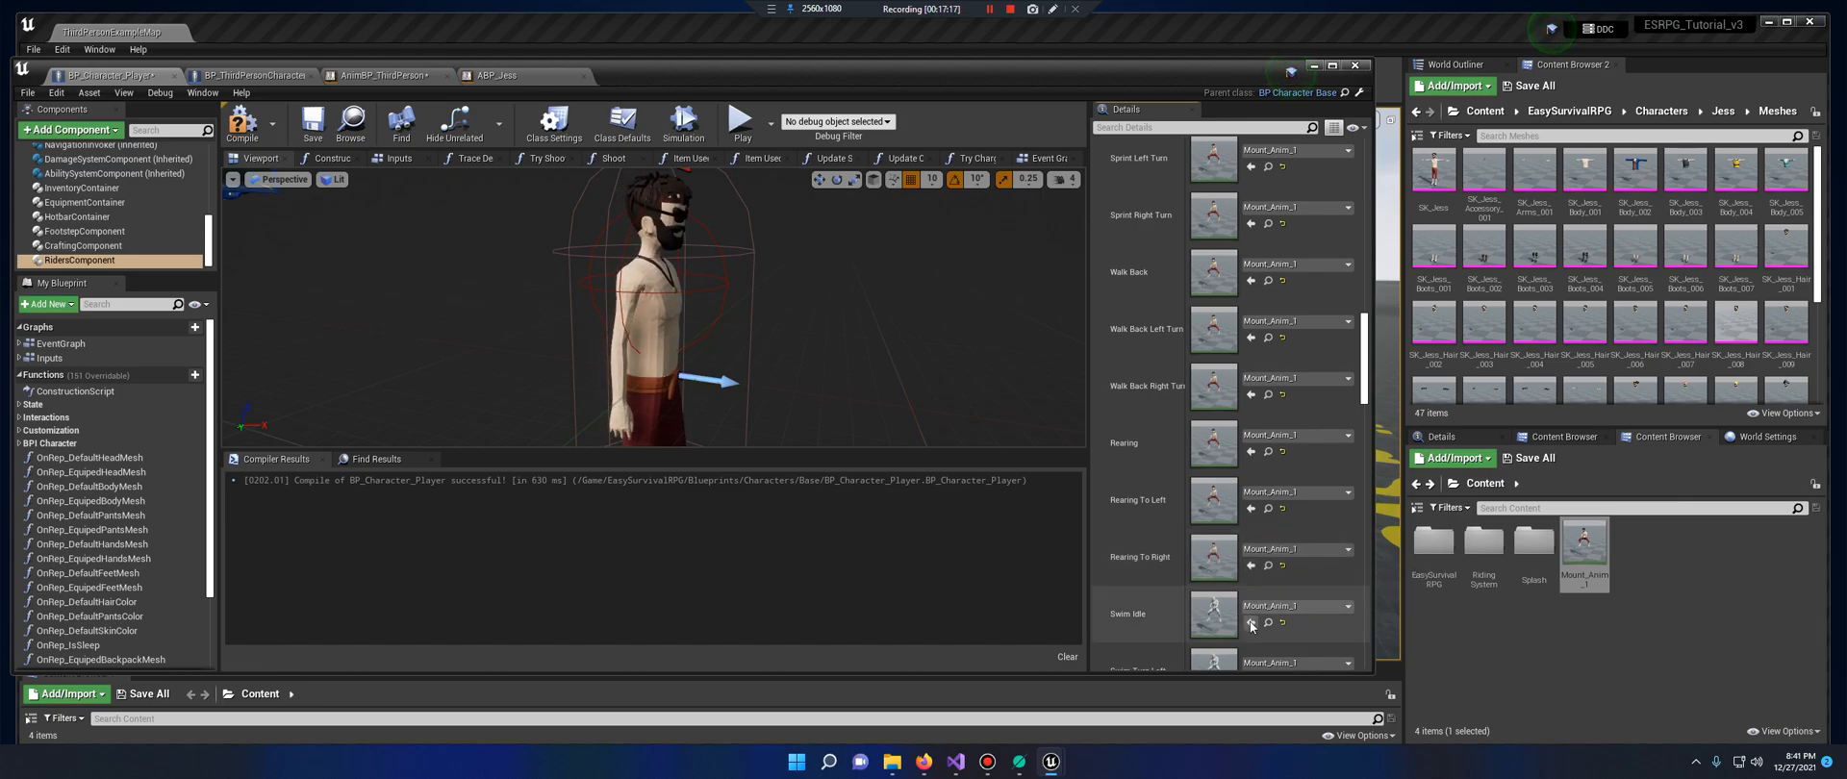
scroll(down, 3)
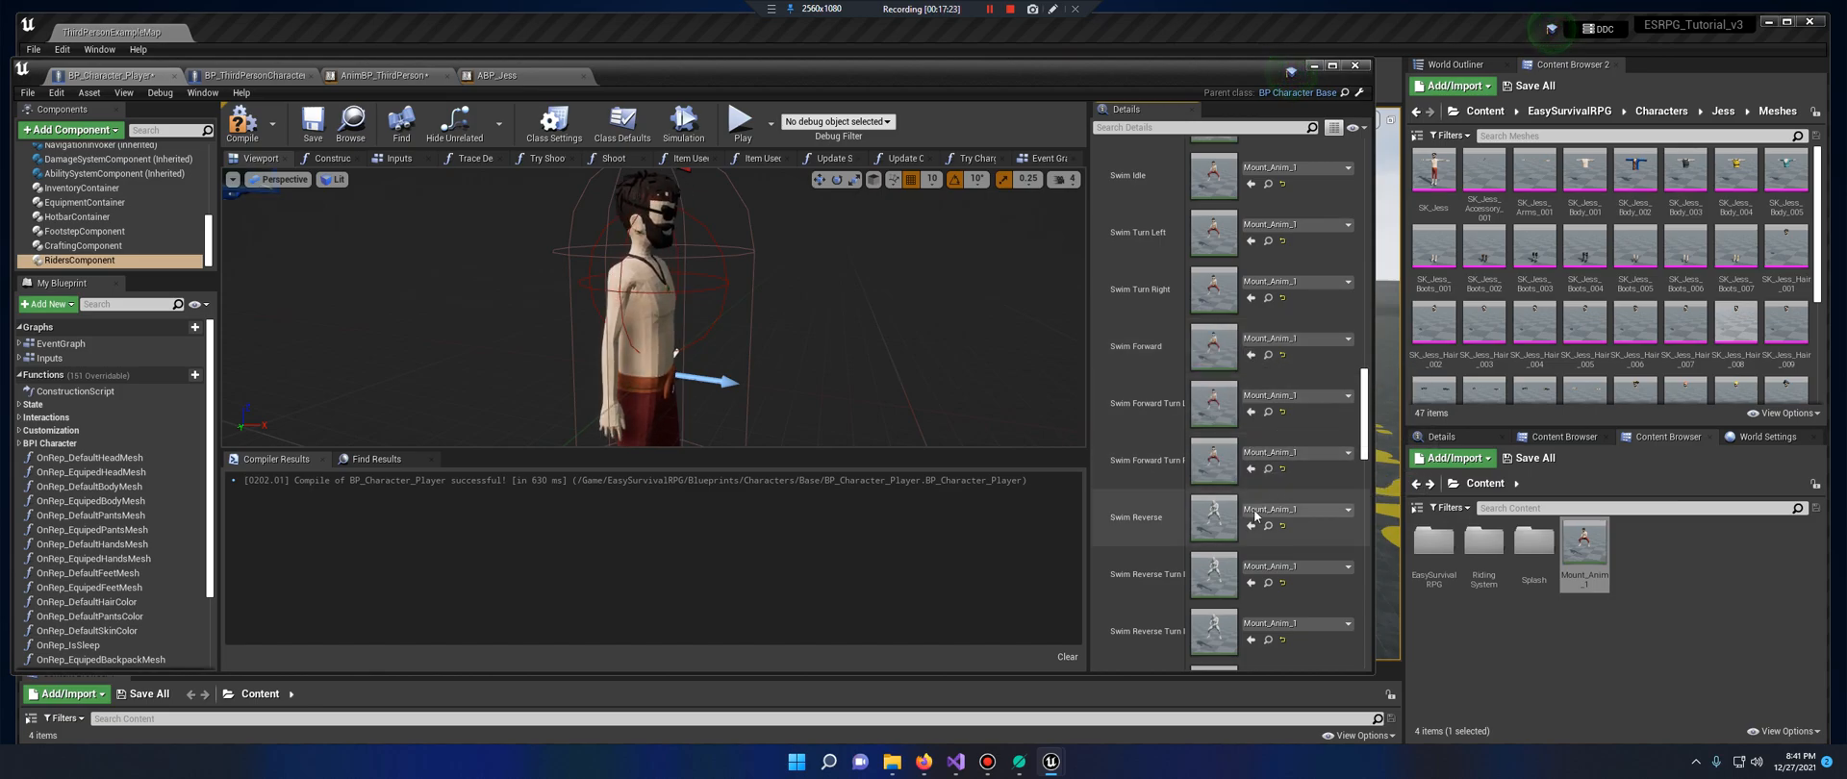
mouse_move(1250, 584)
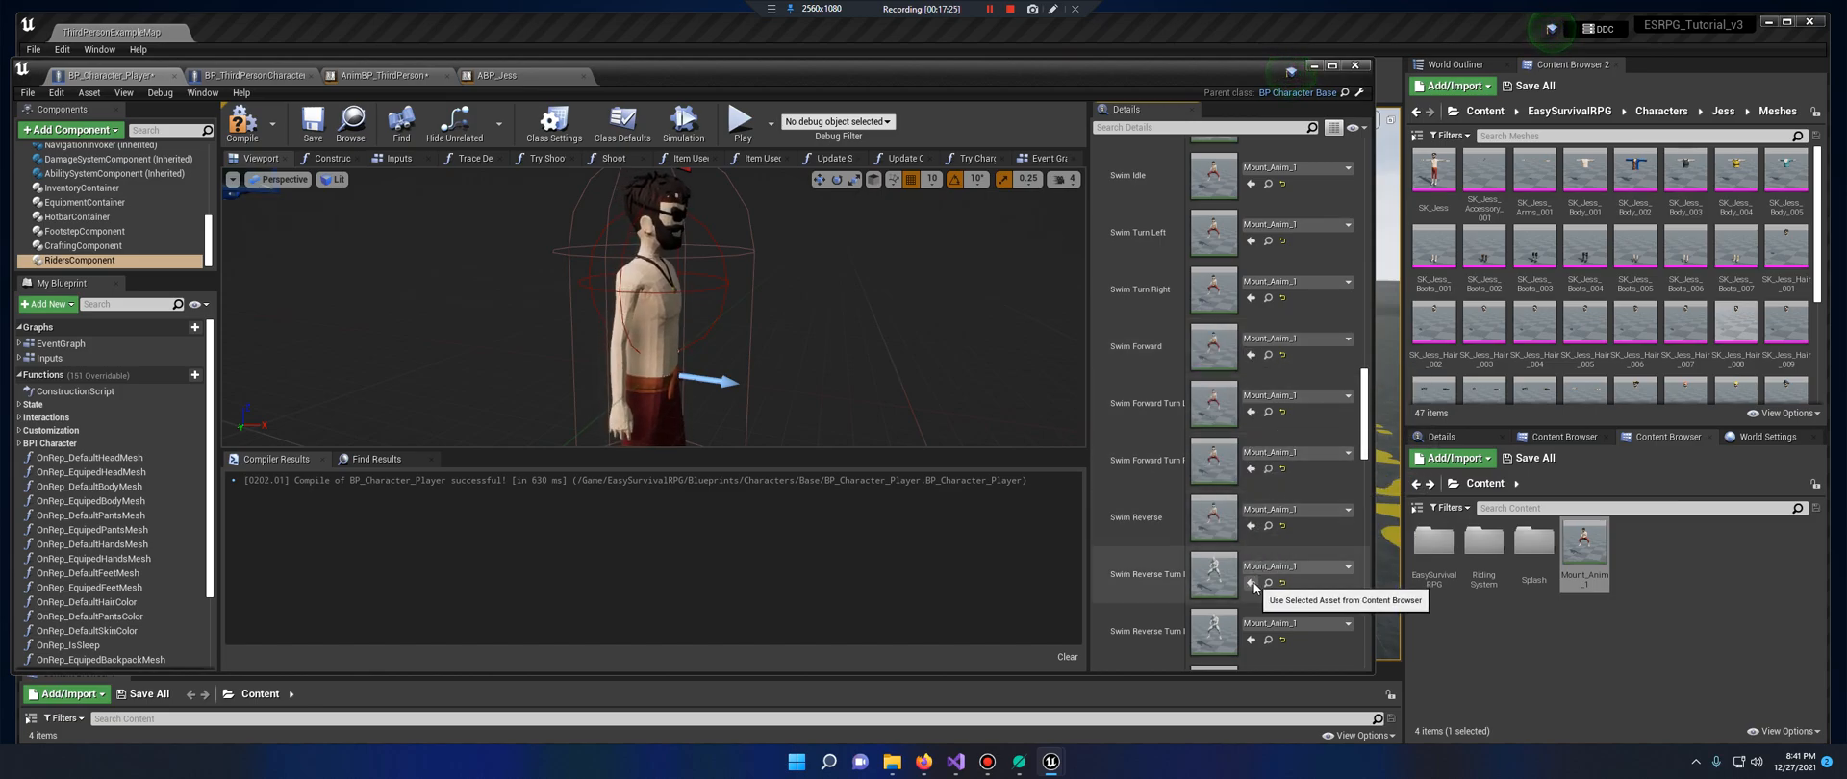
scroll(down, 3)
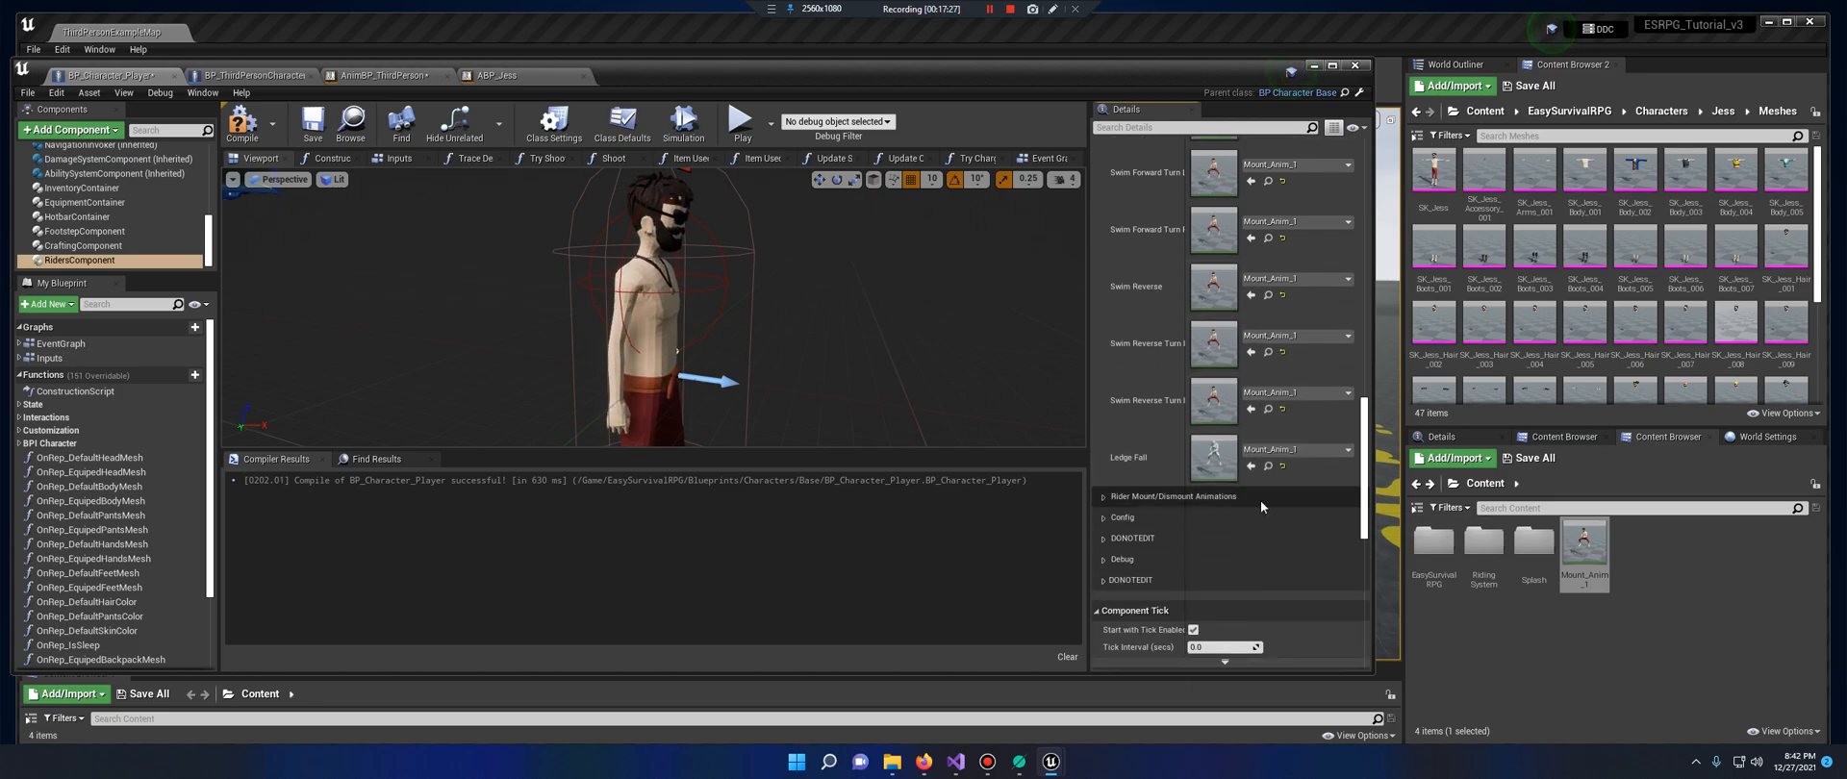
mouse_move(242, 121)
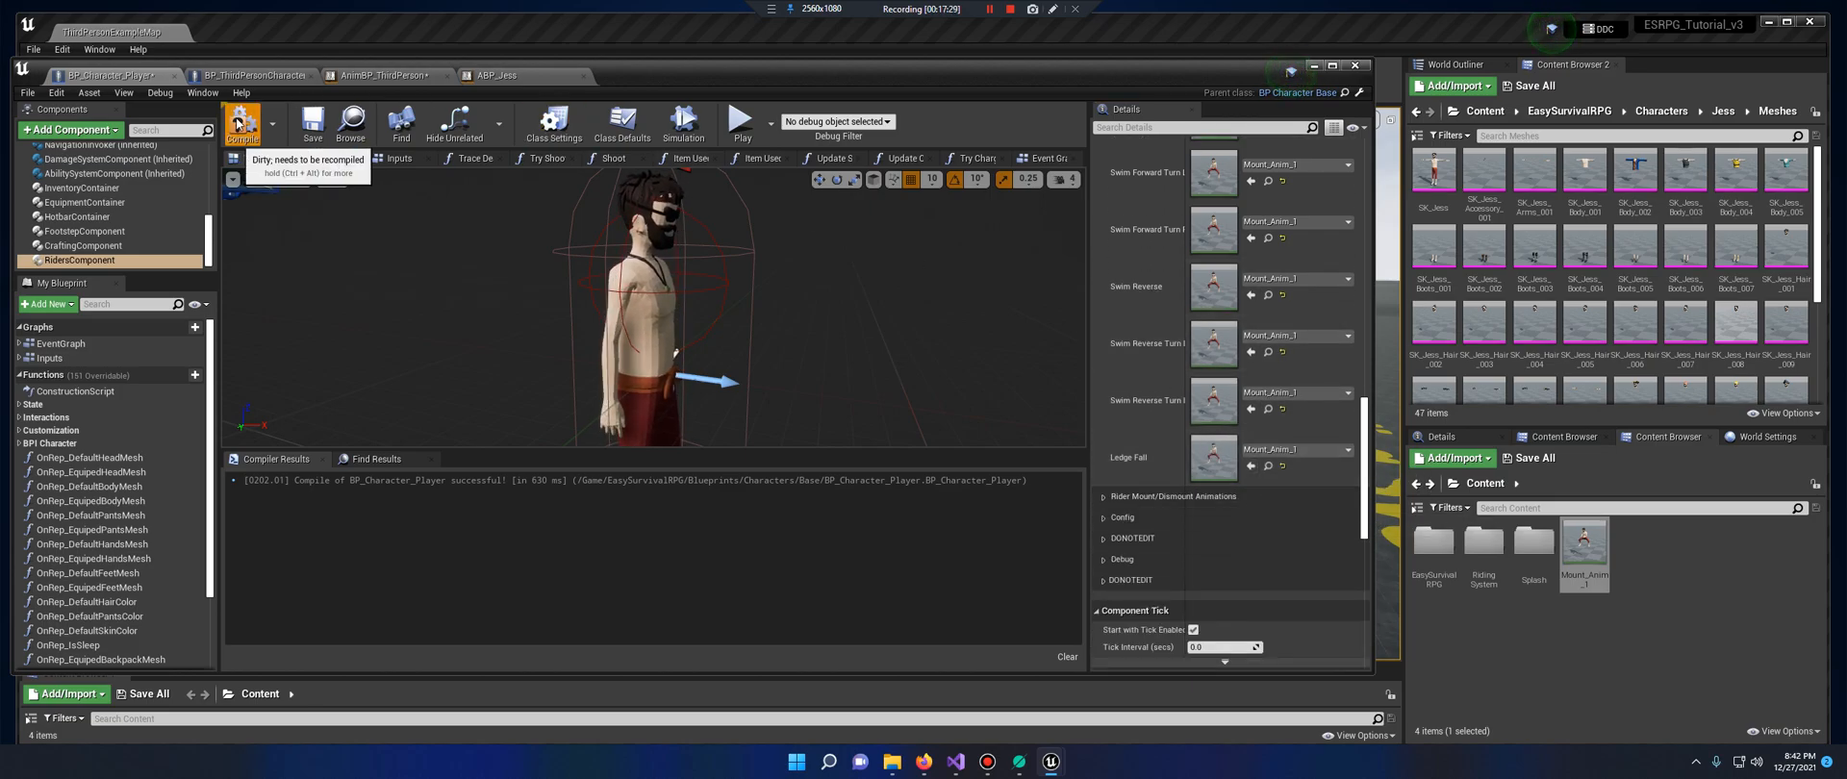
click(312, 122)
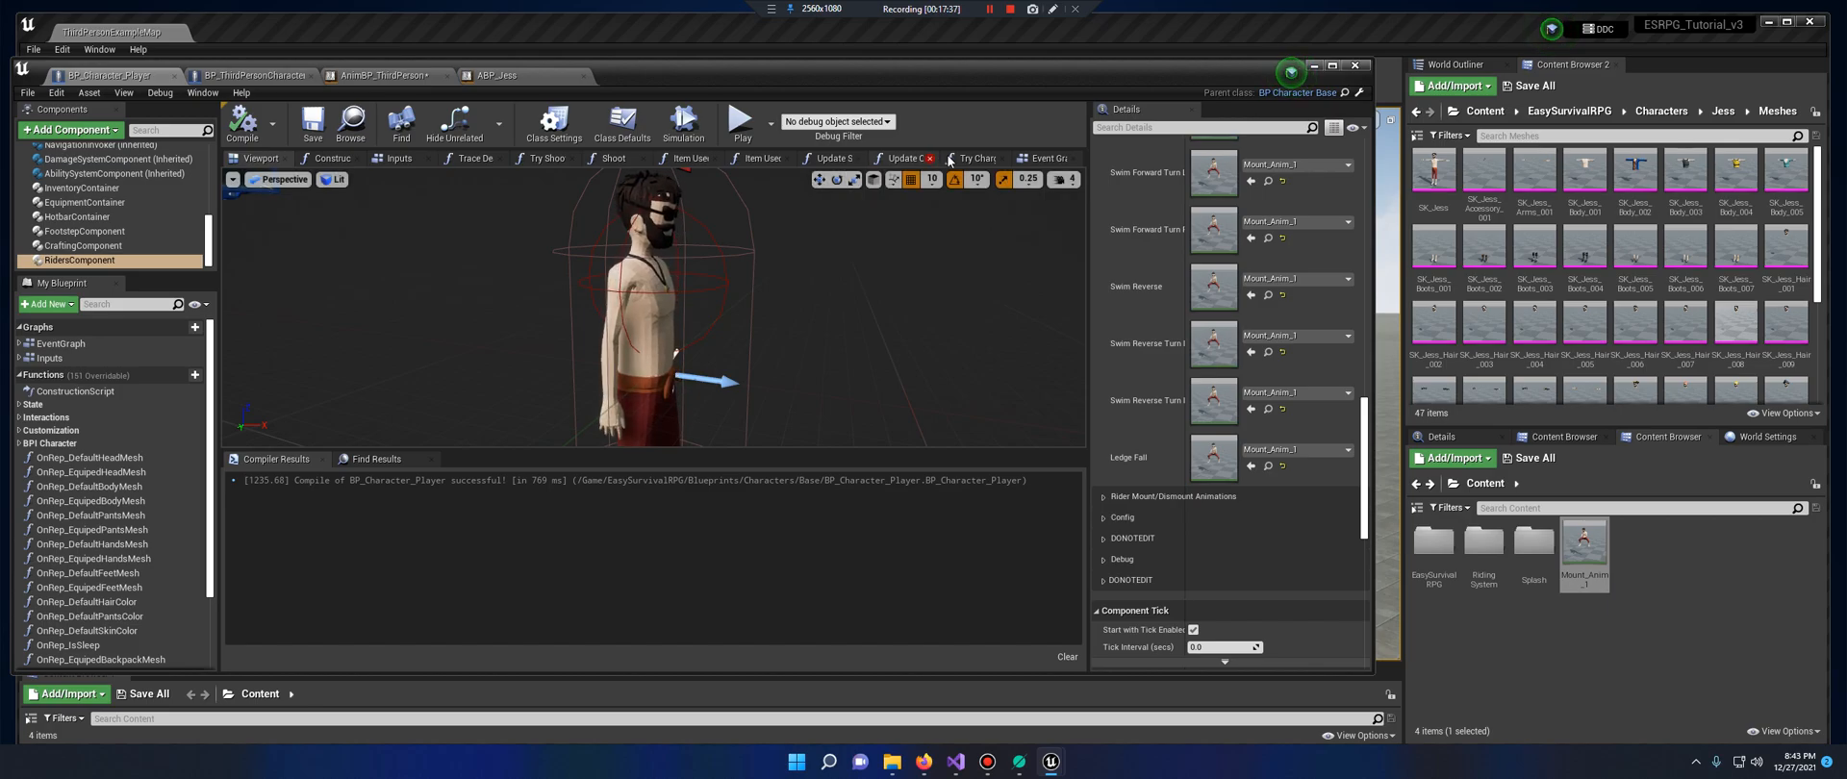
mouse_move(852, 180)
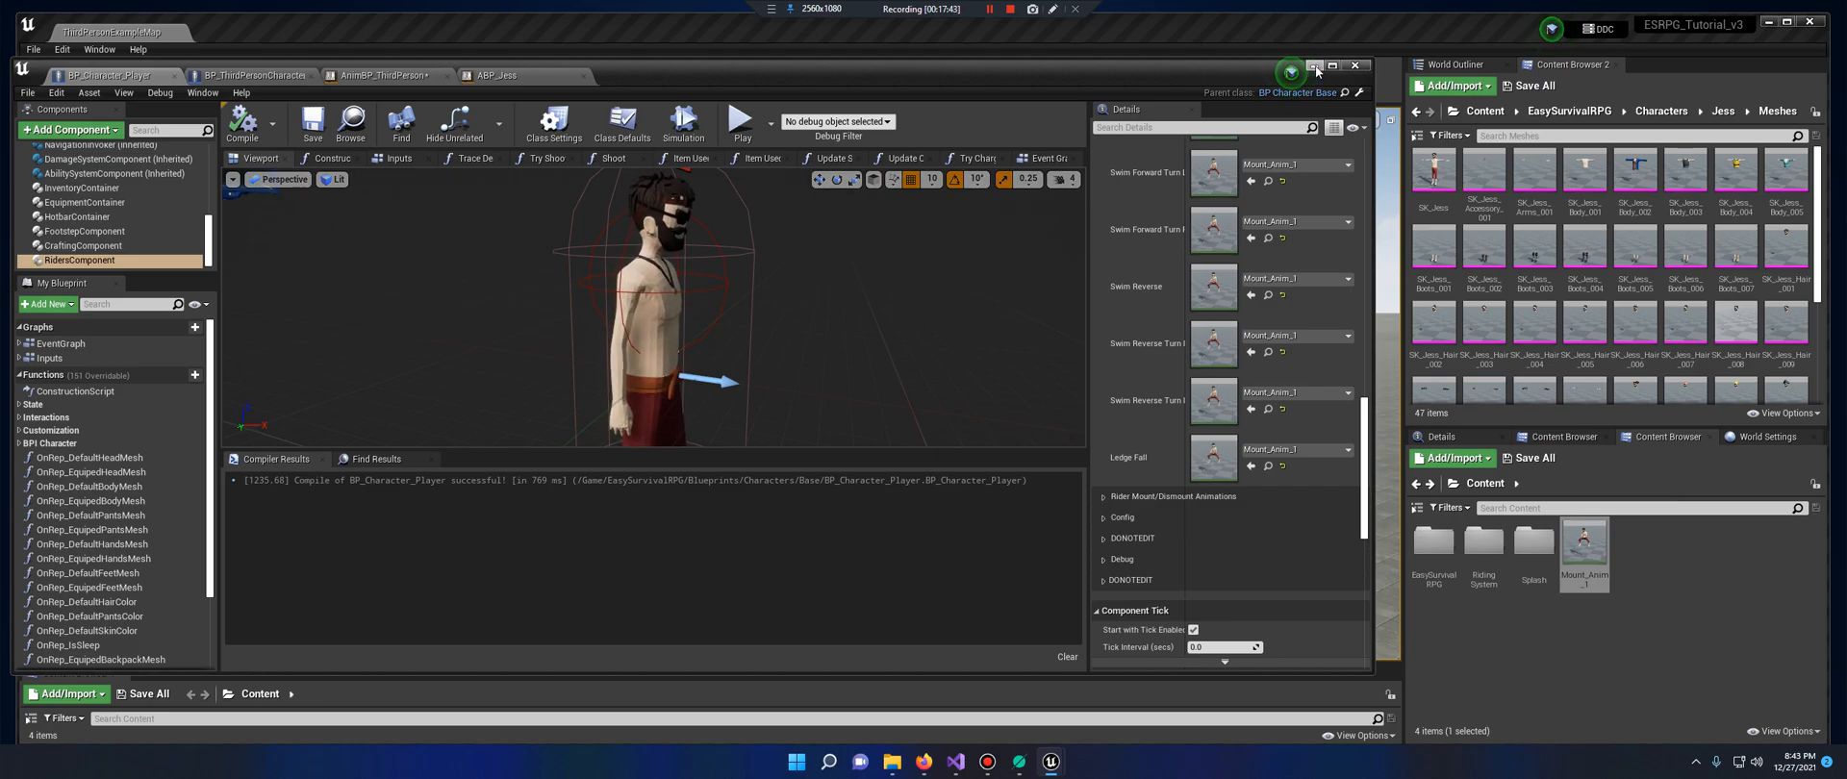
click(1355, 64)
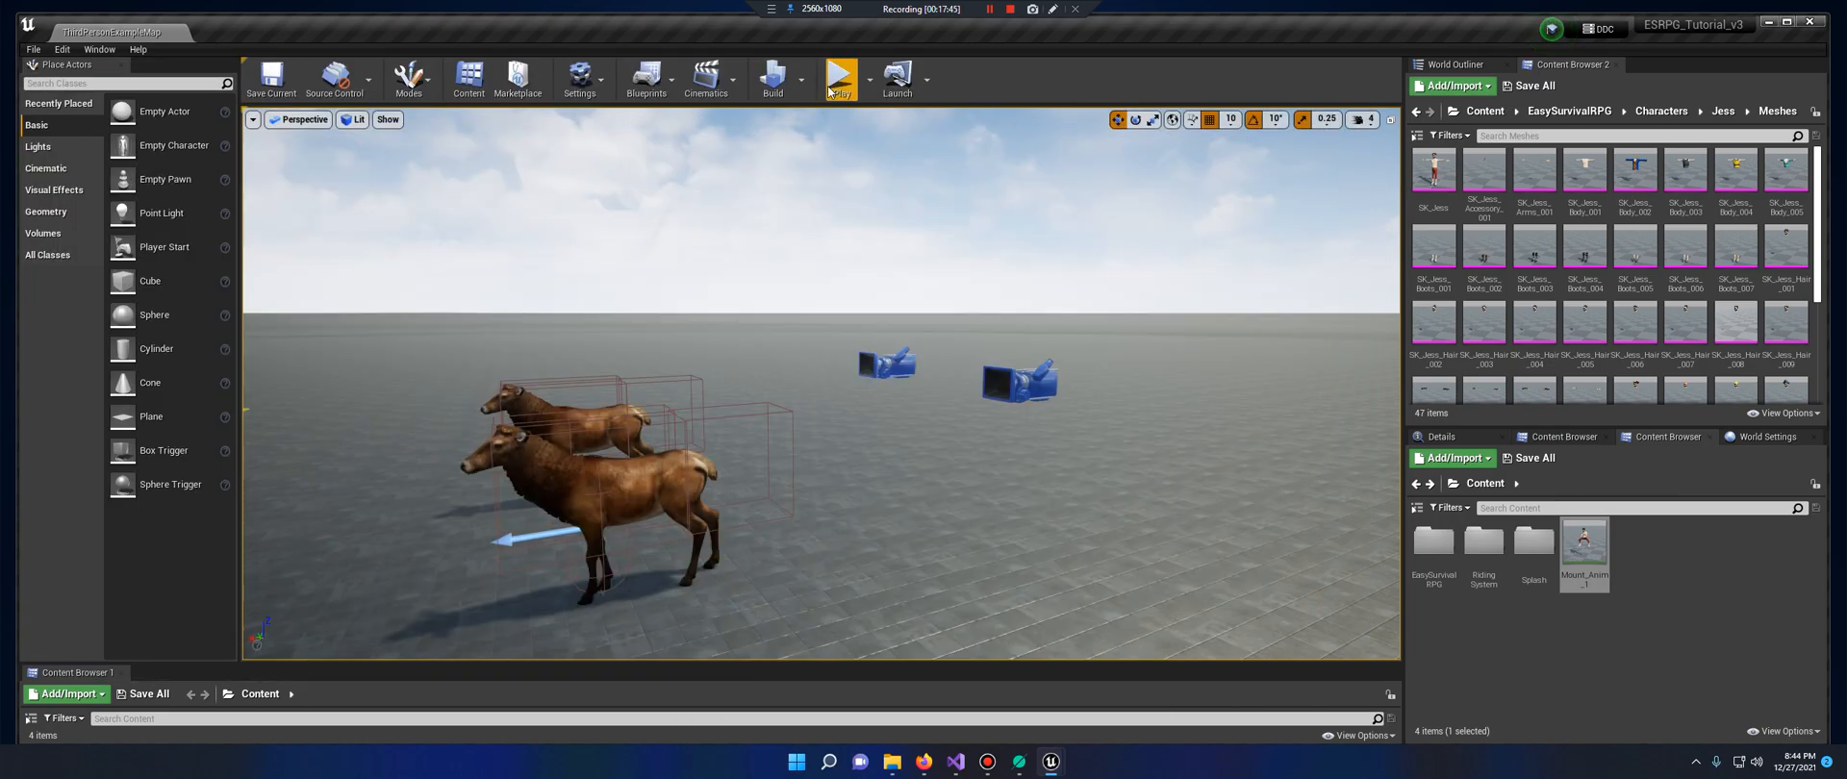
click(841, 78)
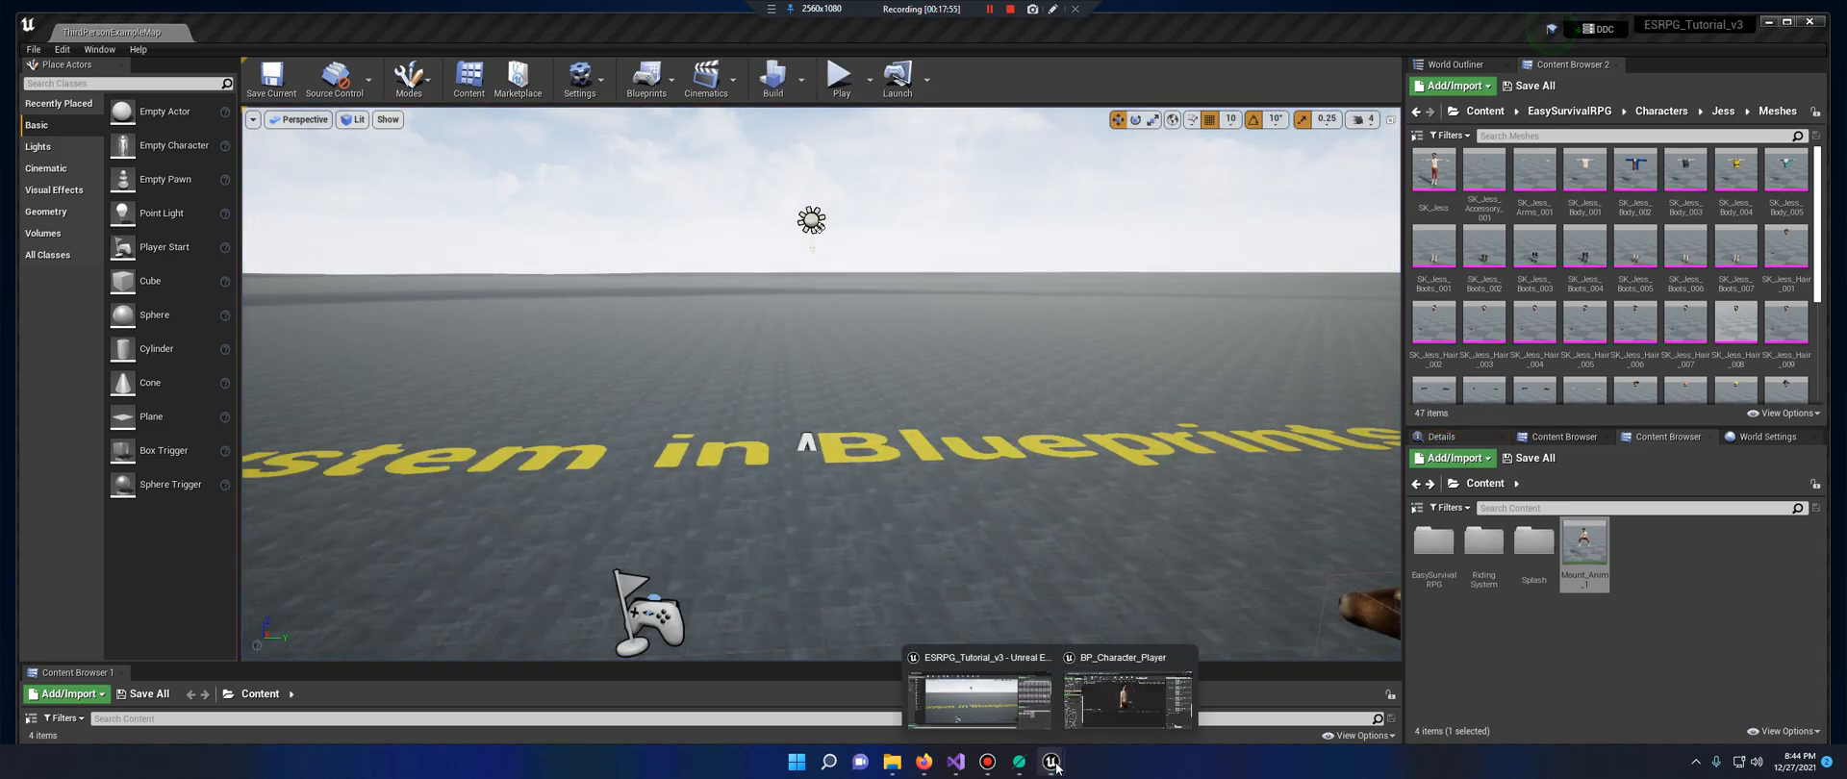
click(1126, 695)
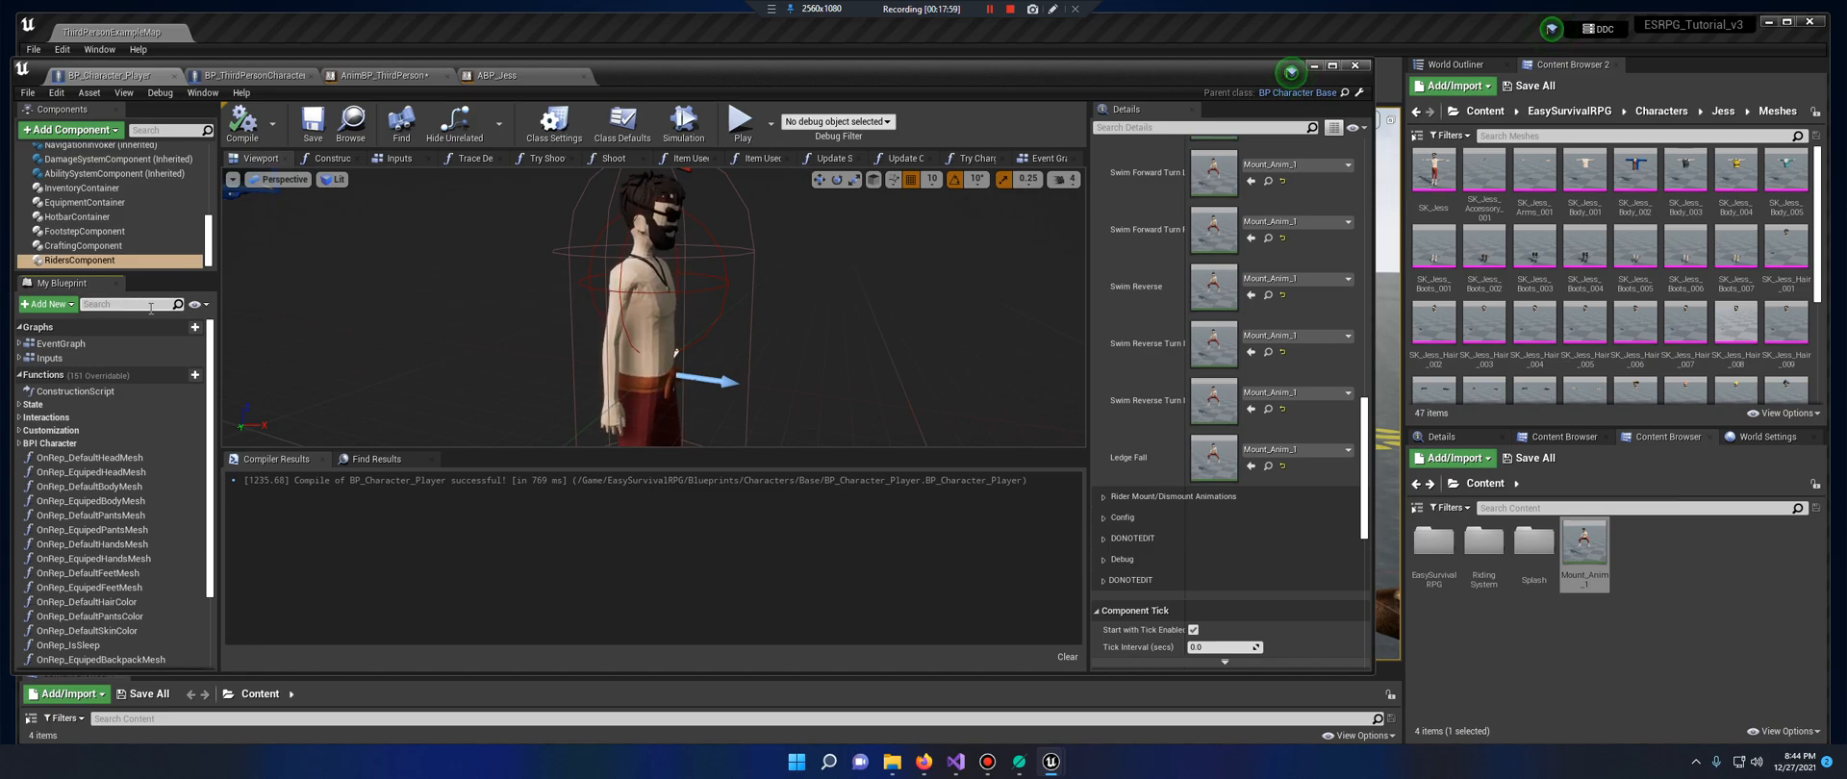
In UpdateCharacterRotation, add a Branch on RidersComponent's Mounted value before the existing branch
text(rotat)
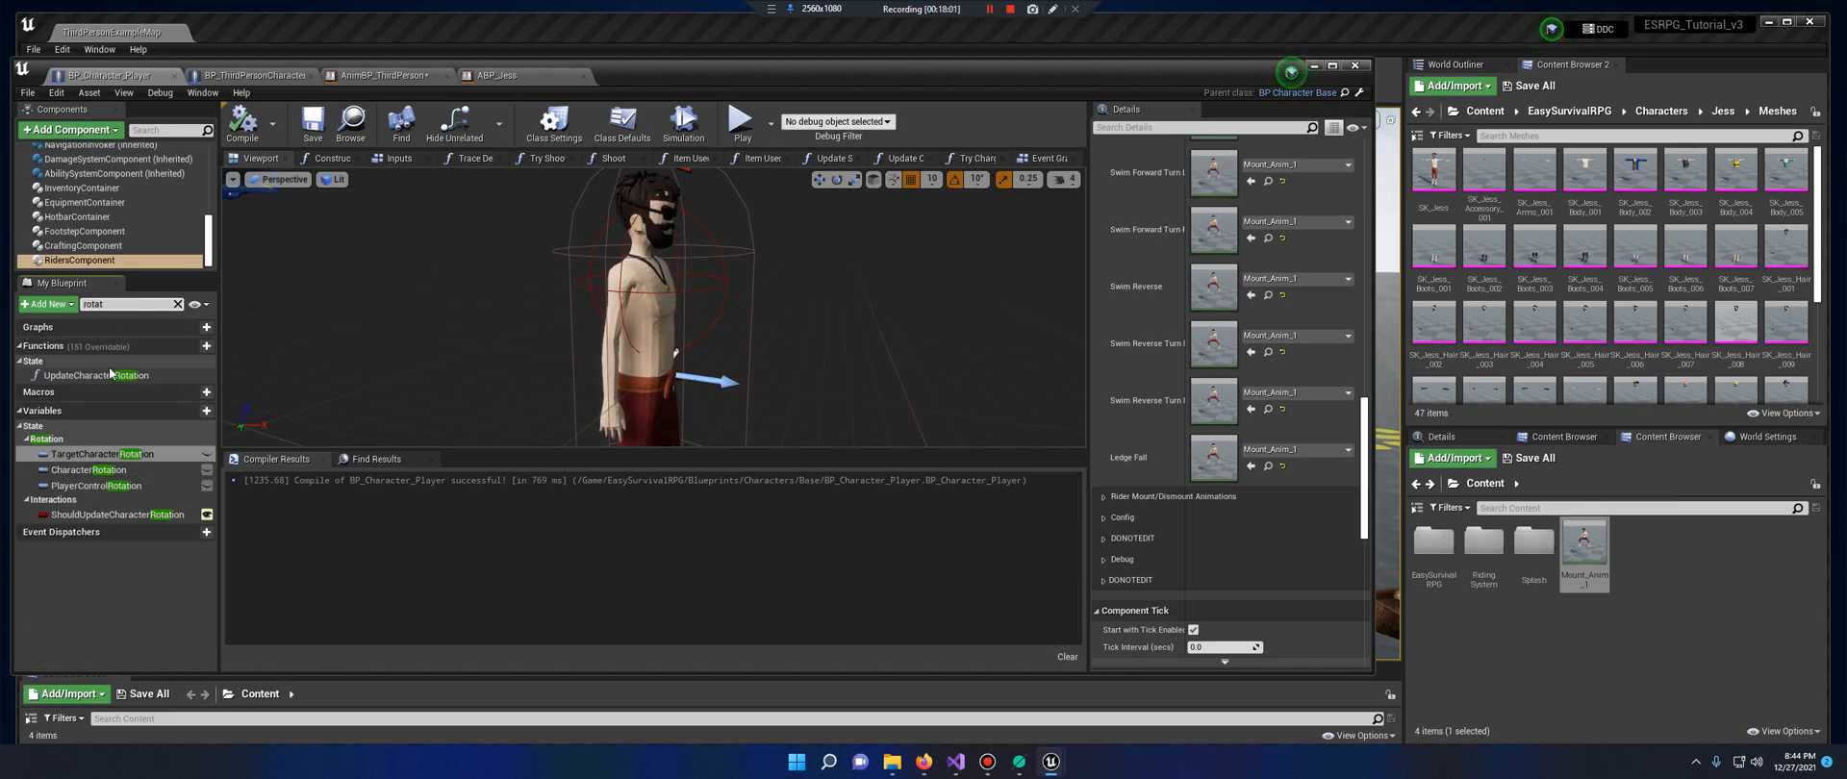
double_click(99, 375)
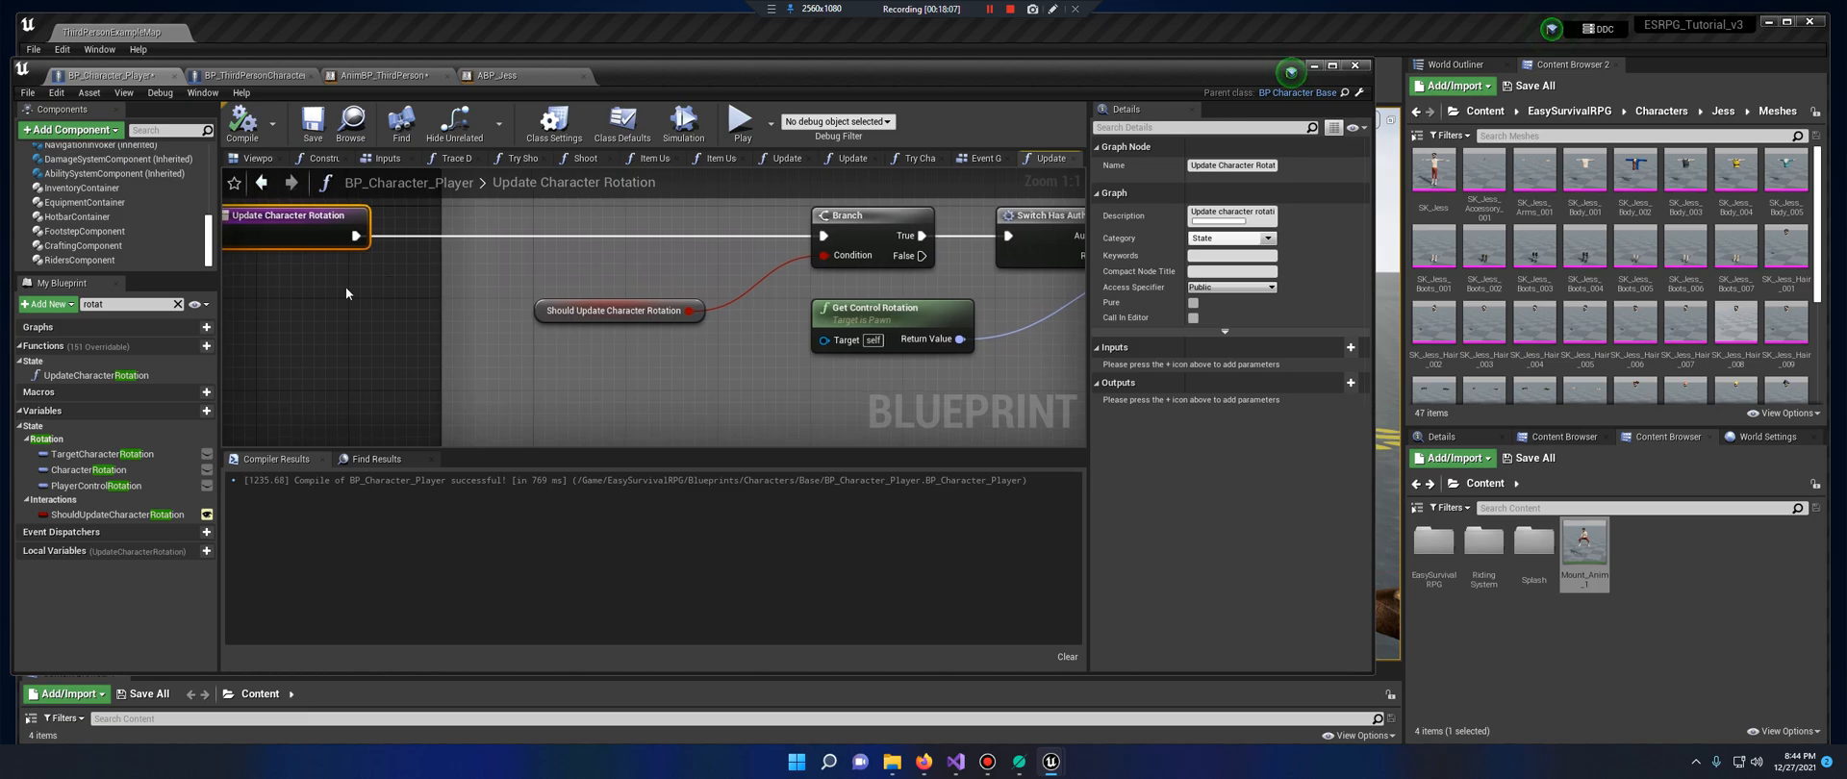
click(79, 259)
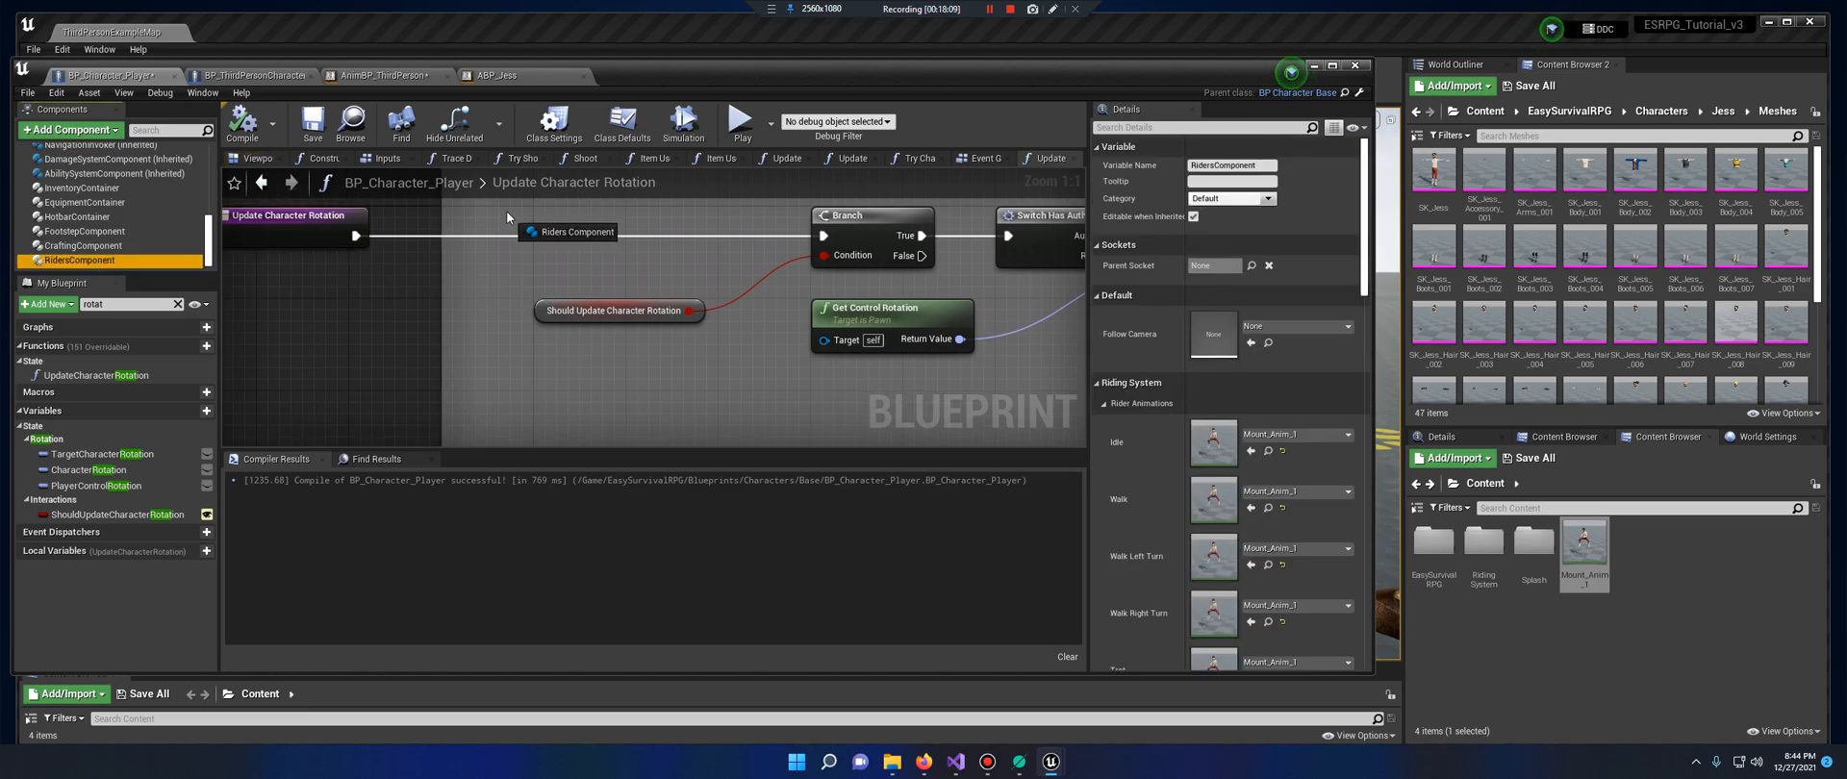
click(430, 306)
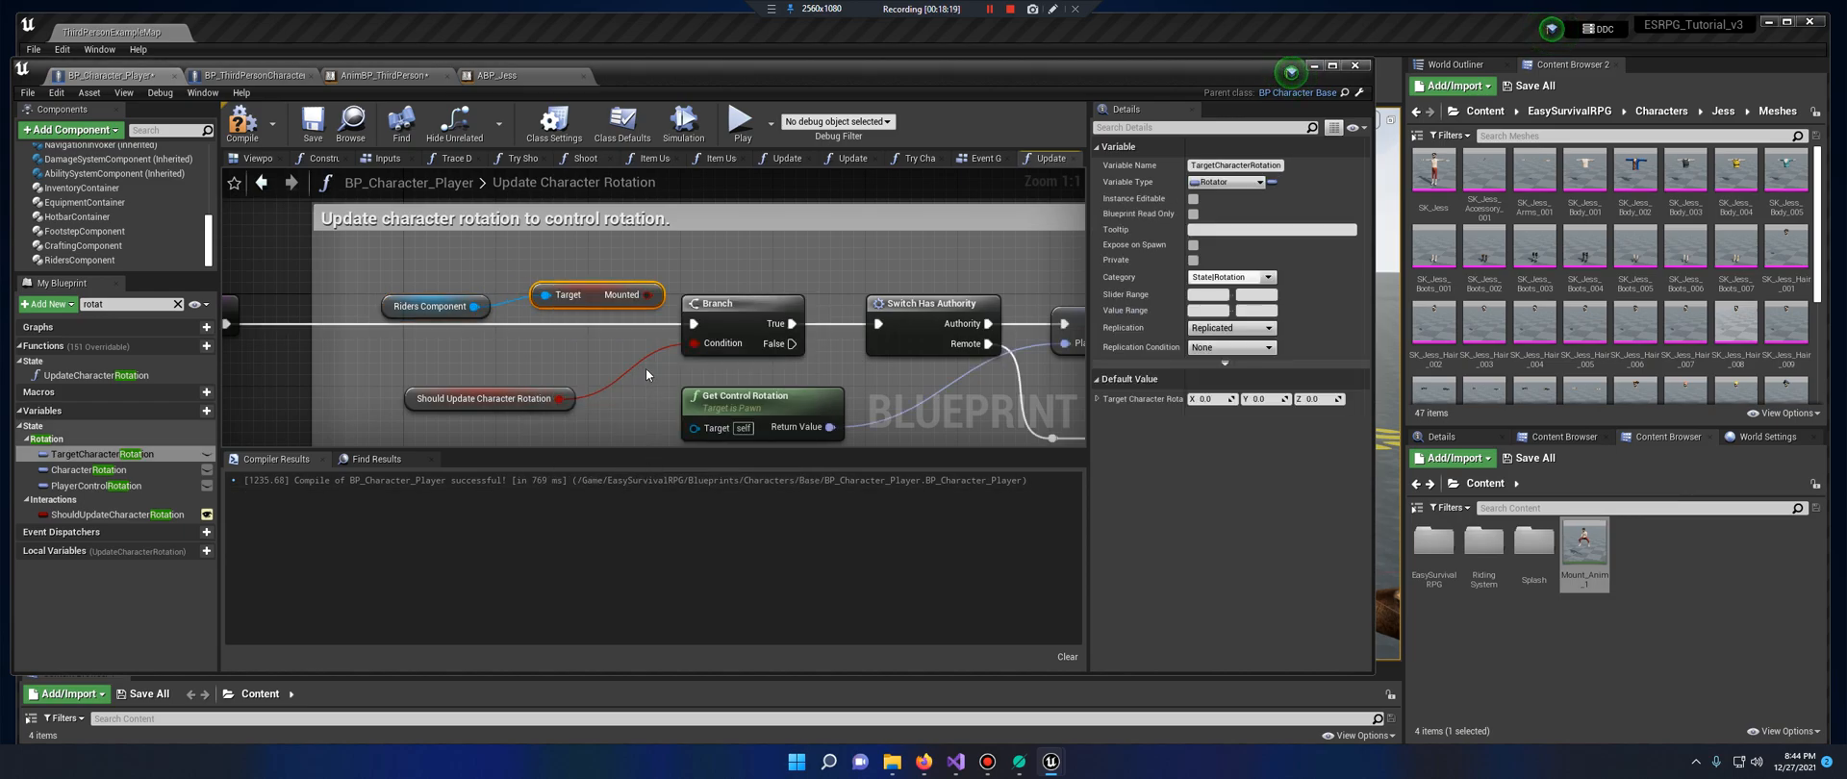
mouse_move(598, 294)
text(branch)
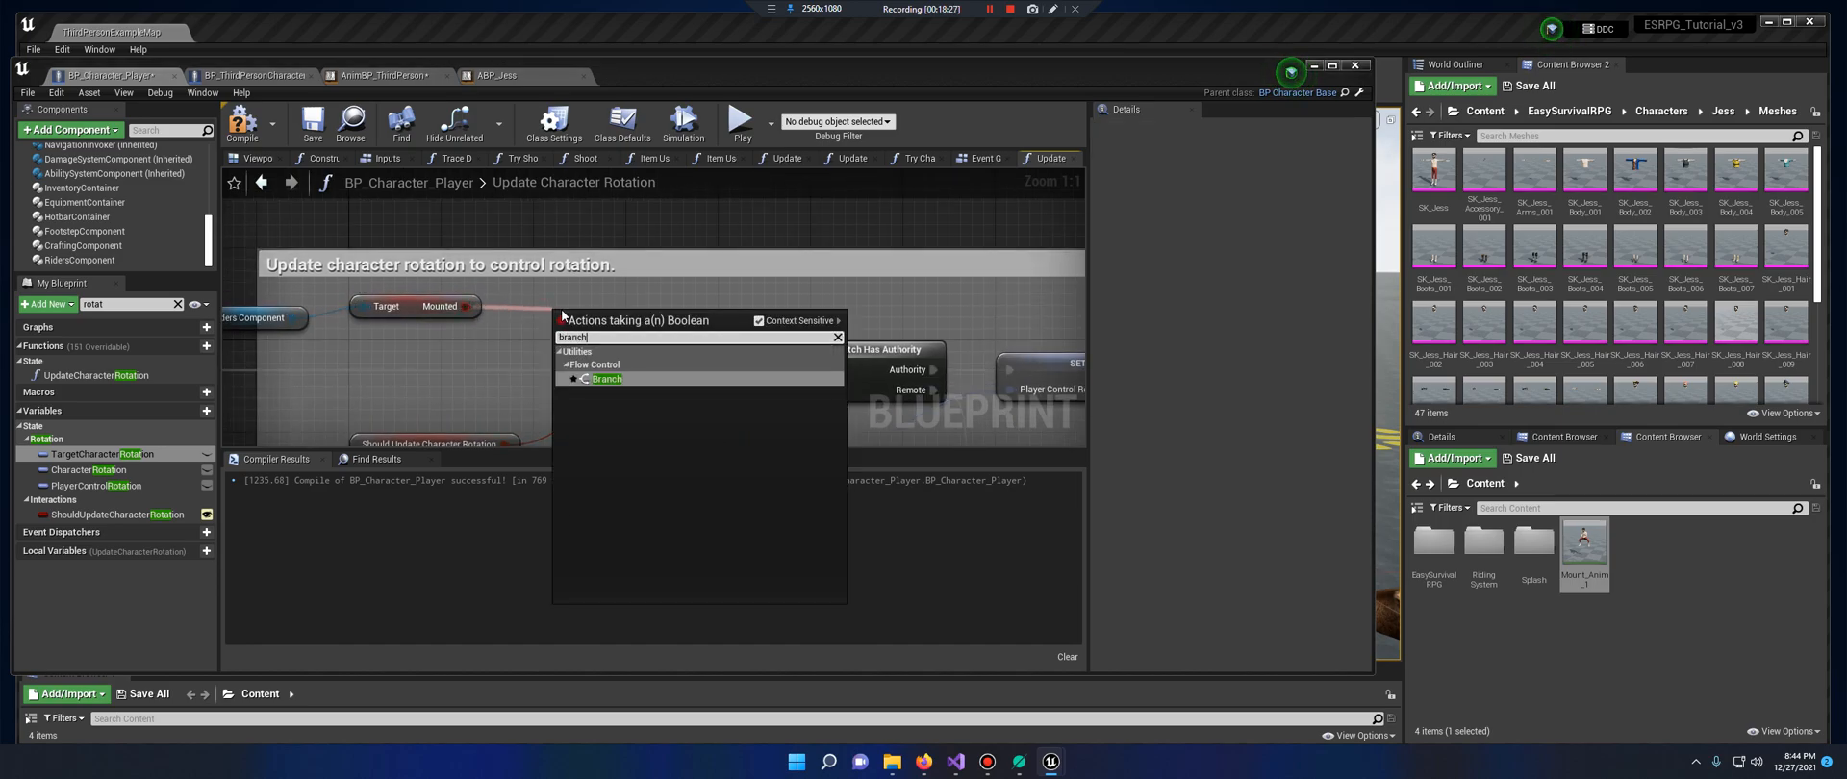
click(608, 379)
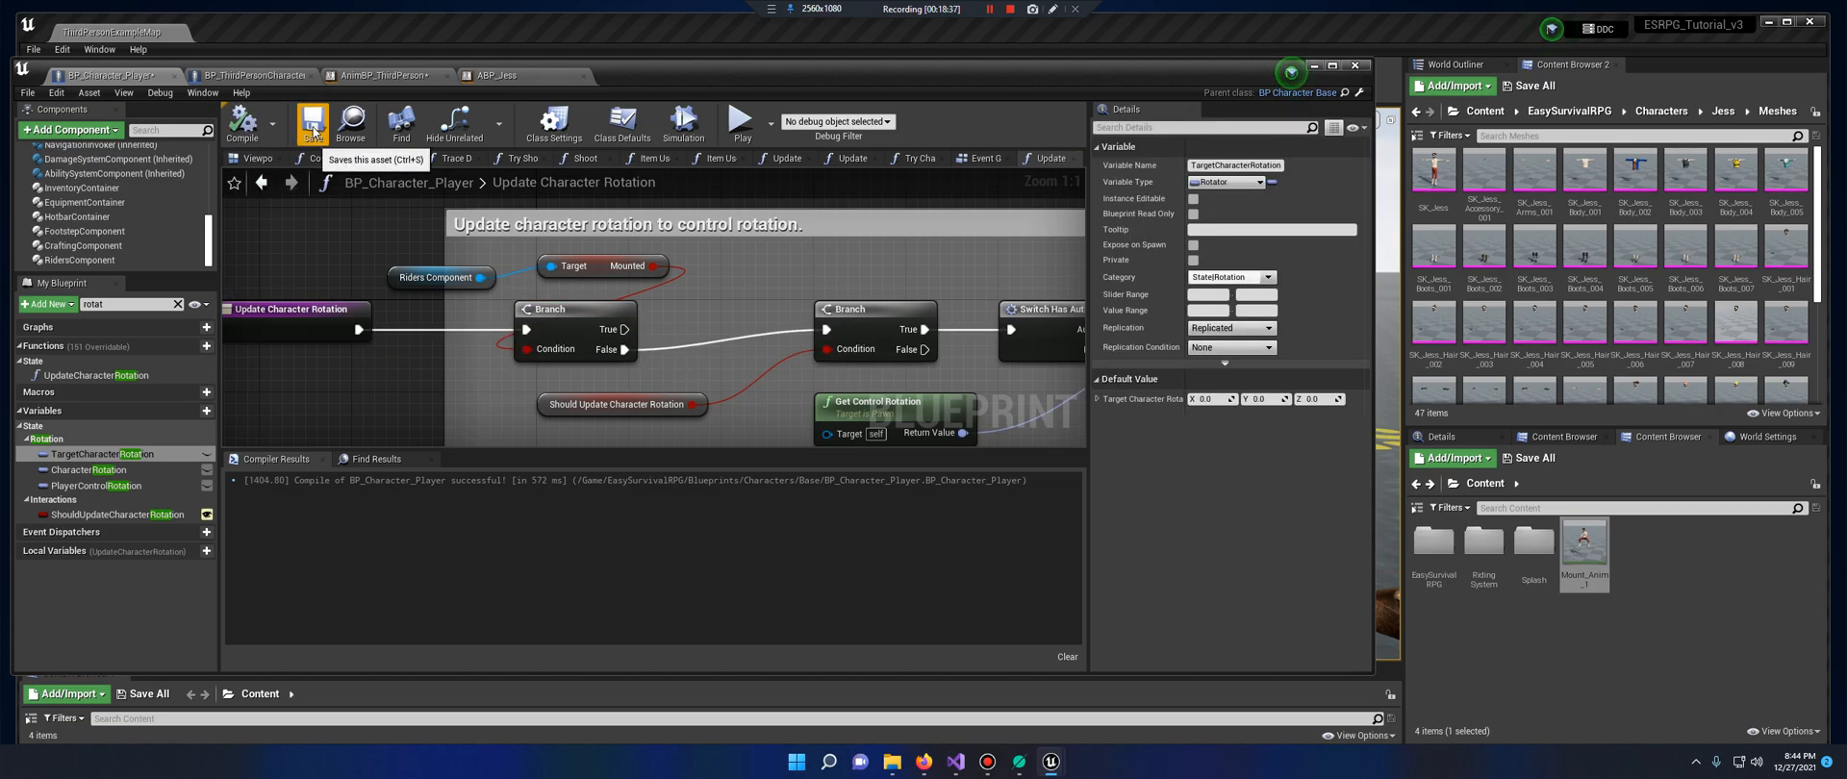
mouse_move(604, 223)
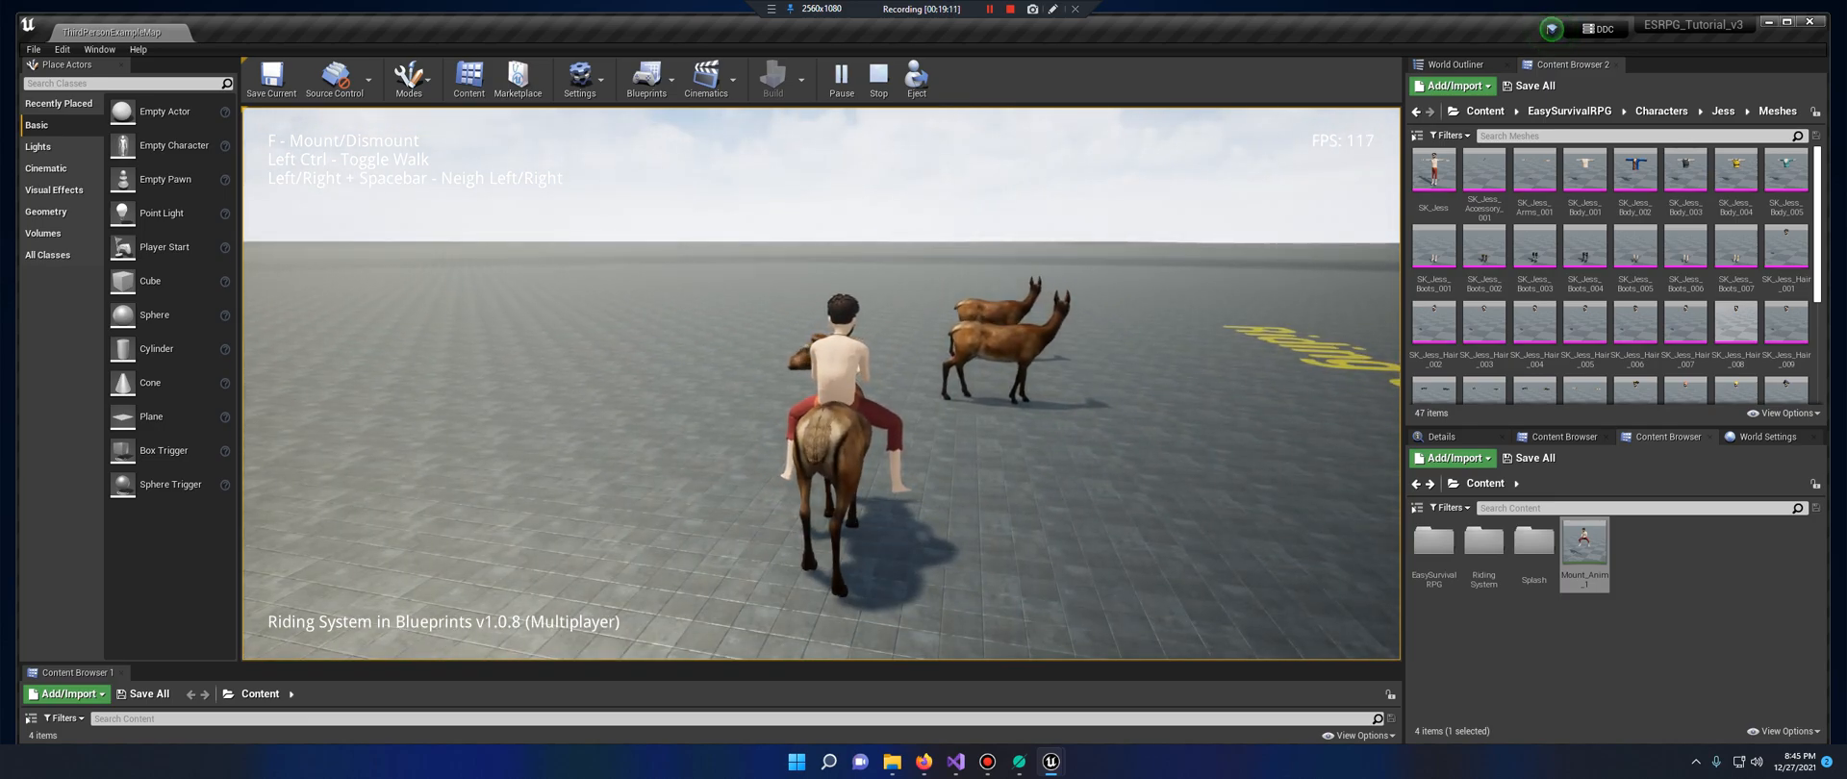
Stop the Jess deer-riding play-test and return the level to editing mode
click(876, 79)
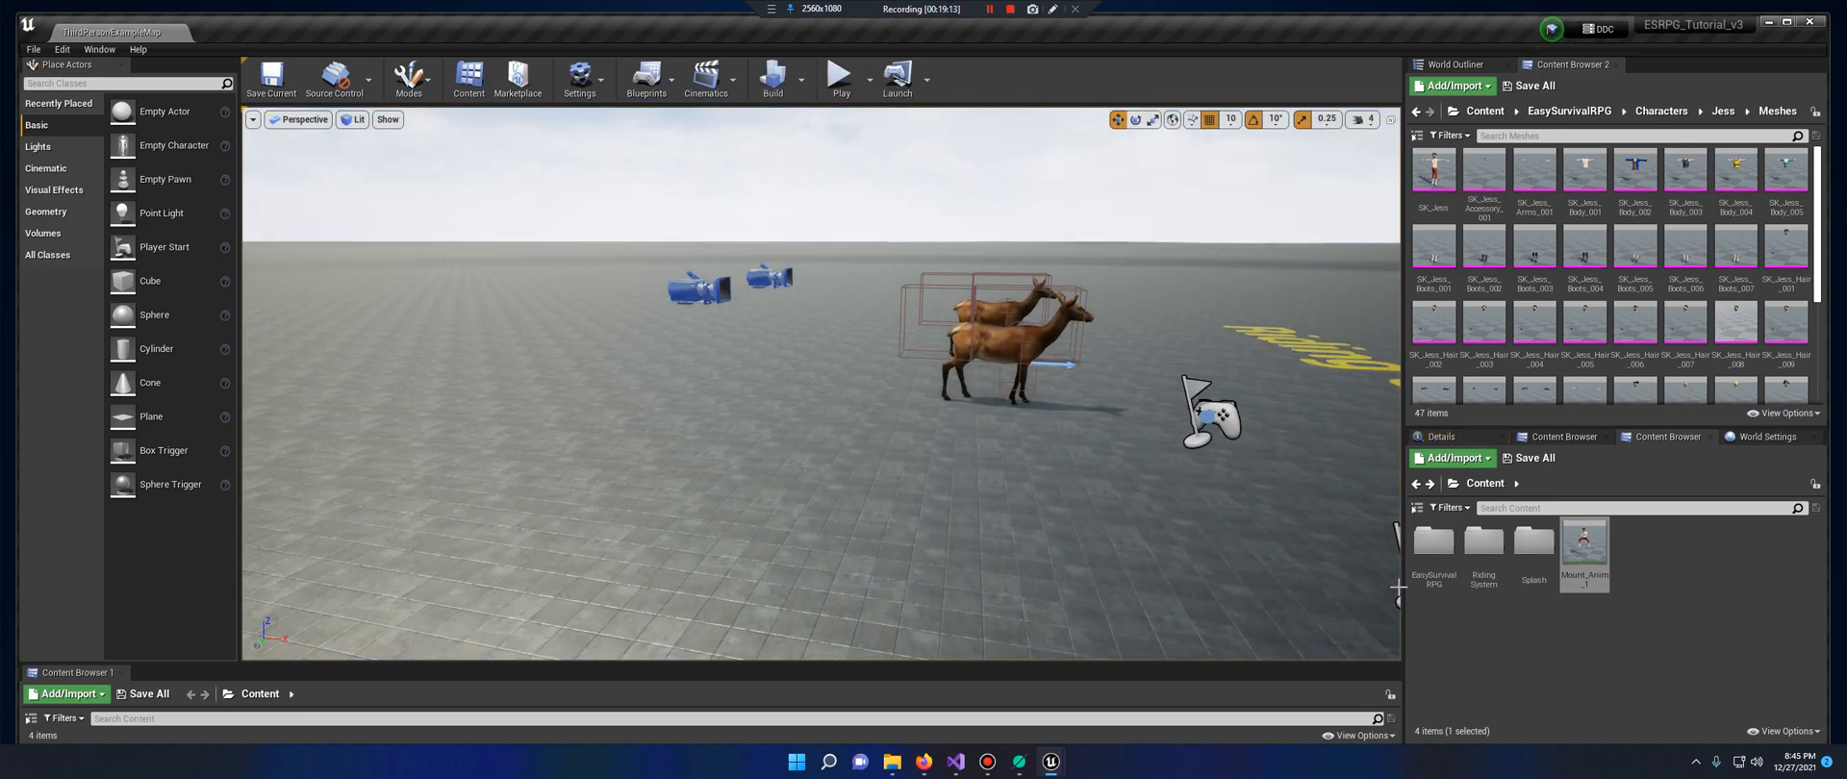